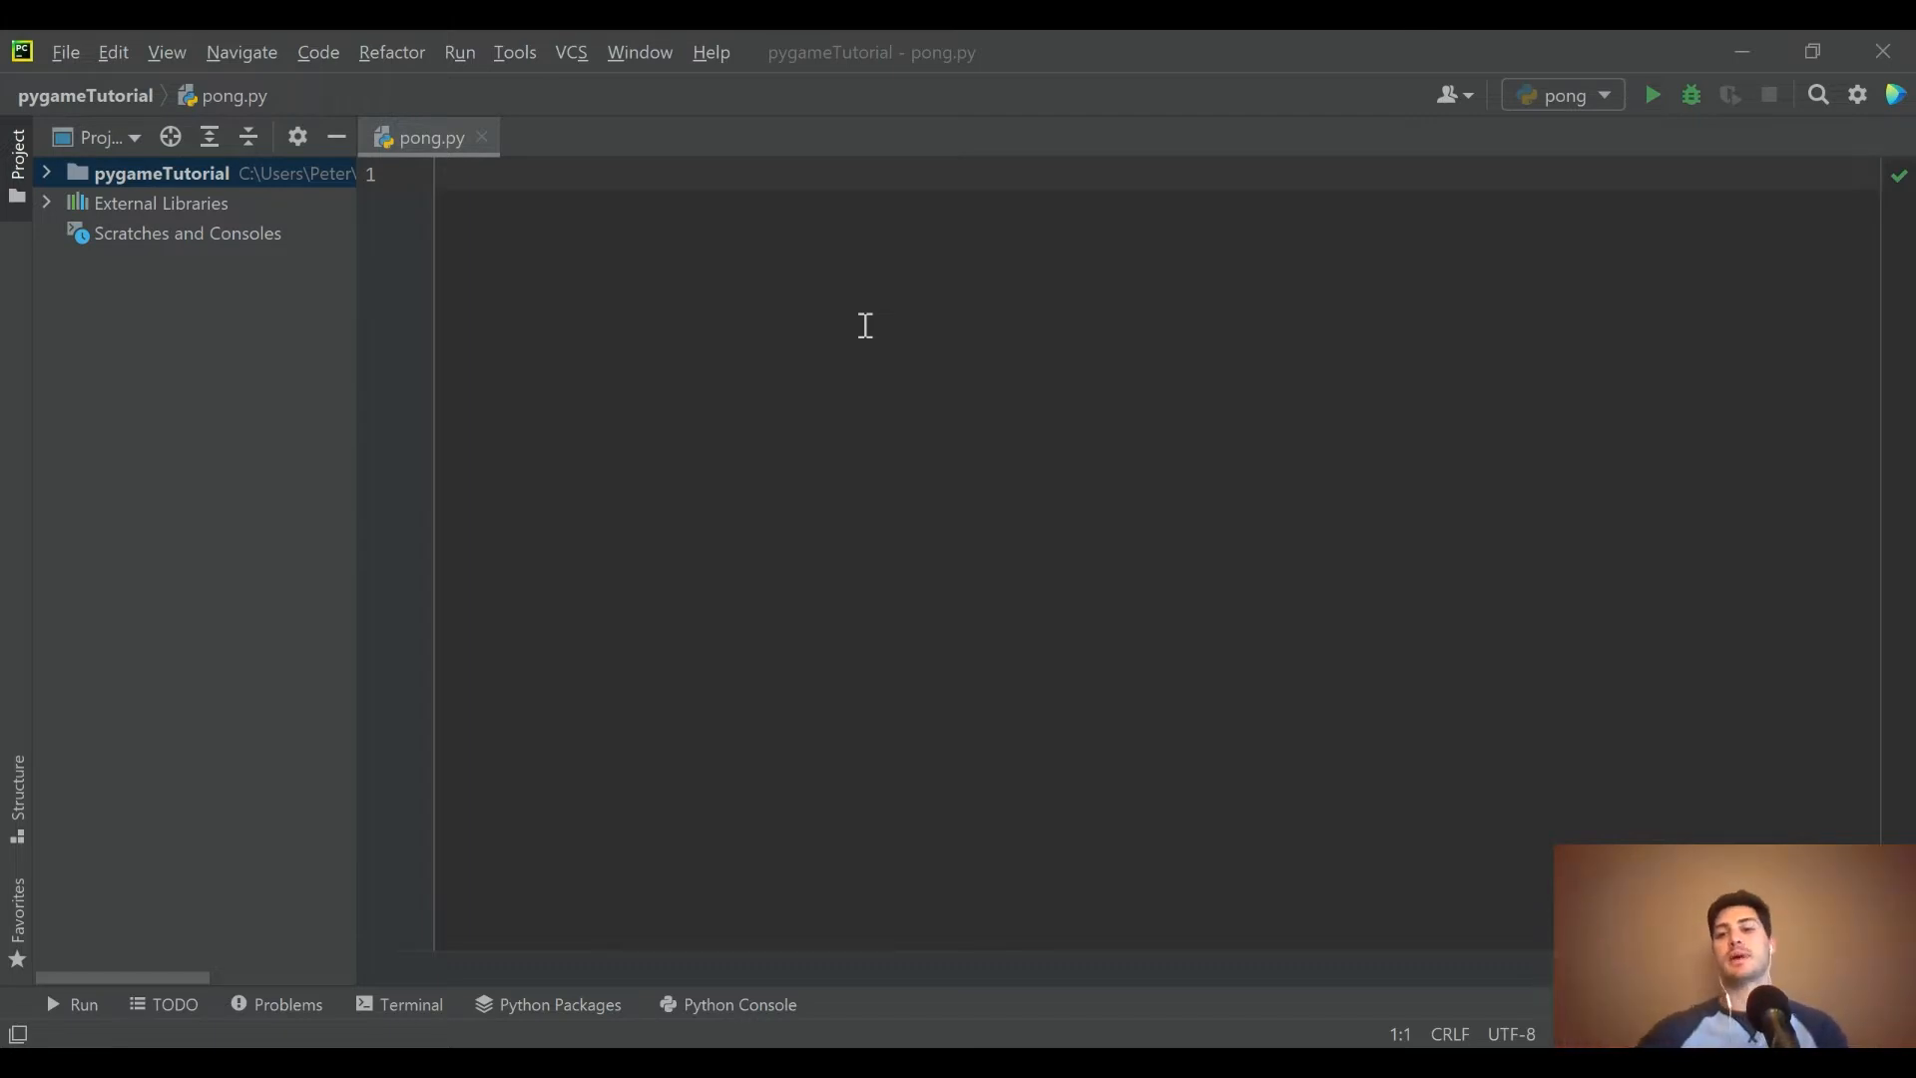
- Run the Pong game briefly, then close the Pong Reboot window
left_click(1650, 96)
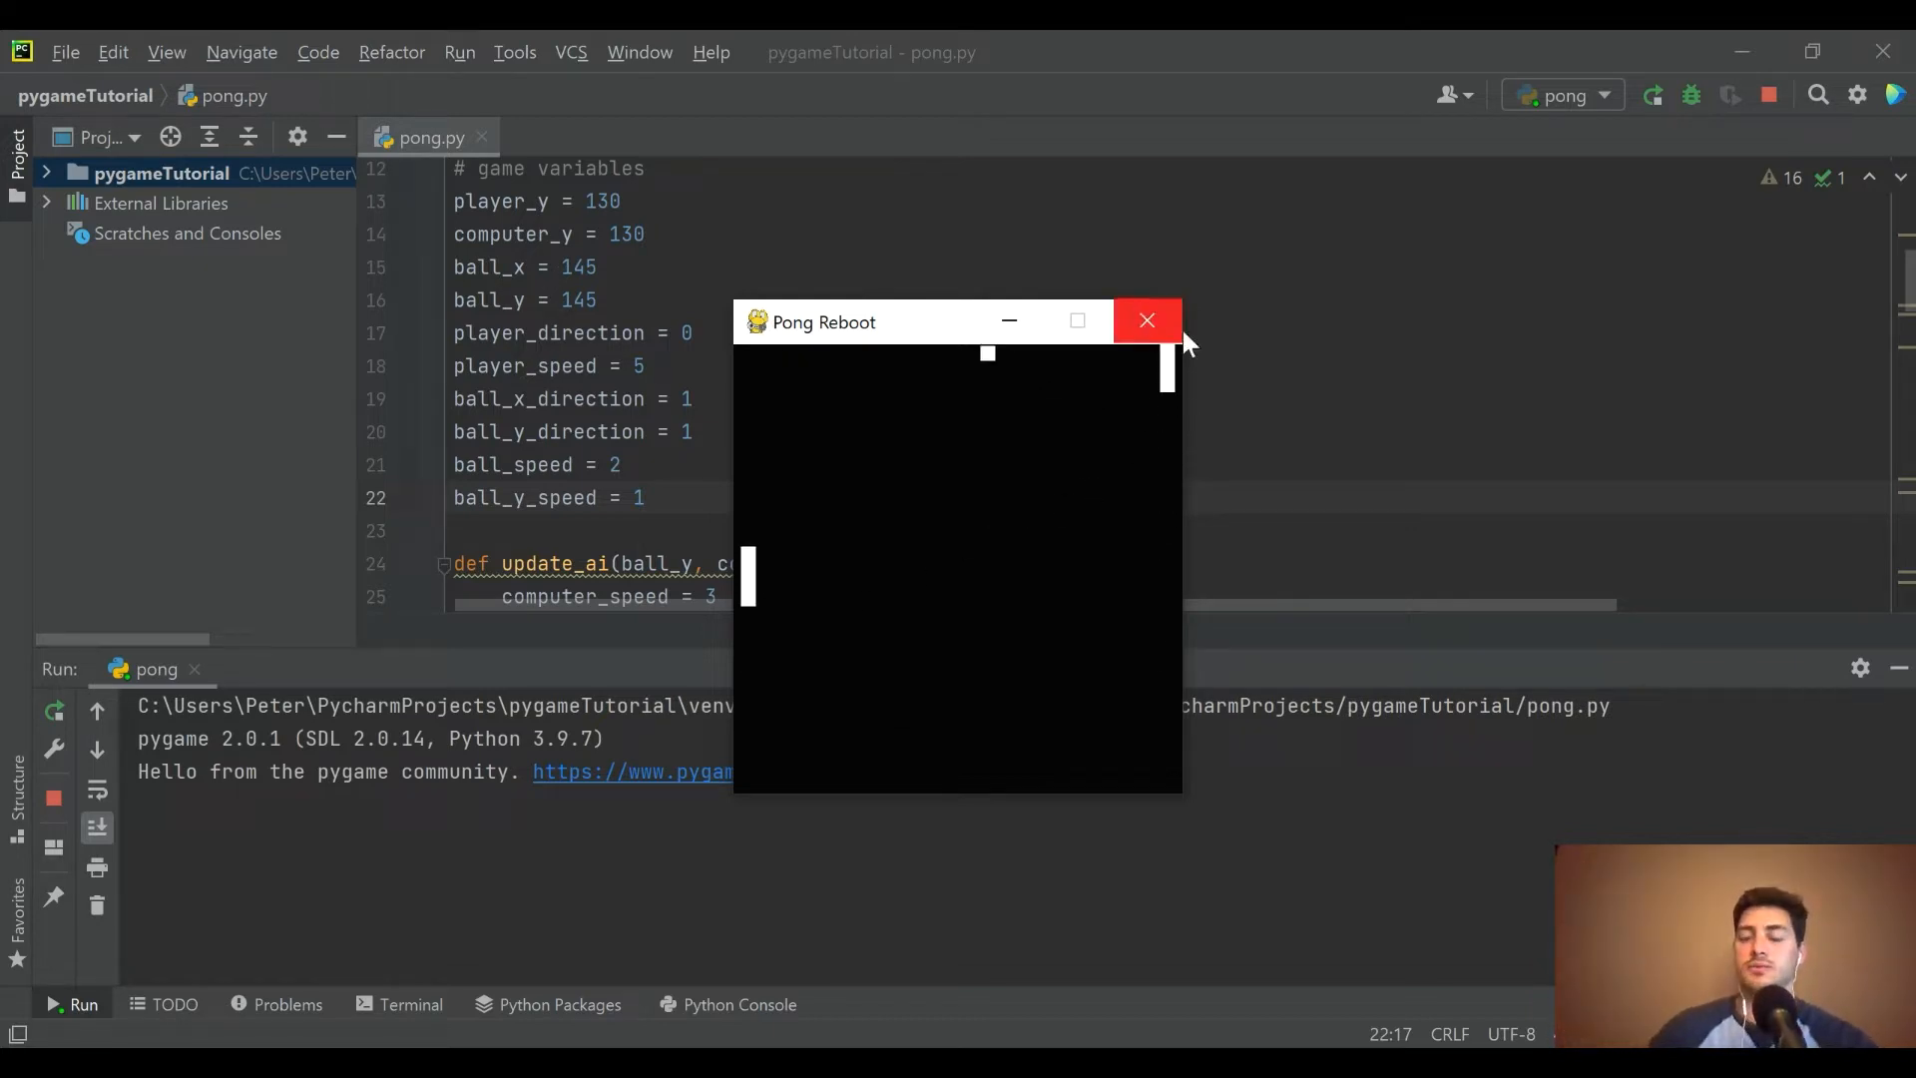
mouse_move(1146, 320)
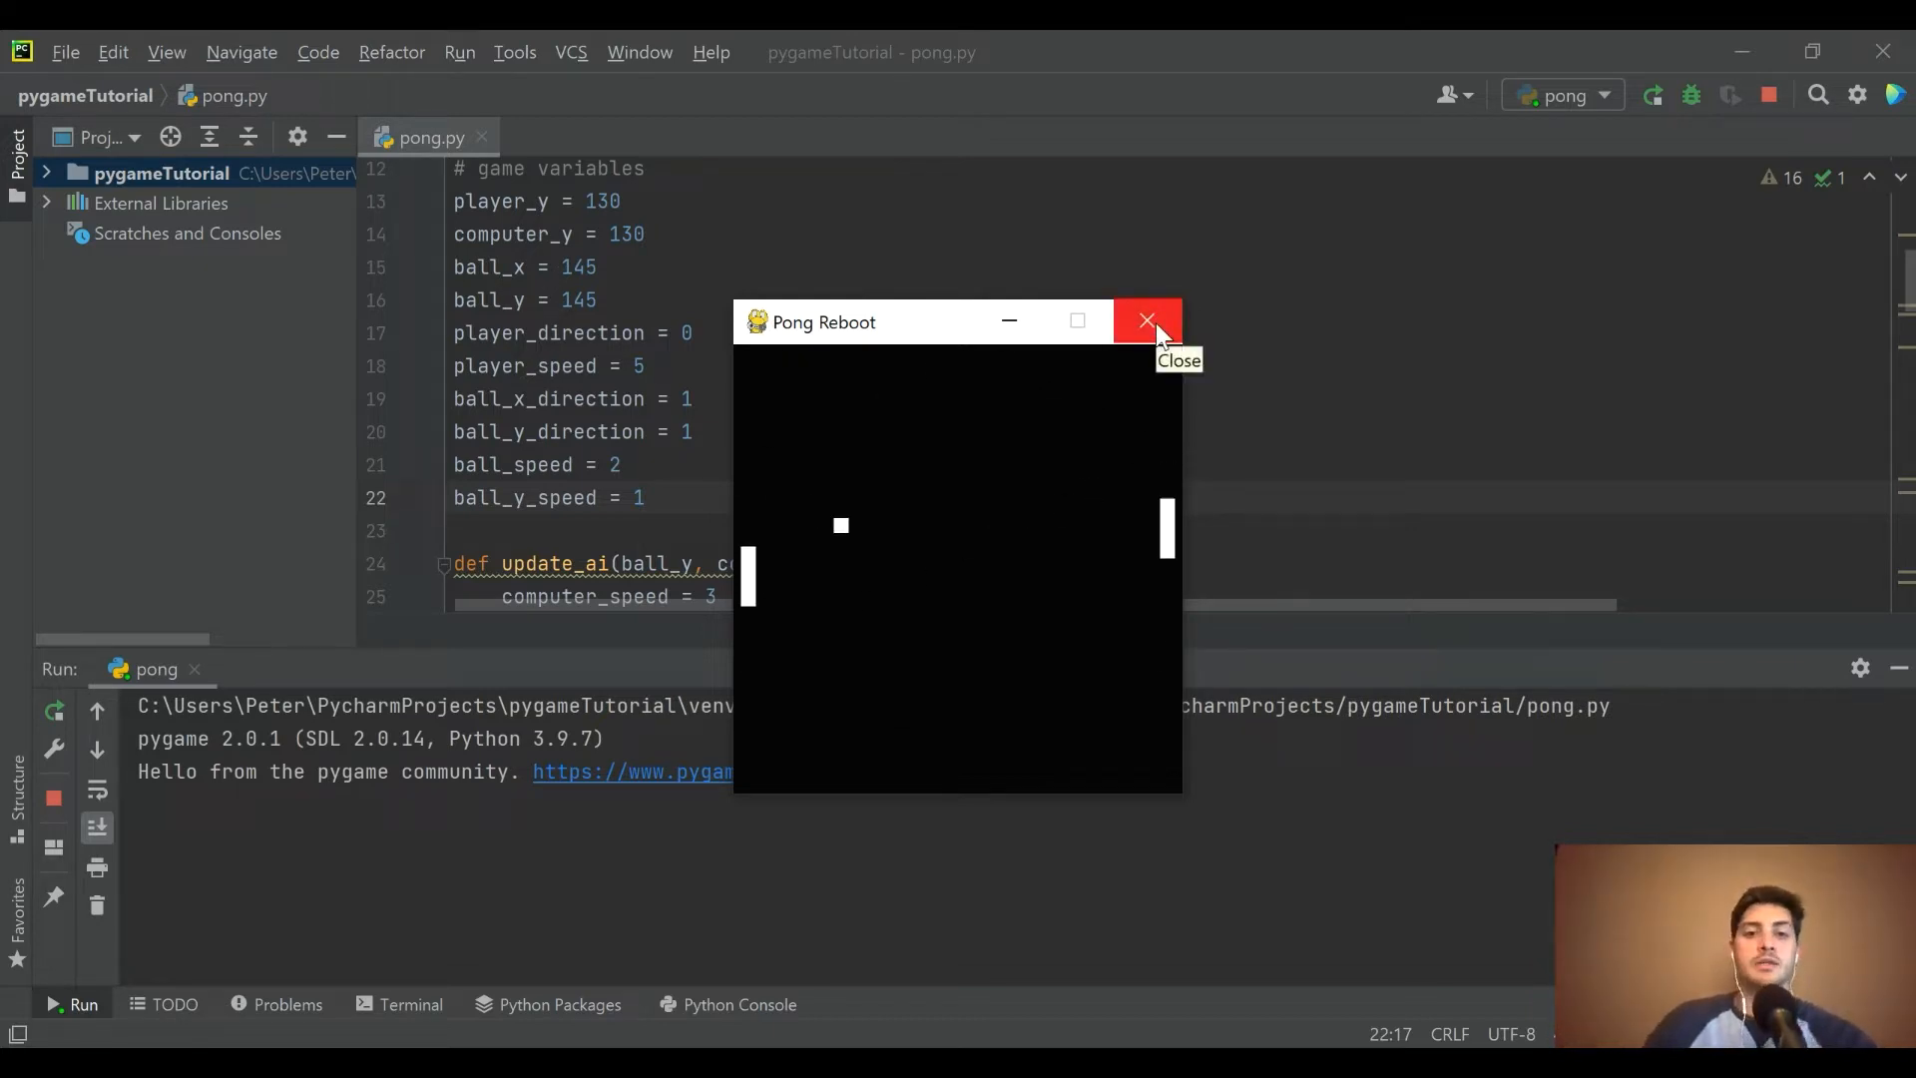
left_click(1145, 319)
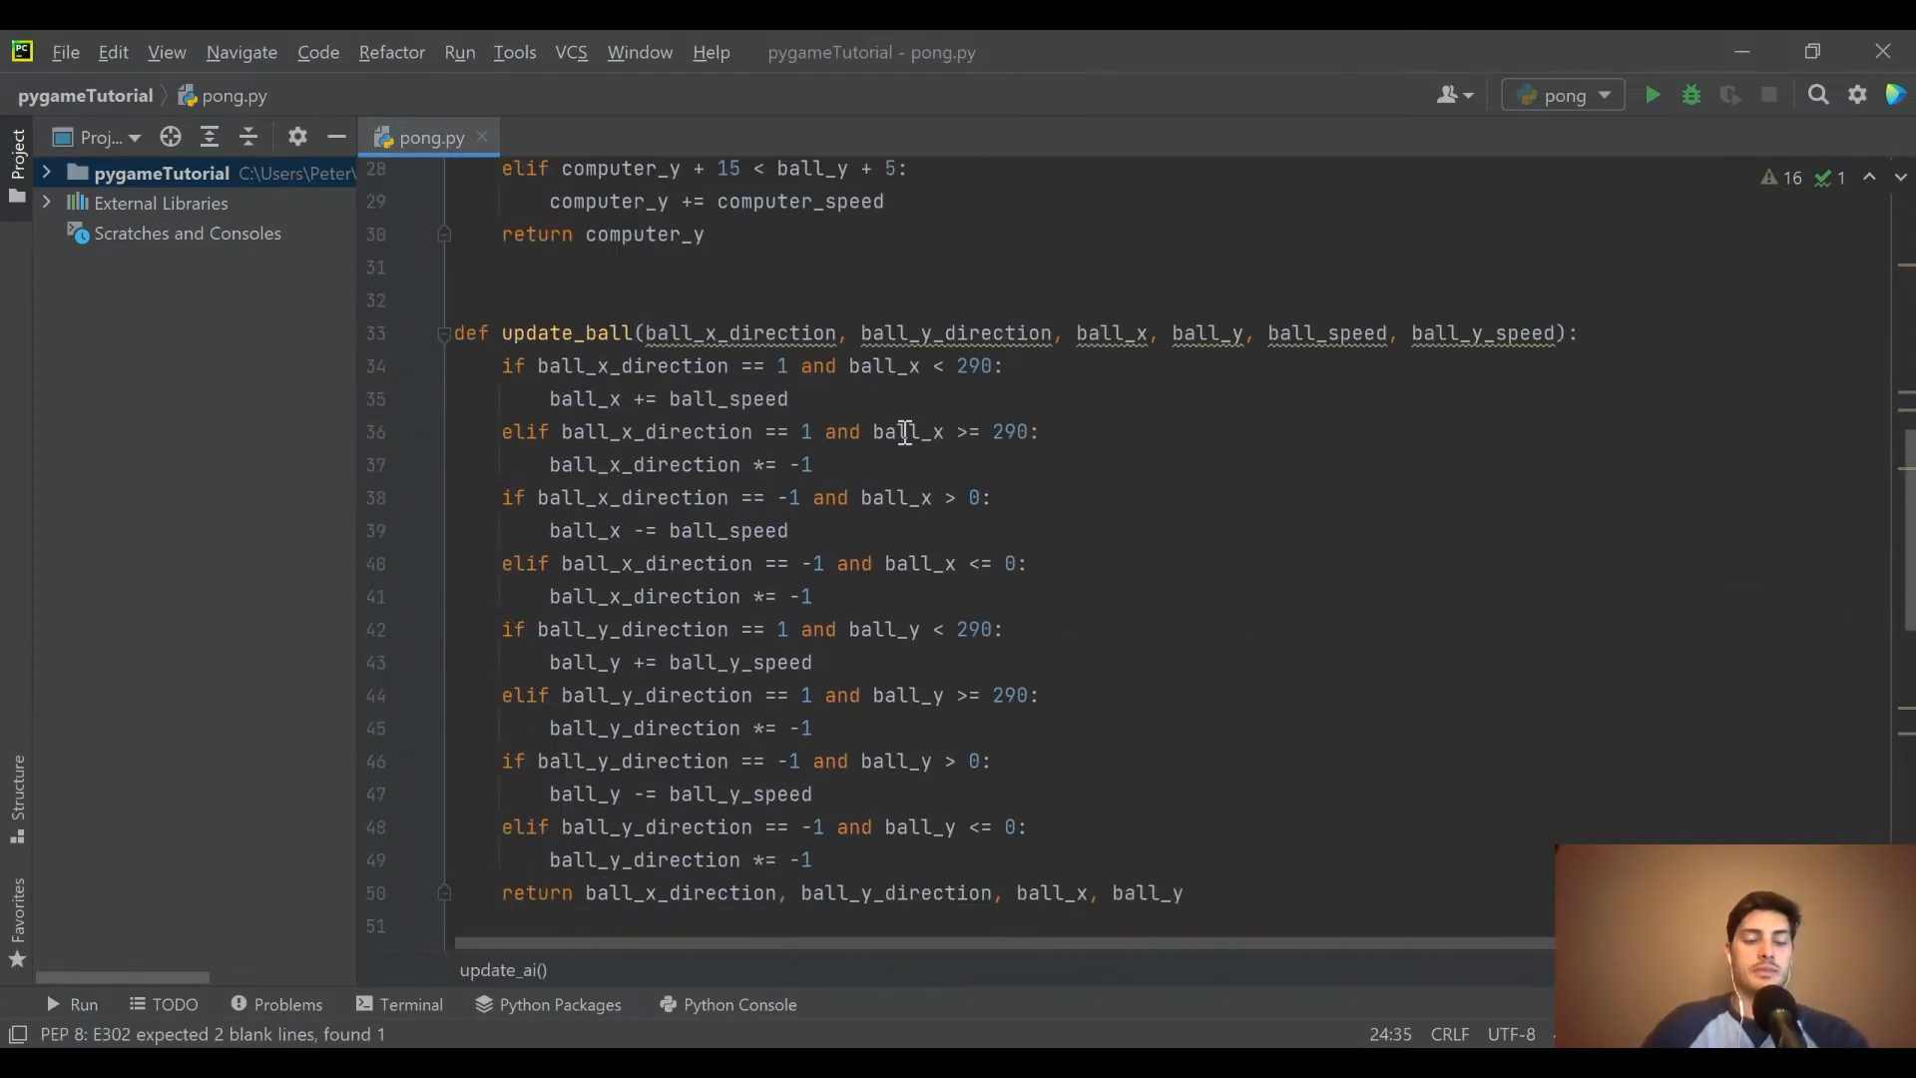
scroll("down", 3)
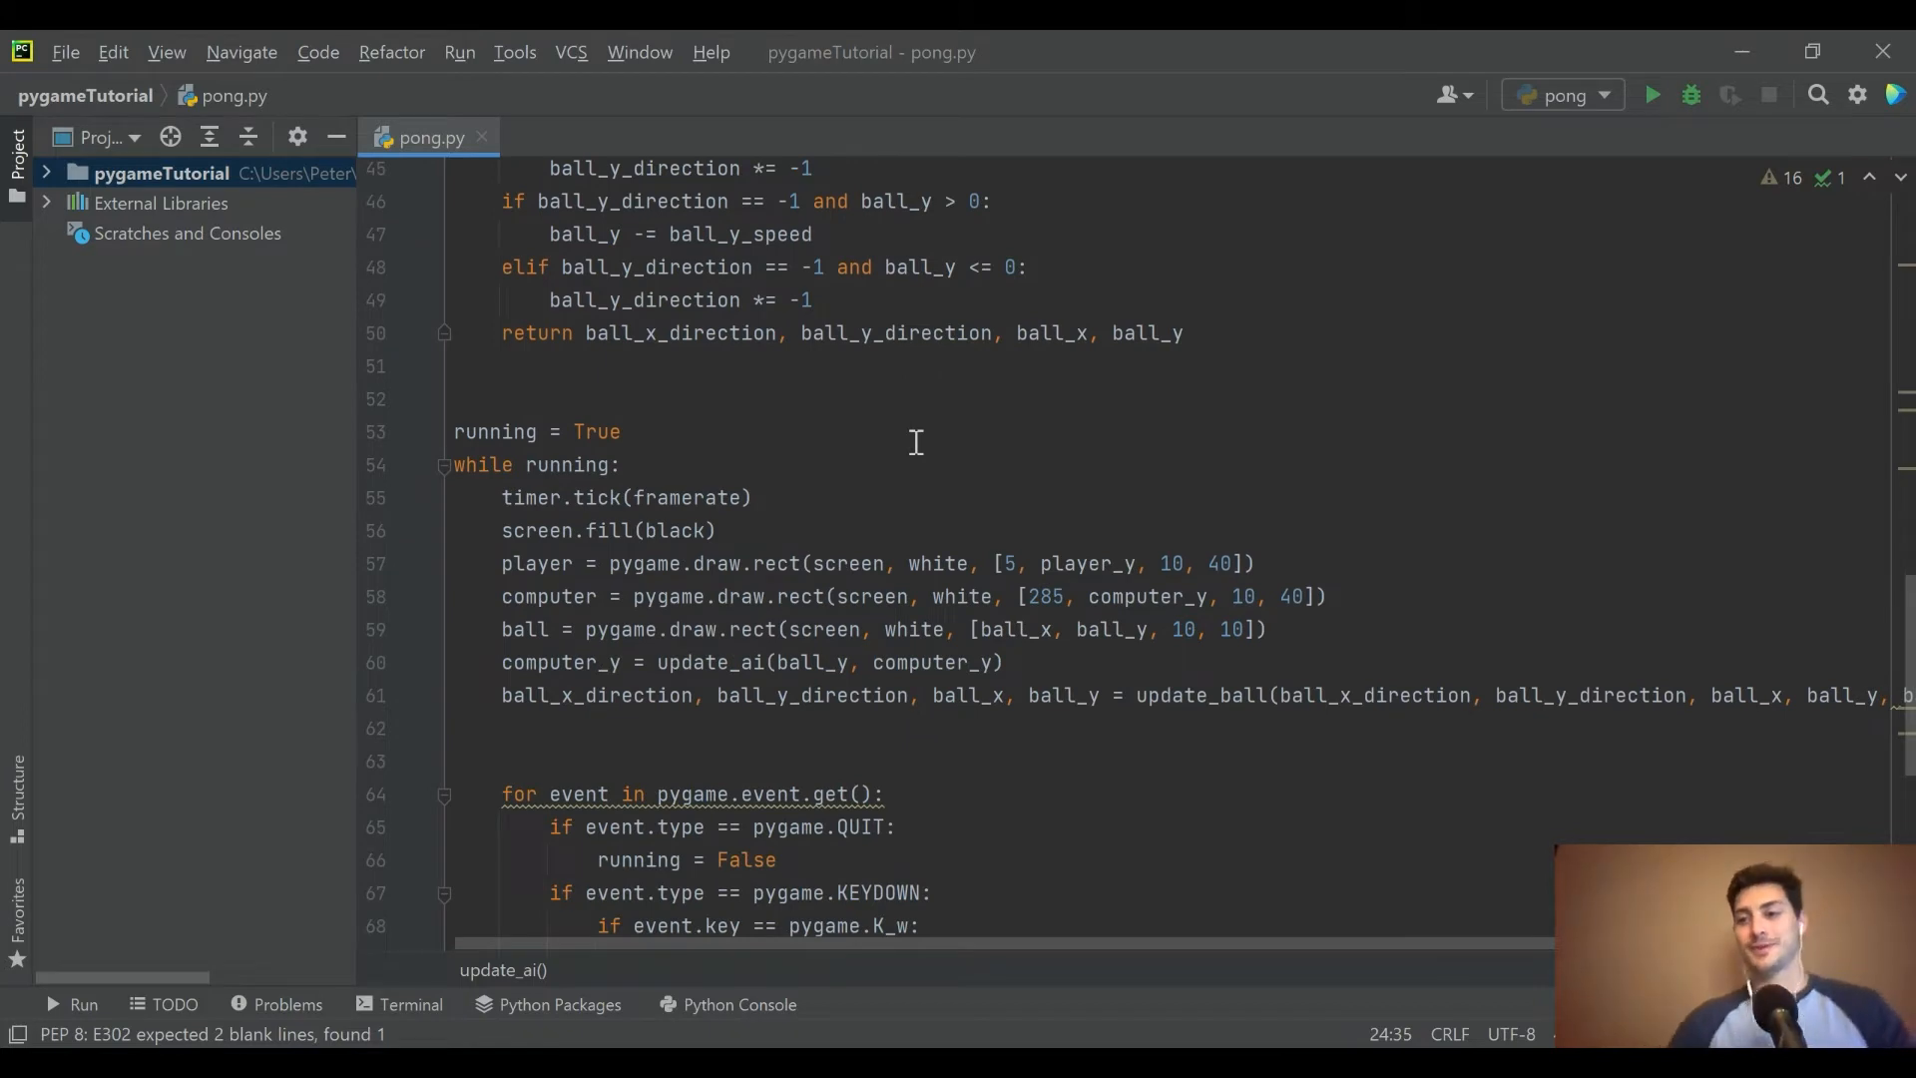
mouse_move(786, 534)
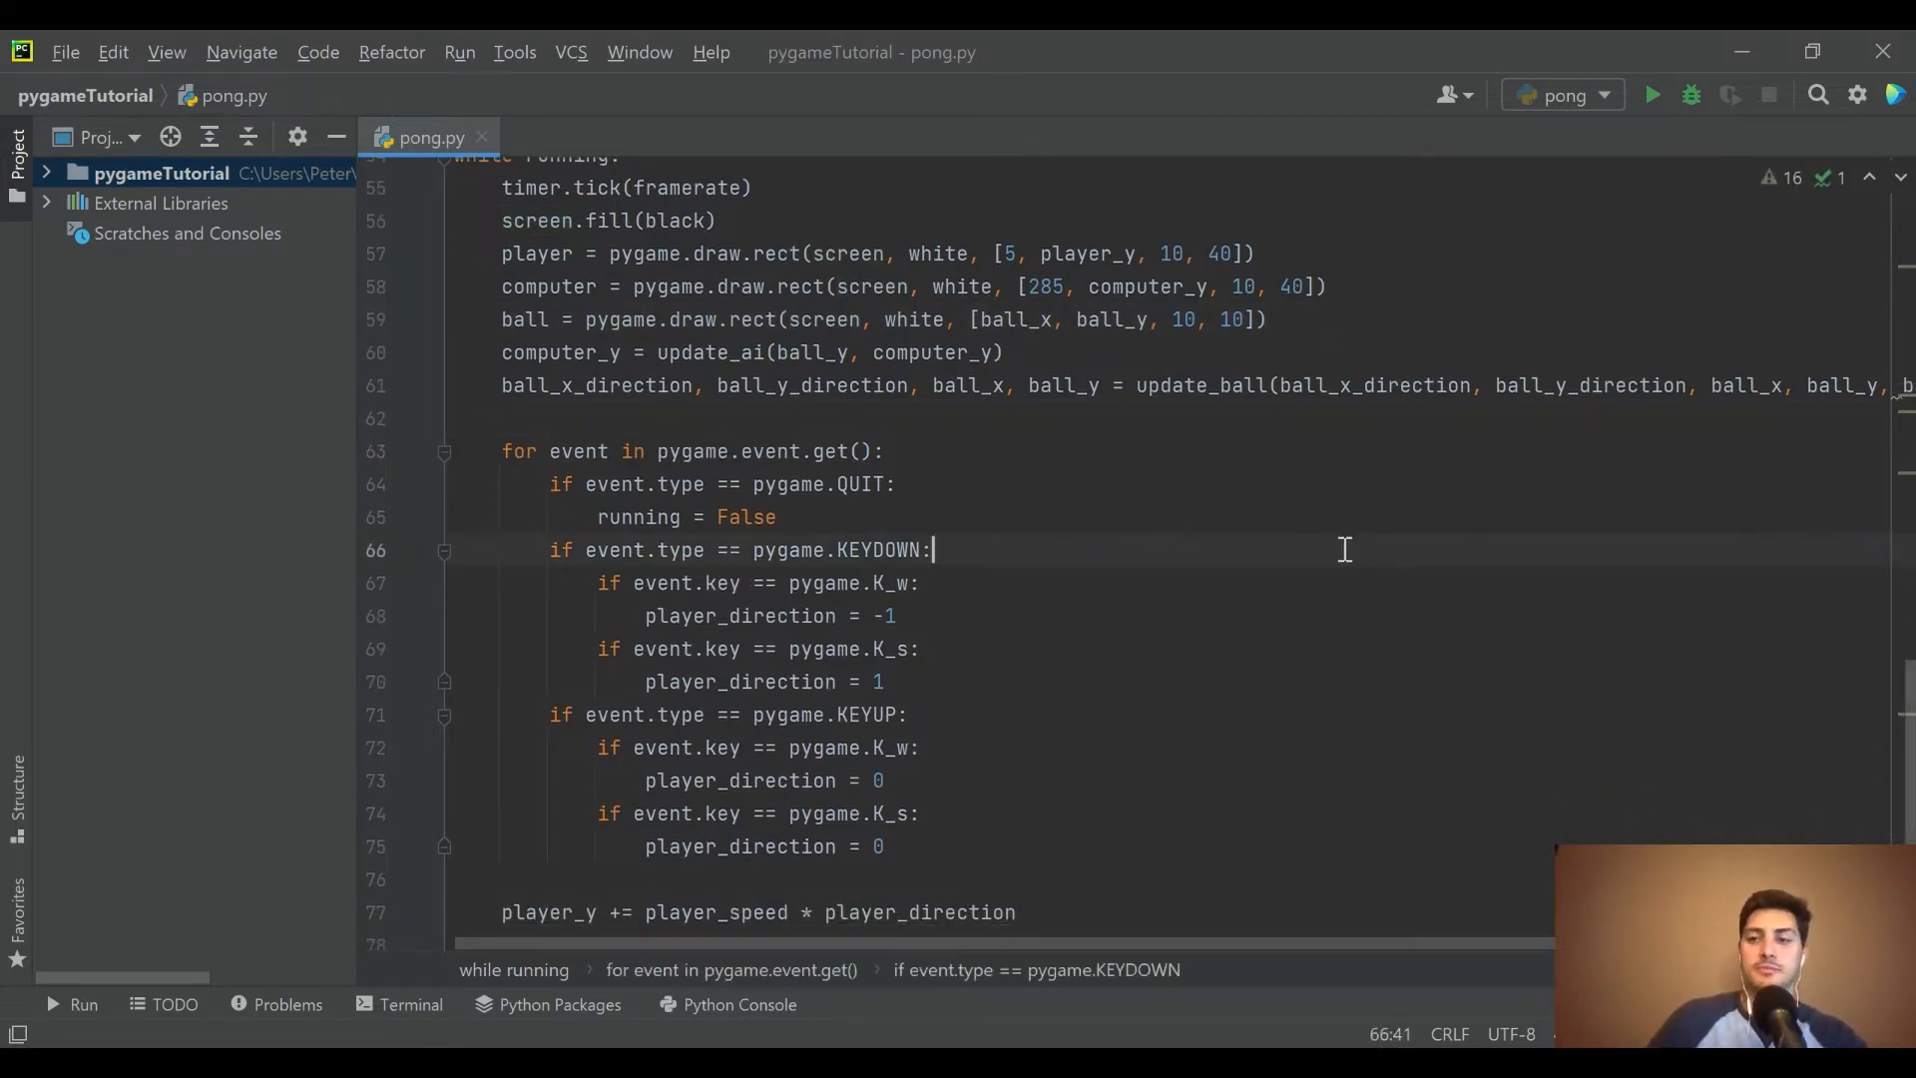
scroll("down", 3)
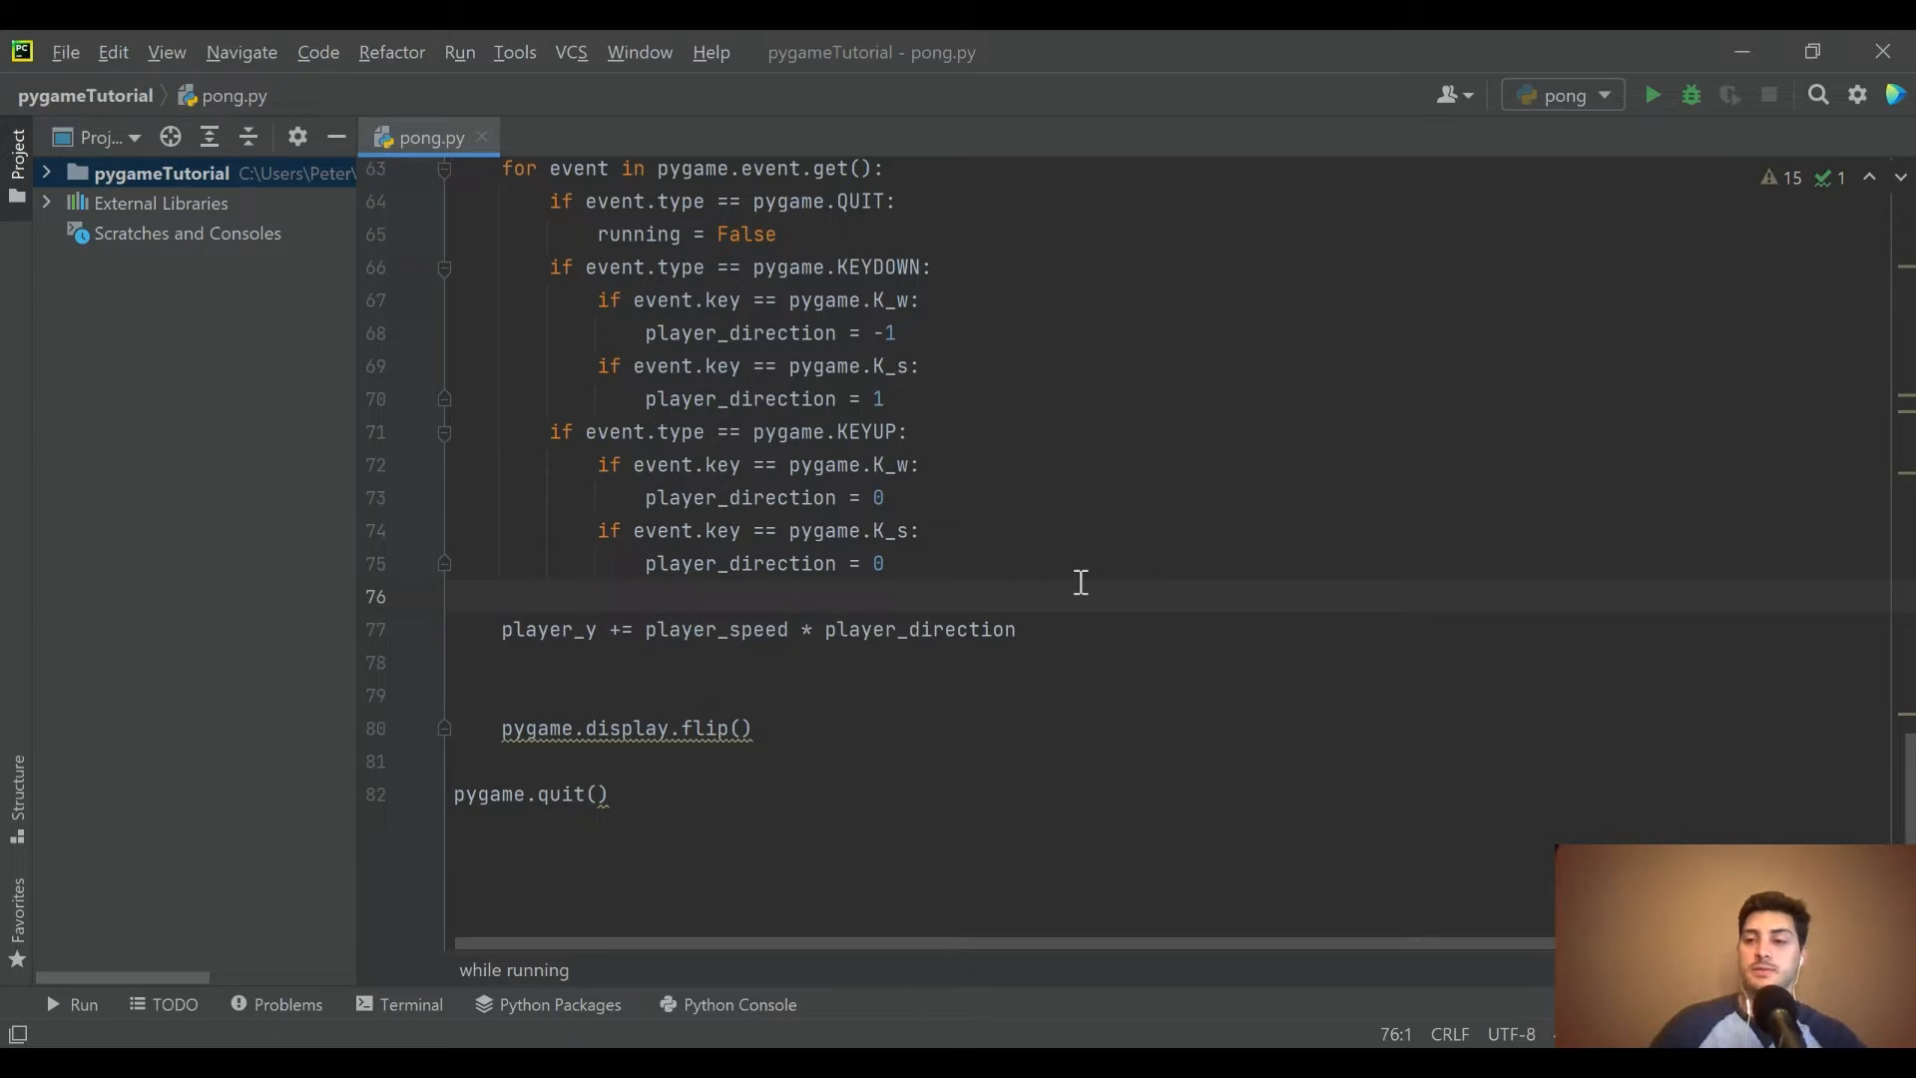
scroll("down", 3)
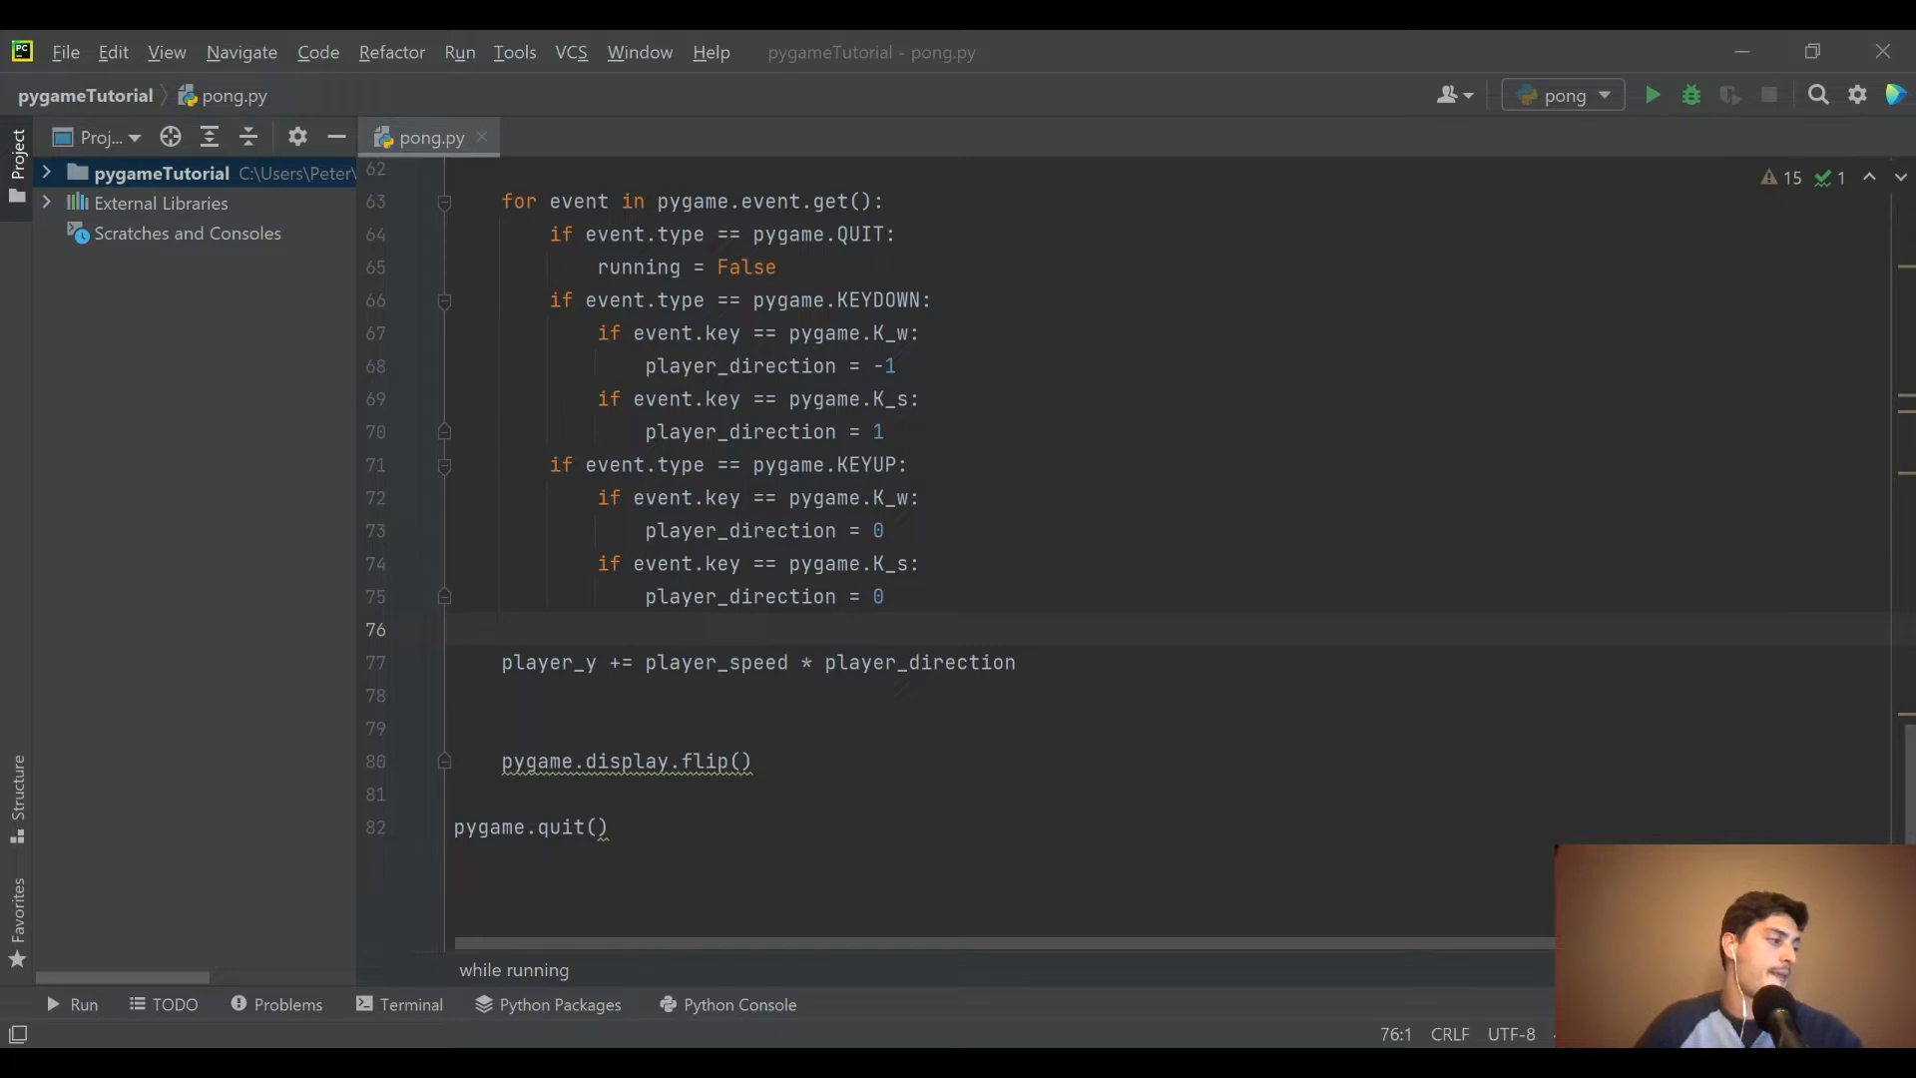
mouse_move(455, 626)
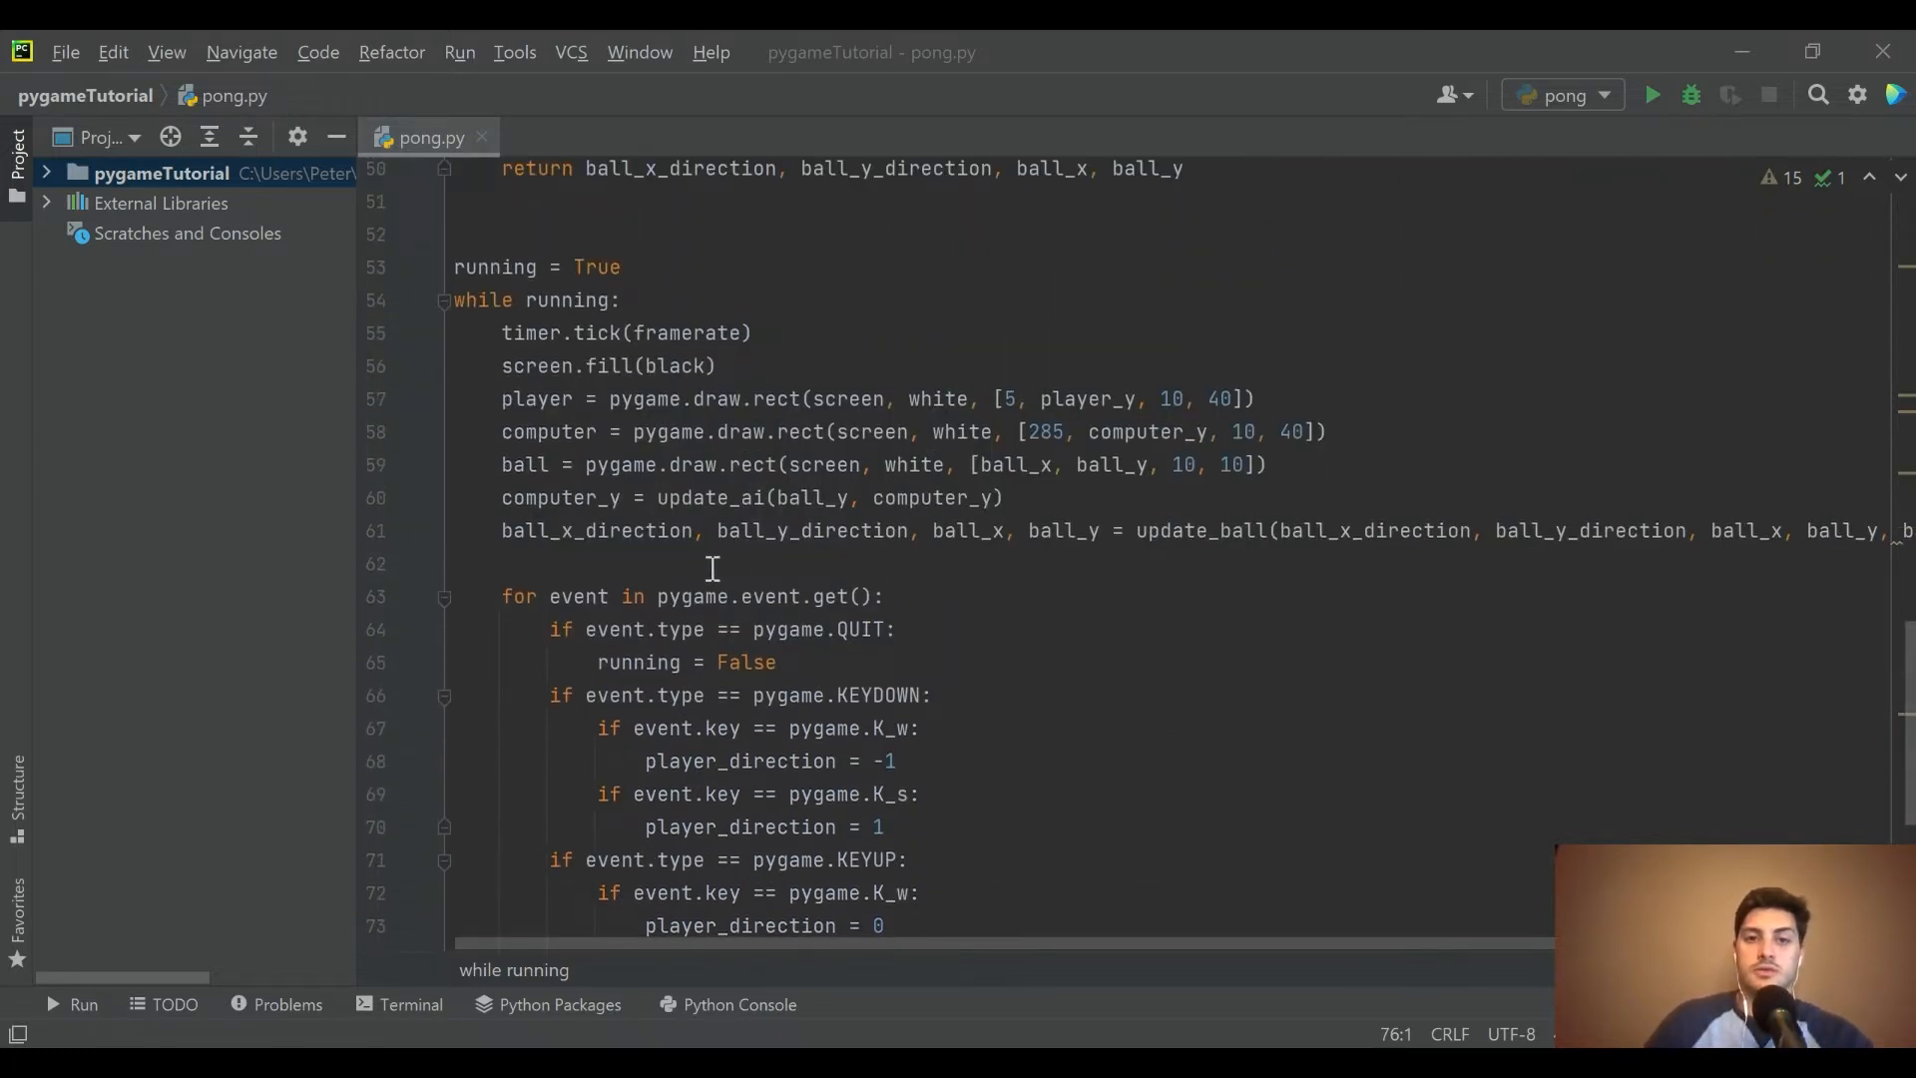
- Add check_collision_player(ball_x, ball_y, player) in the game loop after the ball update
left_click(1193, 531)
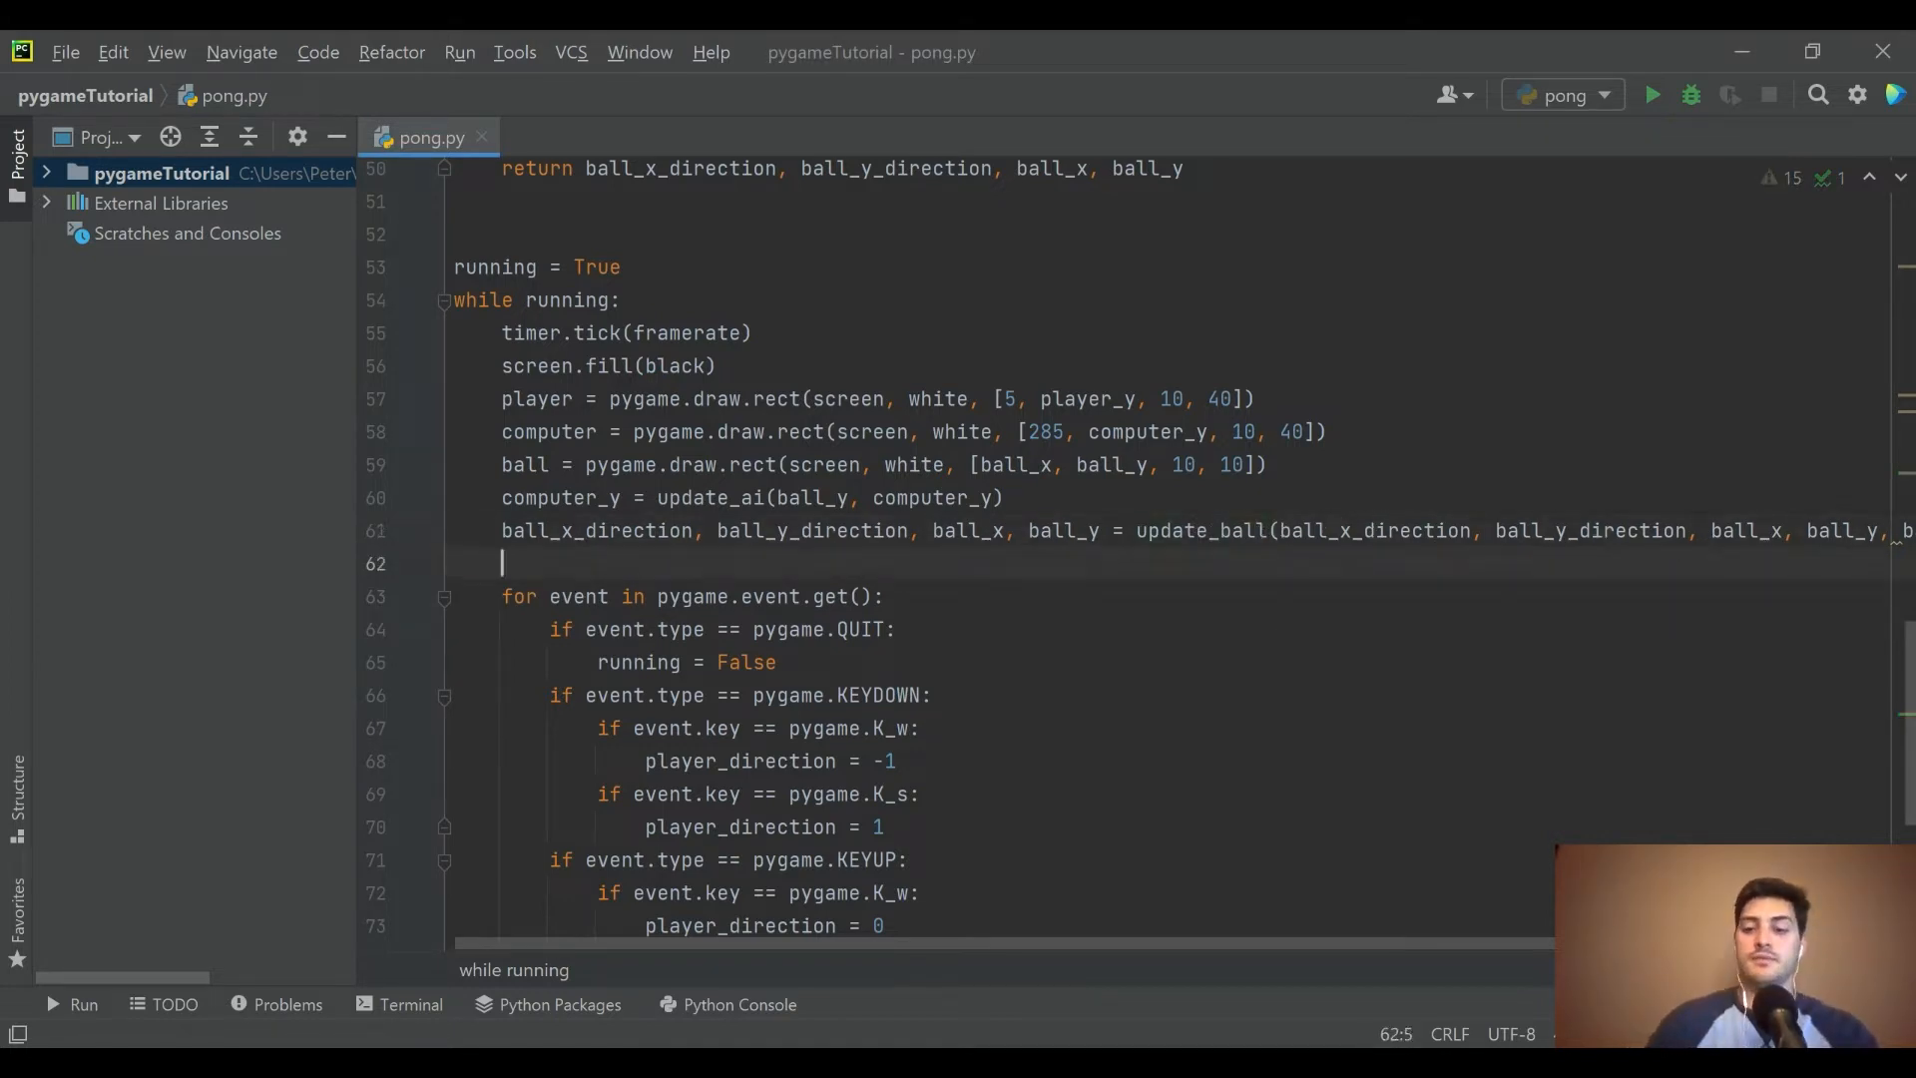
type("check_")
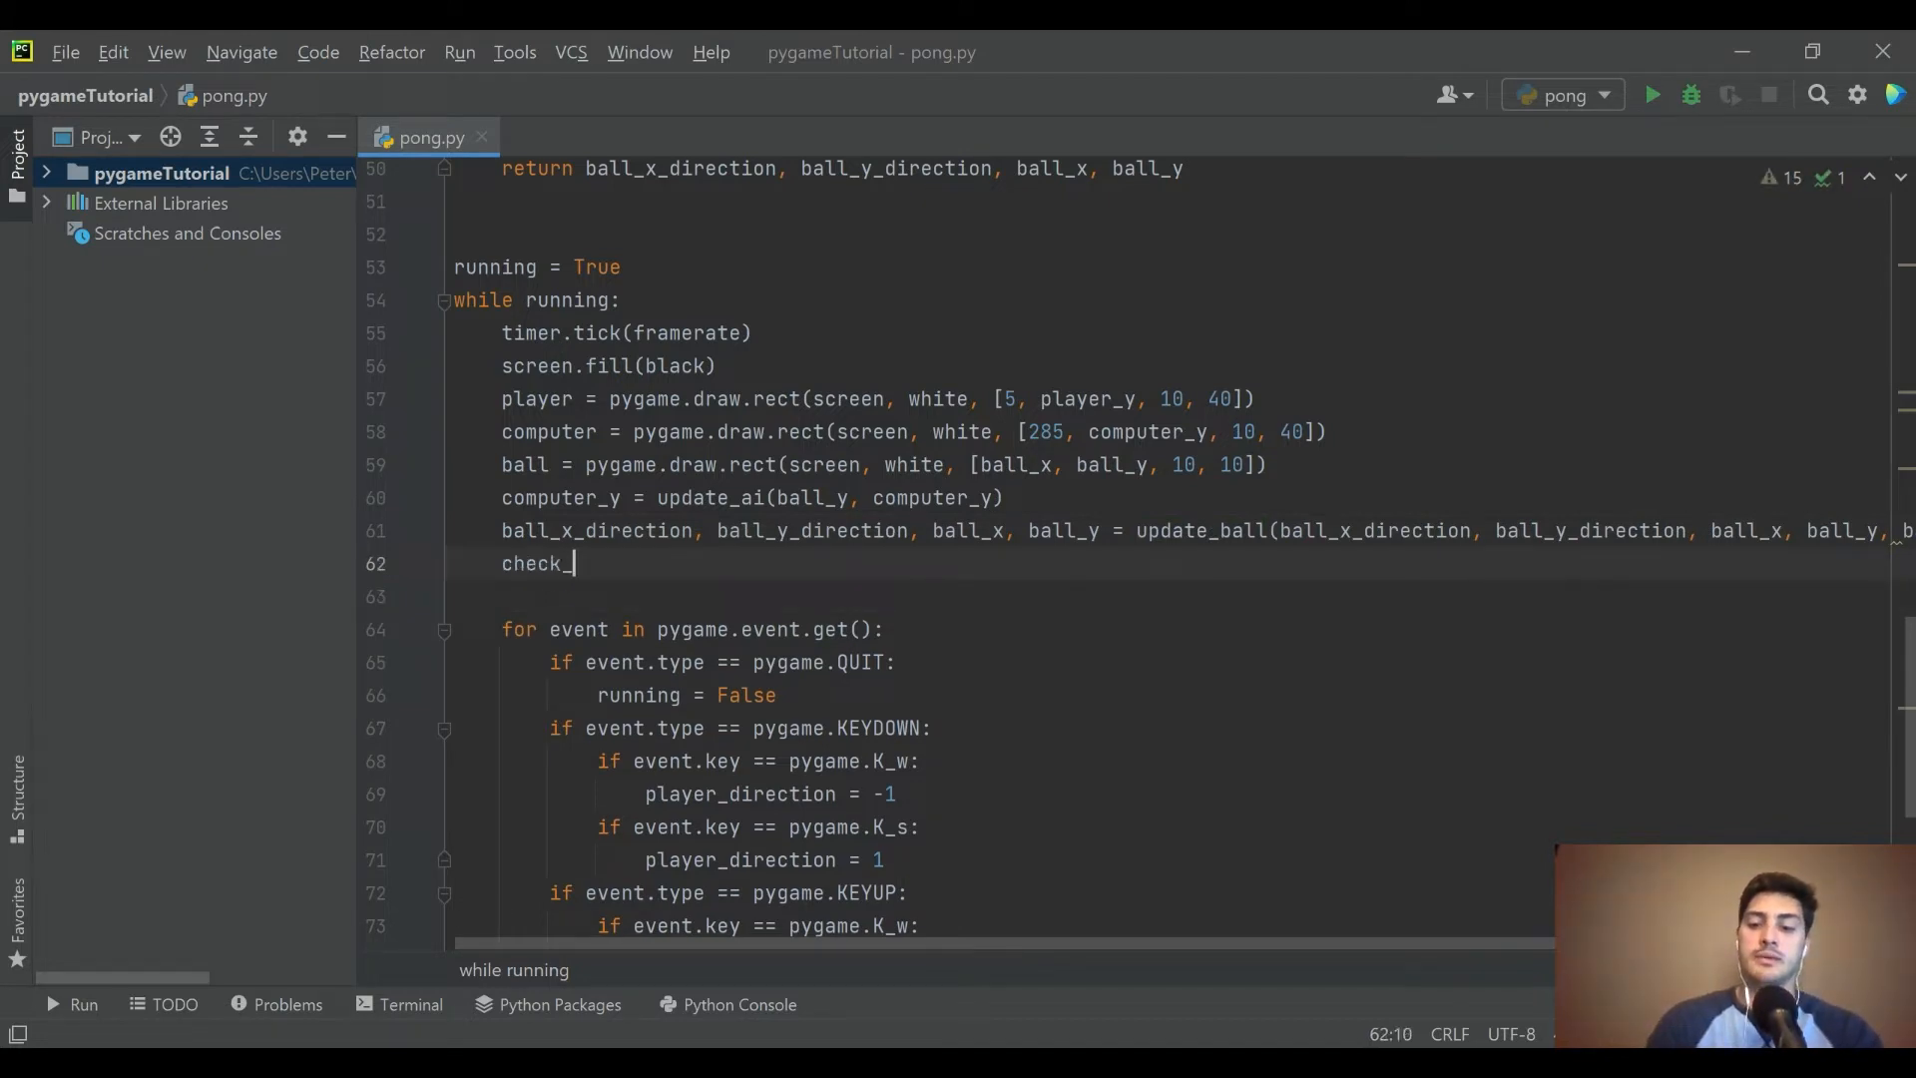
type("collision")
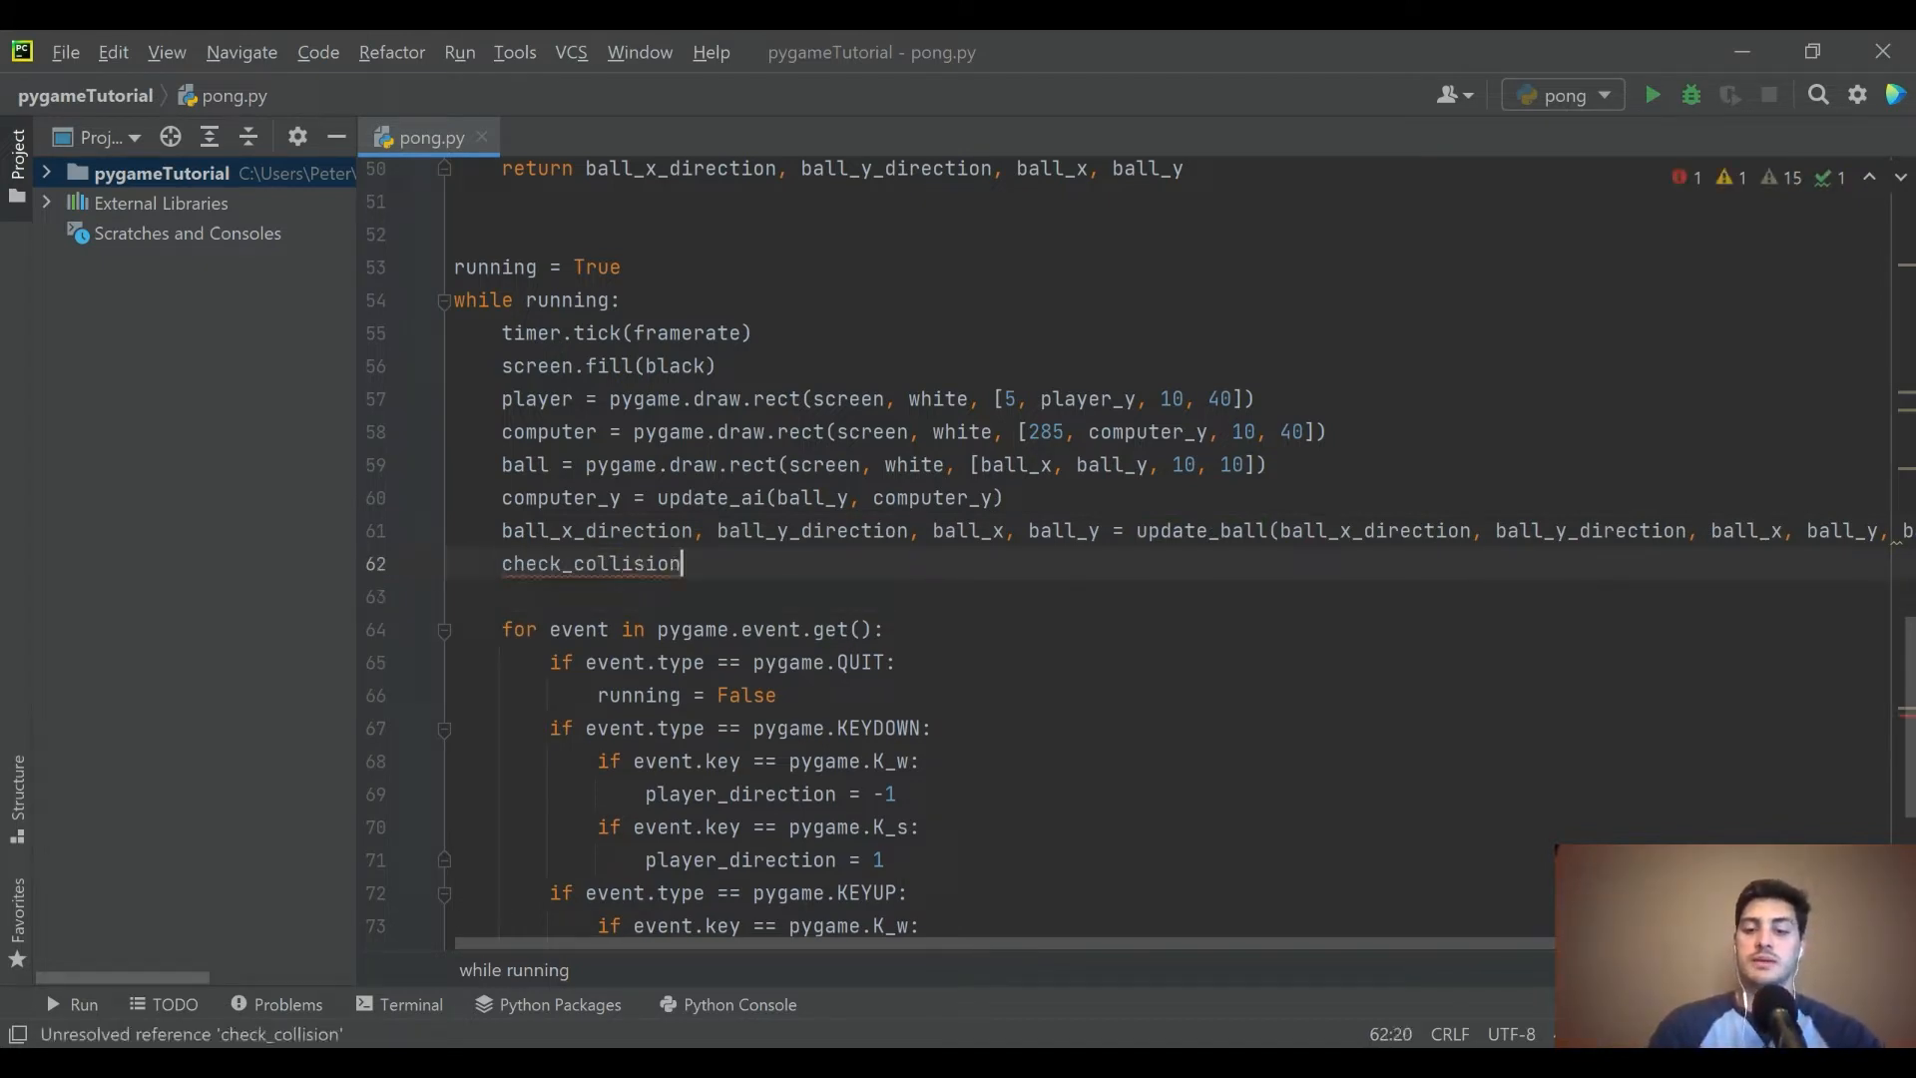
type("()")
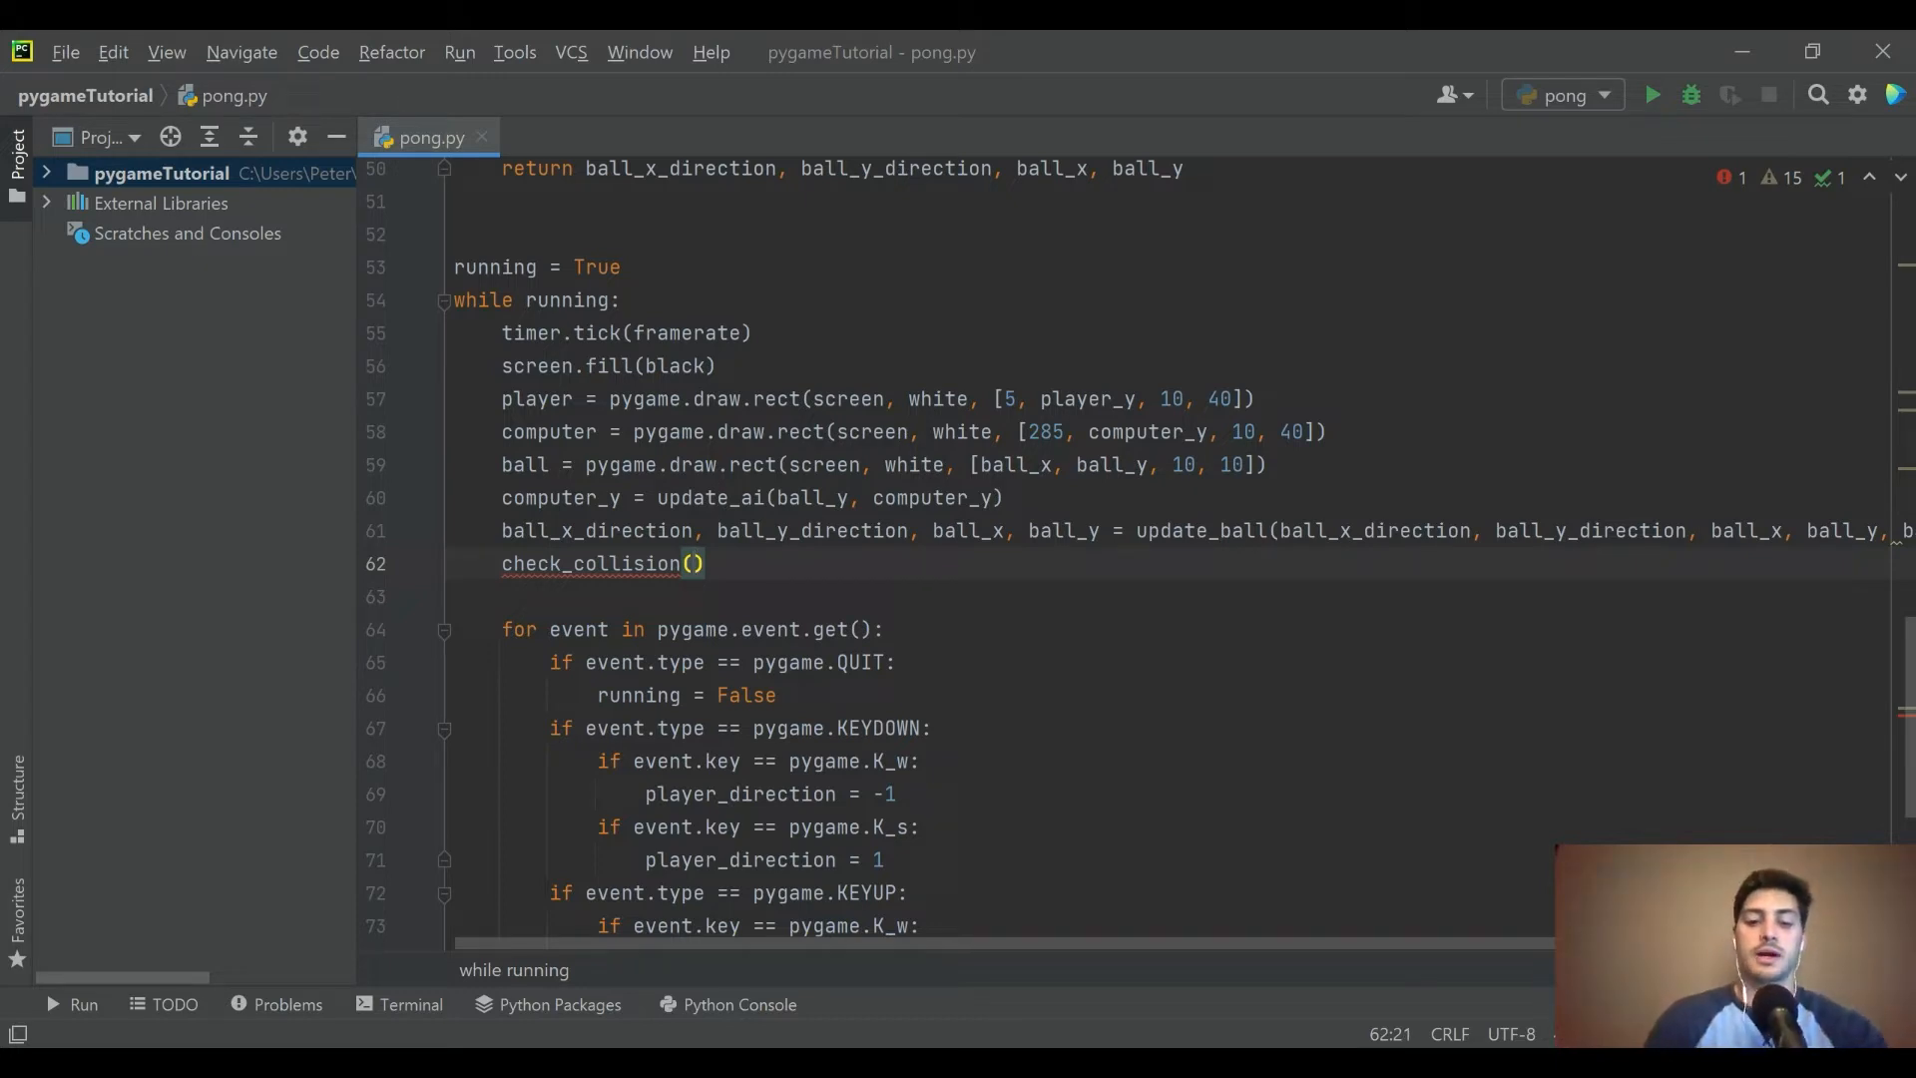
type("ball_x, ball")
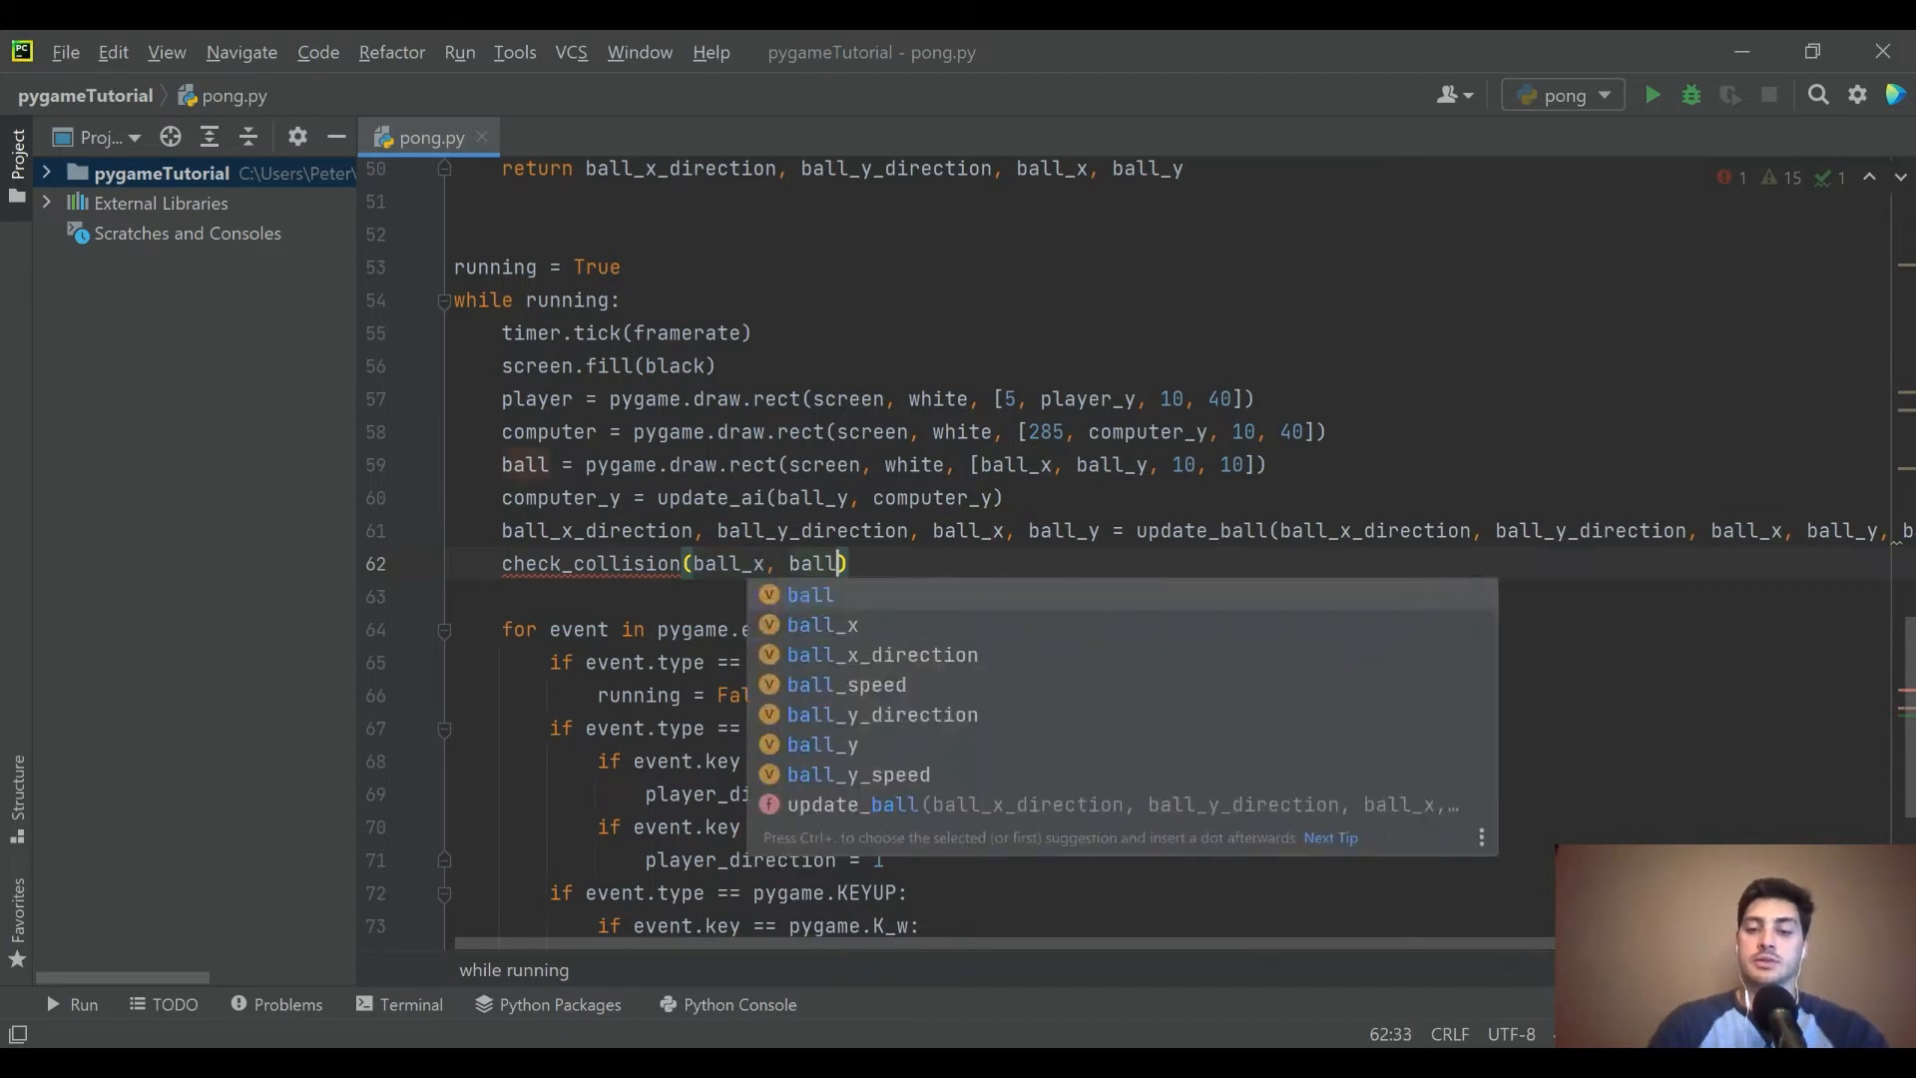
type("_y)")
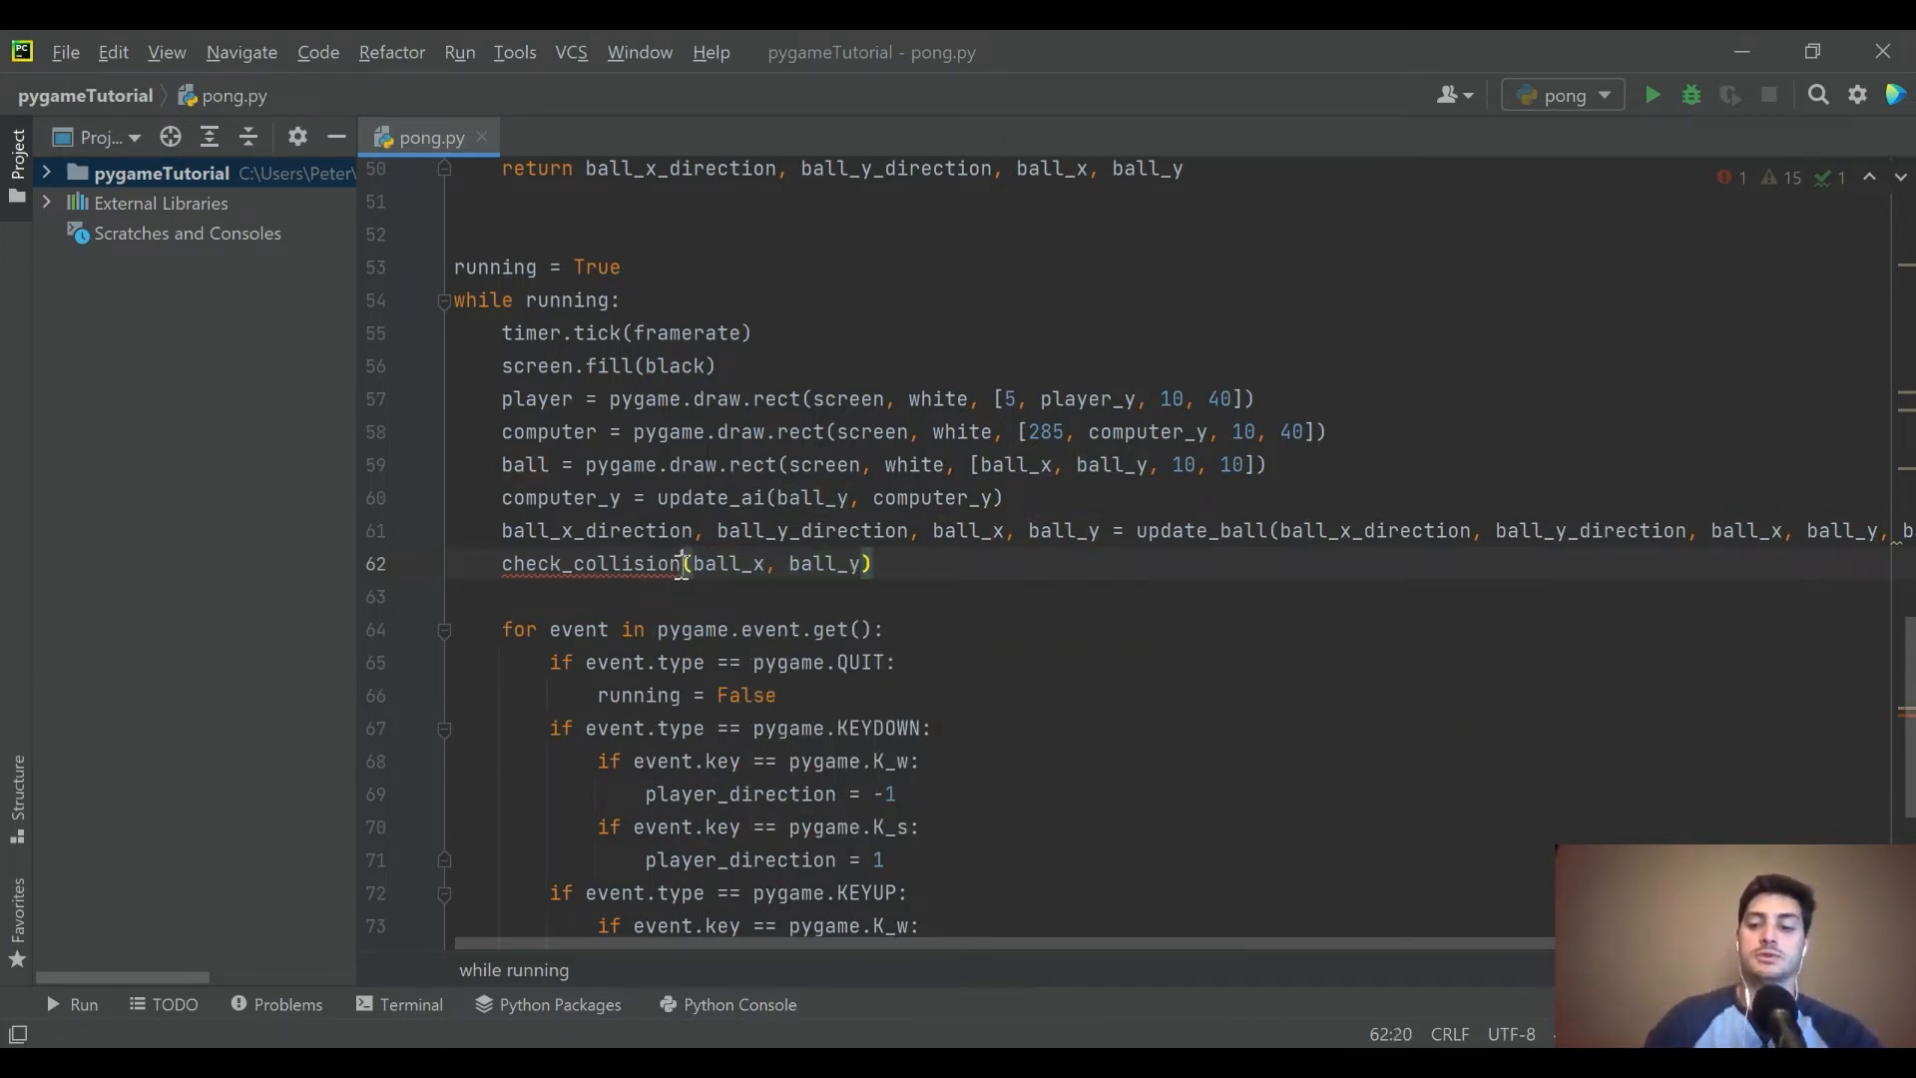
type("_player")
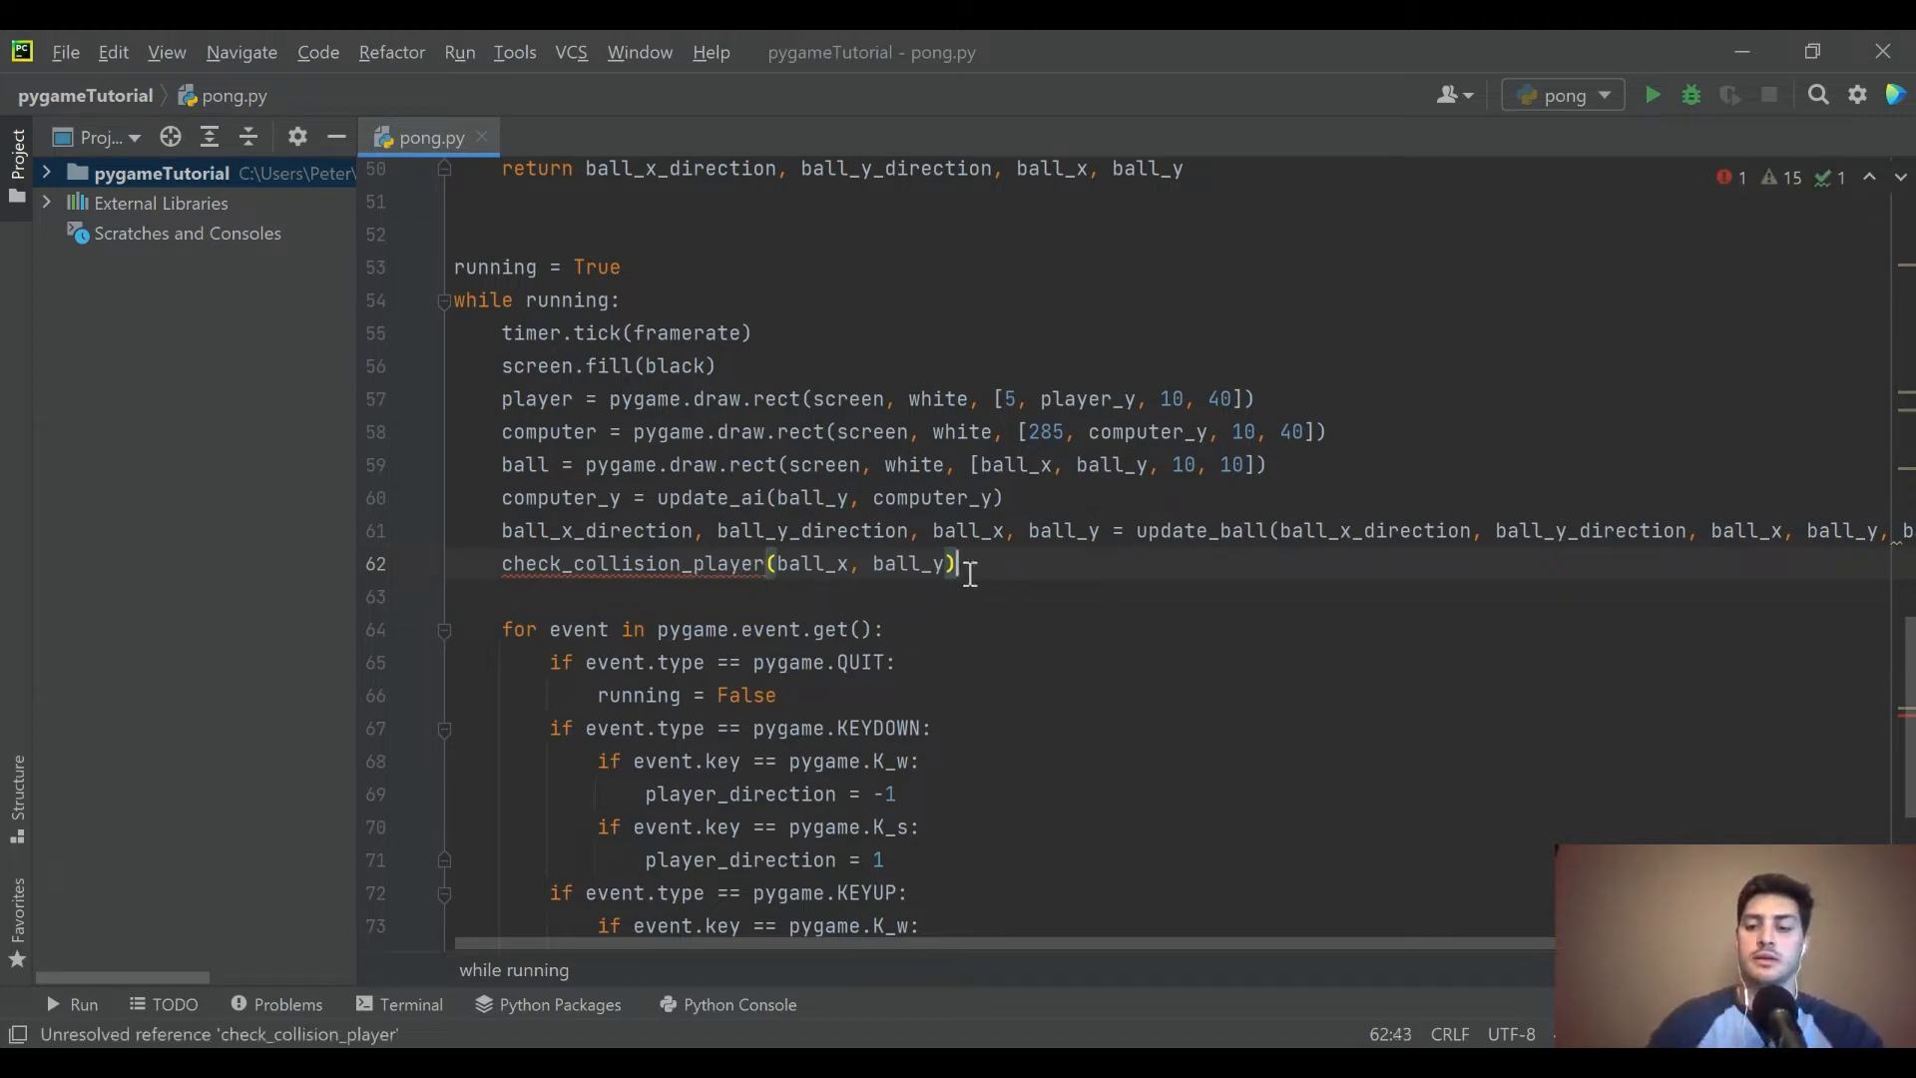
- Add a check_collision_ai(ball_x, ball_y, ) call on the next line, left unfinished
type("check_col")
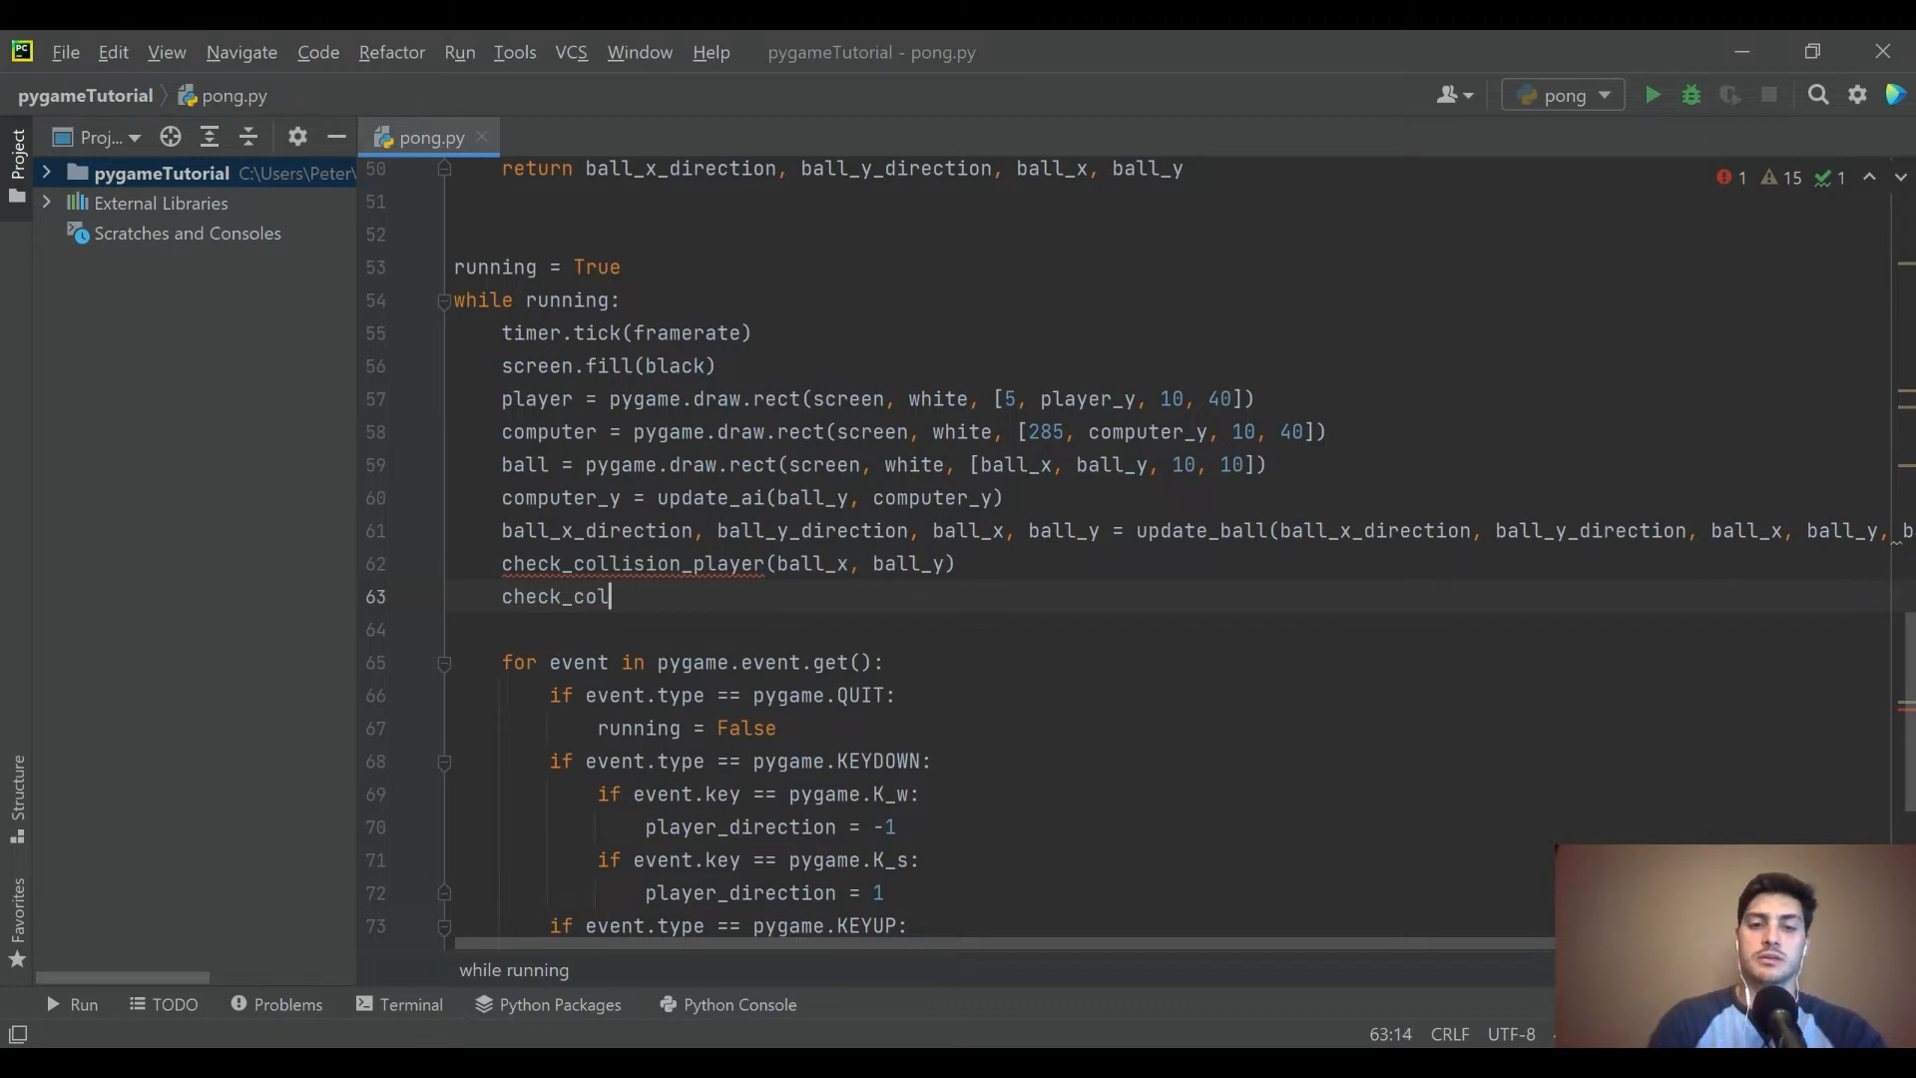
type("lision_")
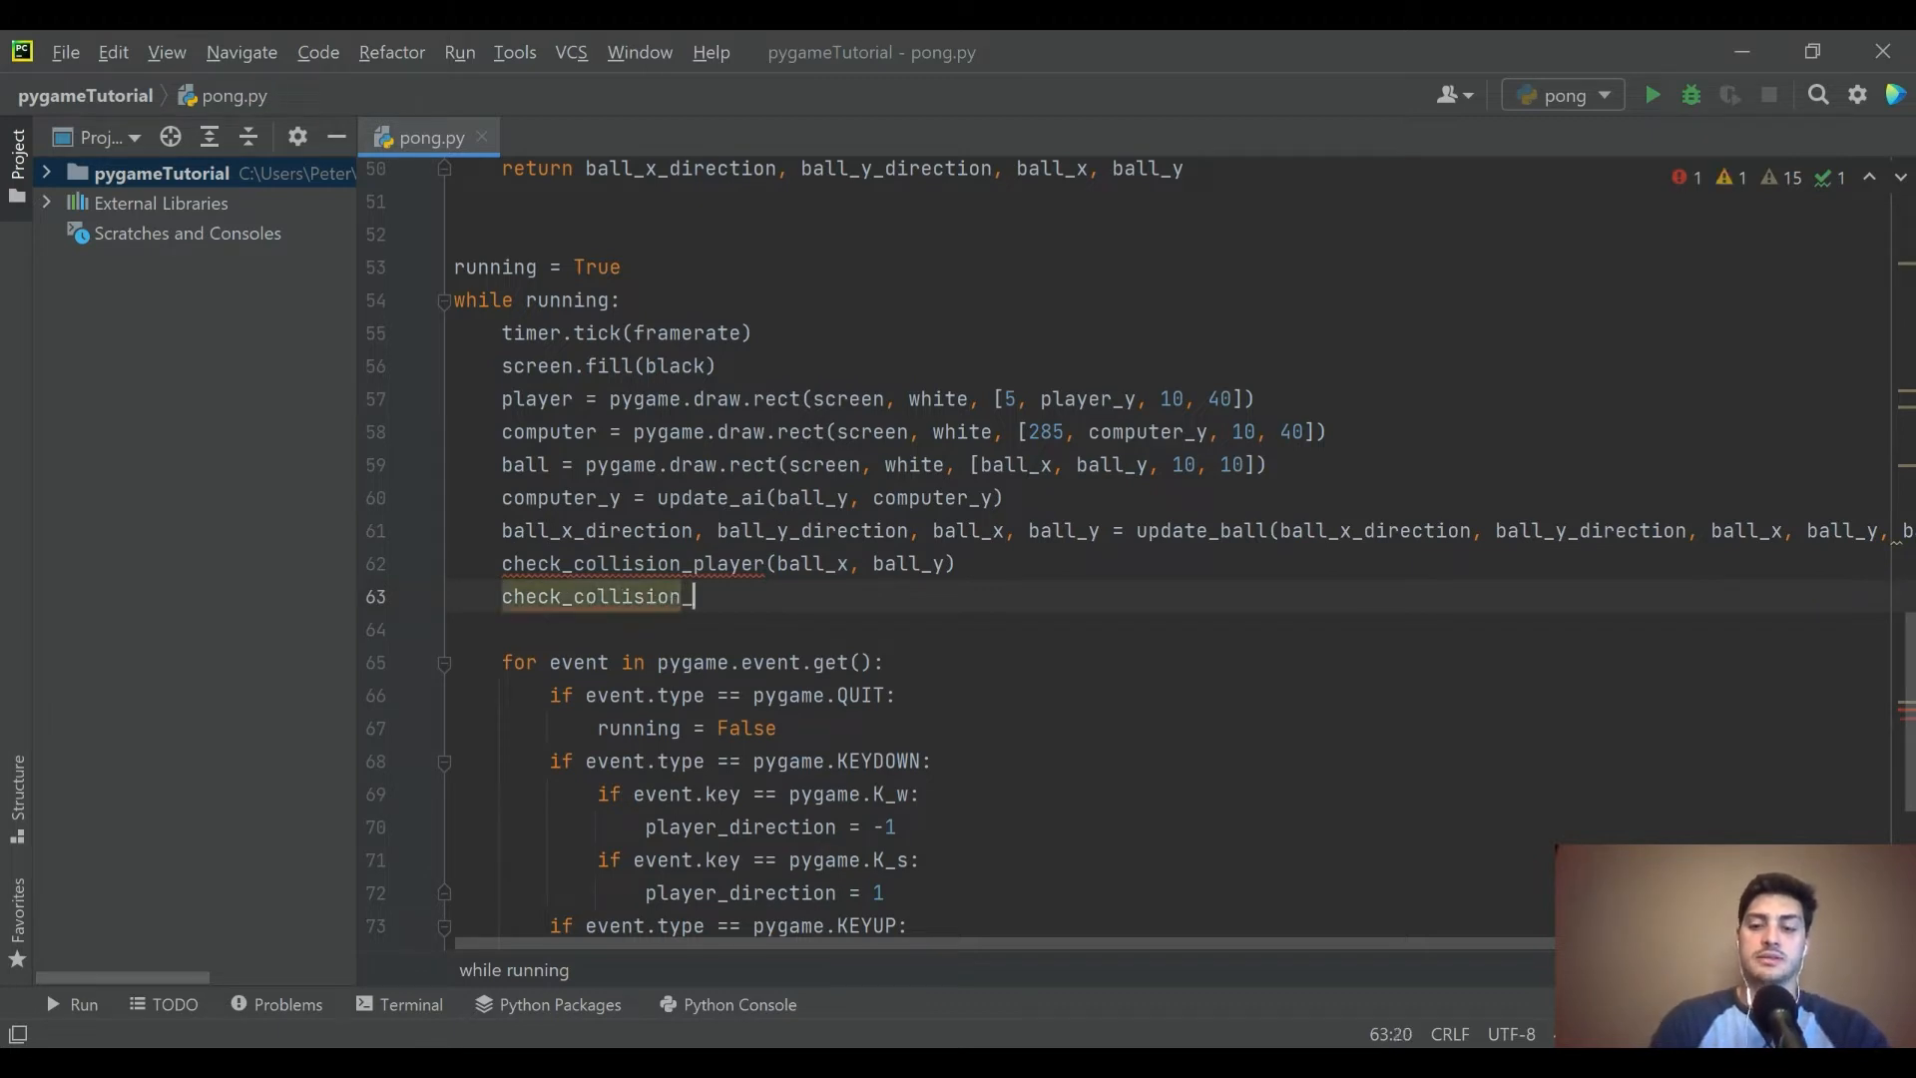
type("_ai(b)")
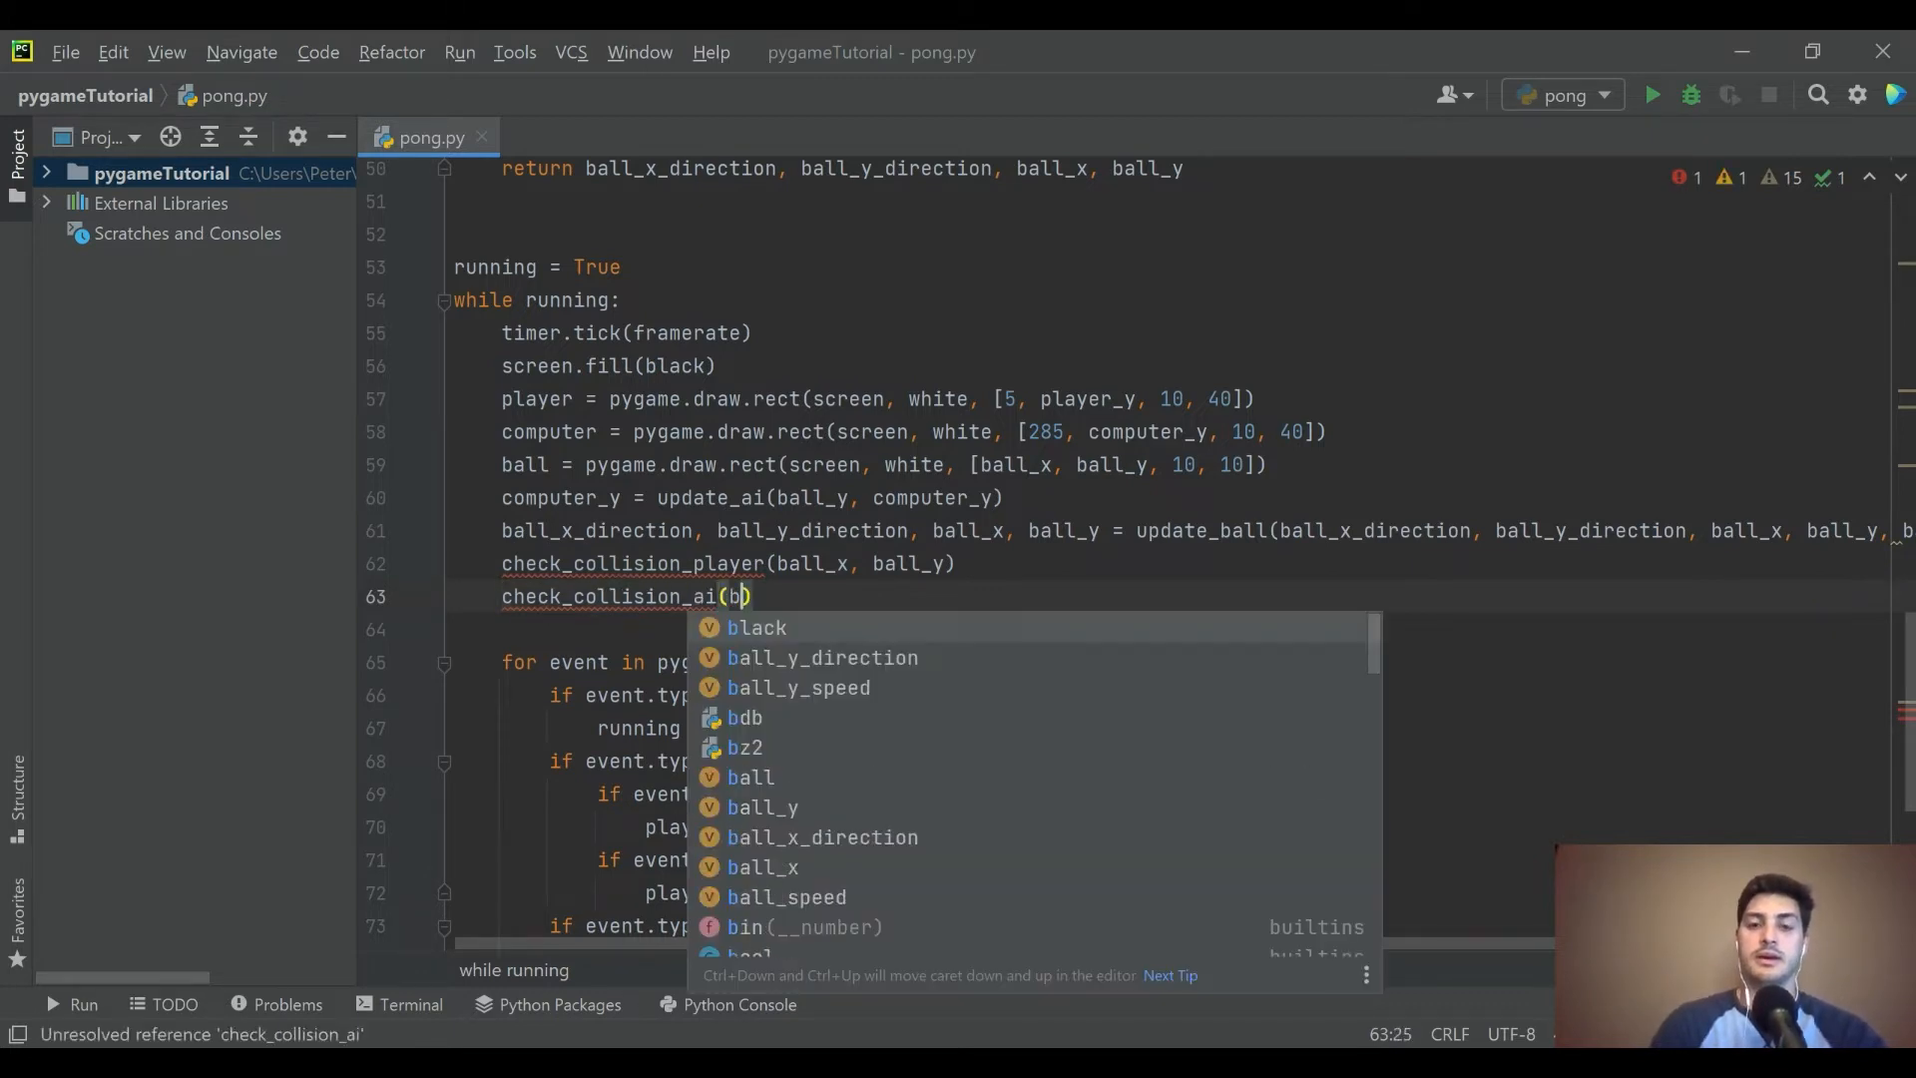
type("all_x, ball_y,")
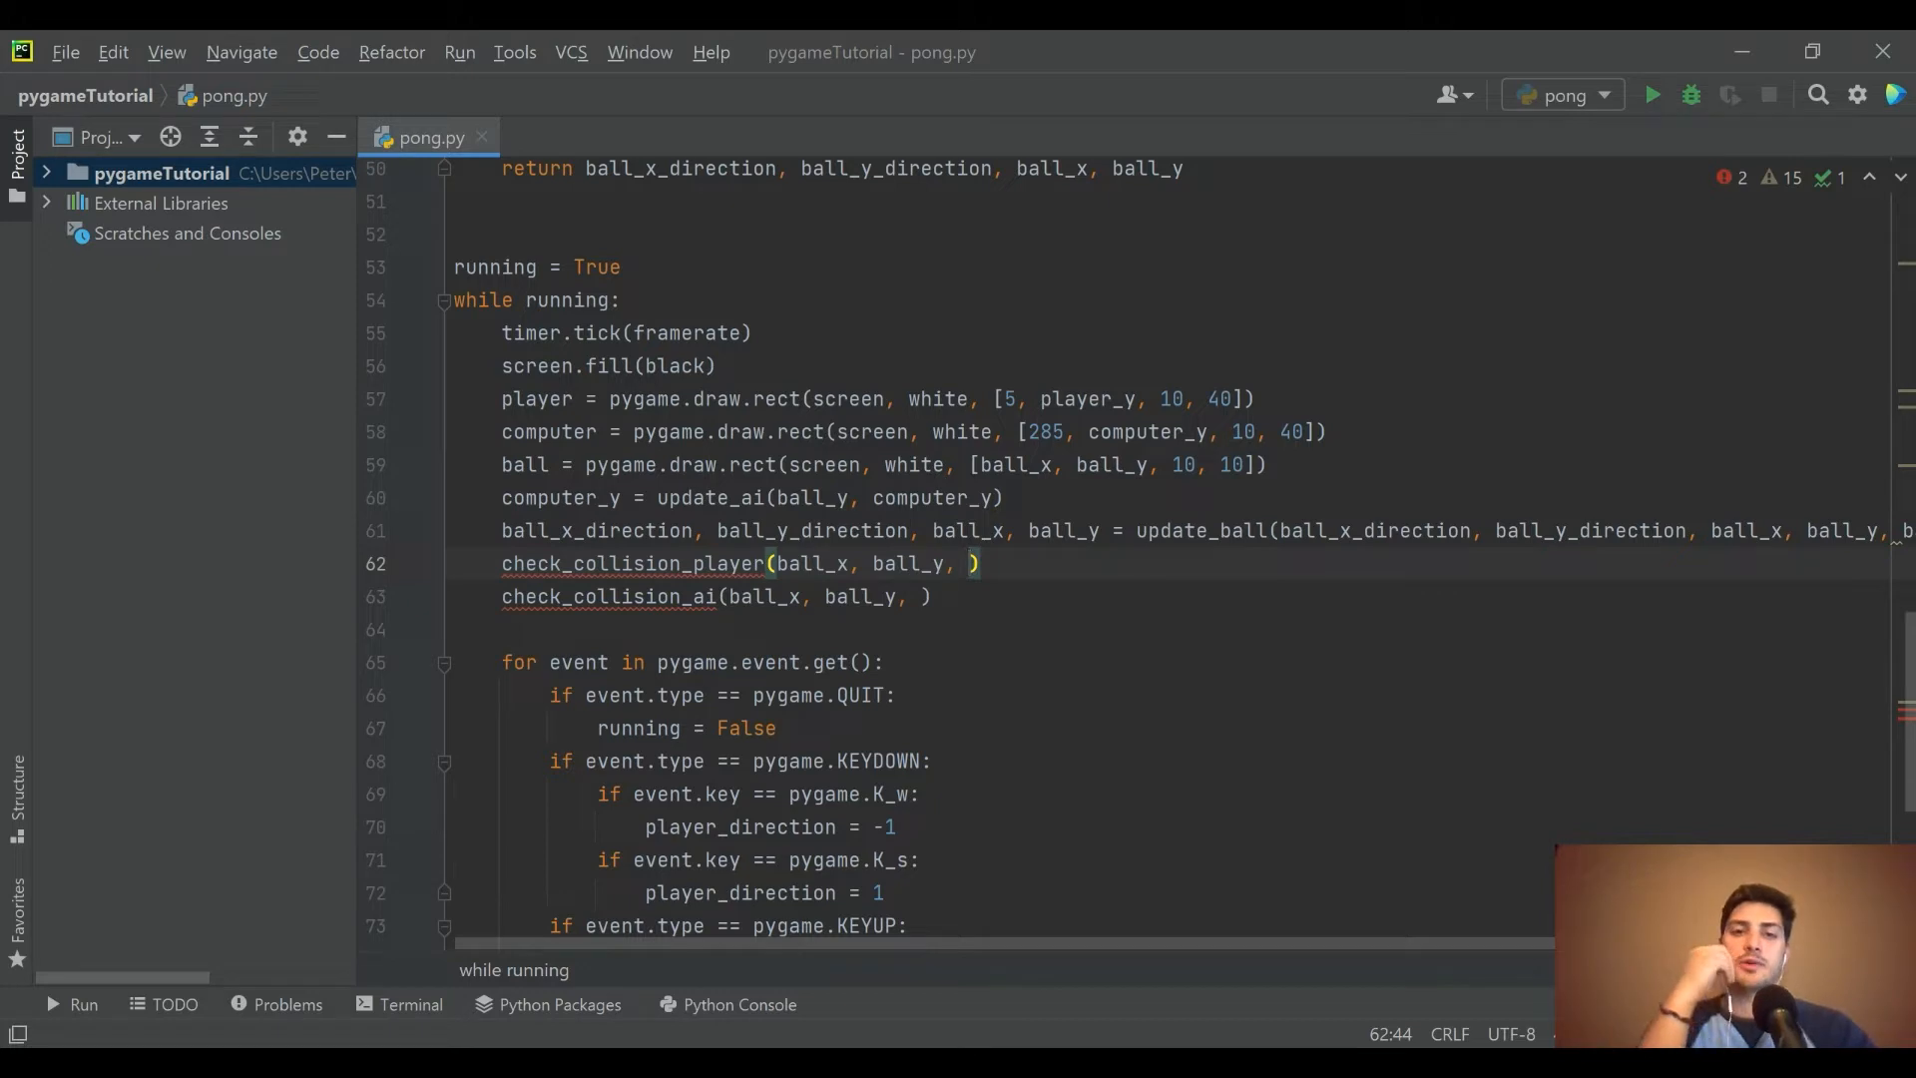
type("player")
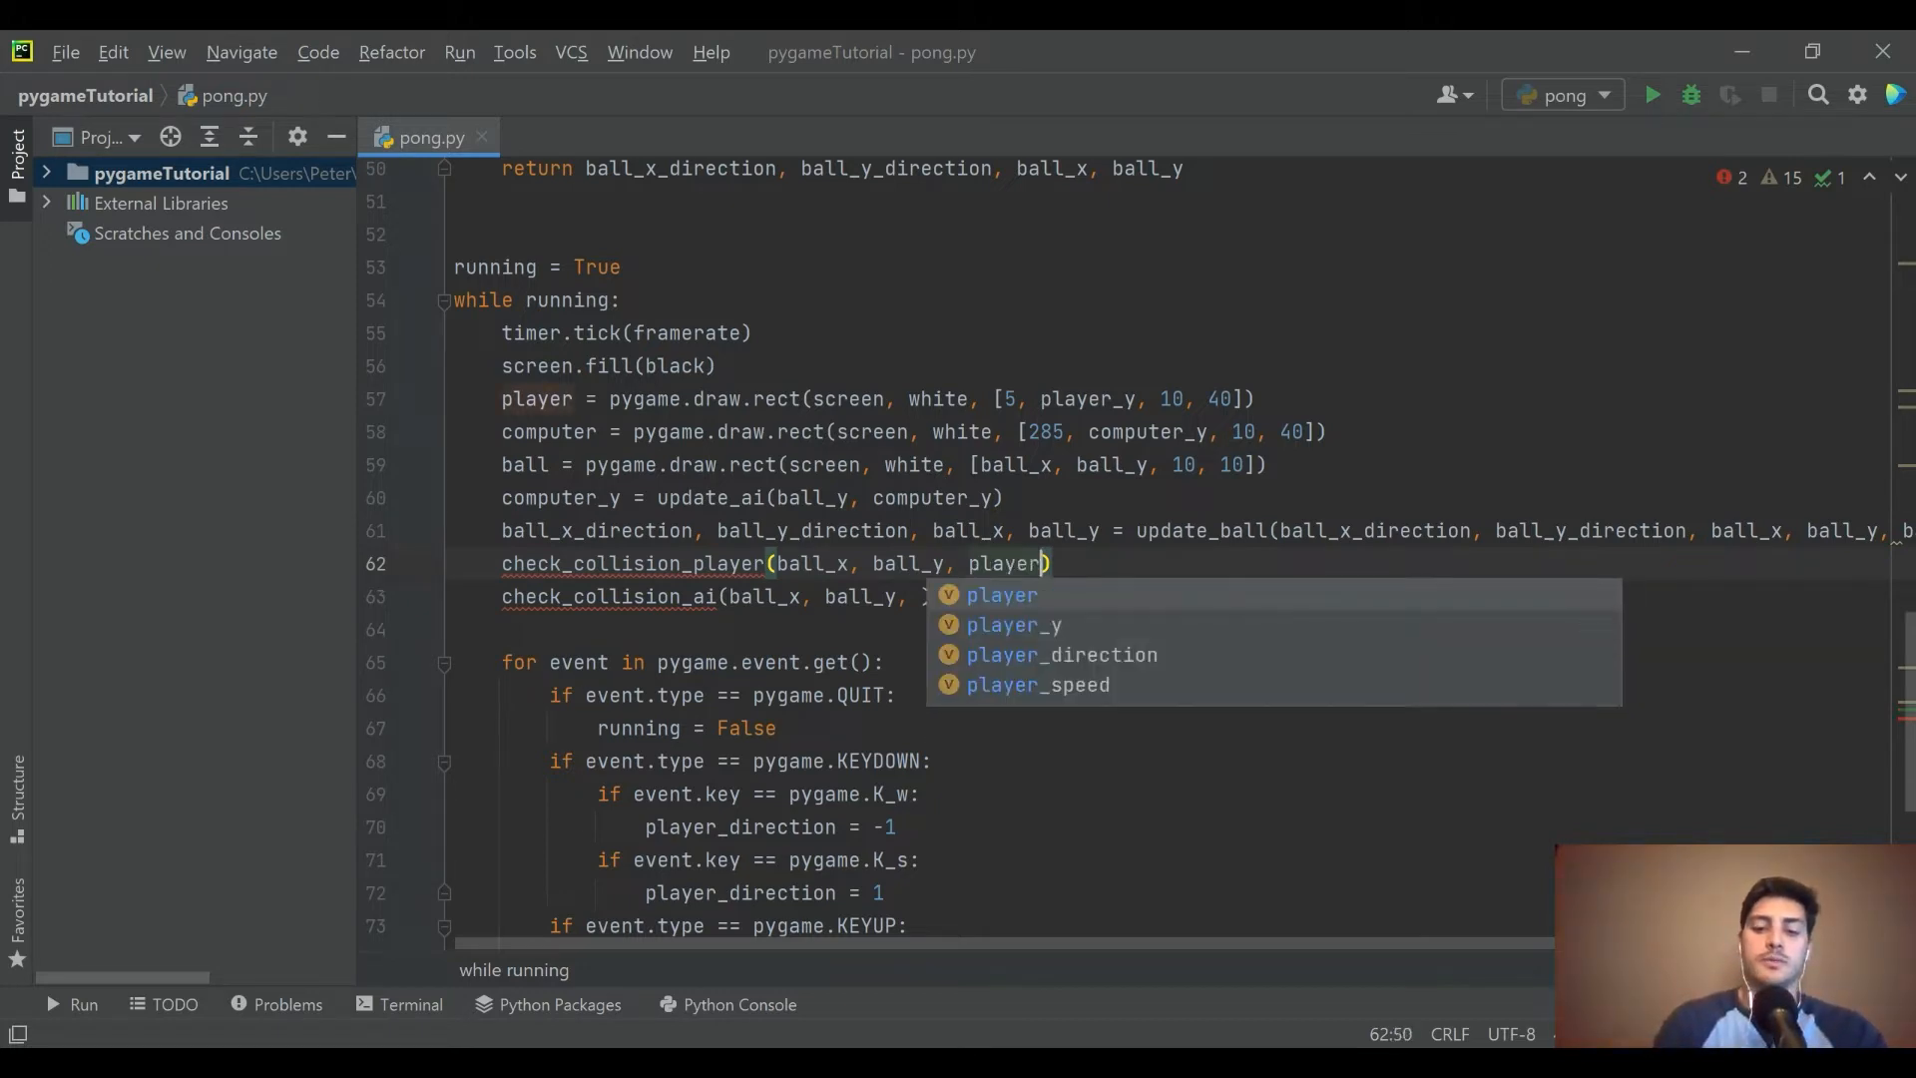
type("_")
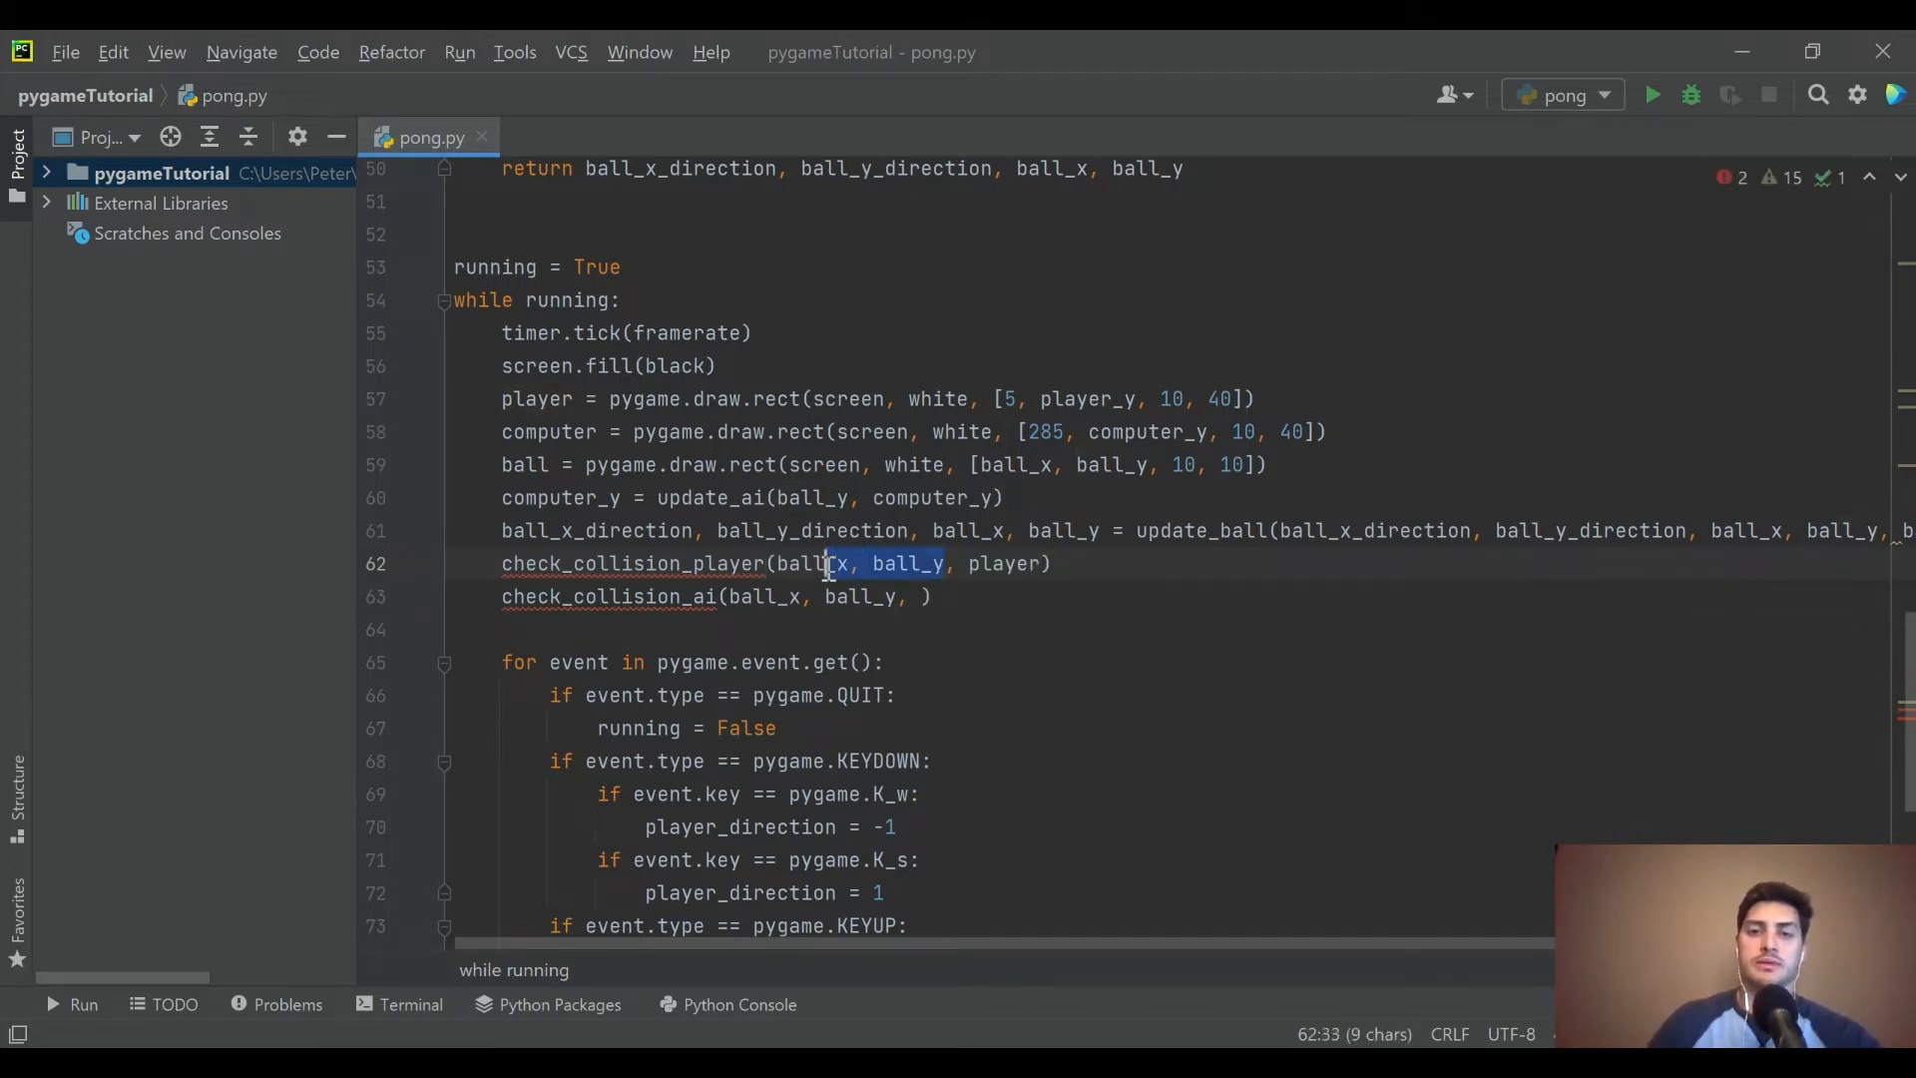
- Change both calls to pass ball, the paddle and ball_x_direction instead of ball coordinates
key("Backspace")
type(", ball_x_direction")
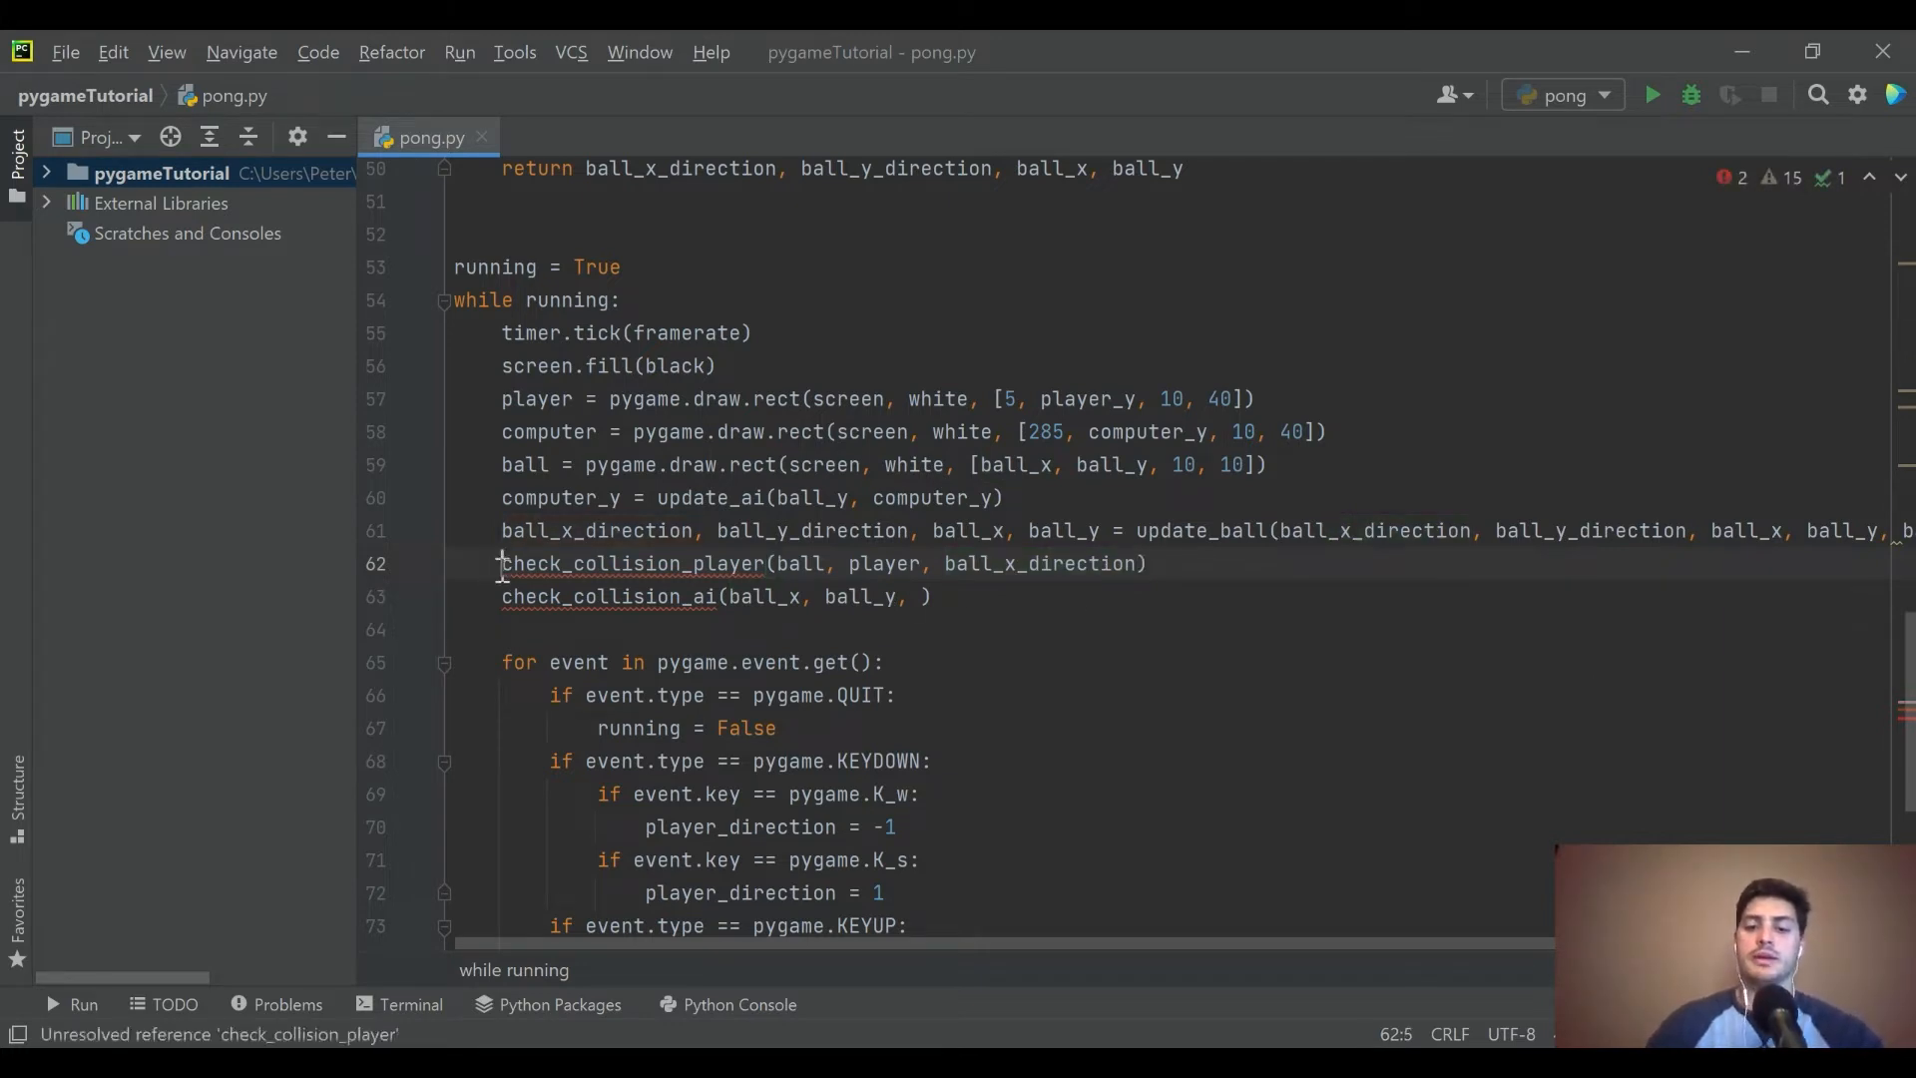
type("bakl")
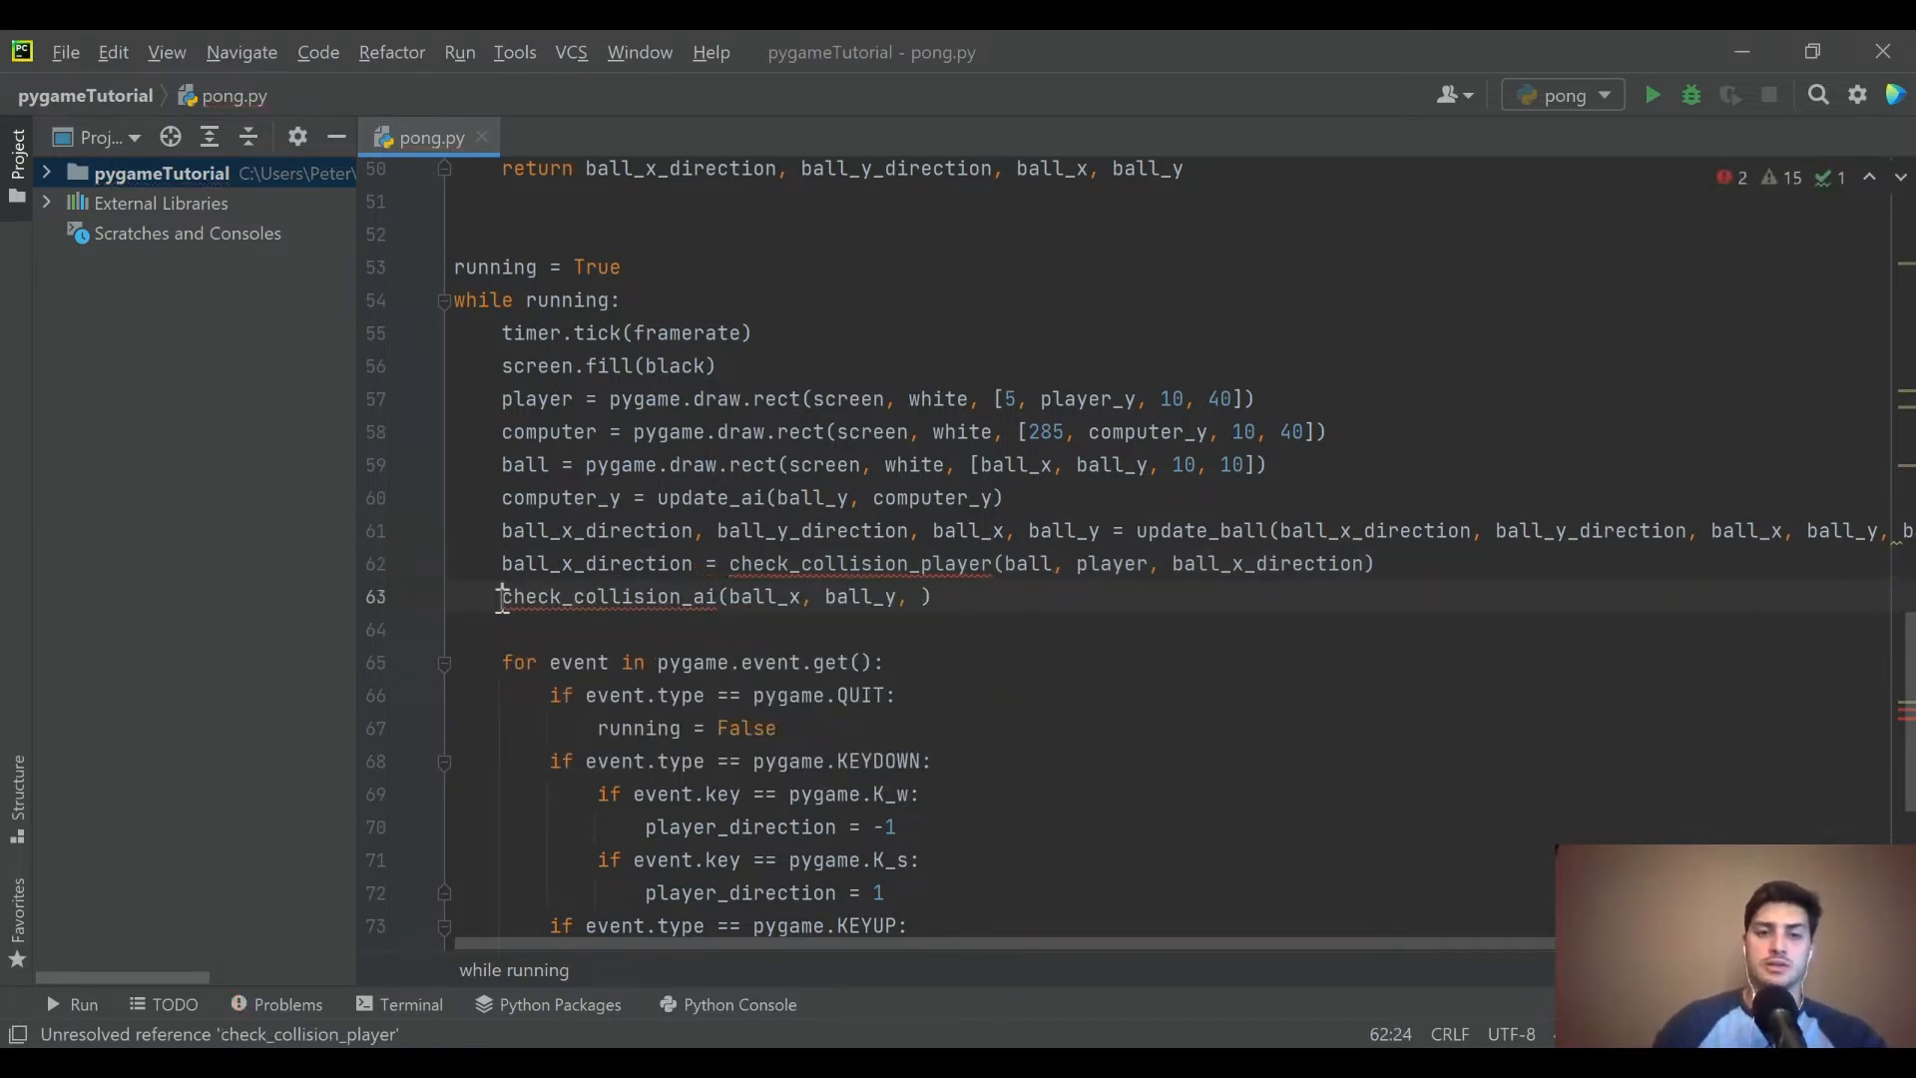
type("ball_x_direciton =")
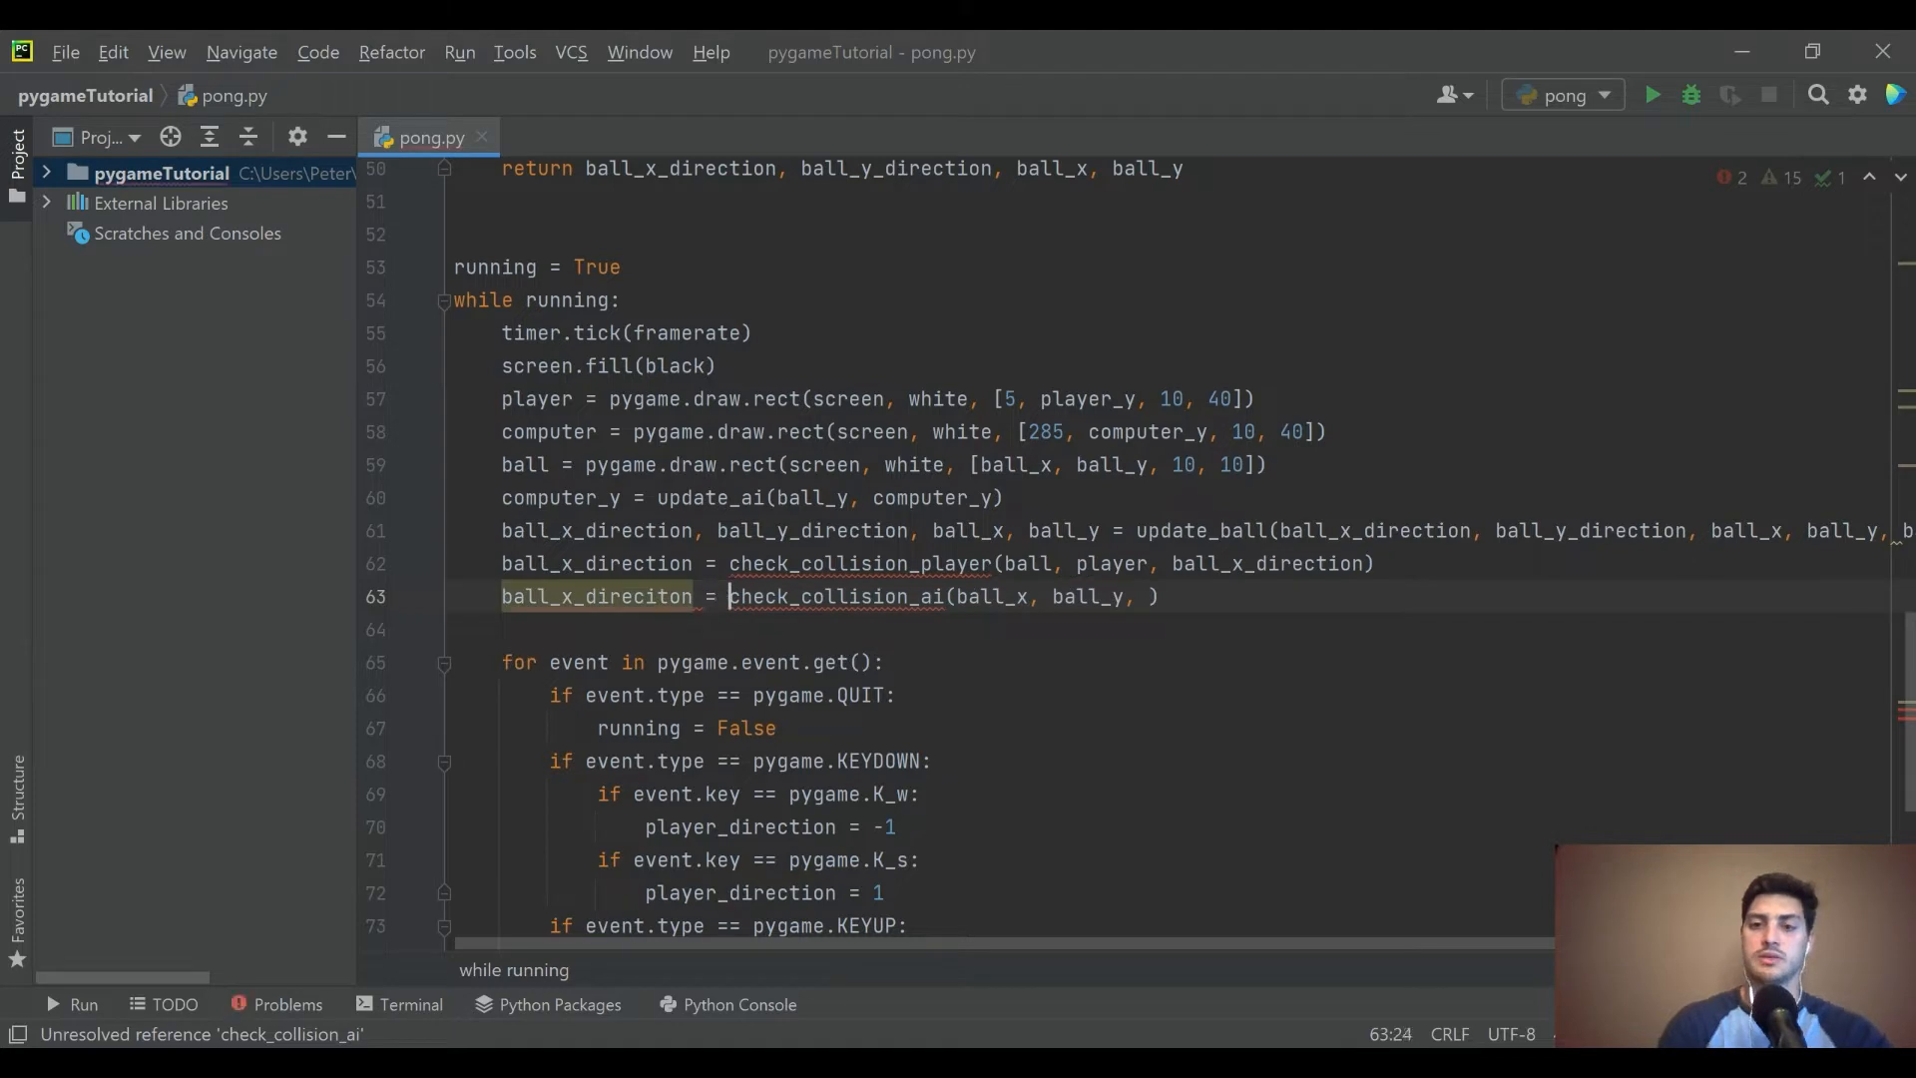
left_click_drag(956, 597, 1123, 597)
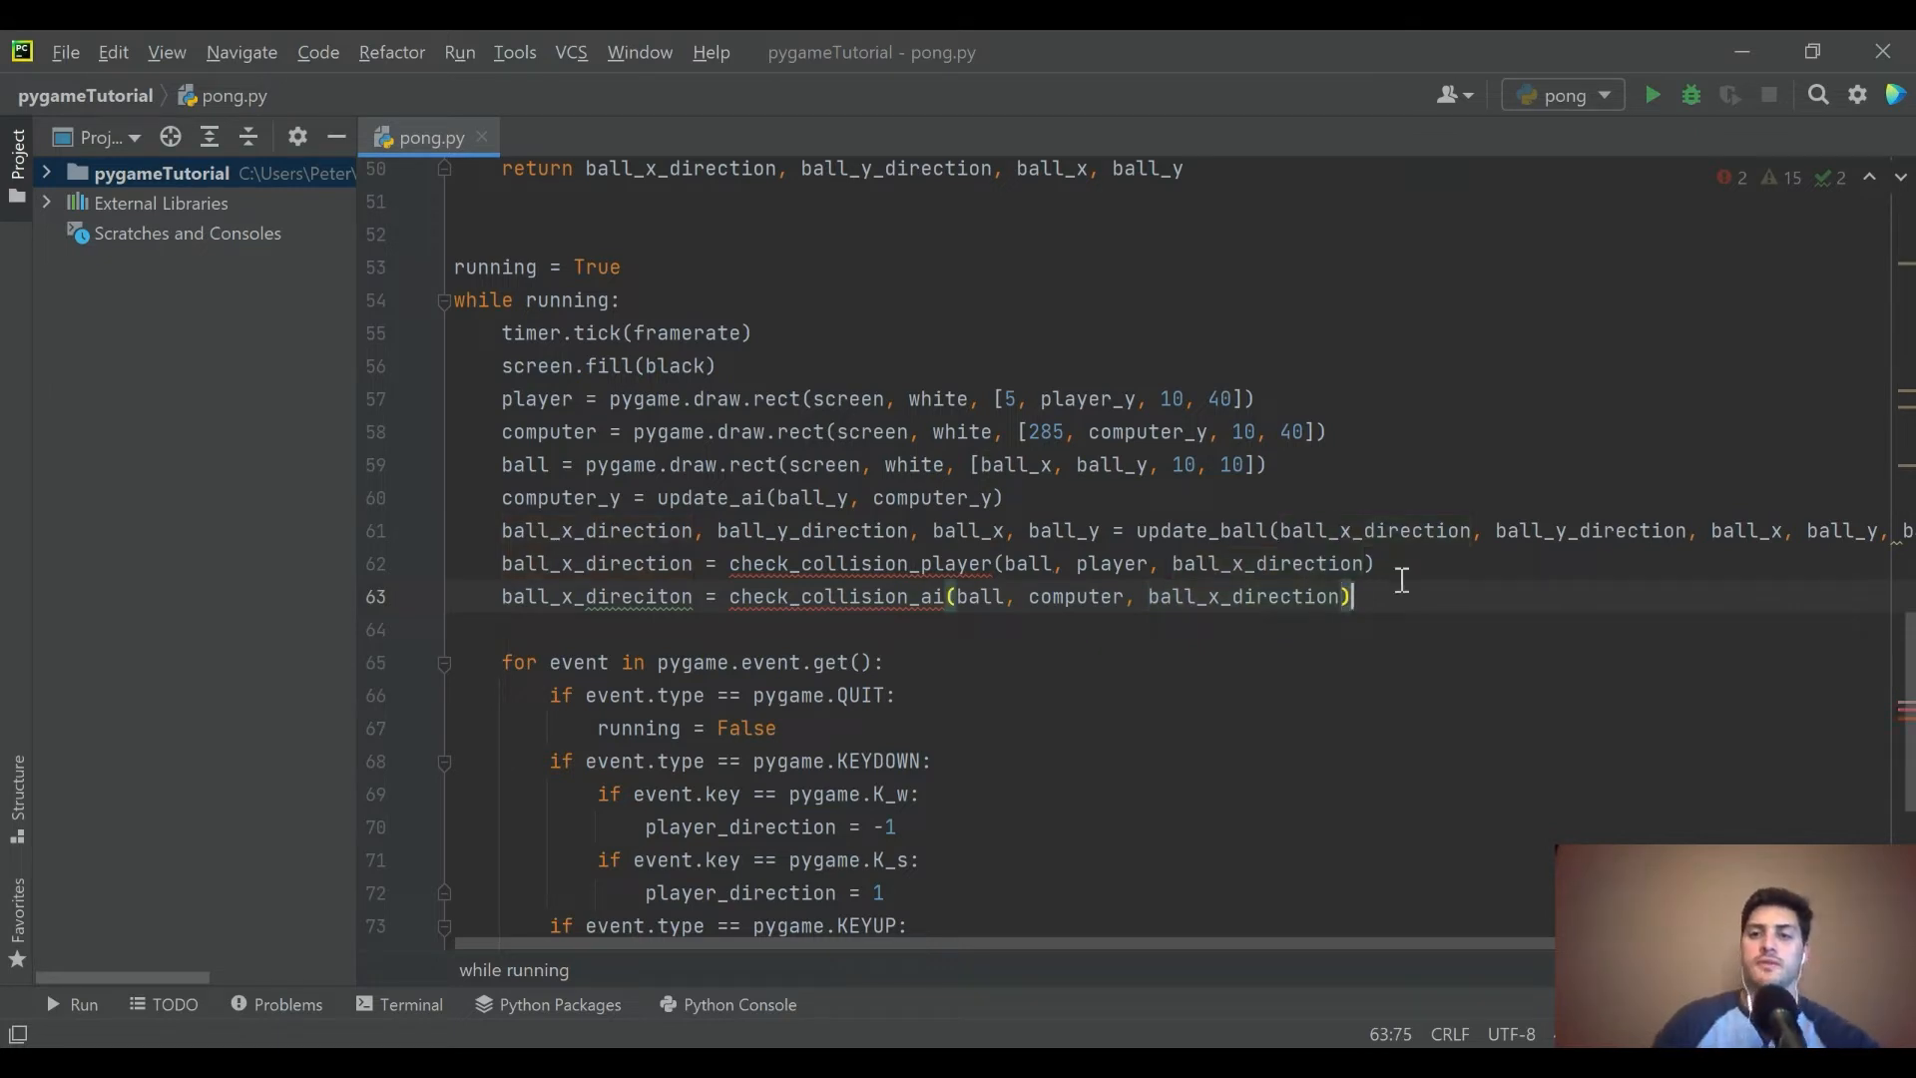
- Assign both results to ball_x_direction and fix the misspelled variable name
left_click(650, 596)
type("t")
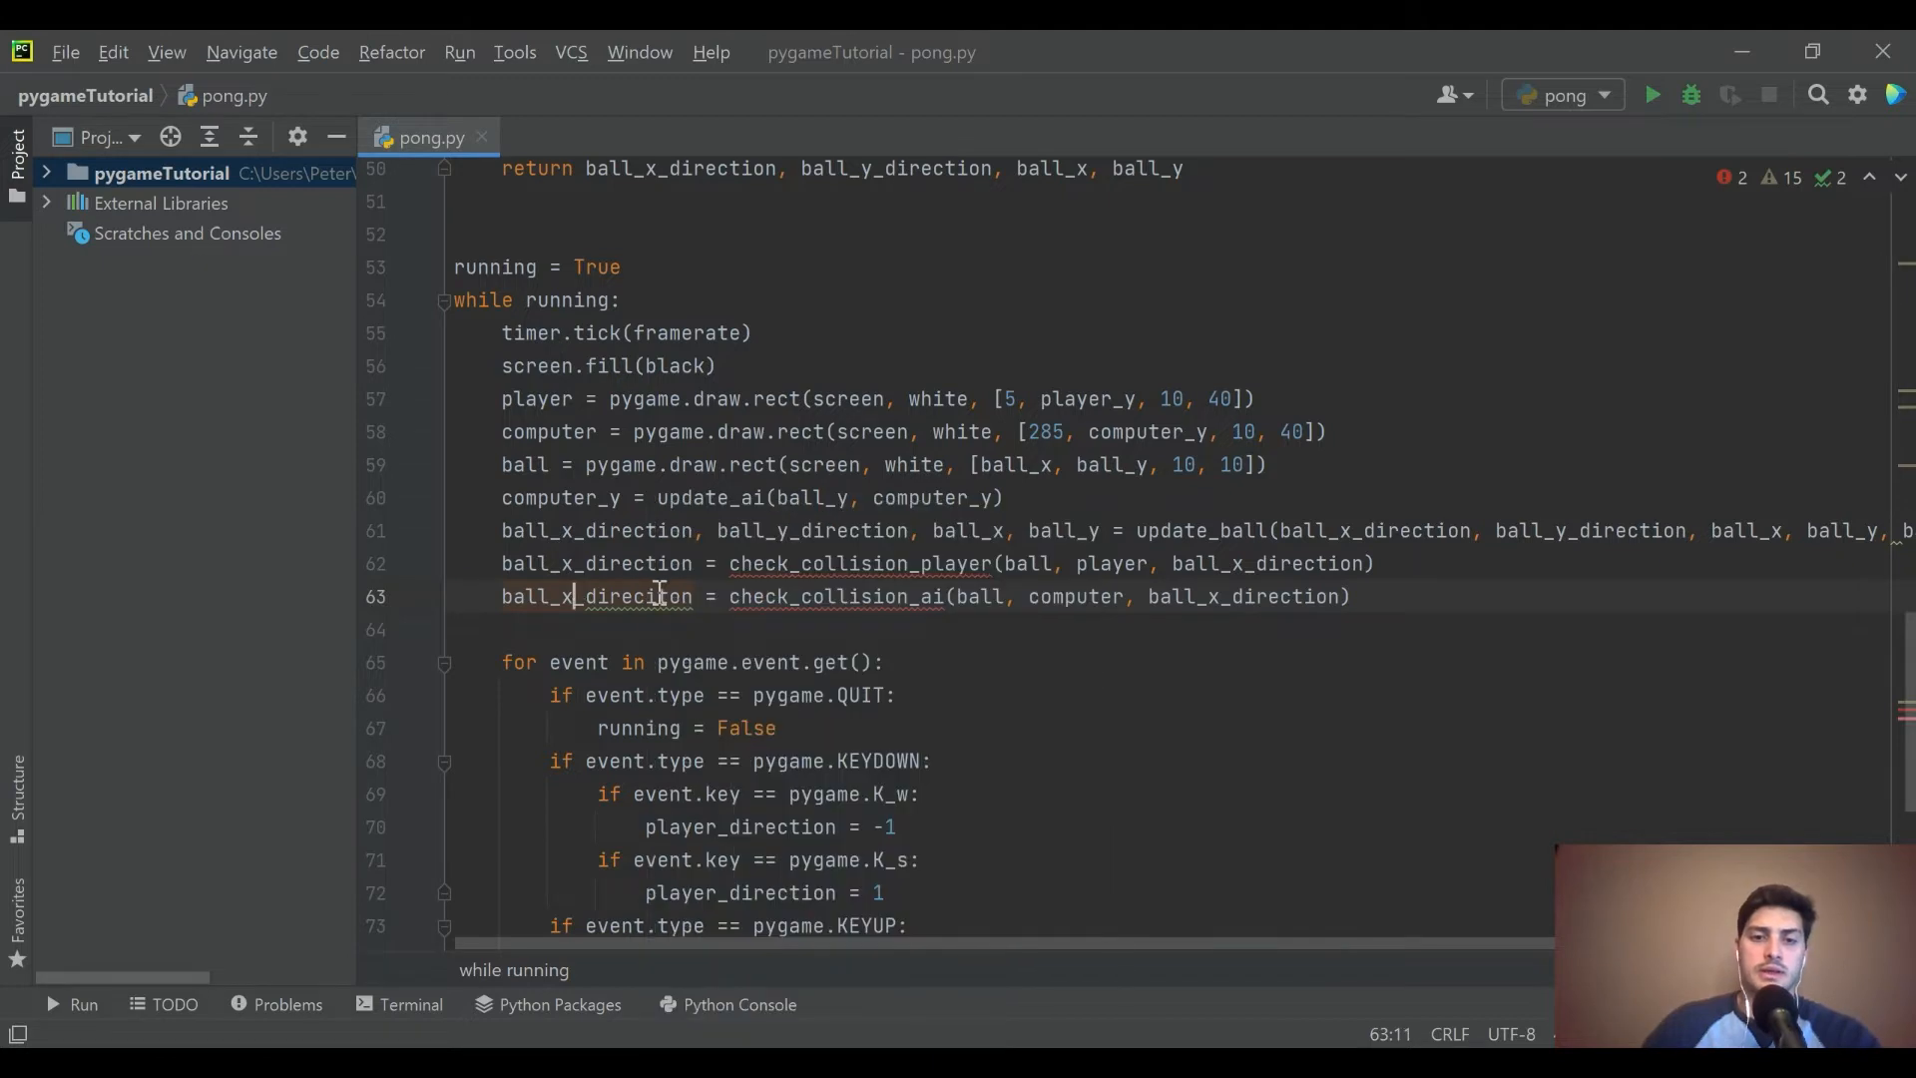
left_click(651, 597)
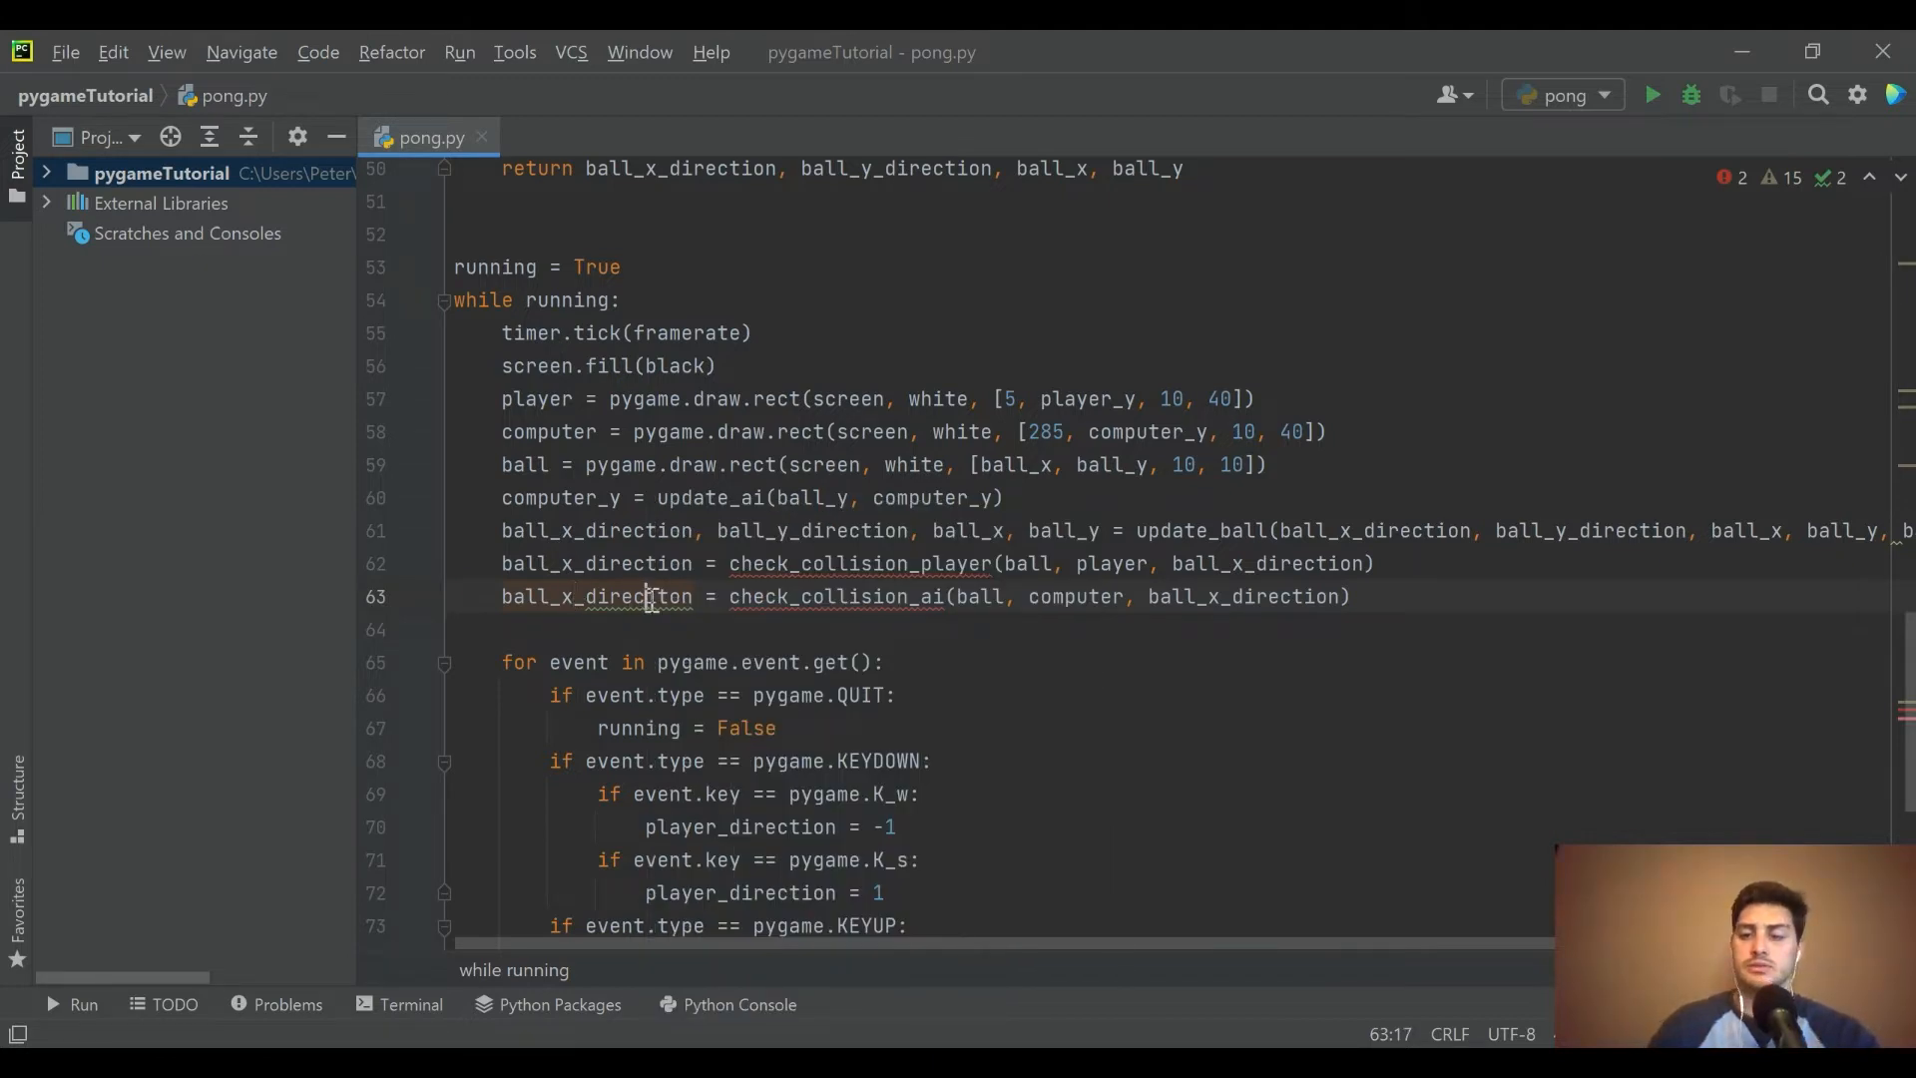
left_click(1065, 562)
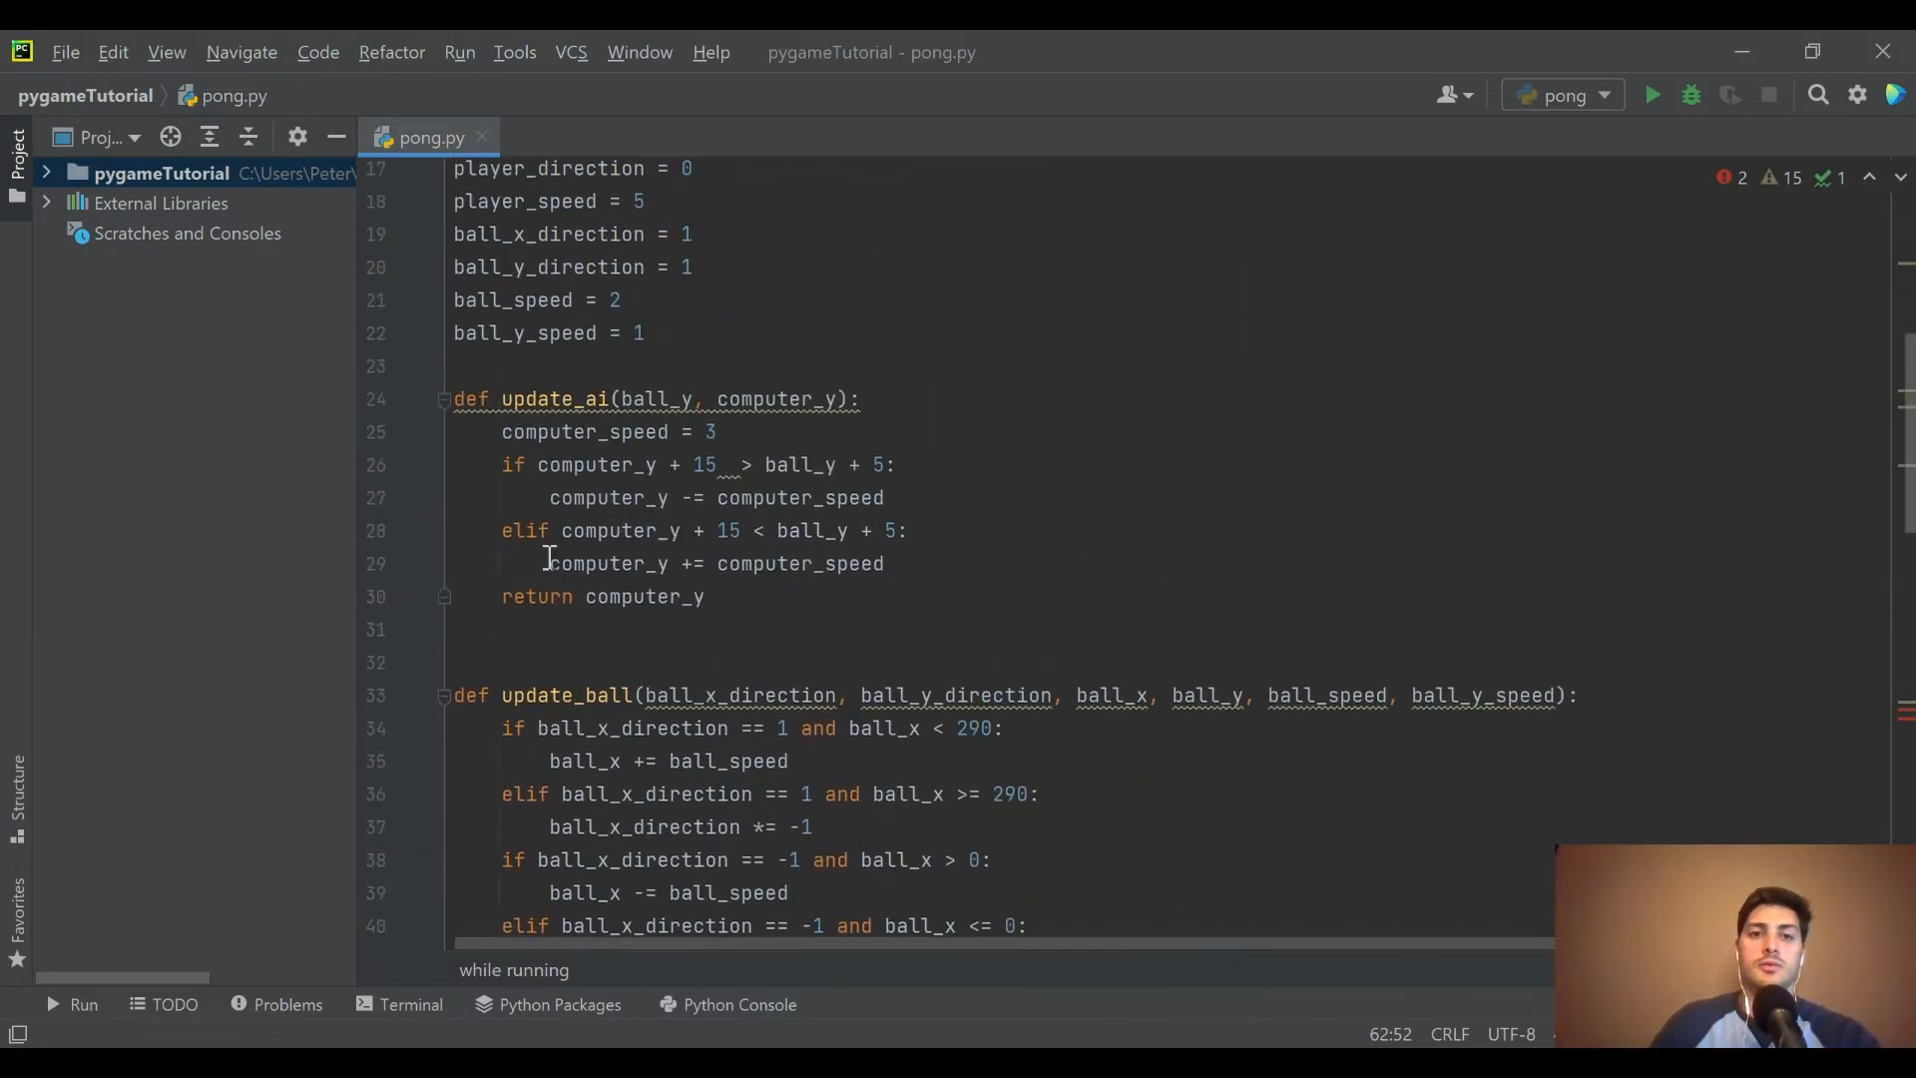
- Define check_collision_player(ball, player, ball_x_direction) below update_ai, returning ball_x_direction
key("enter")
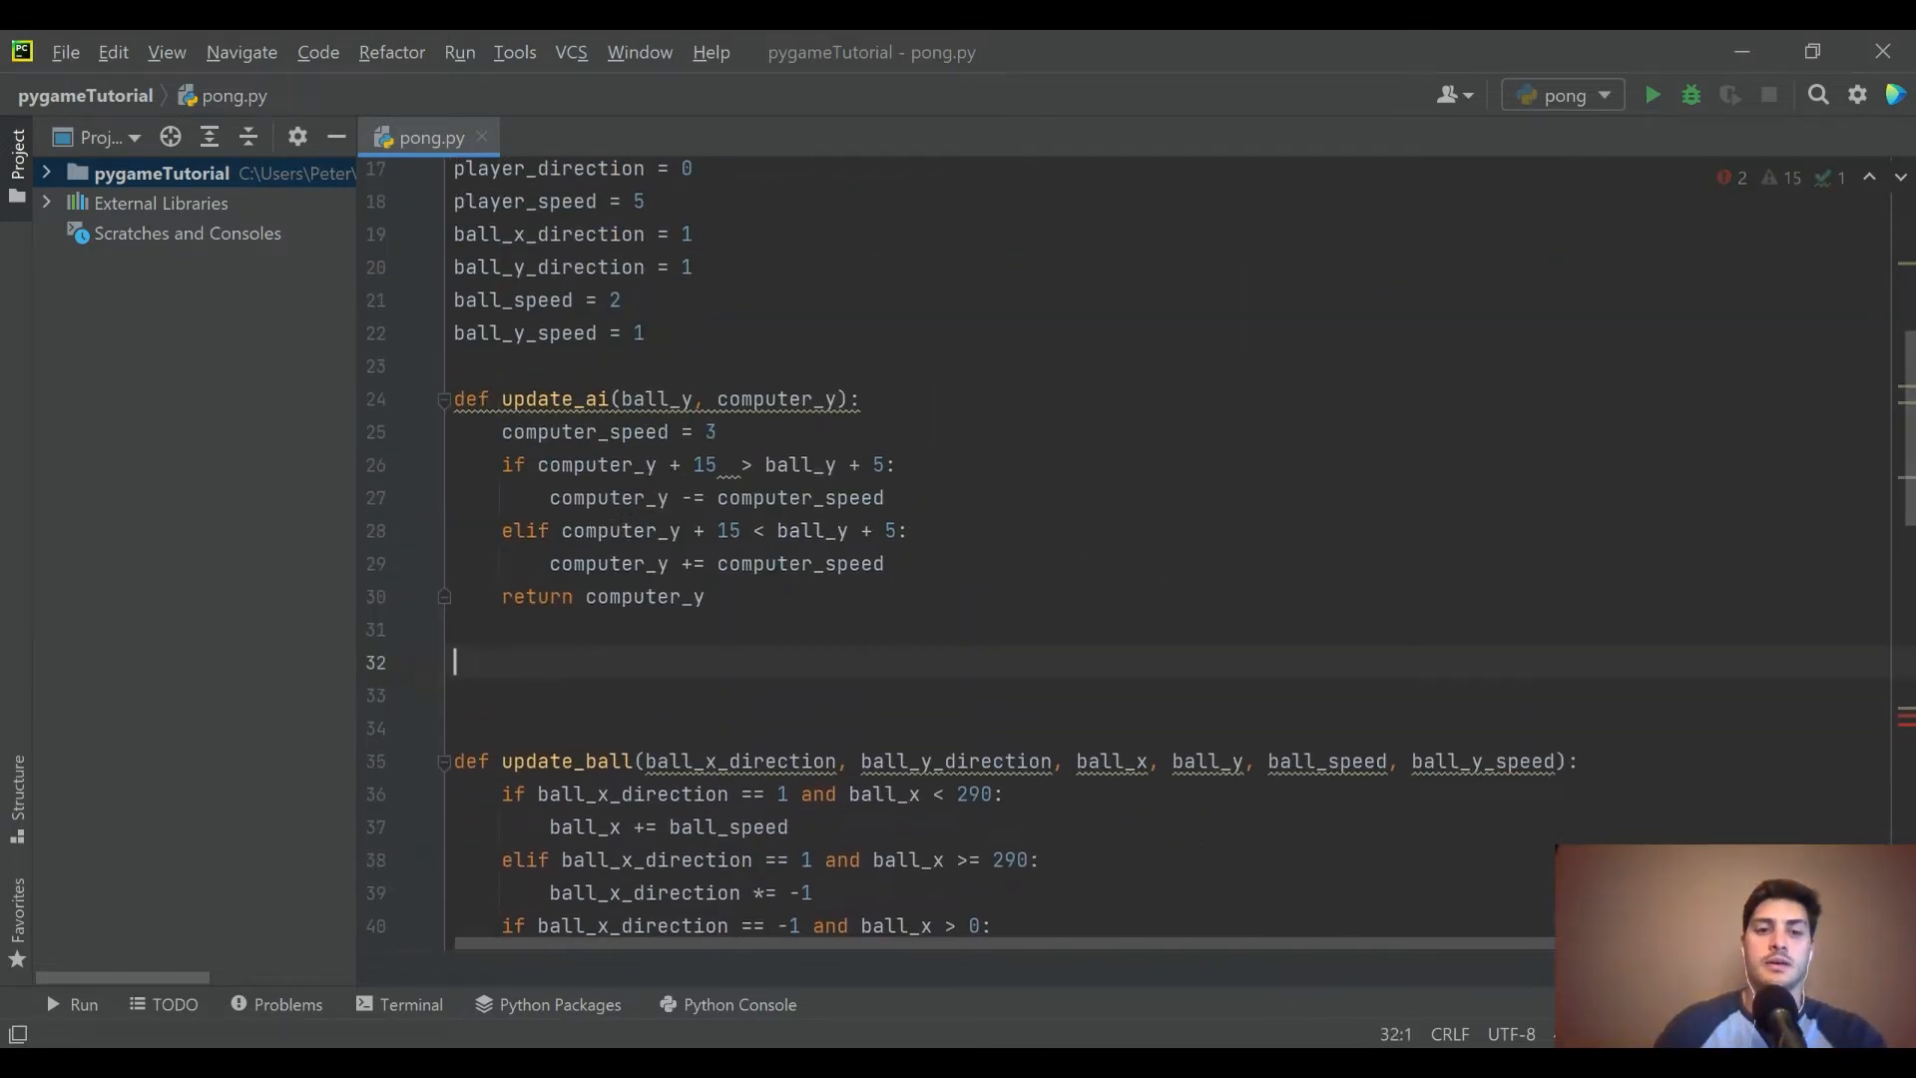
scroll("down", 3)
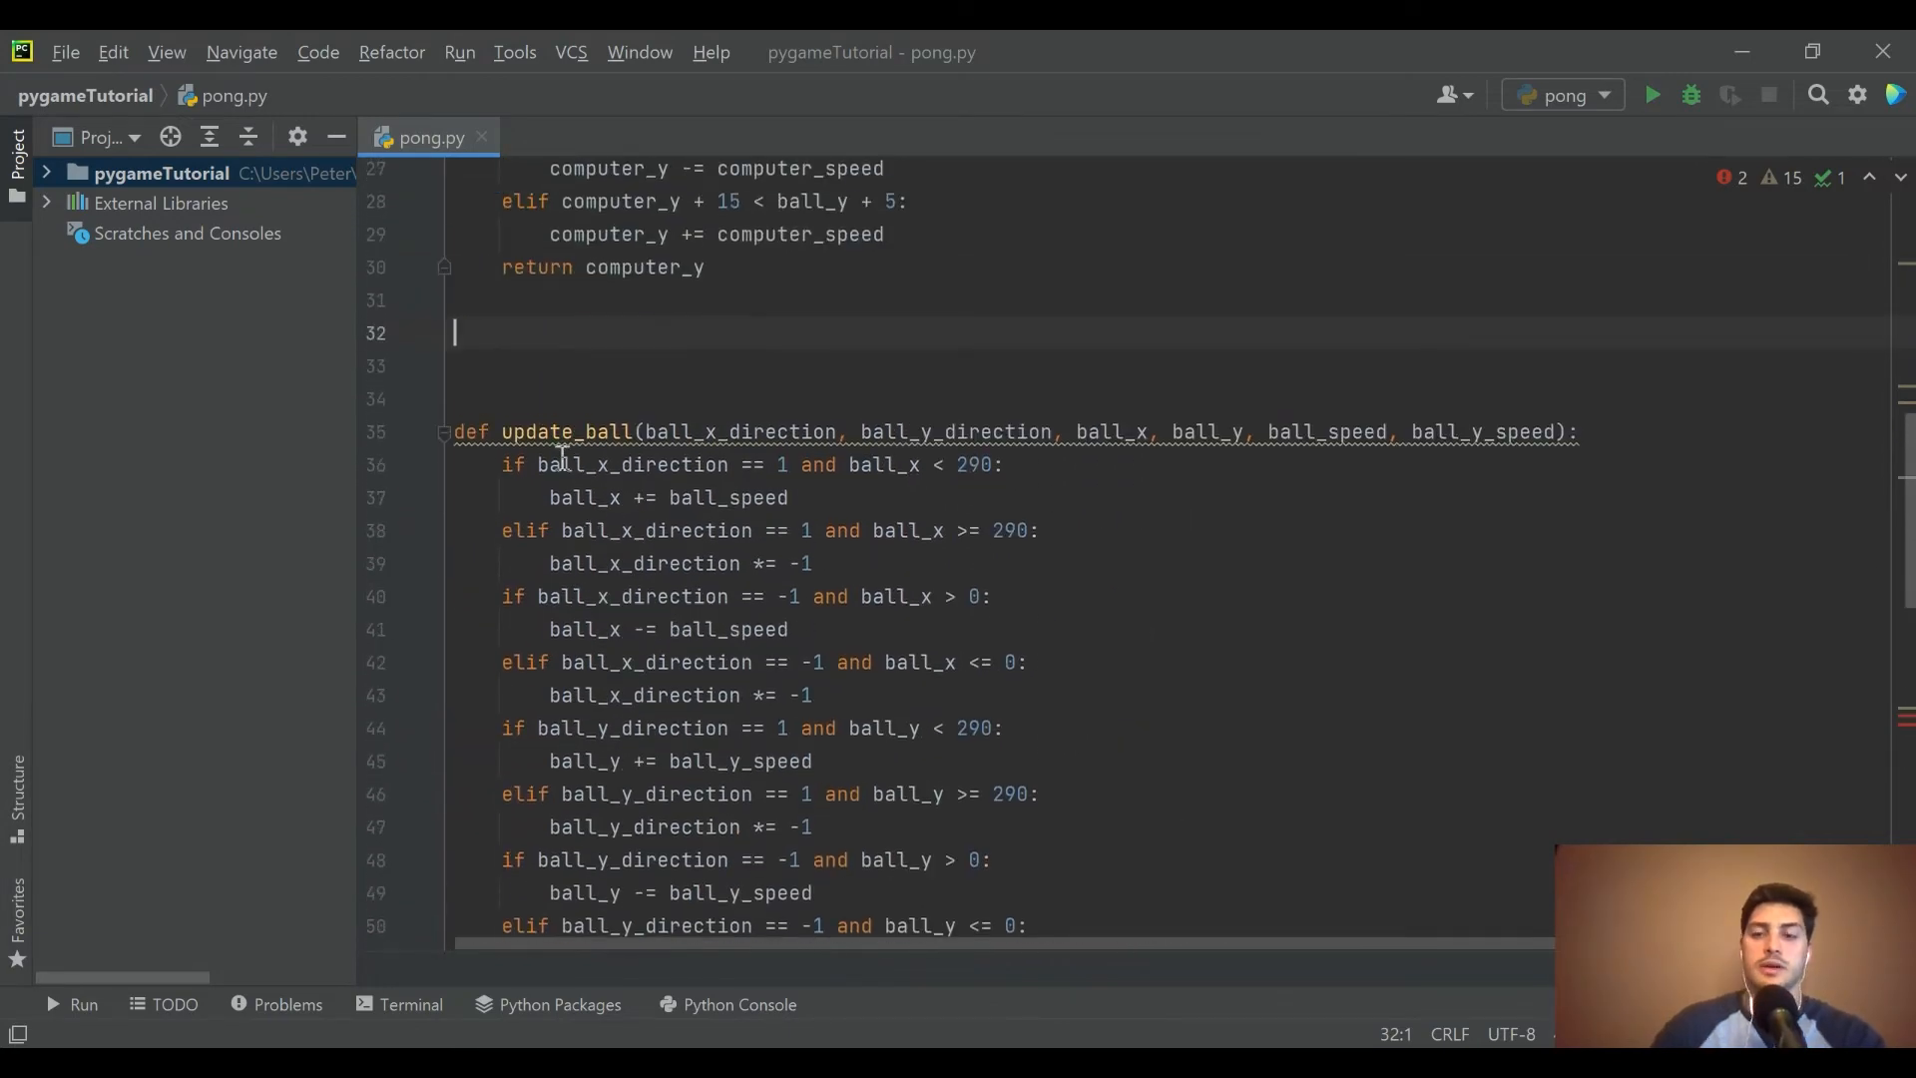
type("def check_c")
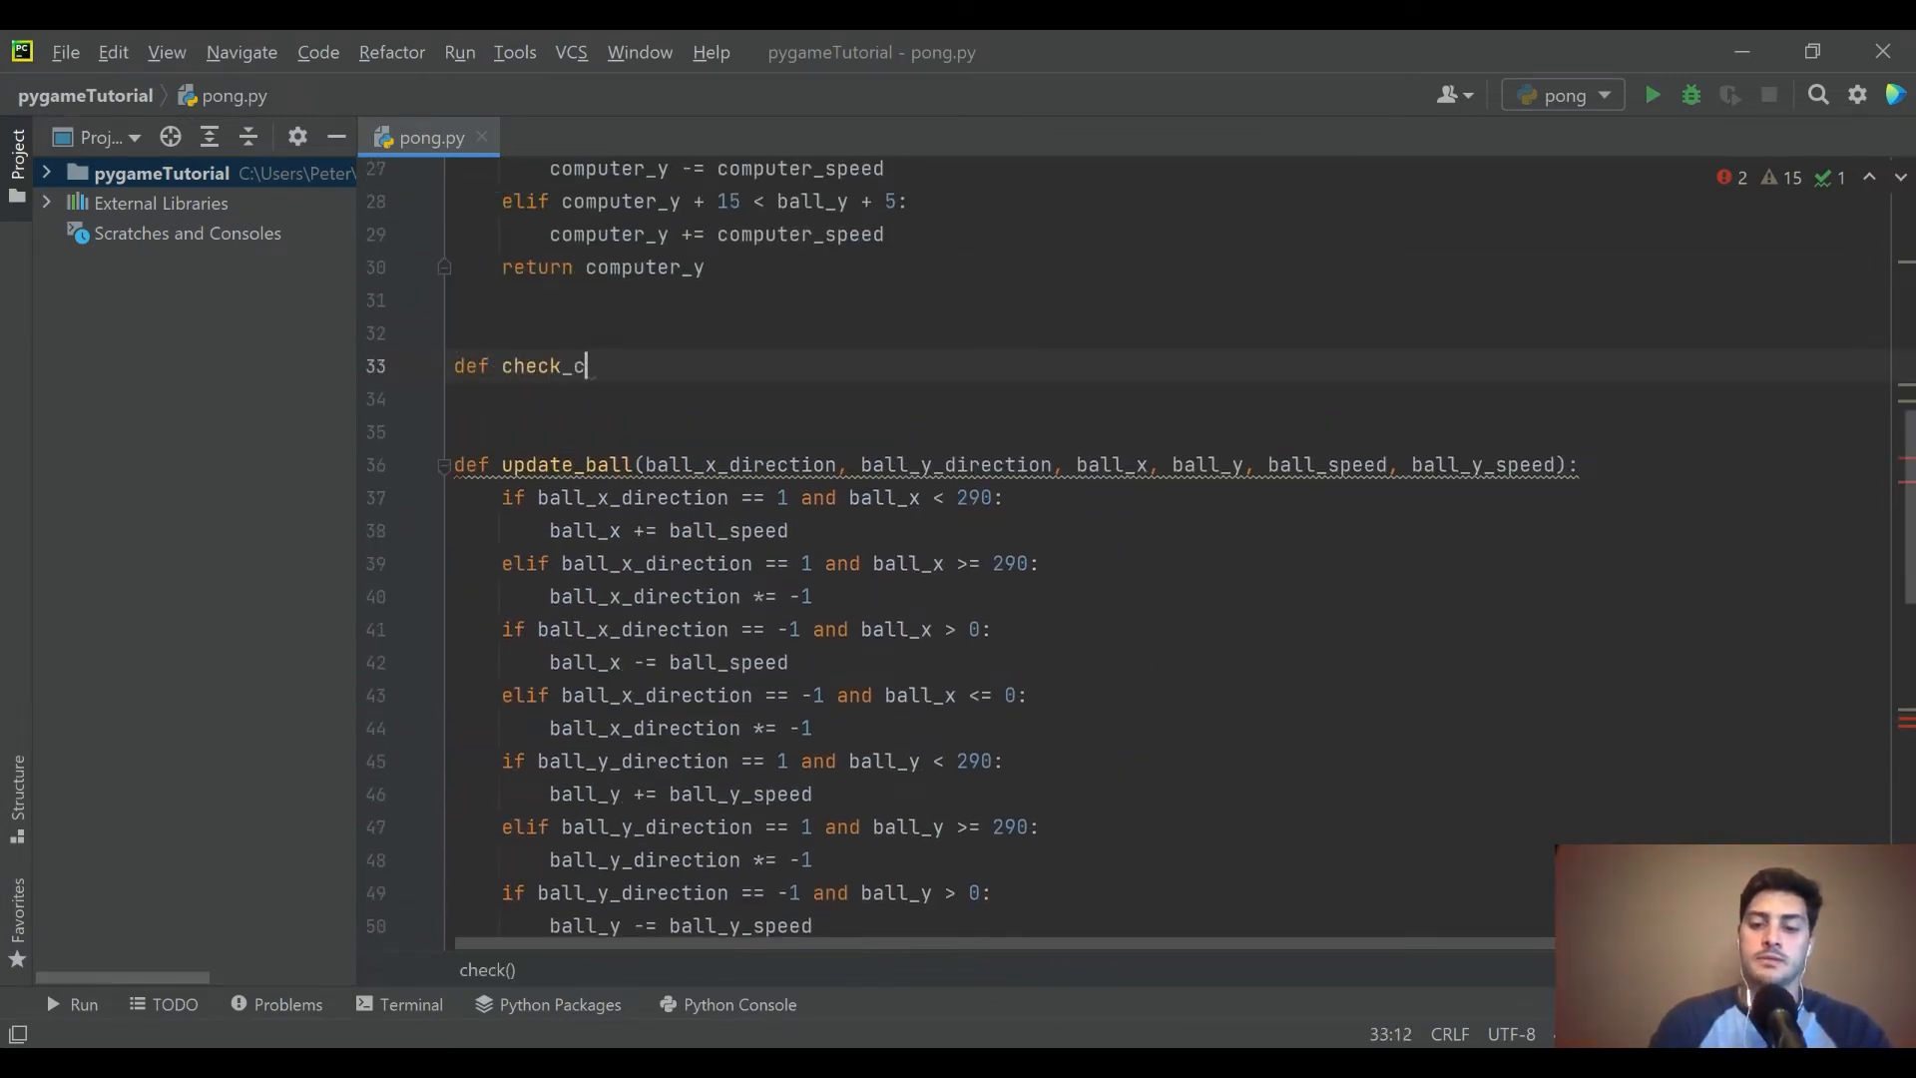
type("ollision_")
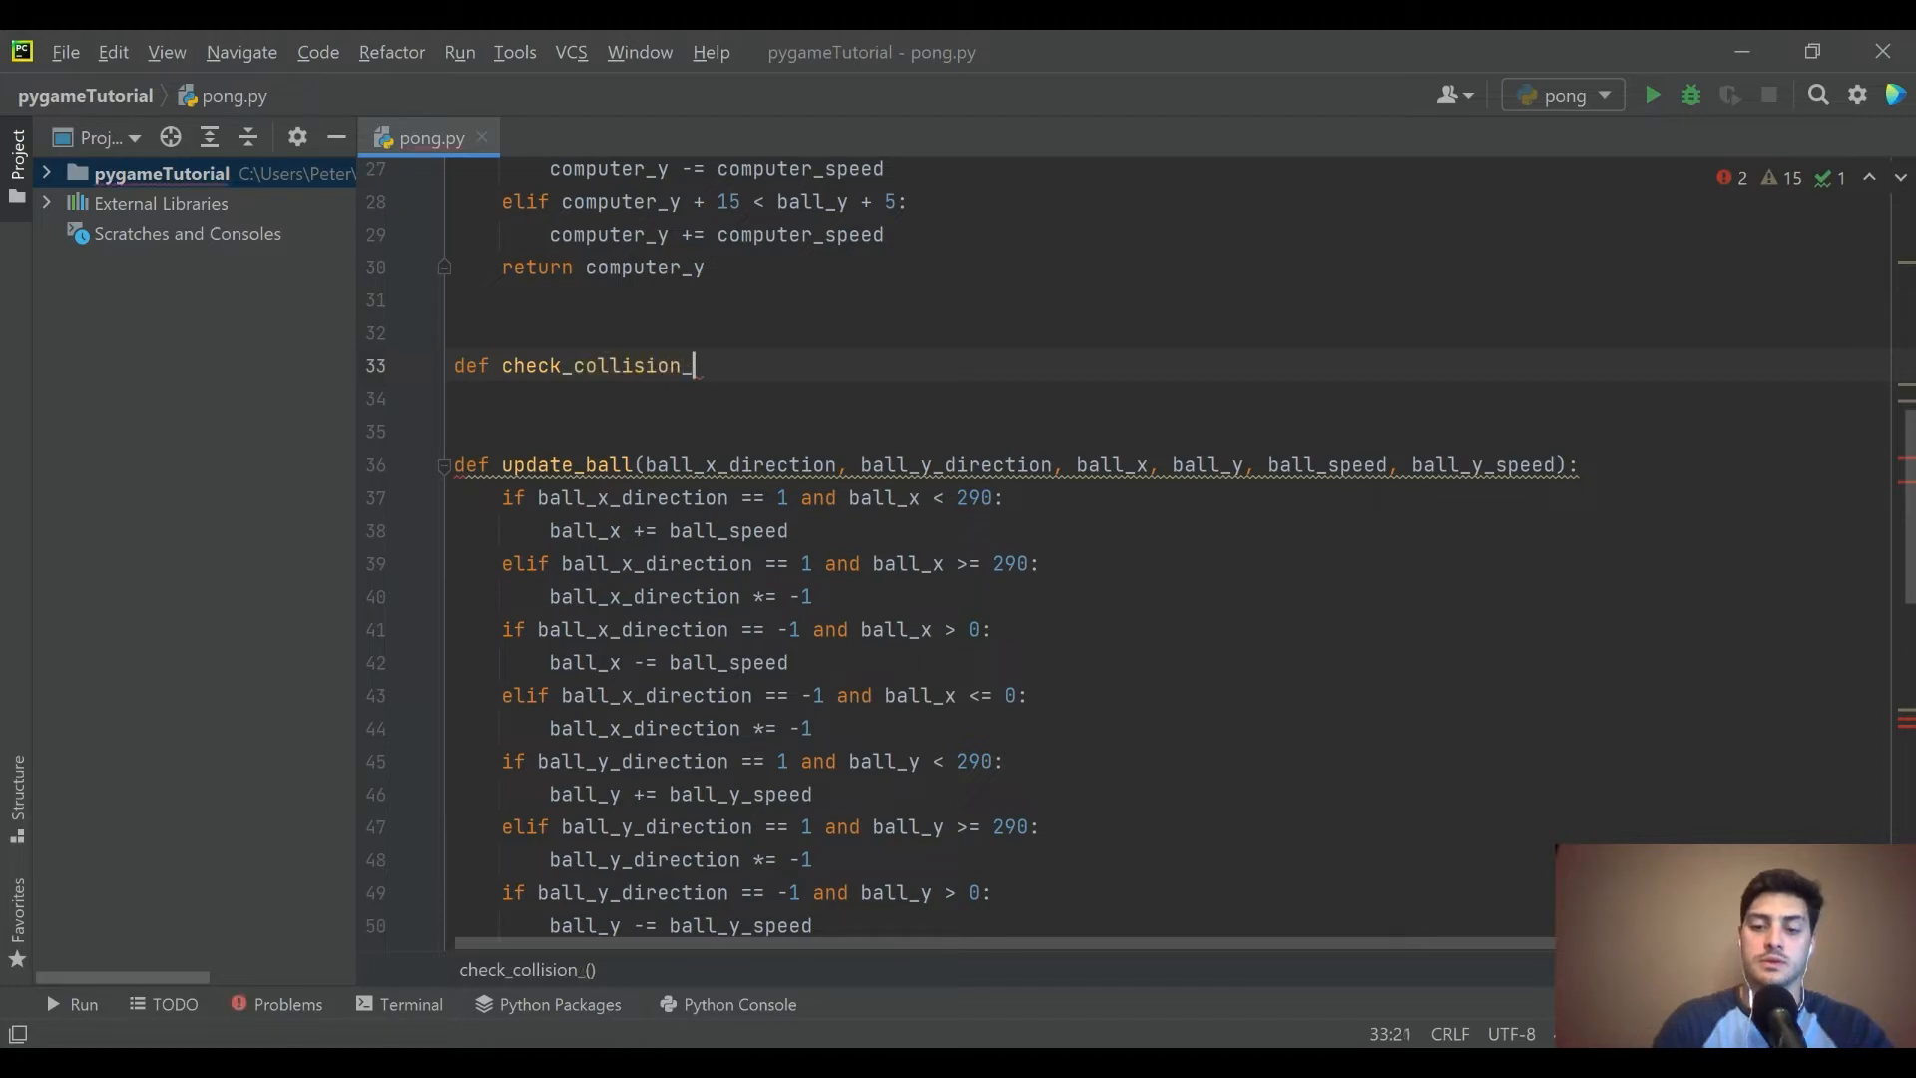
type("player()")
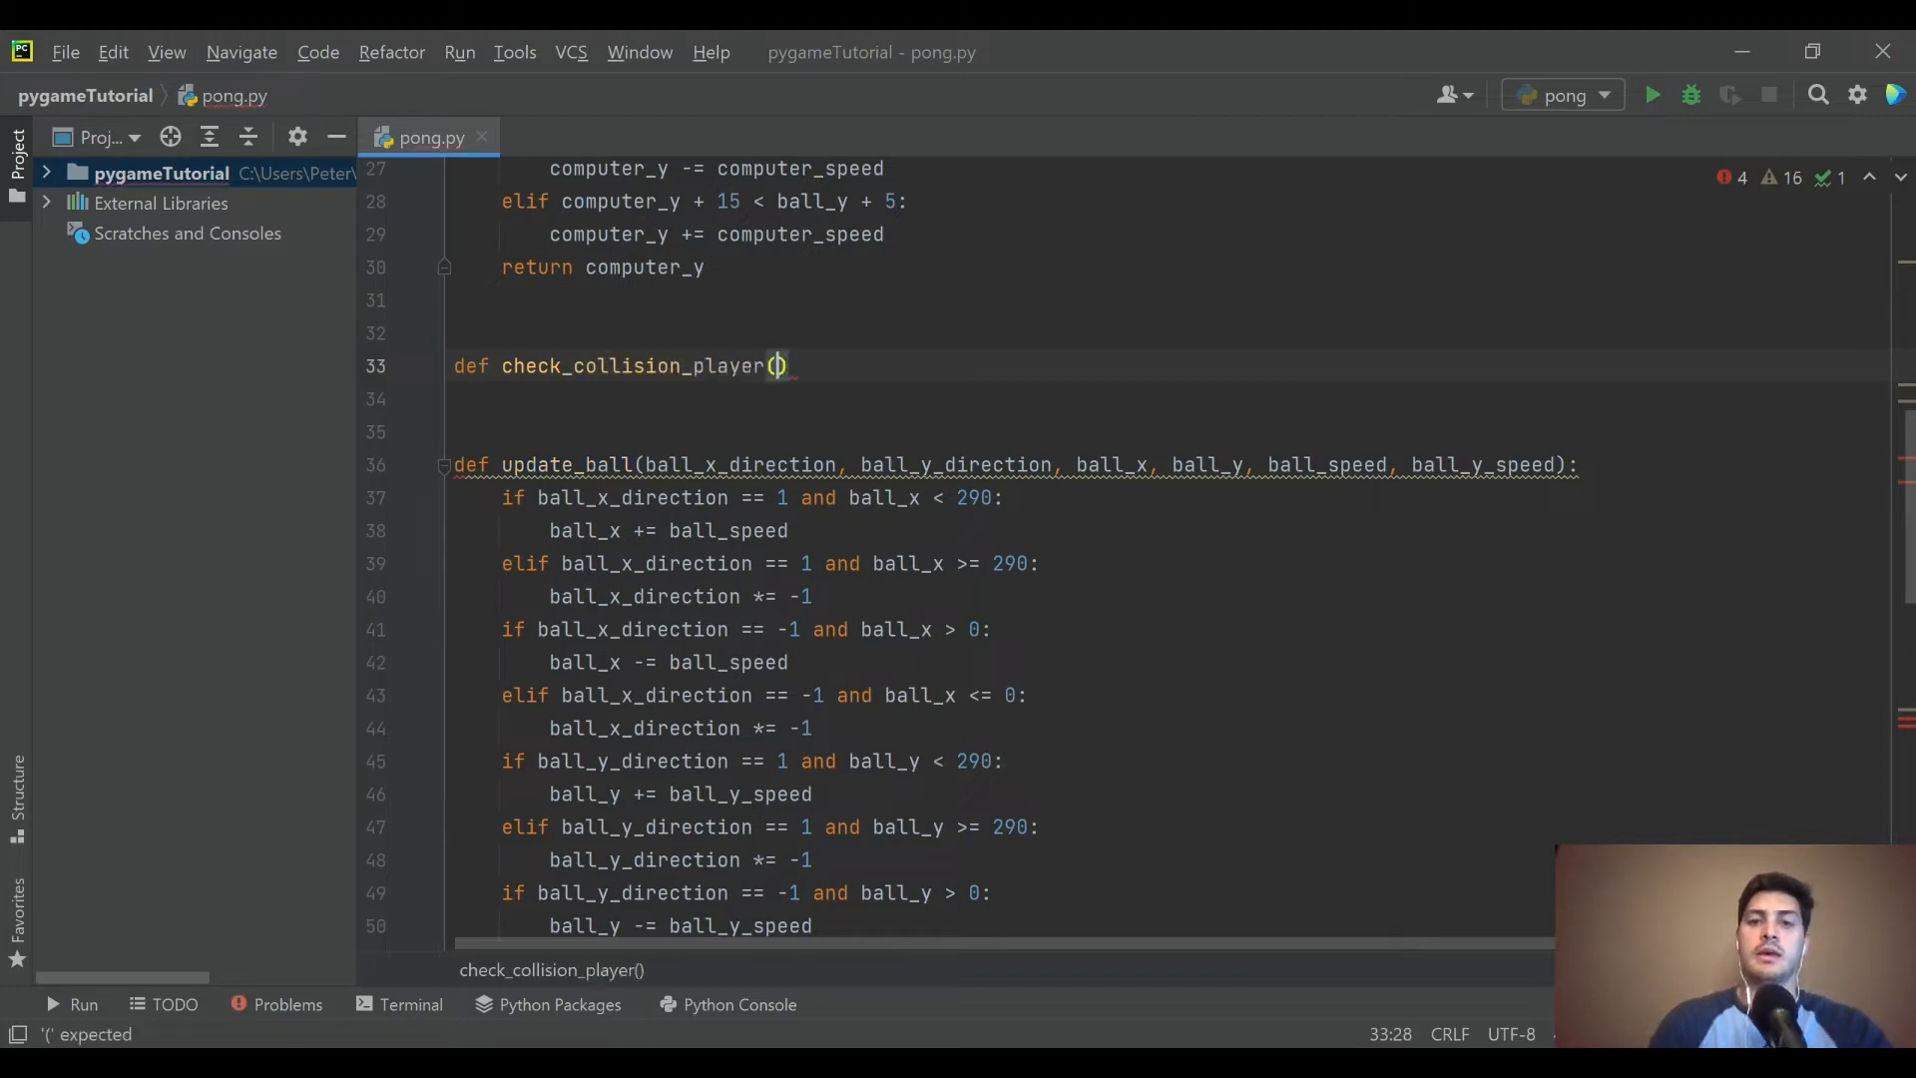
scroll("down", 3)
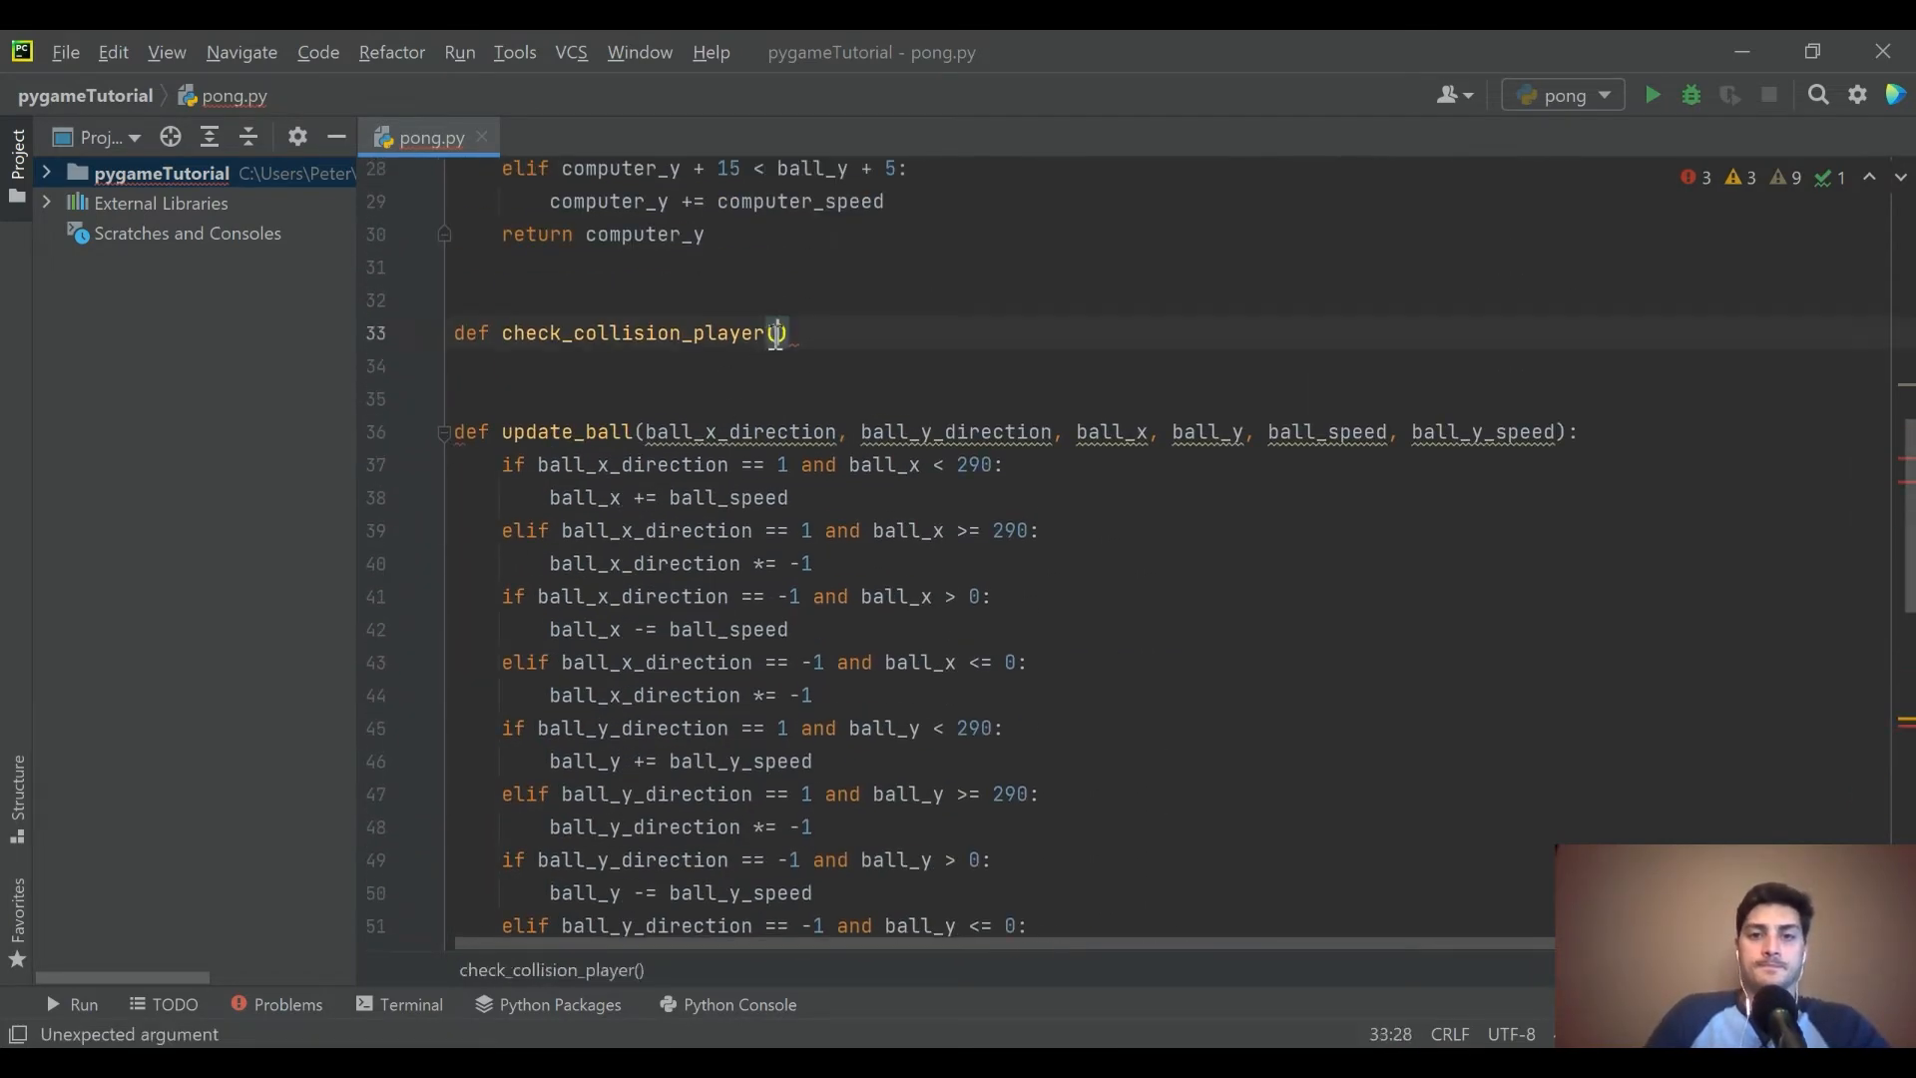
type("ball, player, ball_x_direction):")
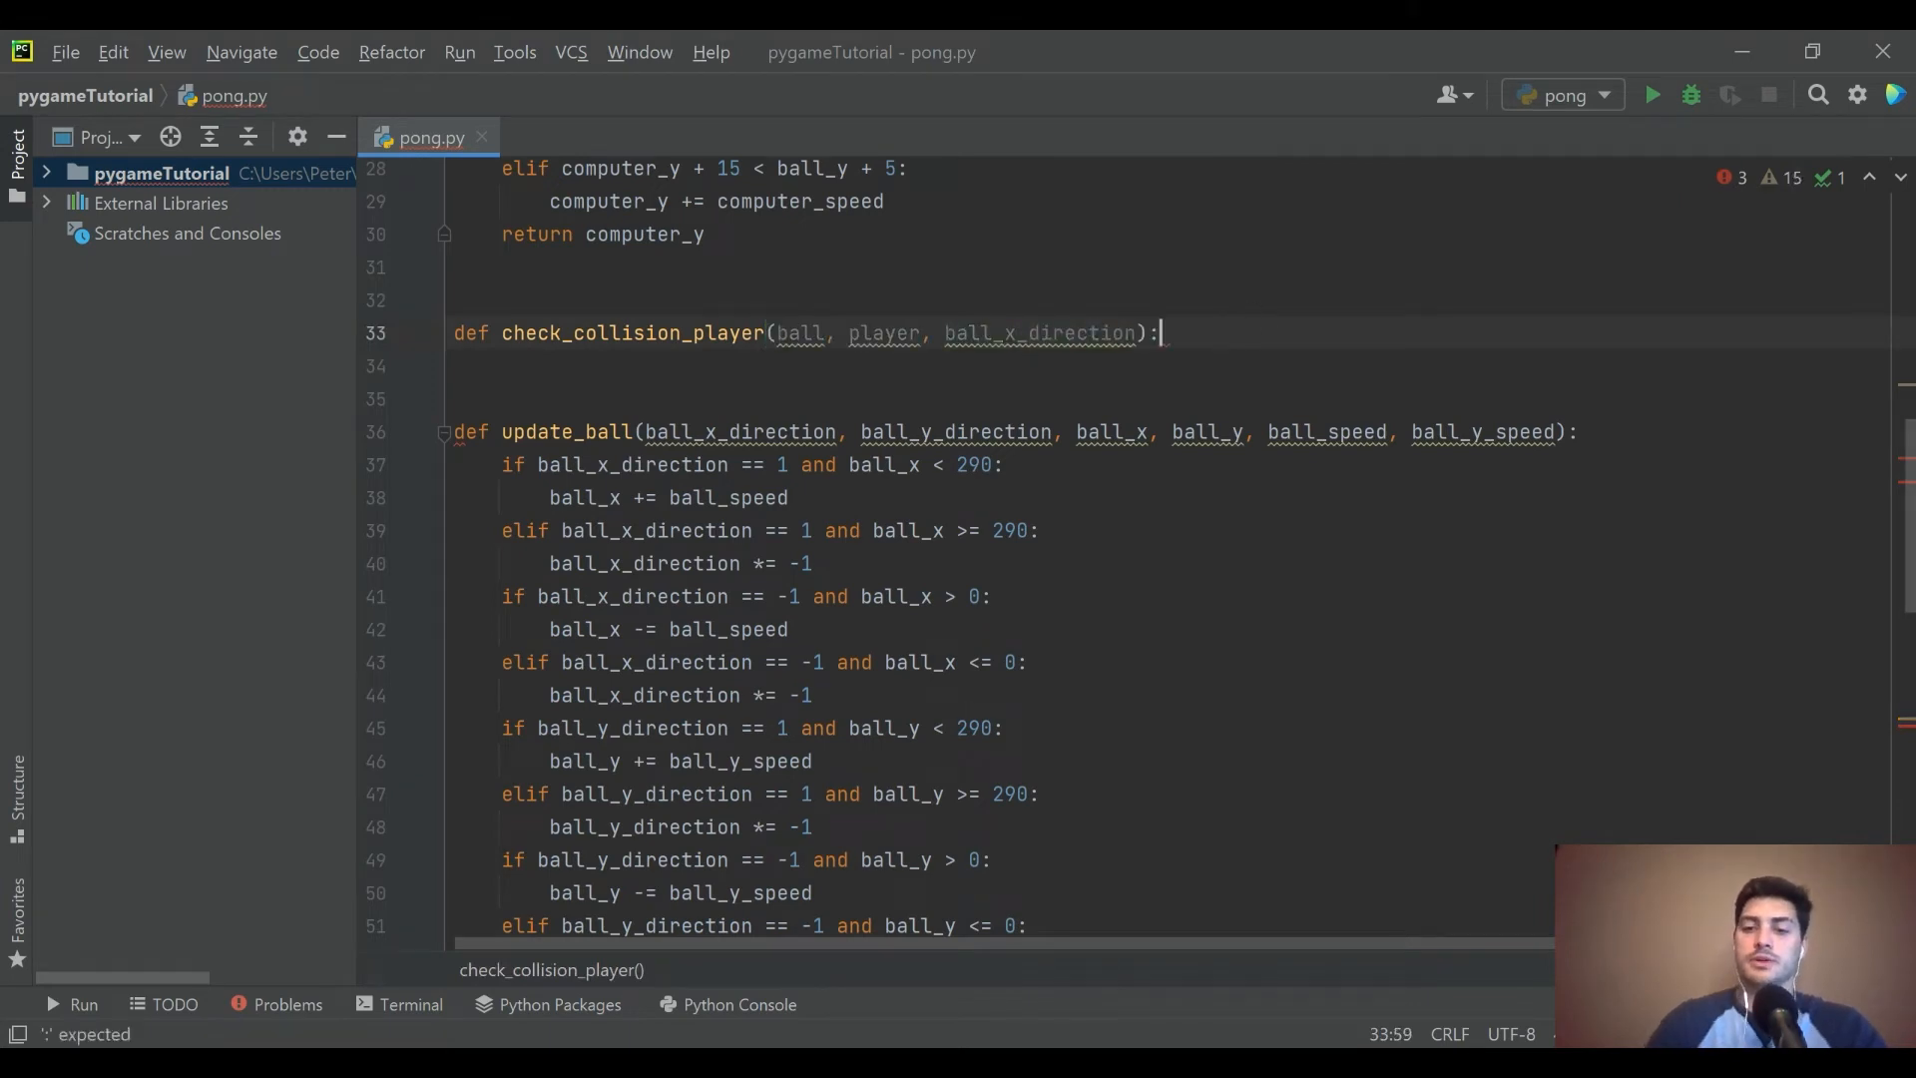
type("return")
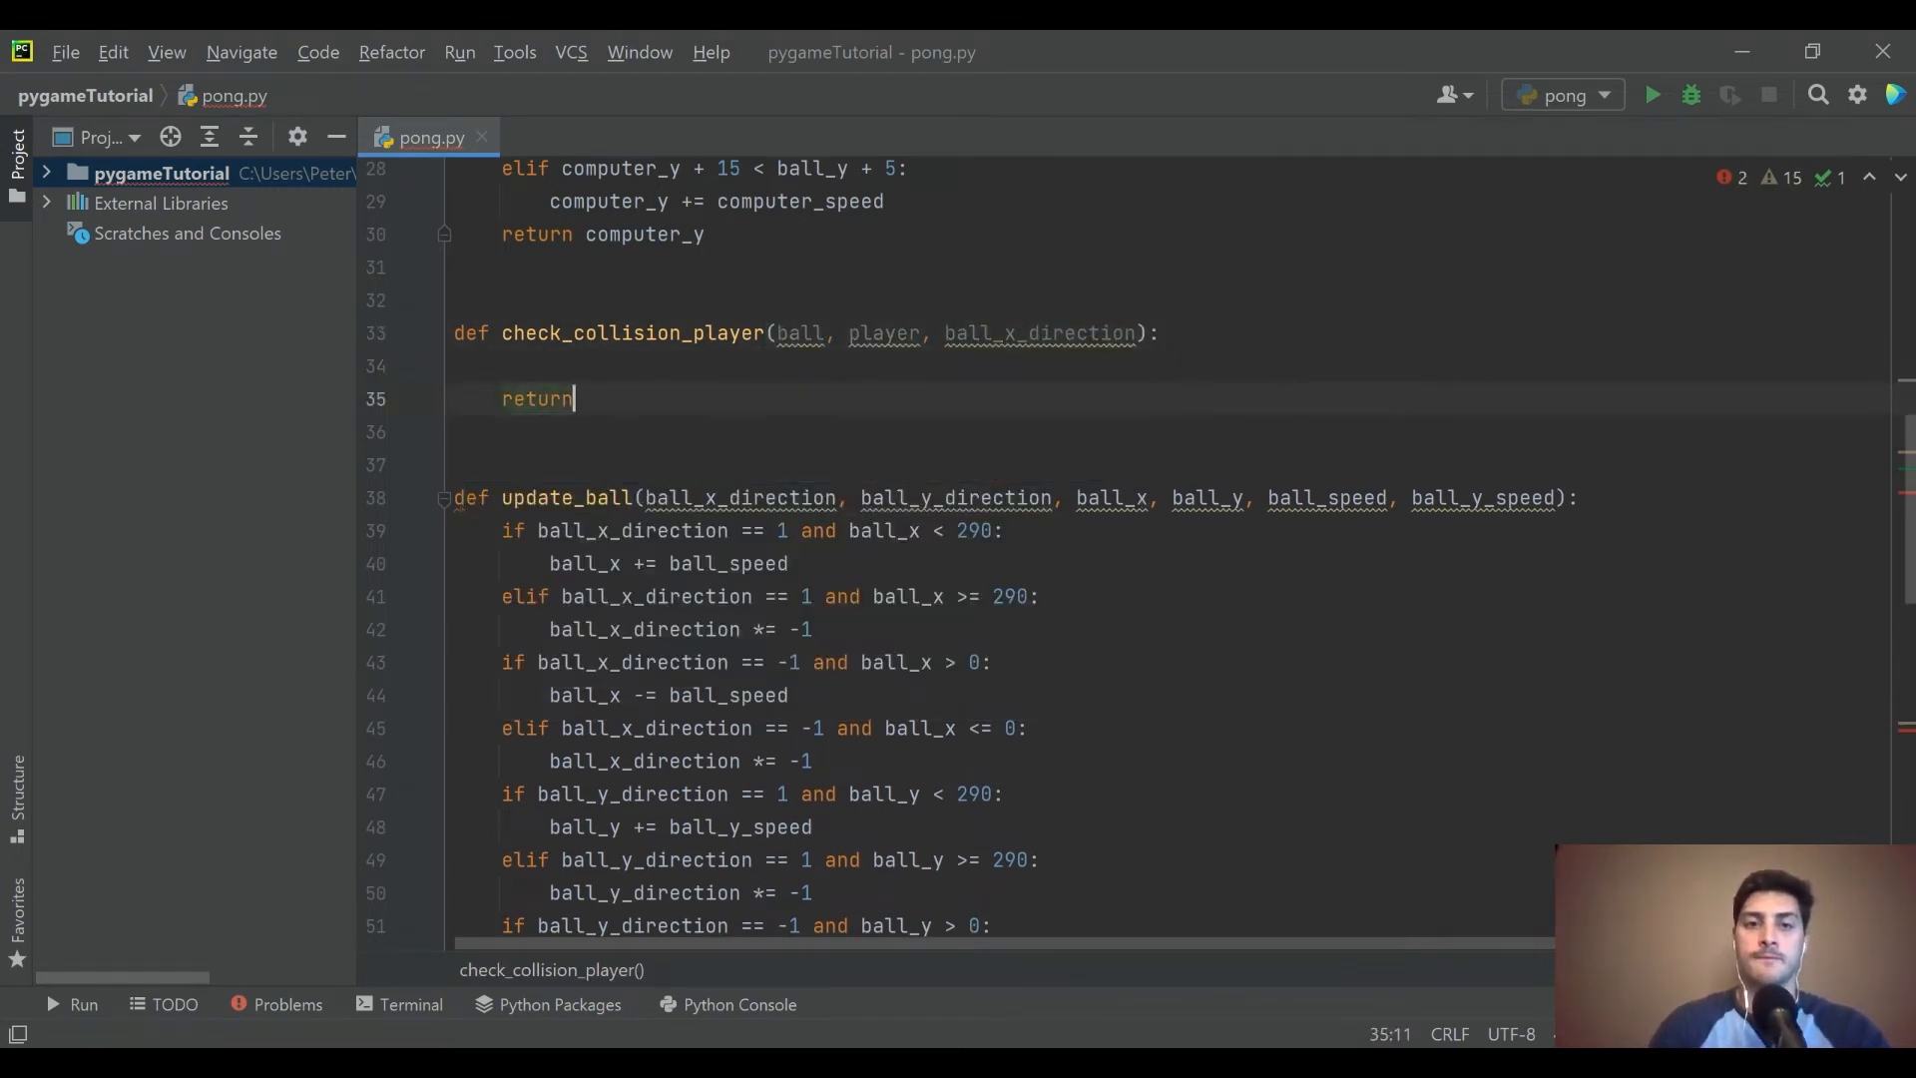
type("ball")
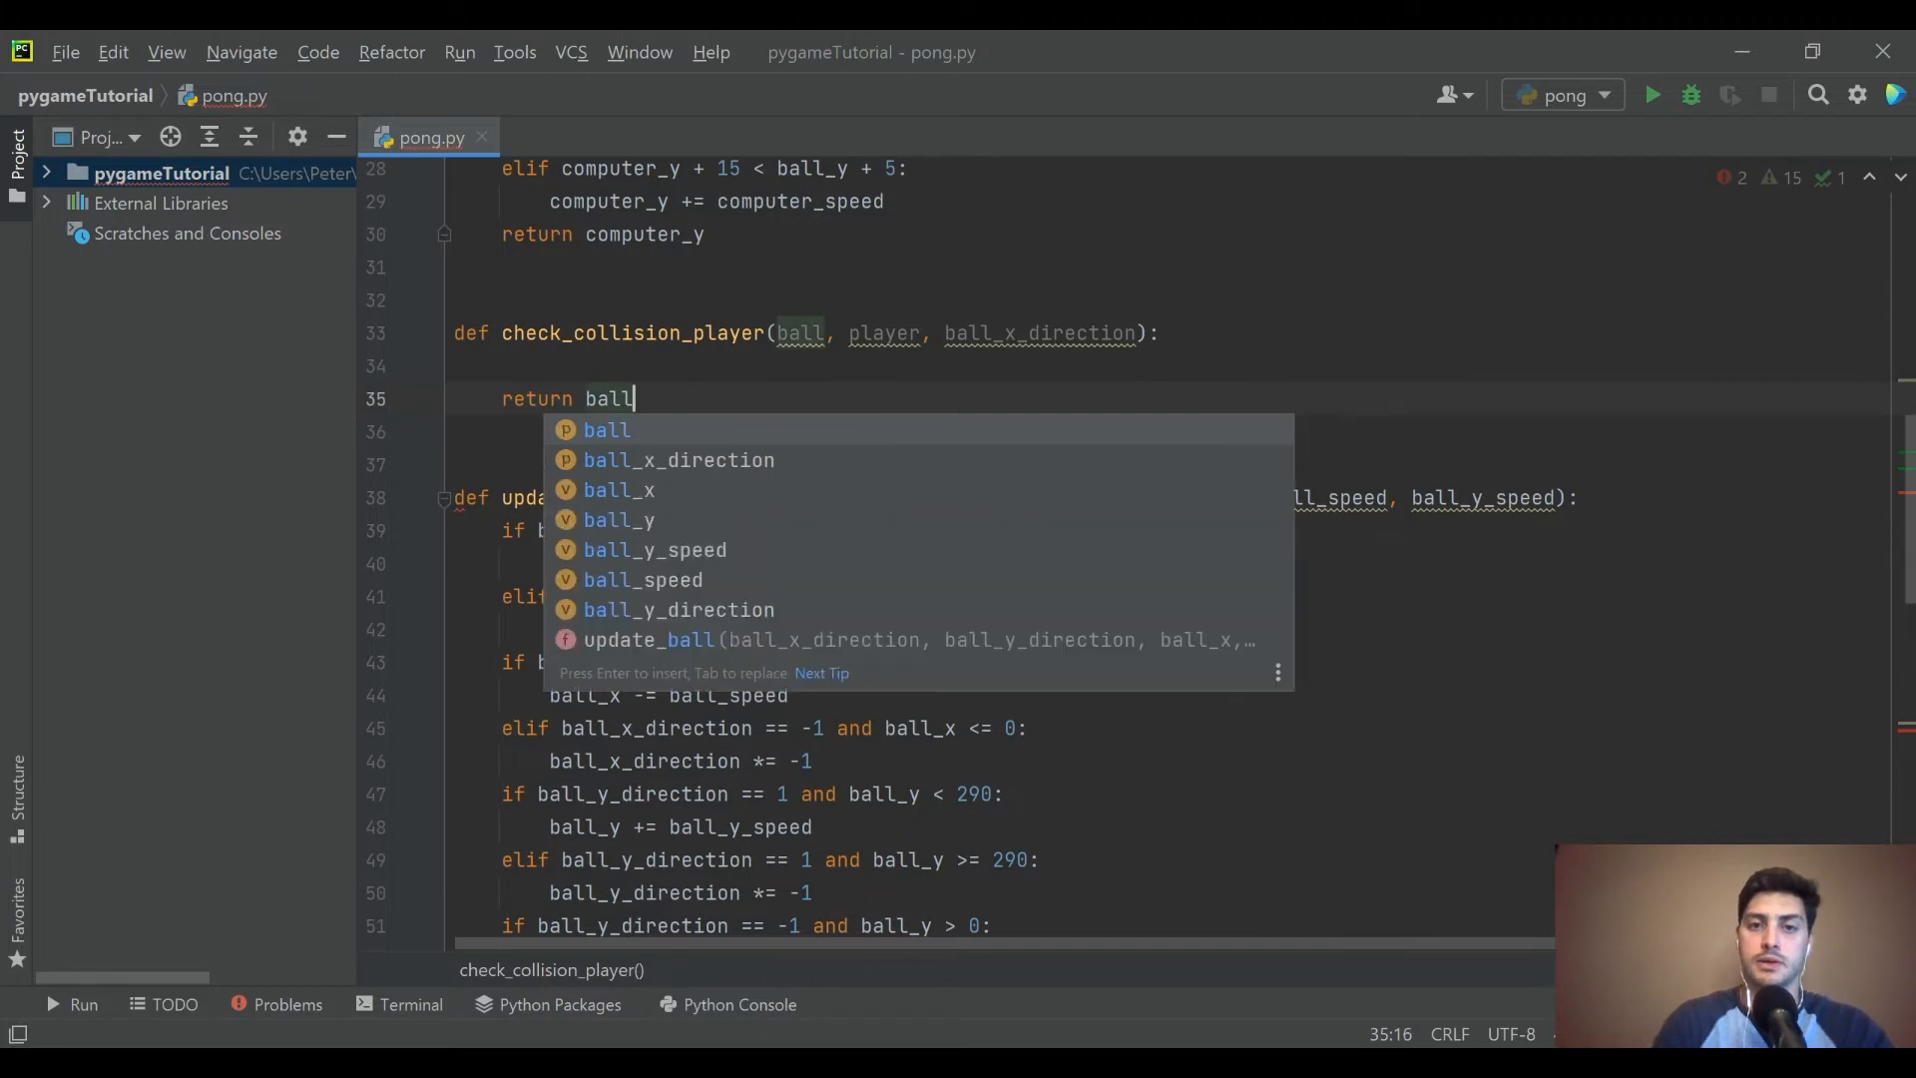
key("Enter")
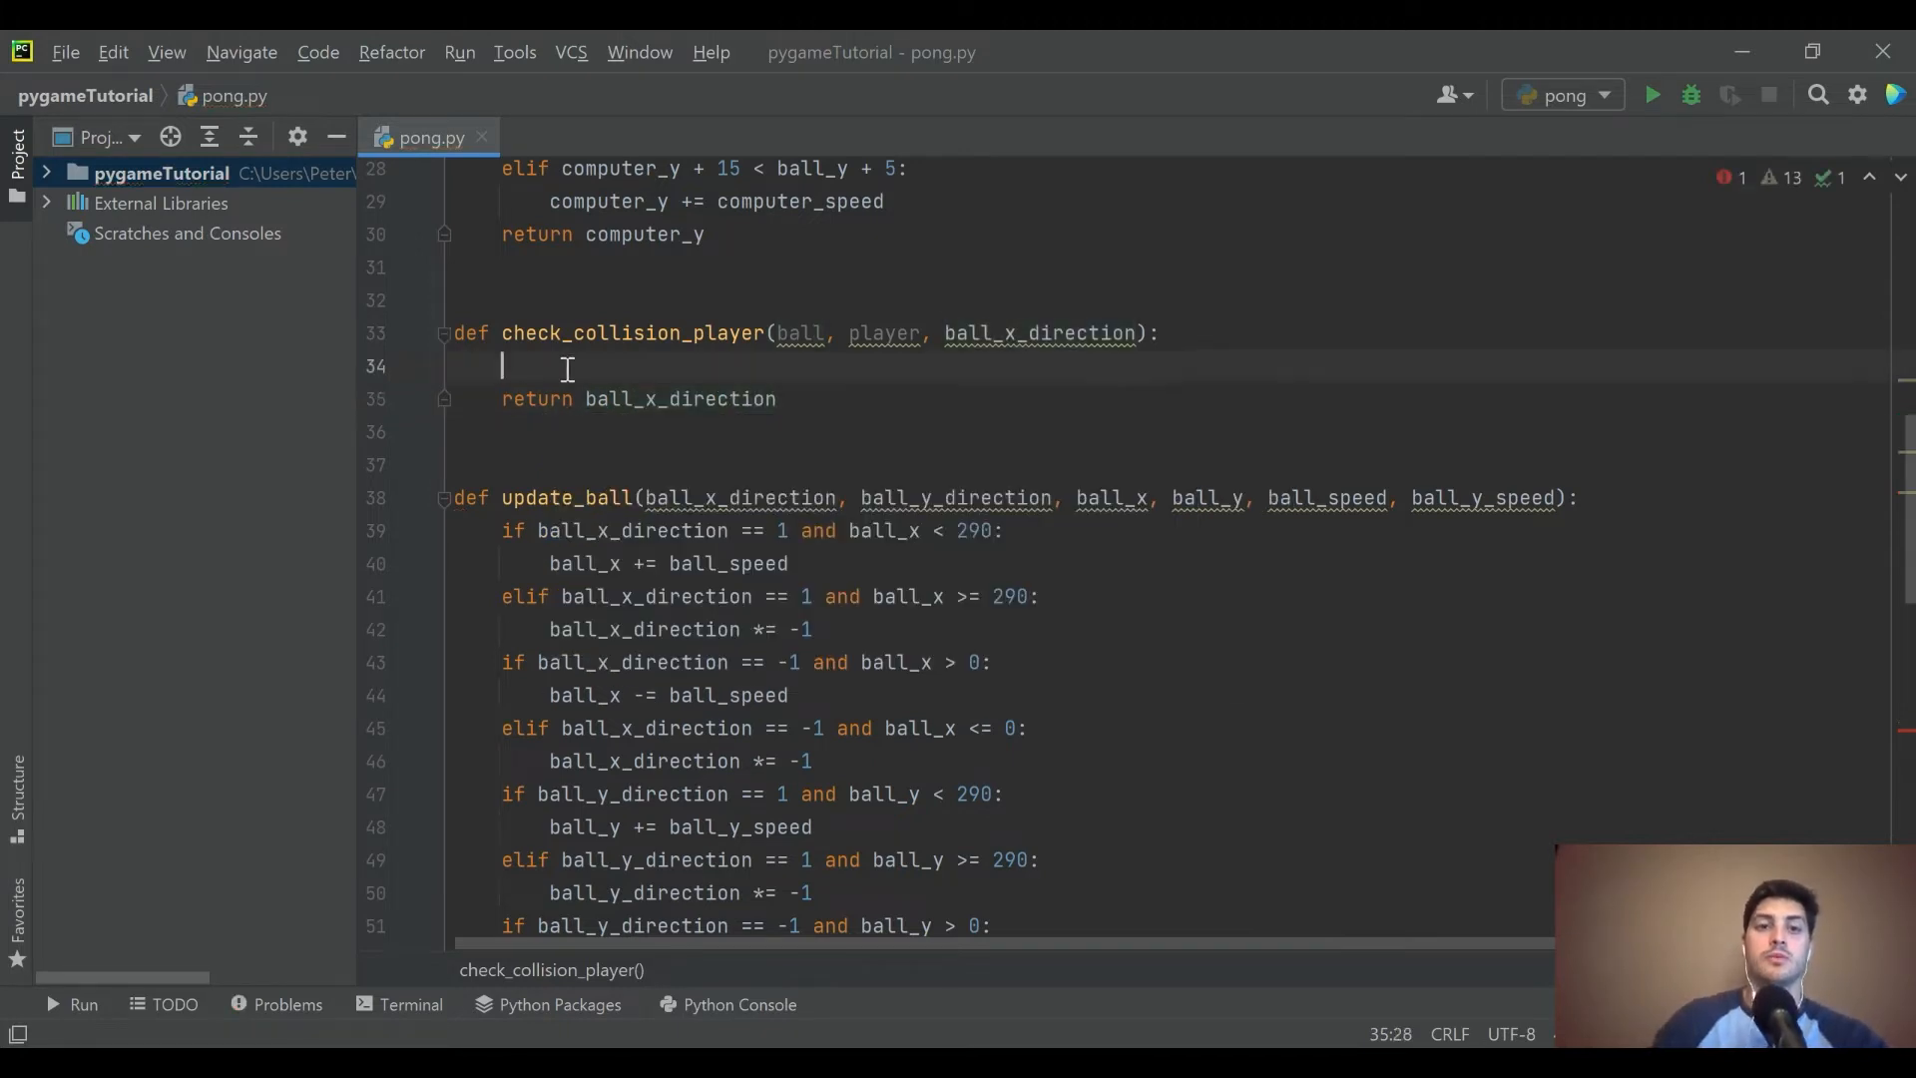
- Reverse ball_x_direction when ball.colliderect(player), then duplicate the function
type("if")
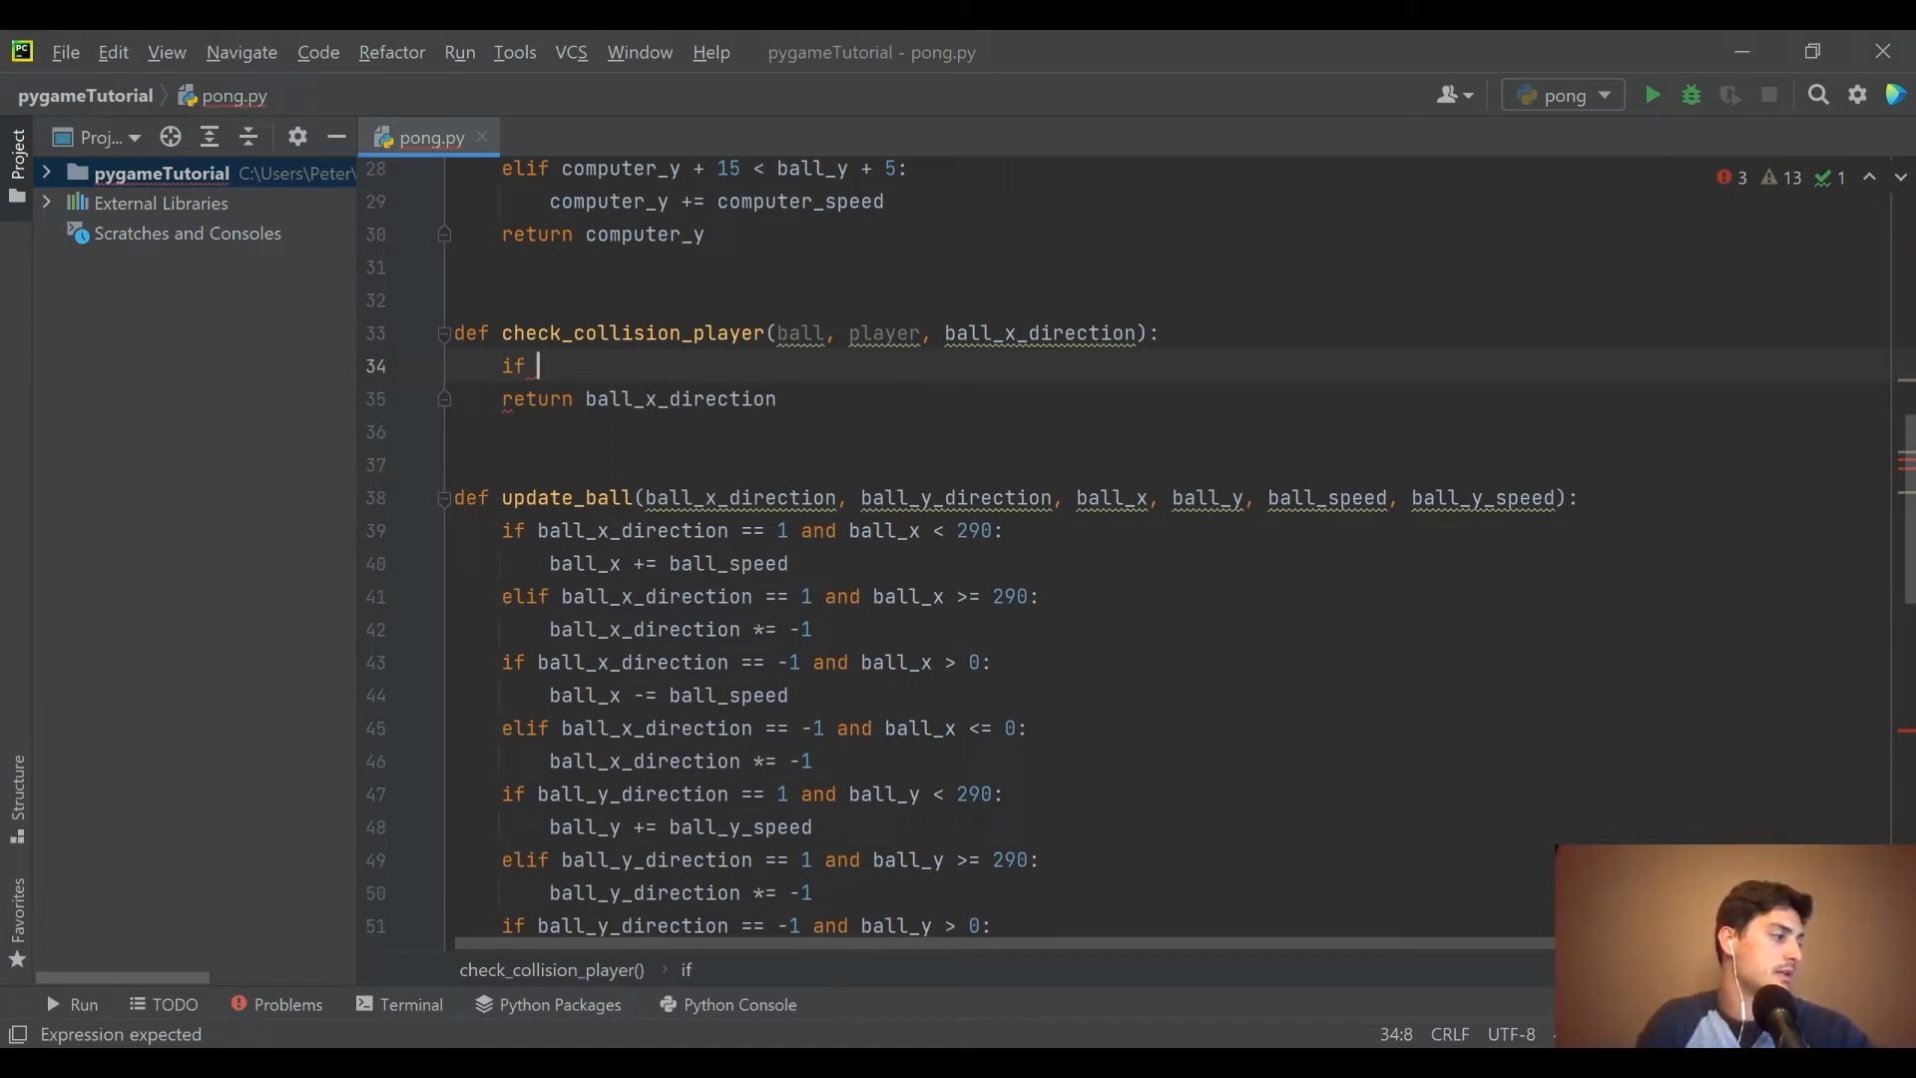
type("ball")
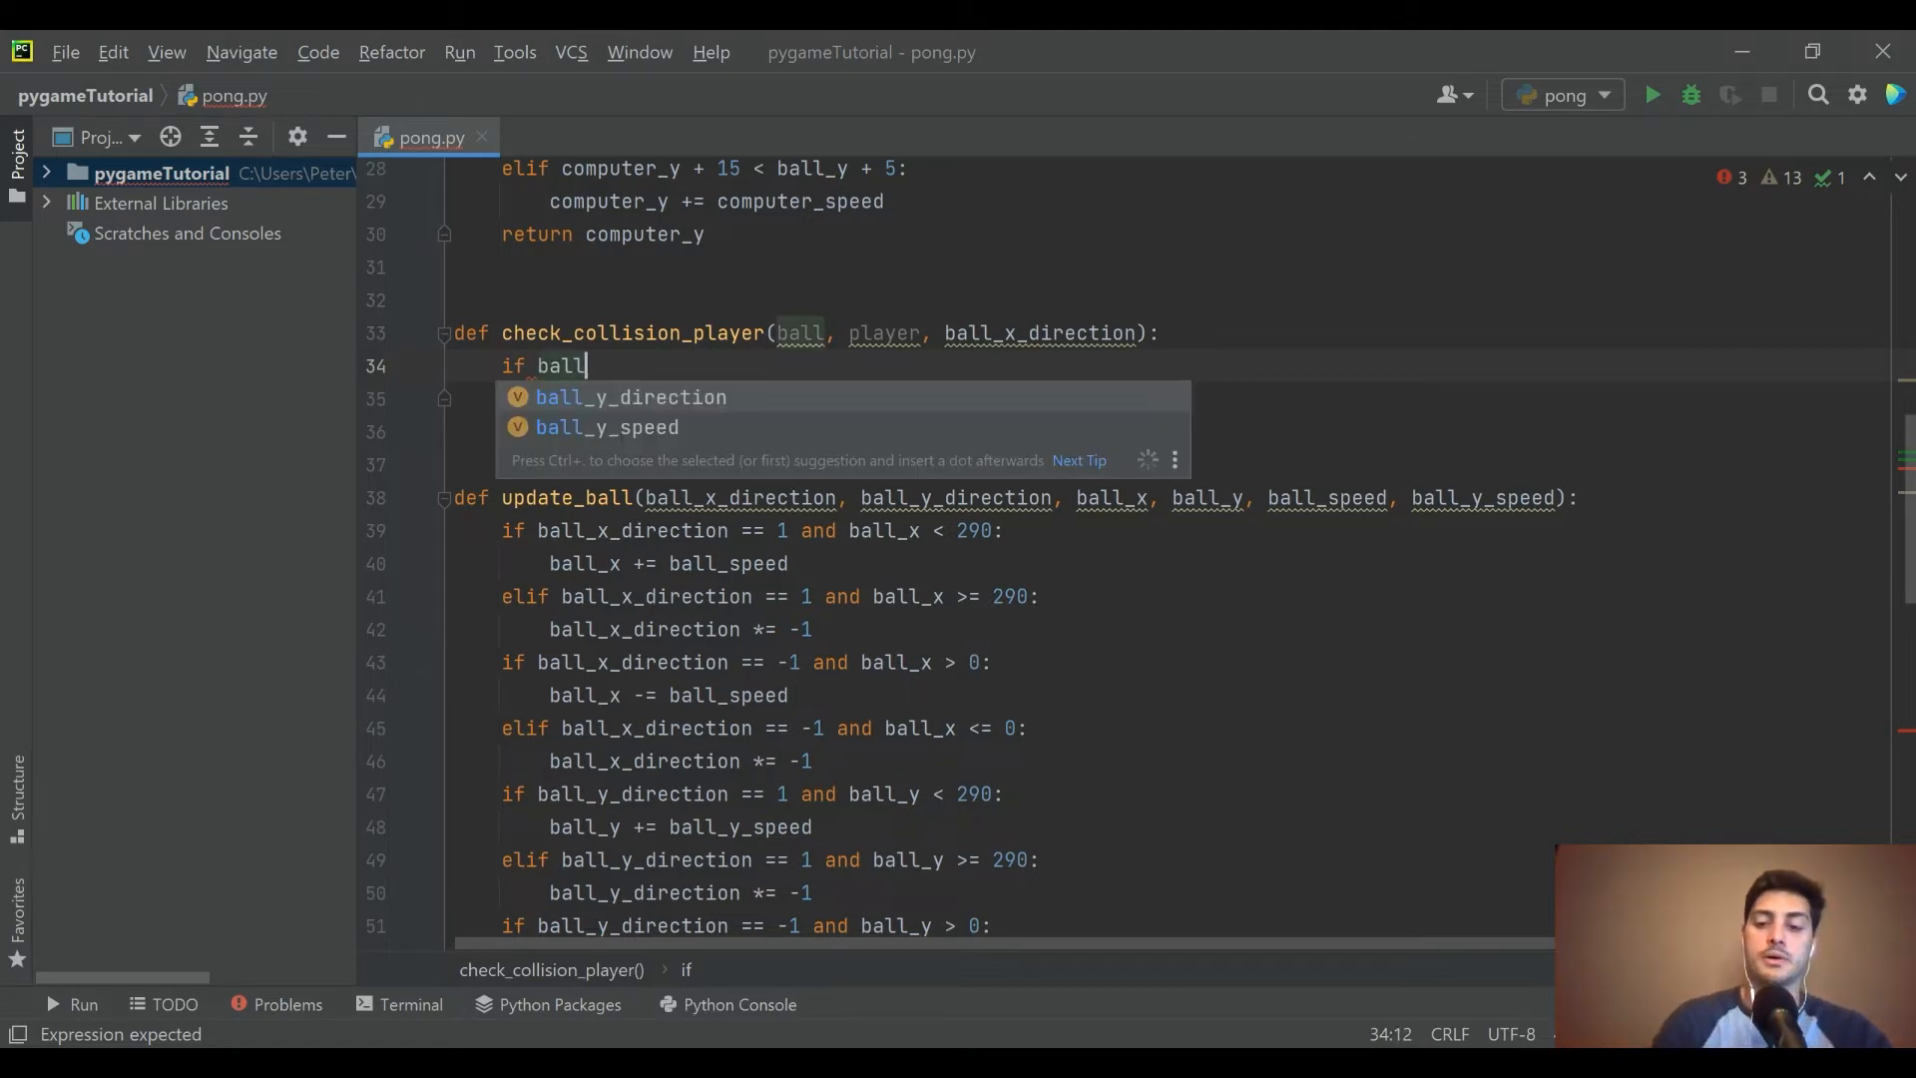
type(".colliderect(p")
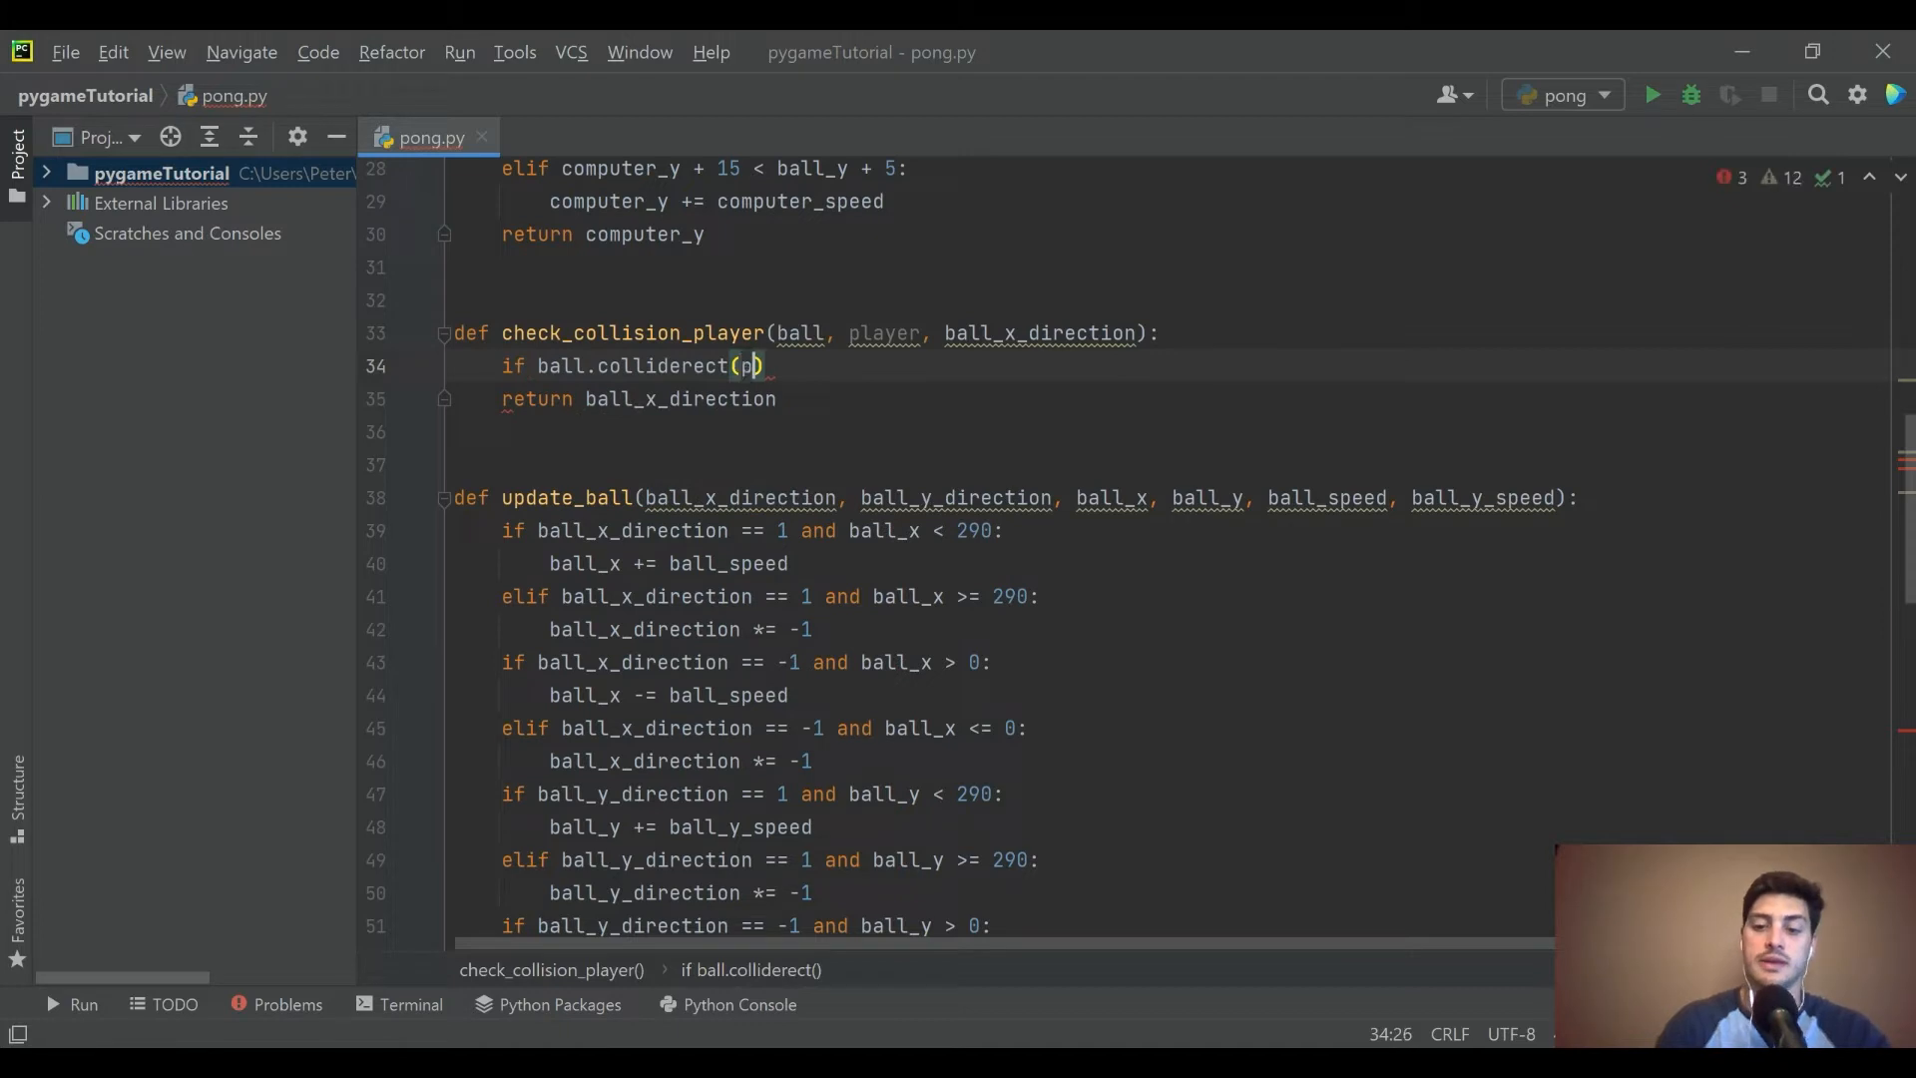
type("layer")
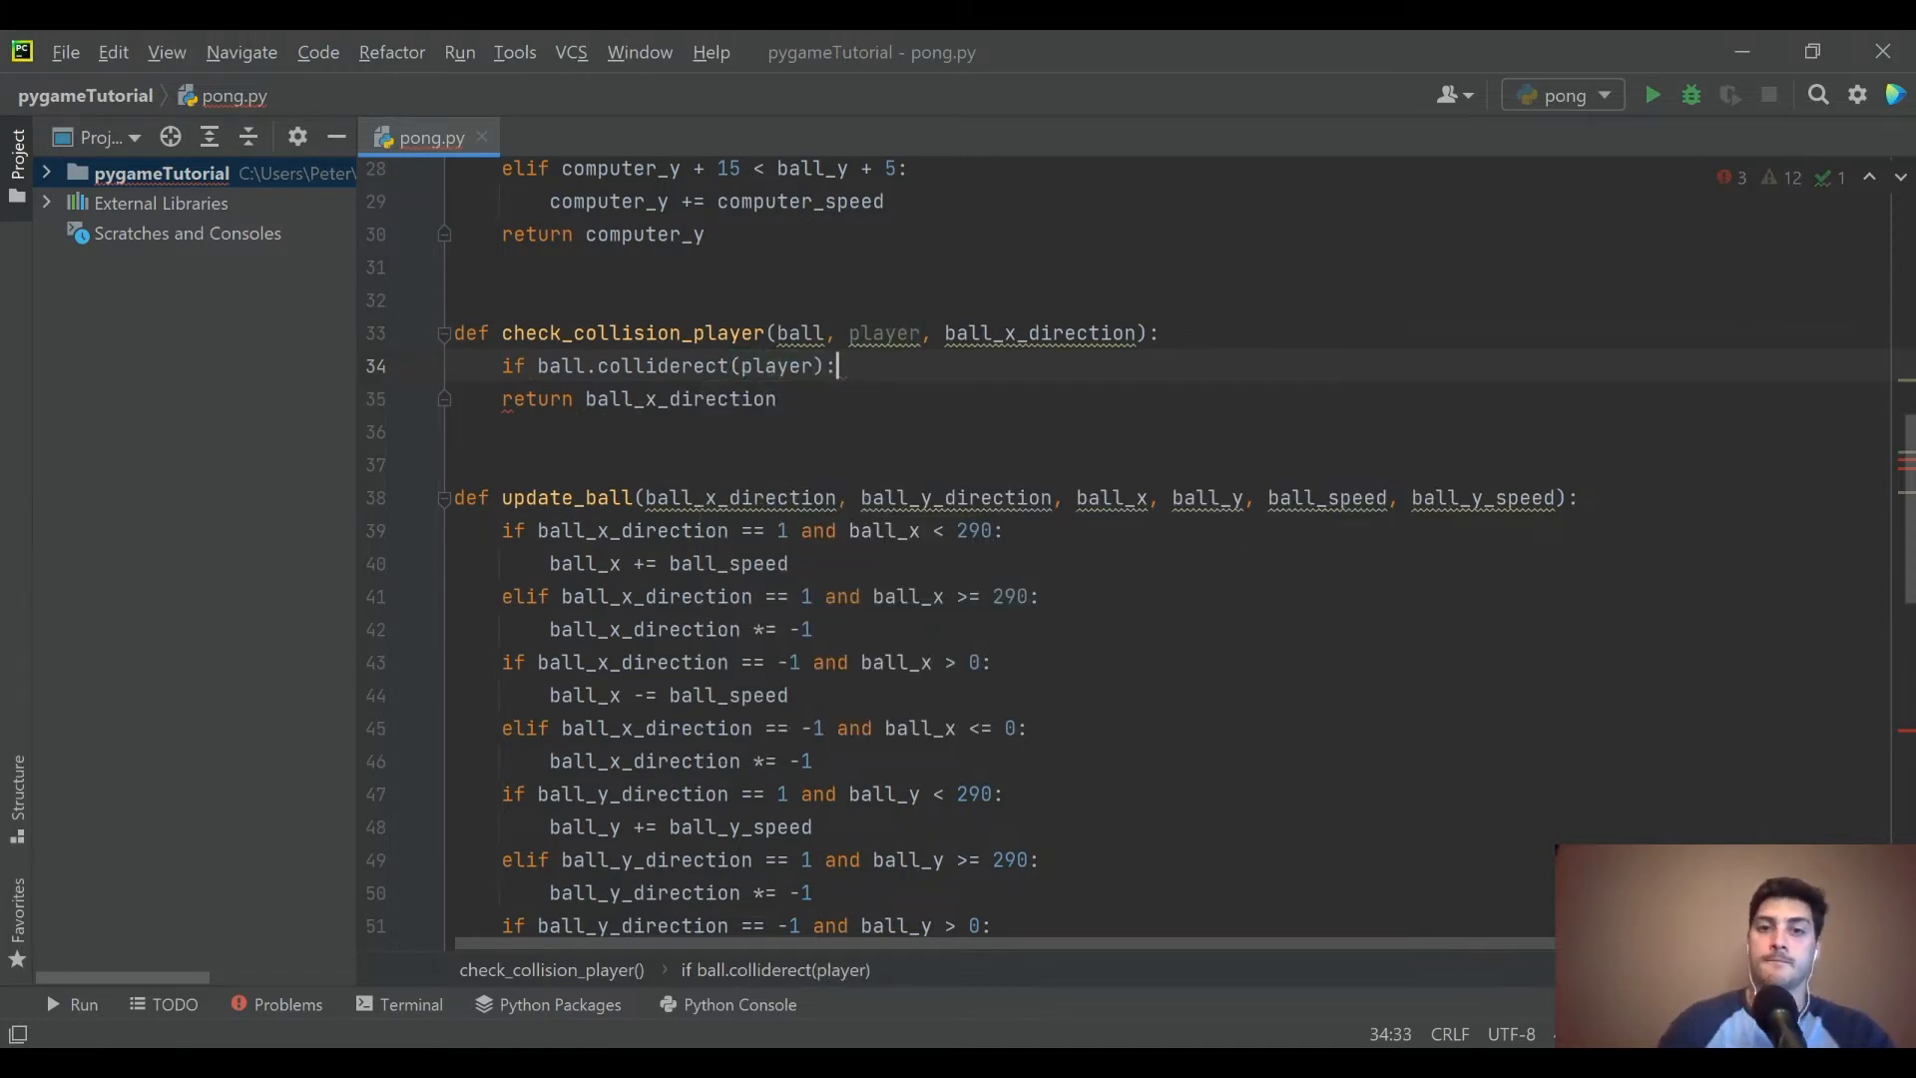
type("ball_x_direction *= -1")
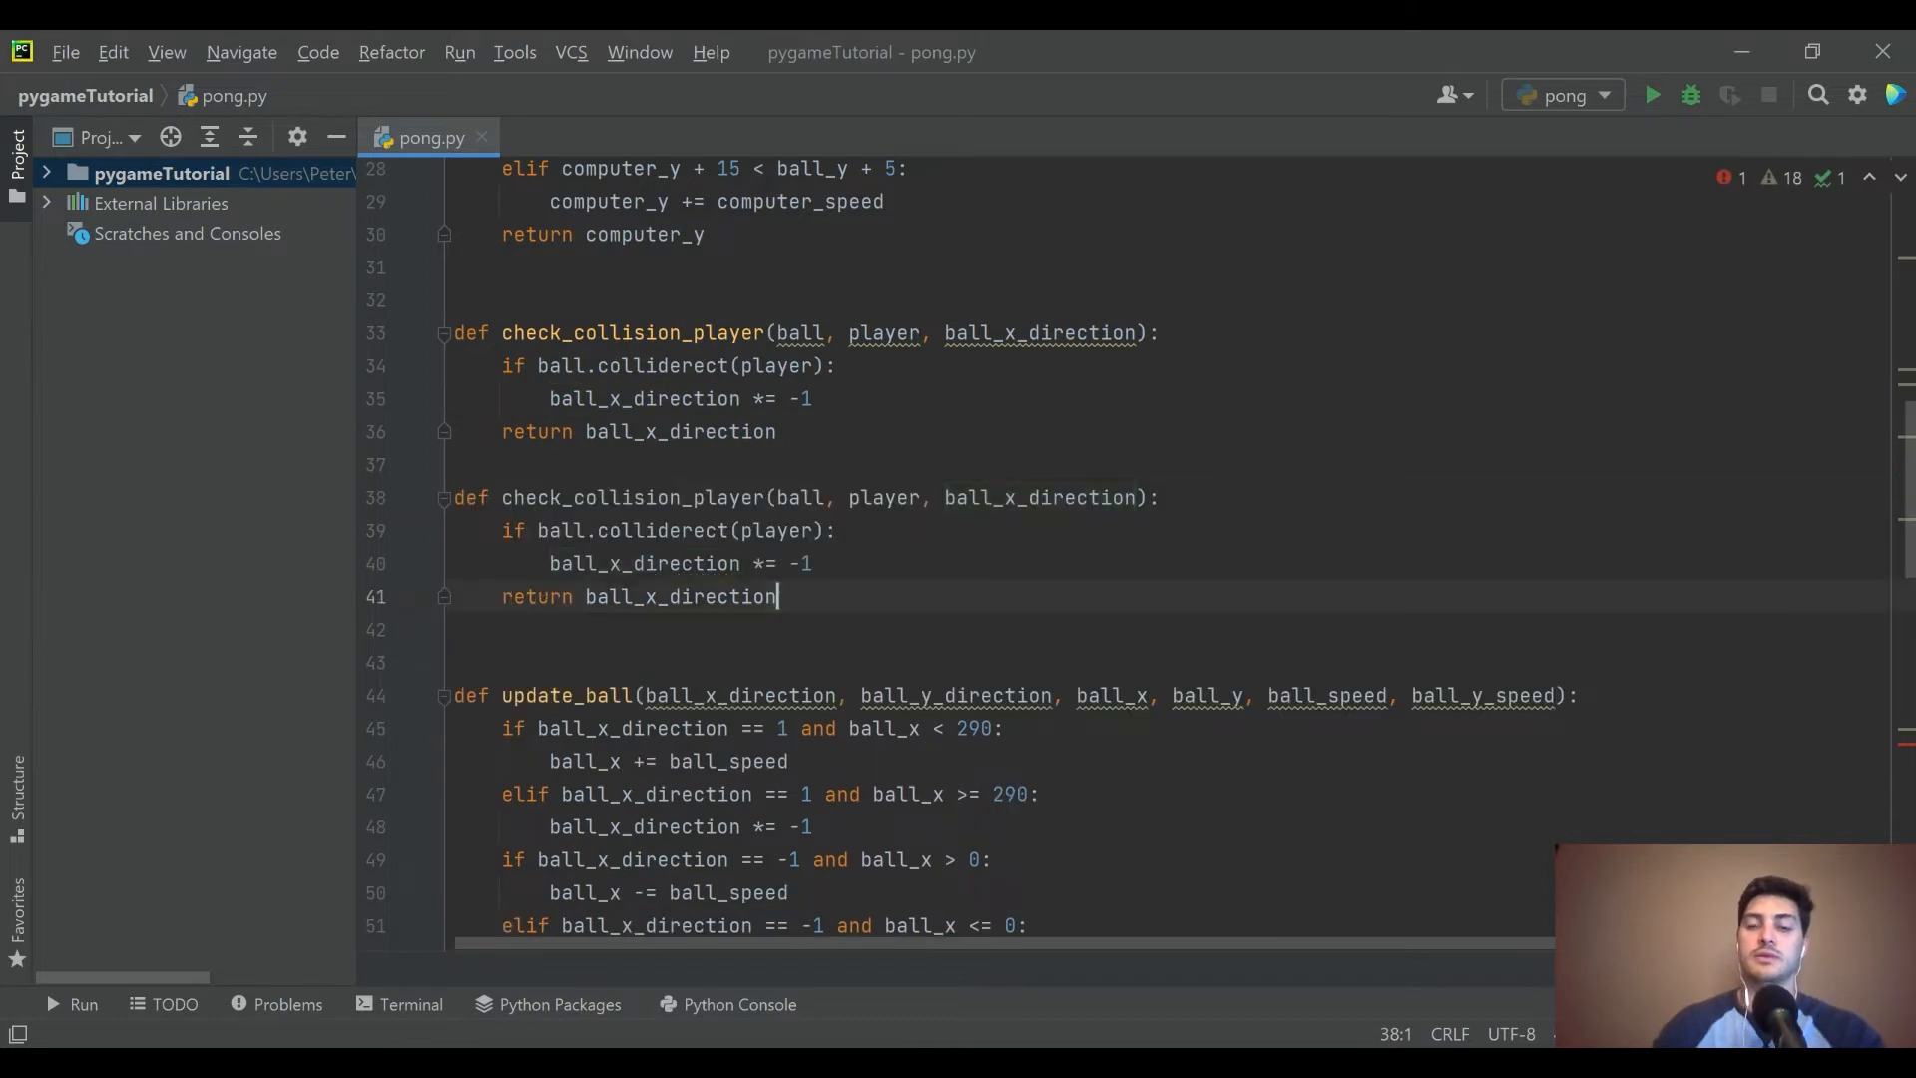
- Rename the copy to check_collision_ai and check ball.colliderect(computer) instead of player
key("Enter")
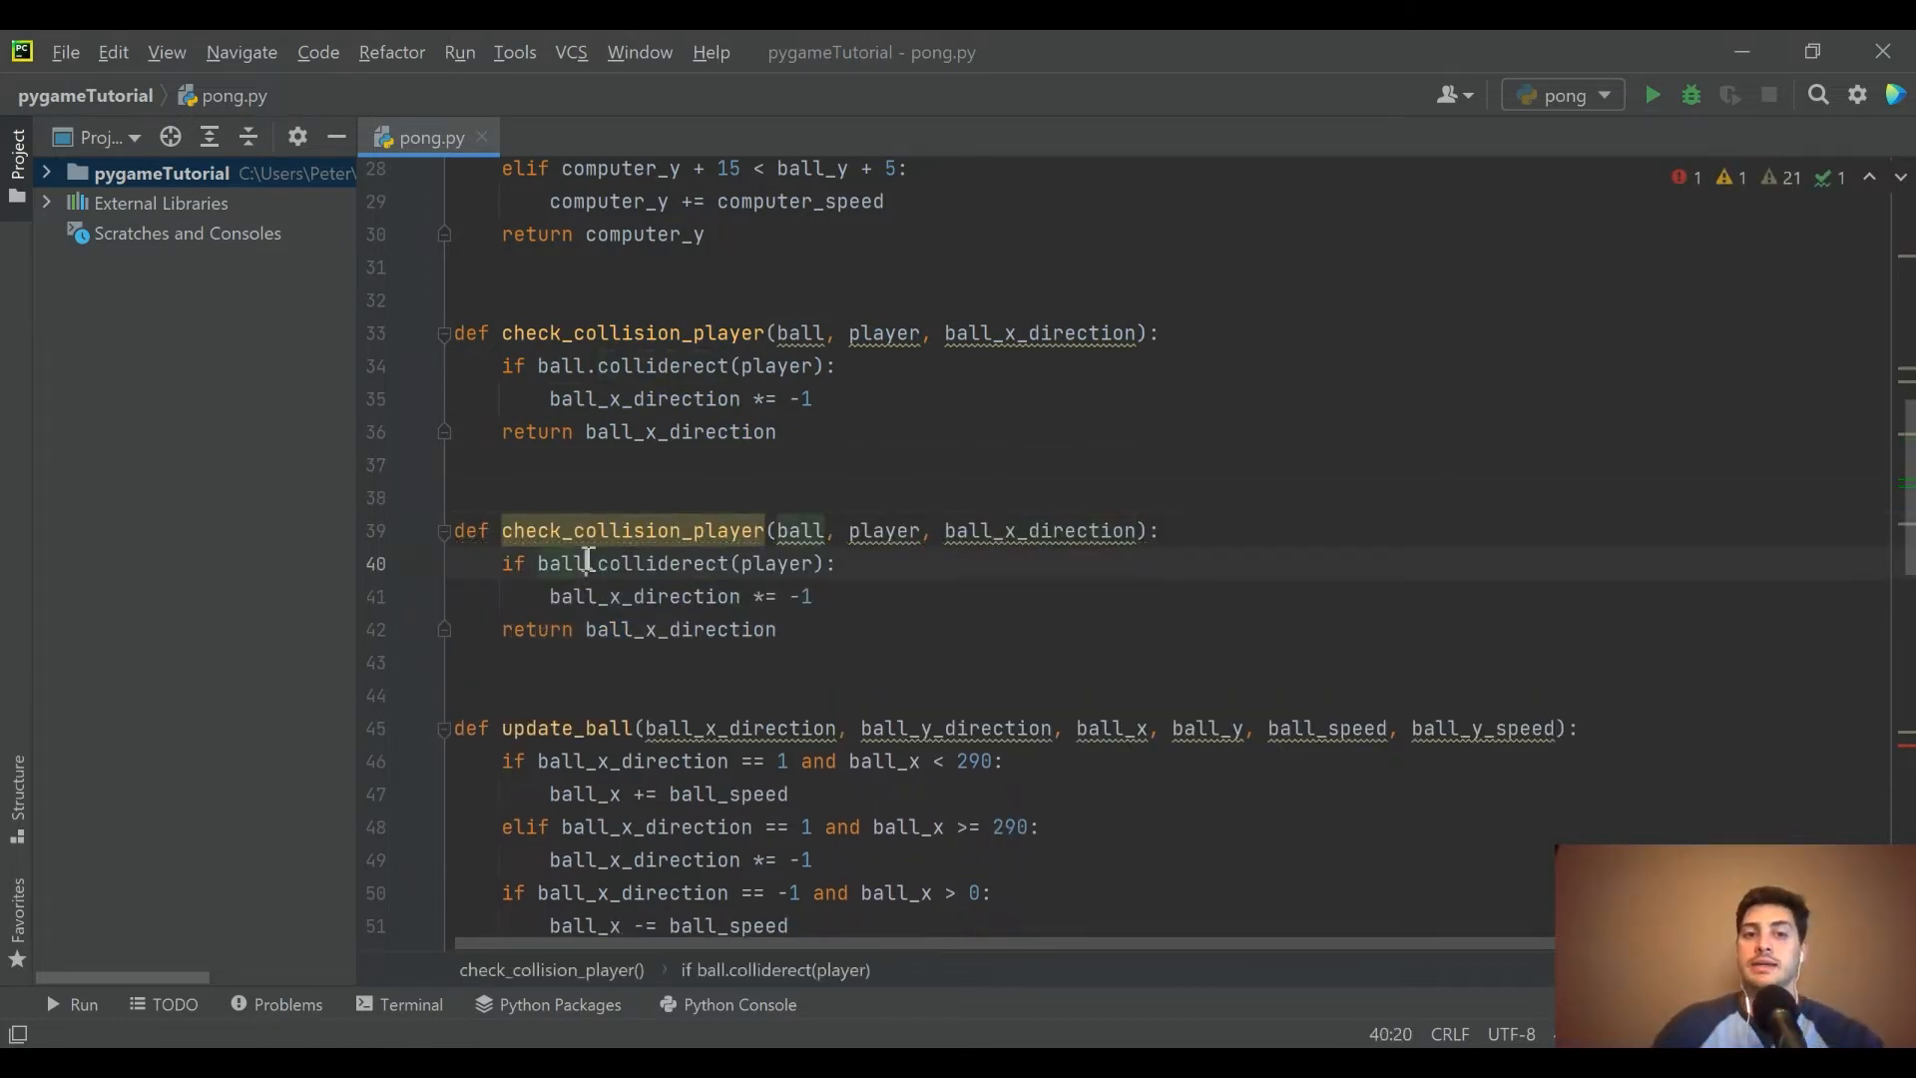
double_click(764, 562)
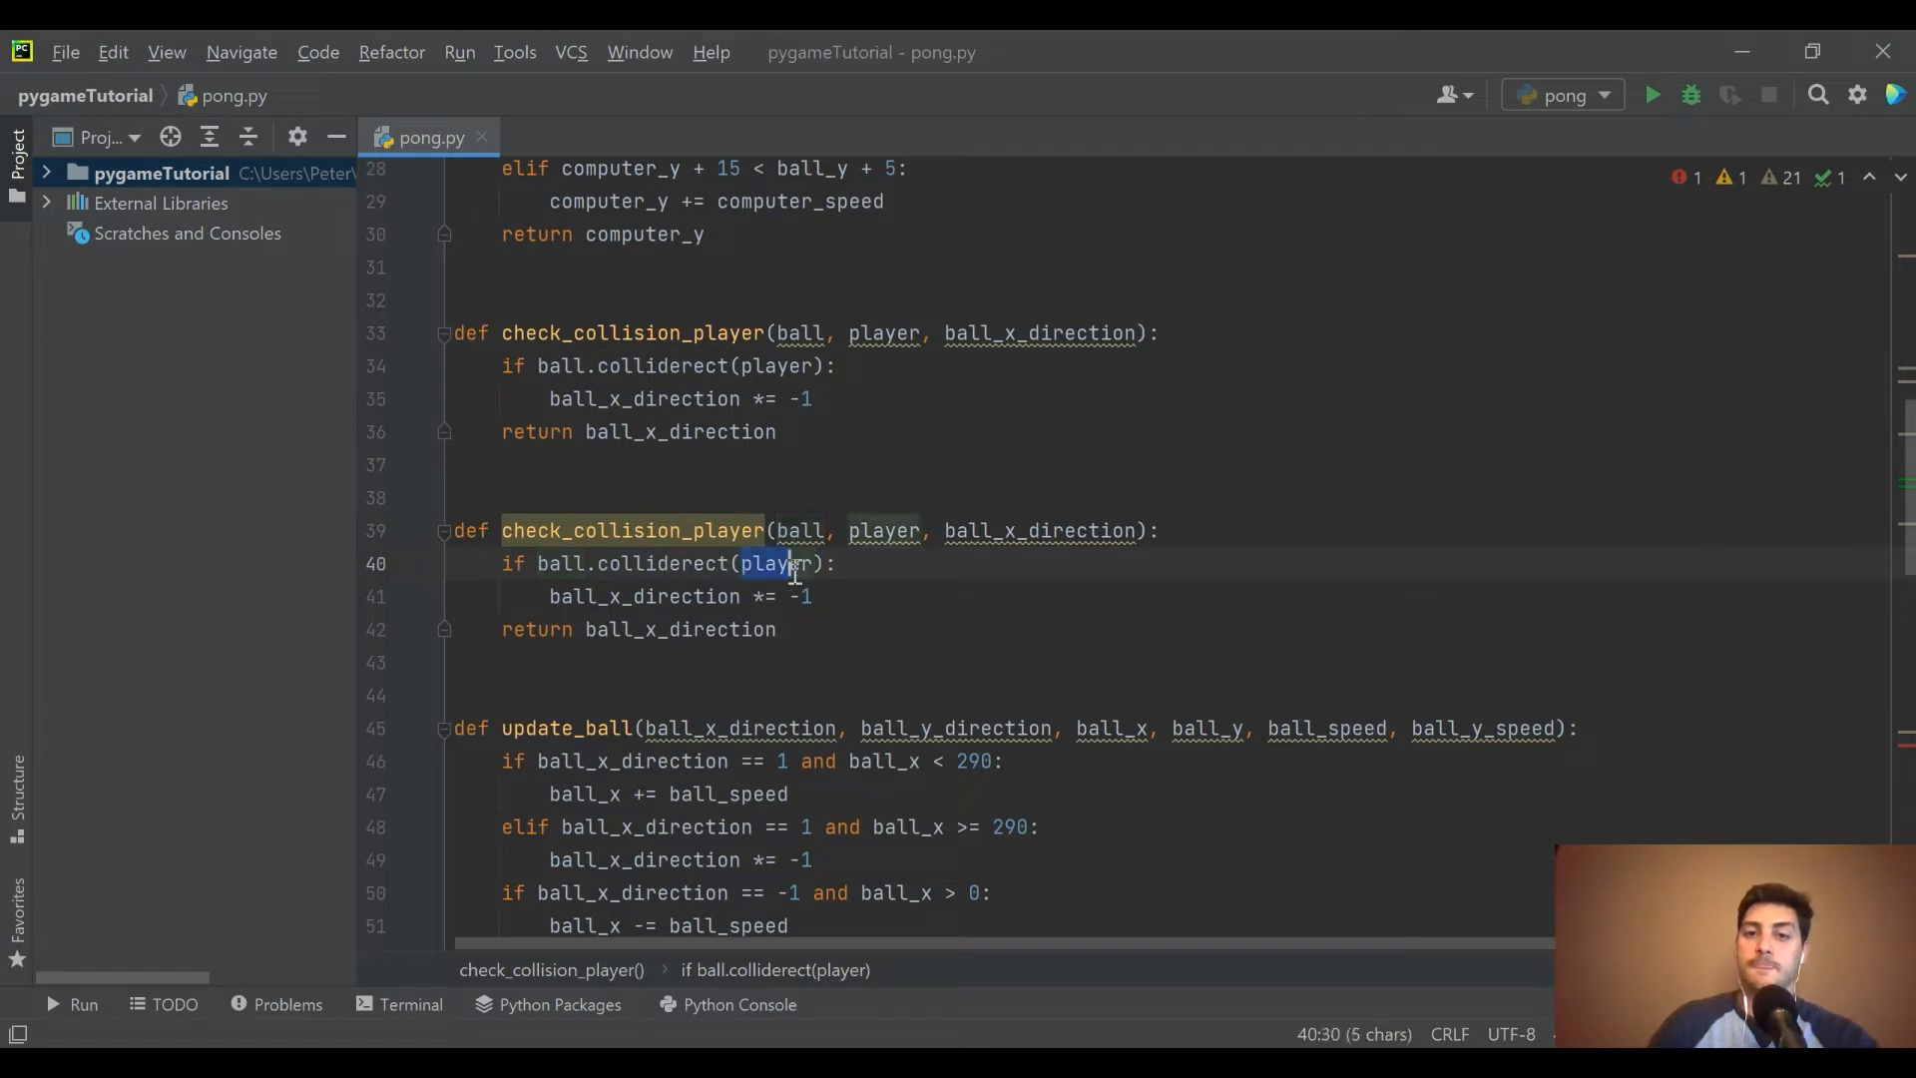
type("computer")
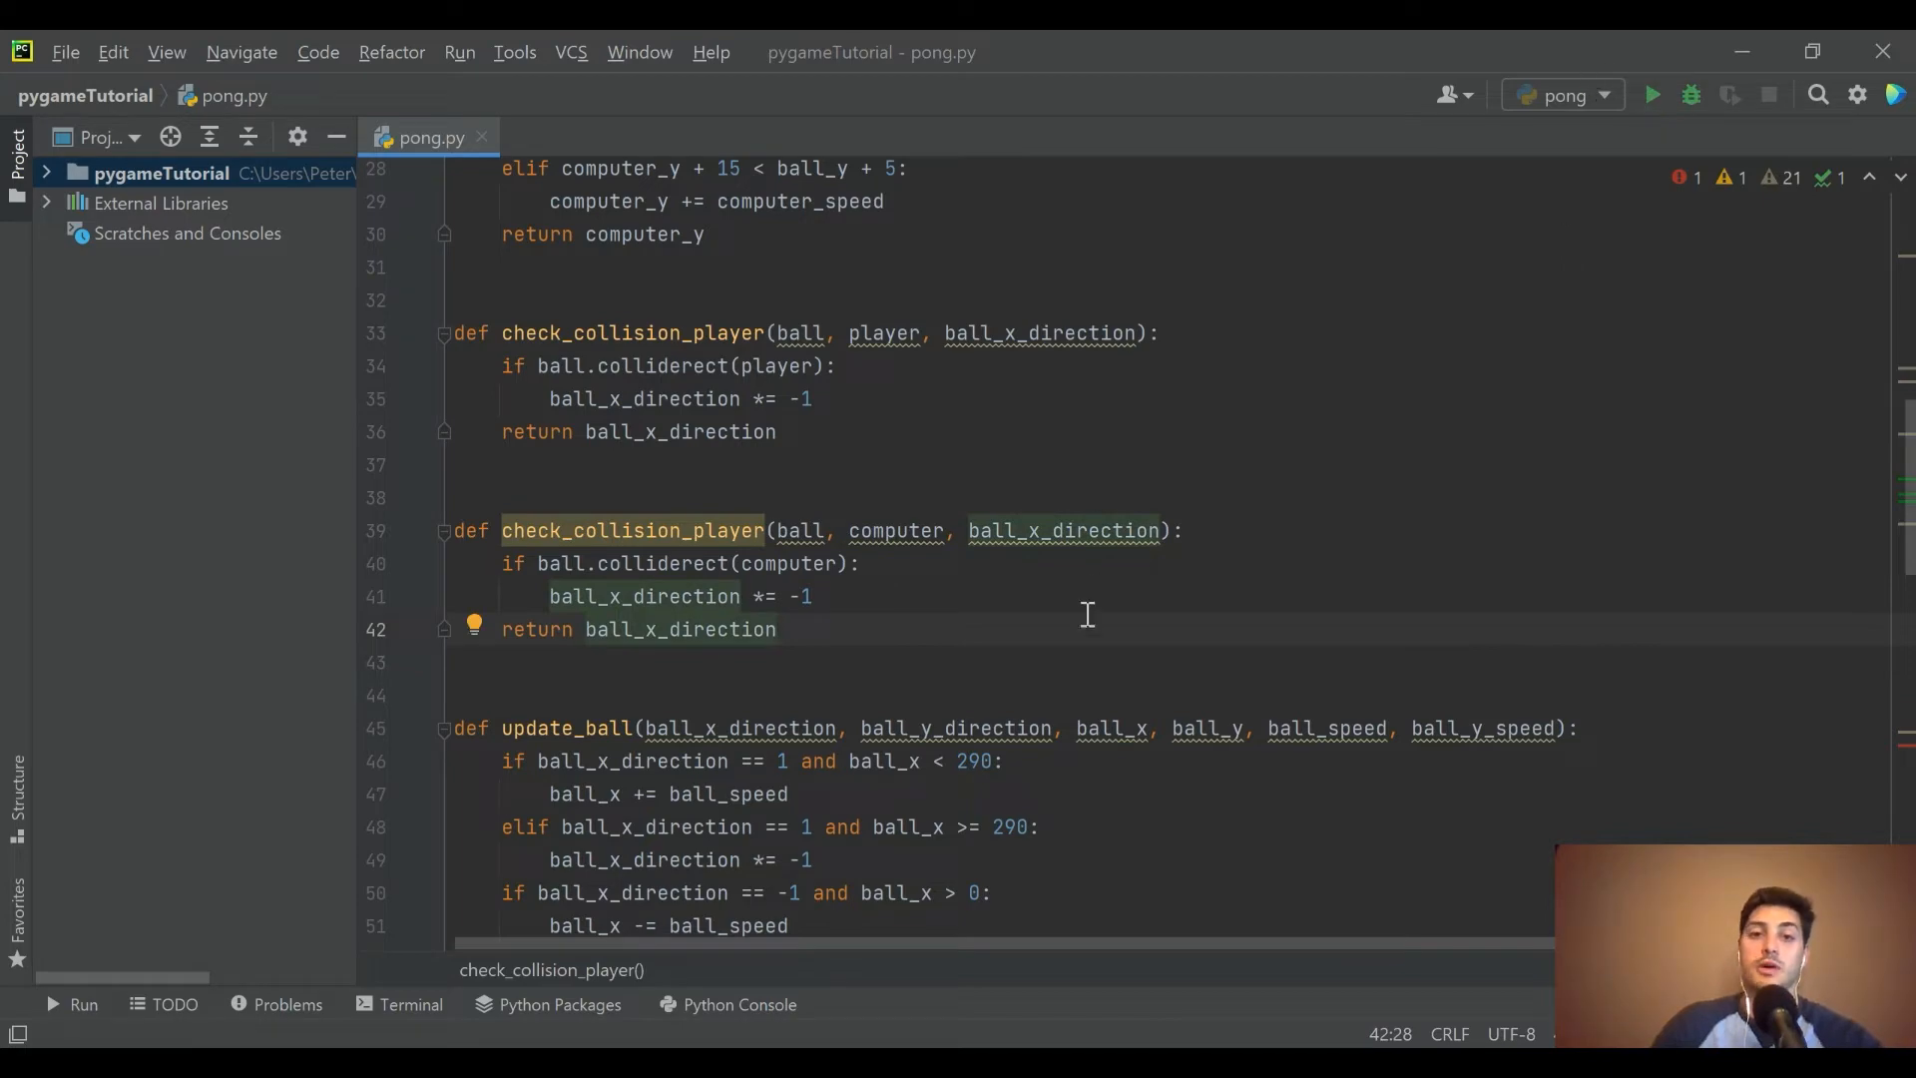
scroll("down", 3)
type("i")
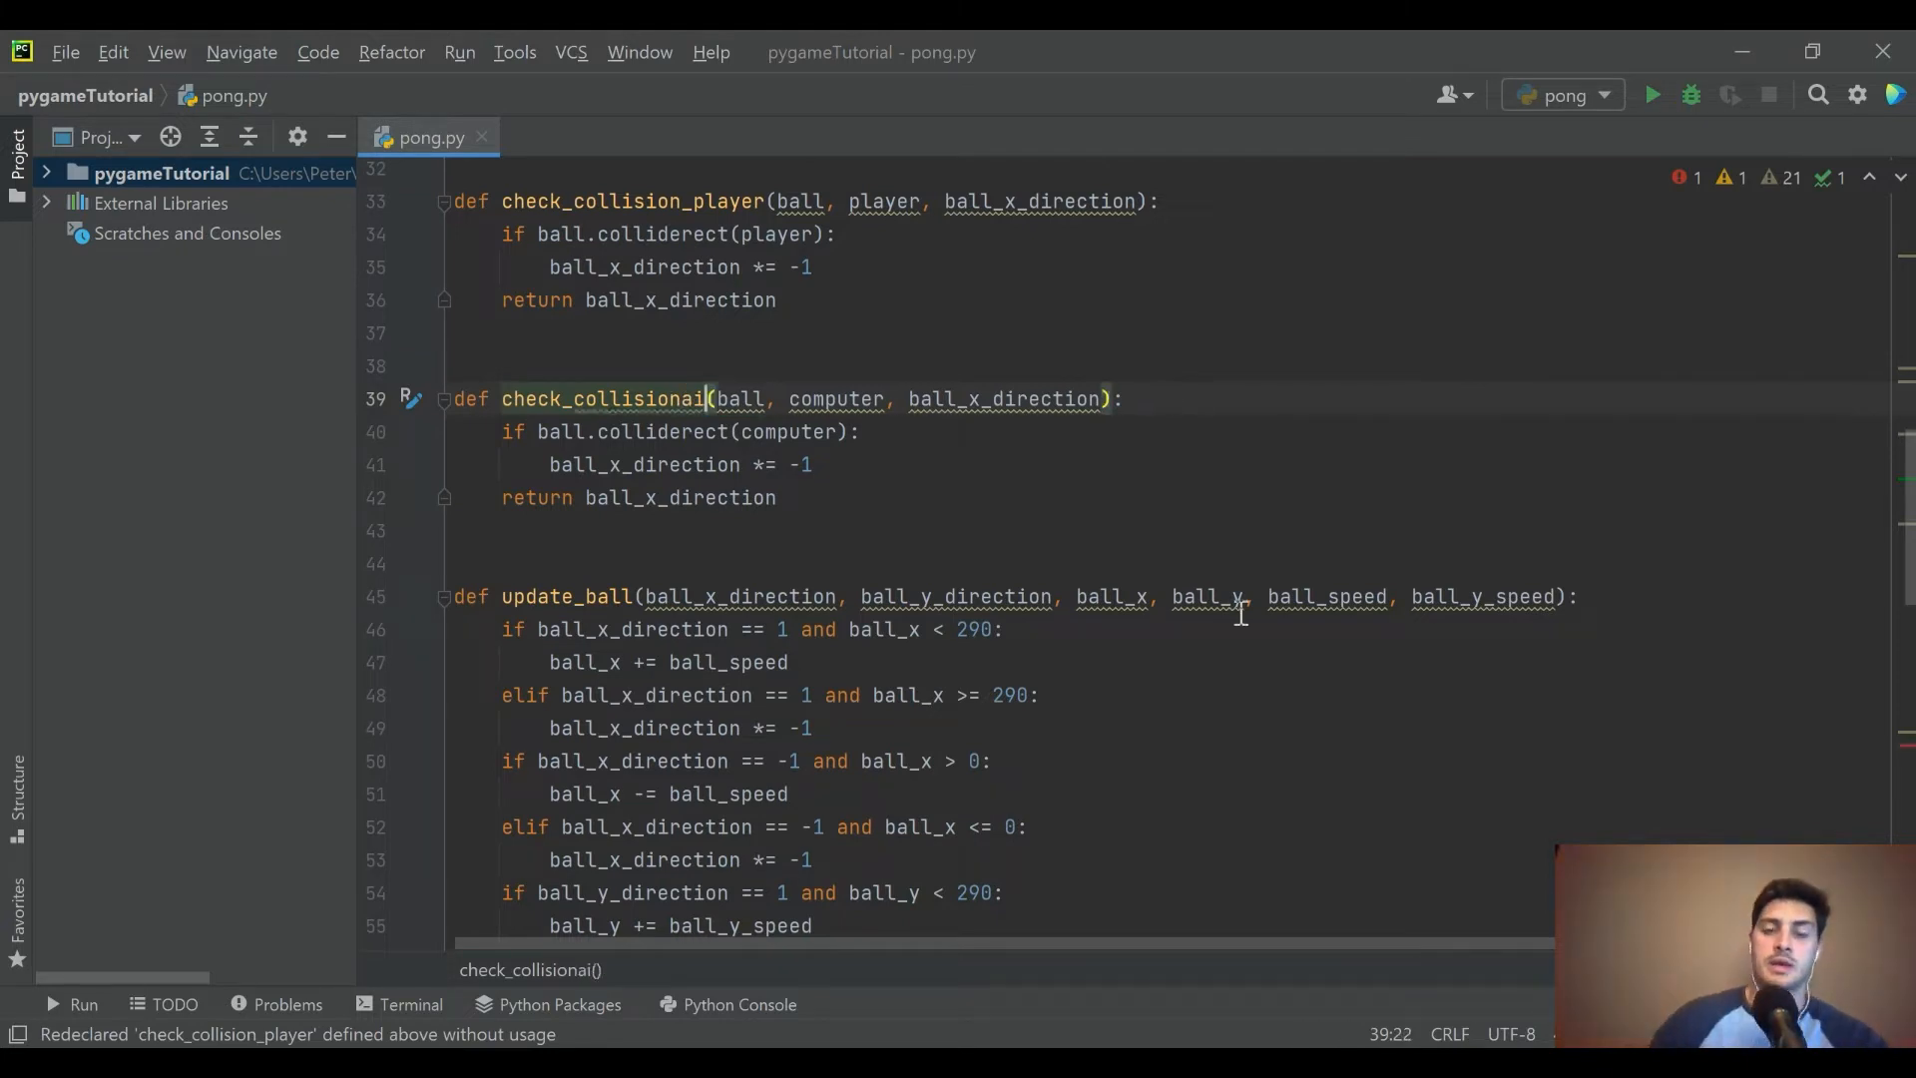
type("_")
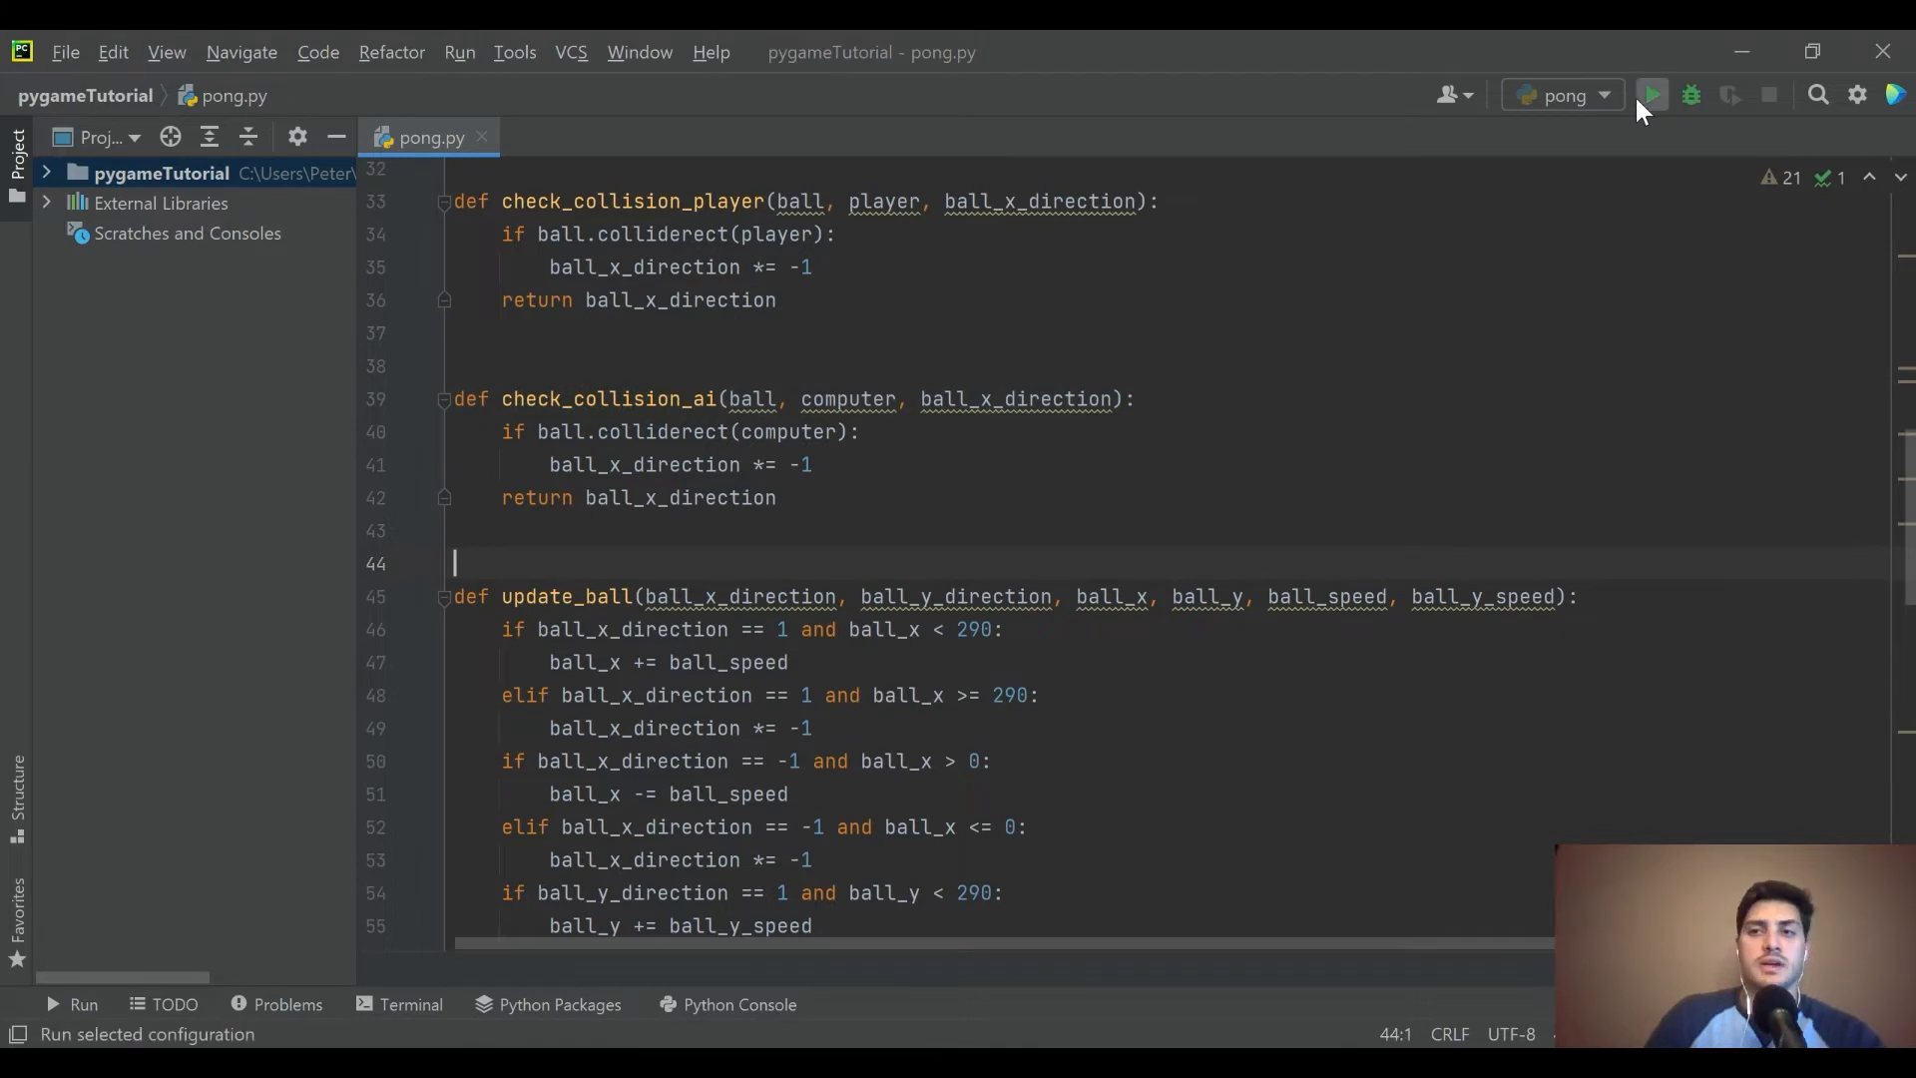
- Run the Pong game with both collision functions, then close the game window
left_click(1648, 94)
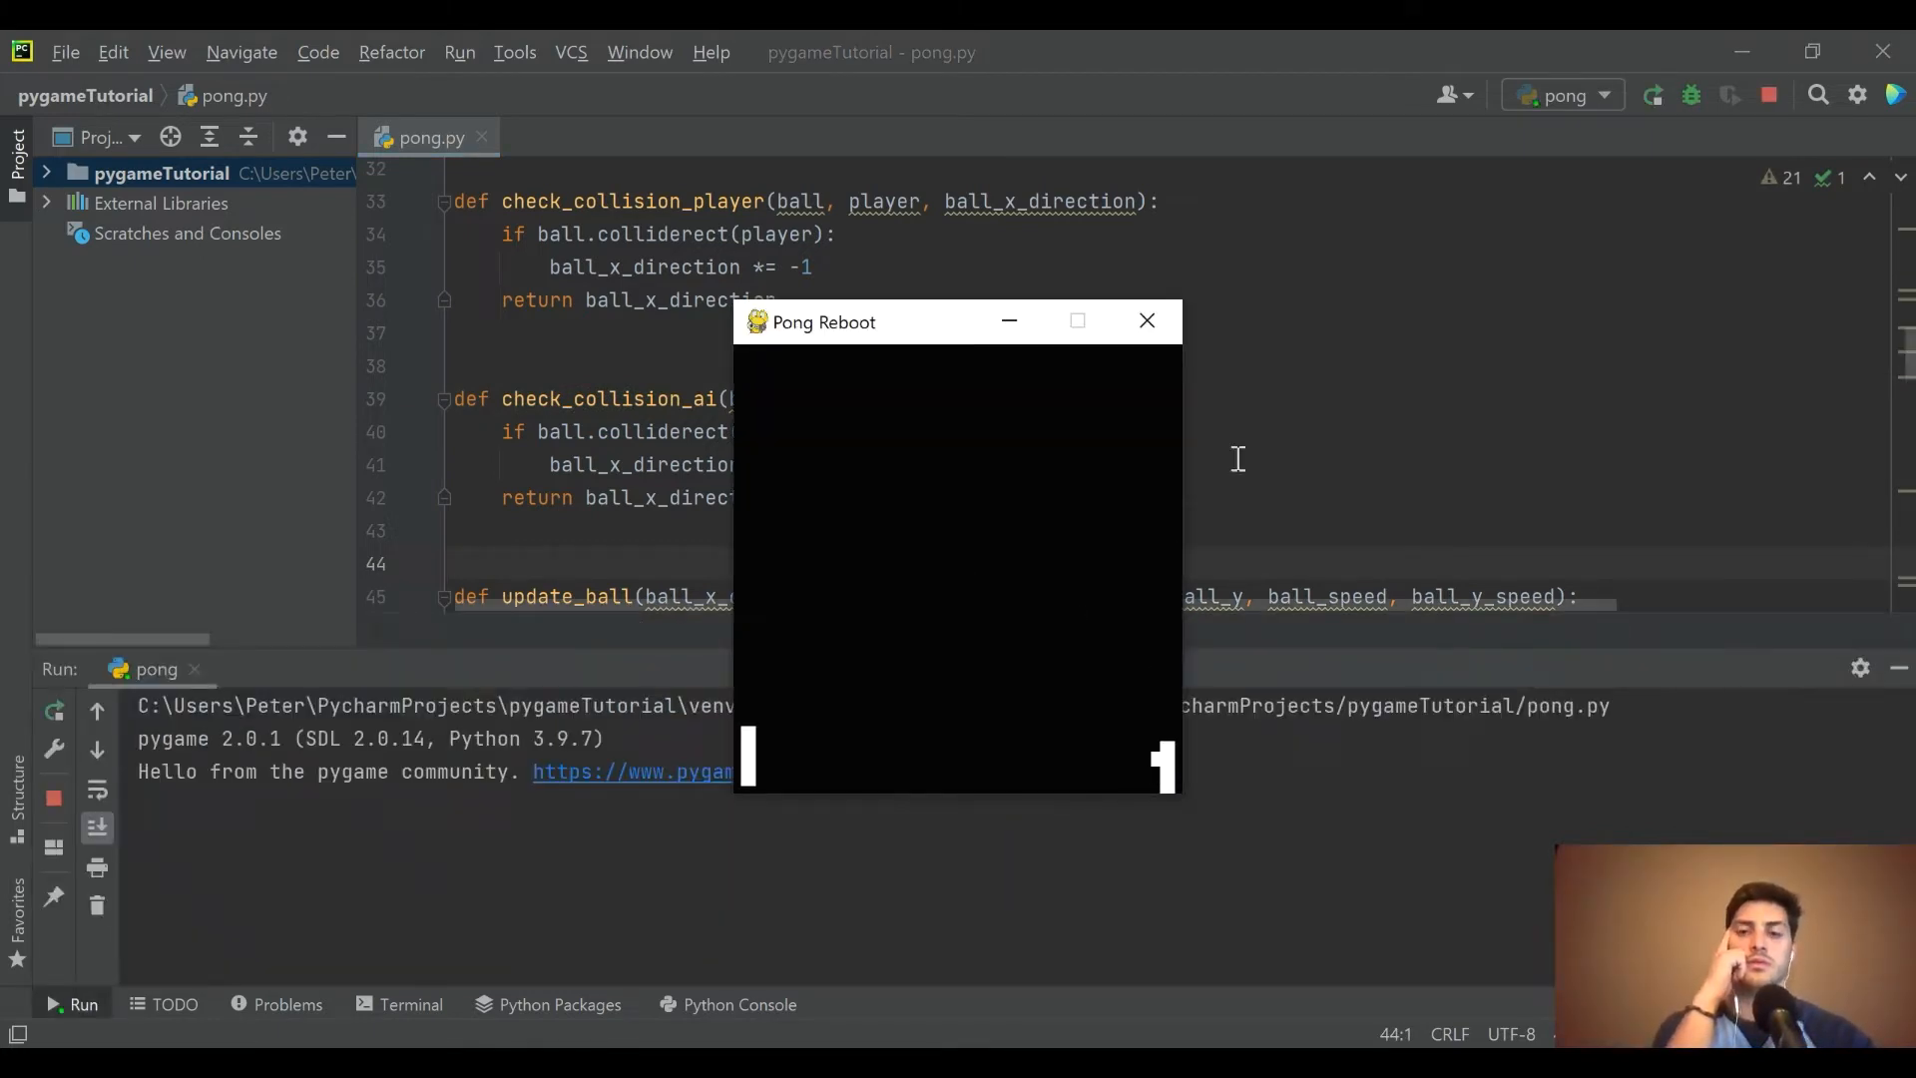
mouse_move(1145, 319)
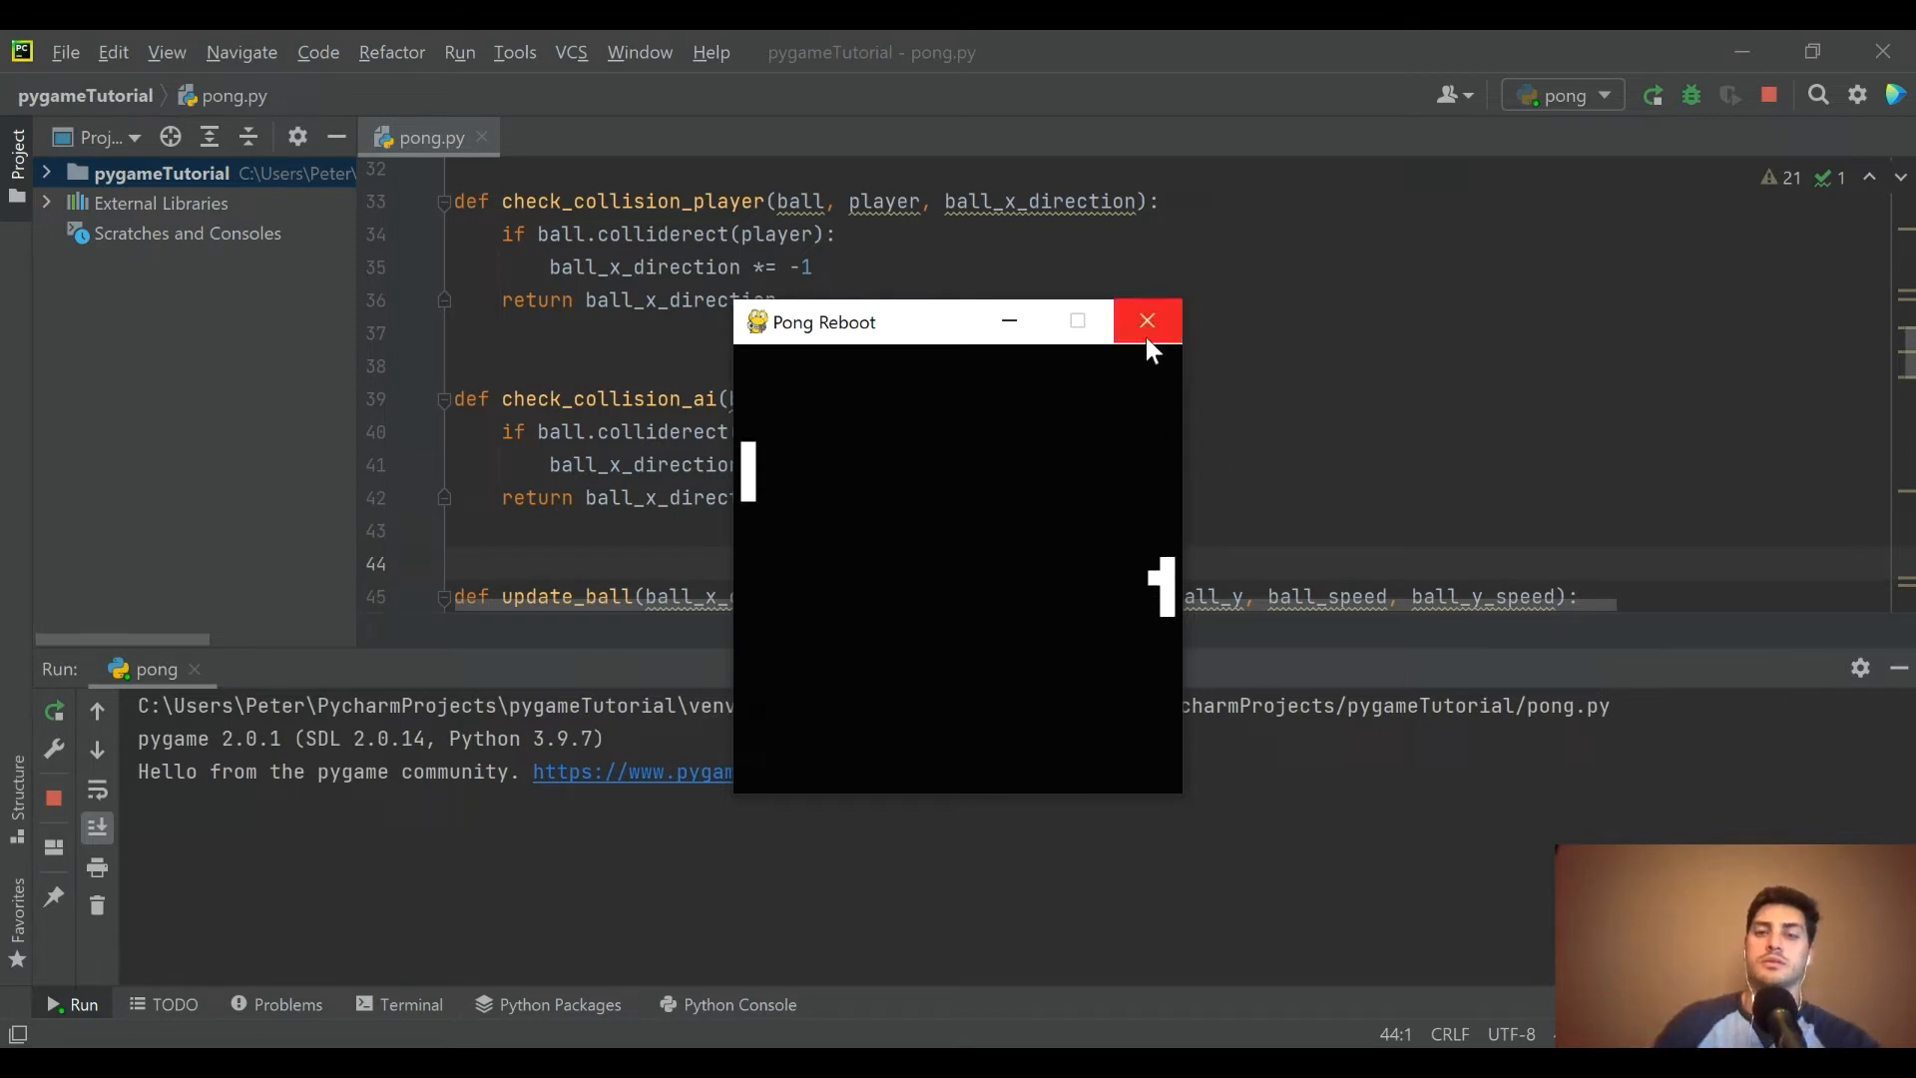
mouse_move(1146, 320)
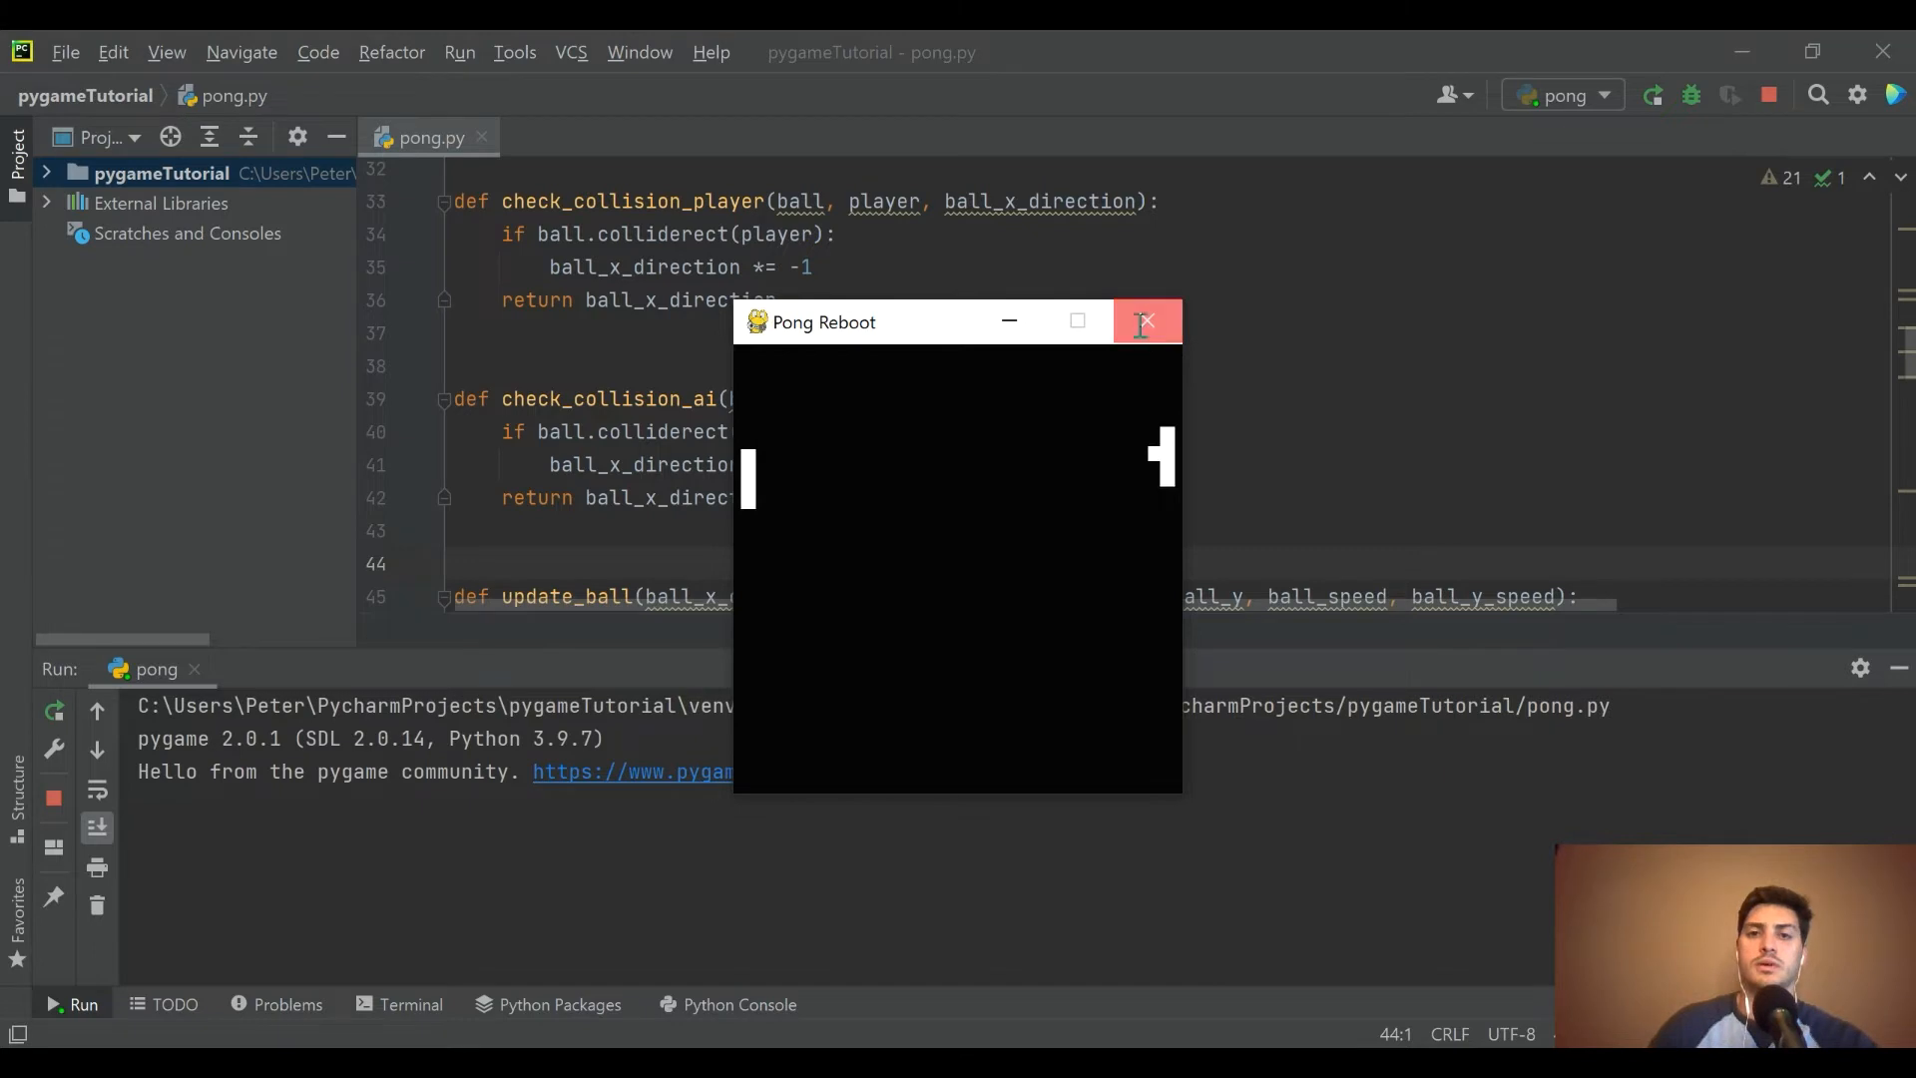
left_click(1144, 321)
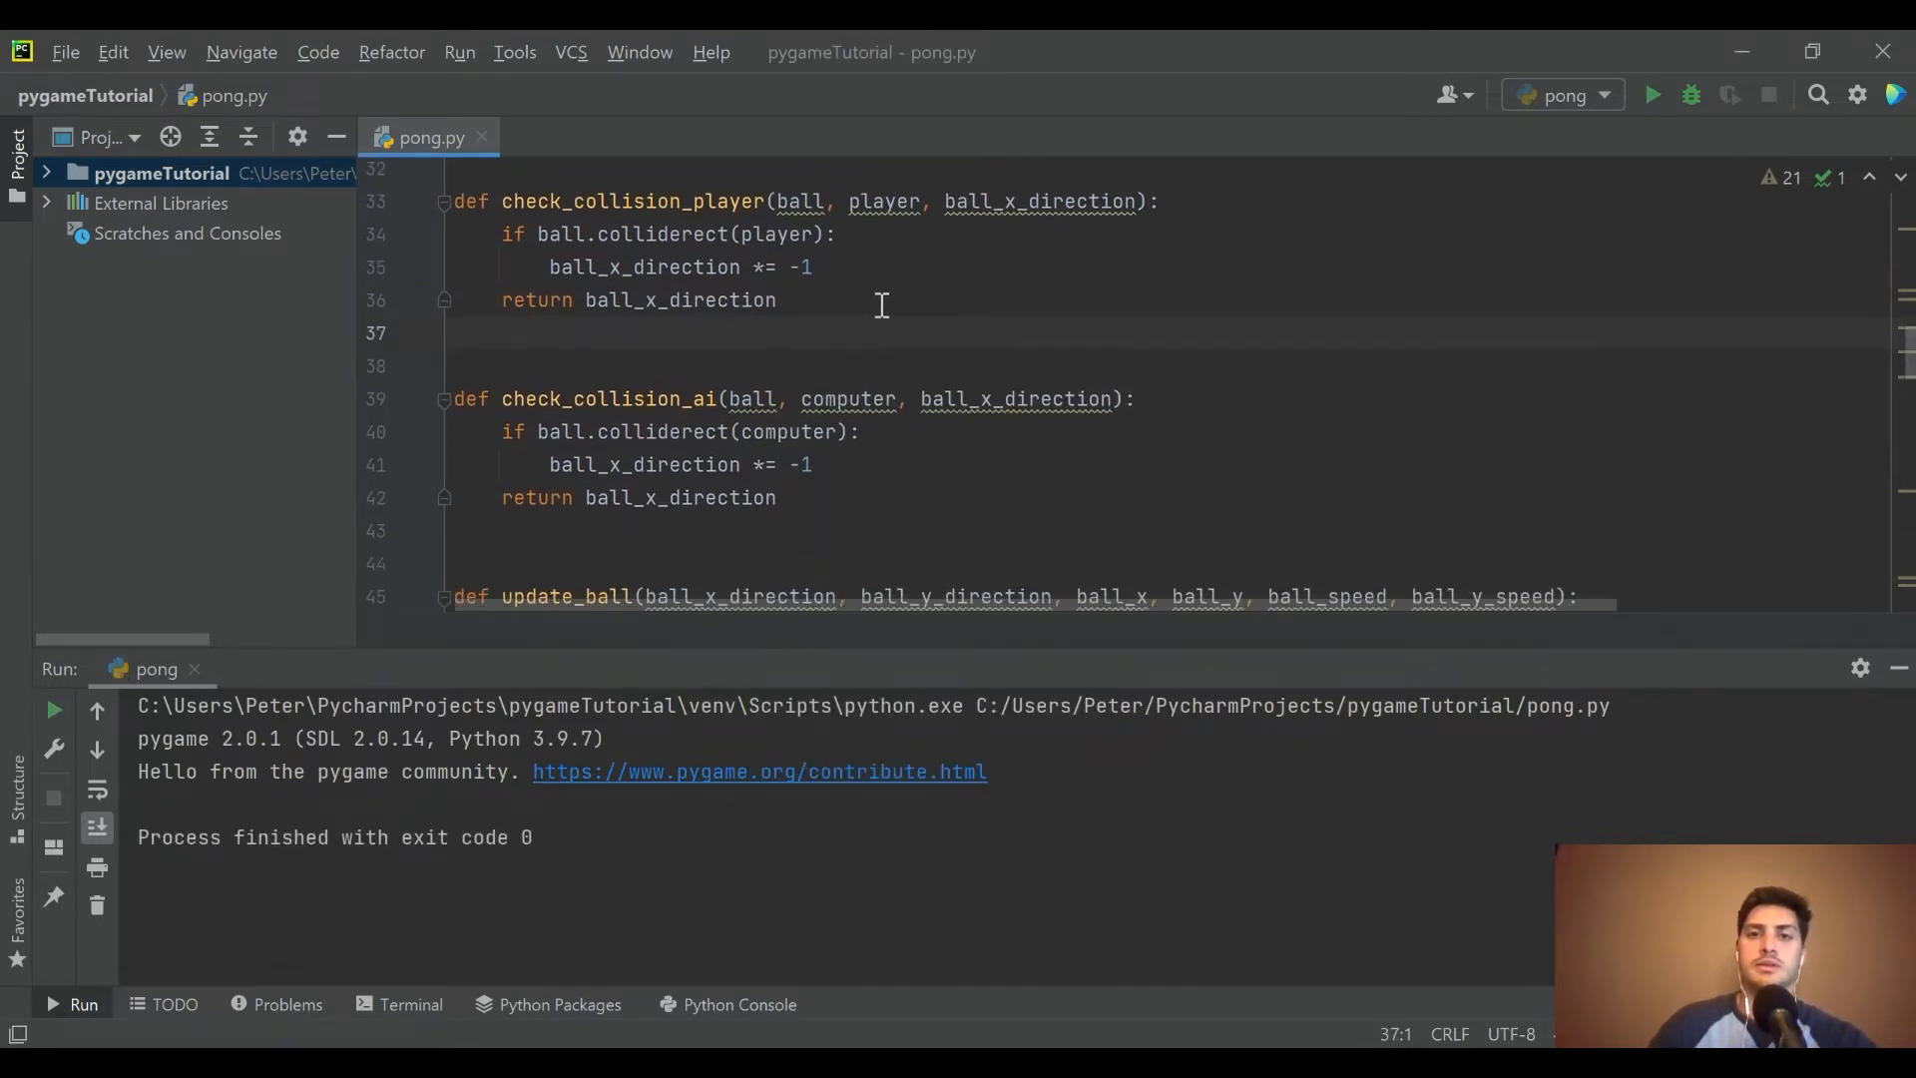
- Change the game-loop call to pass ball, player, computer and ball_x_direction
scroll("down", 3)
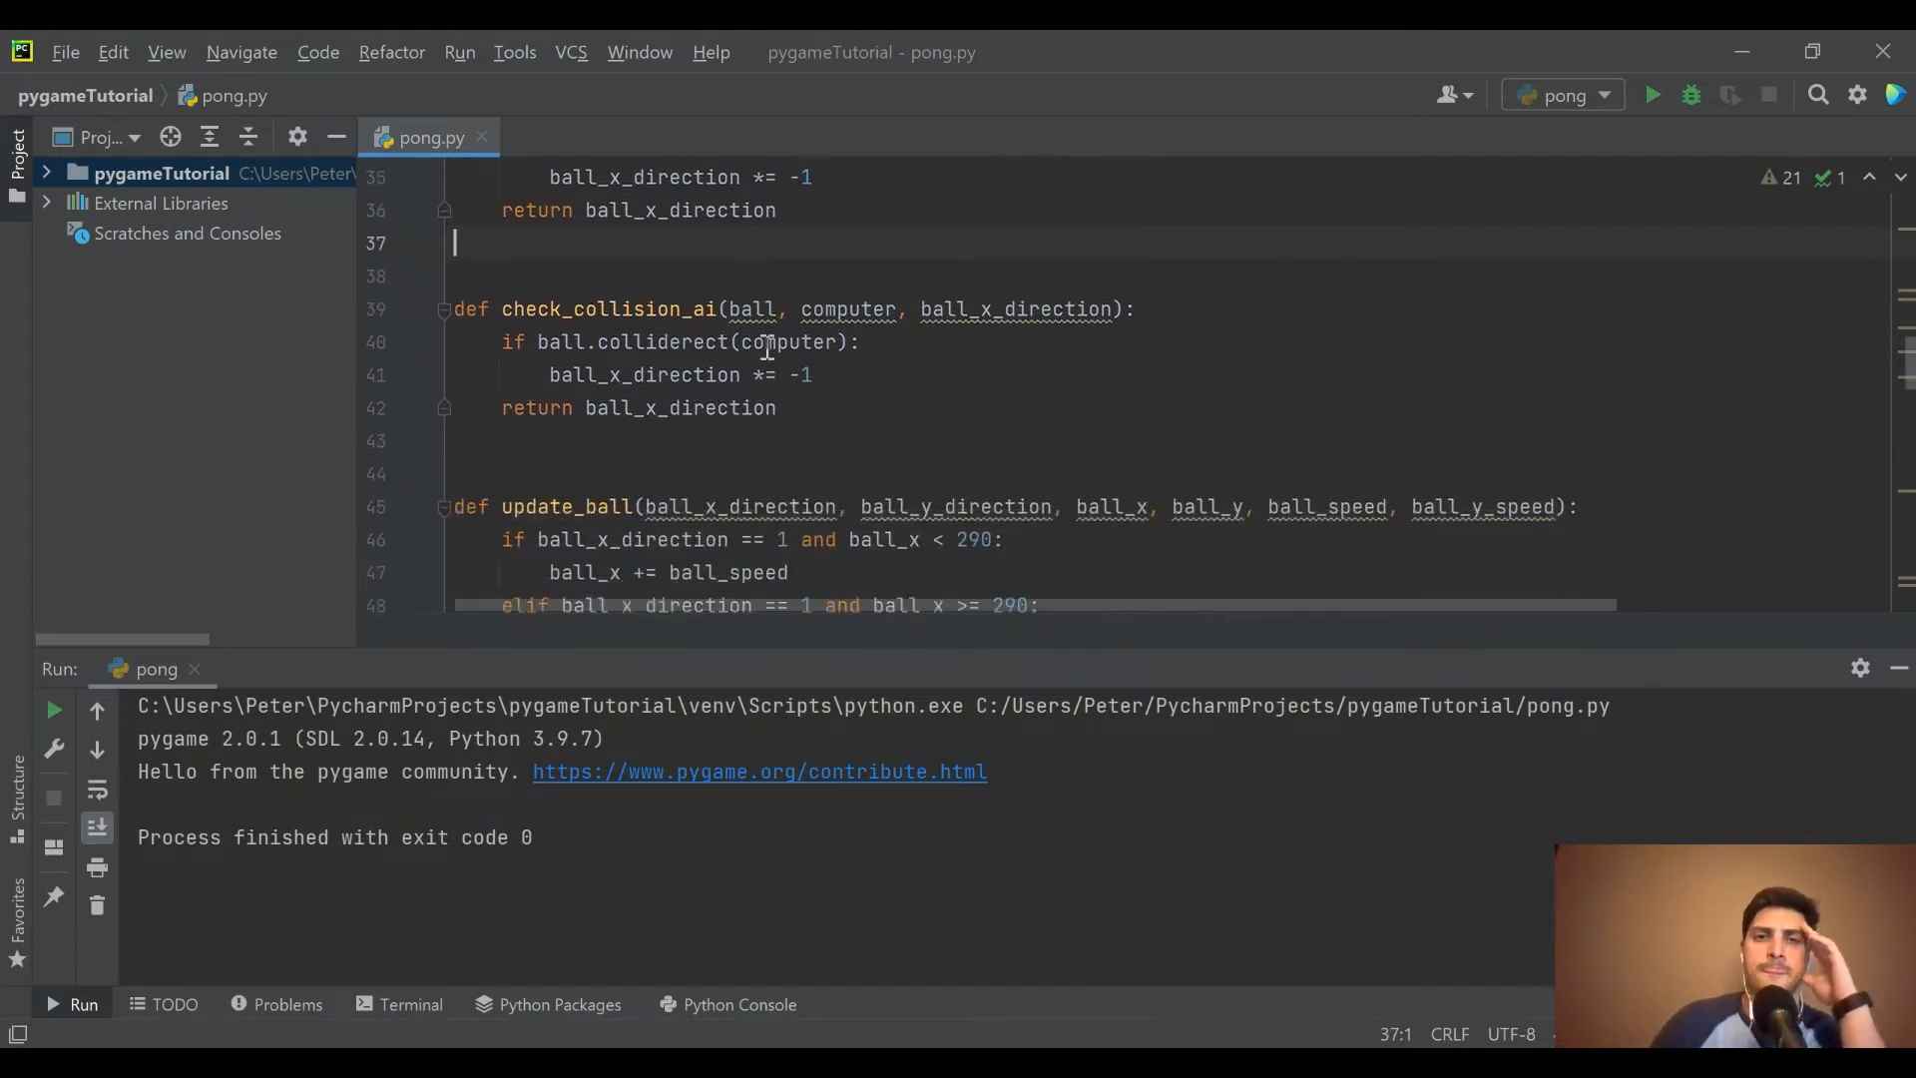
scroll("down", 3)
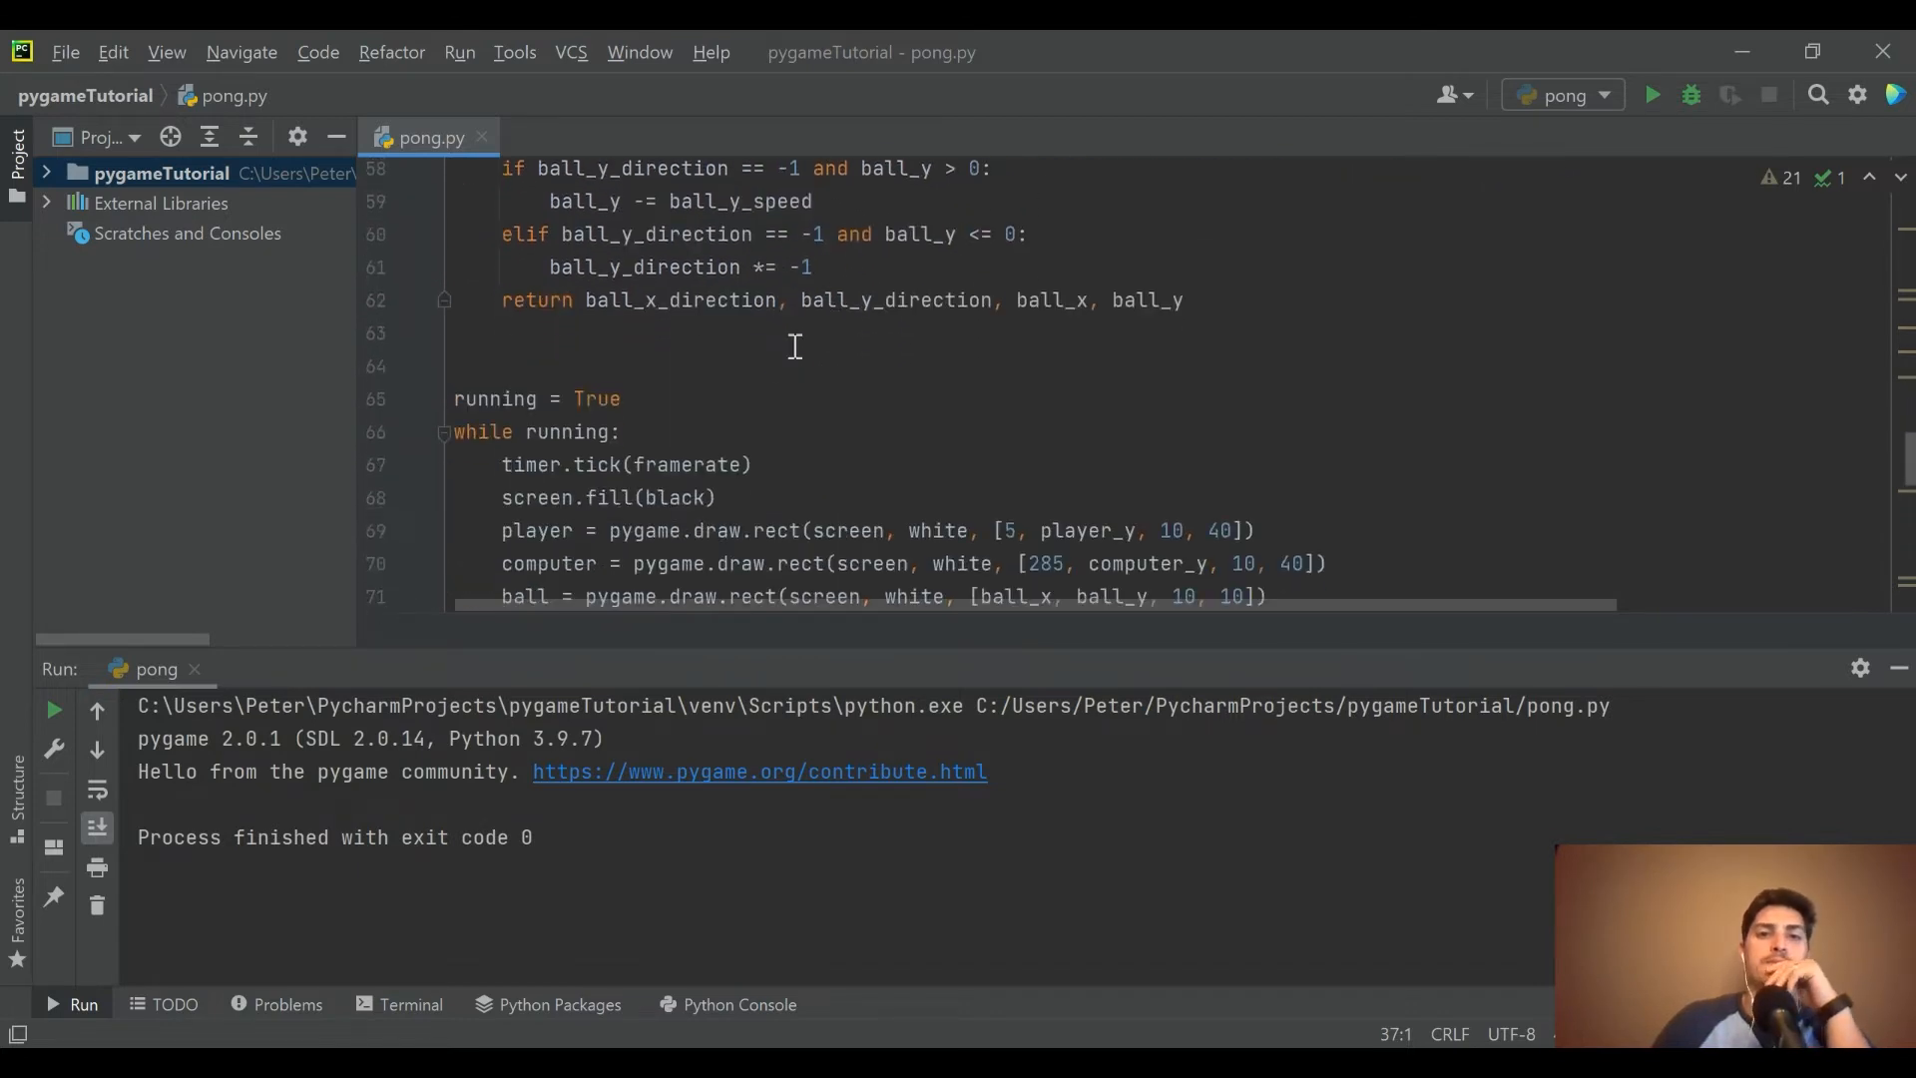
scroll("down", 3)
type("ball_x_direction = check_collision_player(ball, player, ball_x_direction)")
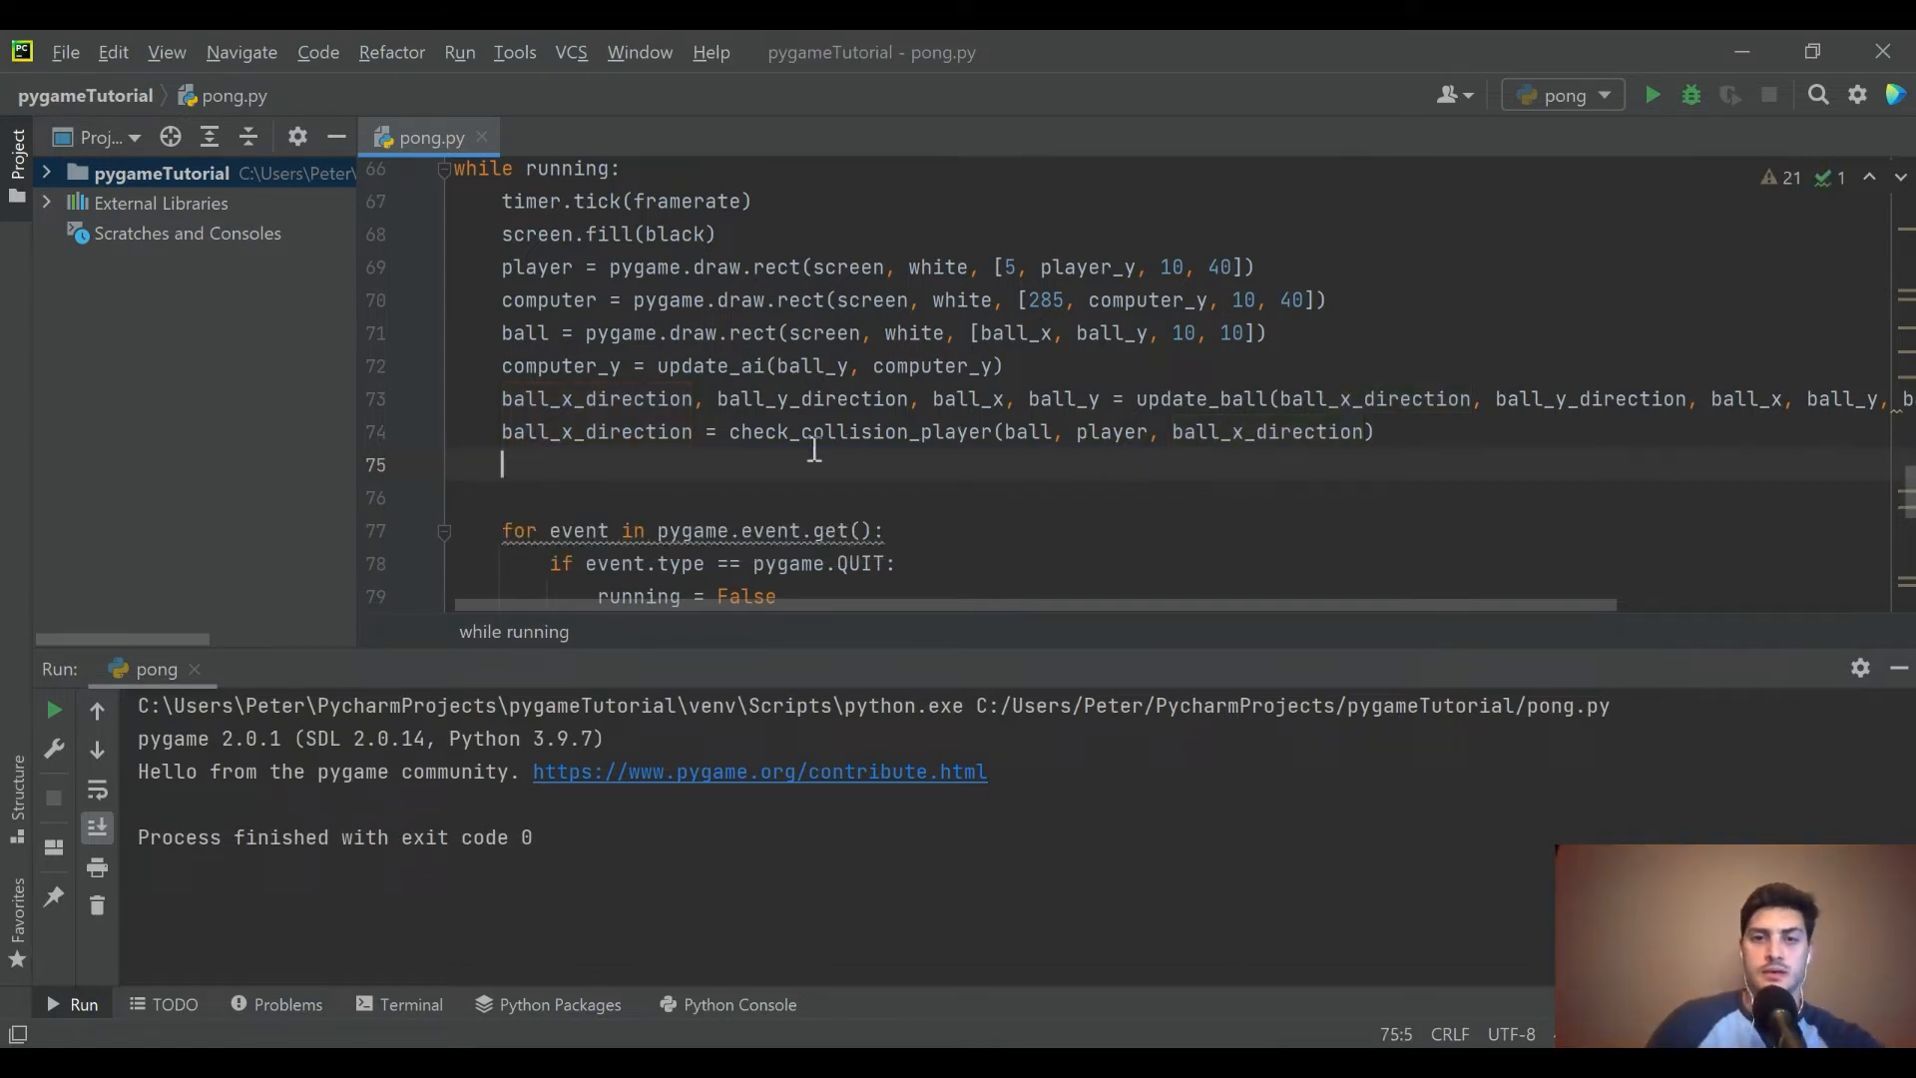
double_click(954, 431)
type("s")
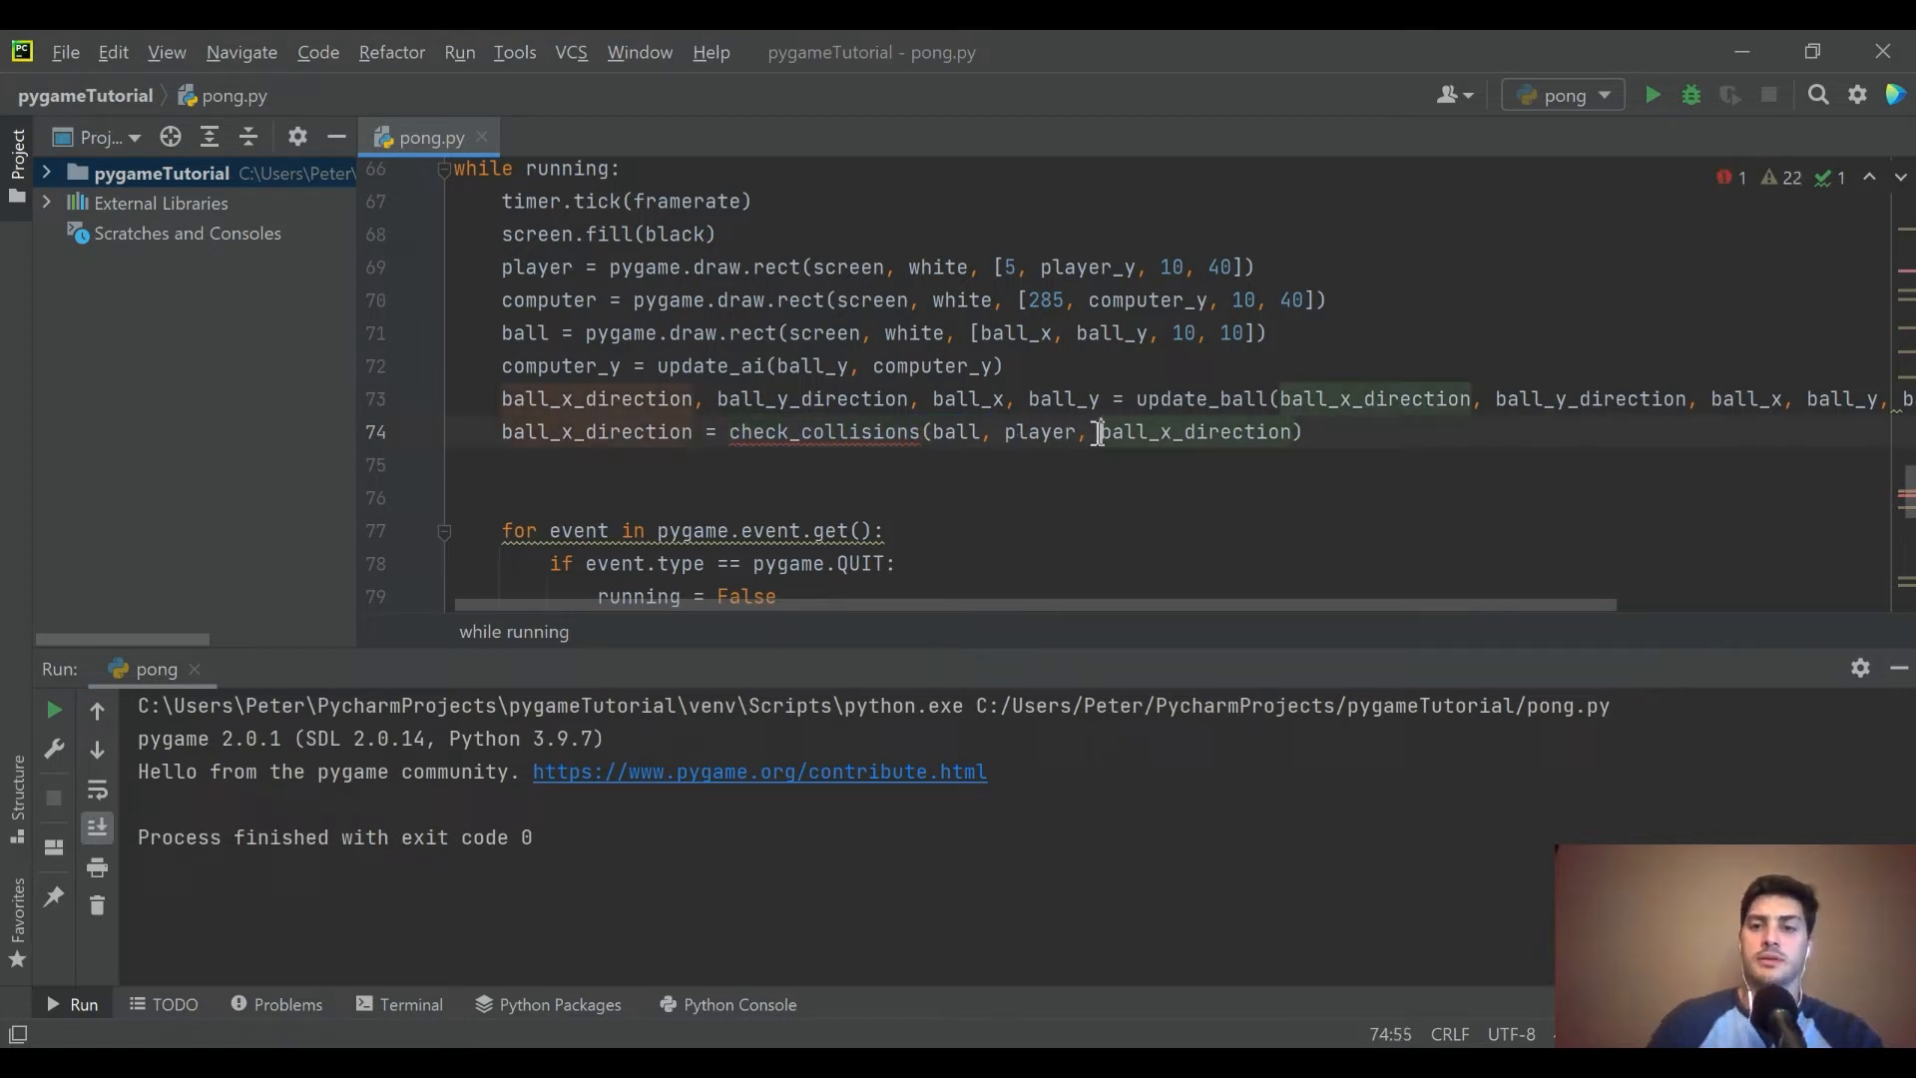
type("ai,")
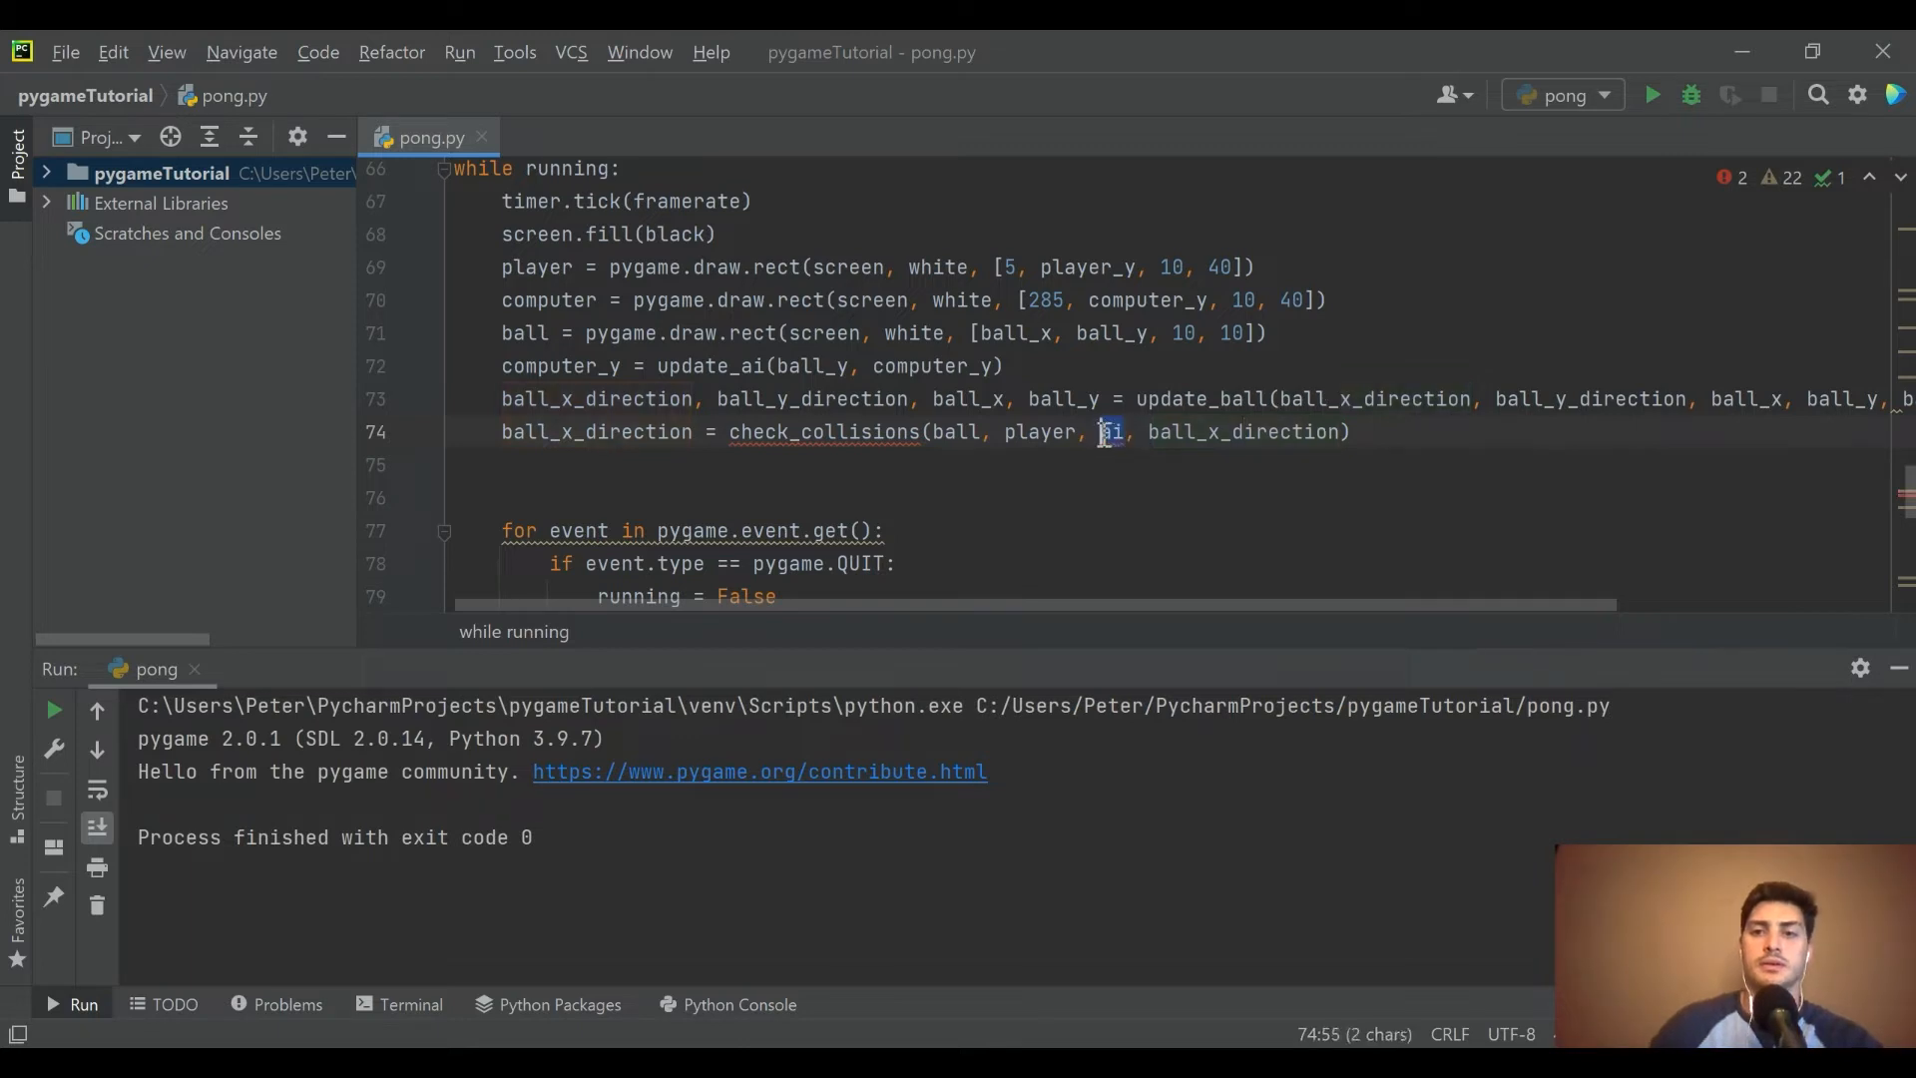
type("acomputer")
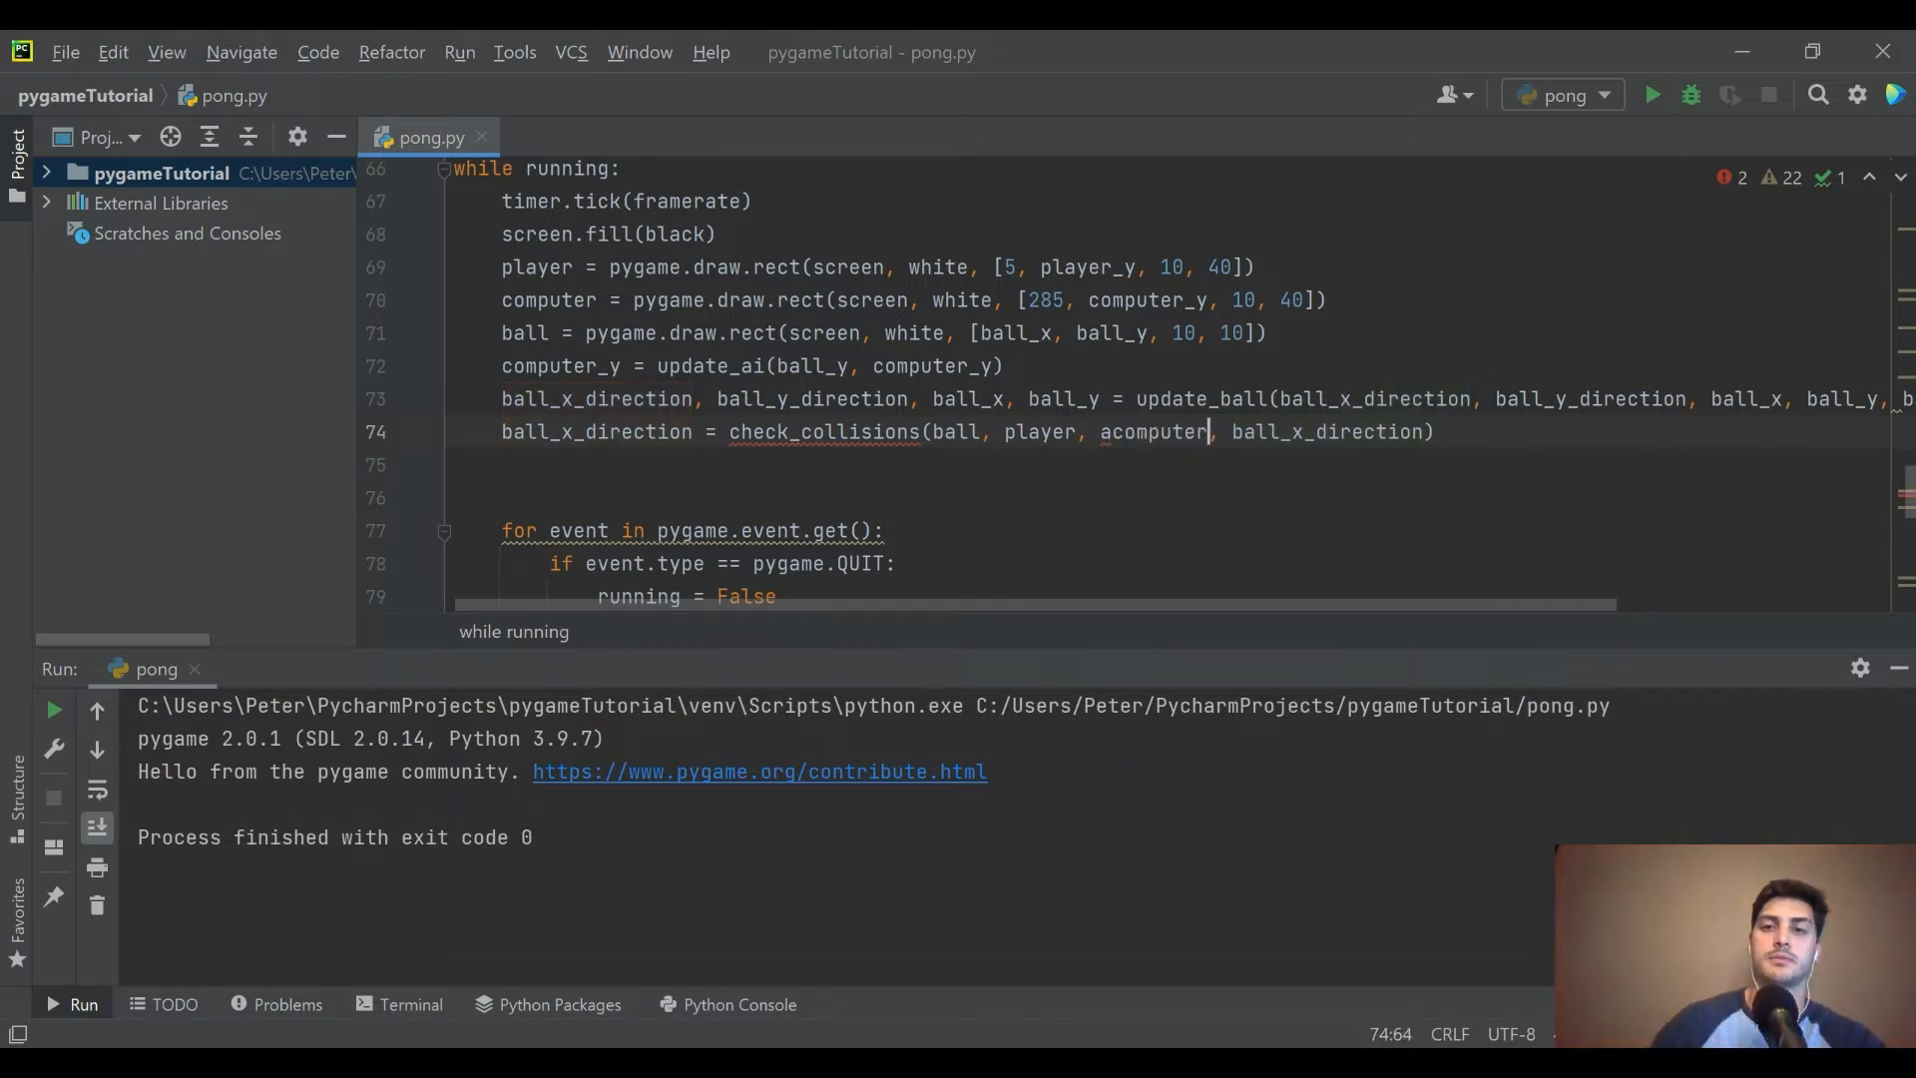
key("Backspace")
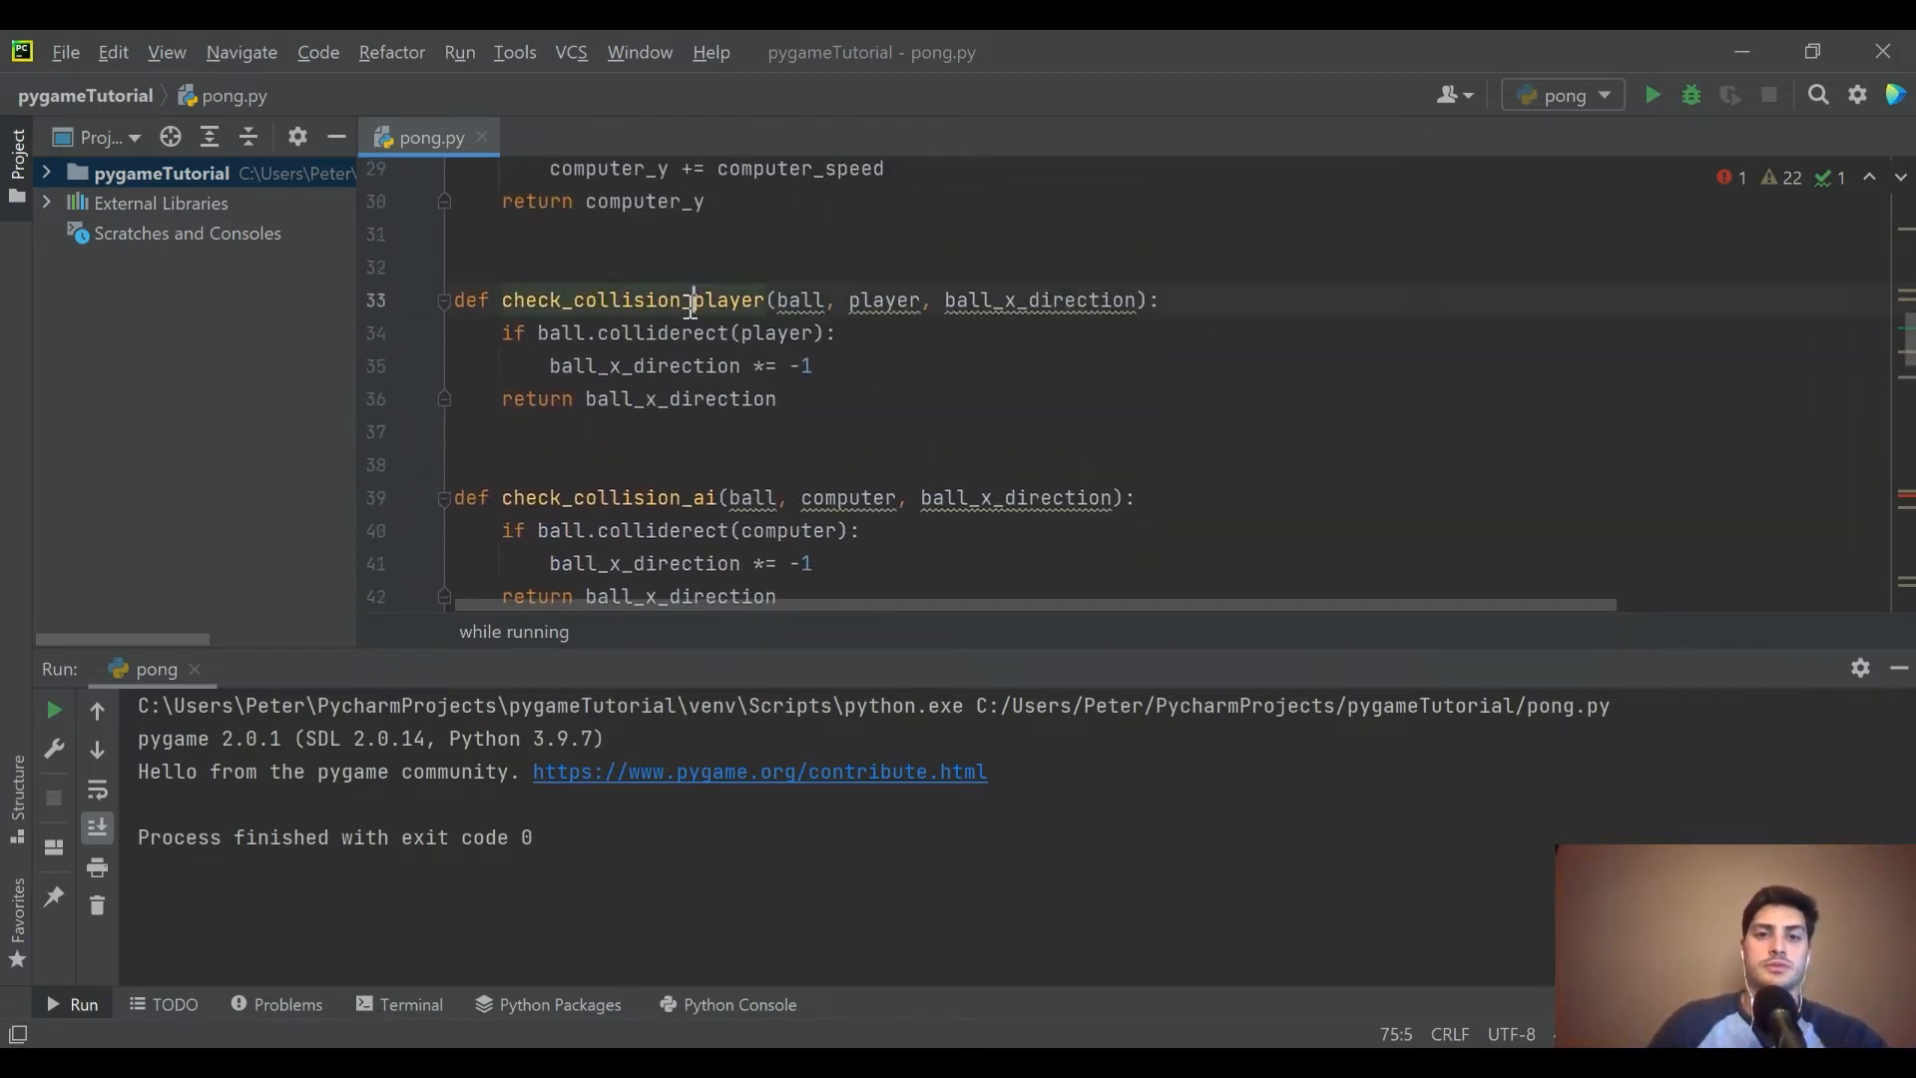
- Rename the function definition to check_collisions with a computer parameter
double_click(723, 299)
type("s")
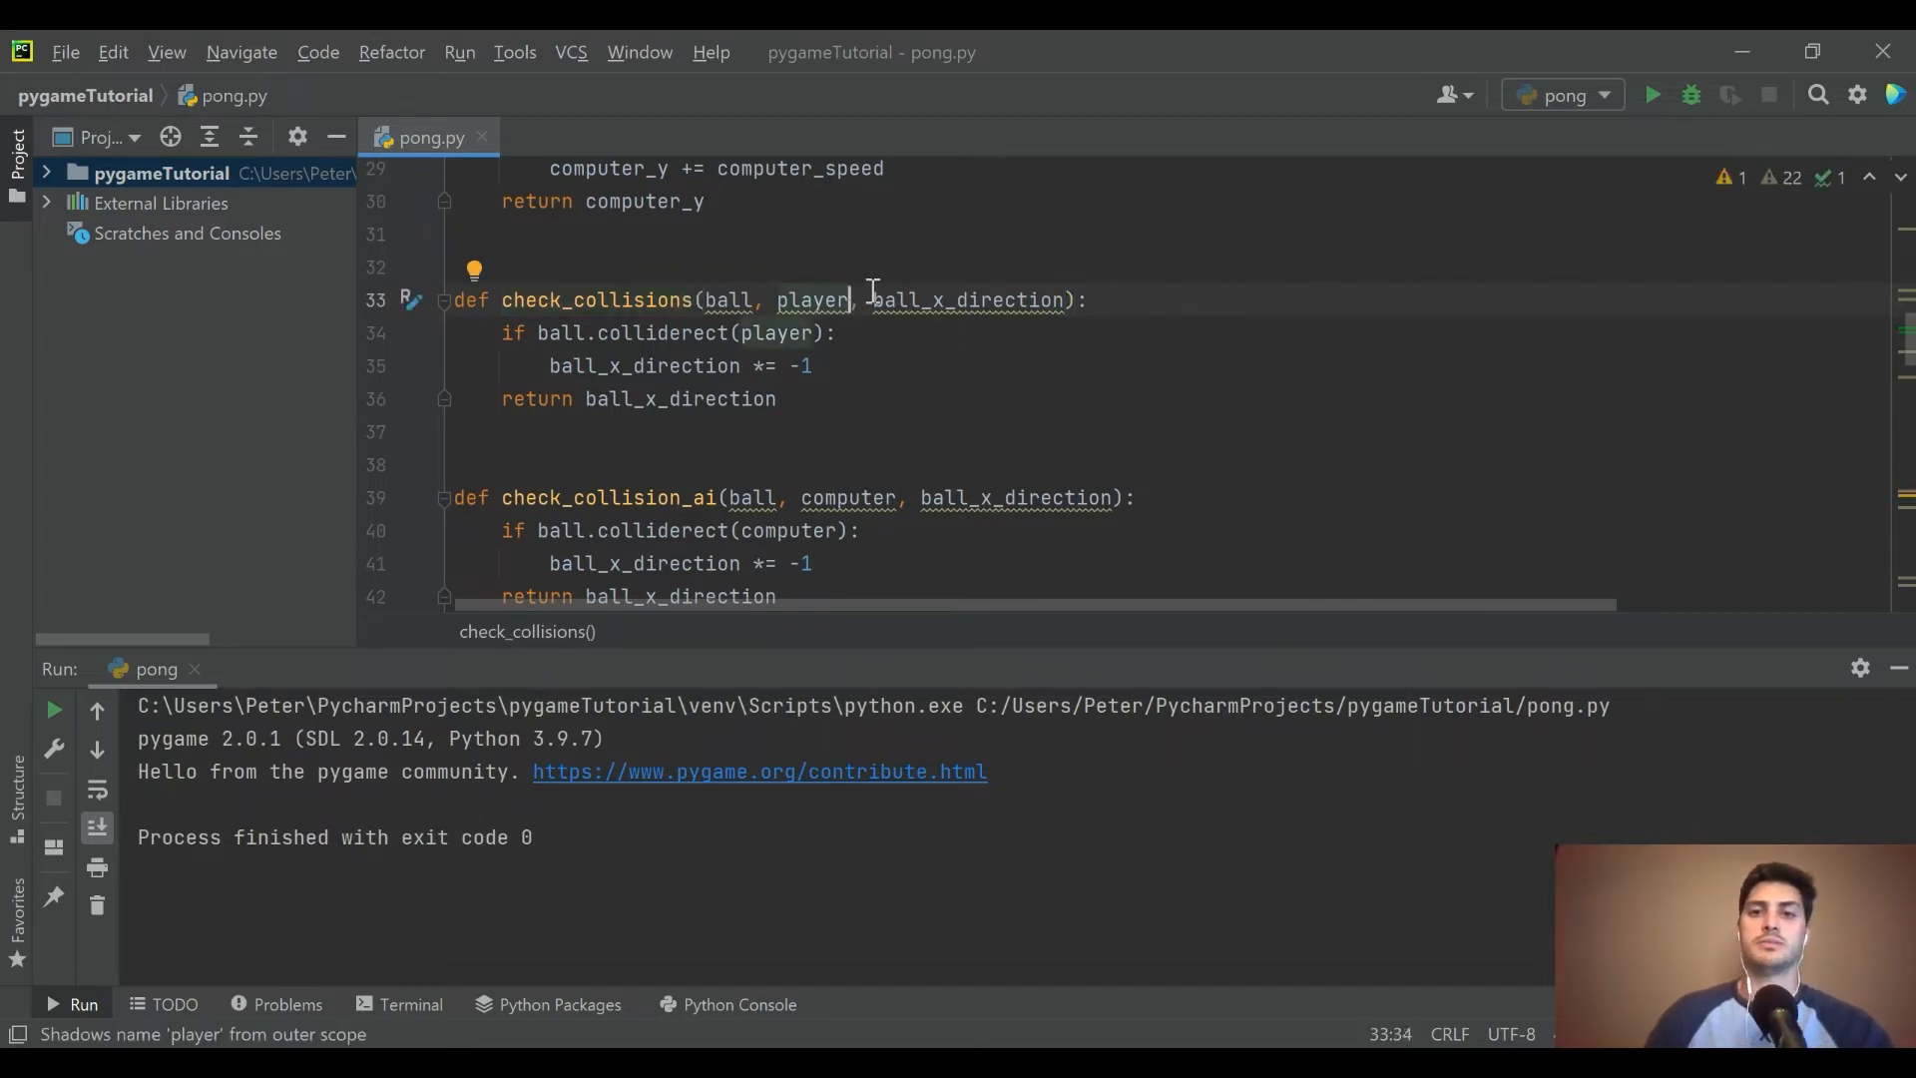
type("computer,")
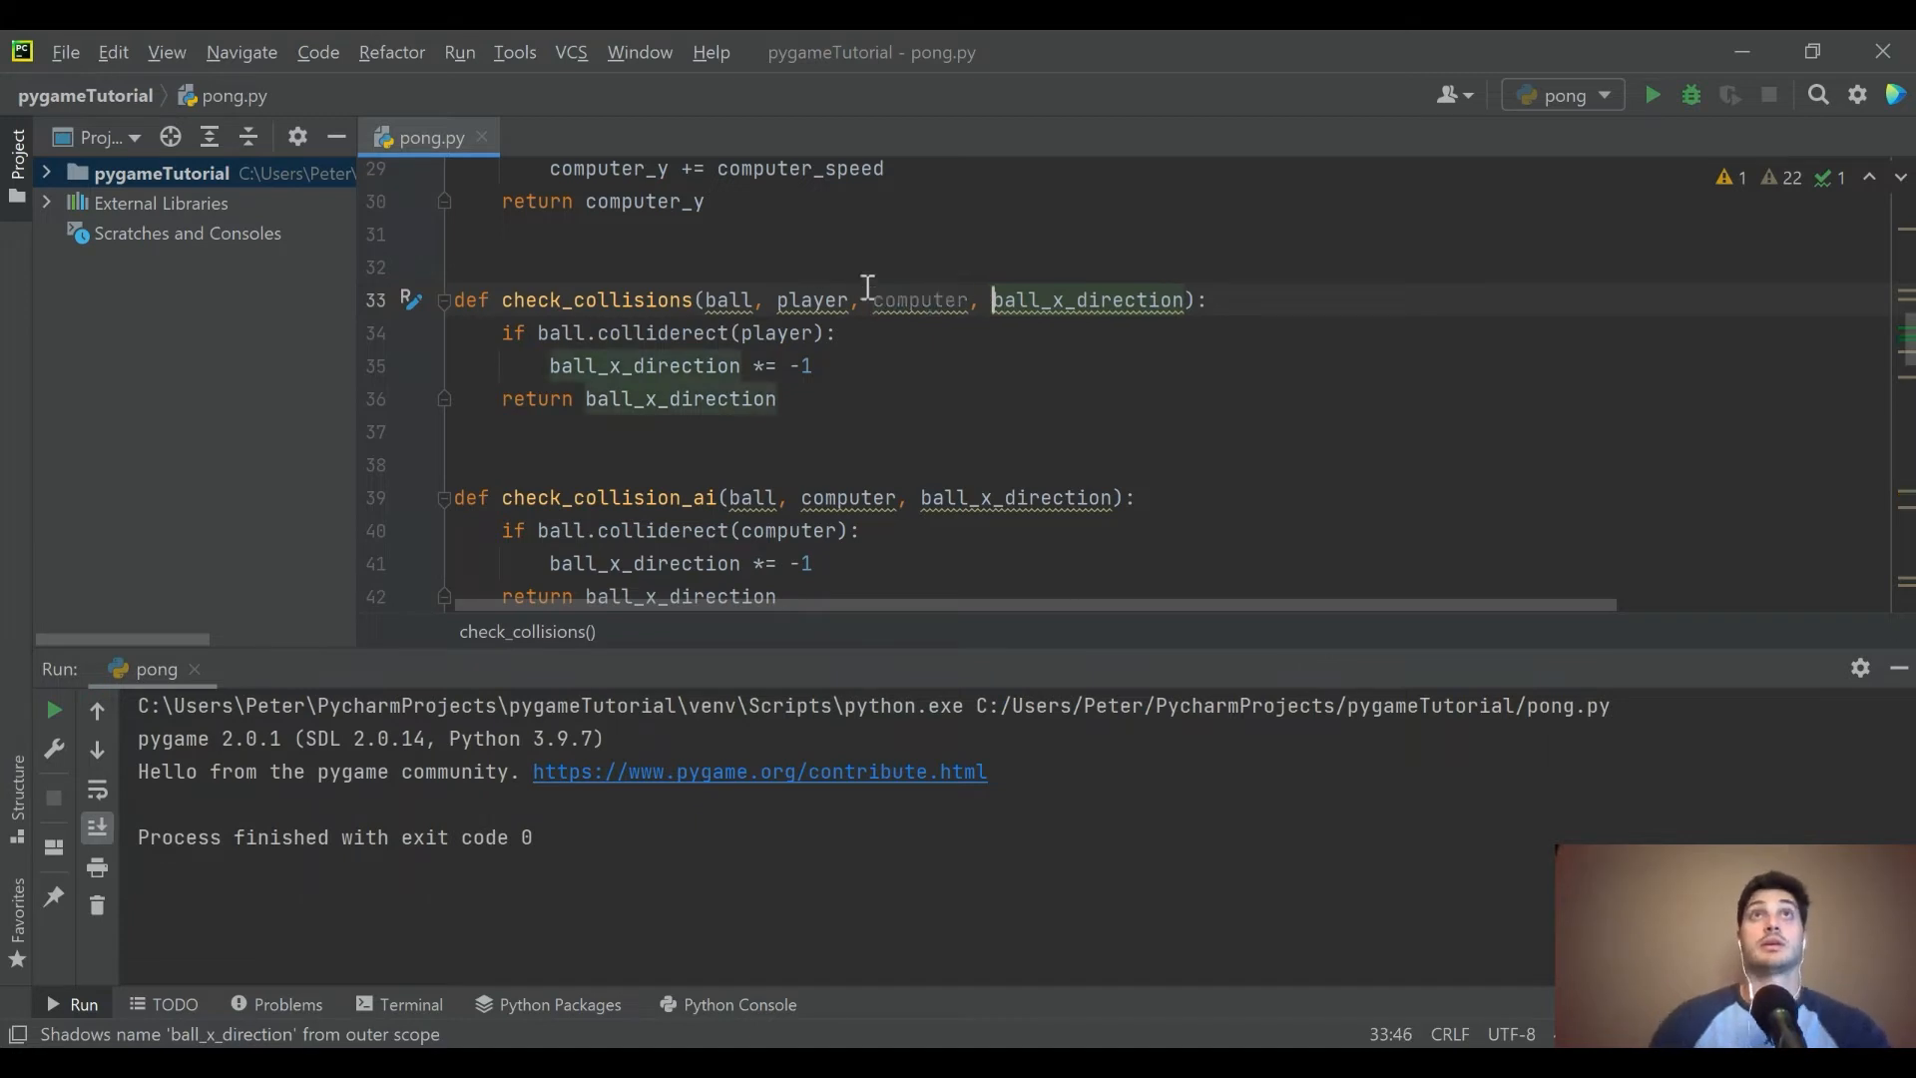
scroll("down", 3)
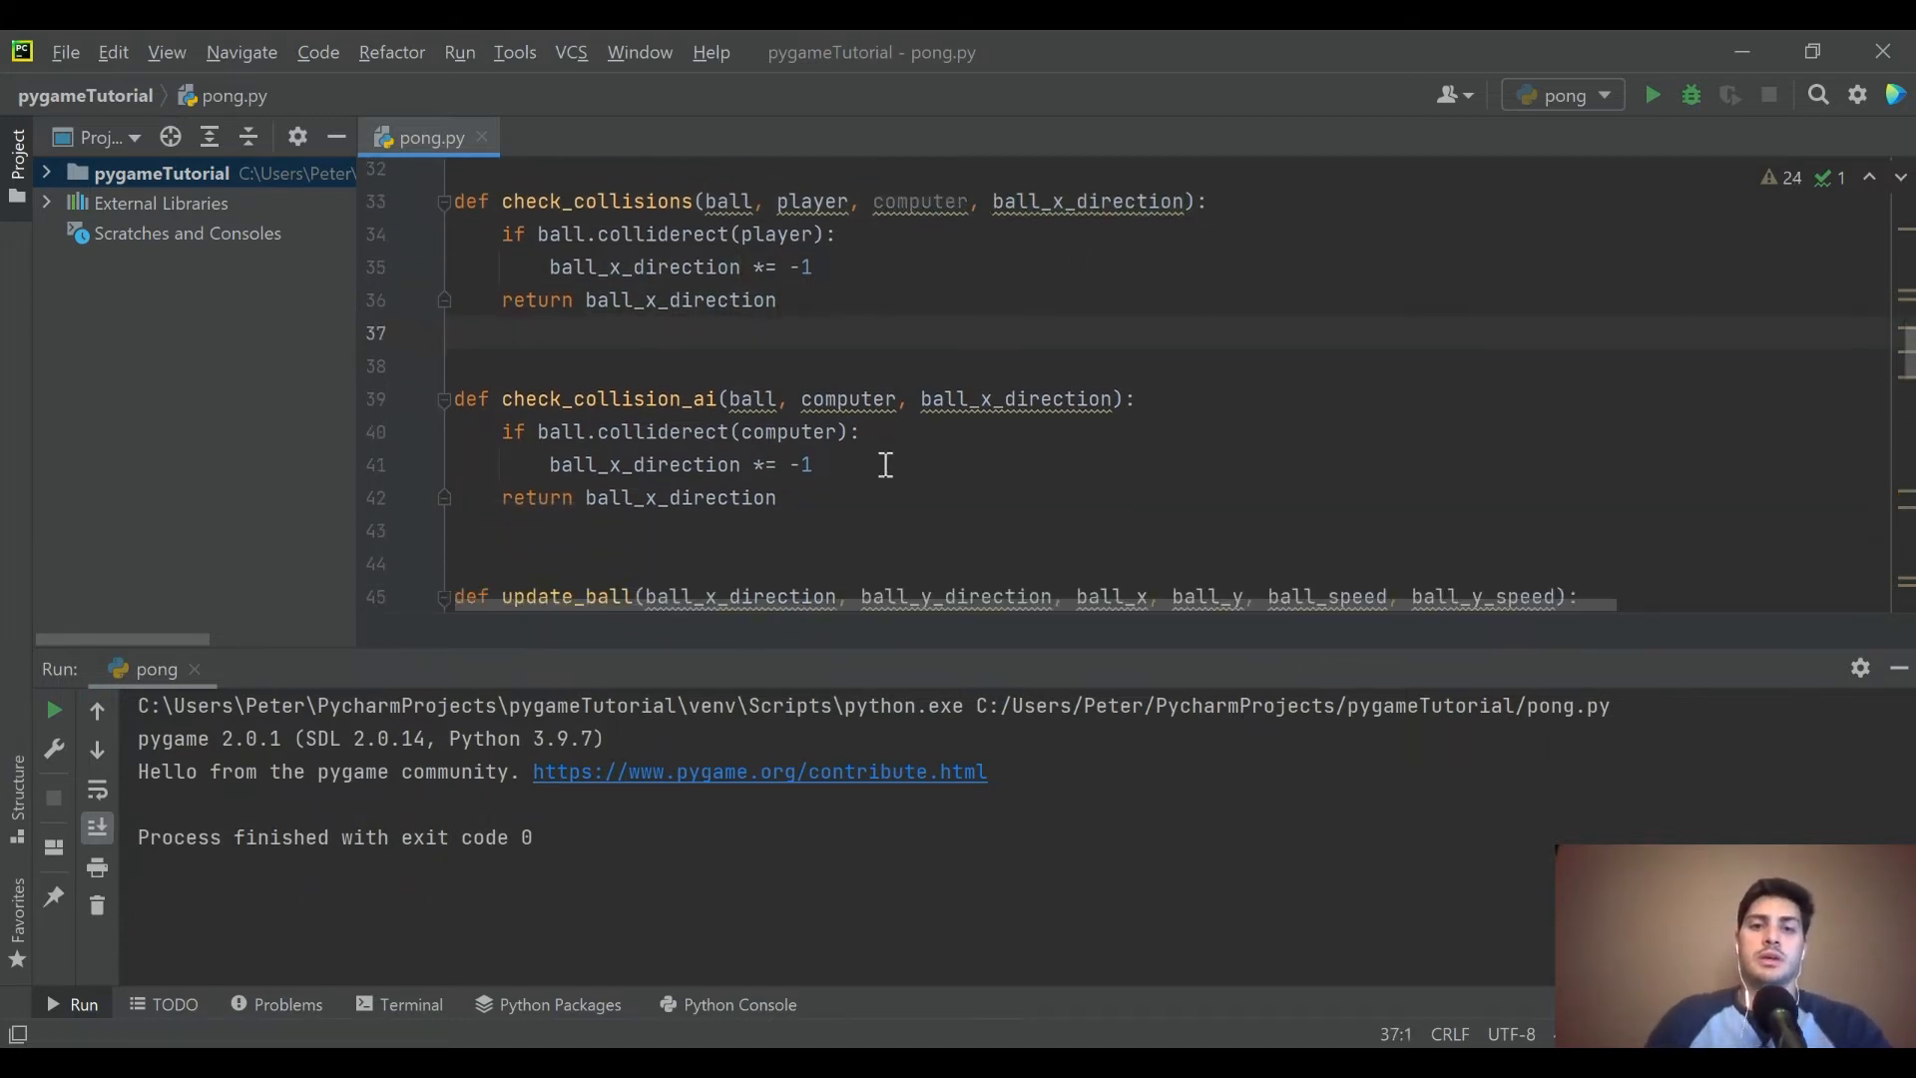
- Set ball_x_direction to 1 off the player and add an elif setting -1 off the computer
left_click(439, 409)
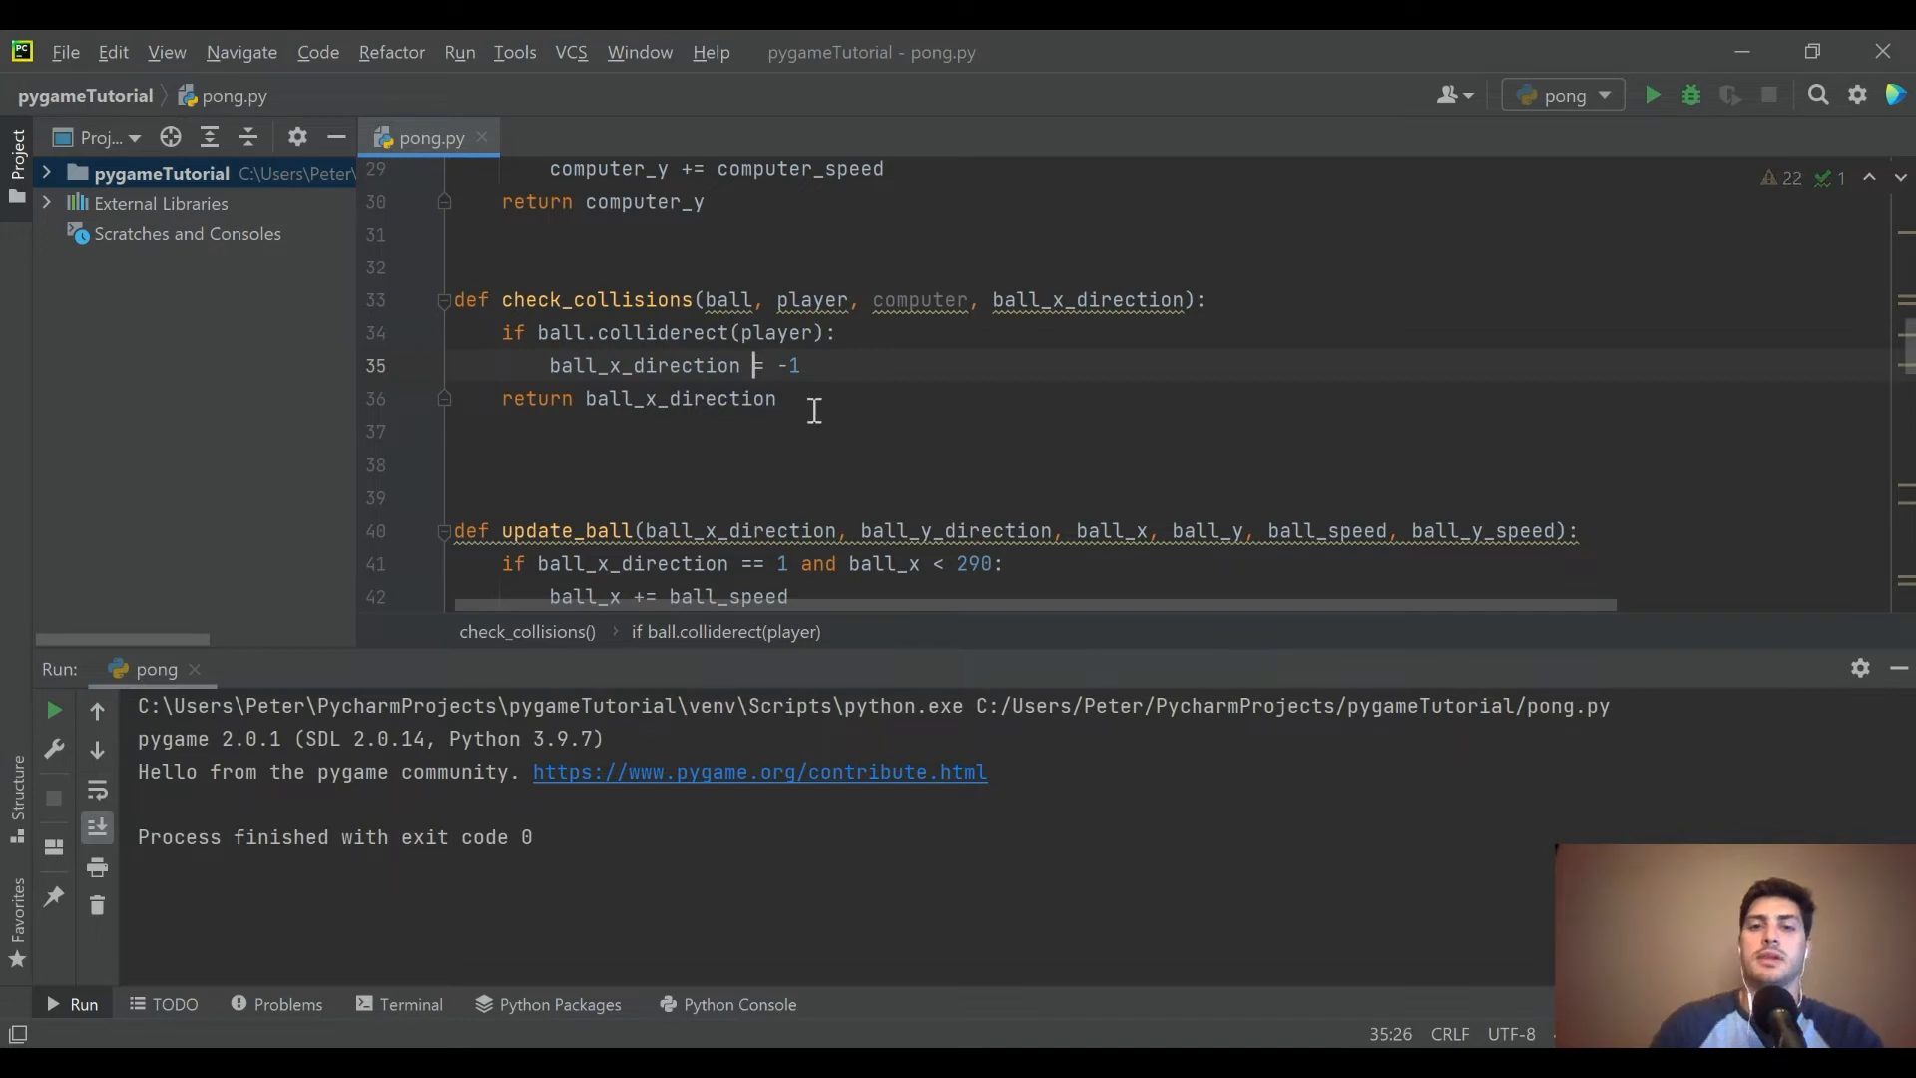
key("Backspace")
type("e")
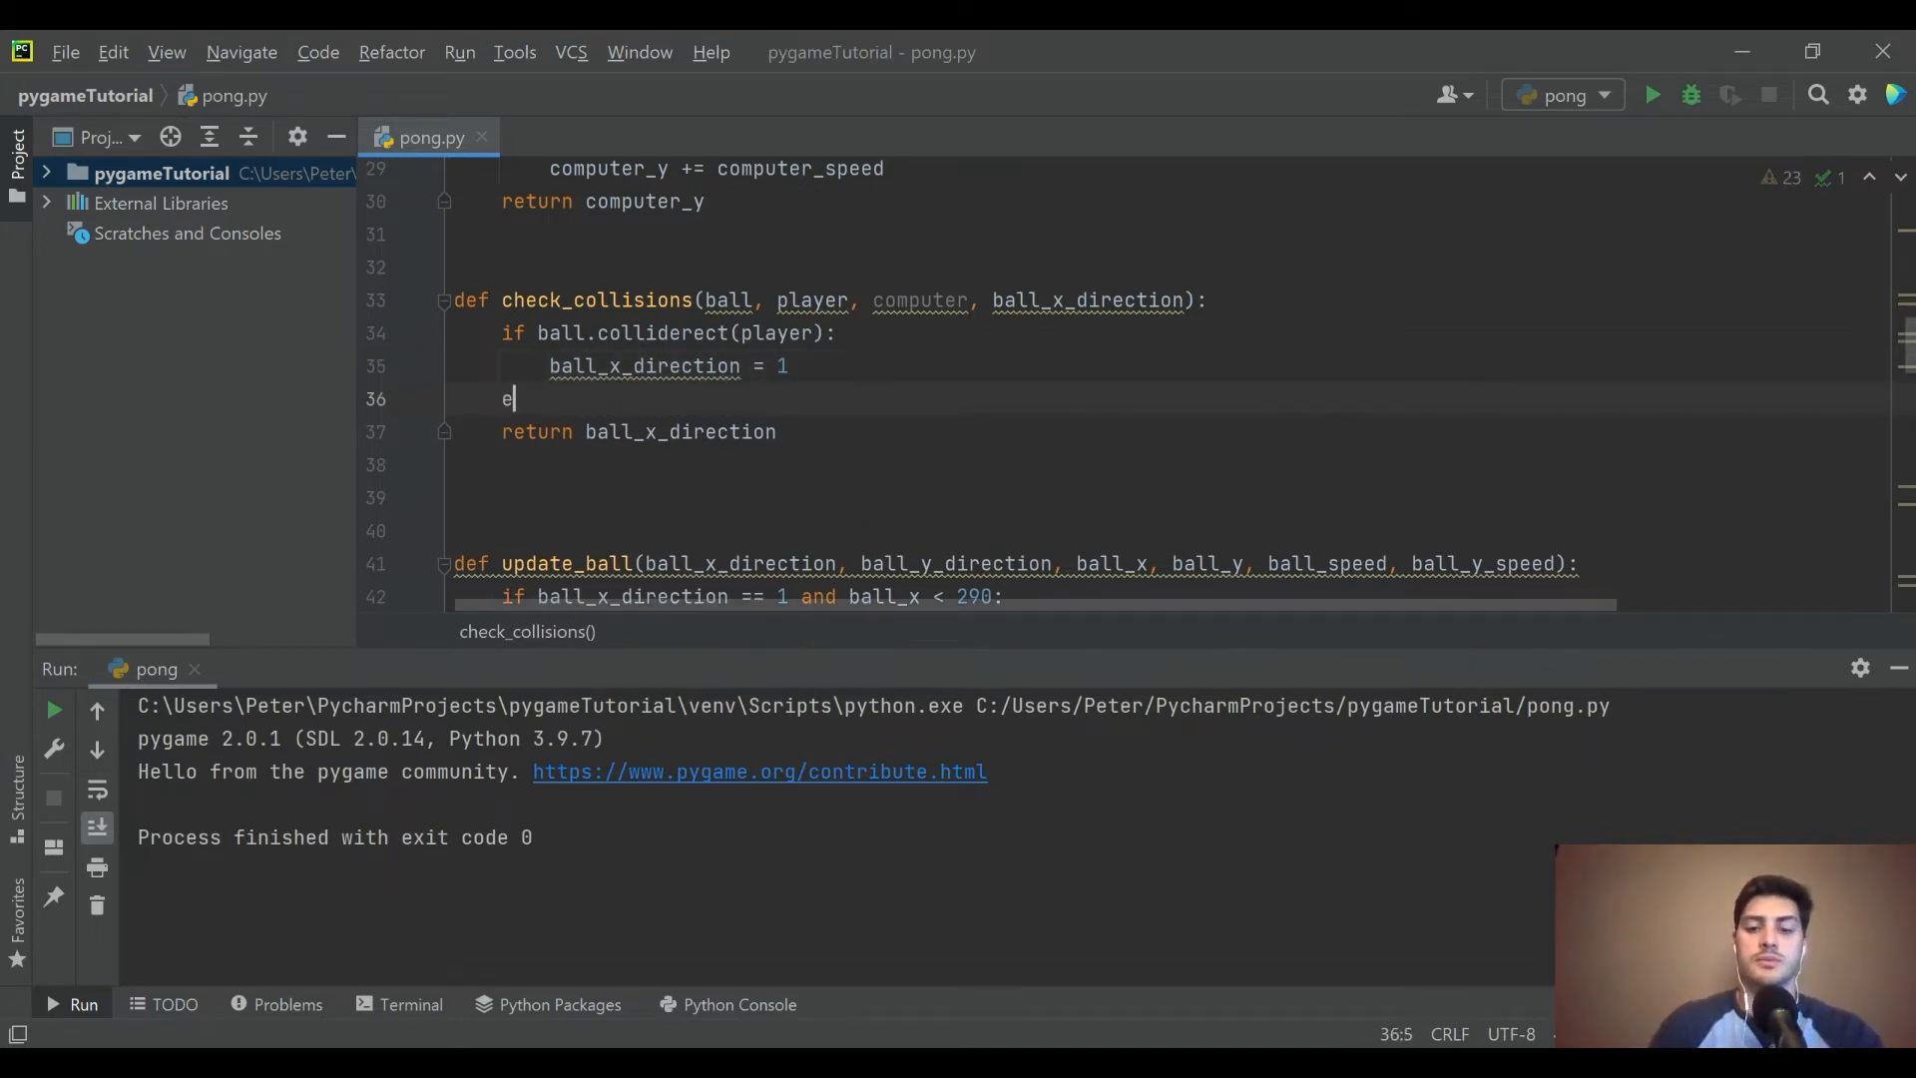
type("lif b")
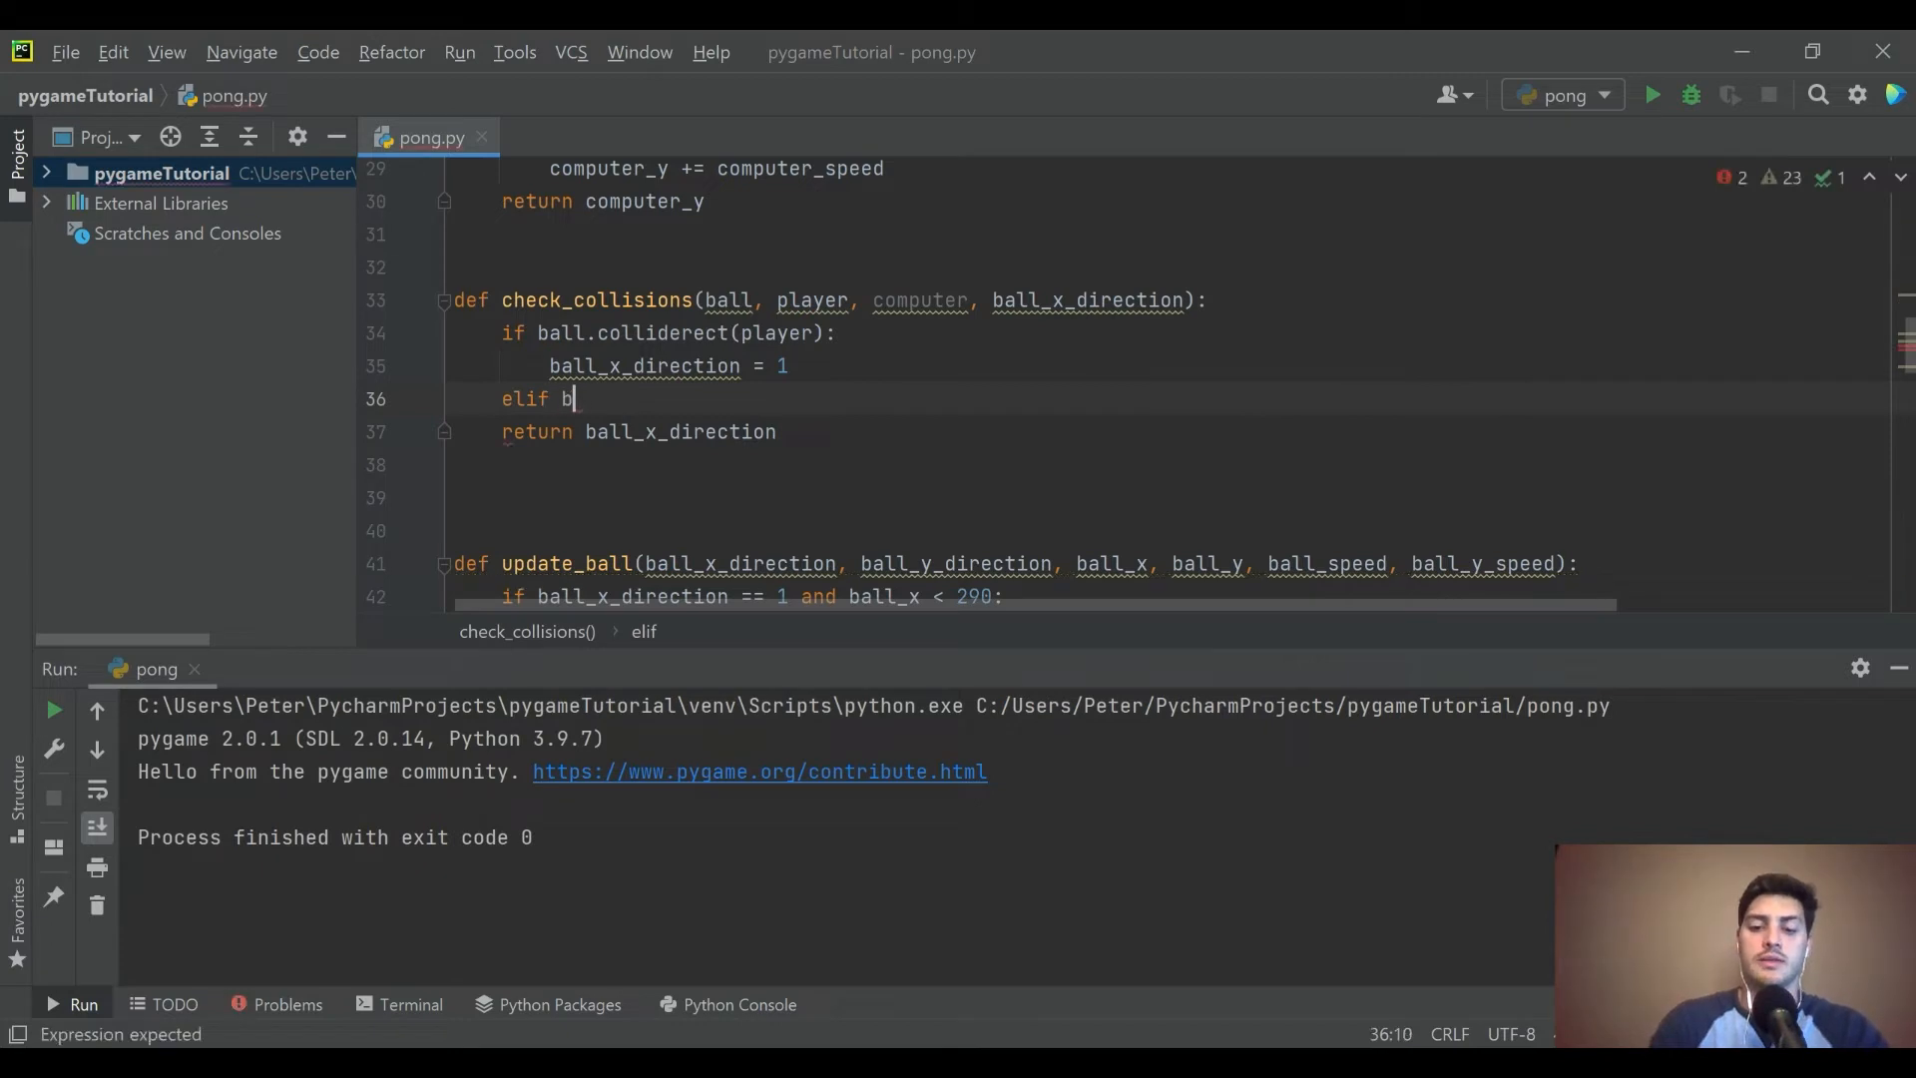
type("all.colliderect(")
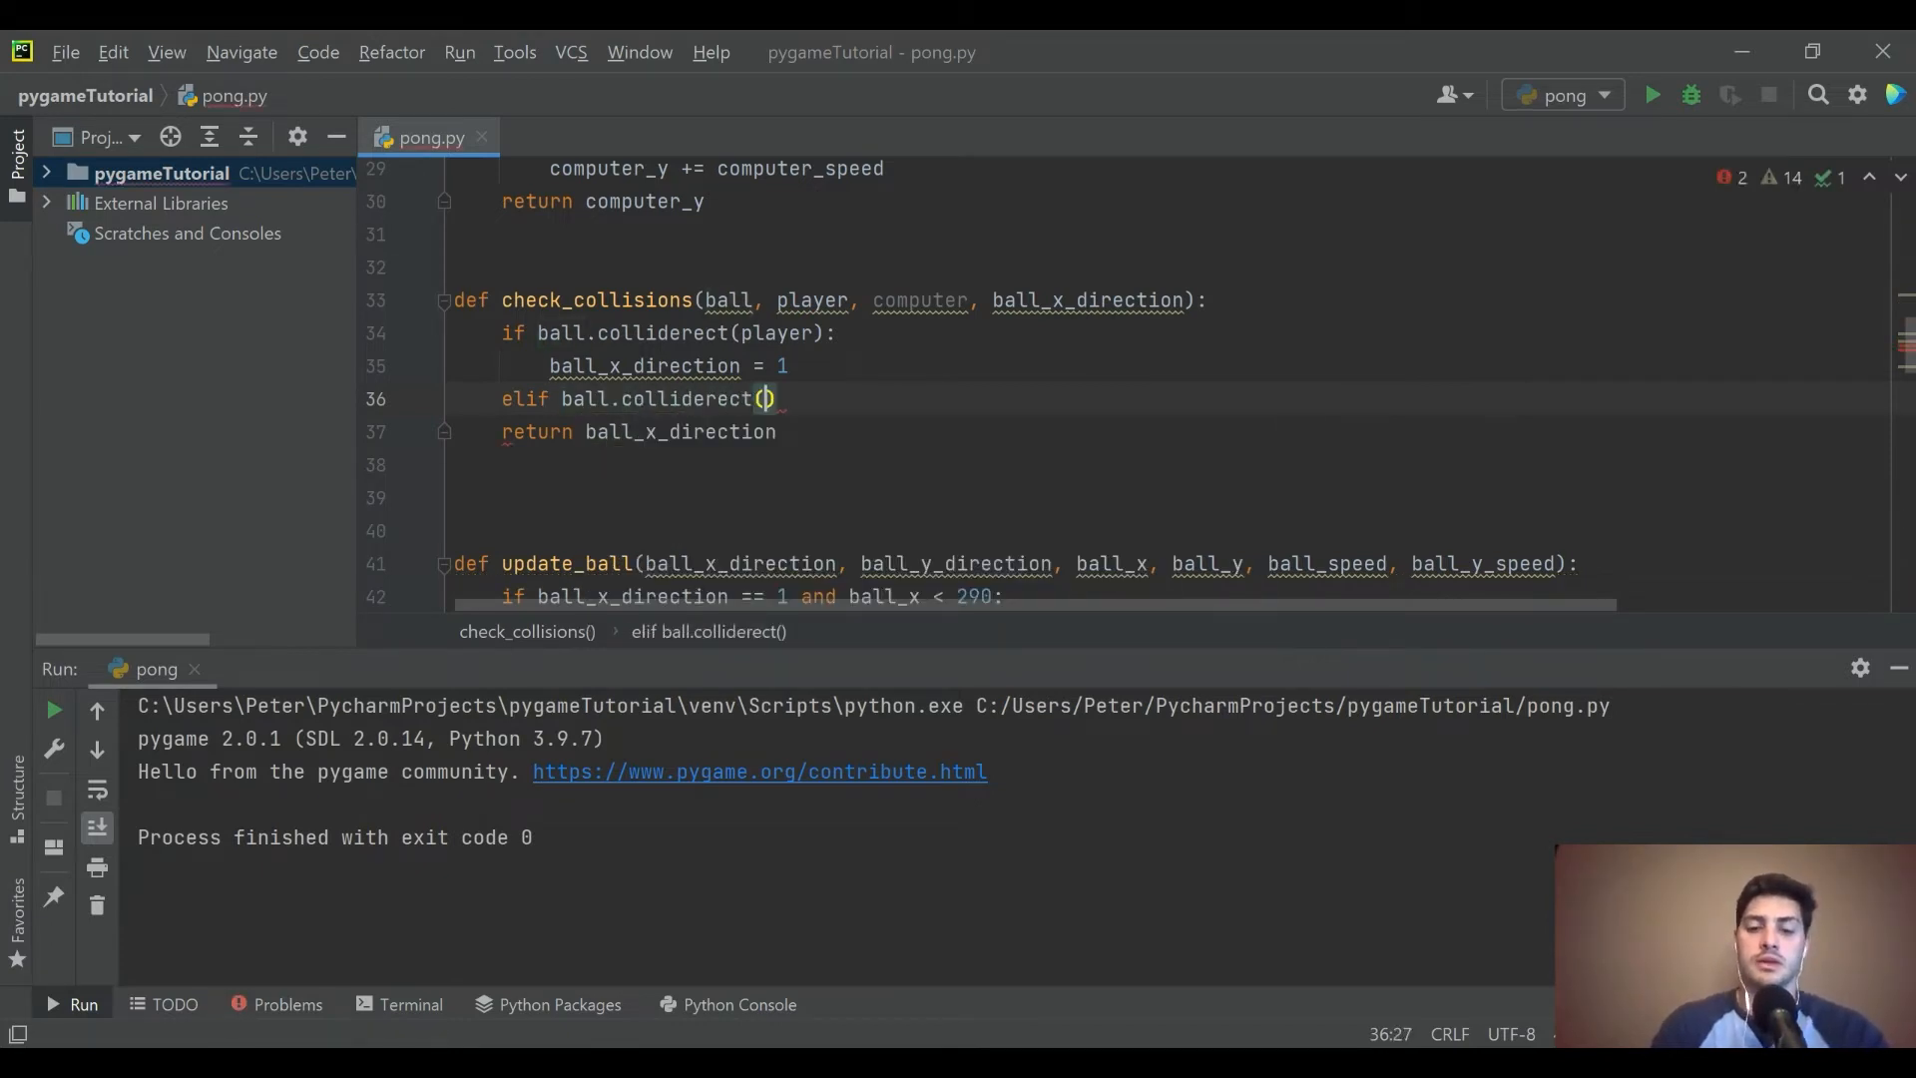
type("computer")
type("ba")
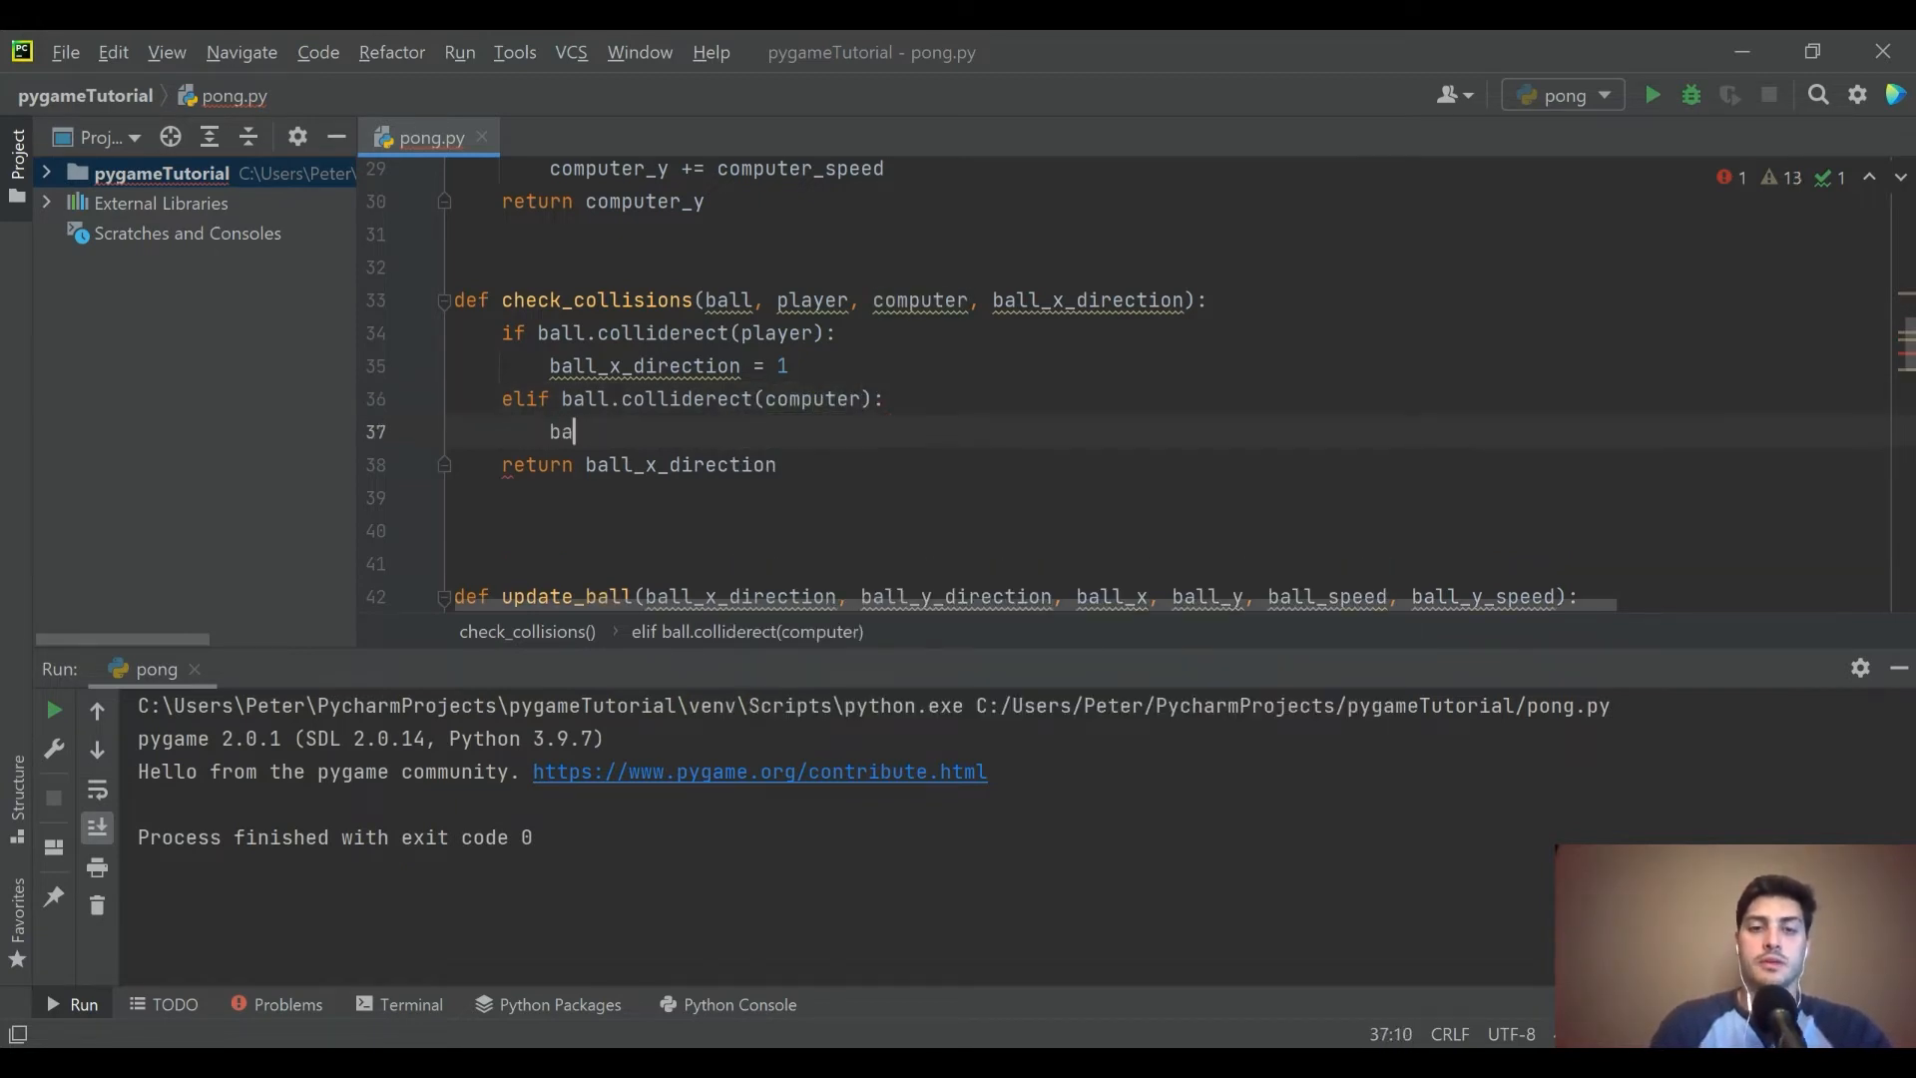
type("ll_x_direction = -1")
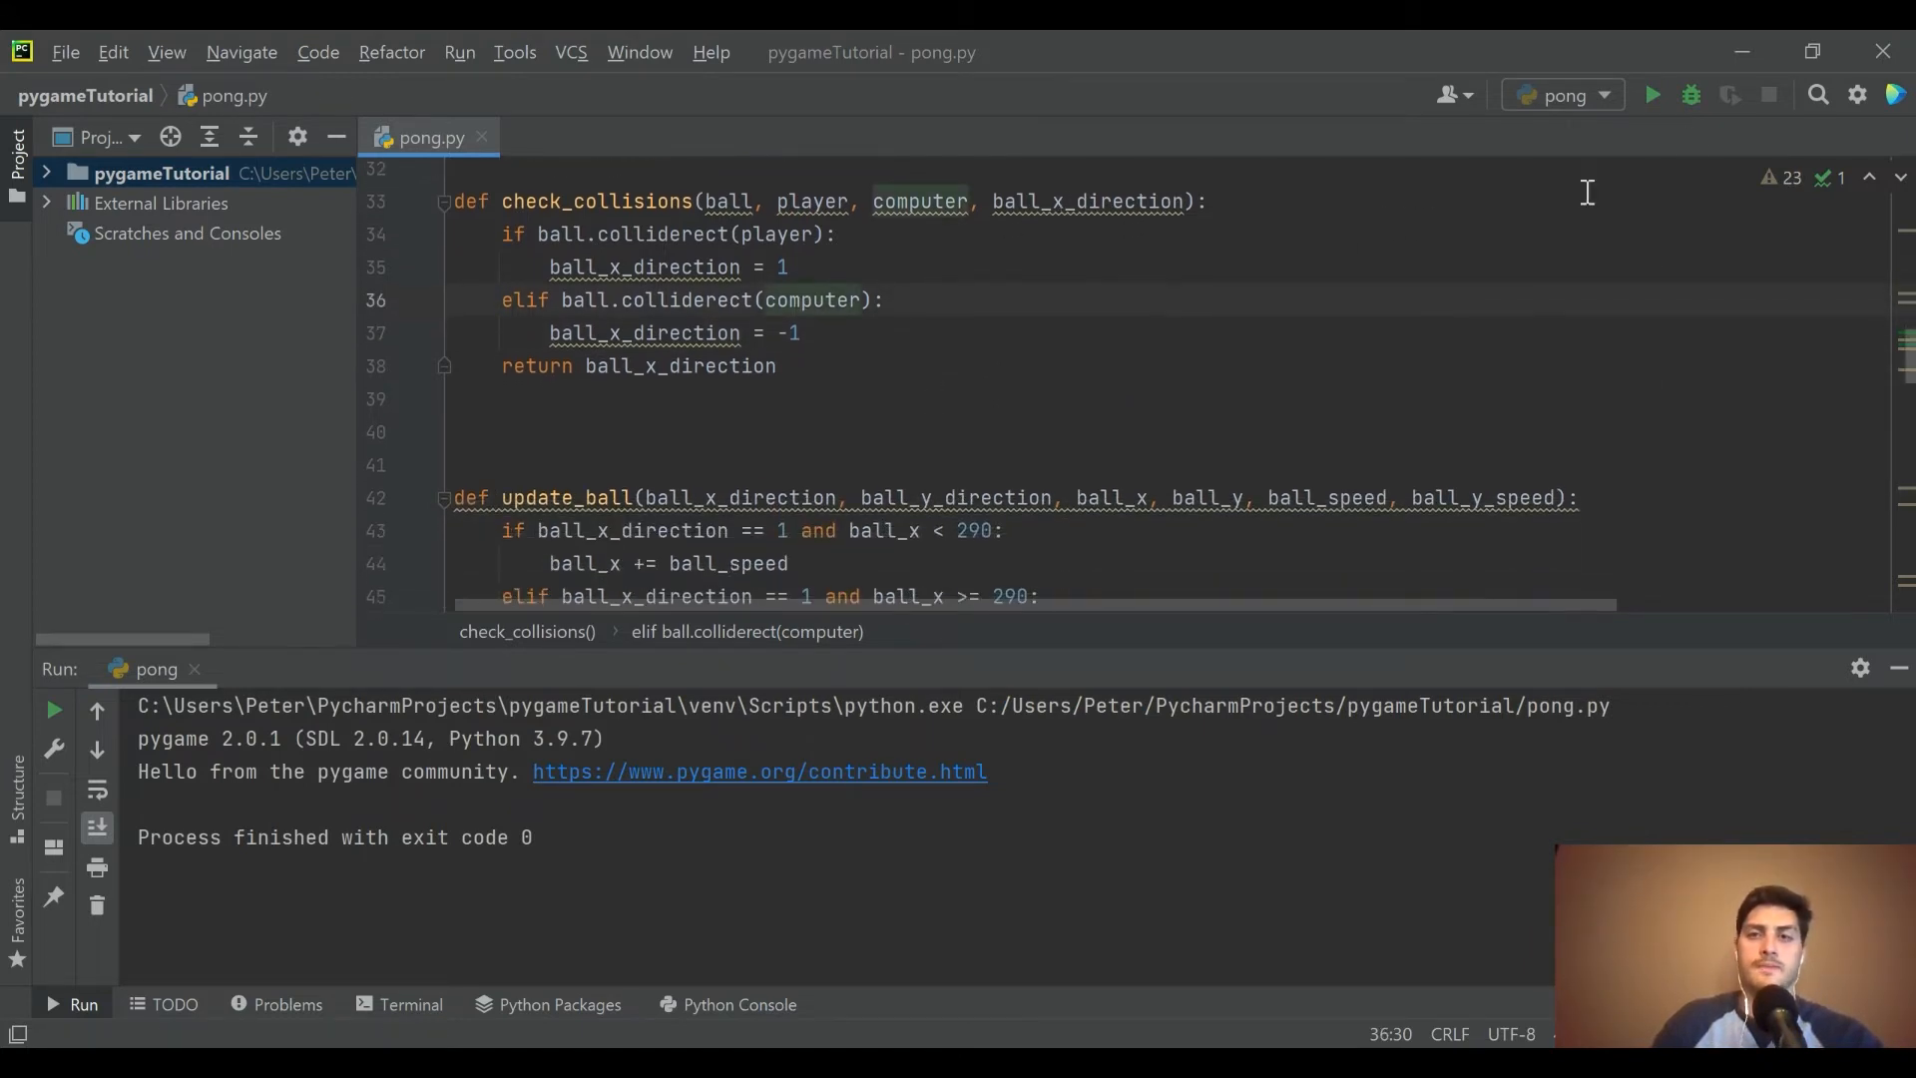
- Run the Pong game to test paddle bounces, then close it
left_click(1652, 94)
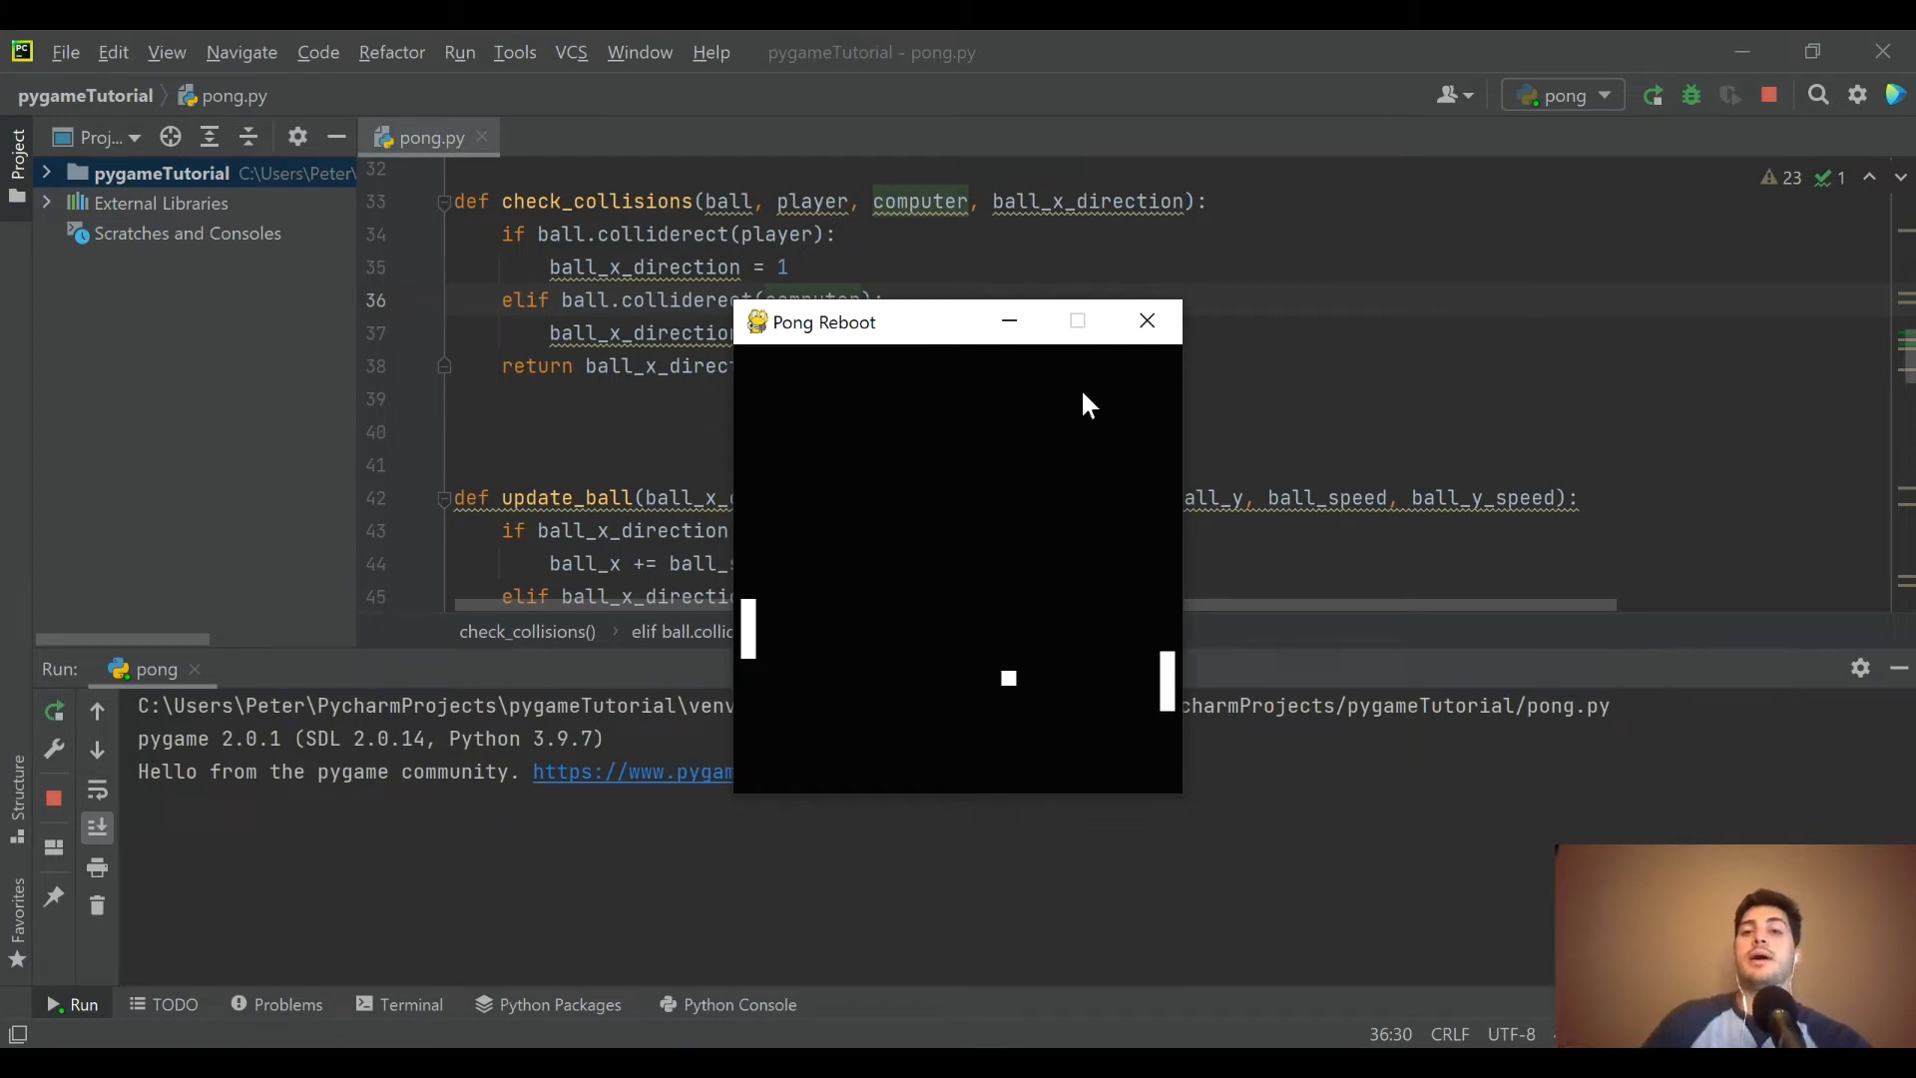
left_click(1143, 320)
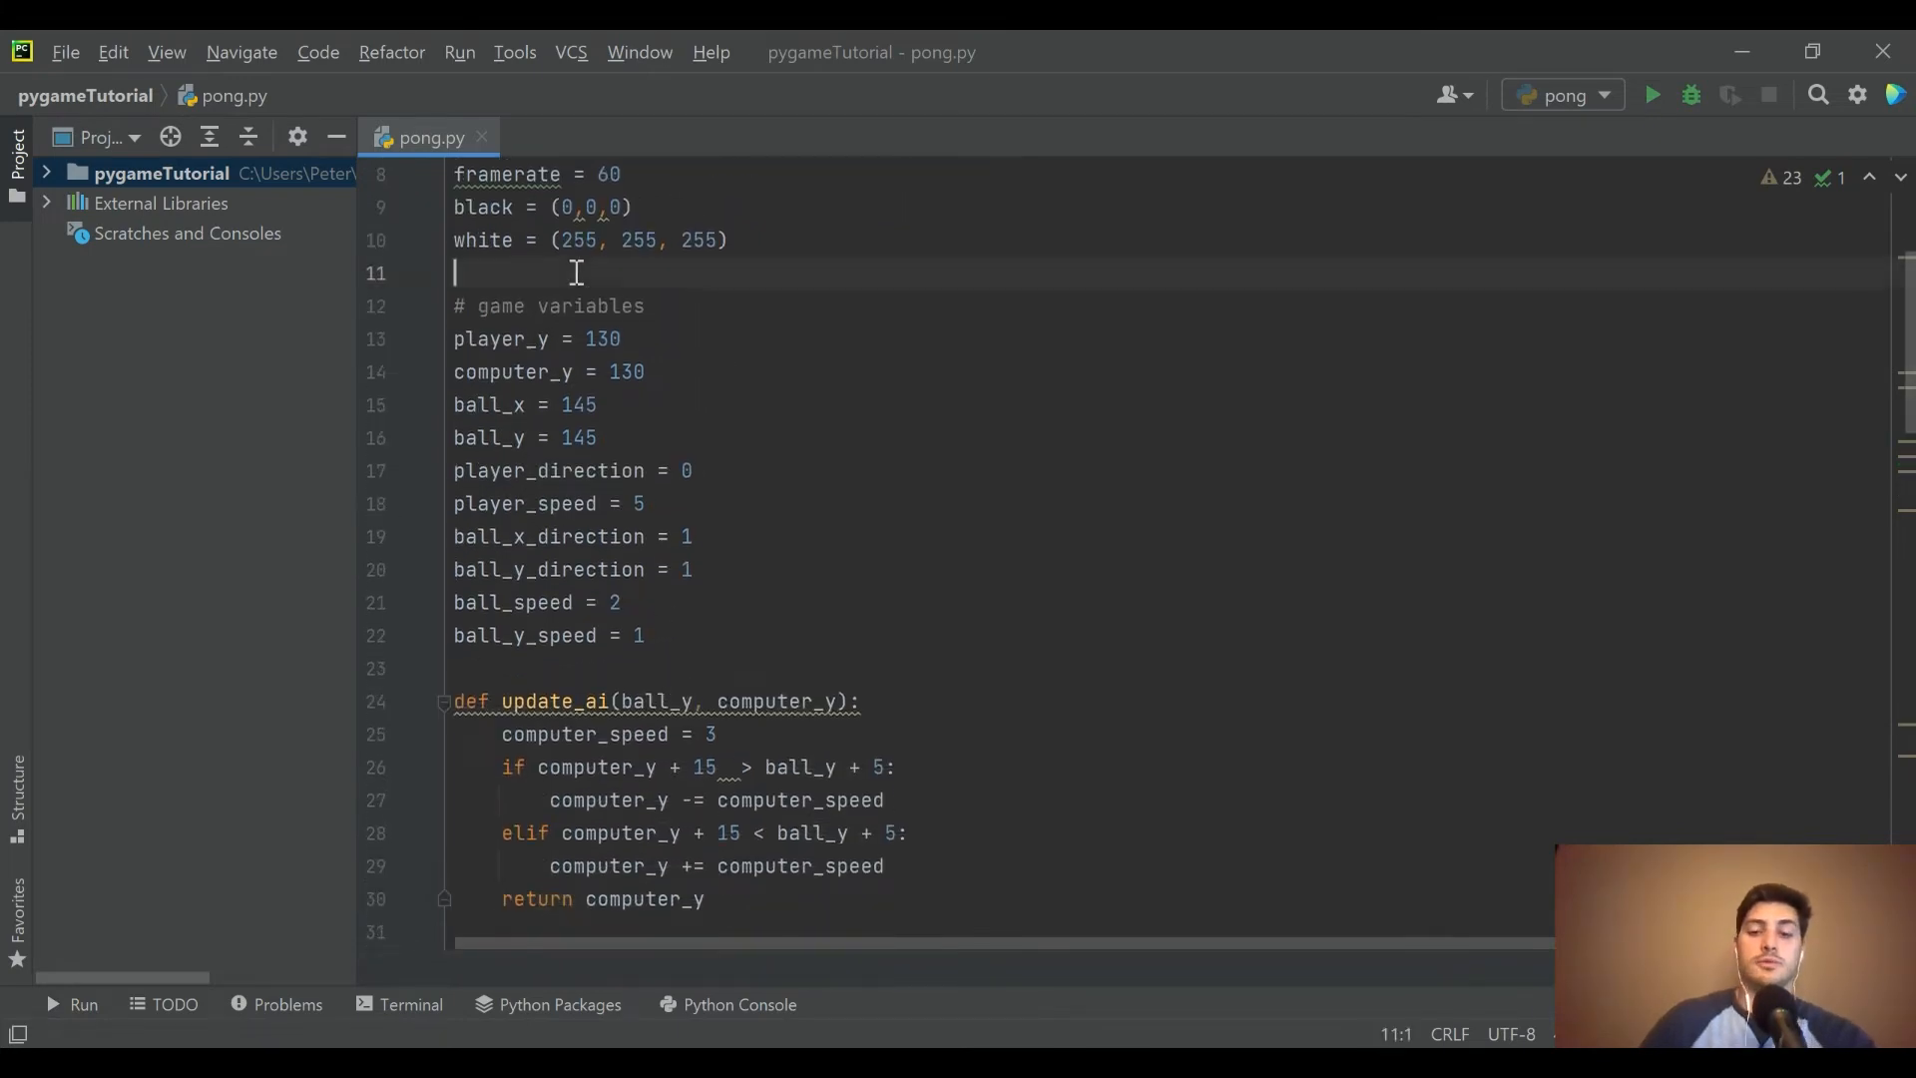
- Add game_over = False under the colour definitions
type("game_ov")
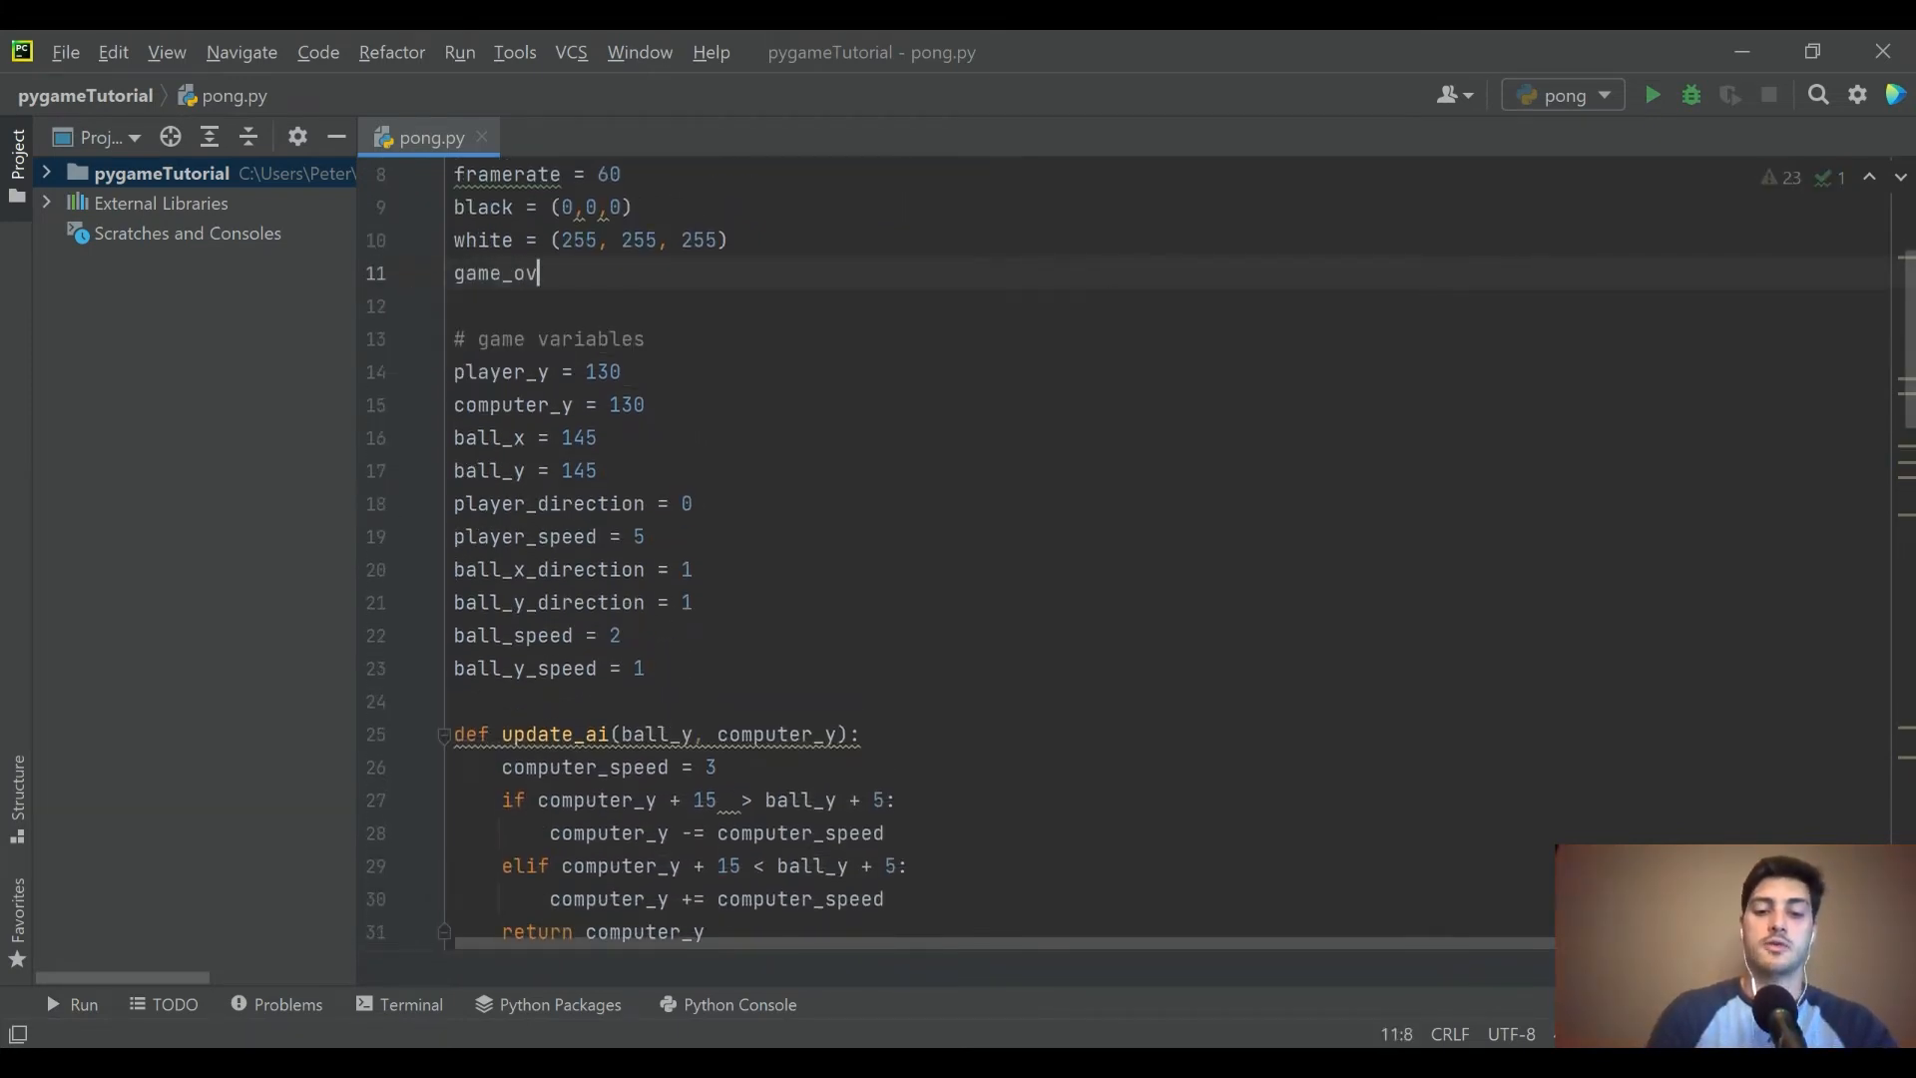
type("er = Fal")
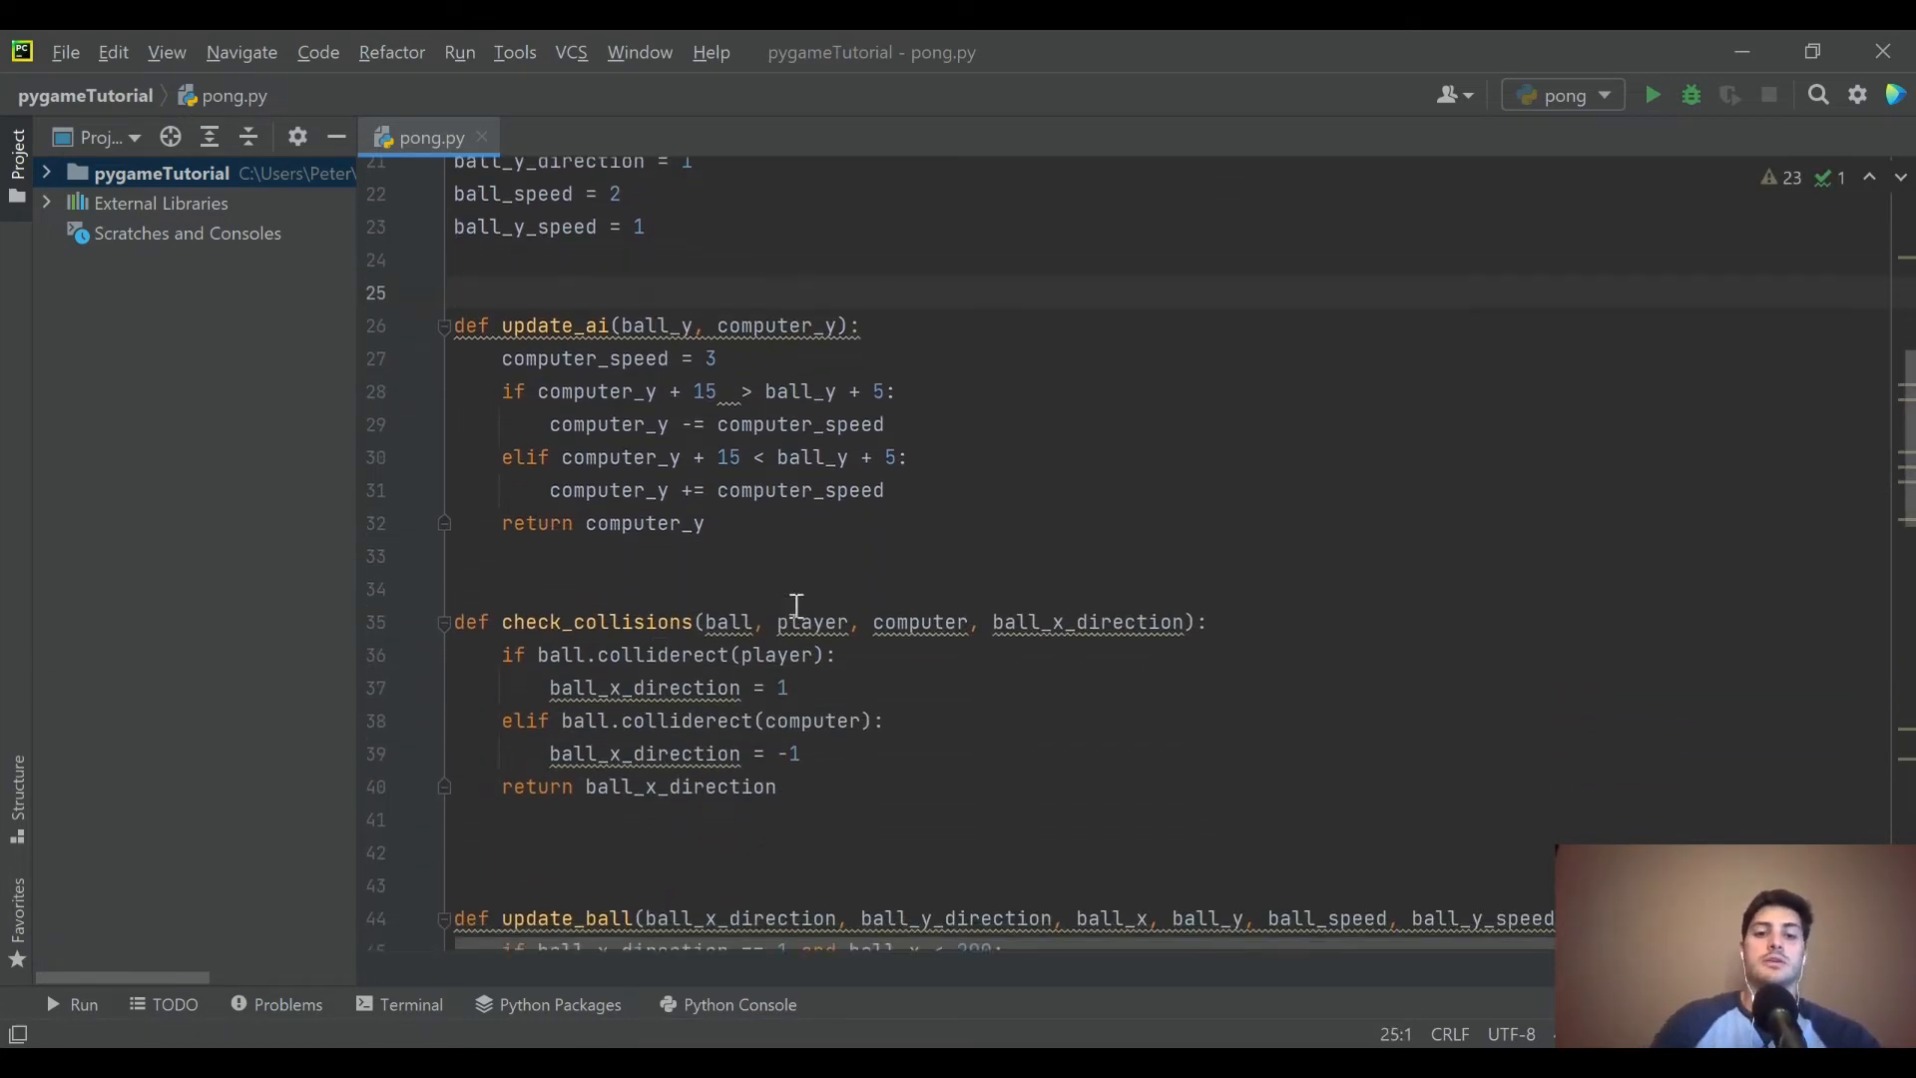
scroll("down", 3)
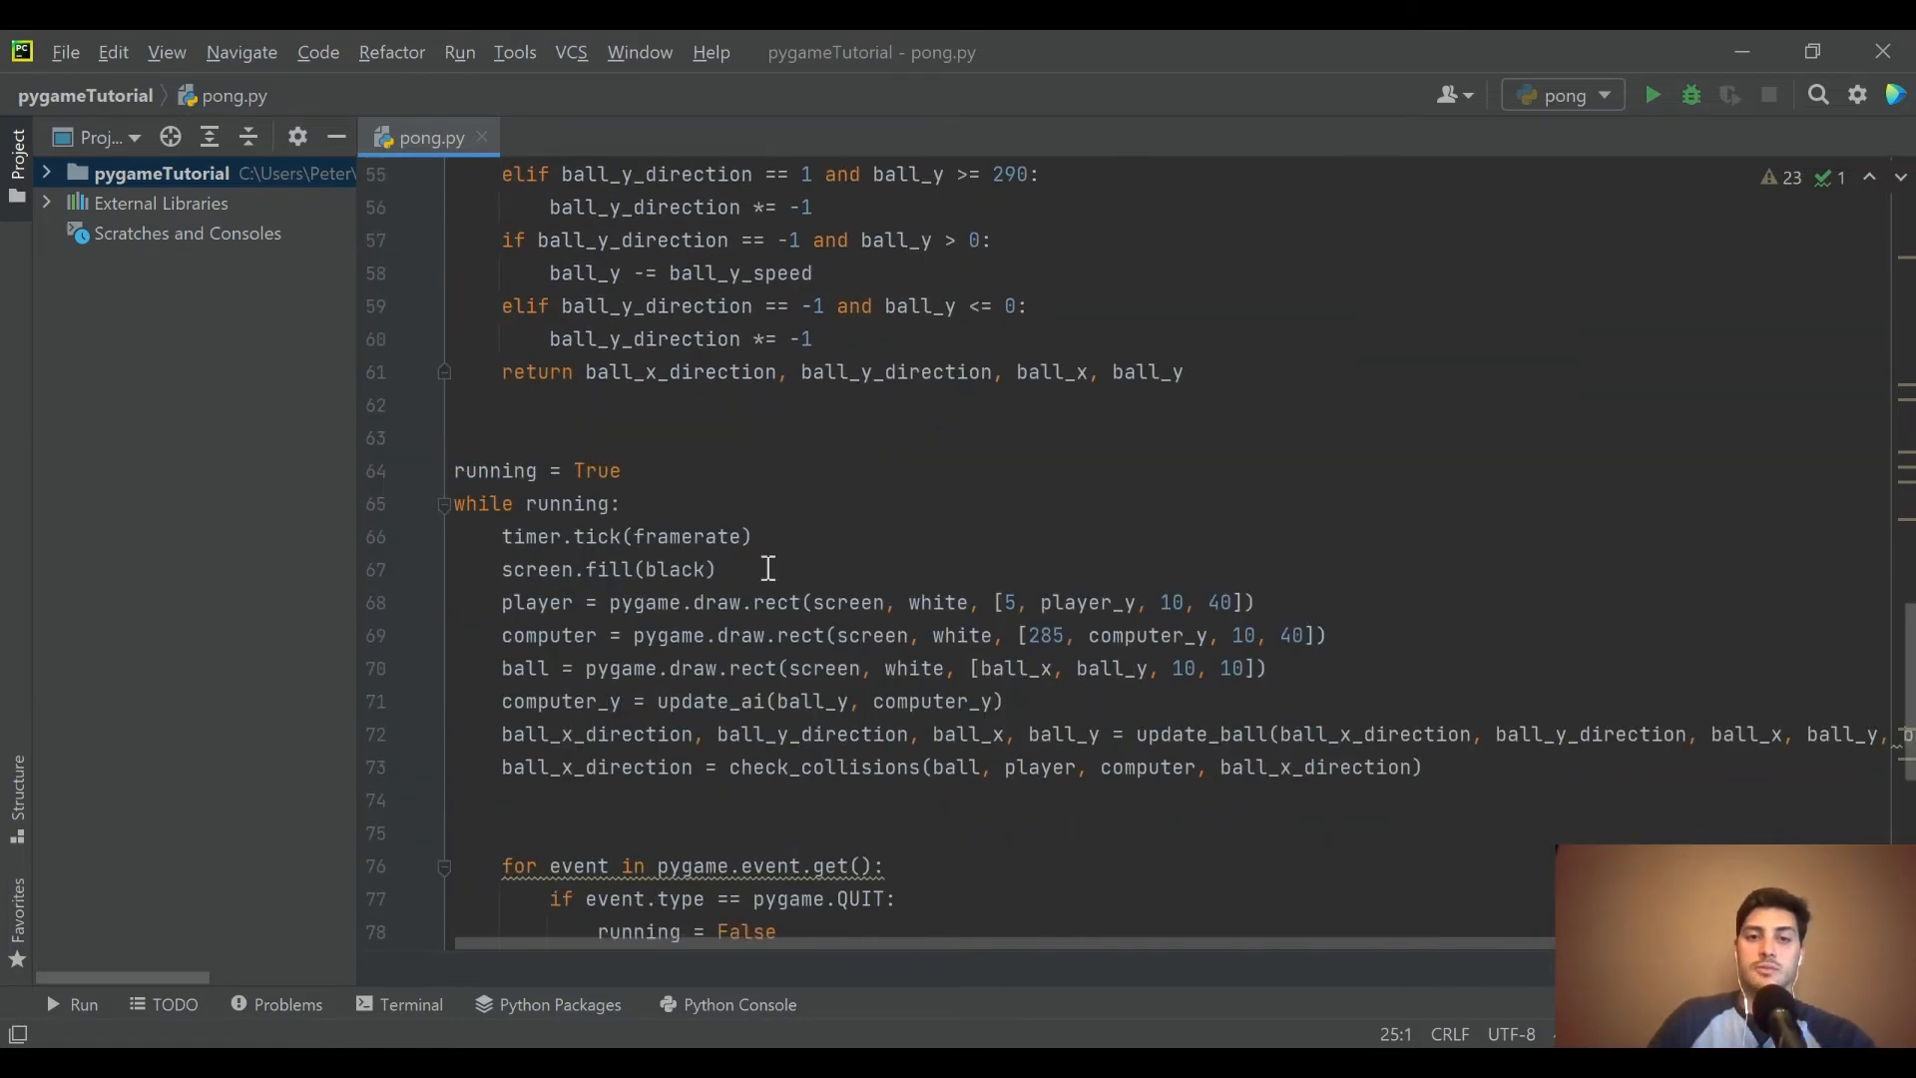
- Set game_over = check_game_over(ball_x) each frame and guard update_ball with if game_over
type("c")
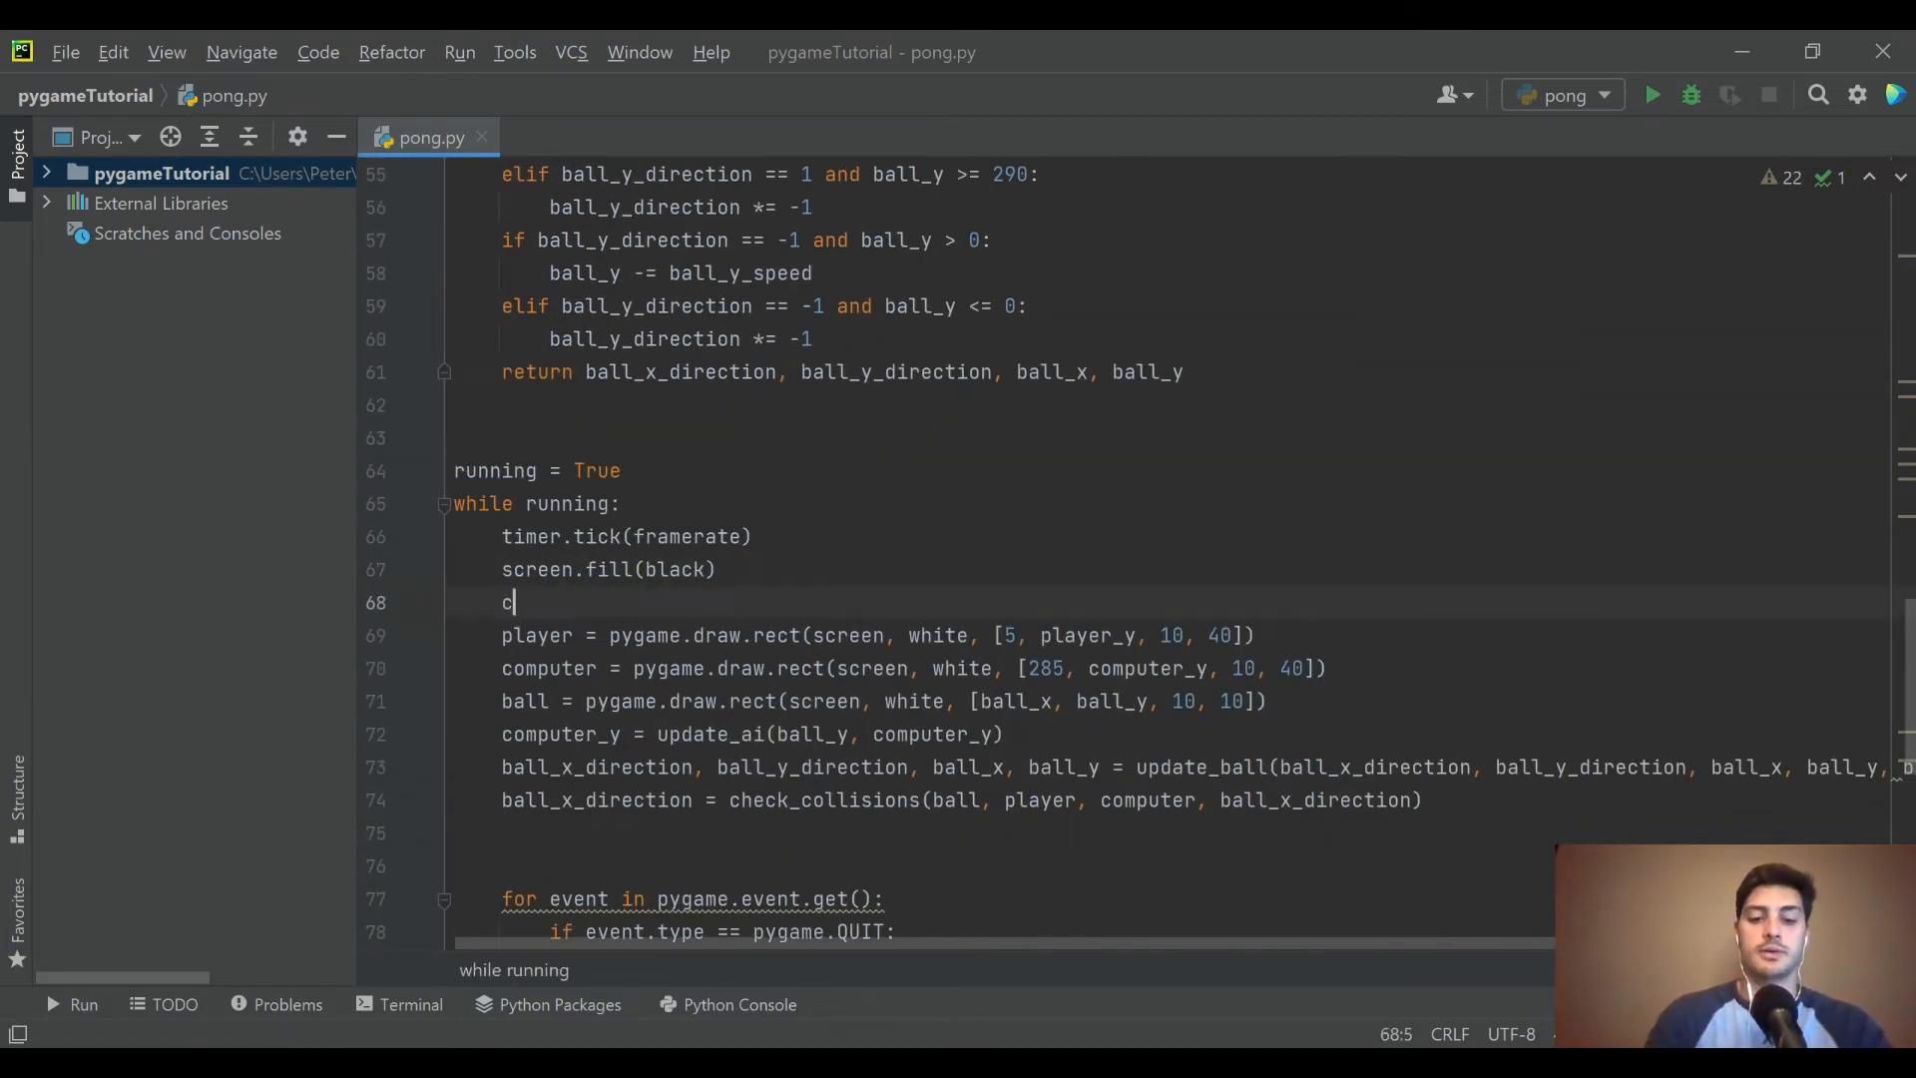
type("heck_game")
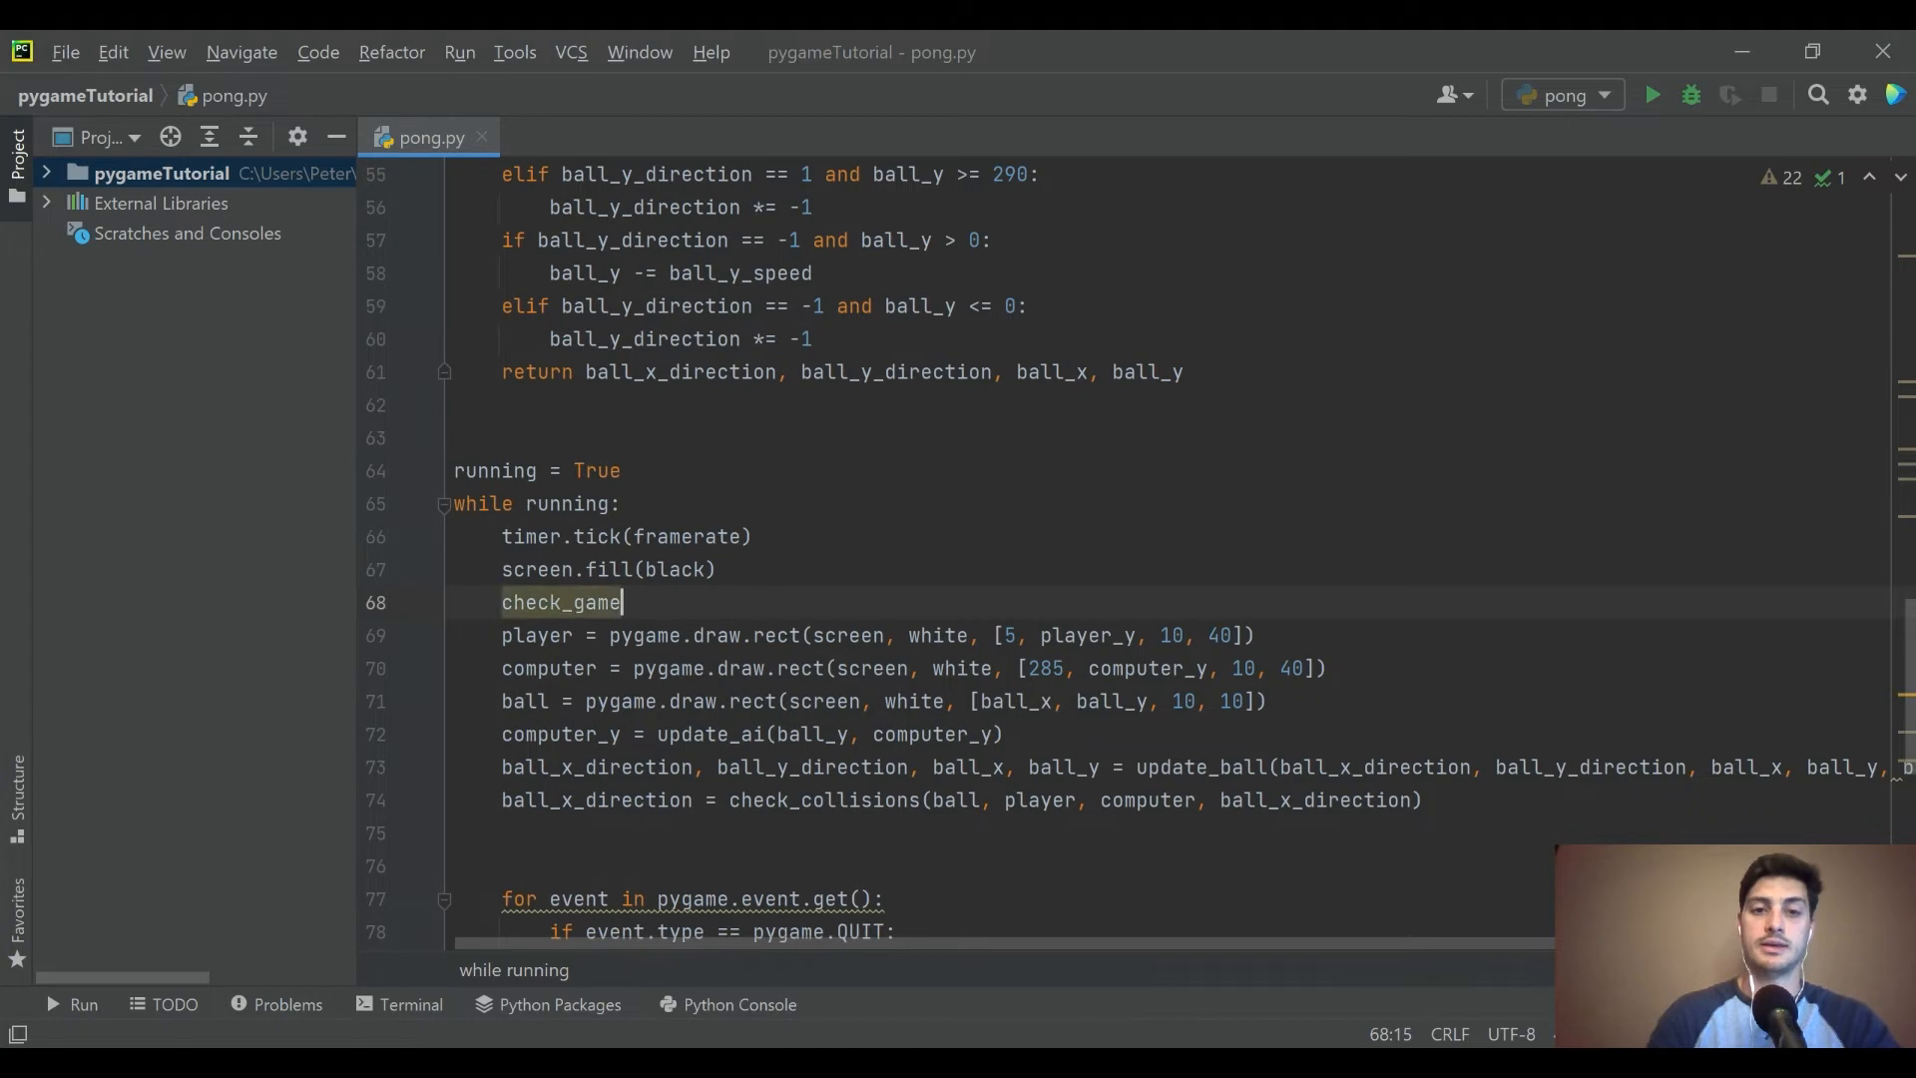
type("_over()")
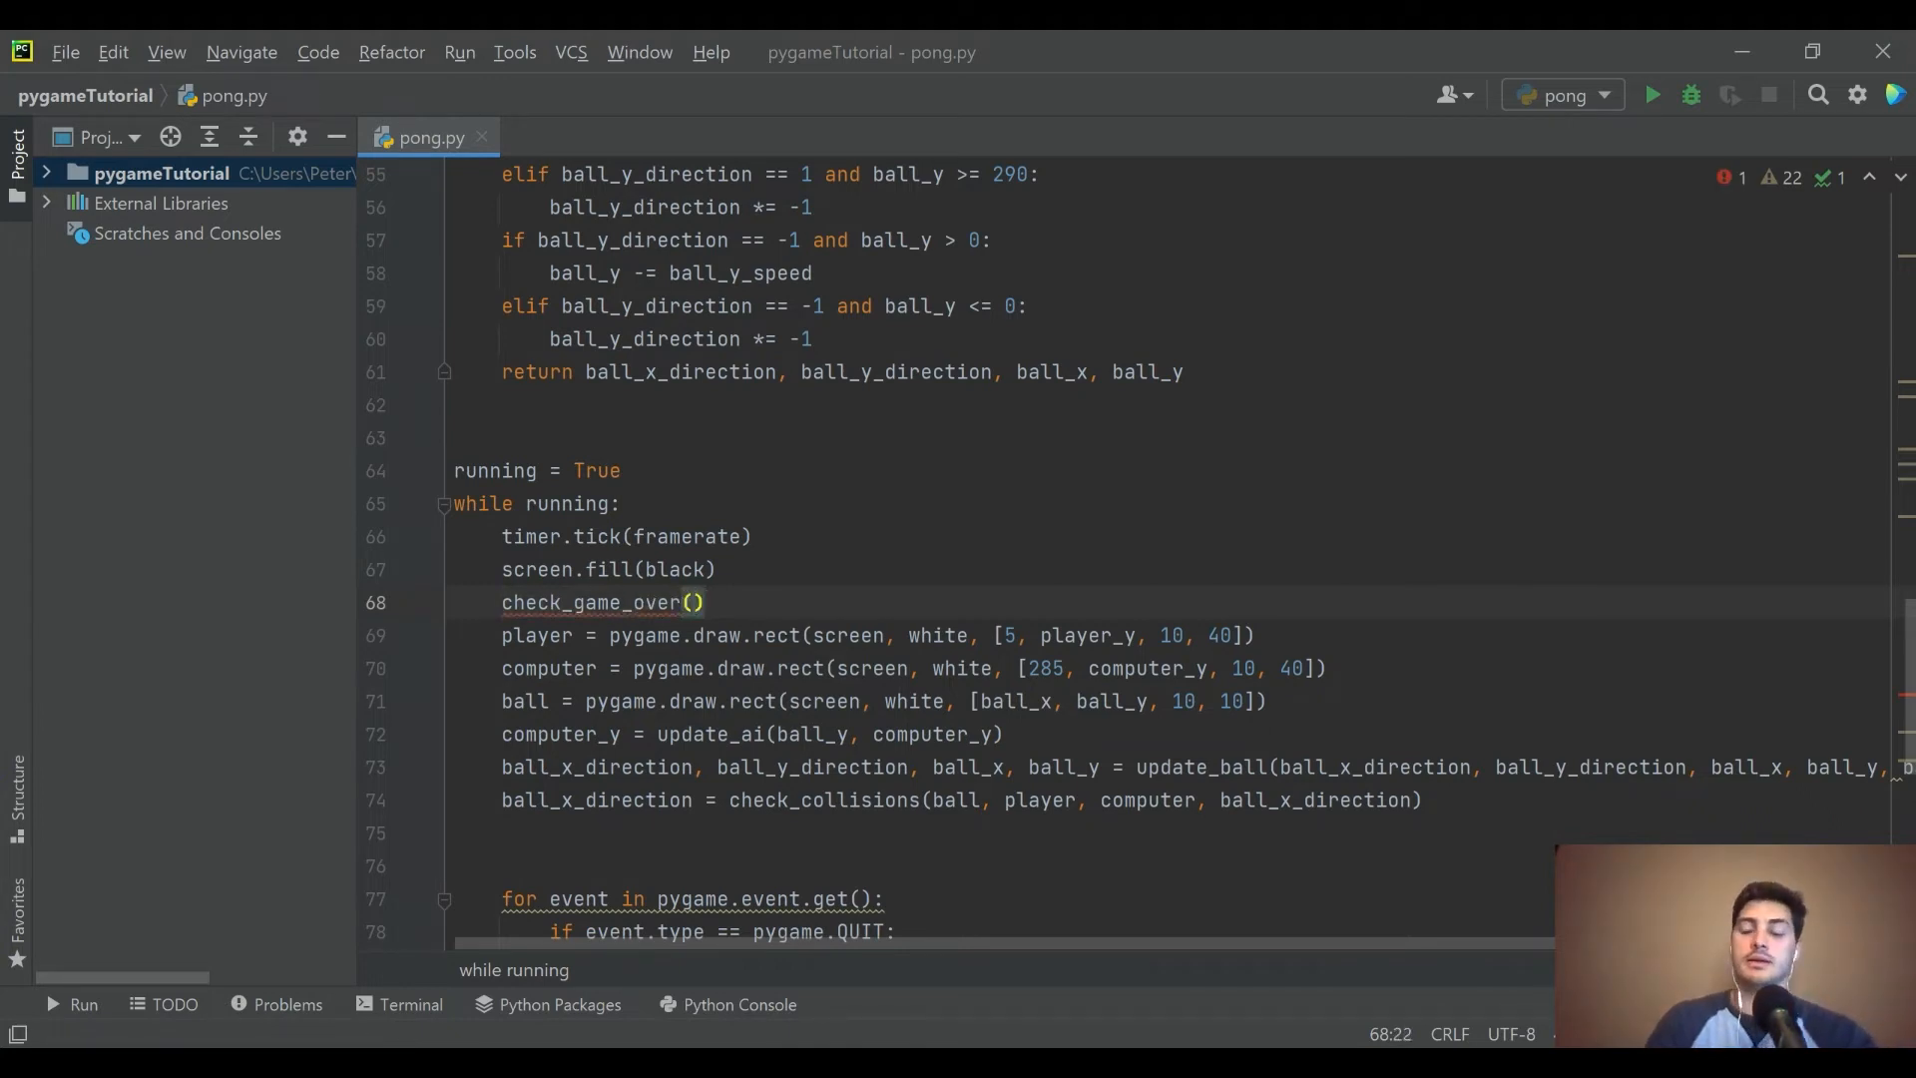
type(":")
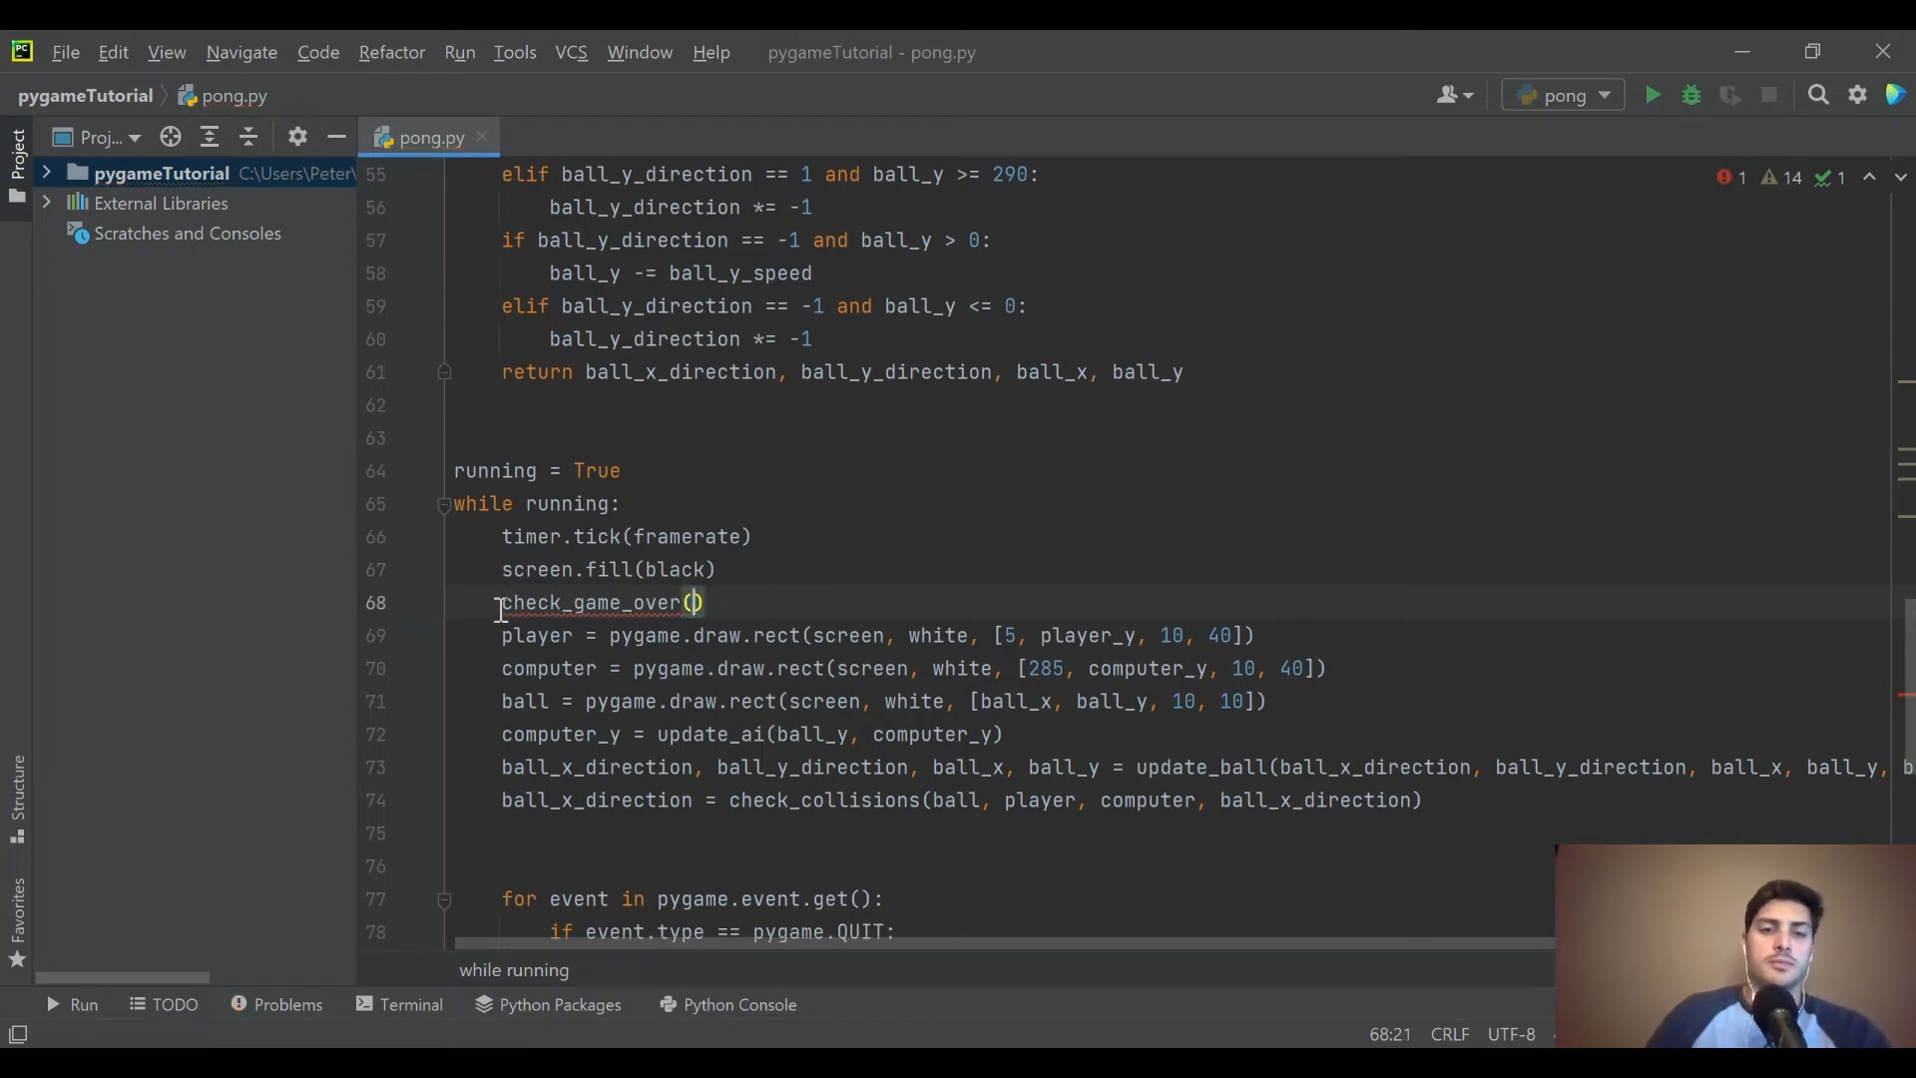
type("game_over =")
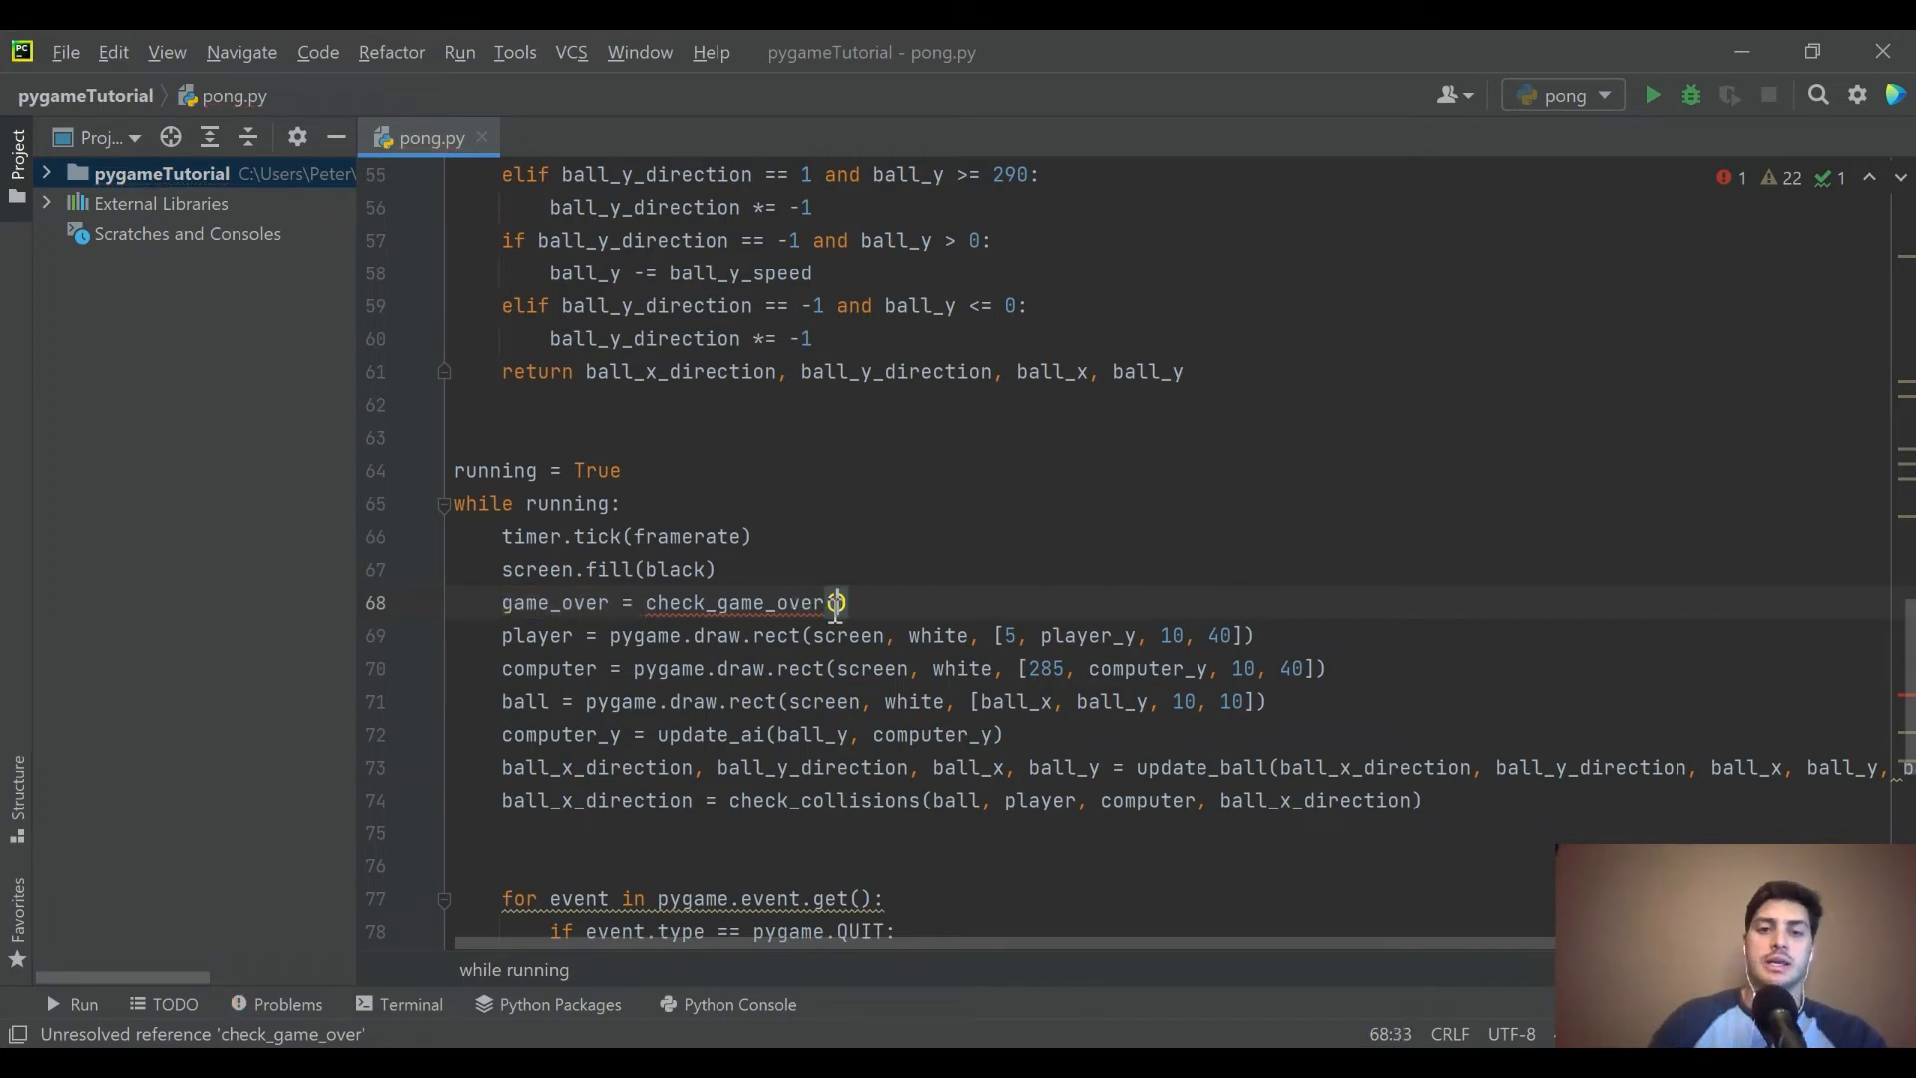
type("ball_x")
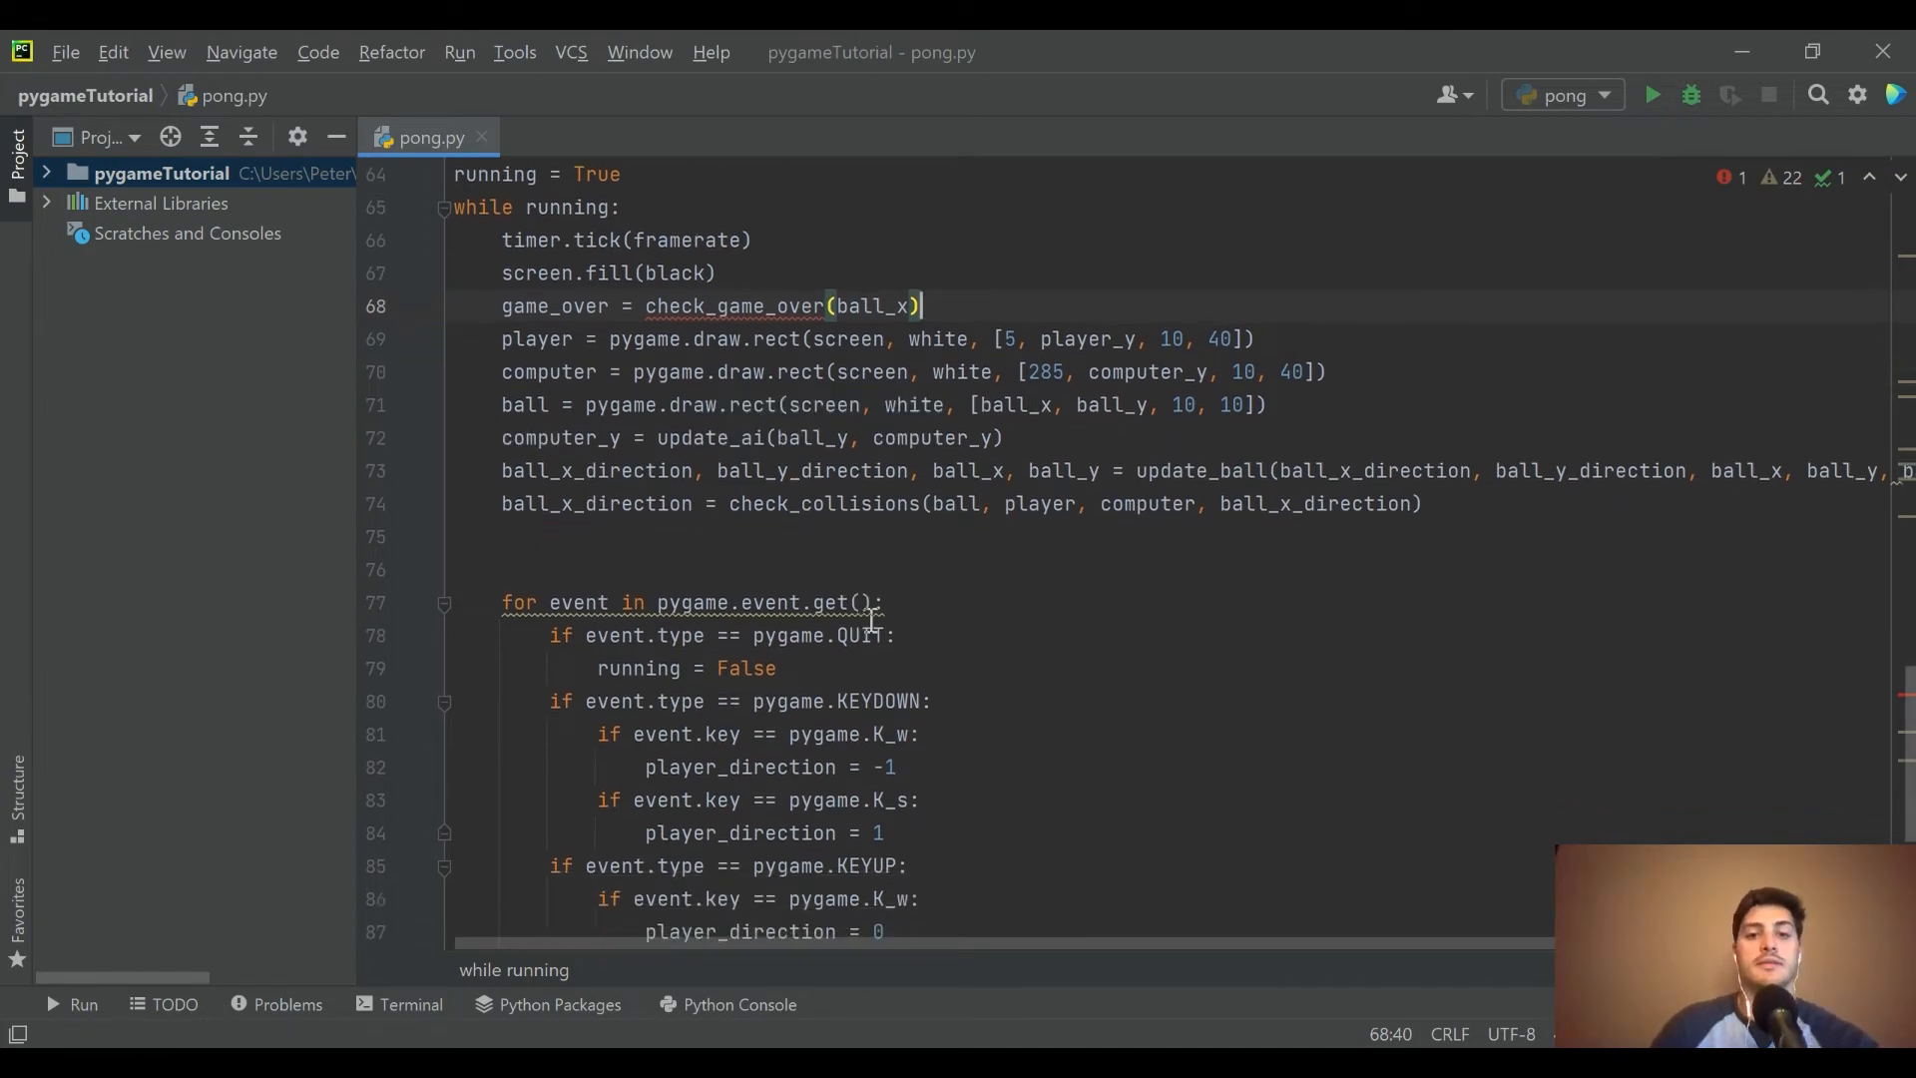
scroll("down", 3)
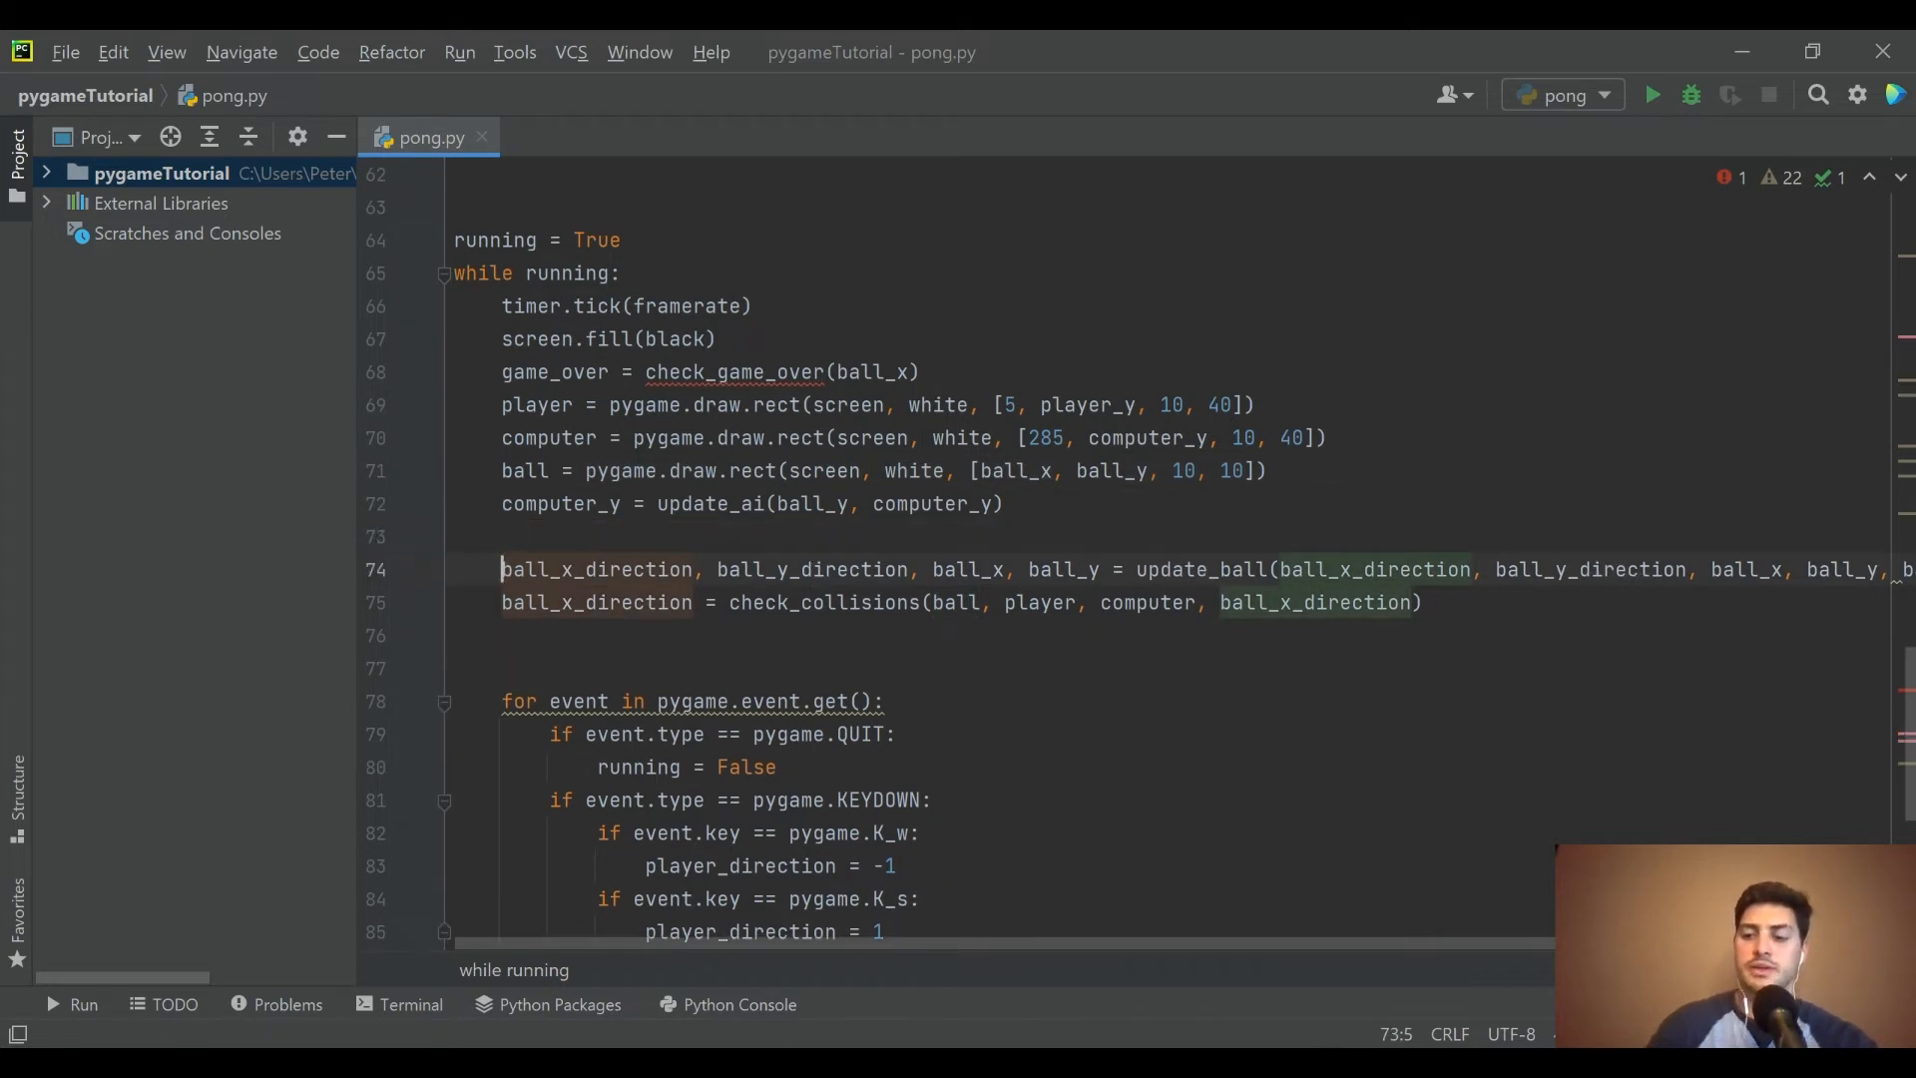
type("if ga")
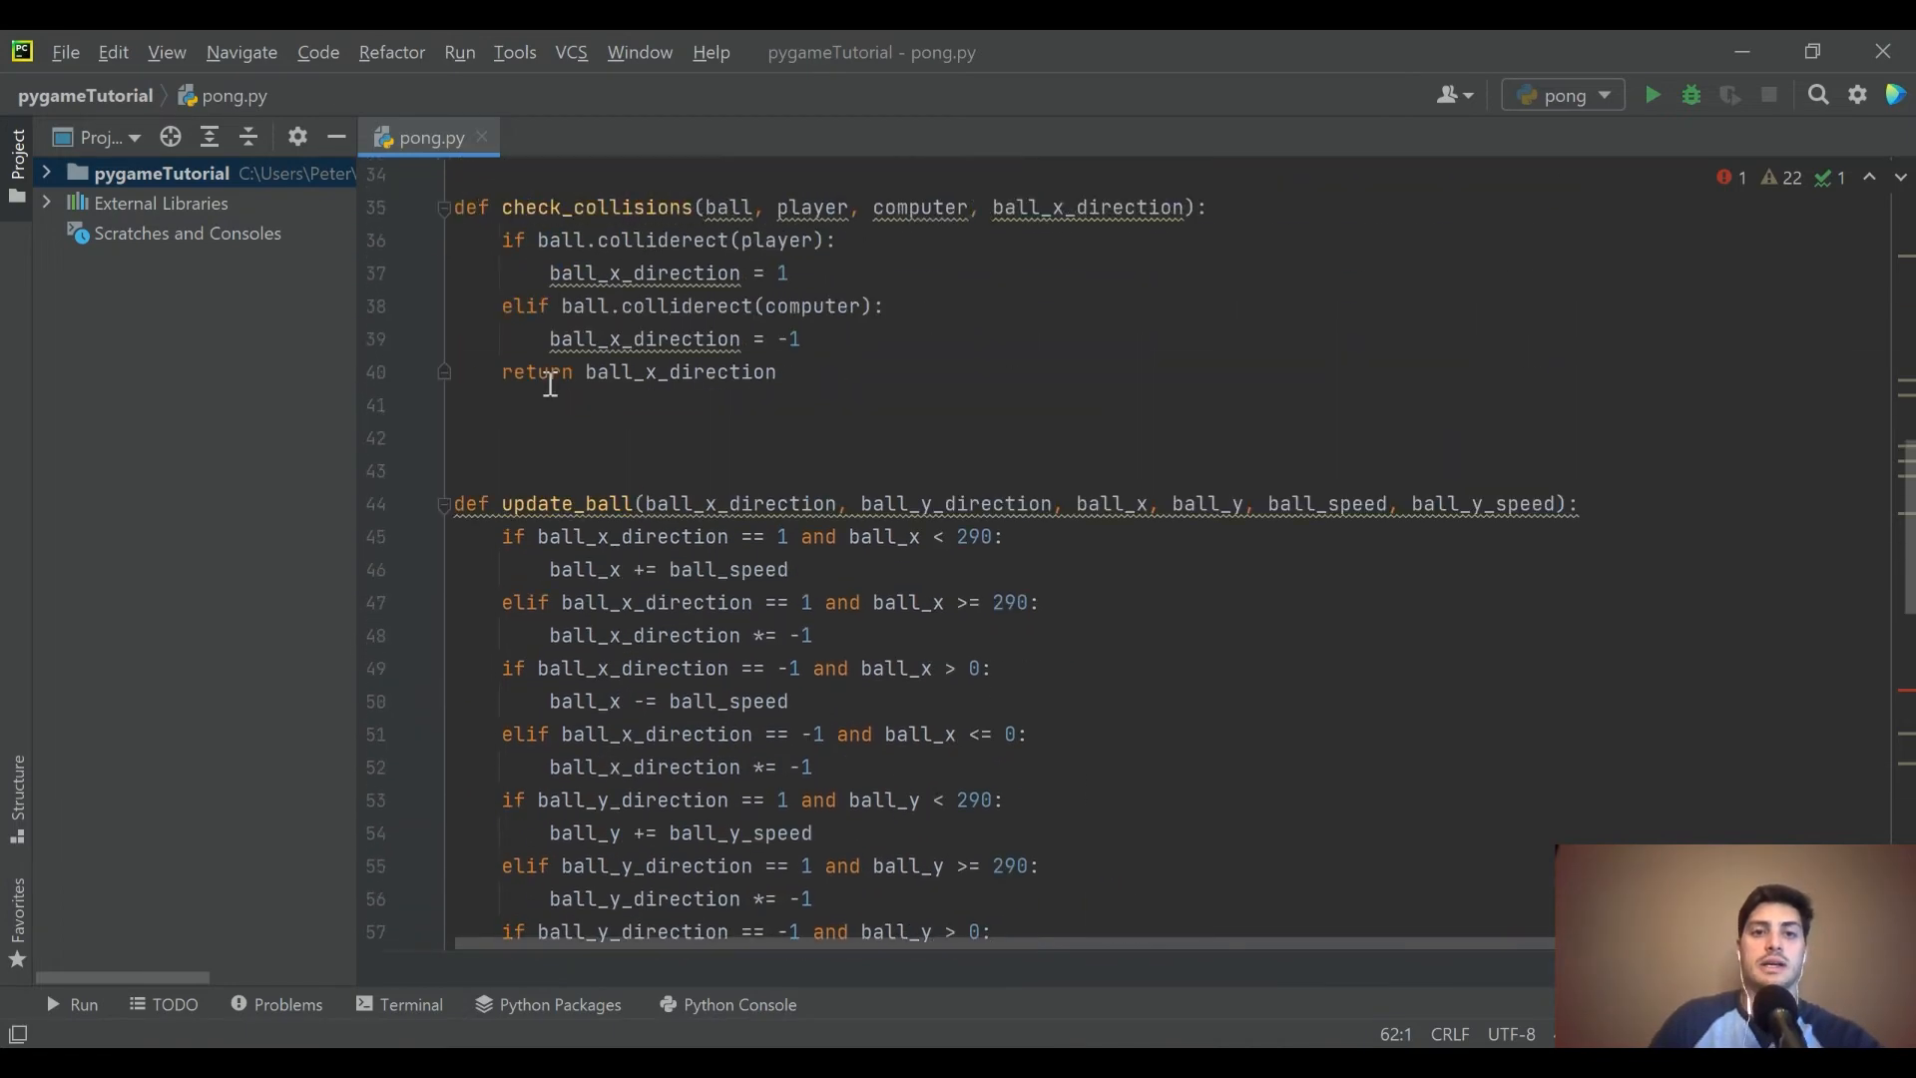
- Declare check_game_over(ball_x, game_over) below the existing helpers
scroll("down", 3)
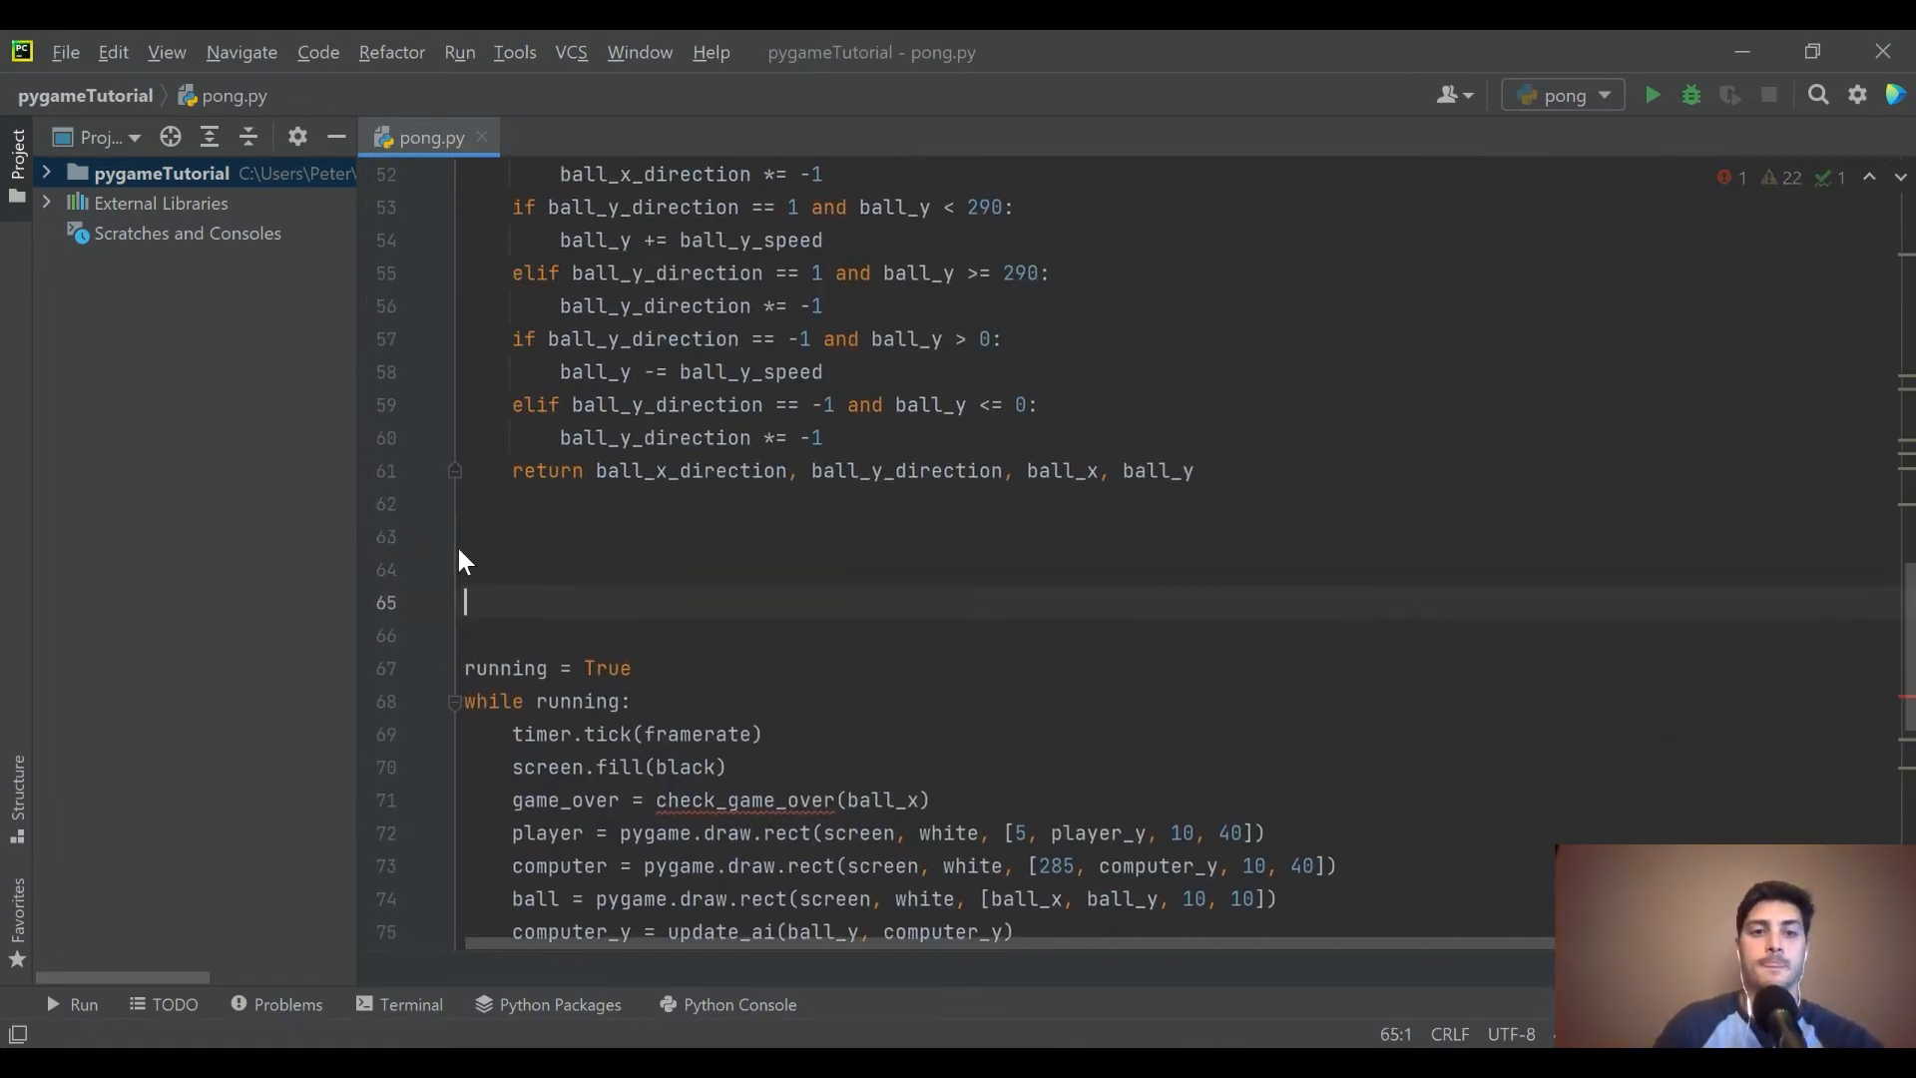
type("def check")
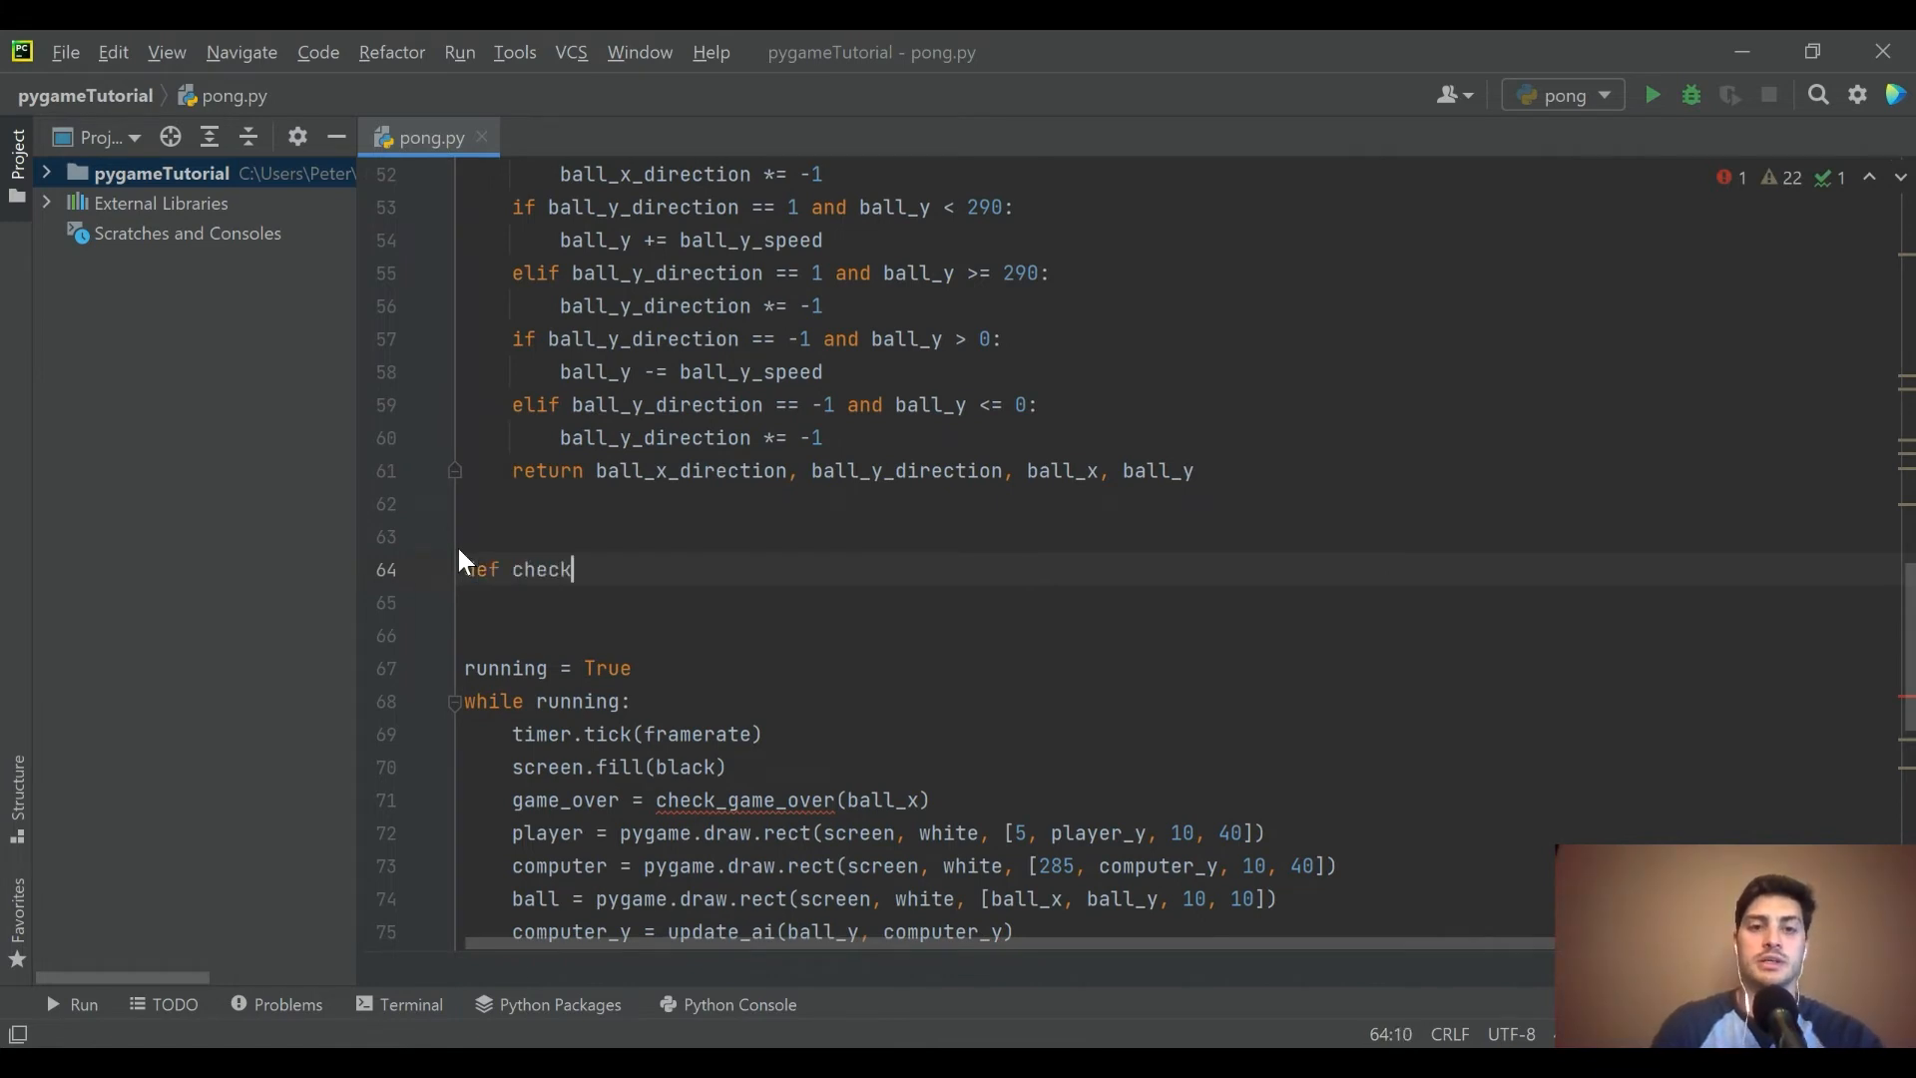
type("_game_over(ball")
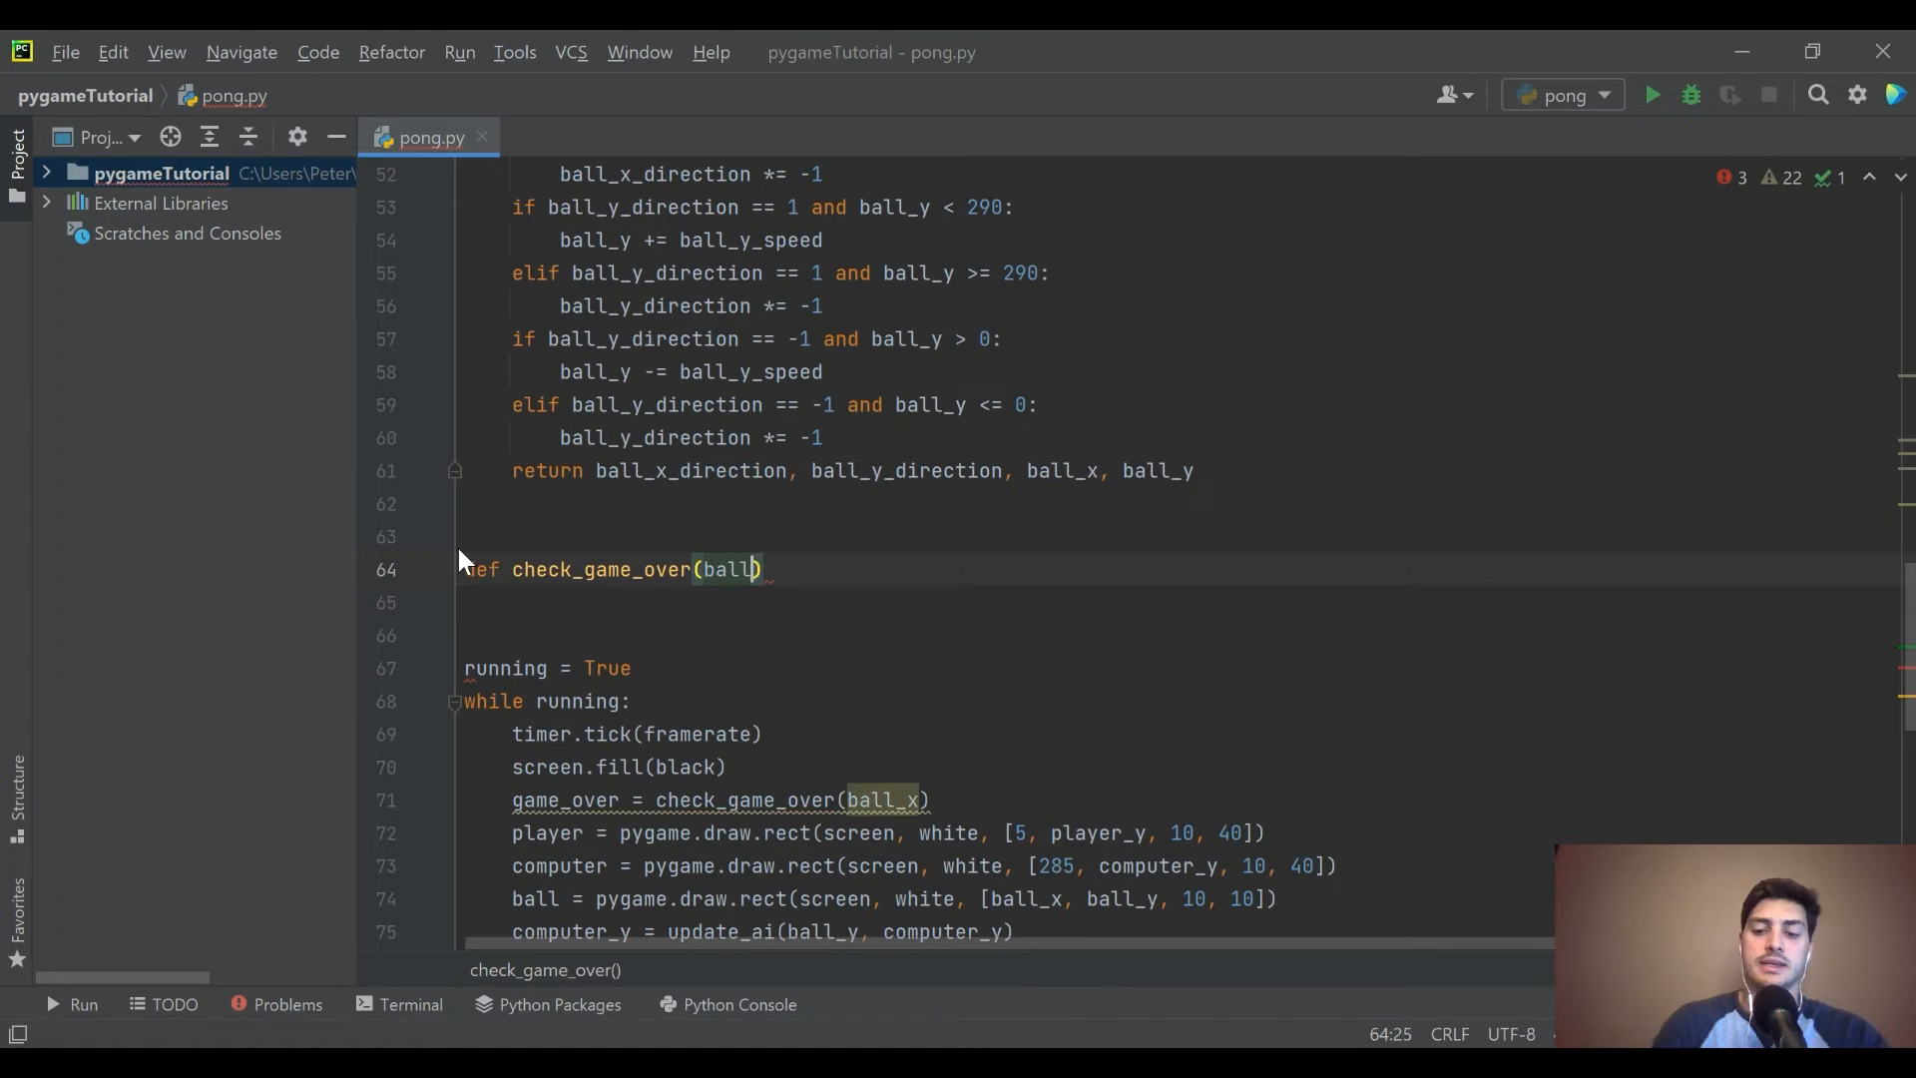
type("_x")
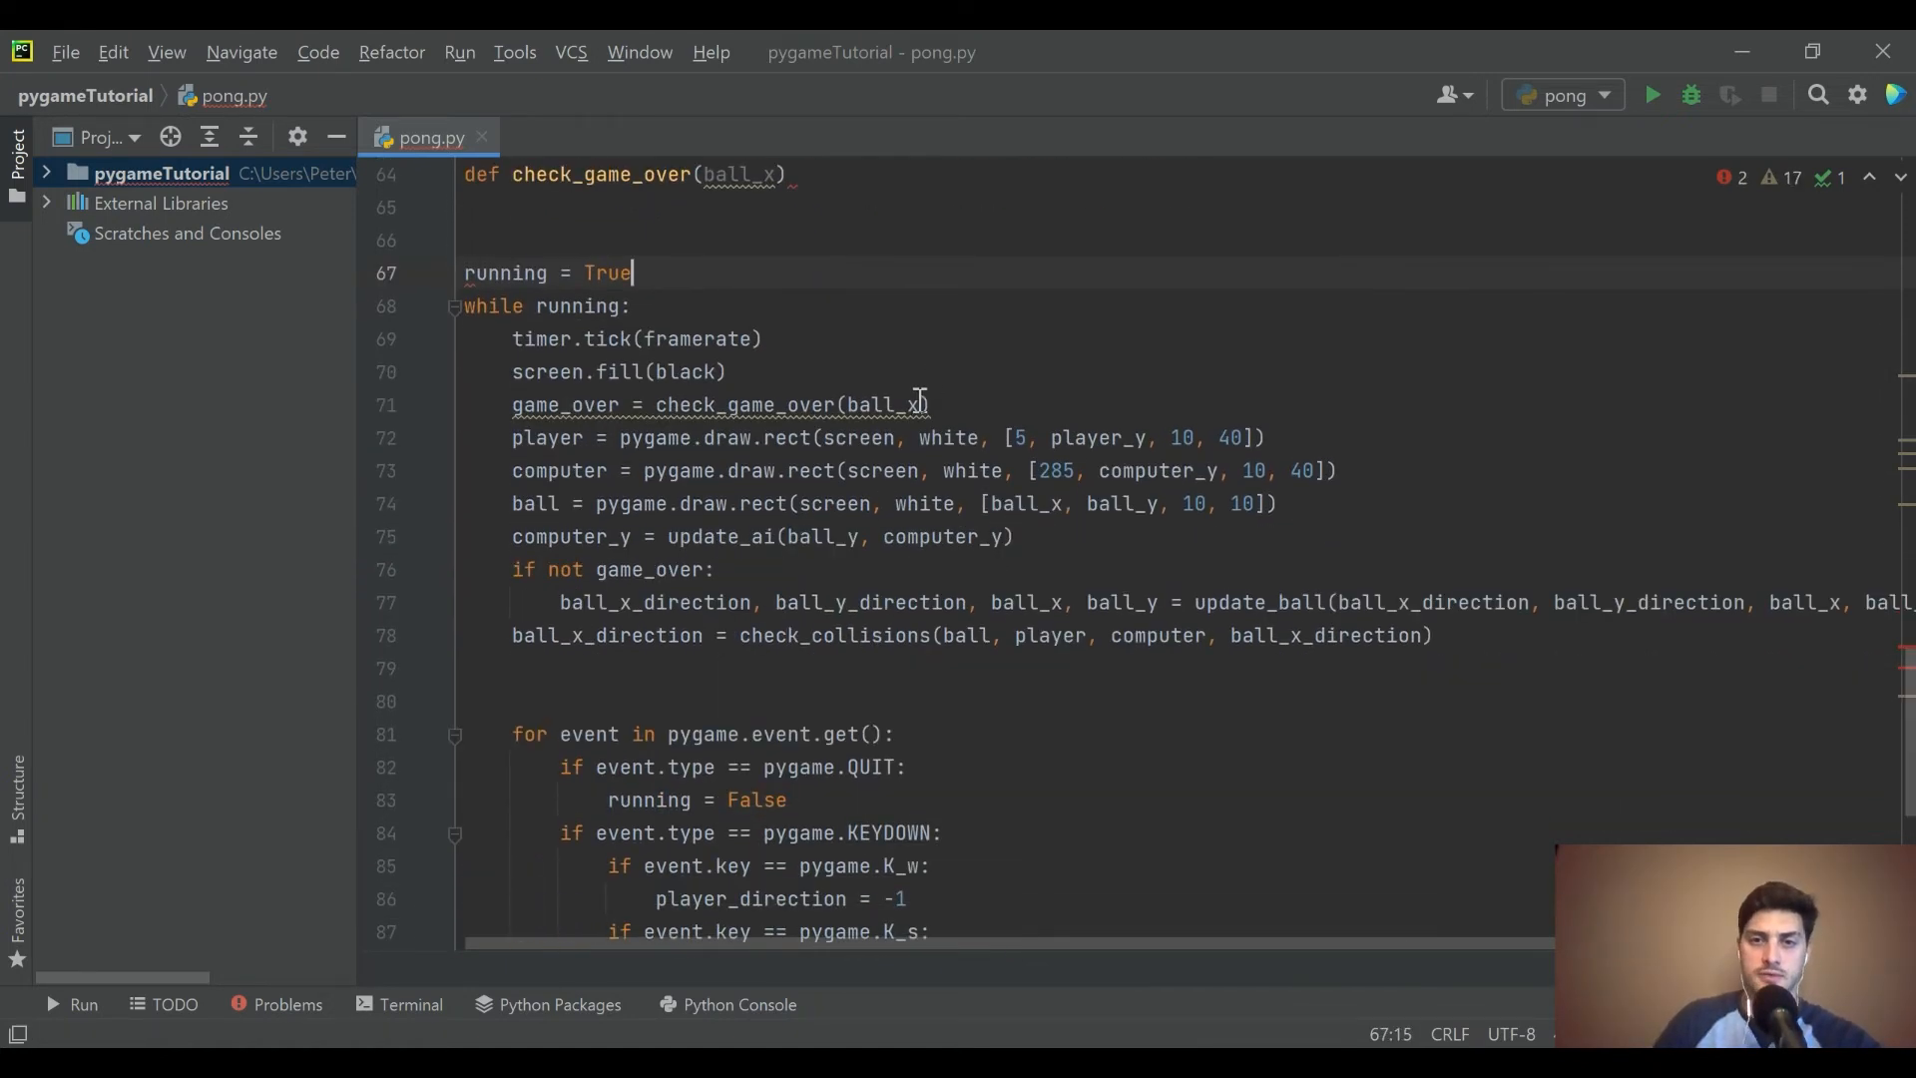
type(", game_over")
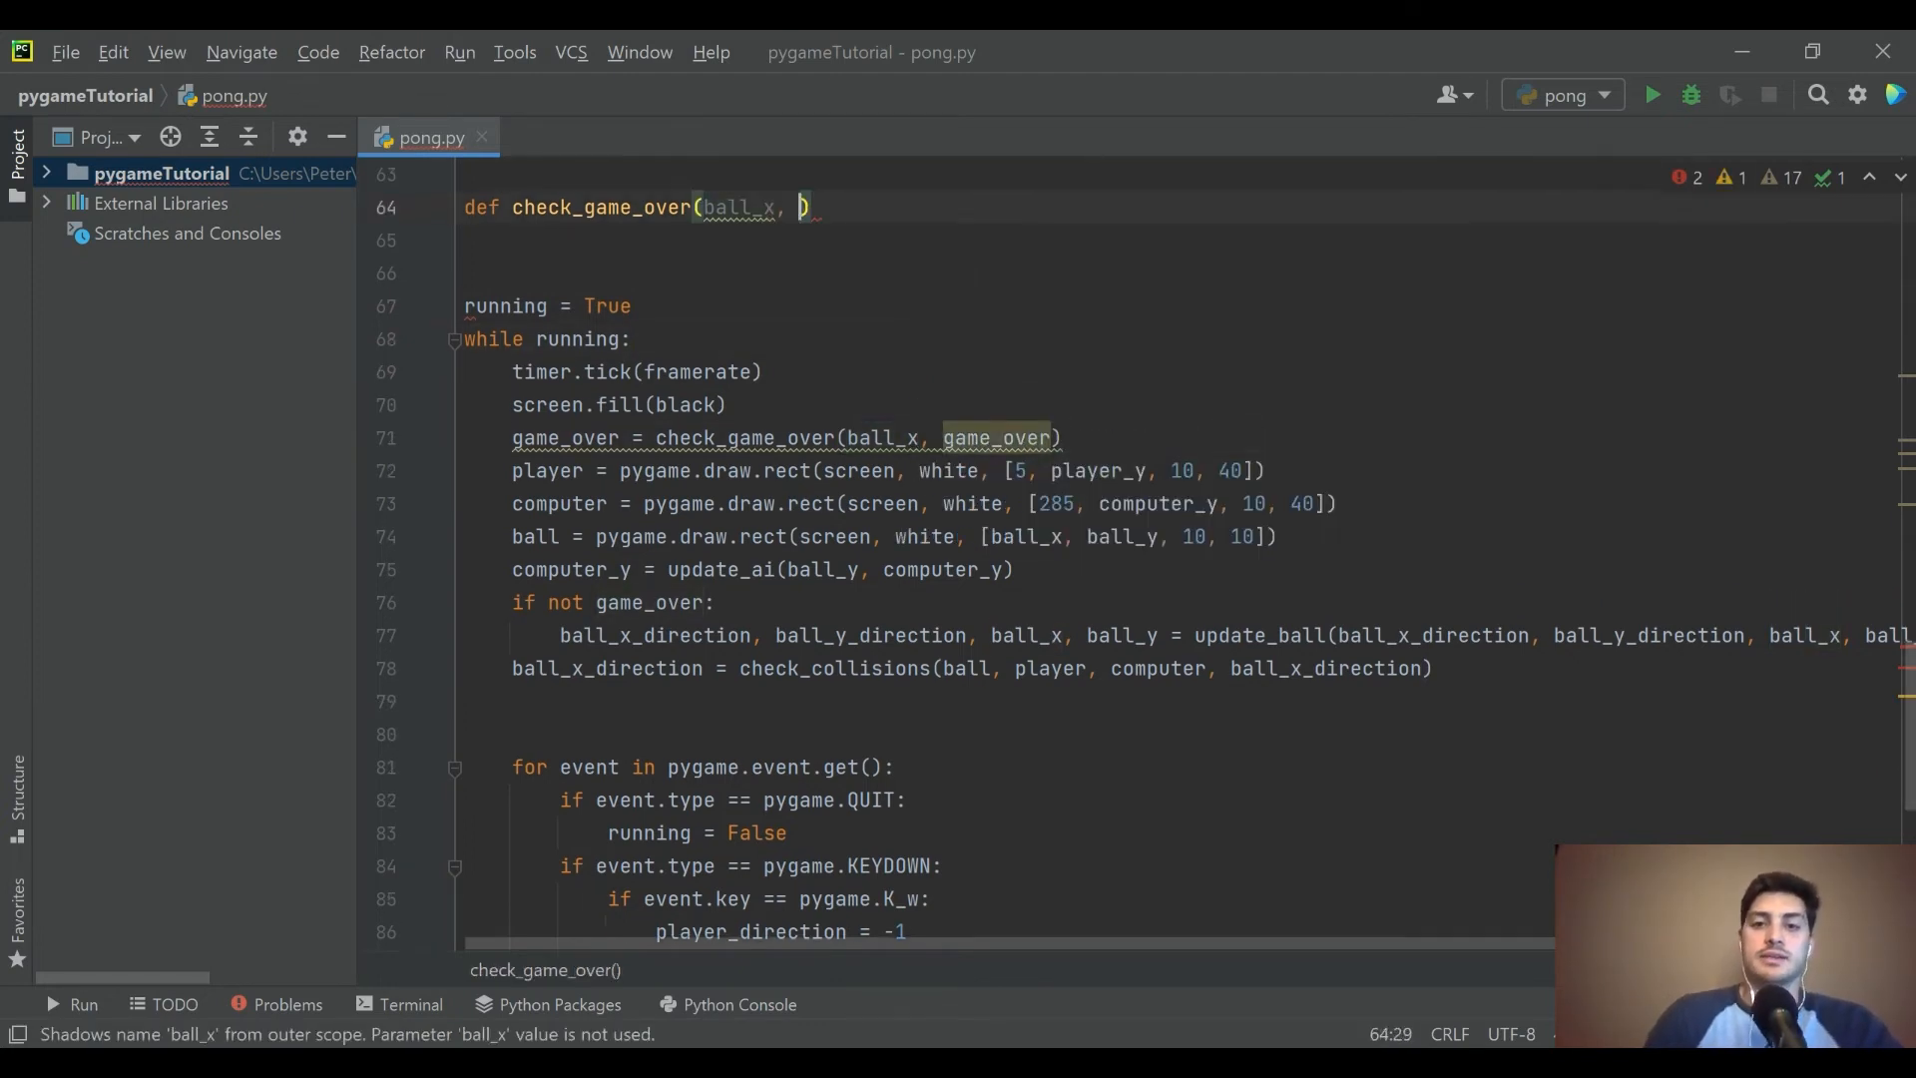
type("game_over")
type("if")
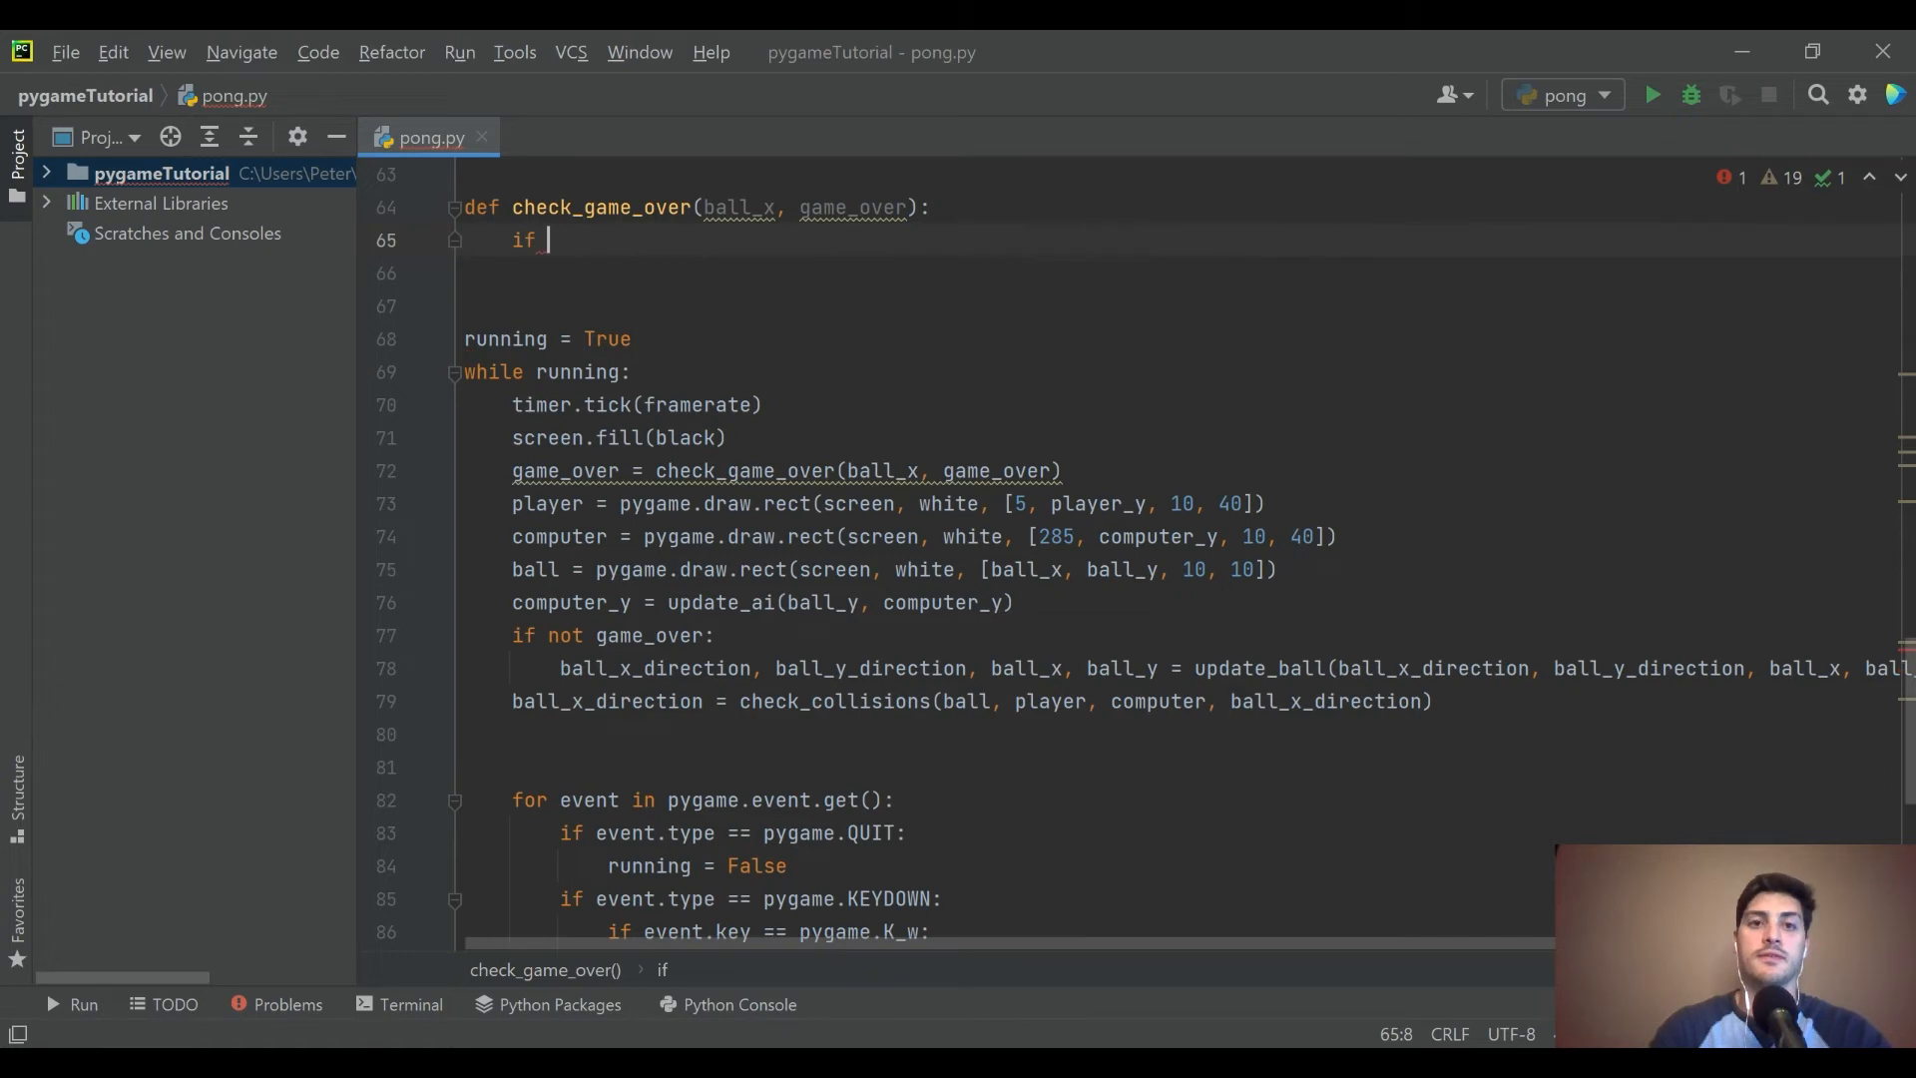
- Set game_over = True when (ball_x <= 0 or ball_x >= 290) and game_over == False
type("ball_x")
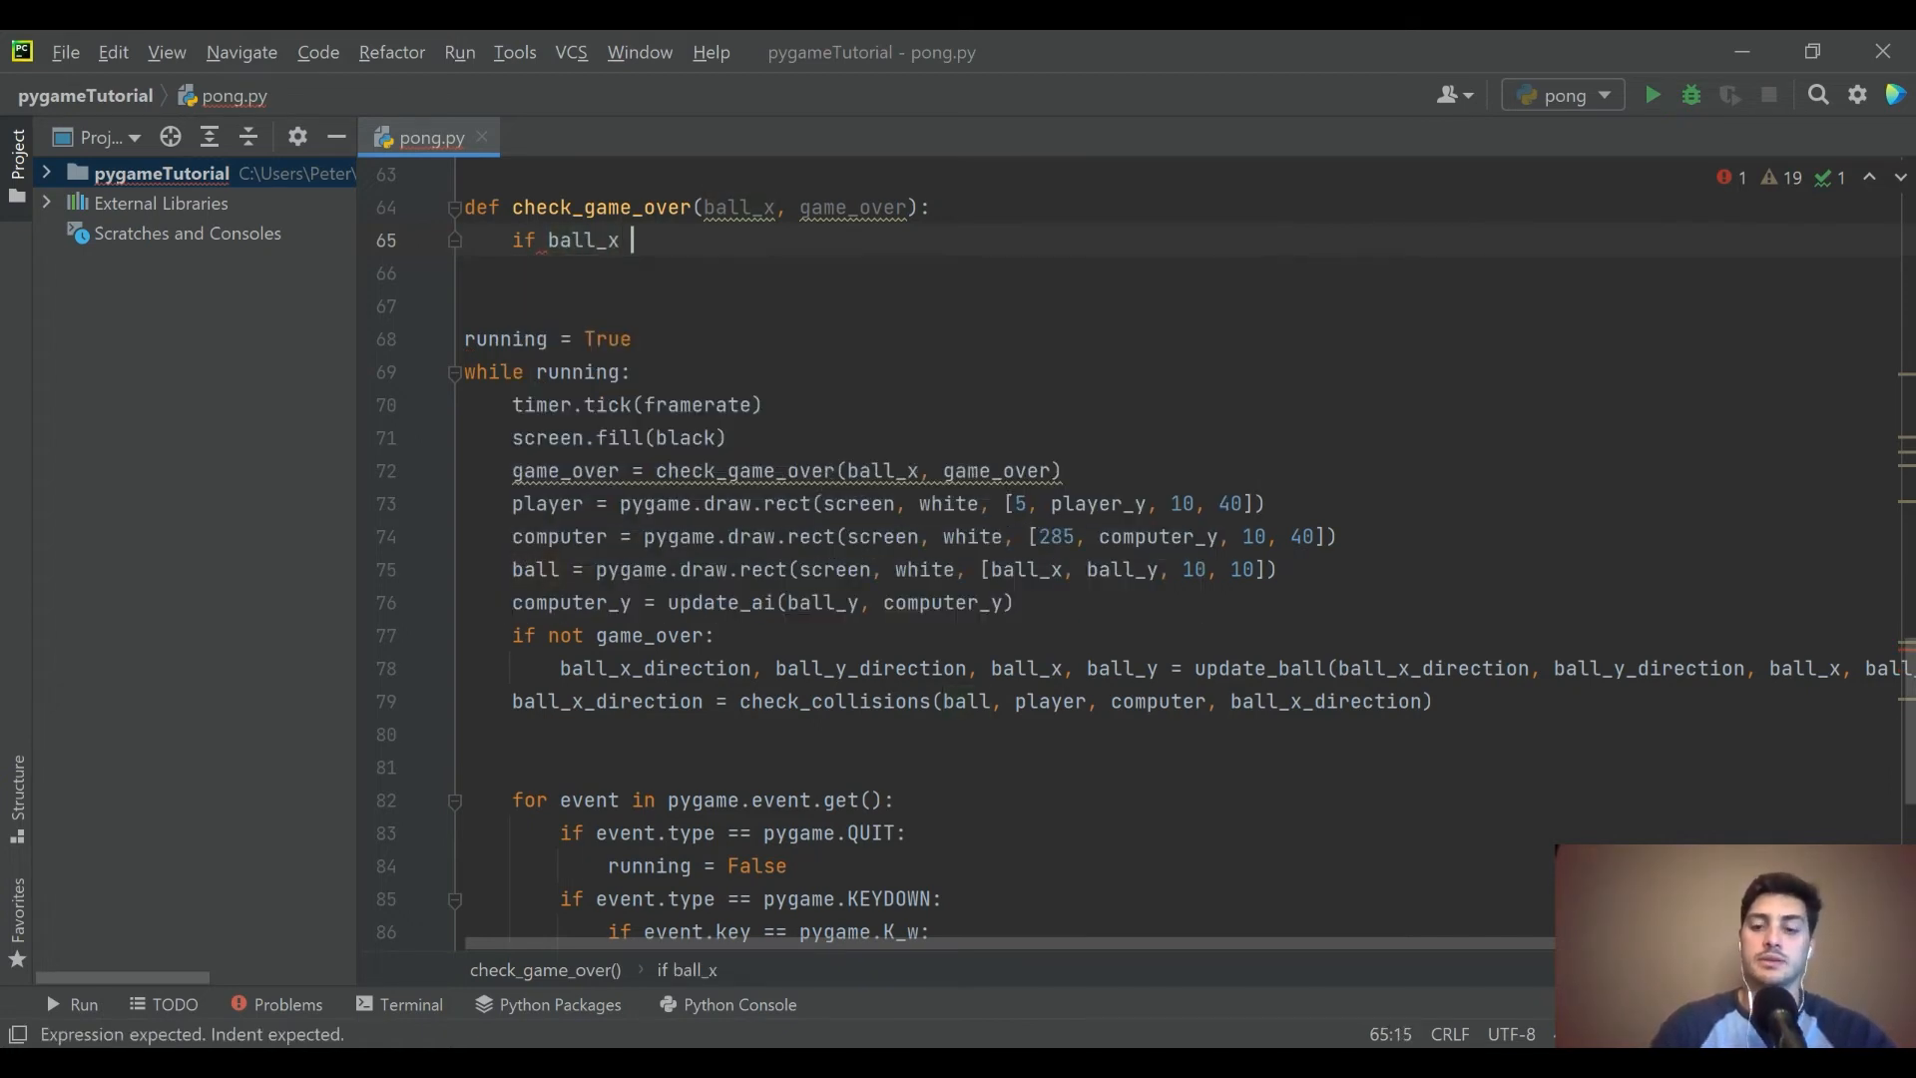
type("= 0")
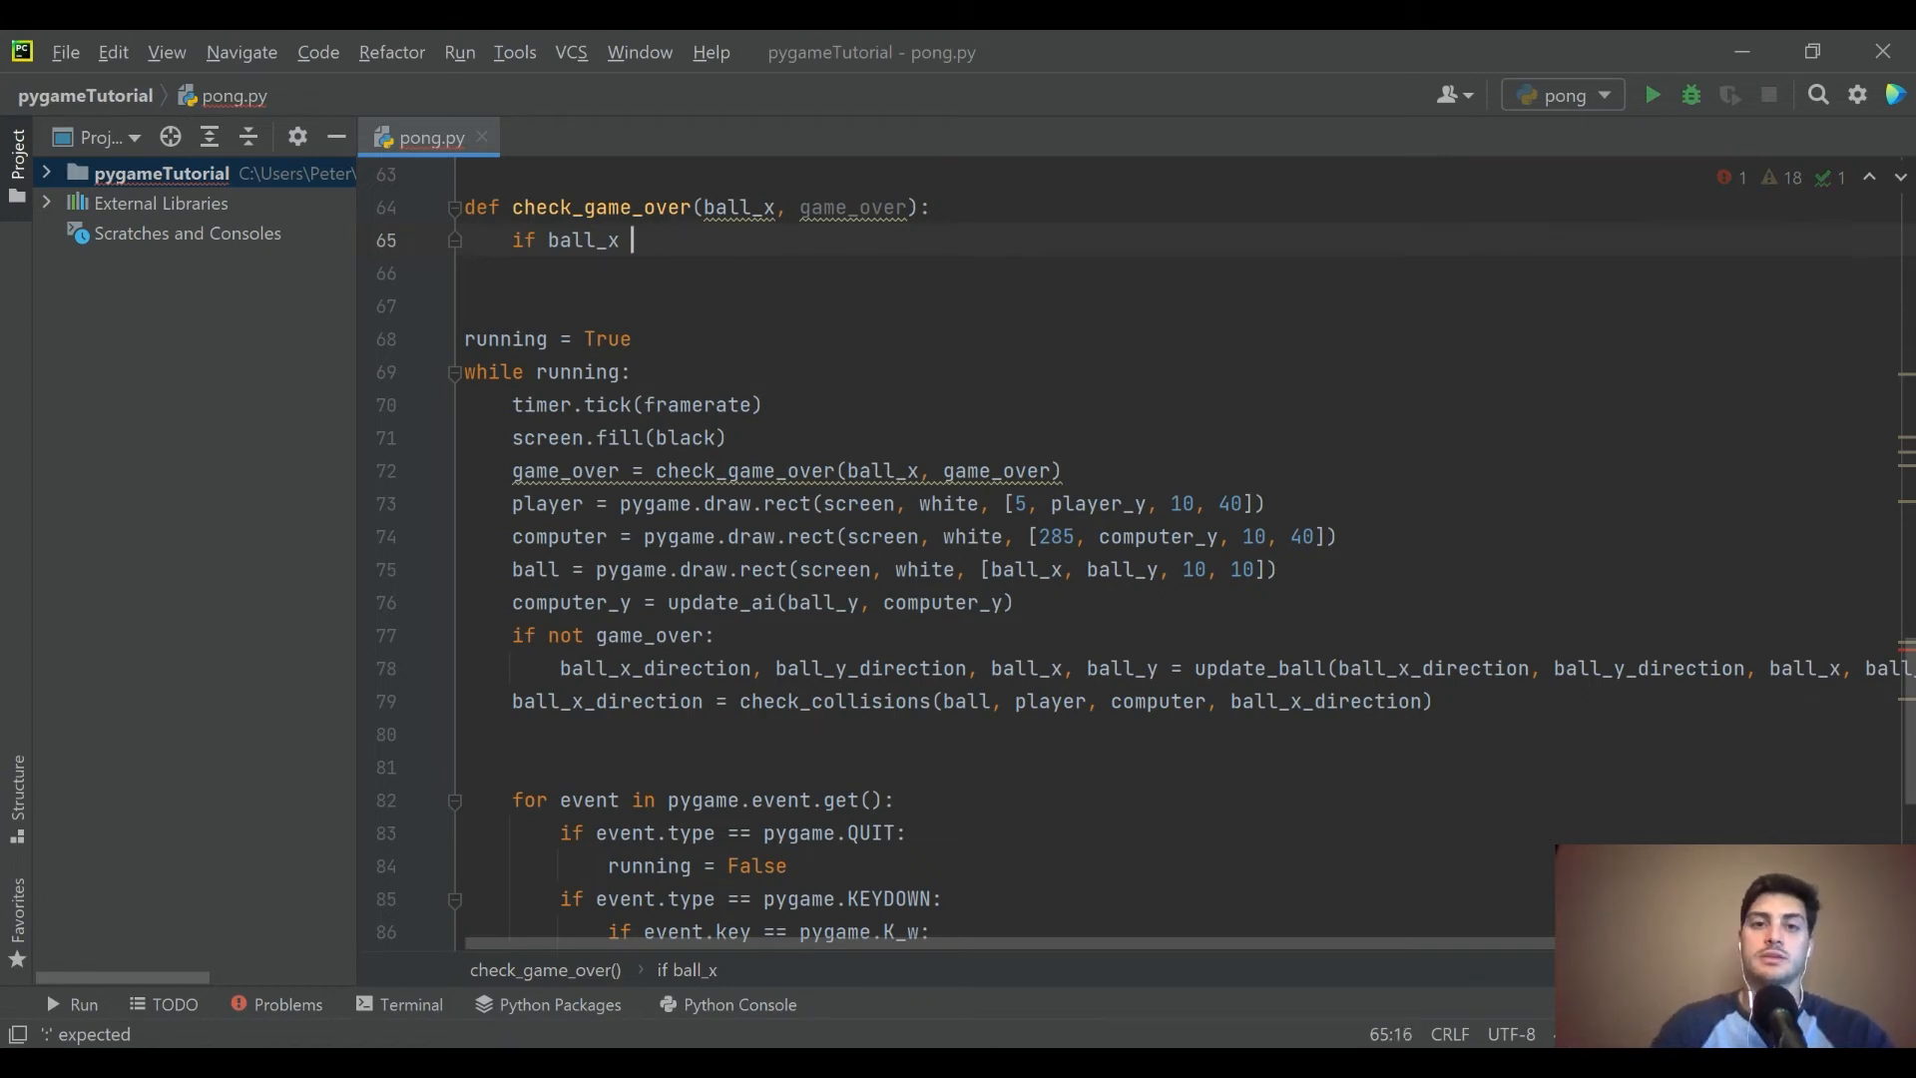
type("<")
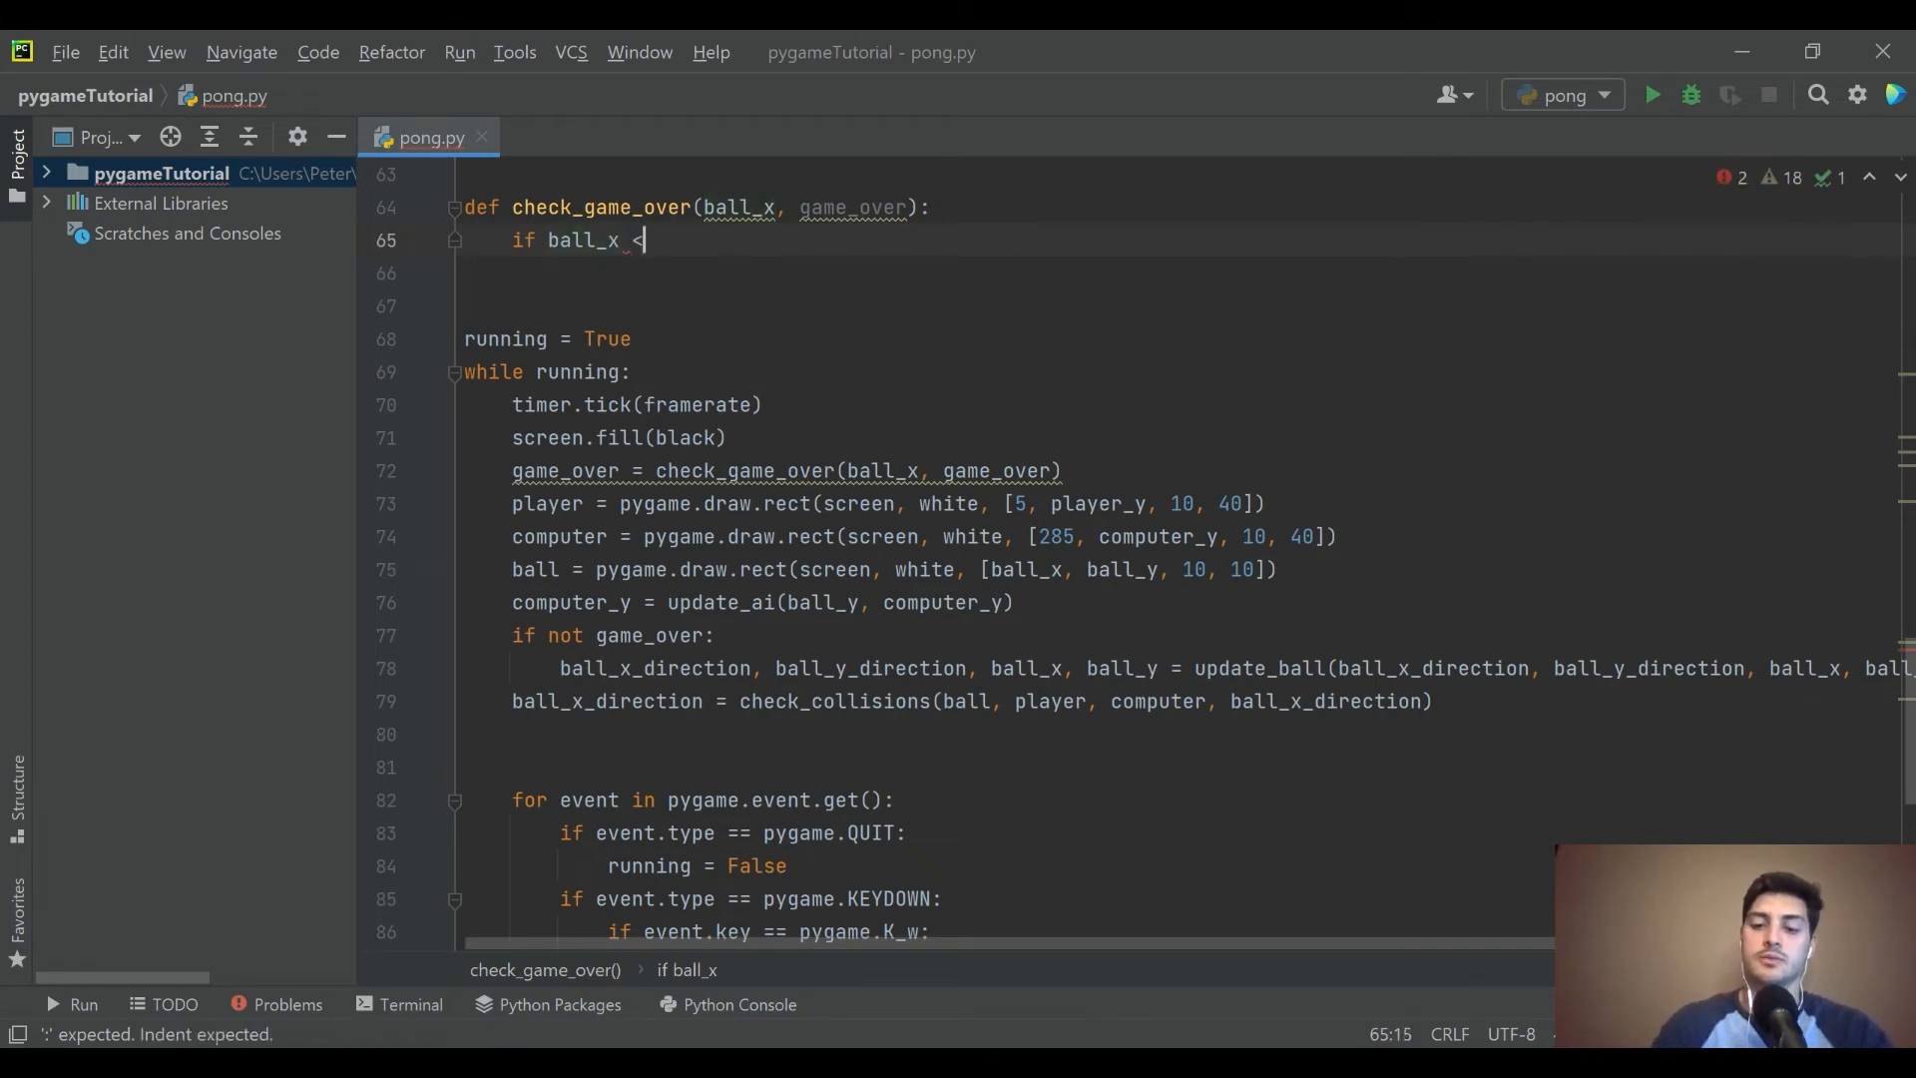
type("= 0")
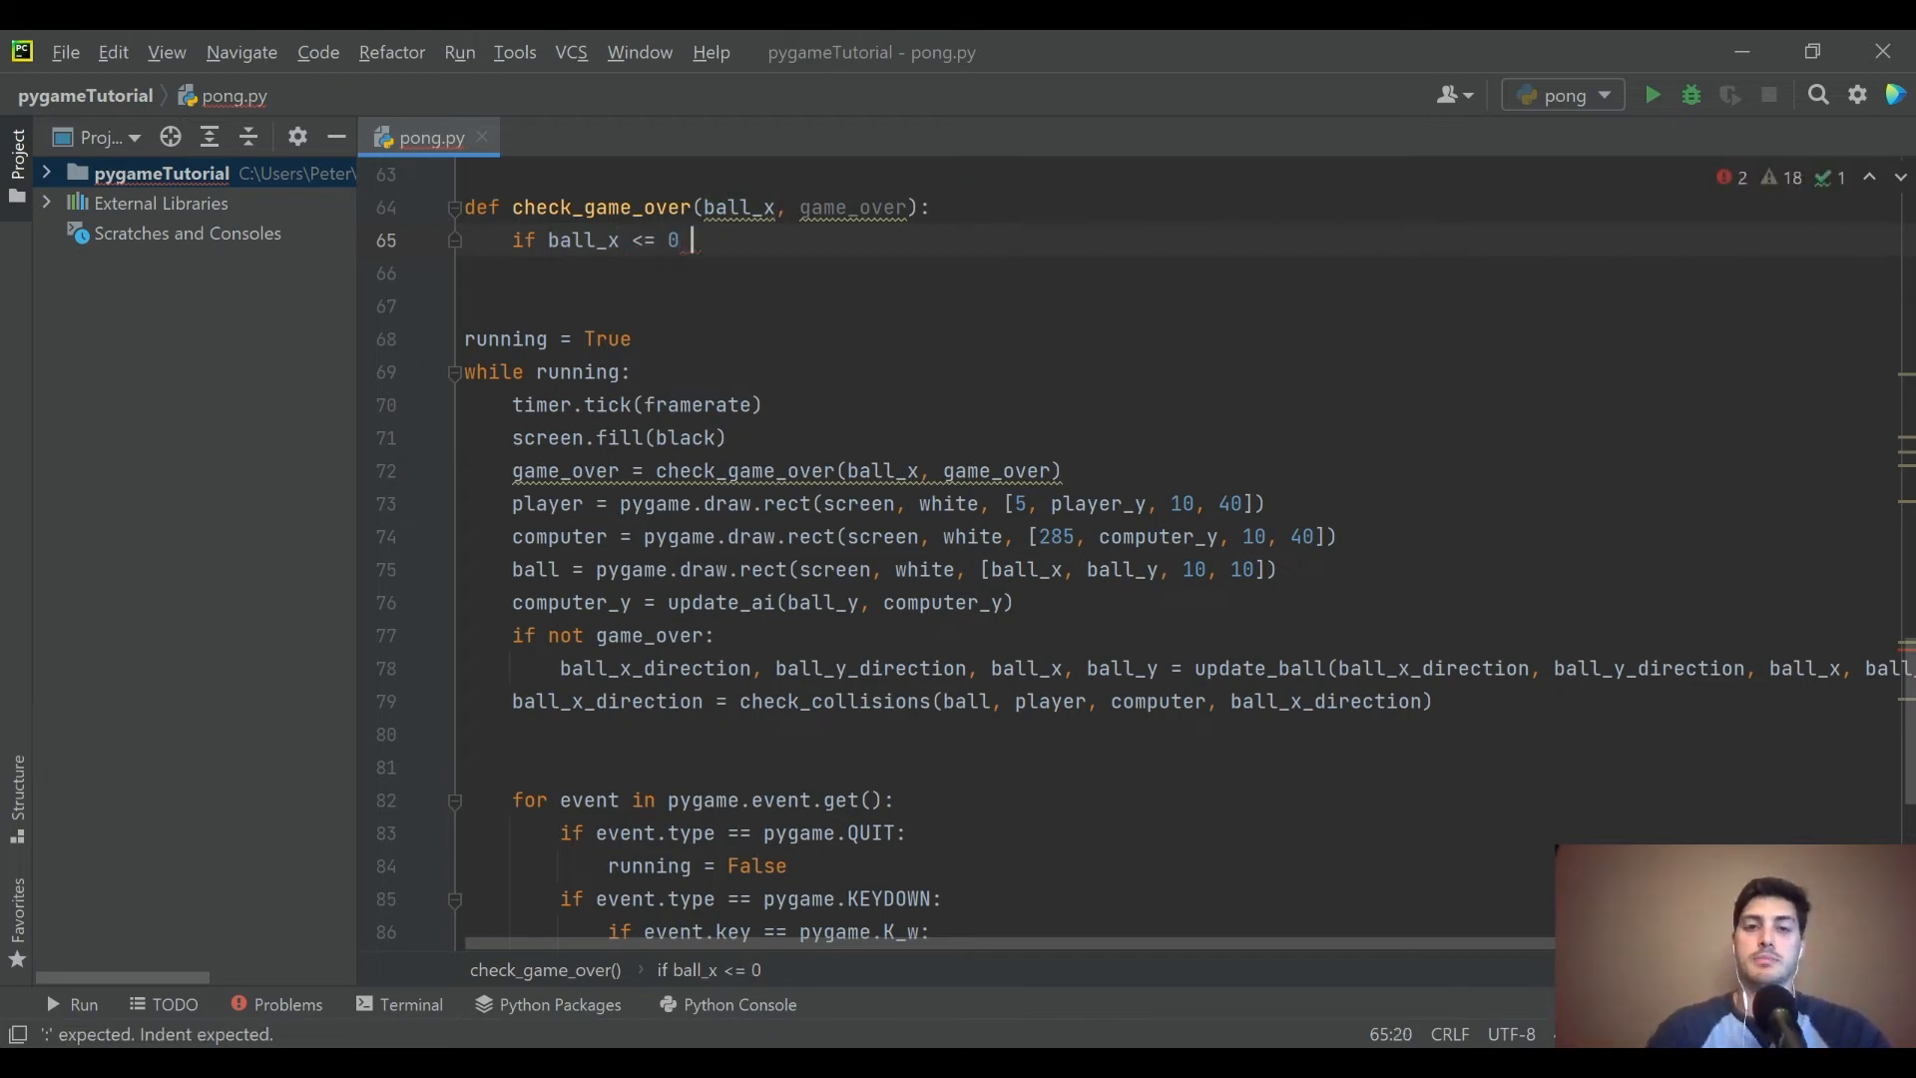
type("o")
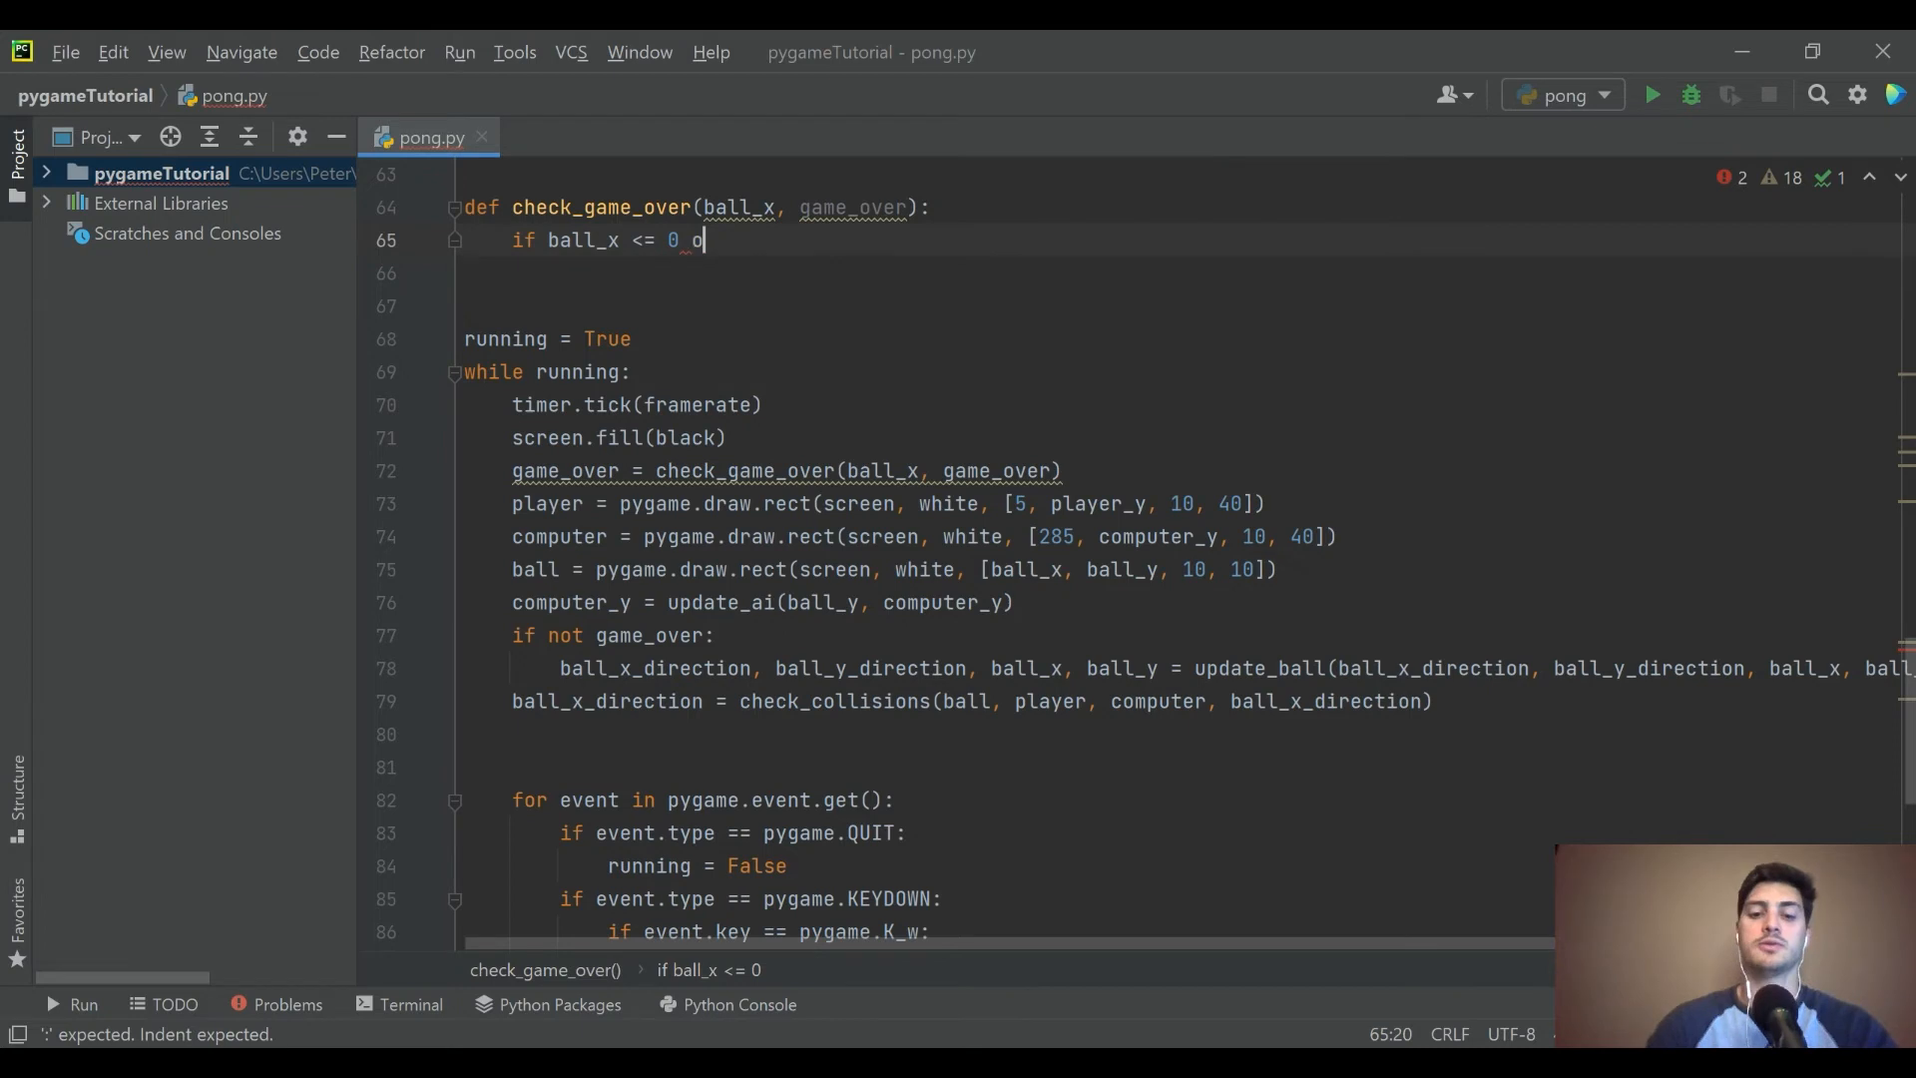
type("r ball_x")
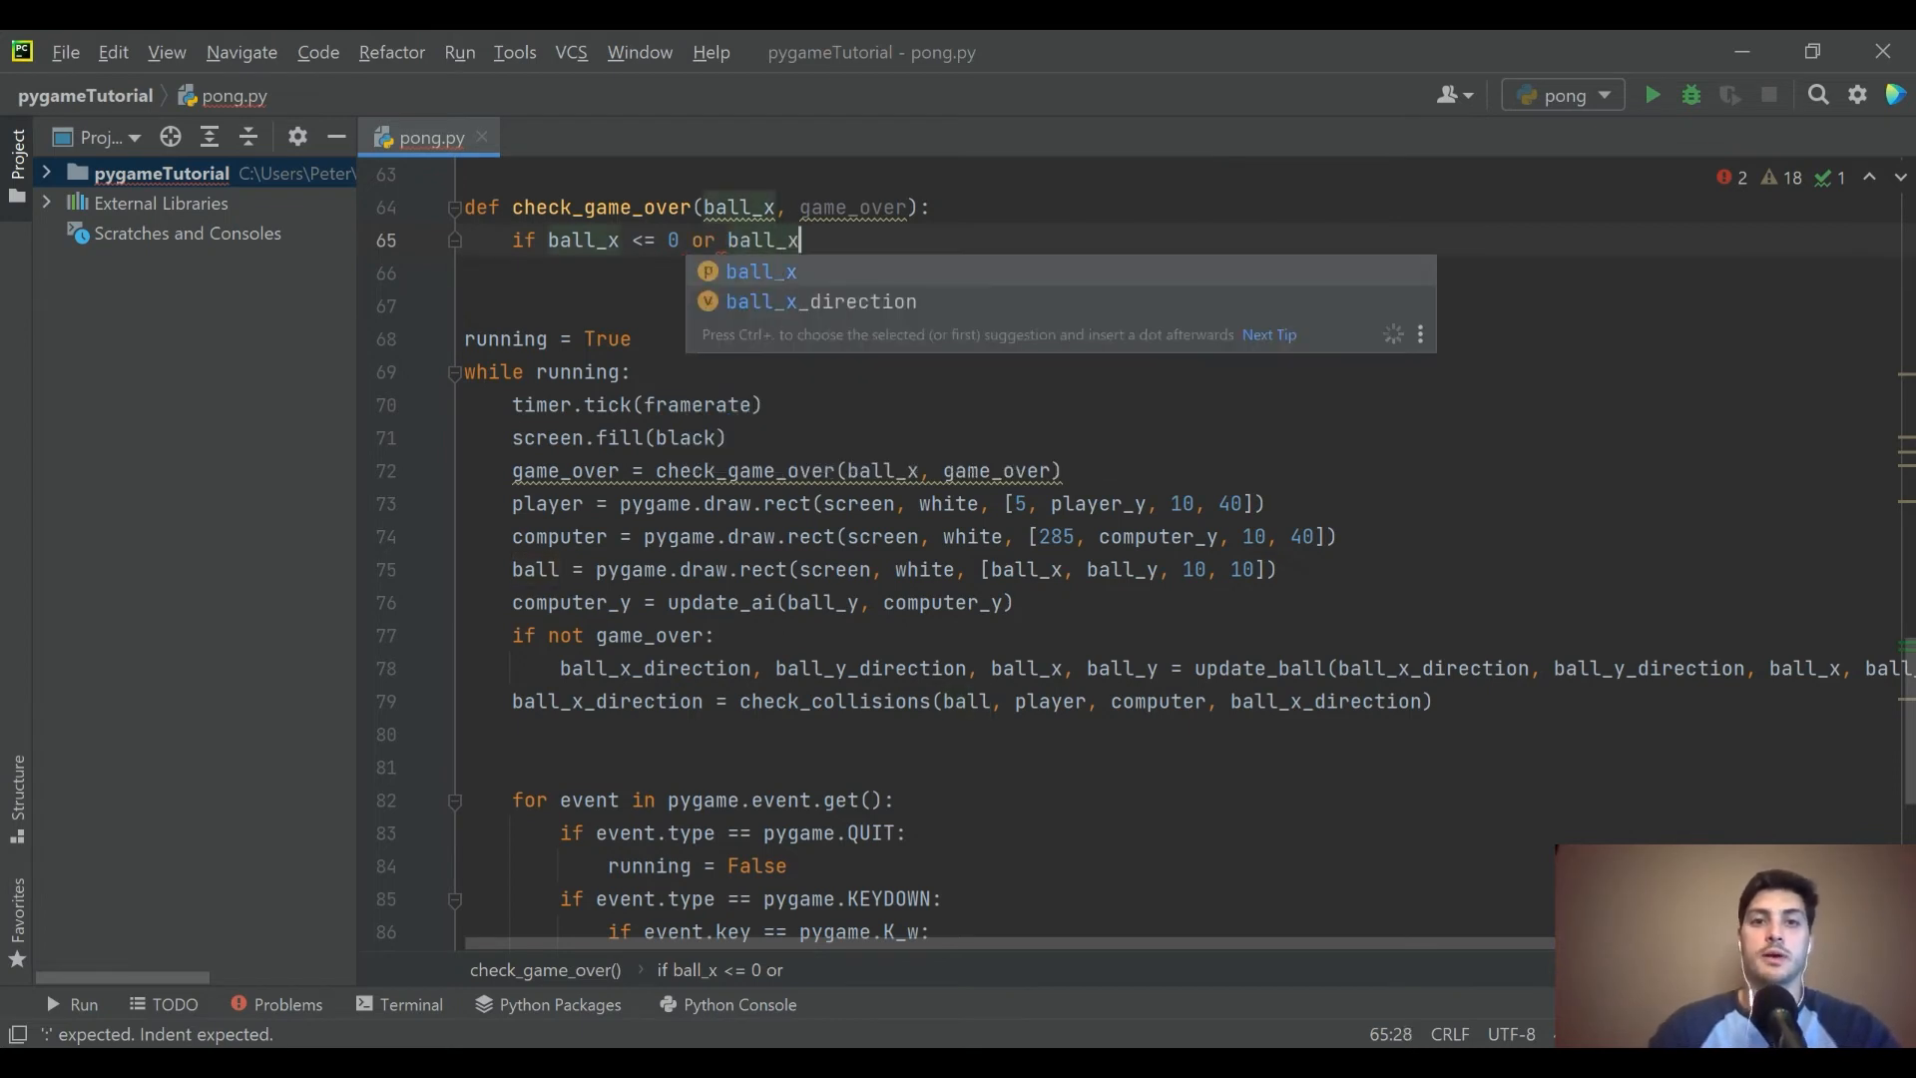
type(">0")
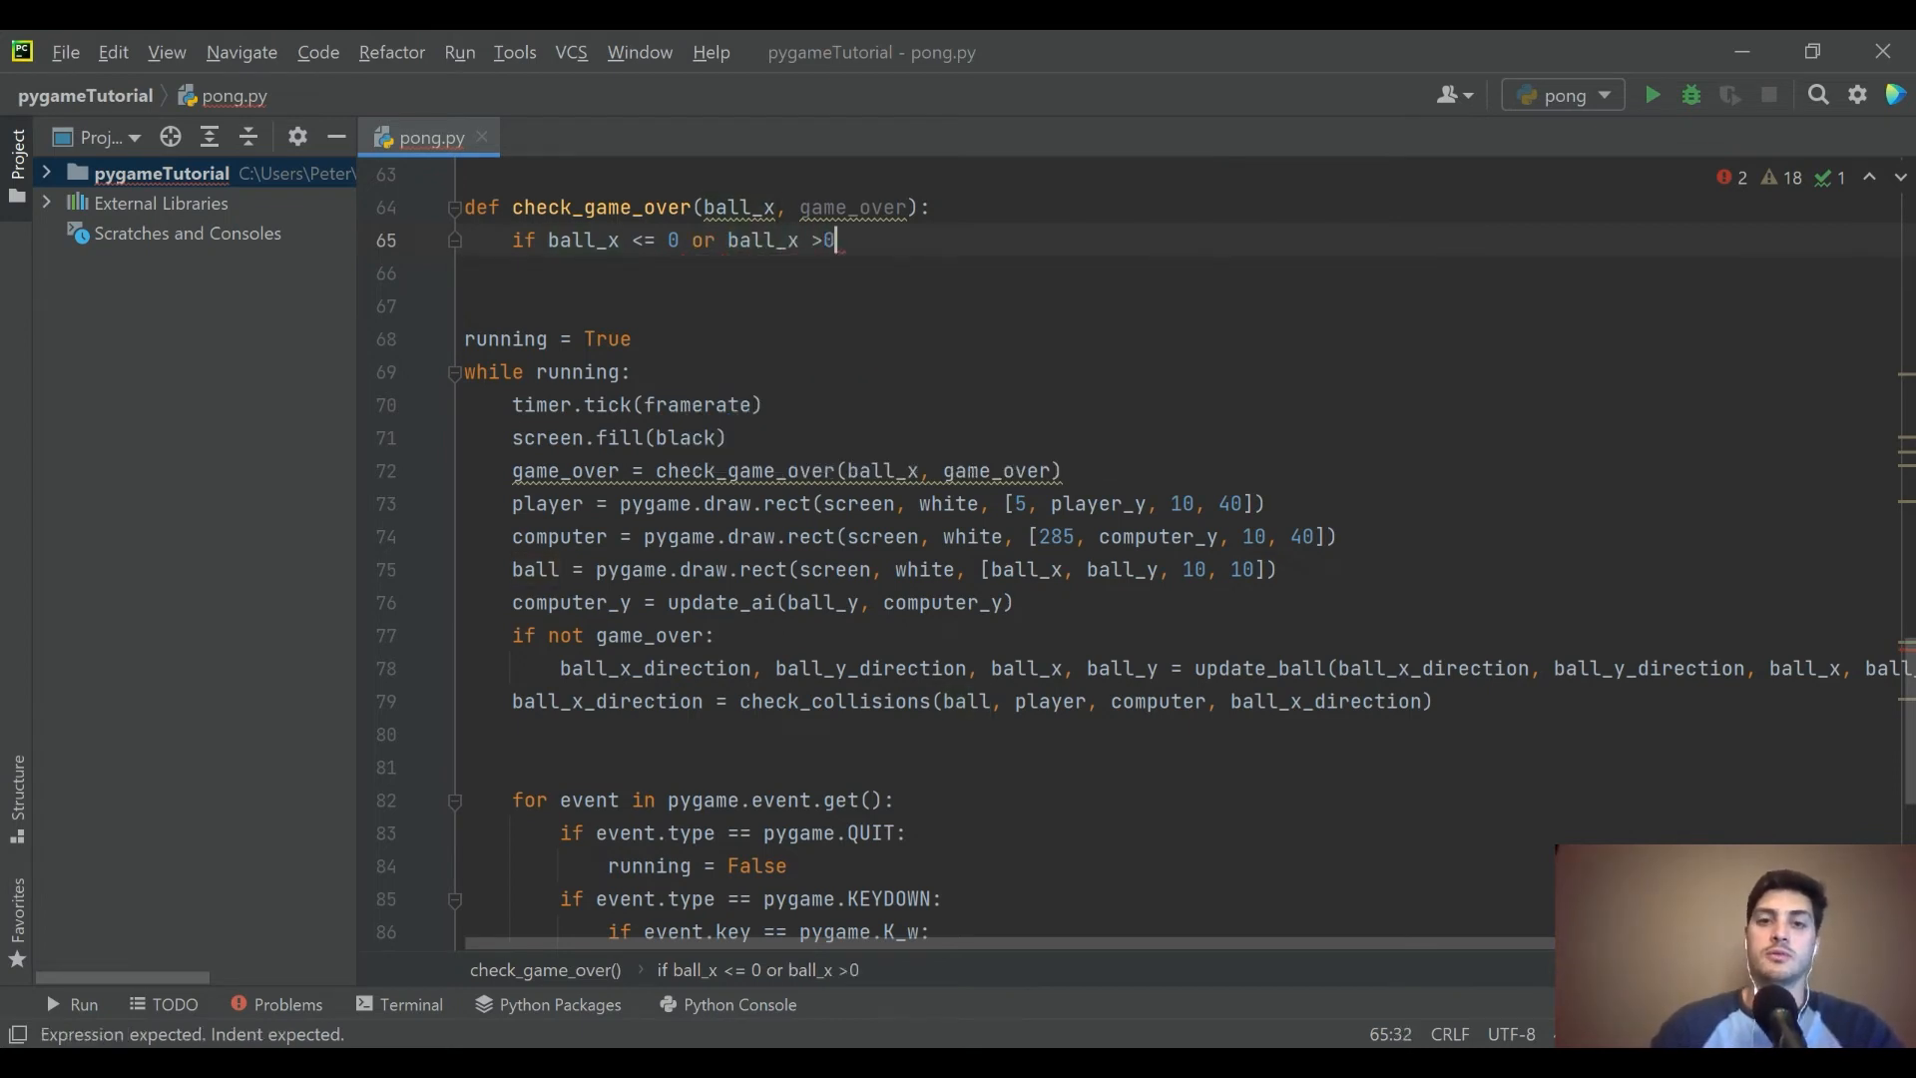
type("= 290:")
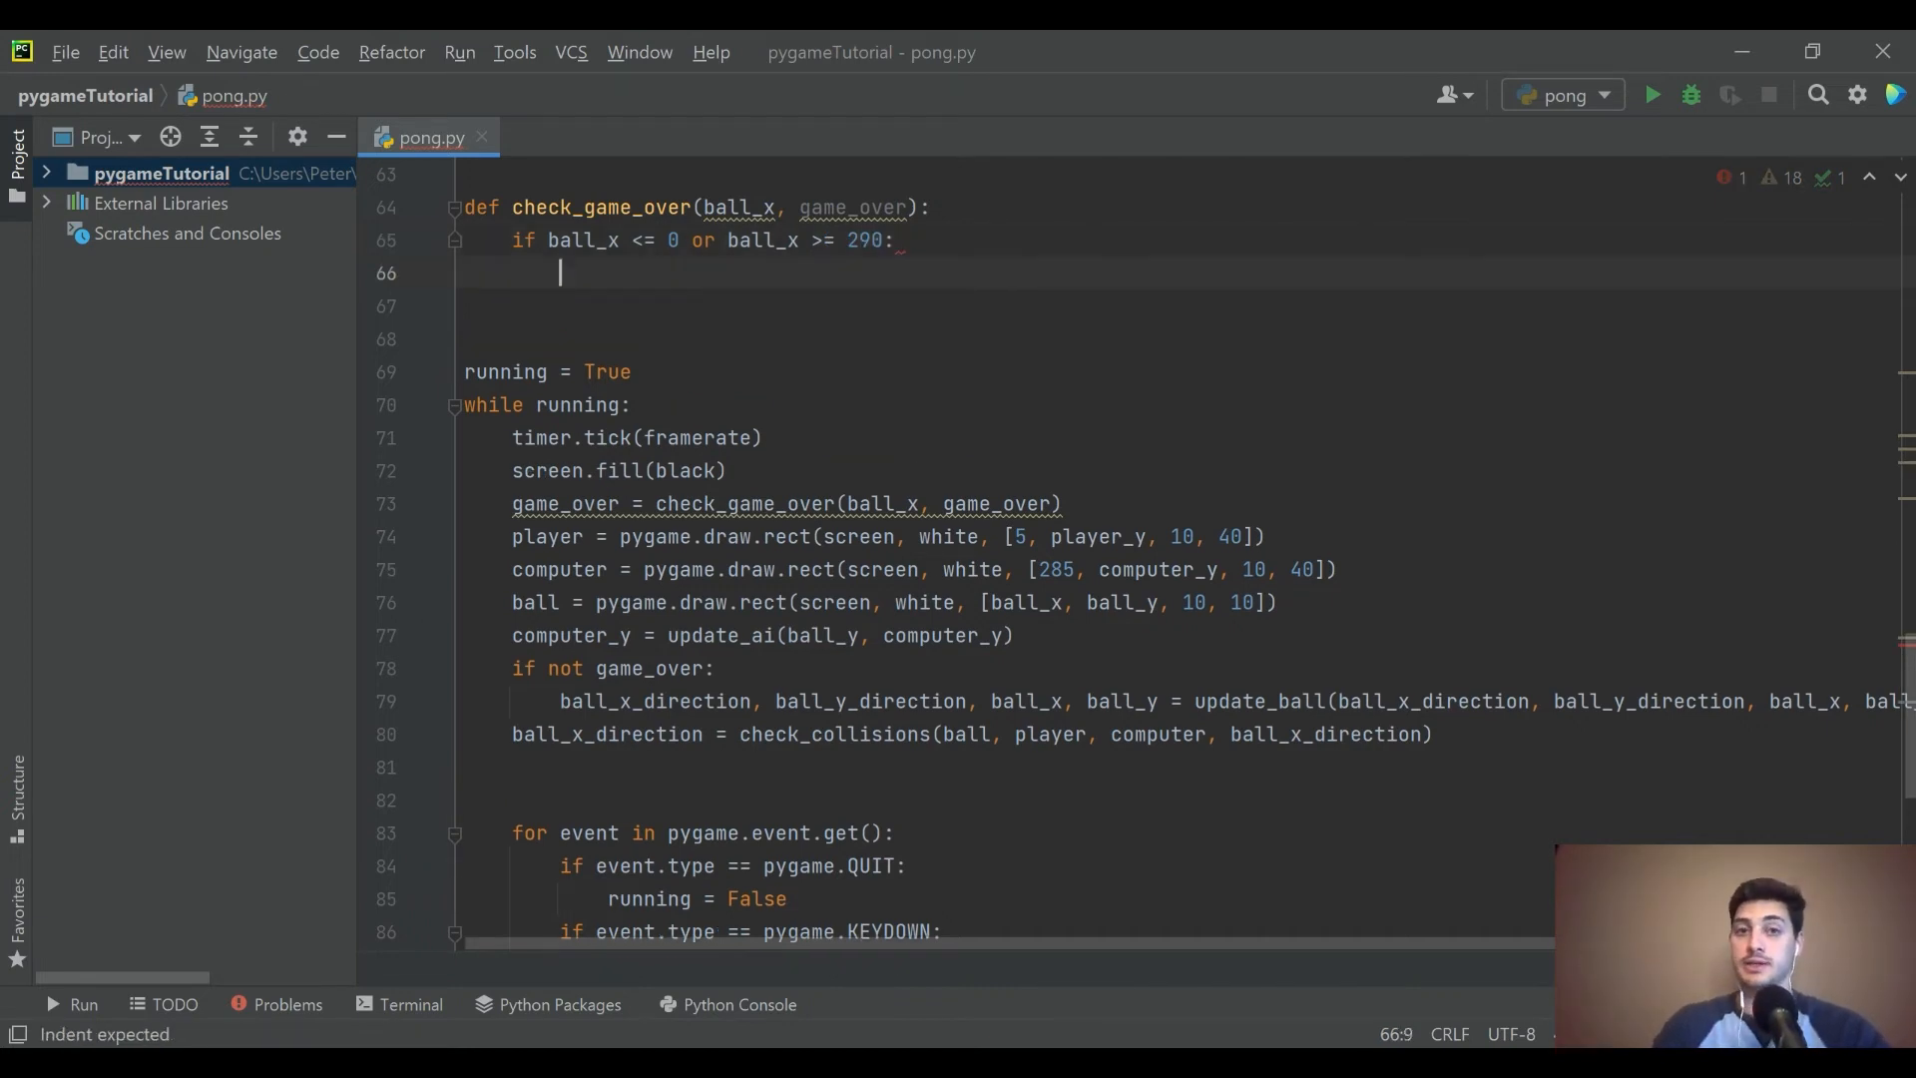
type("game_")
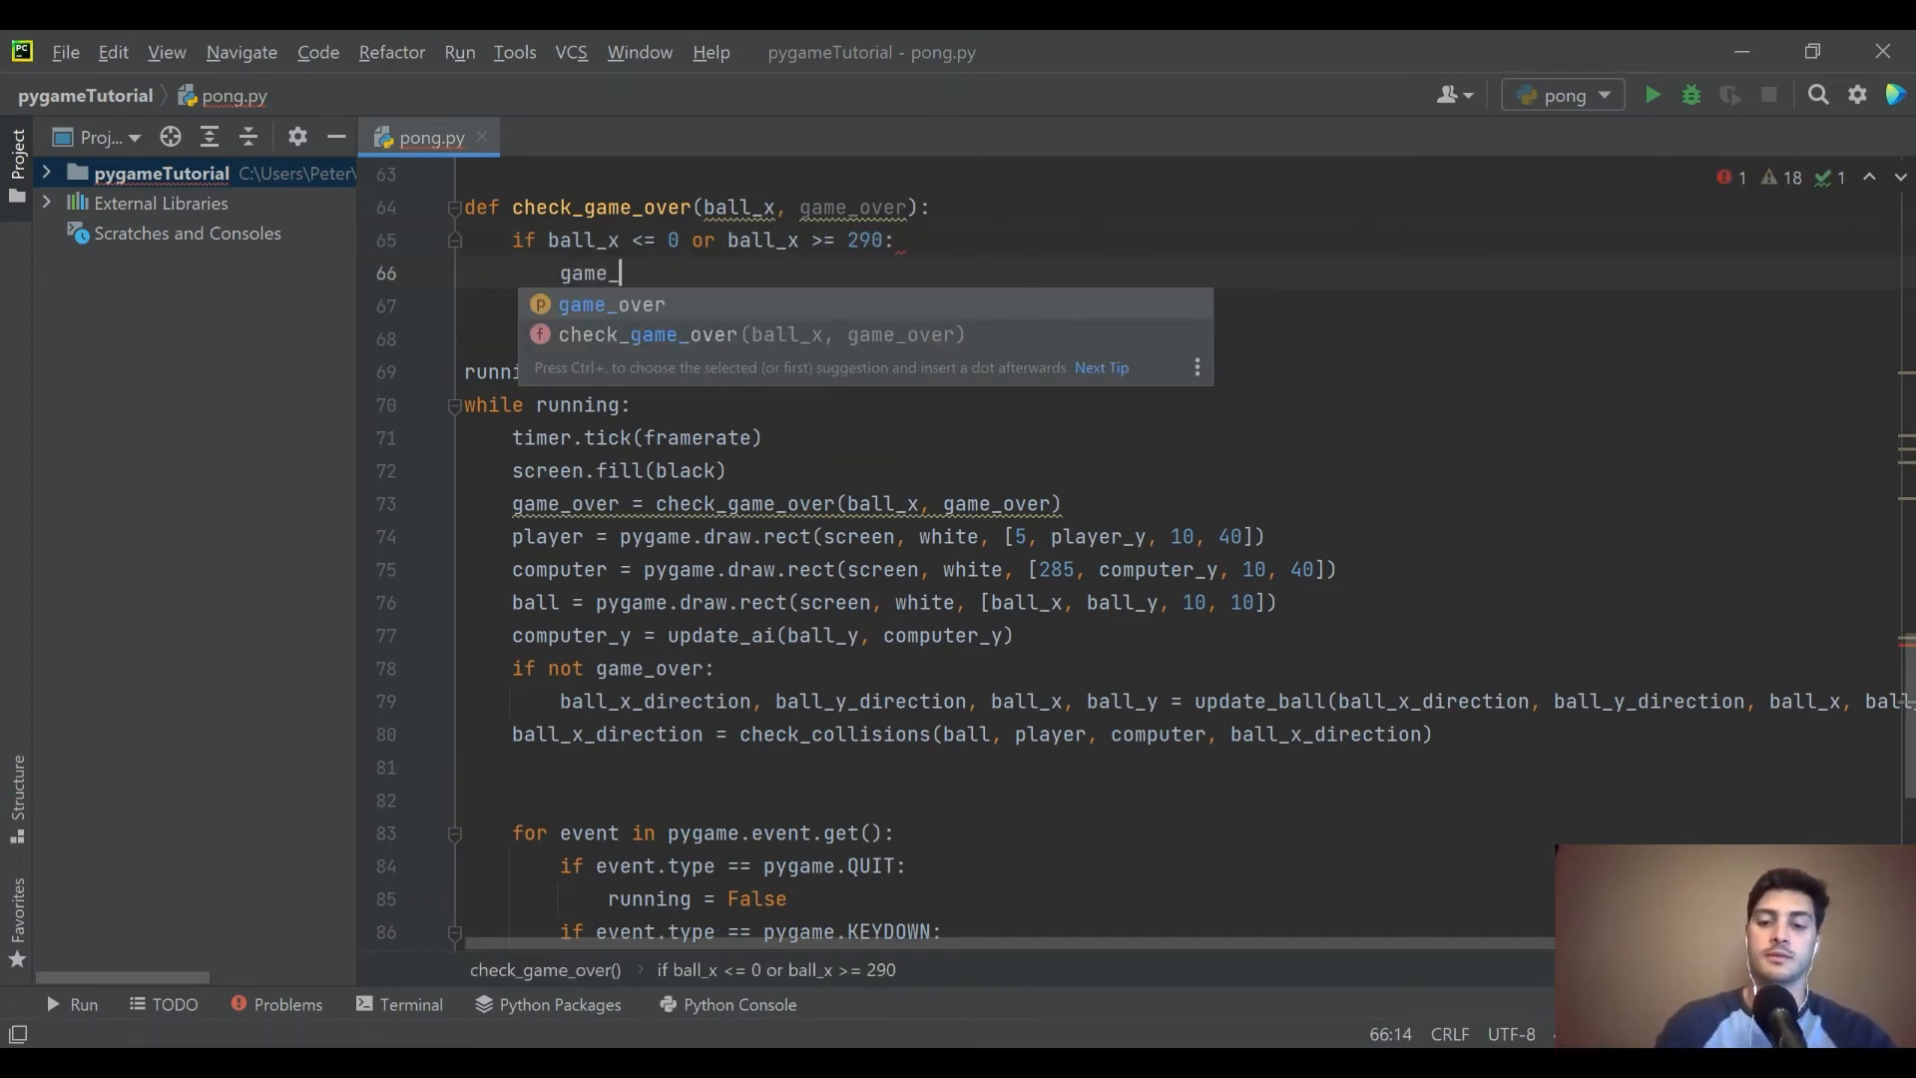
type("over = True")
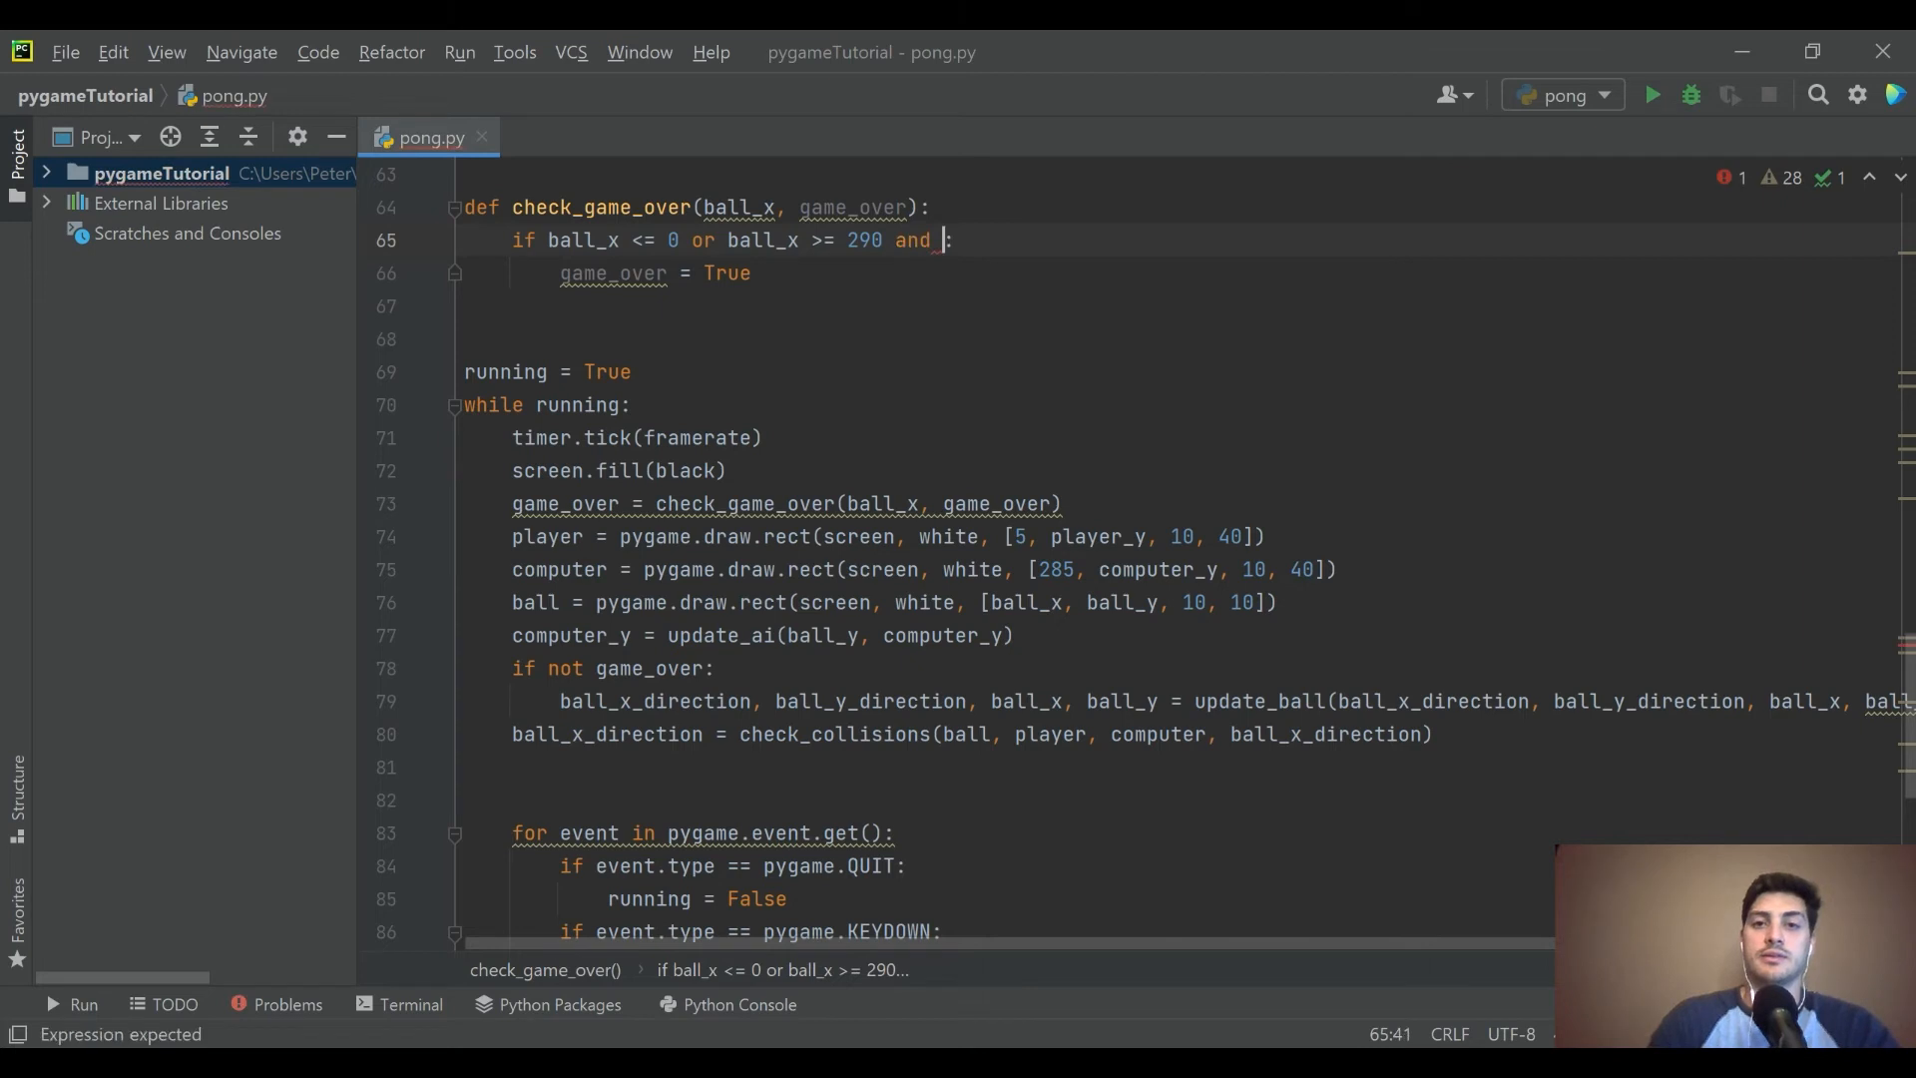
type("game_over ==")
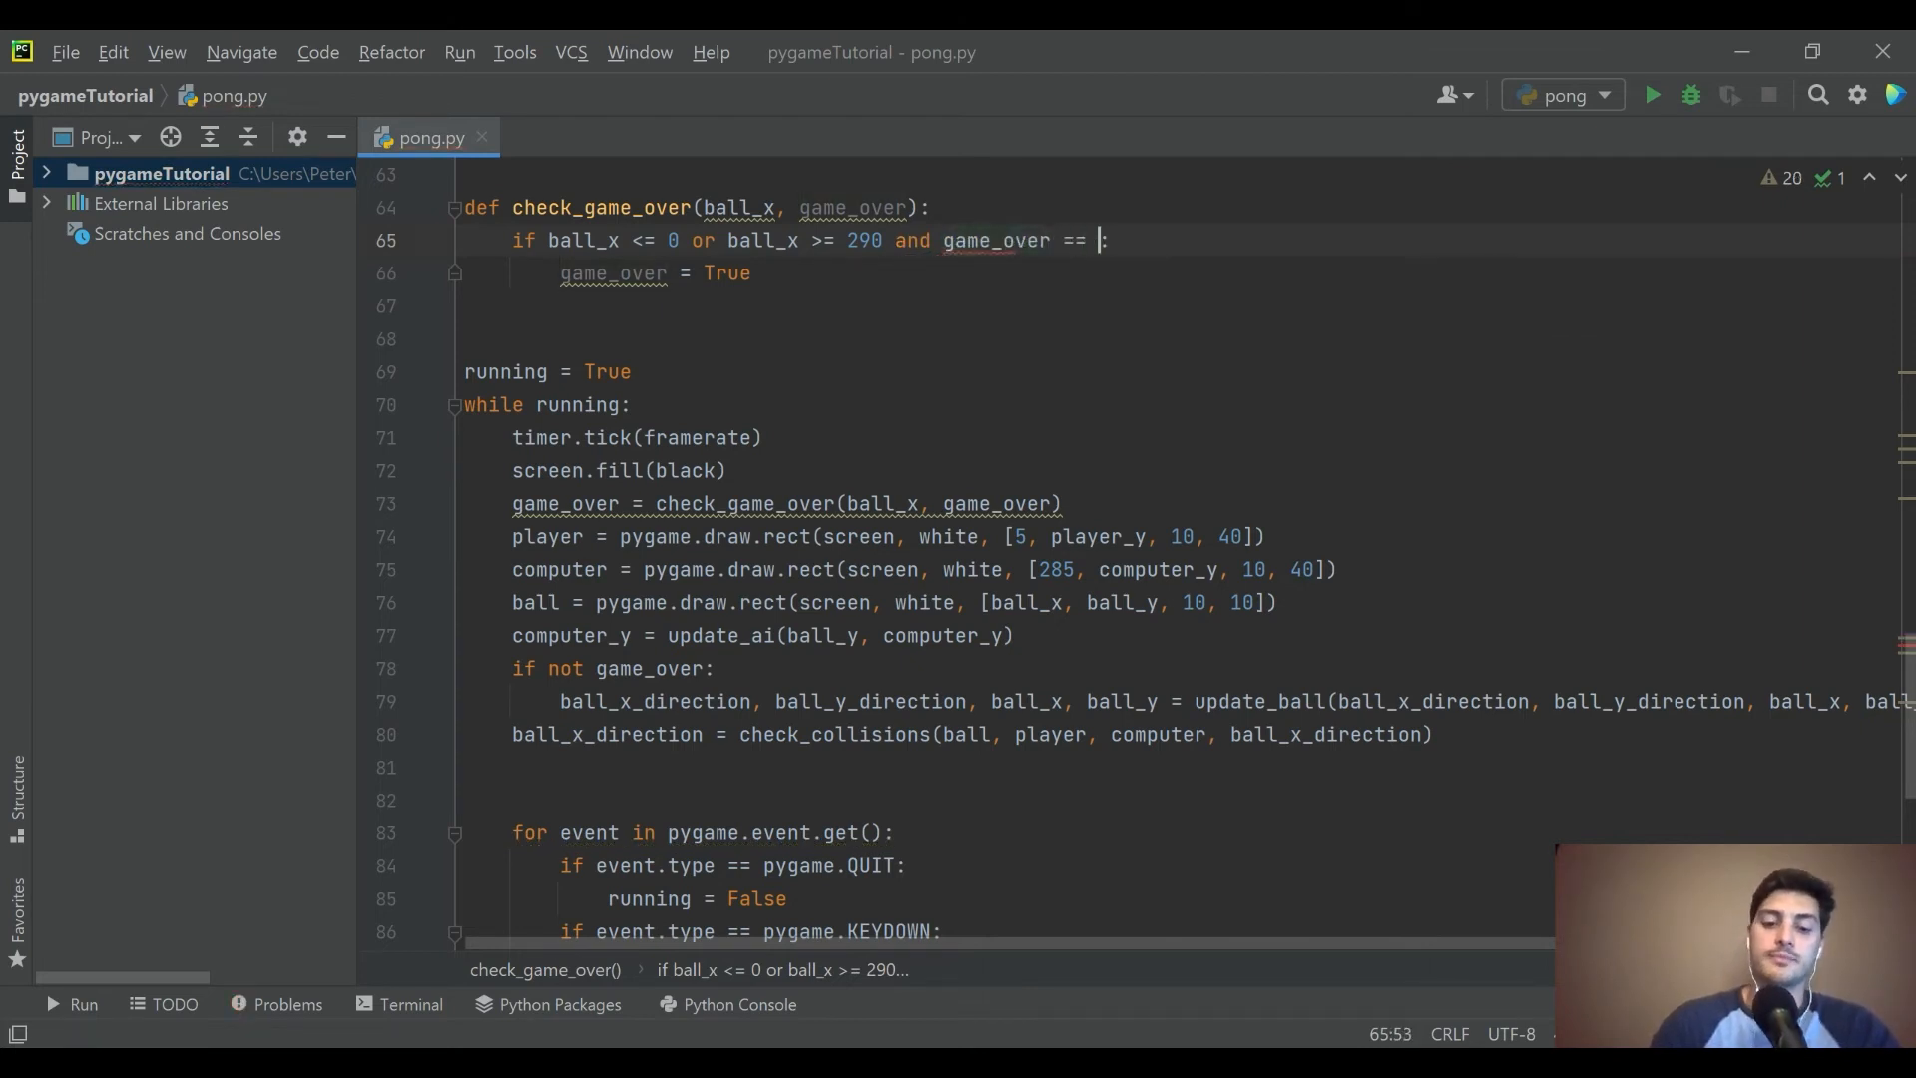
type("False")
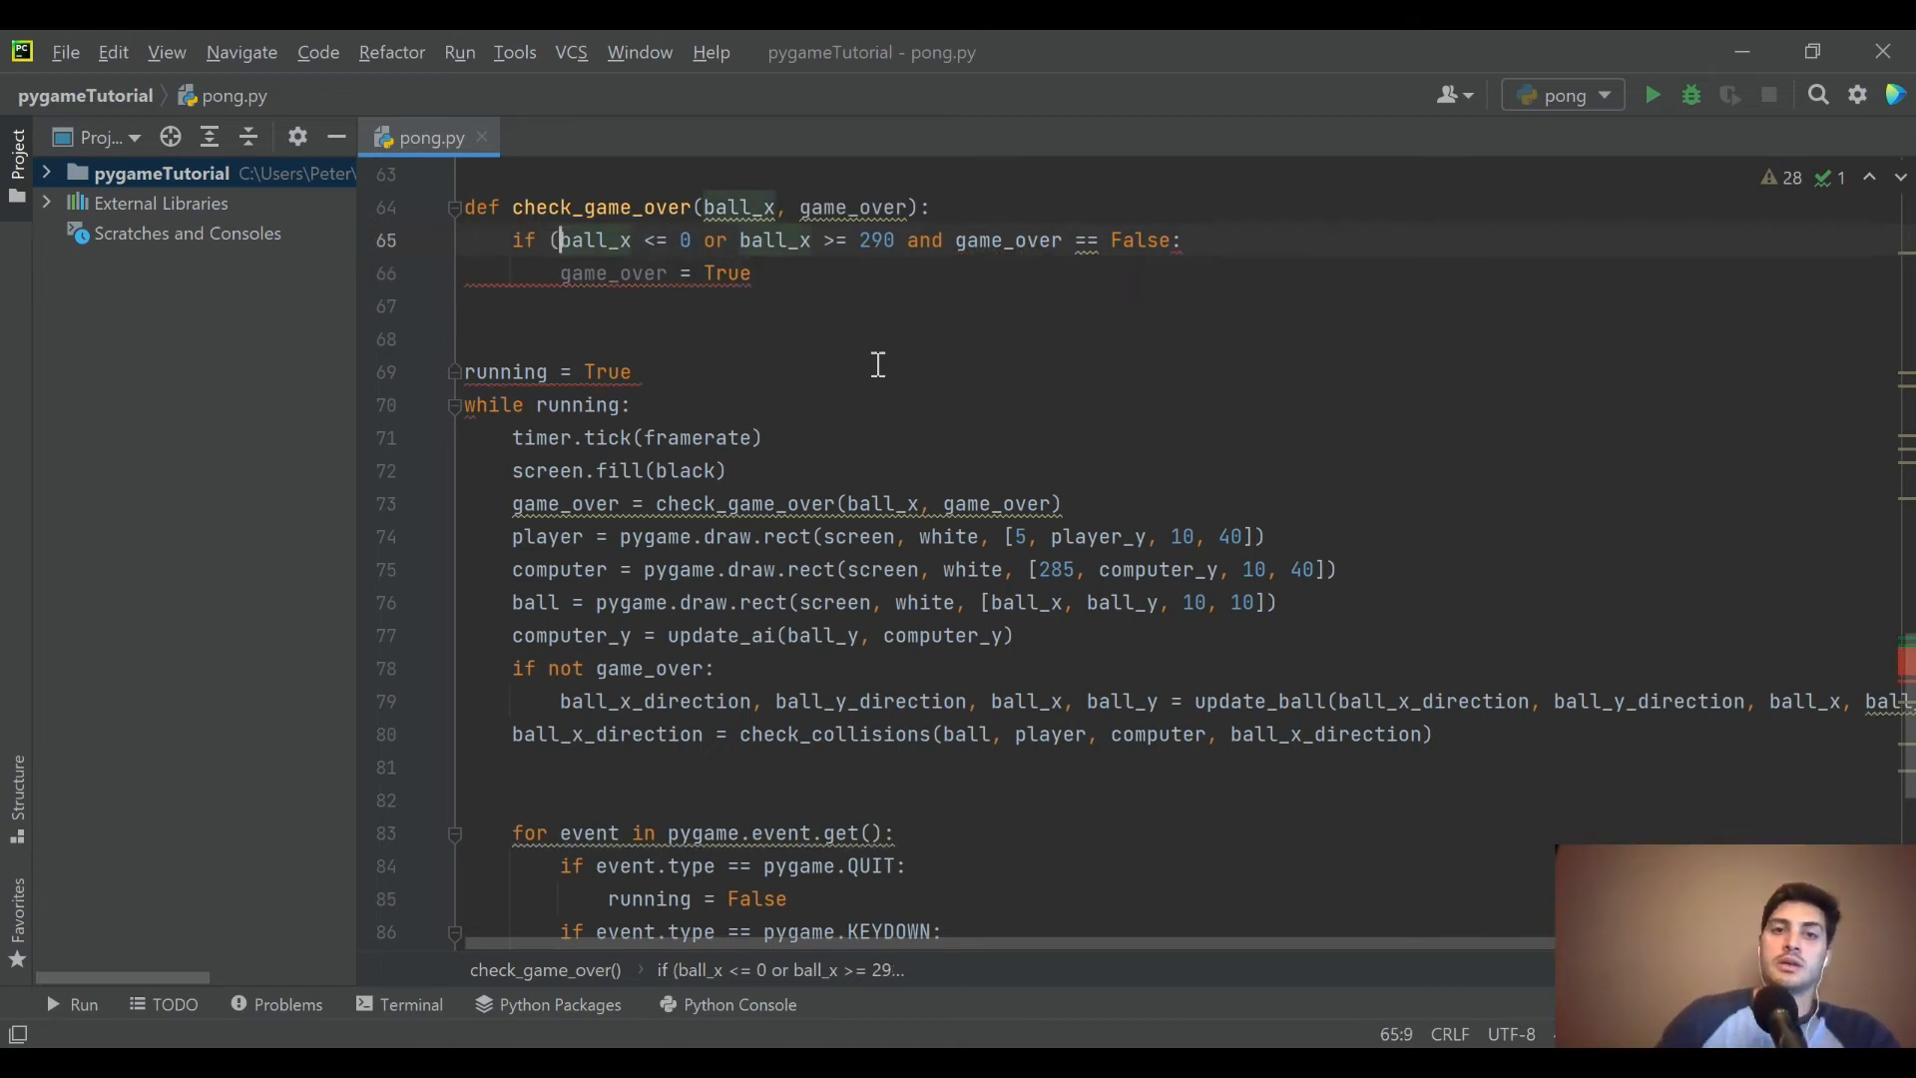
left_click(898, 239)
type(")")
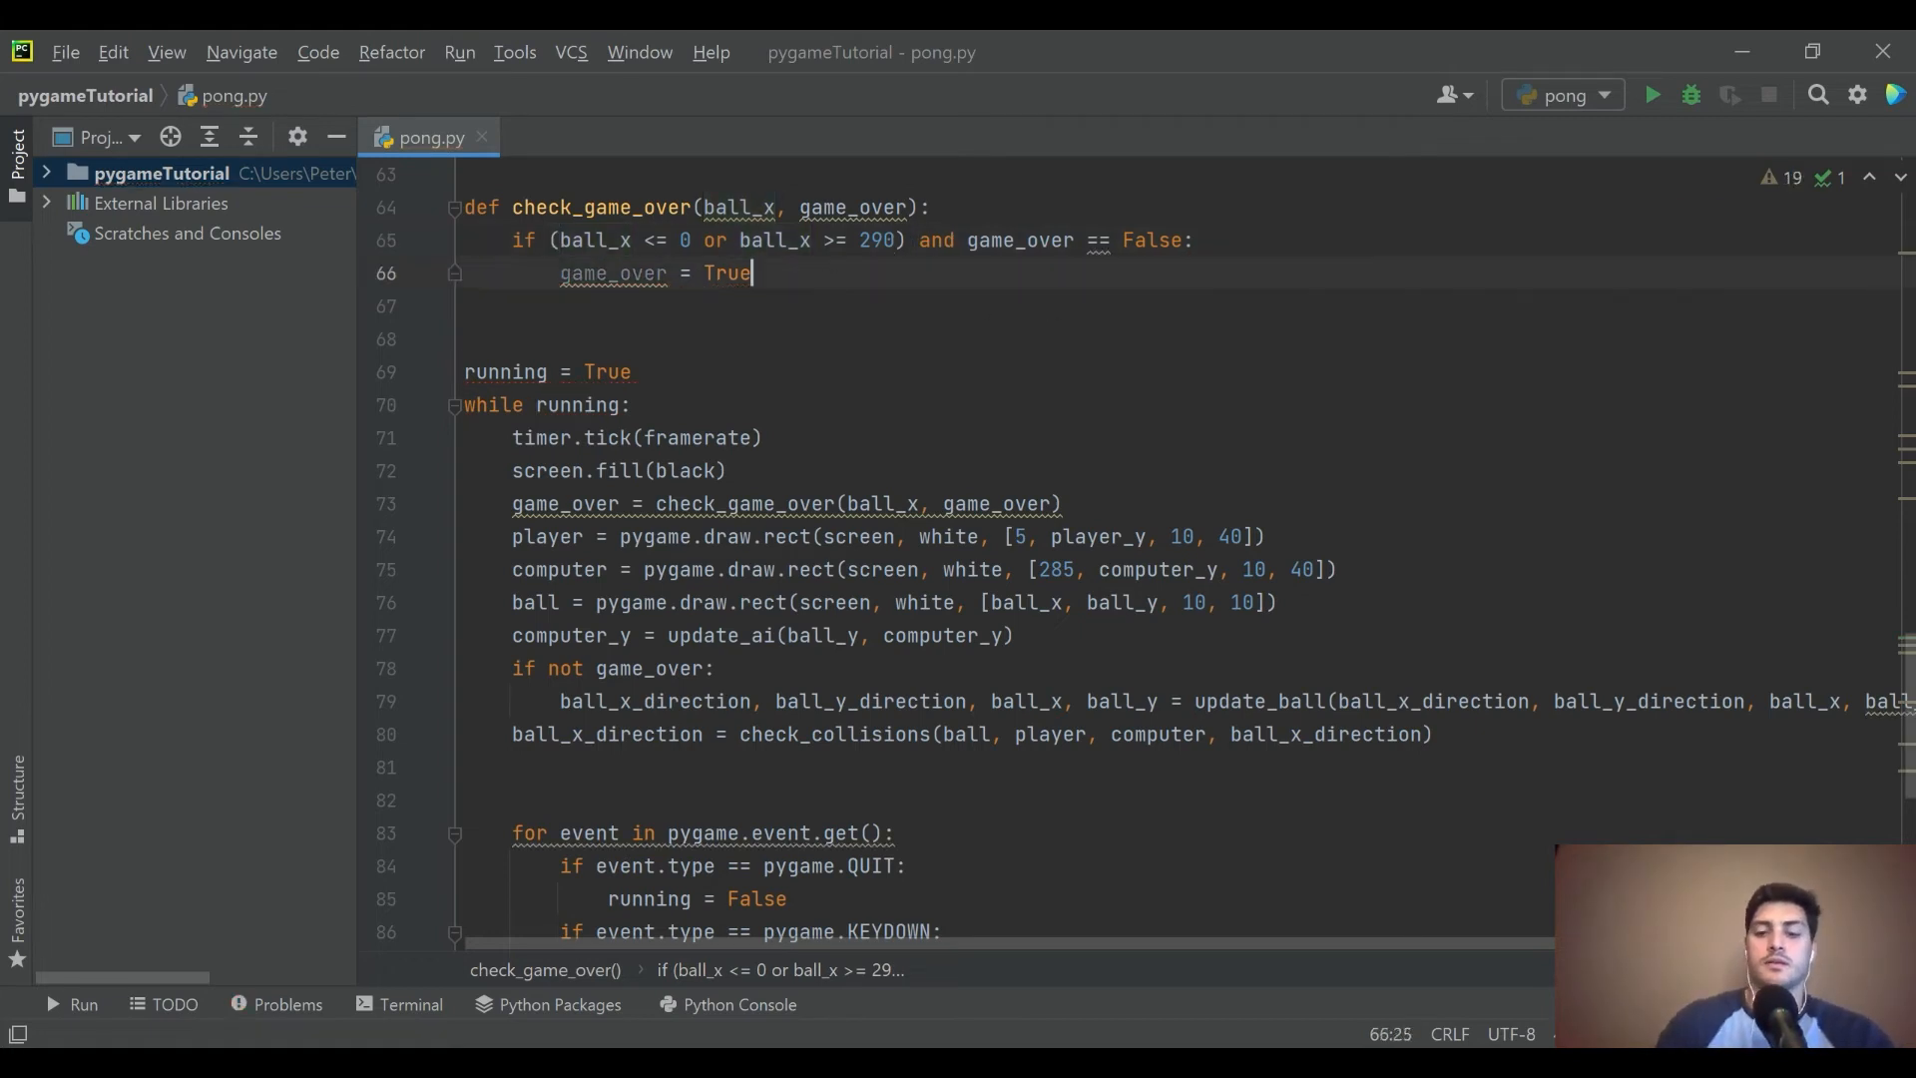
- Return game_over from the function and launch the game to test it
type("return g")
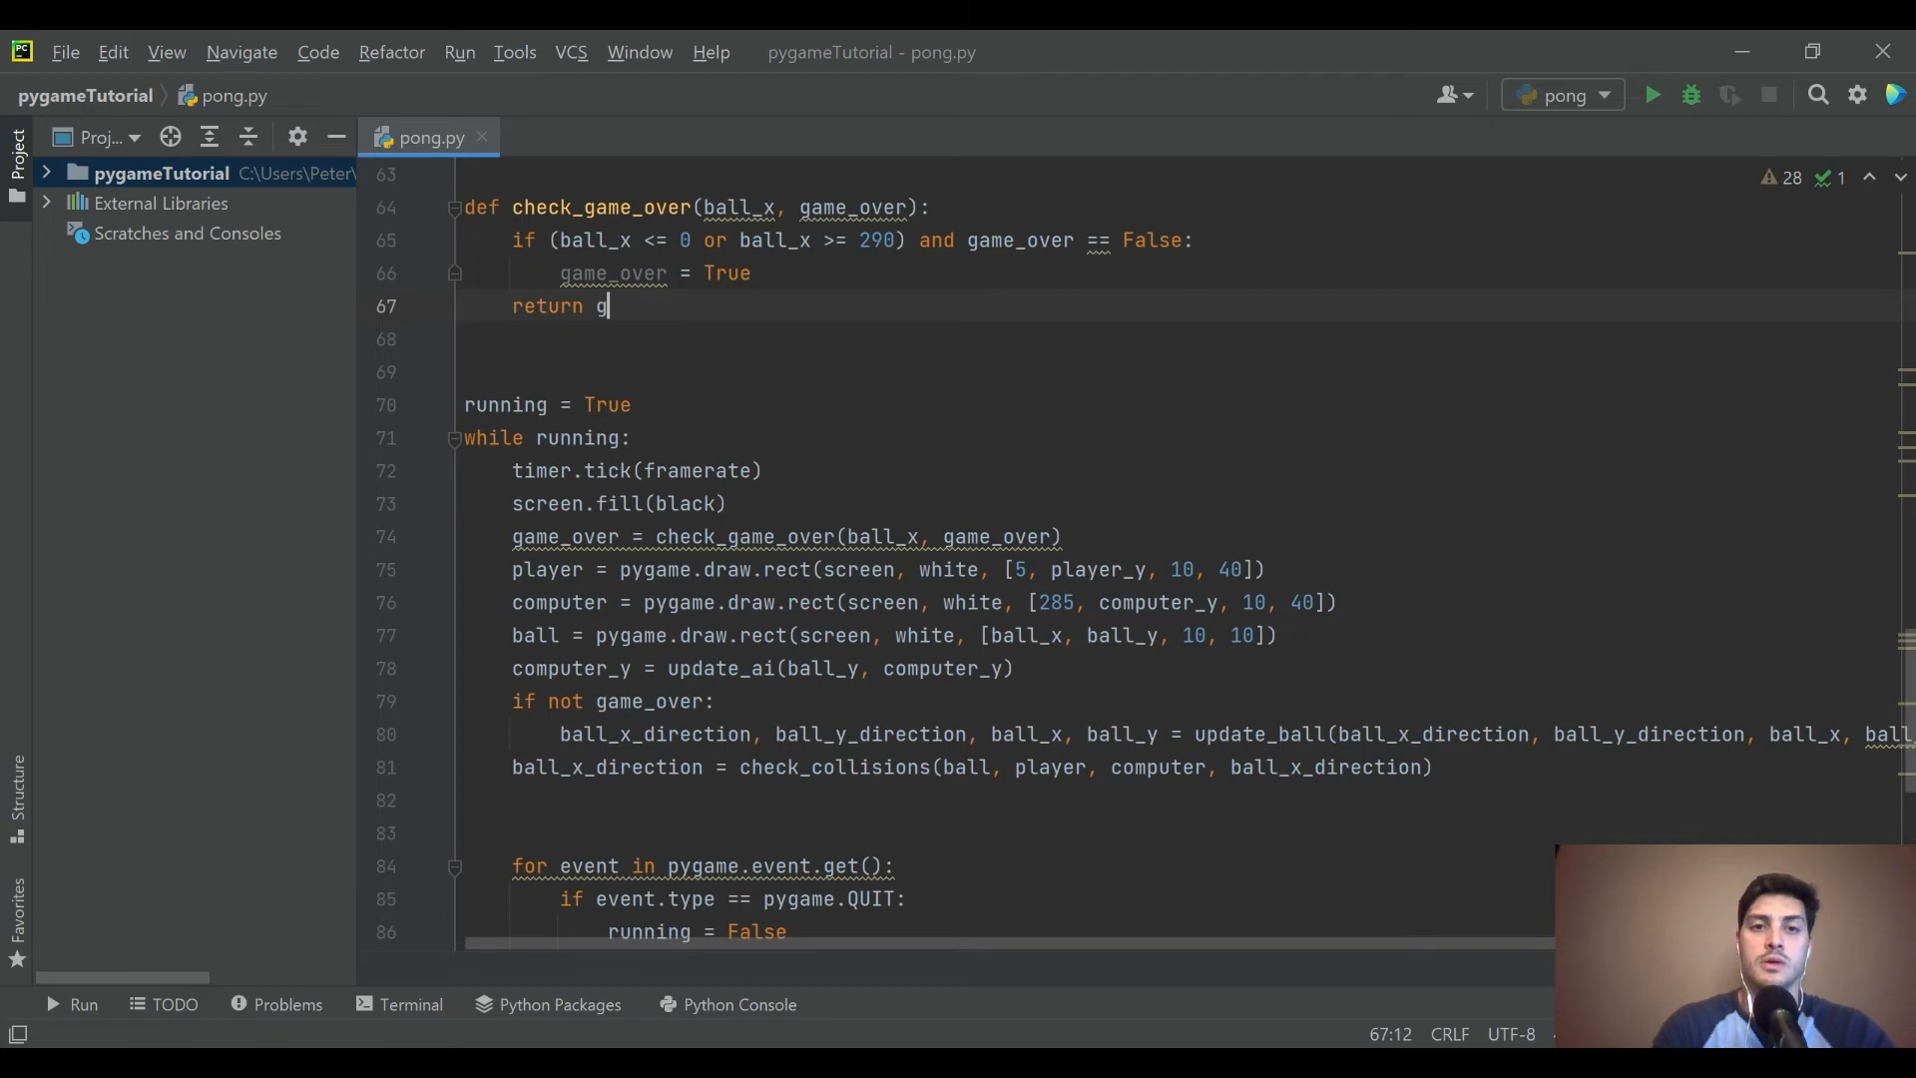
type("ame_over")
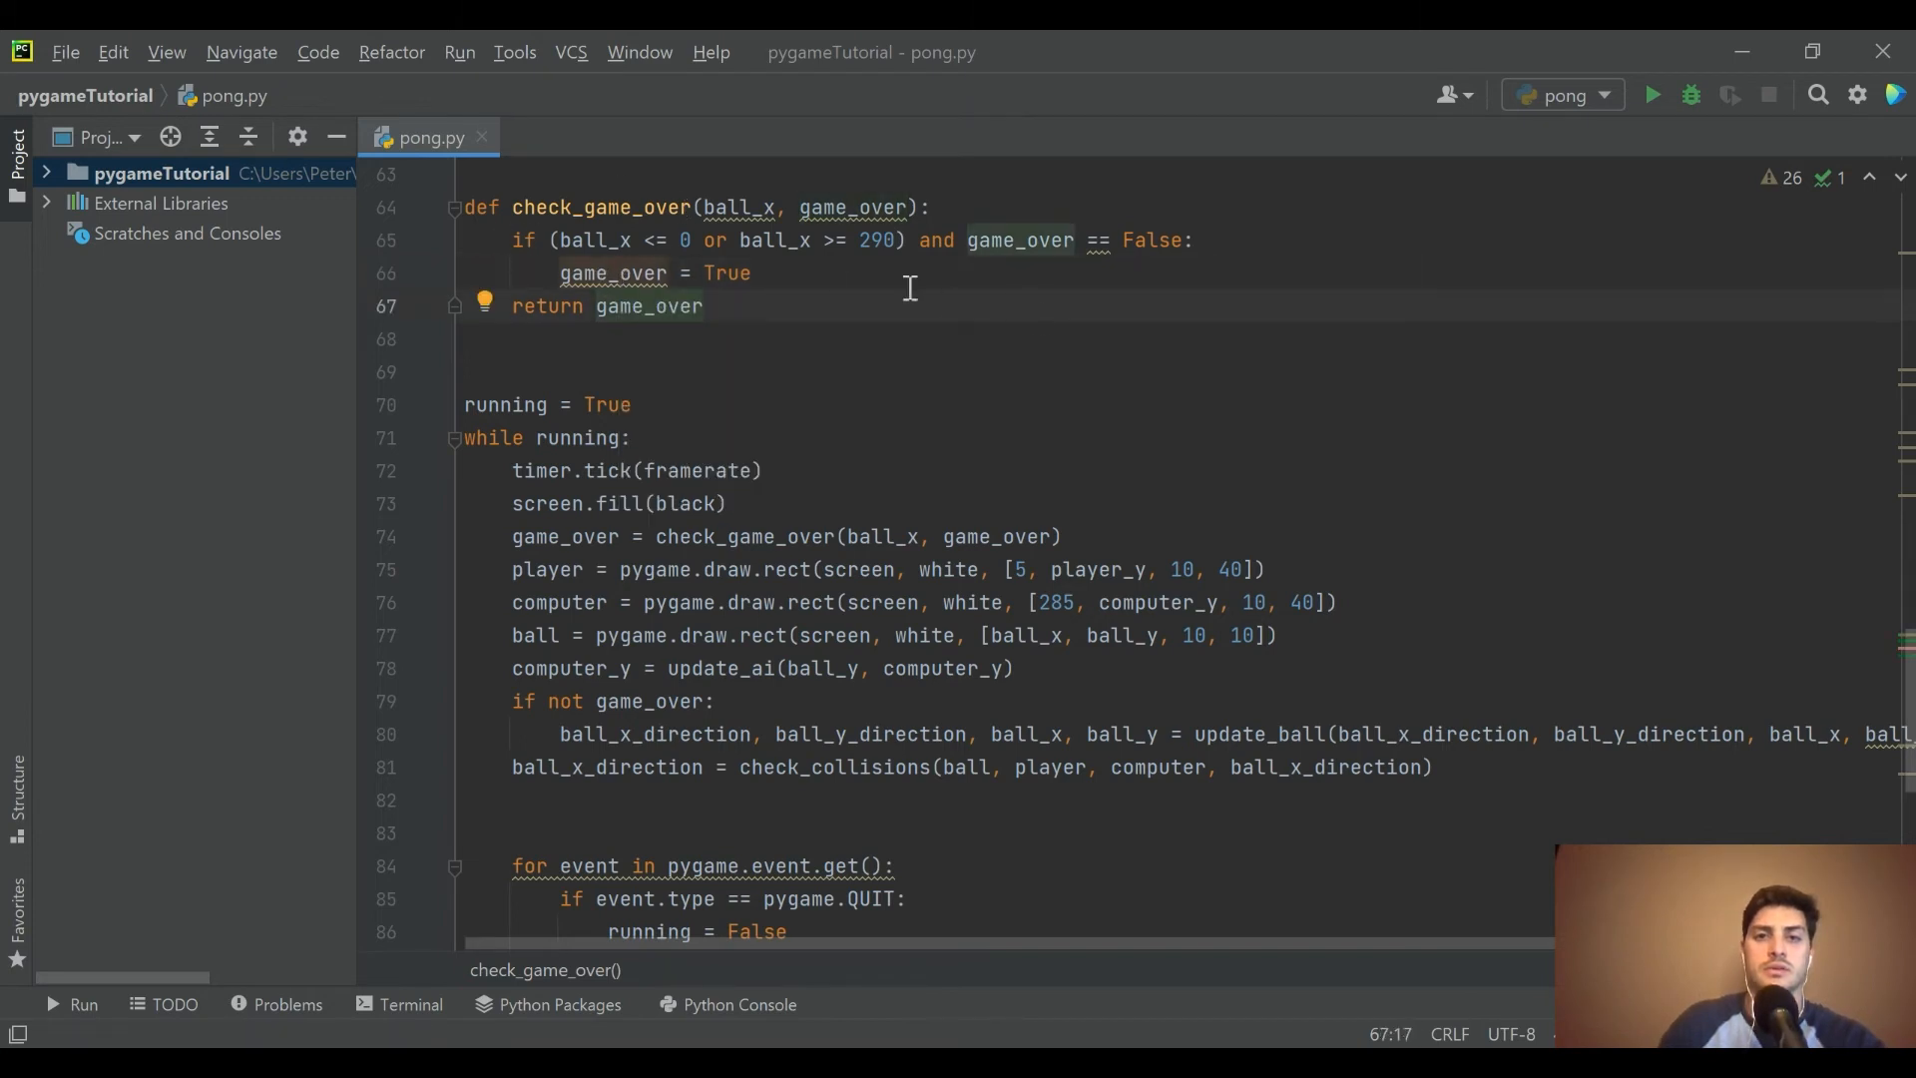
left_click(1650, 96)
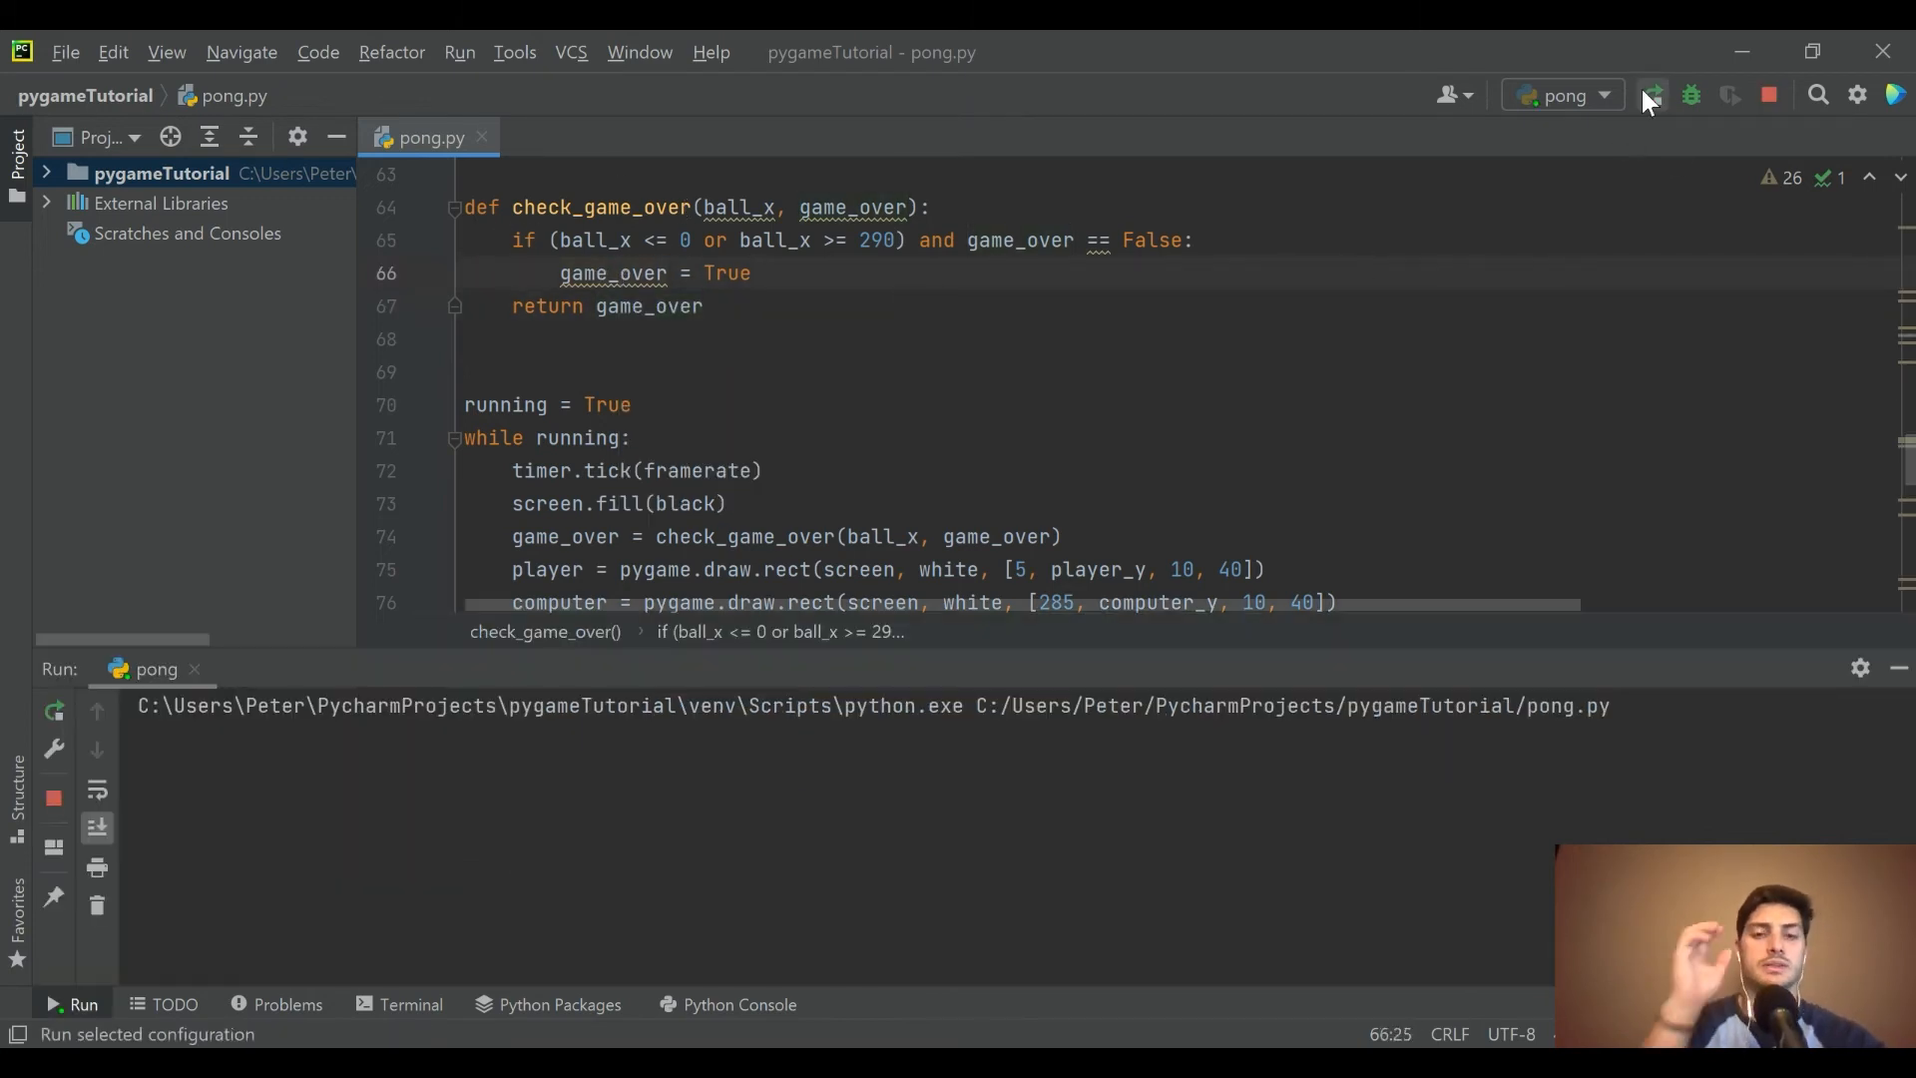
- Run Pong to test the game-over check, then close the window so it exits with code 0
left_click(1648, 96)
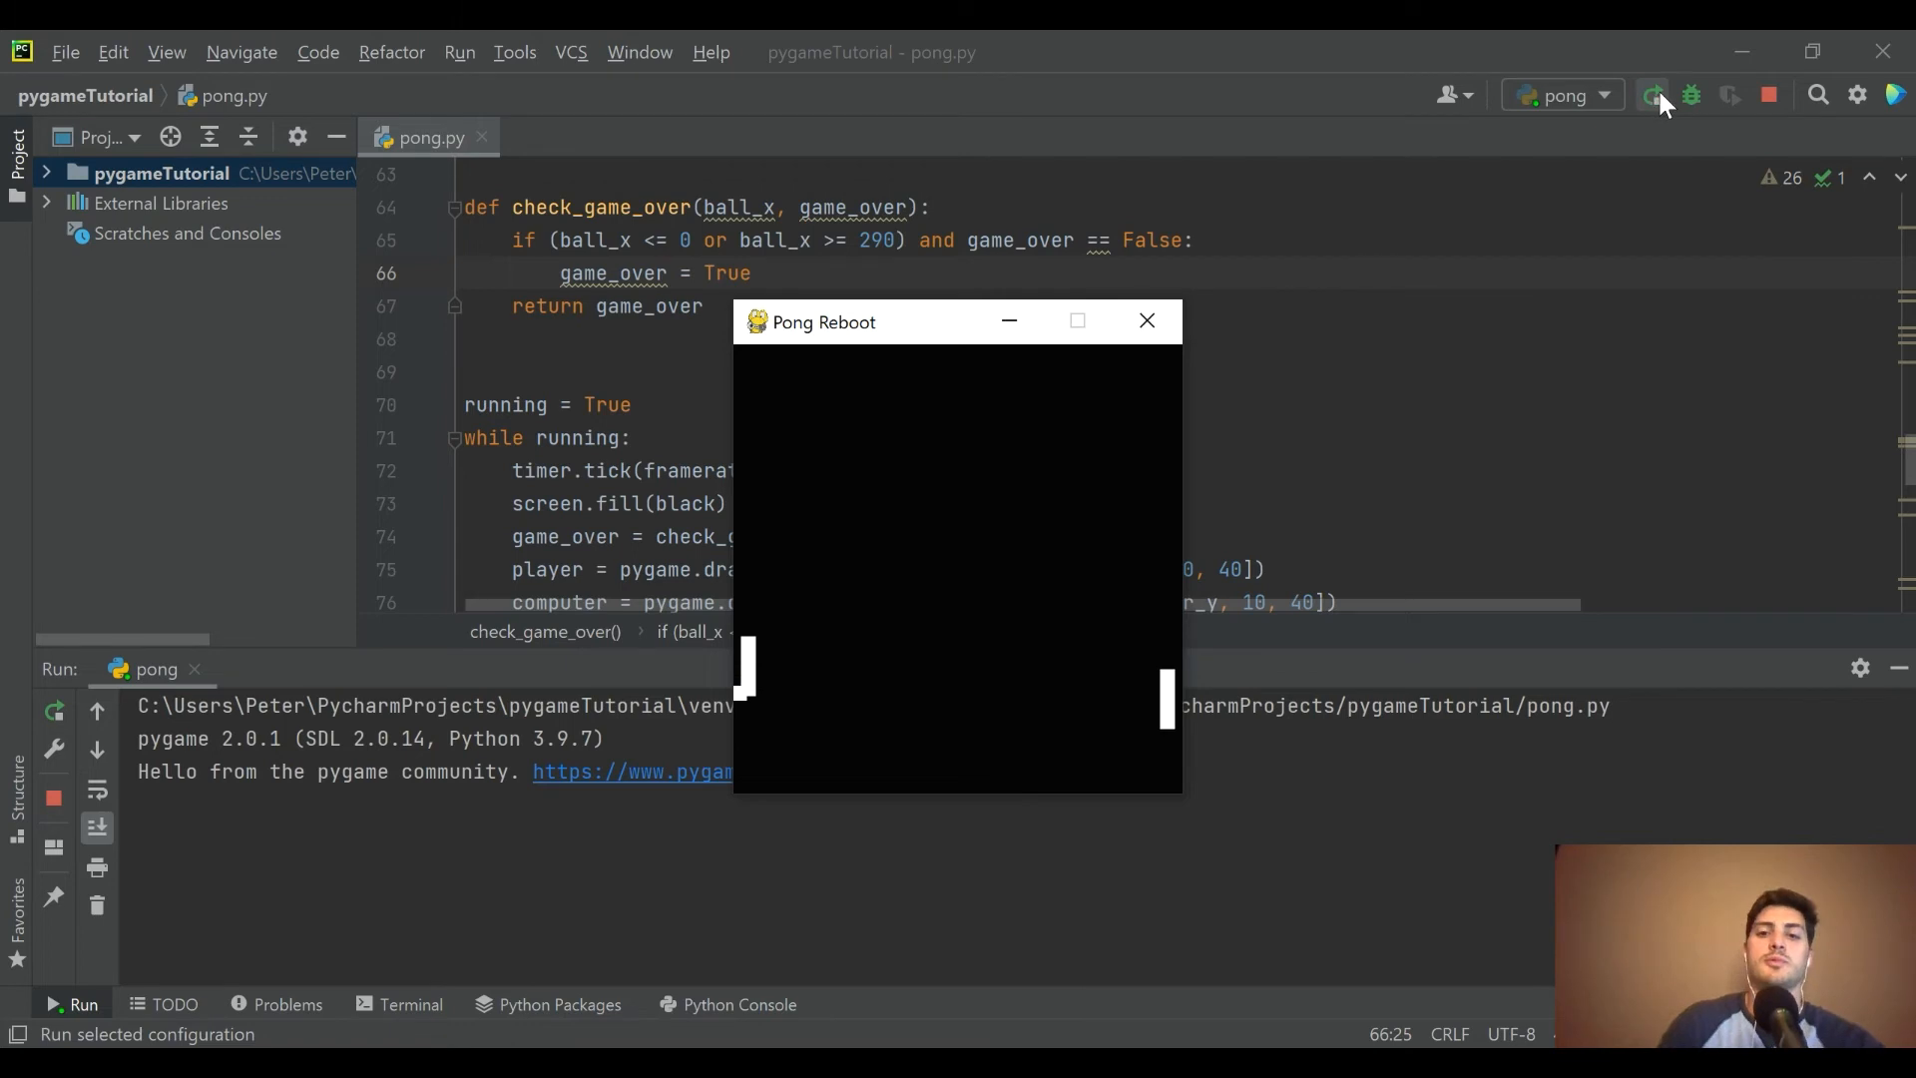
left_click(1145, 319)
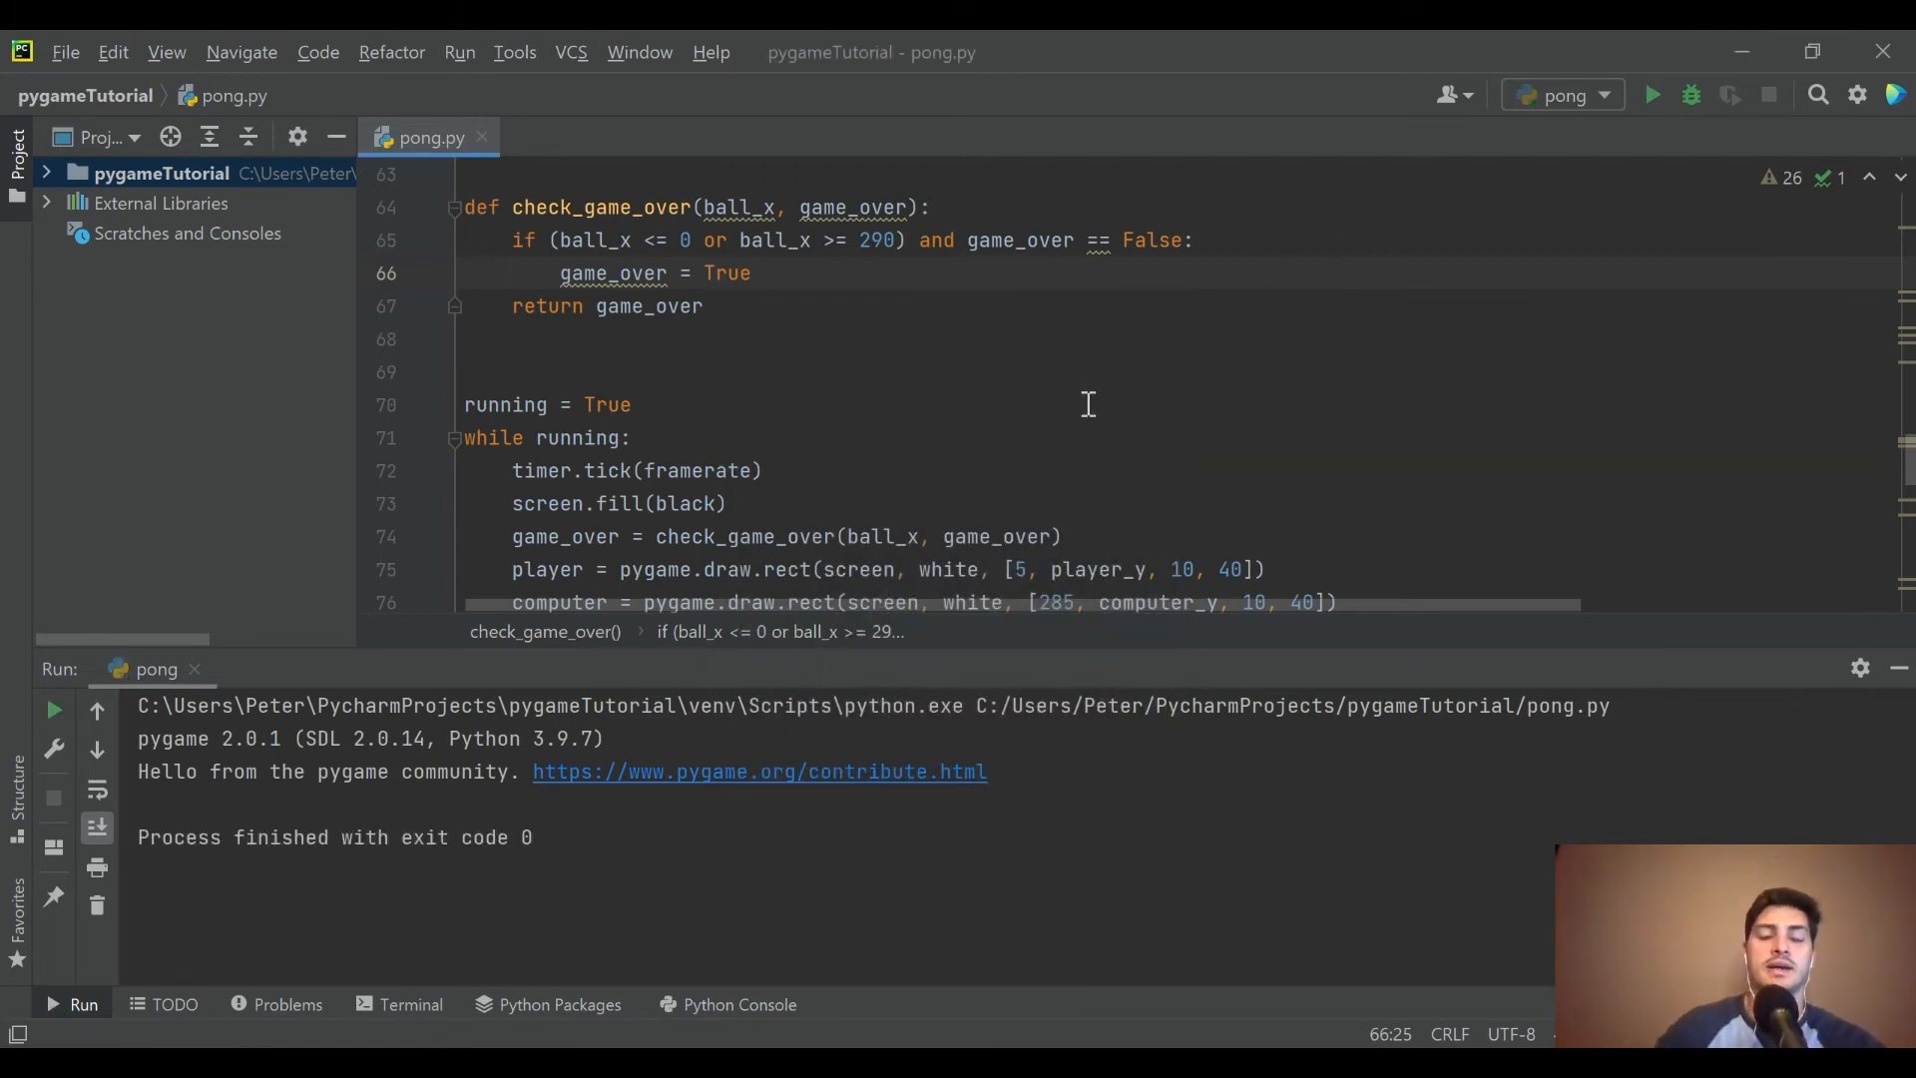
scroll("down", 3)
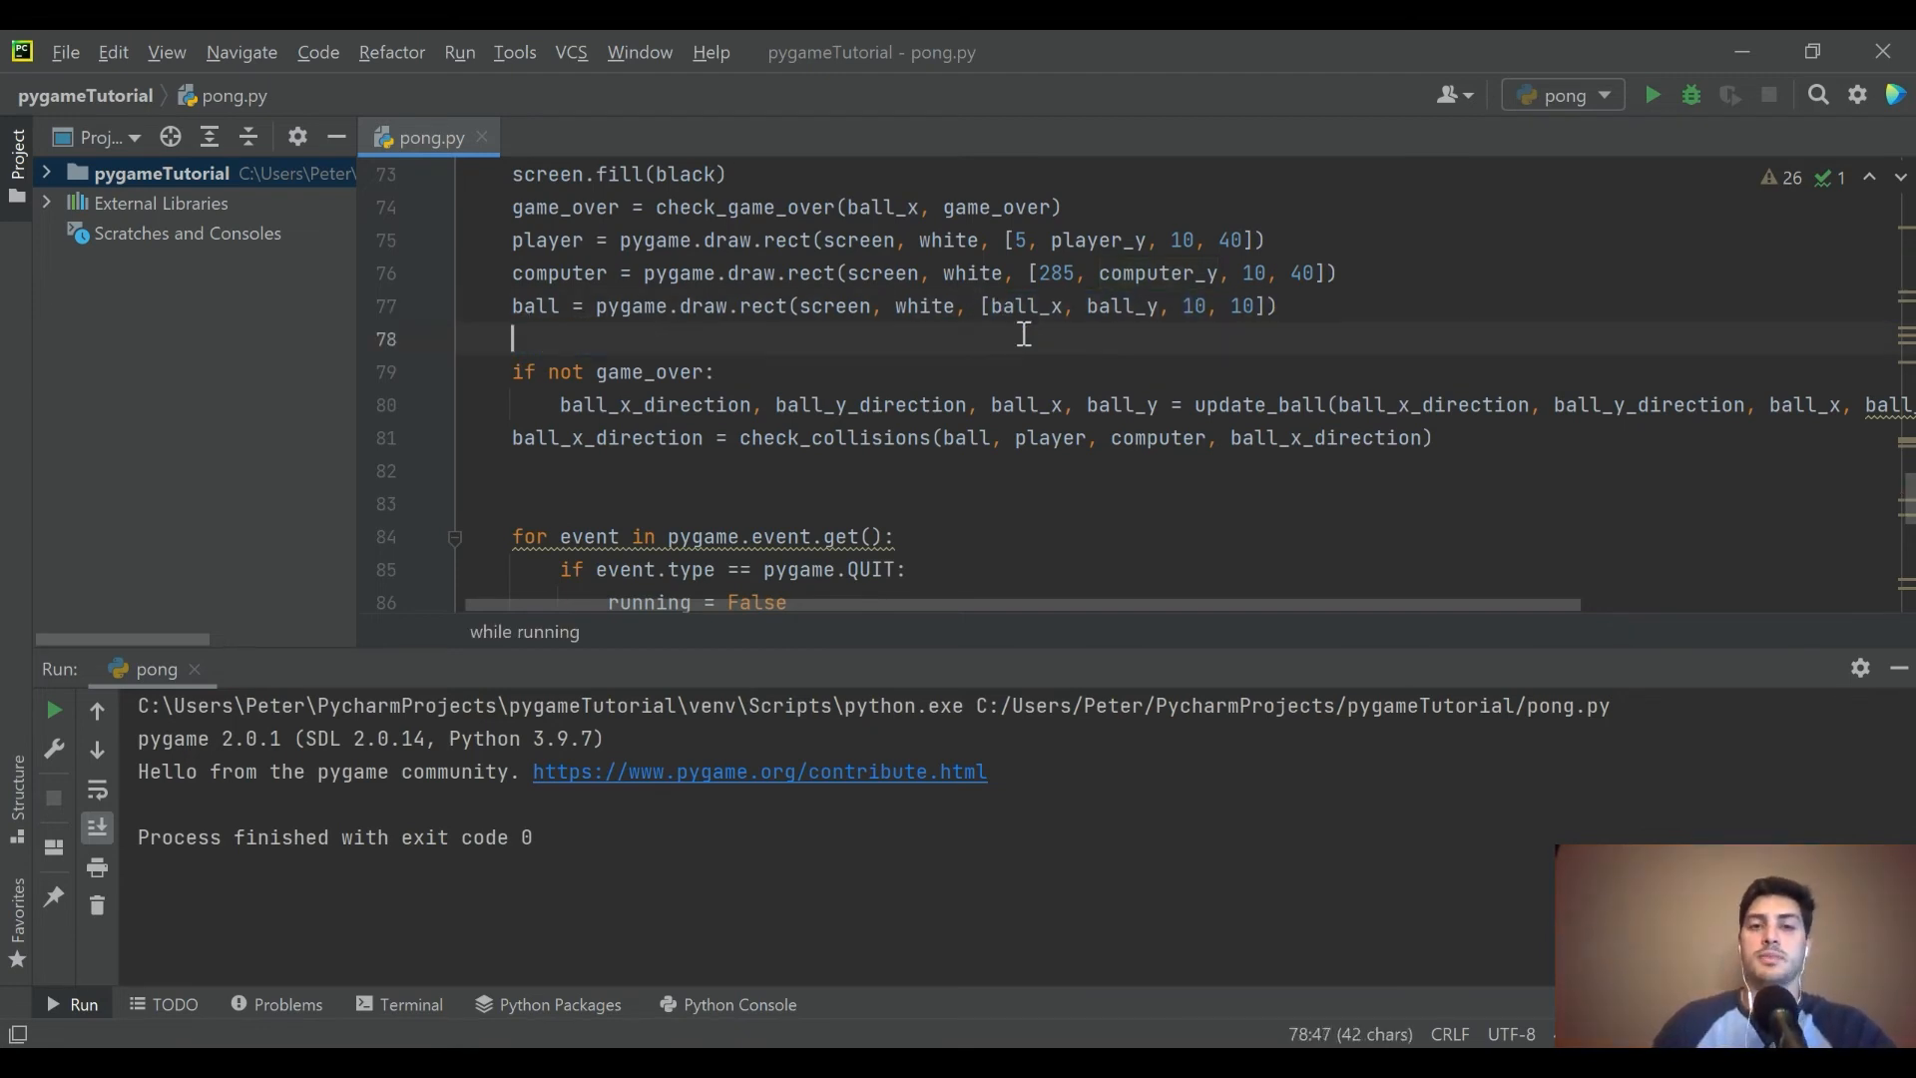
- Place computer_y = update_ai(ball_y, computer_y) under 'if not game_over:', then run and close the game
type("computer_y = update_ai(ball_y, computer_y)")
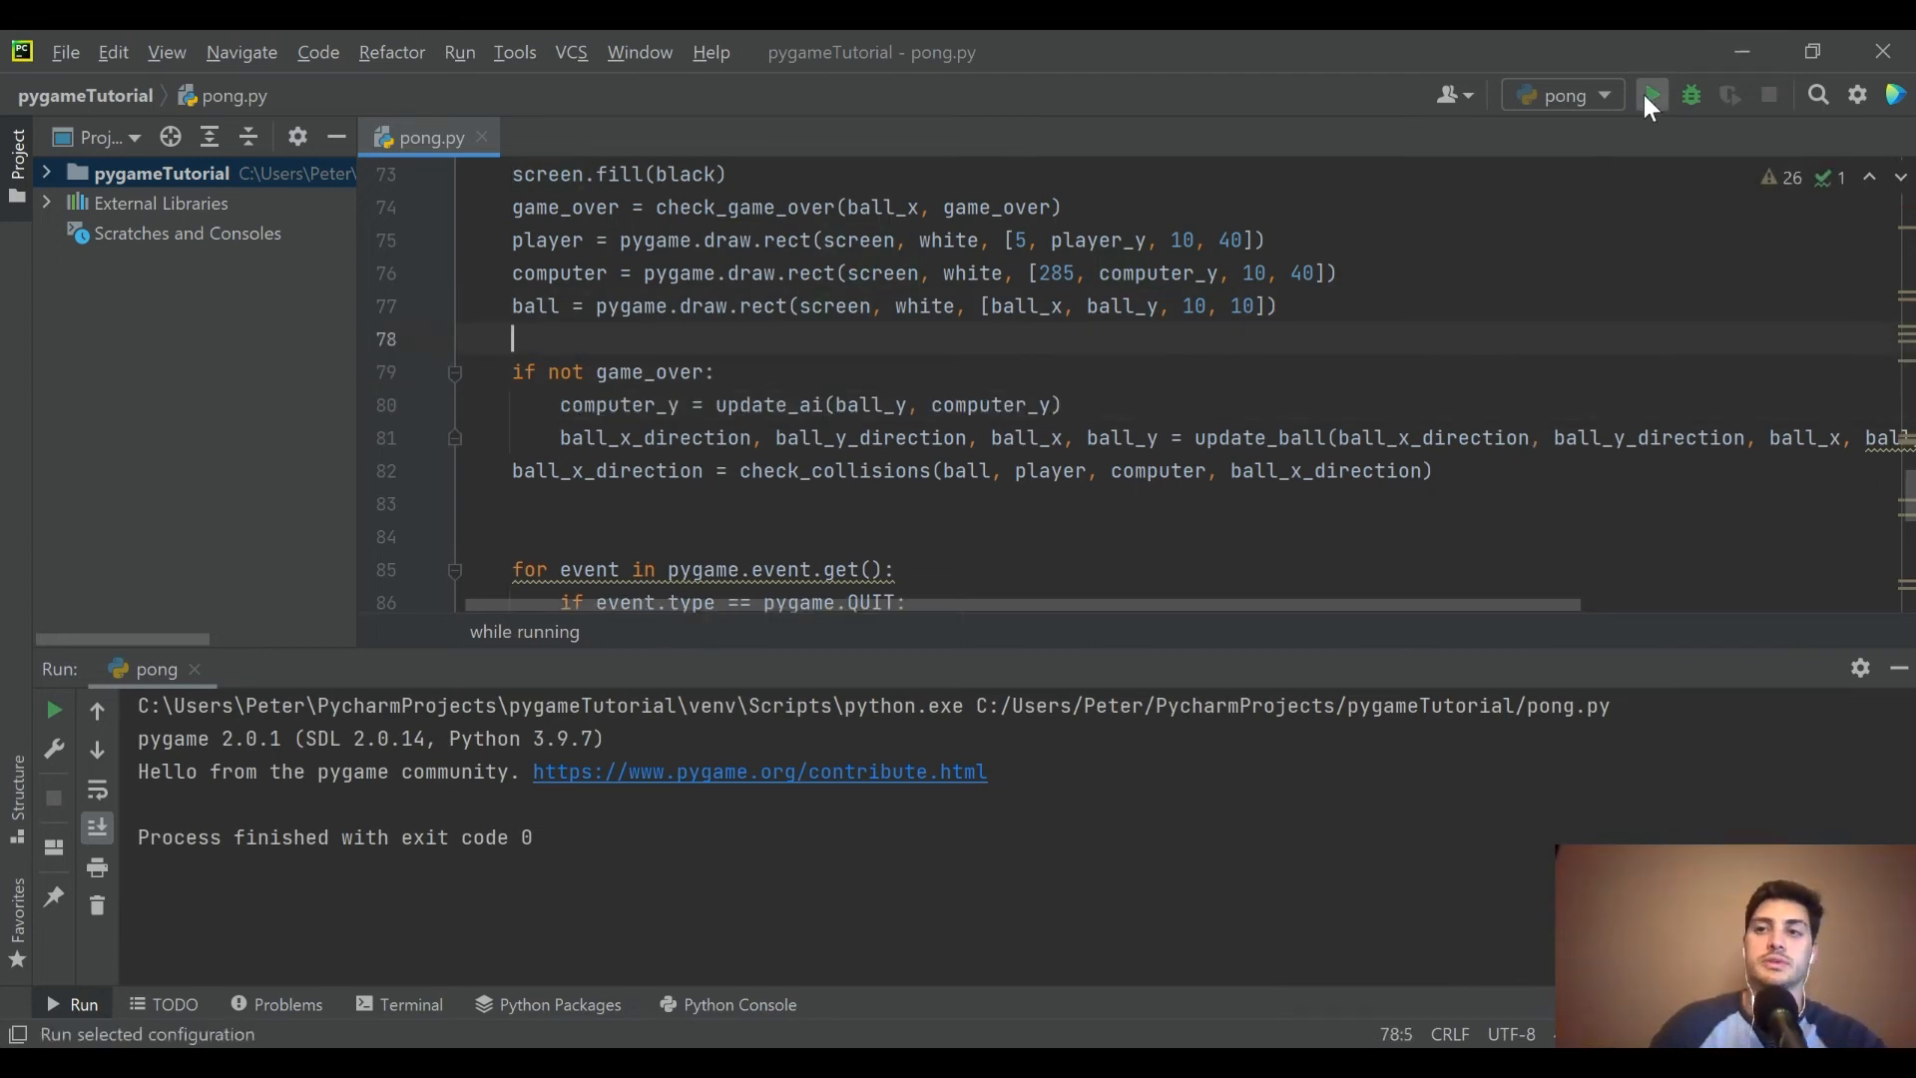
left_click(1648, 95)
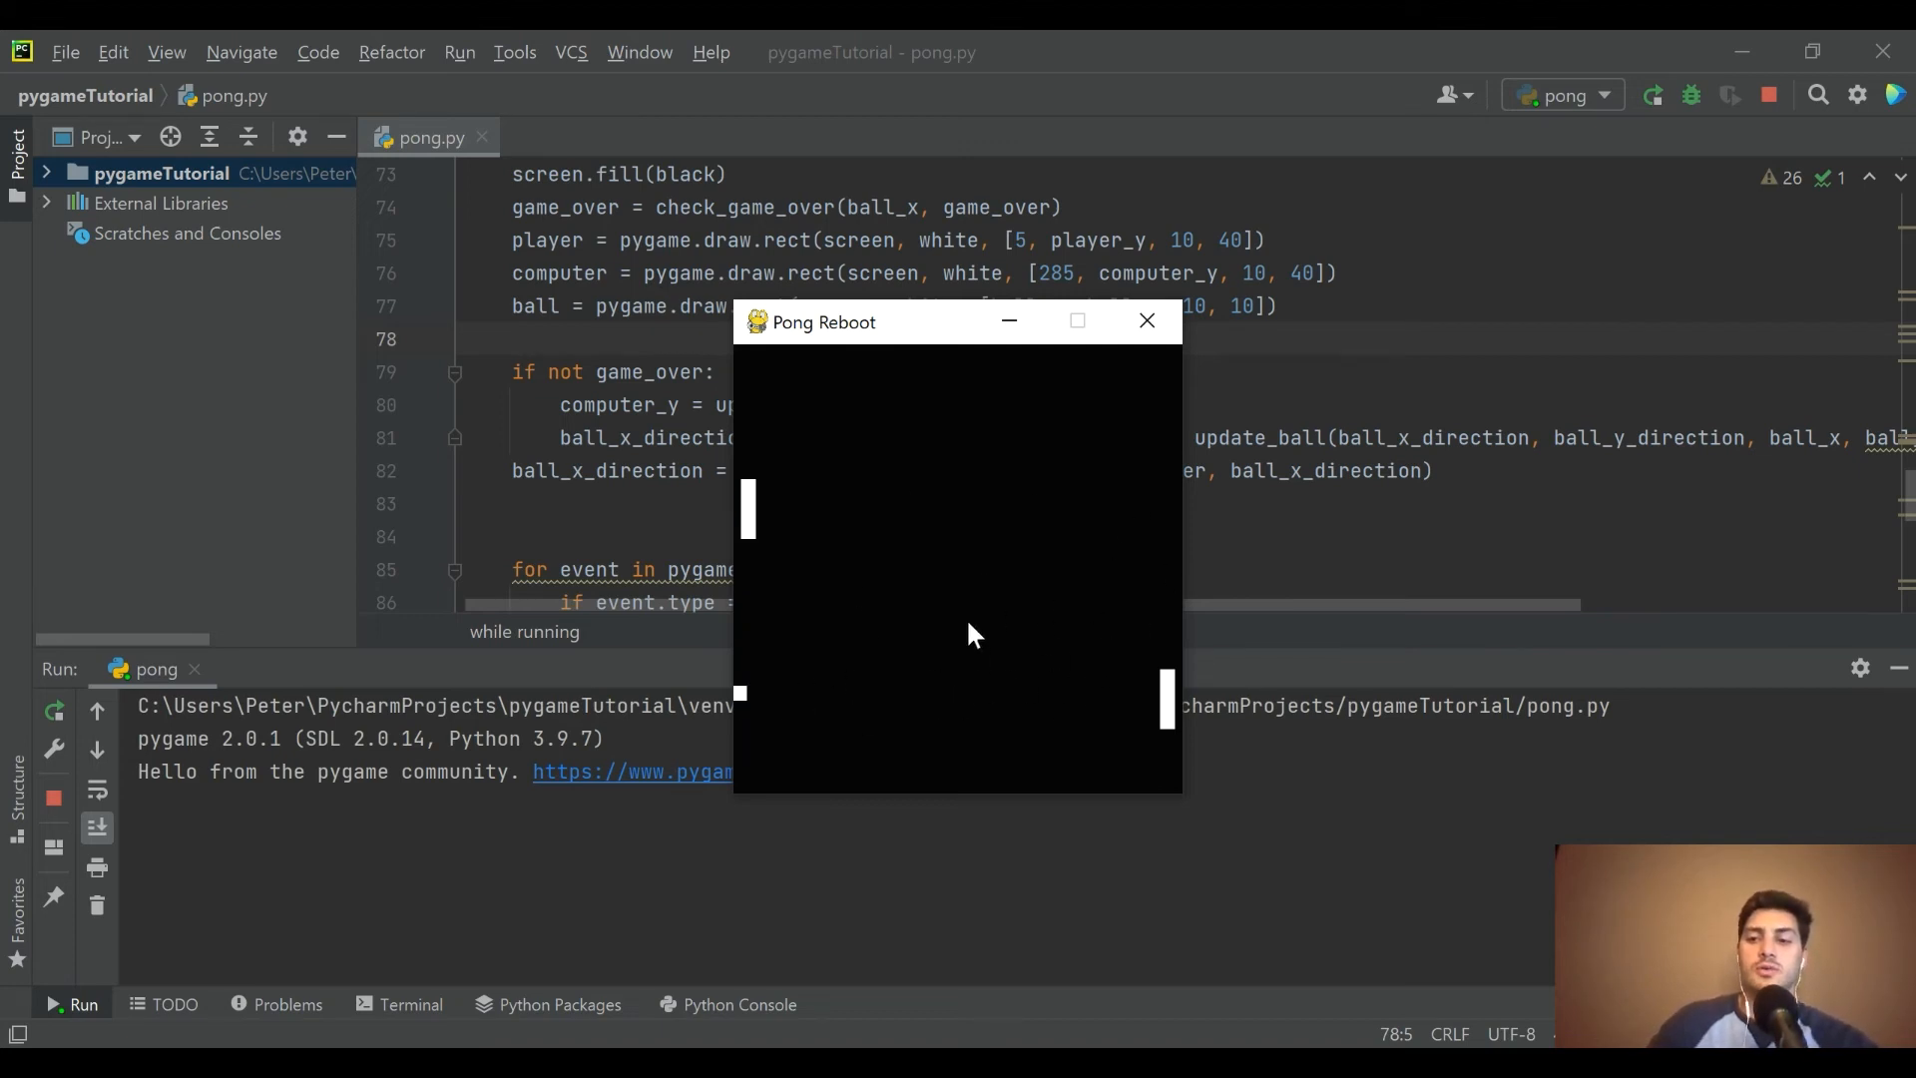
mouse_move(1145, 320)
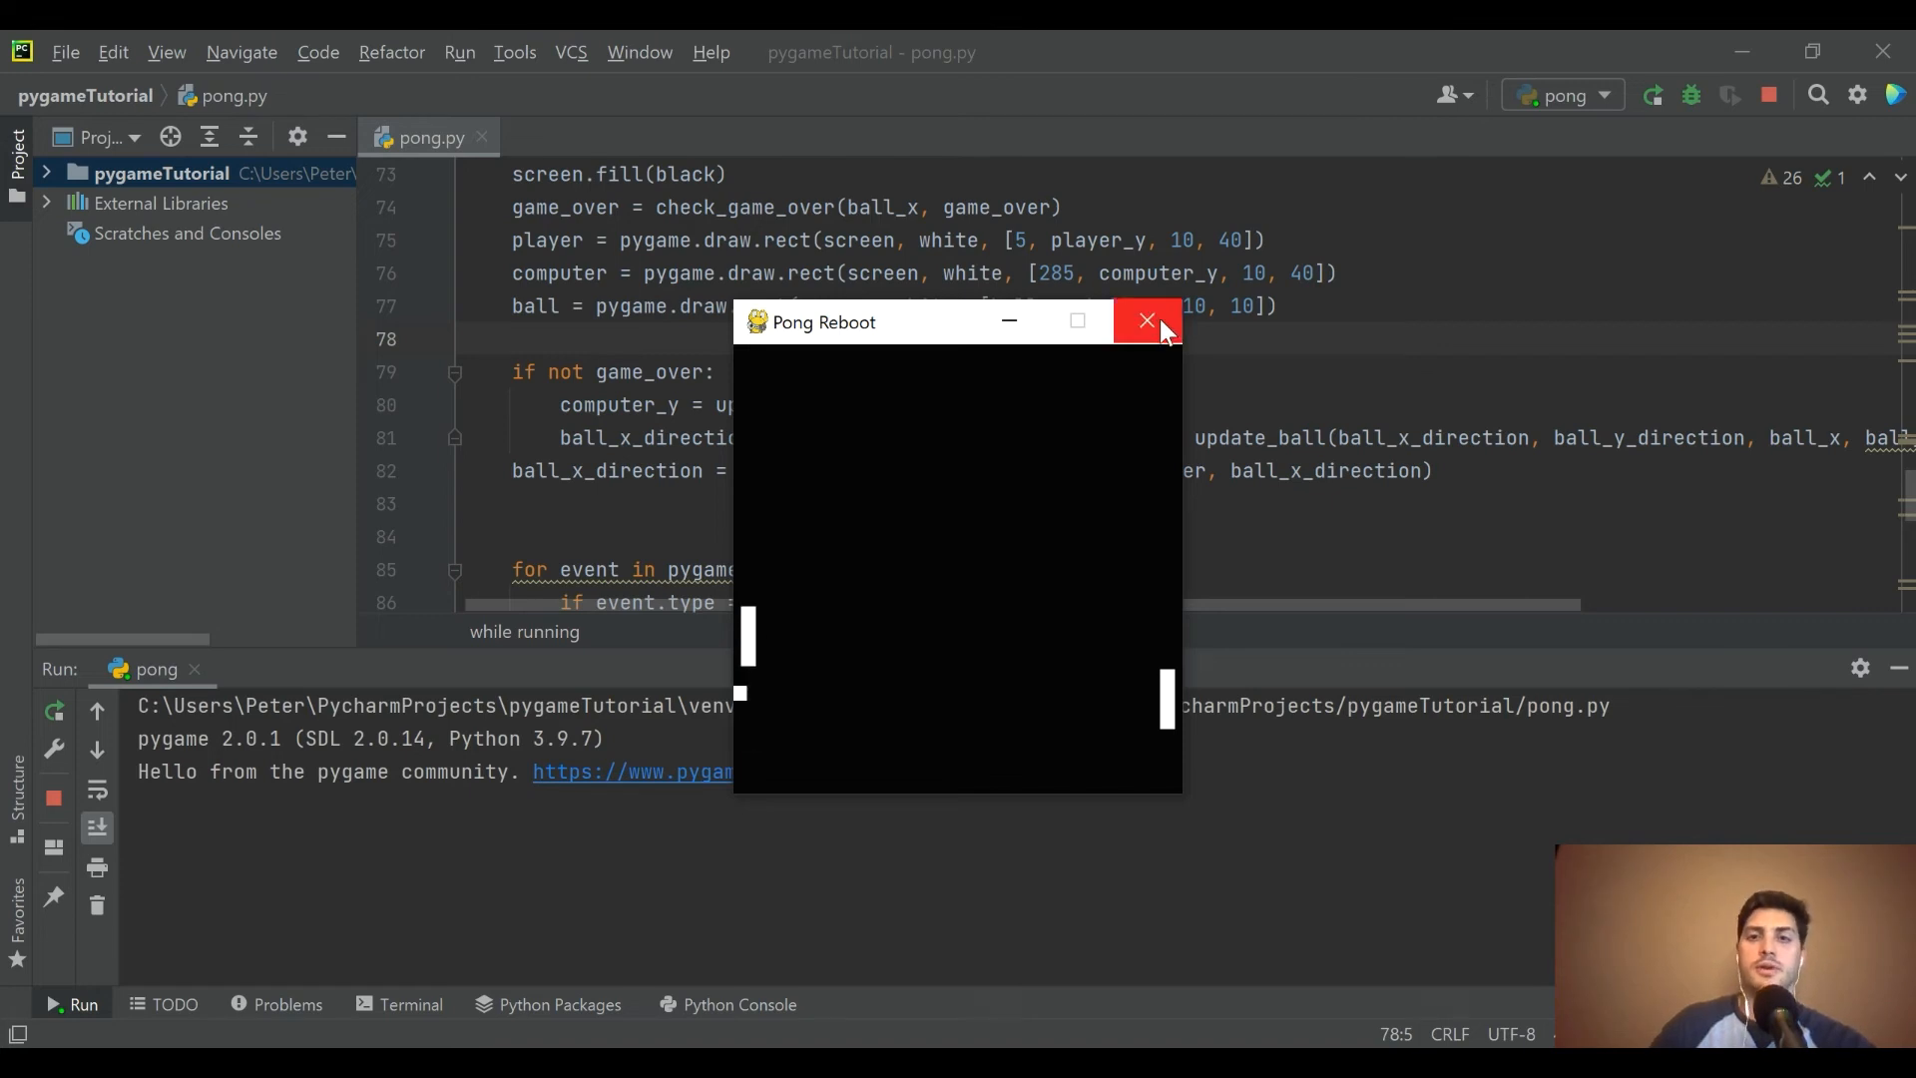
left_click(1146, 321)
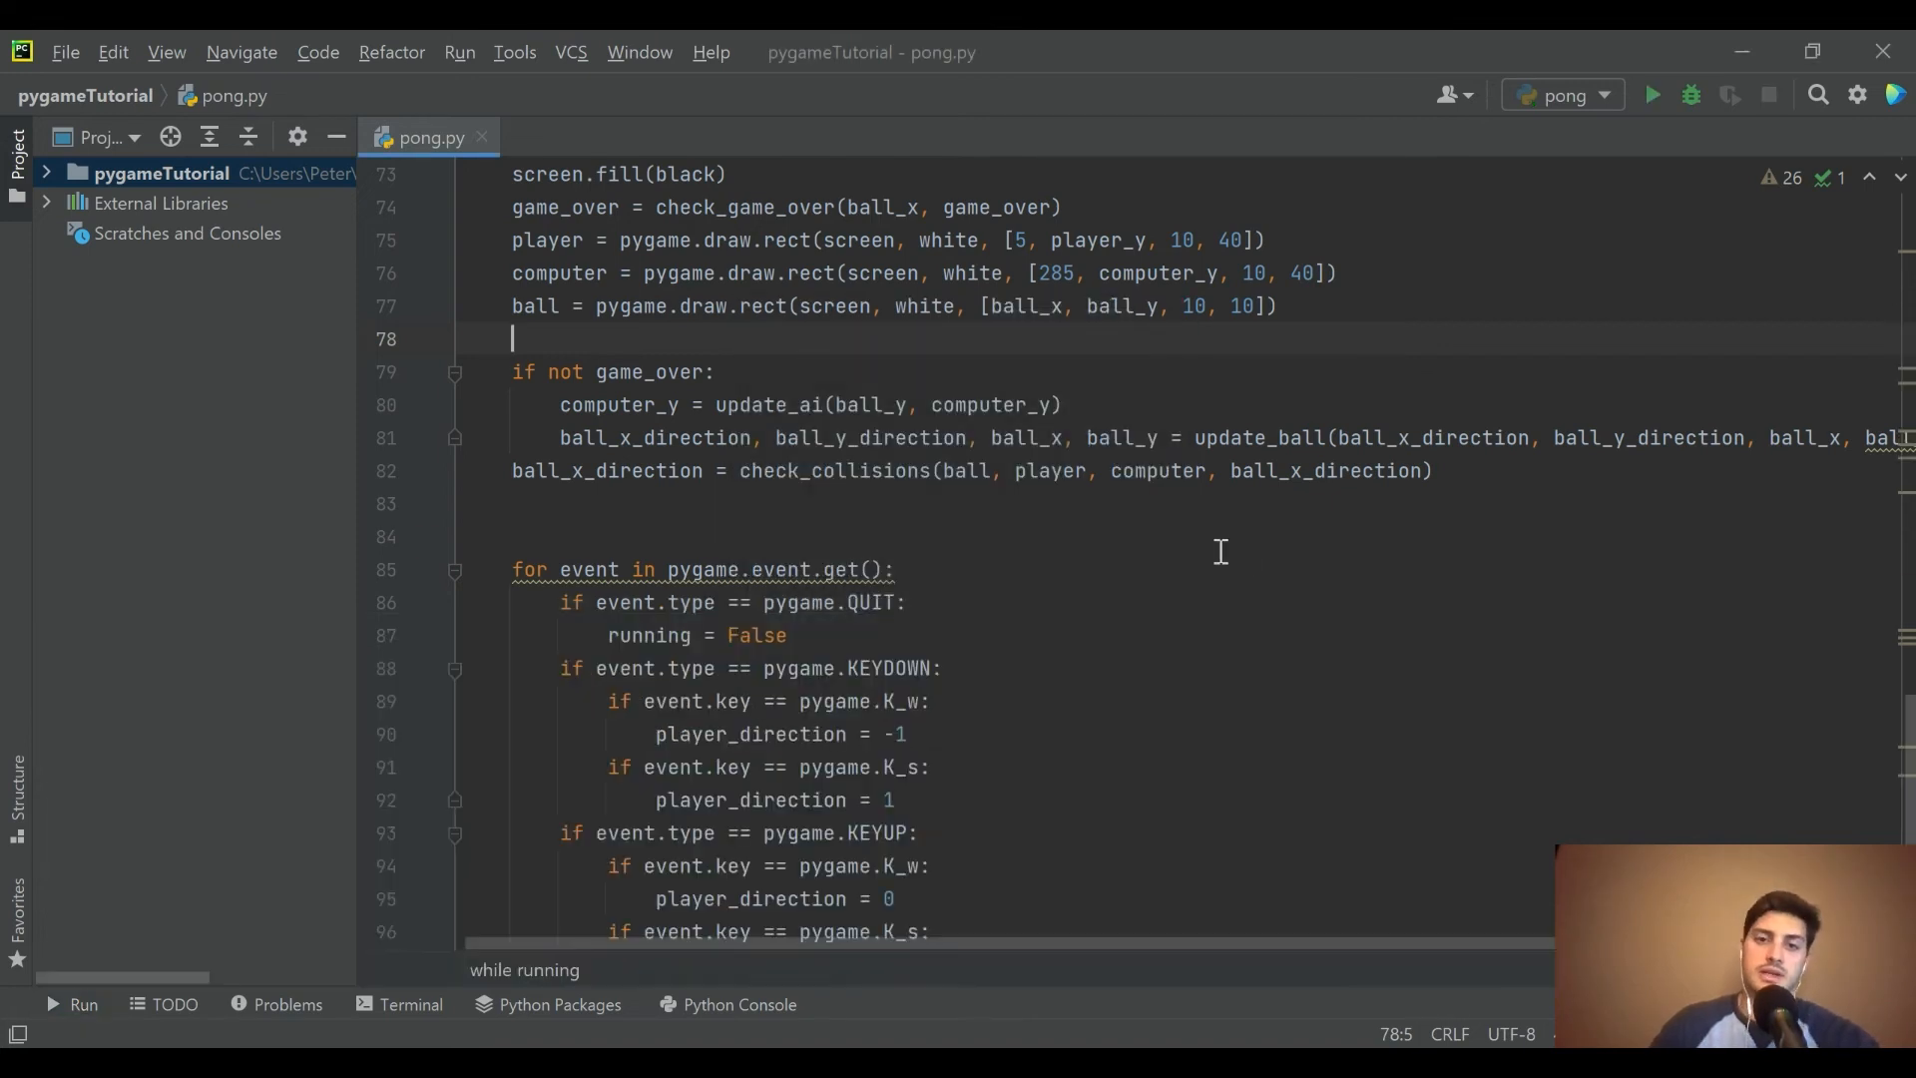
scroll("down", 3)
type("if game_over")
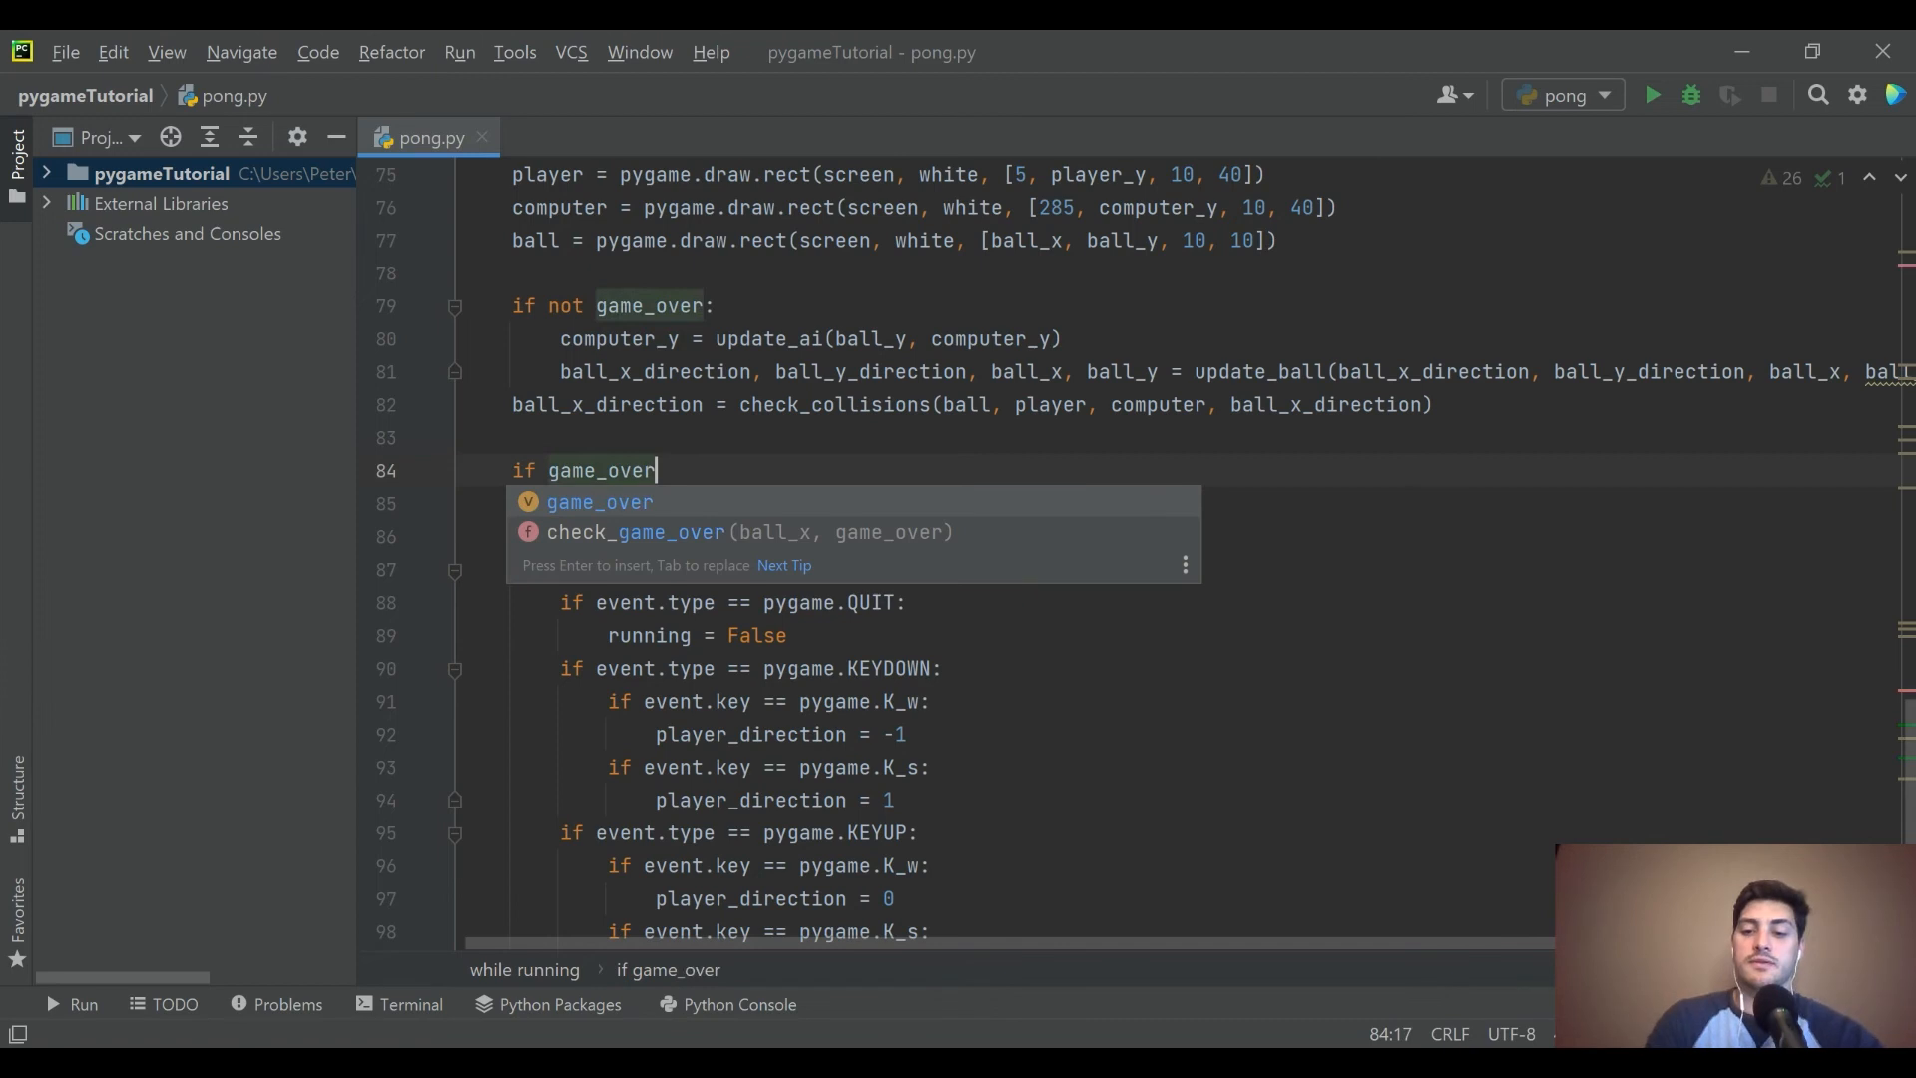
- Add 'if game_over:' to the main loop and begin 'game_over_text =' inside it
type(":")
key("Enter")
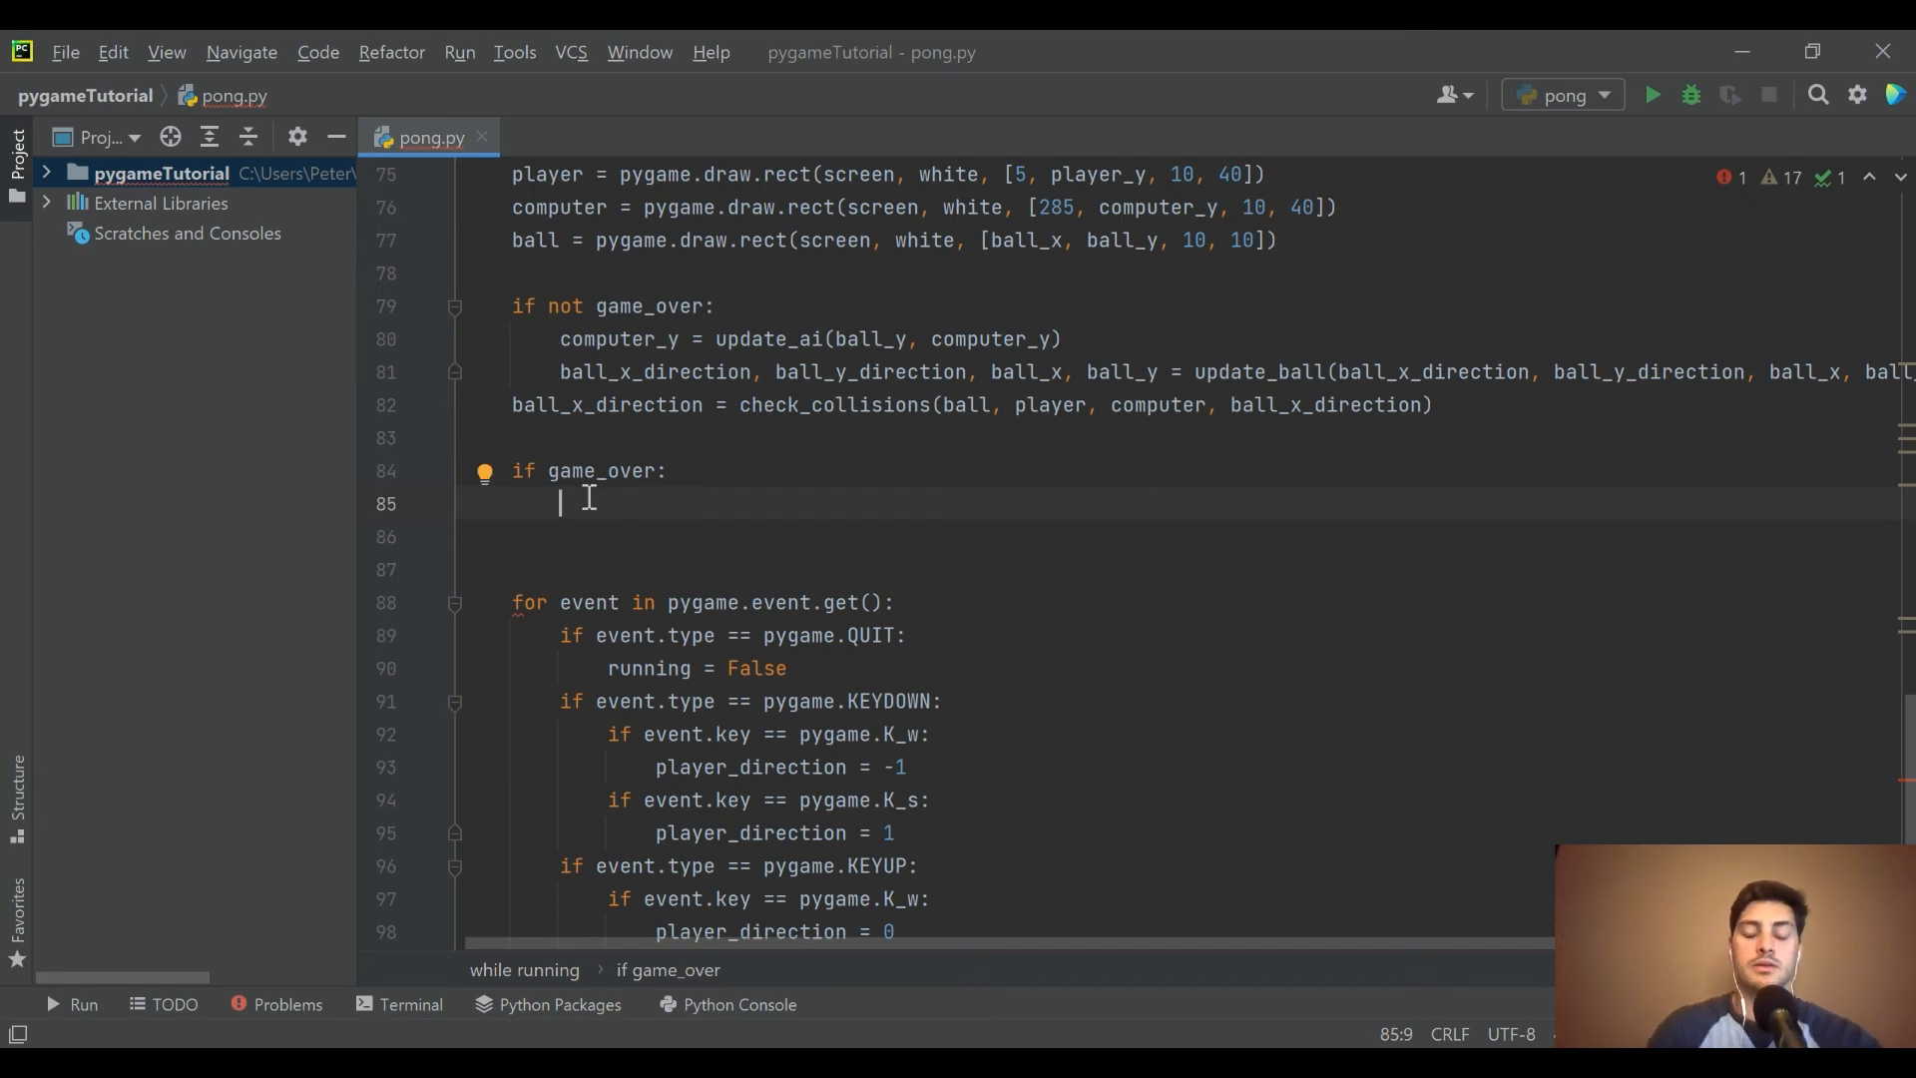
type("game_over_text")
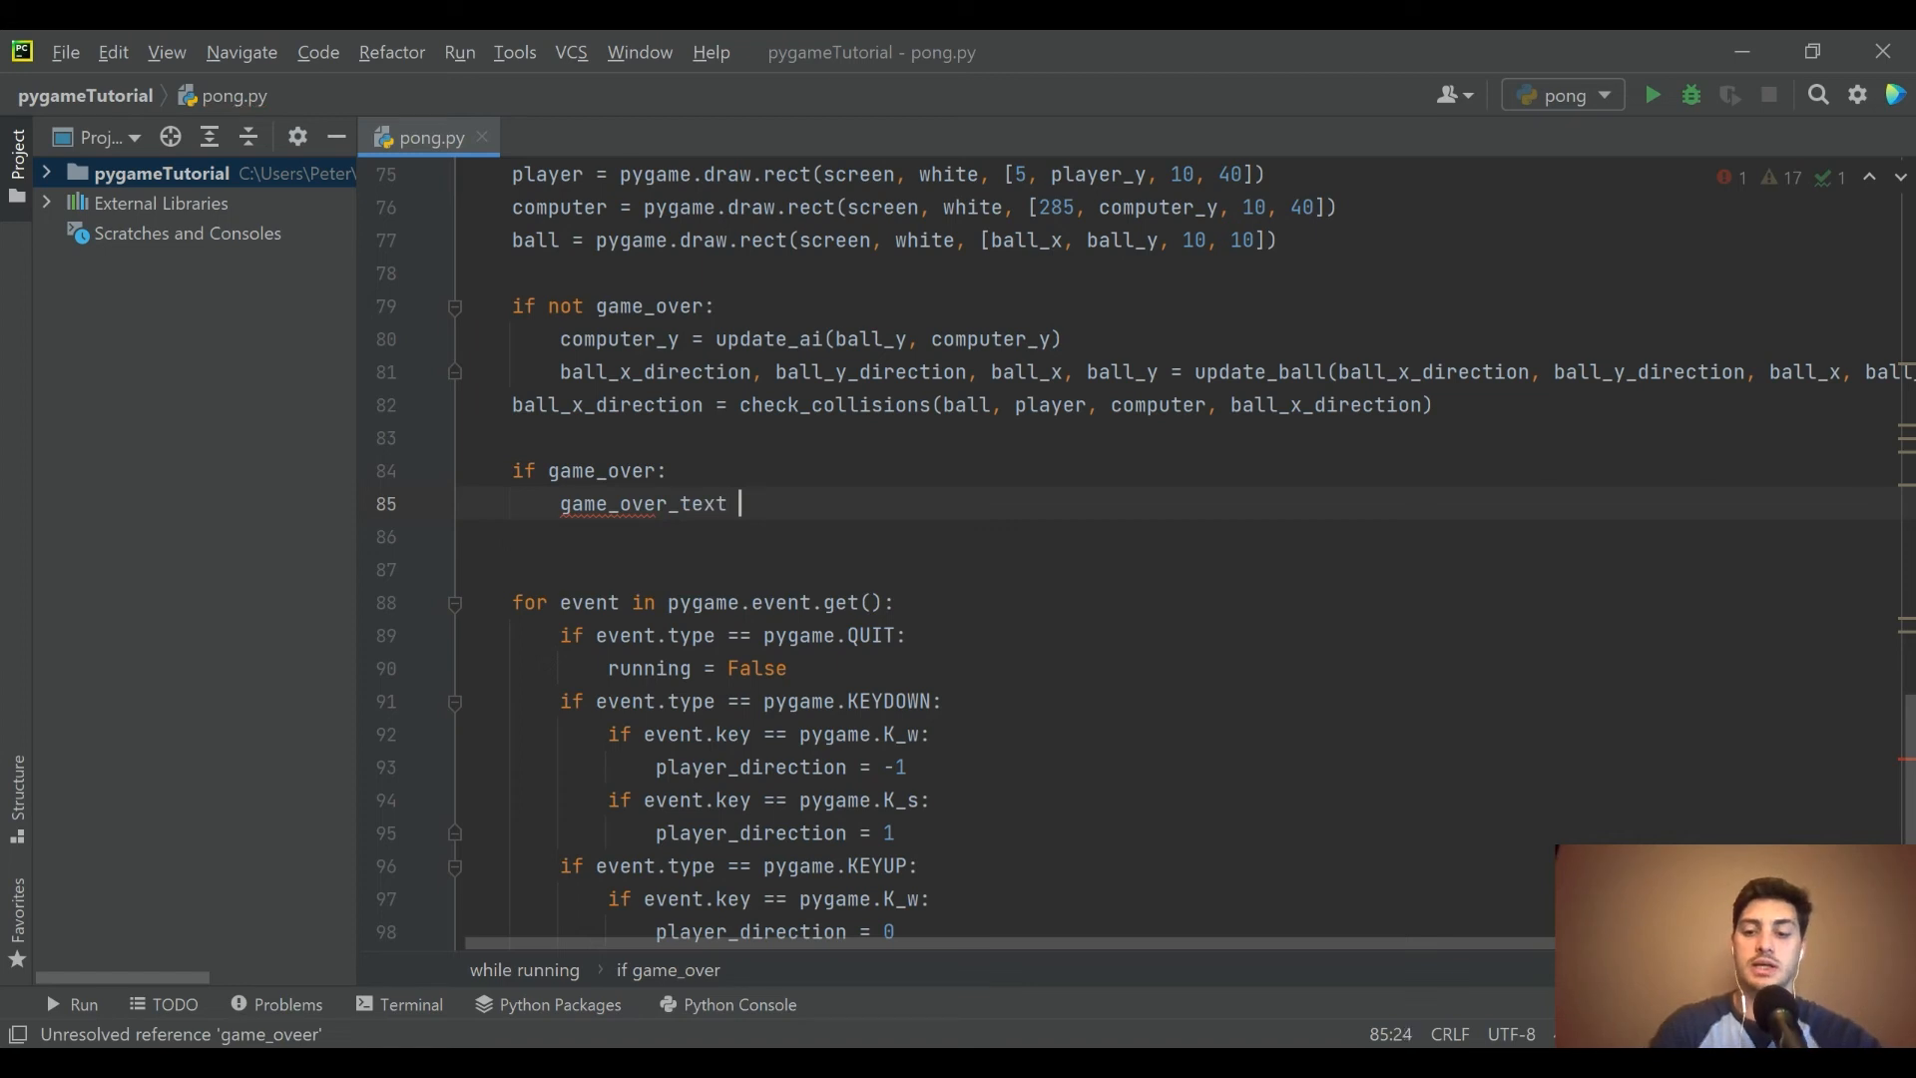
type("=")
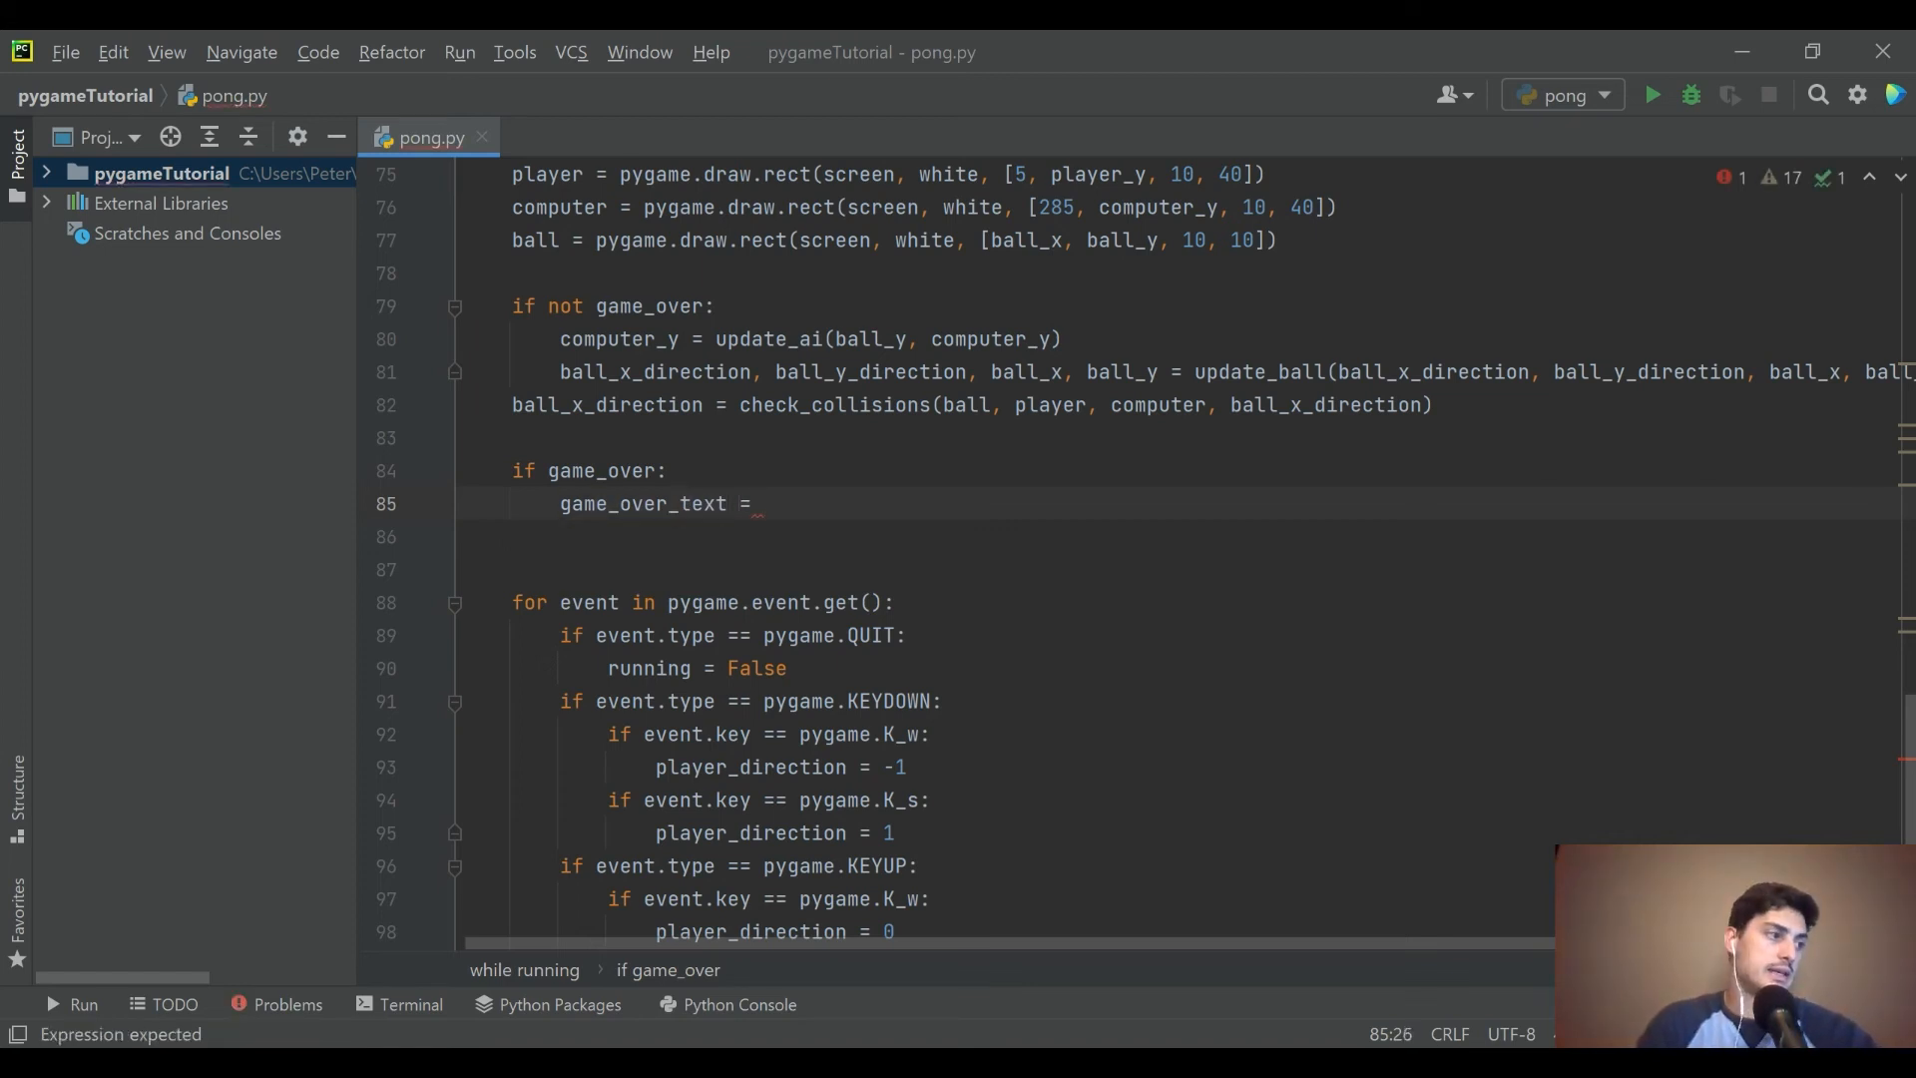
mouse_move(421, 435)
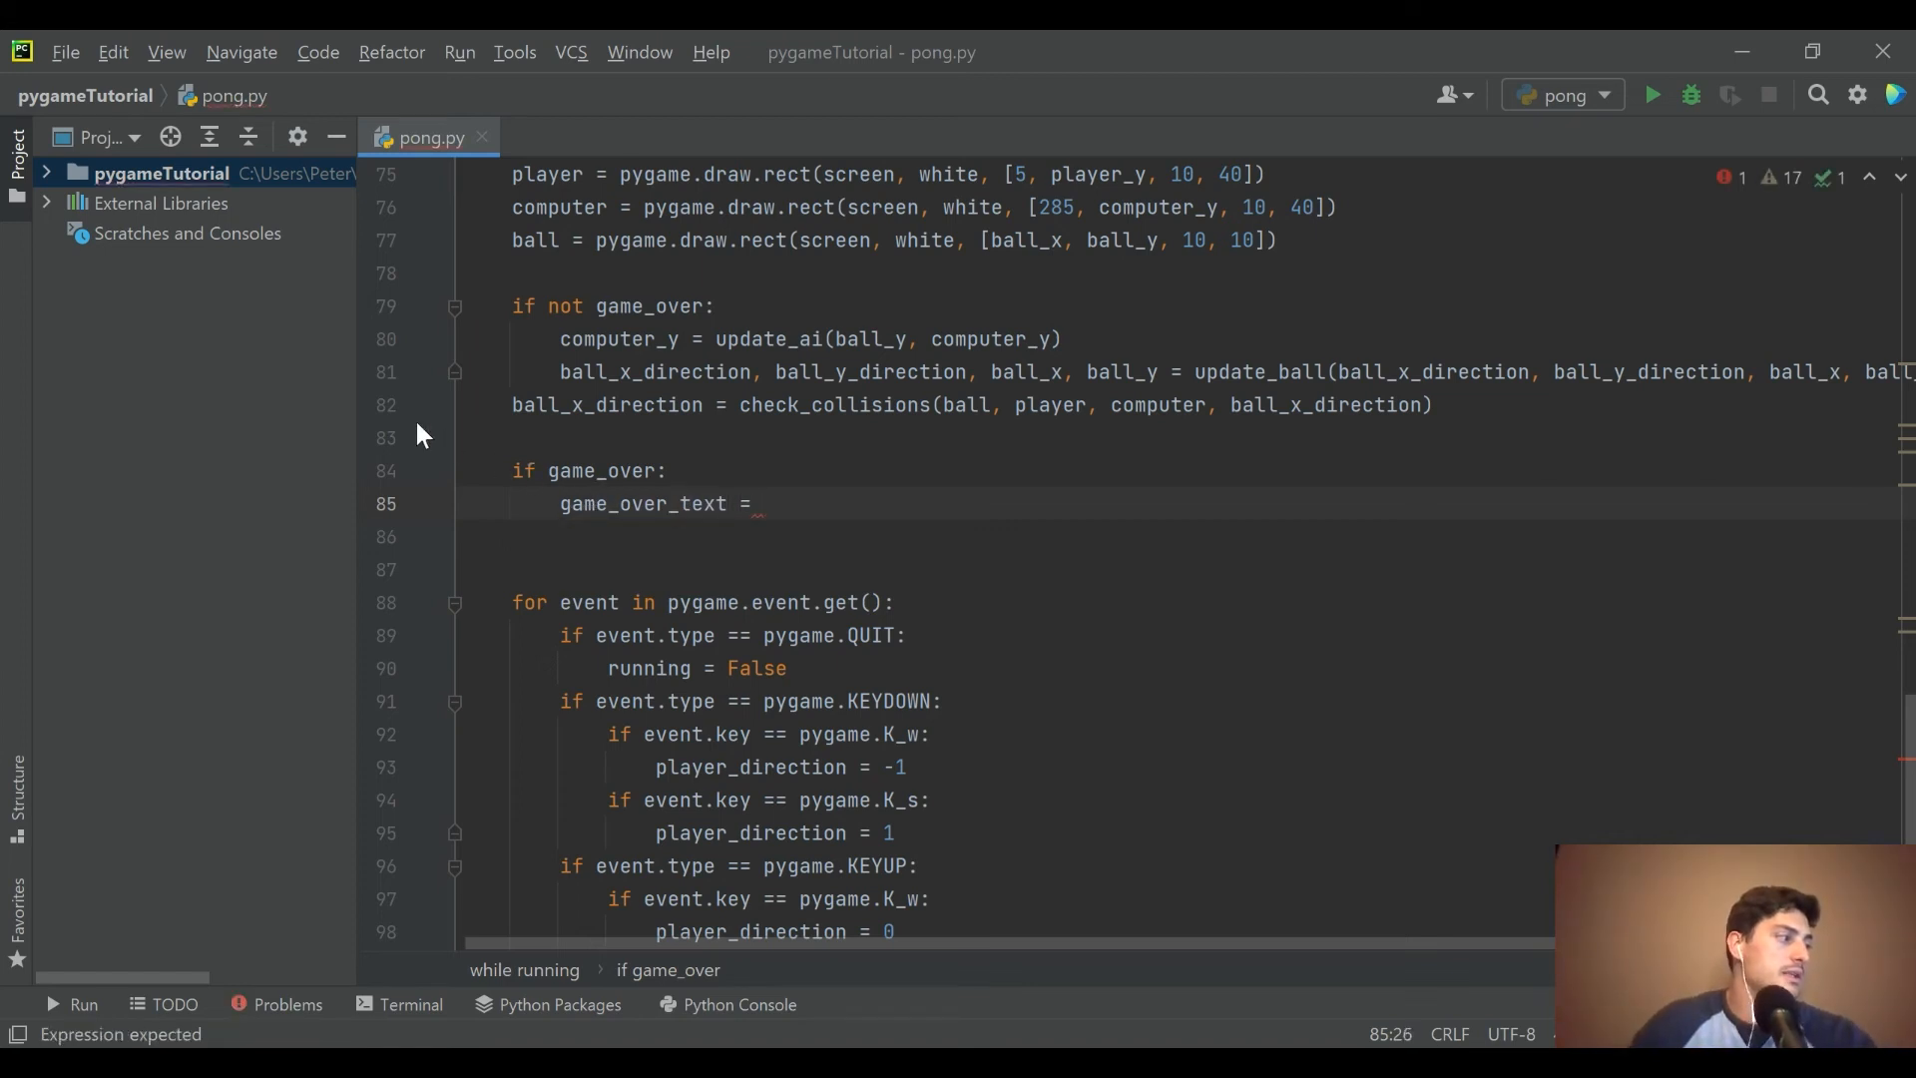
- Below game_over = False, add font = pygame.font.Font('freesansbold.ttf', 20)
scroll("up", 3)
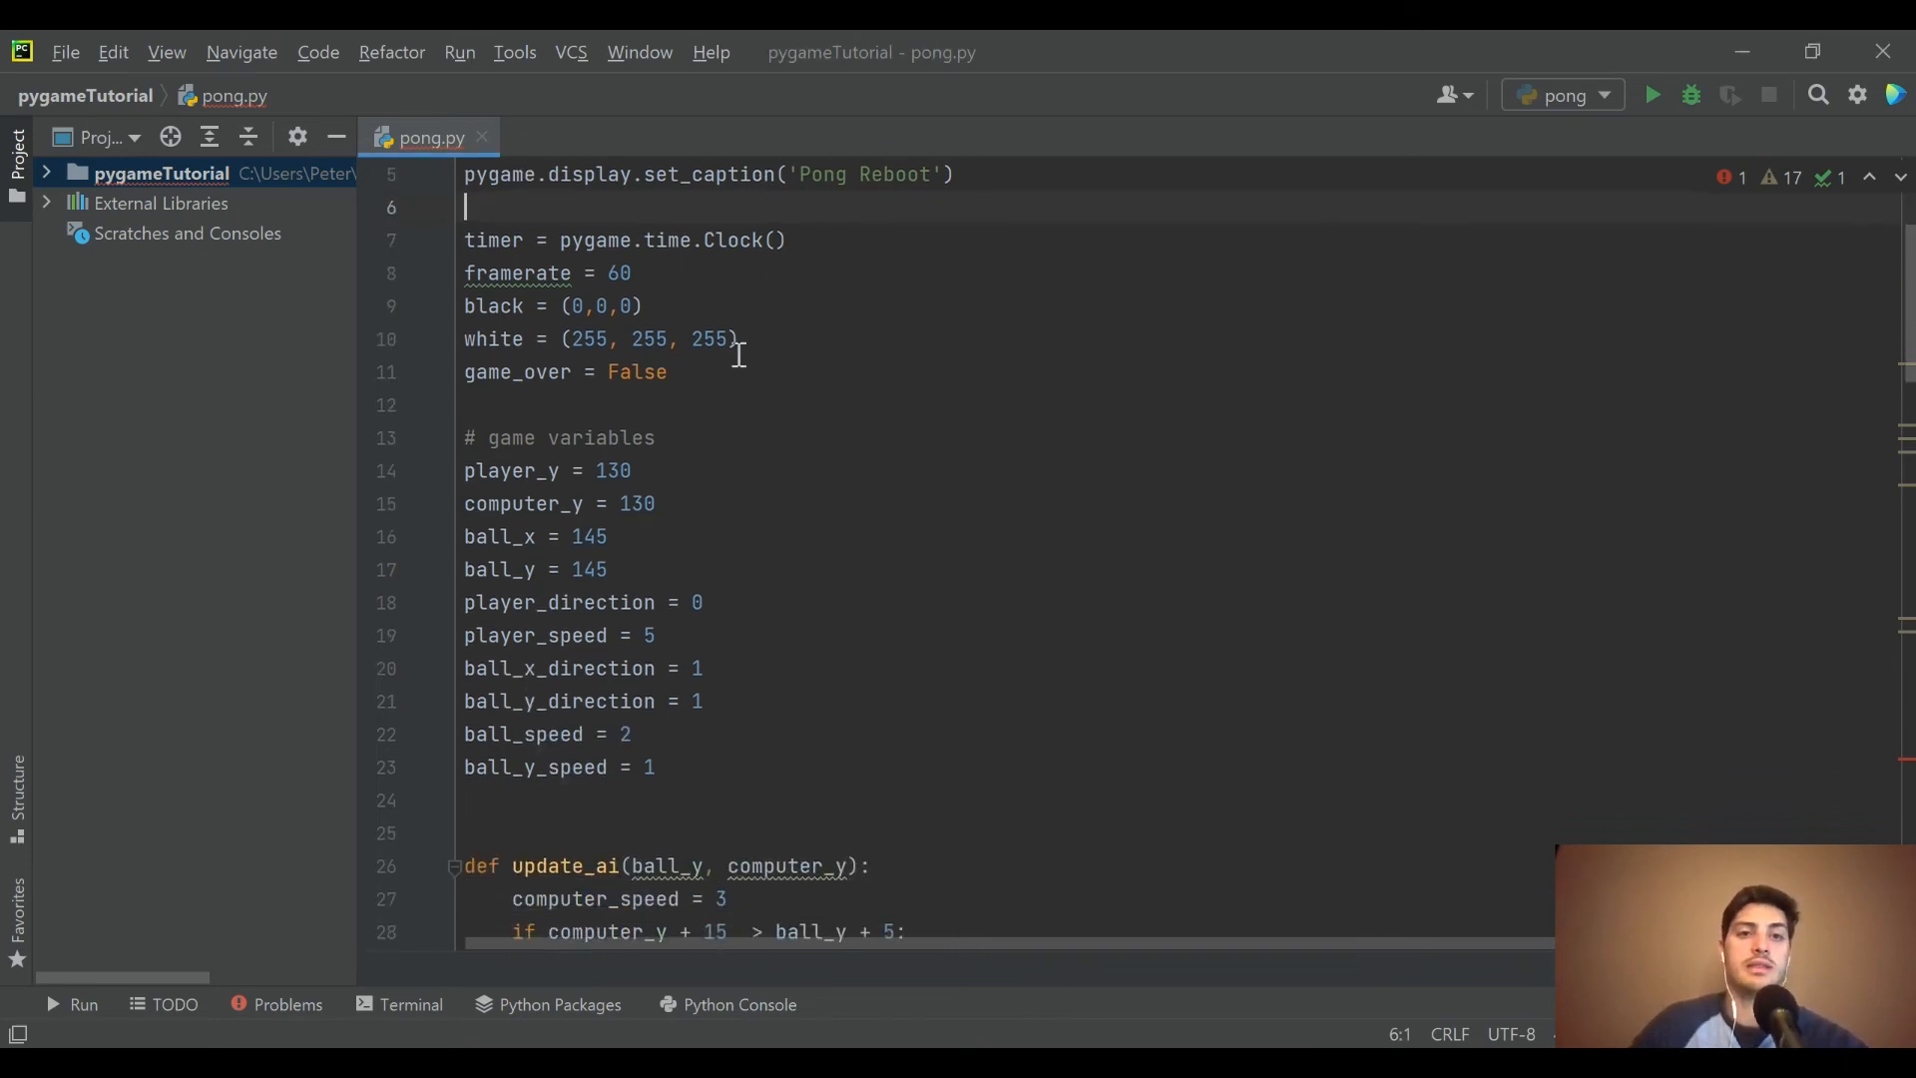
scroll("up", 3)
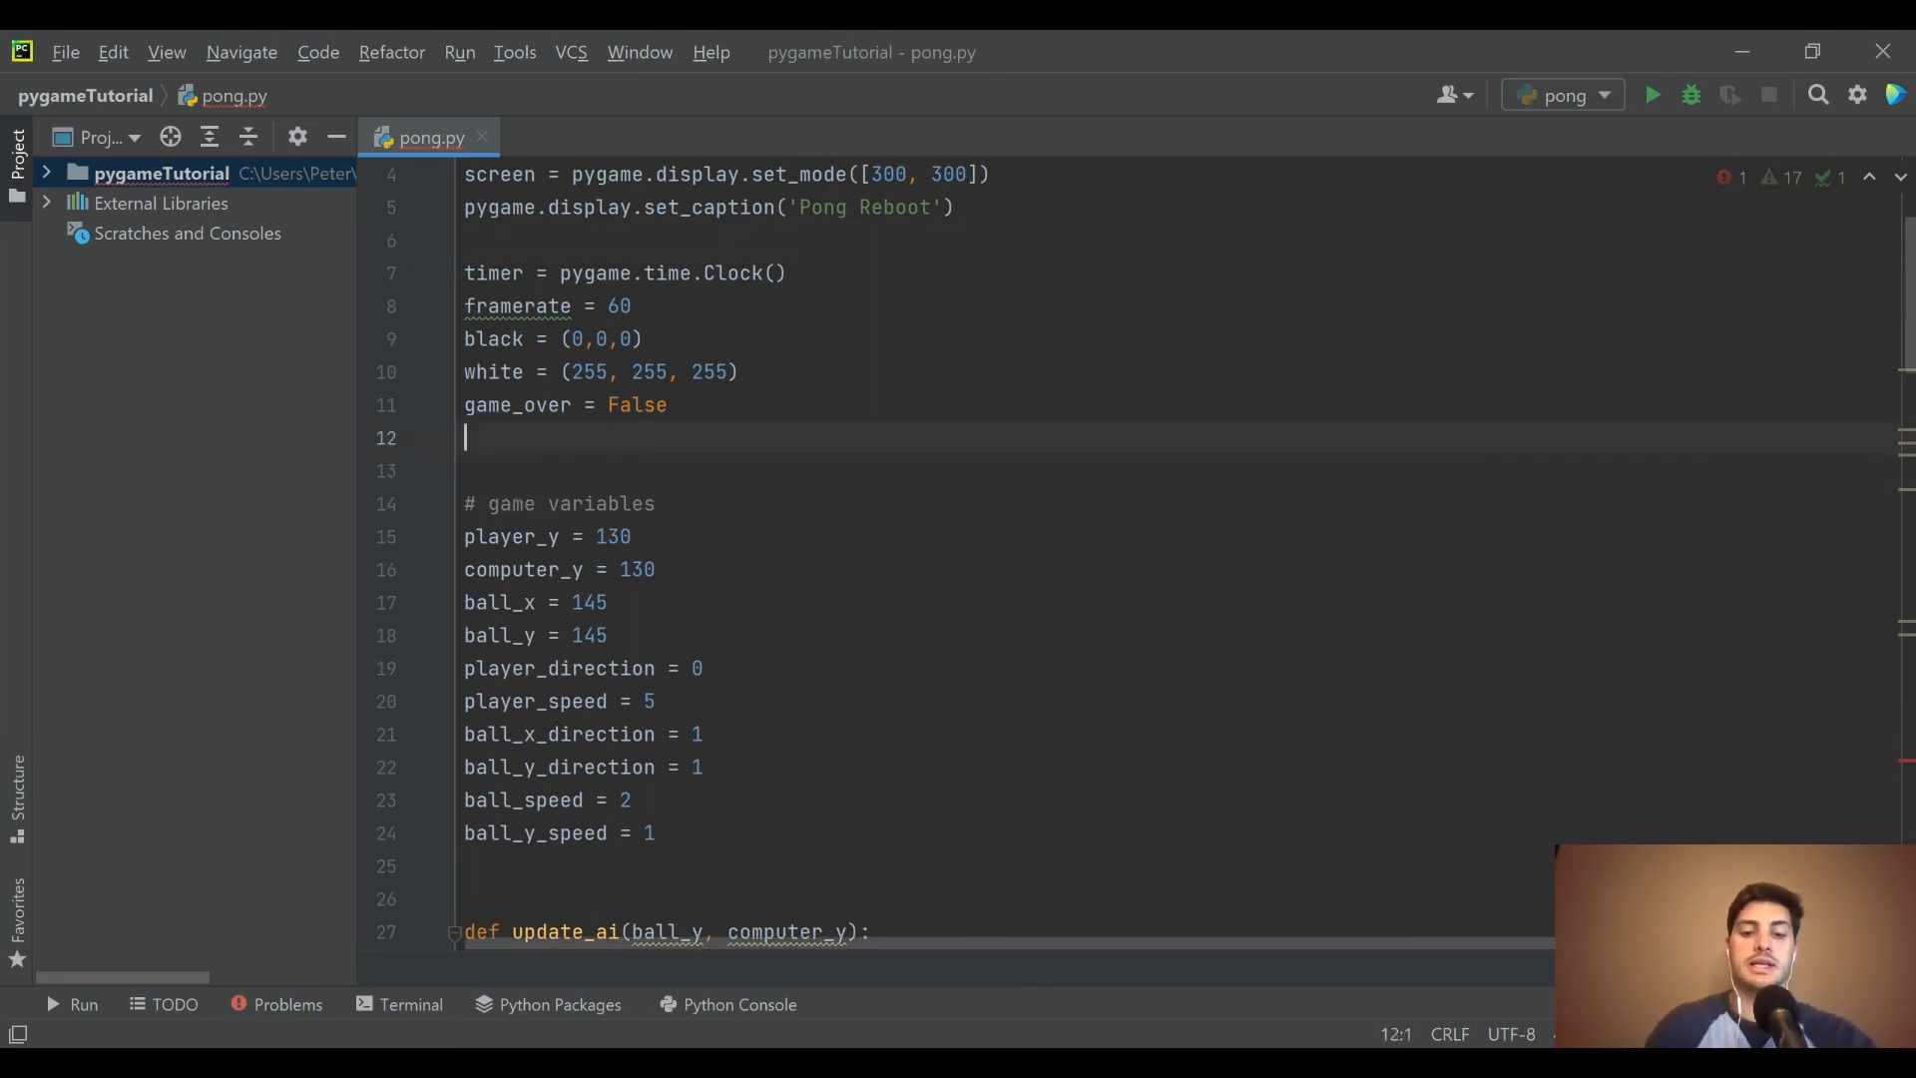
type("ofnt = pygam# game variables")
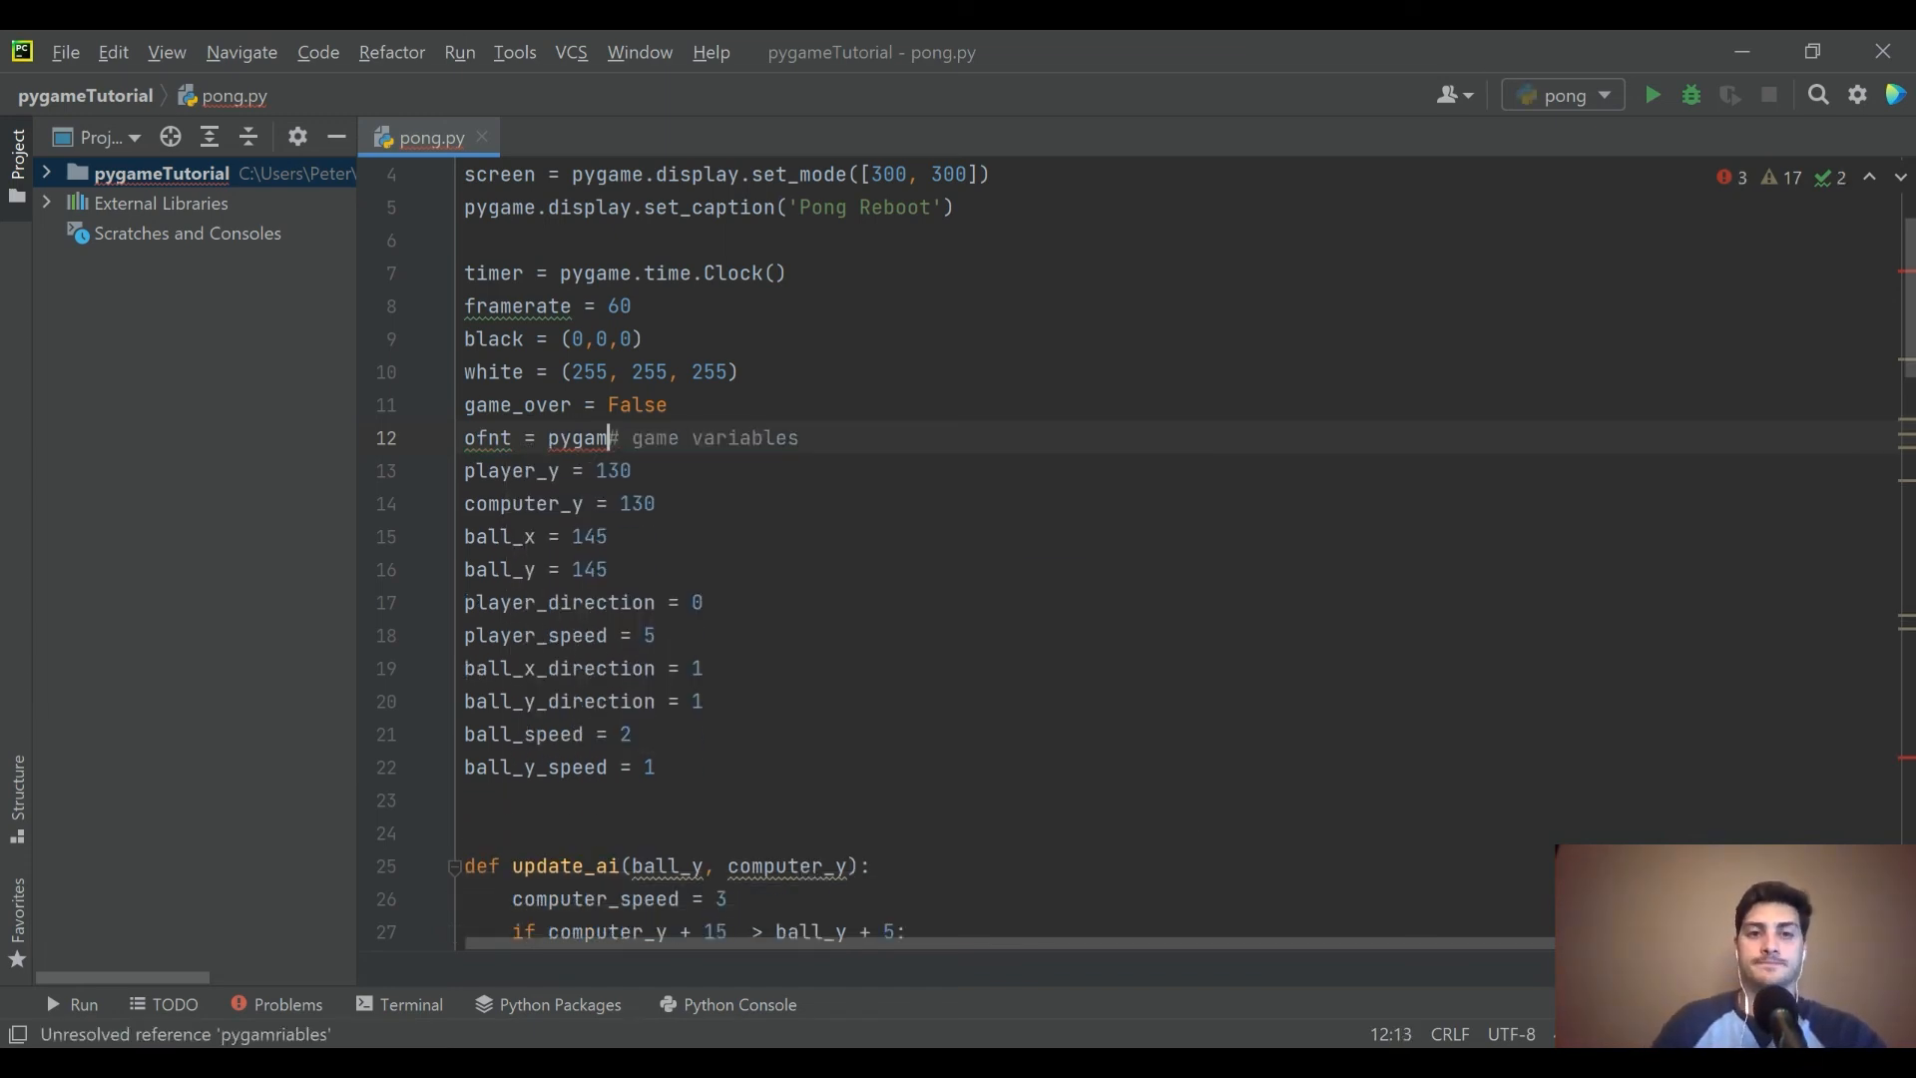
key("enter")
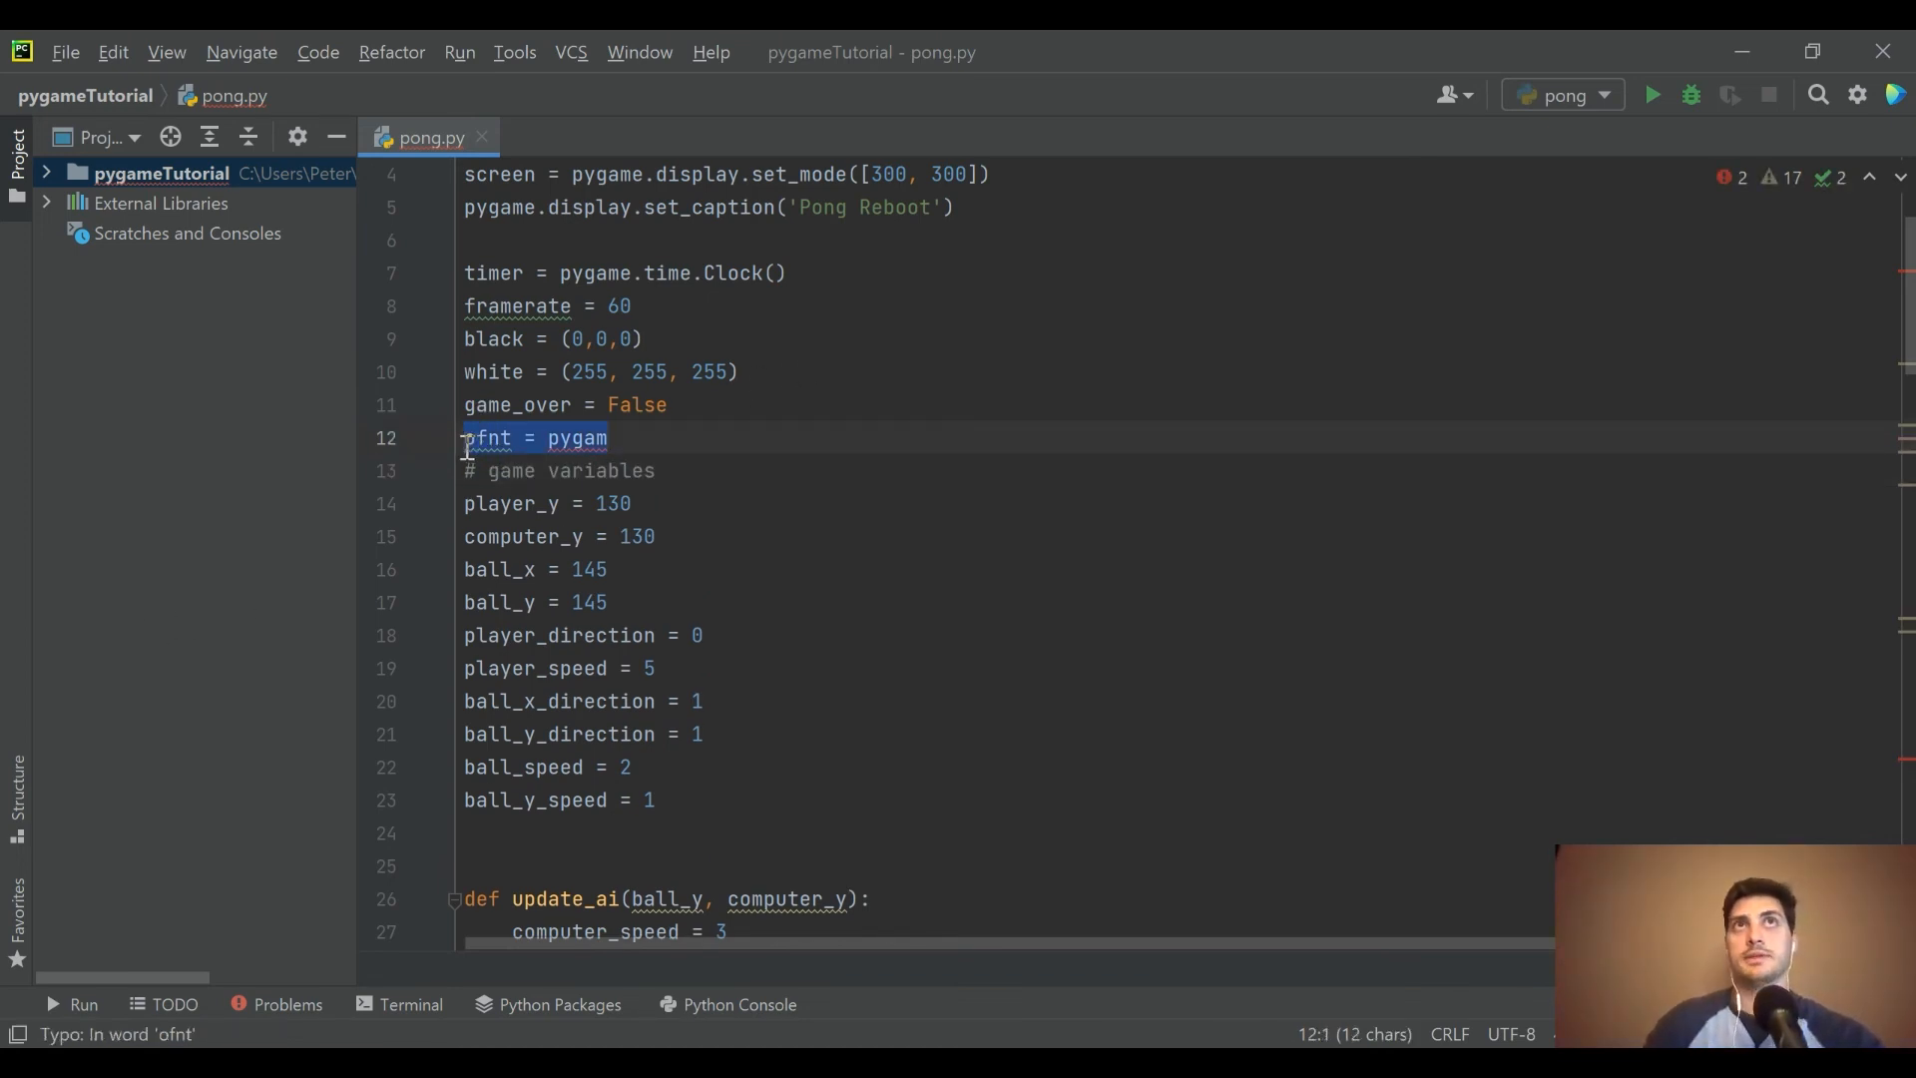
type("font")
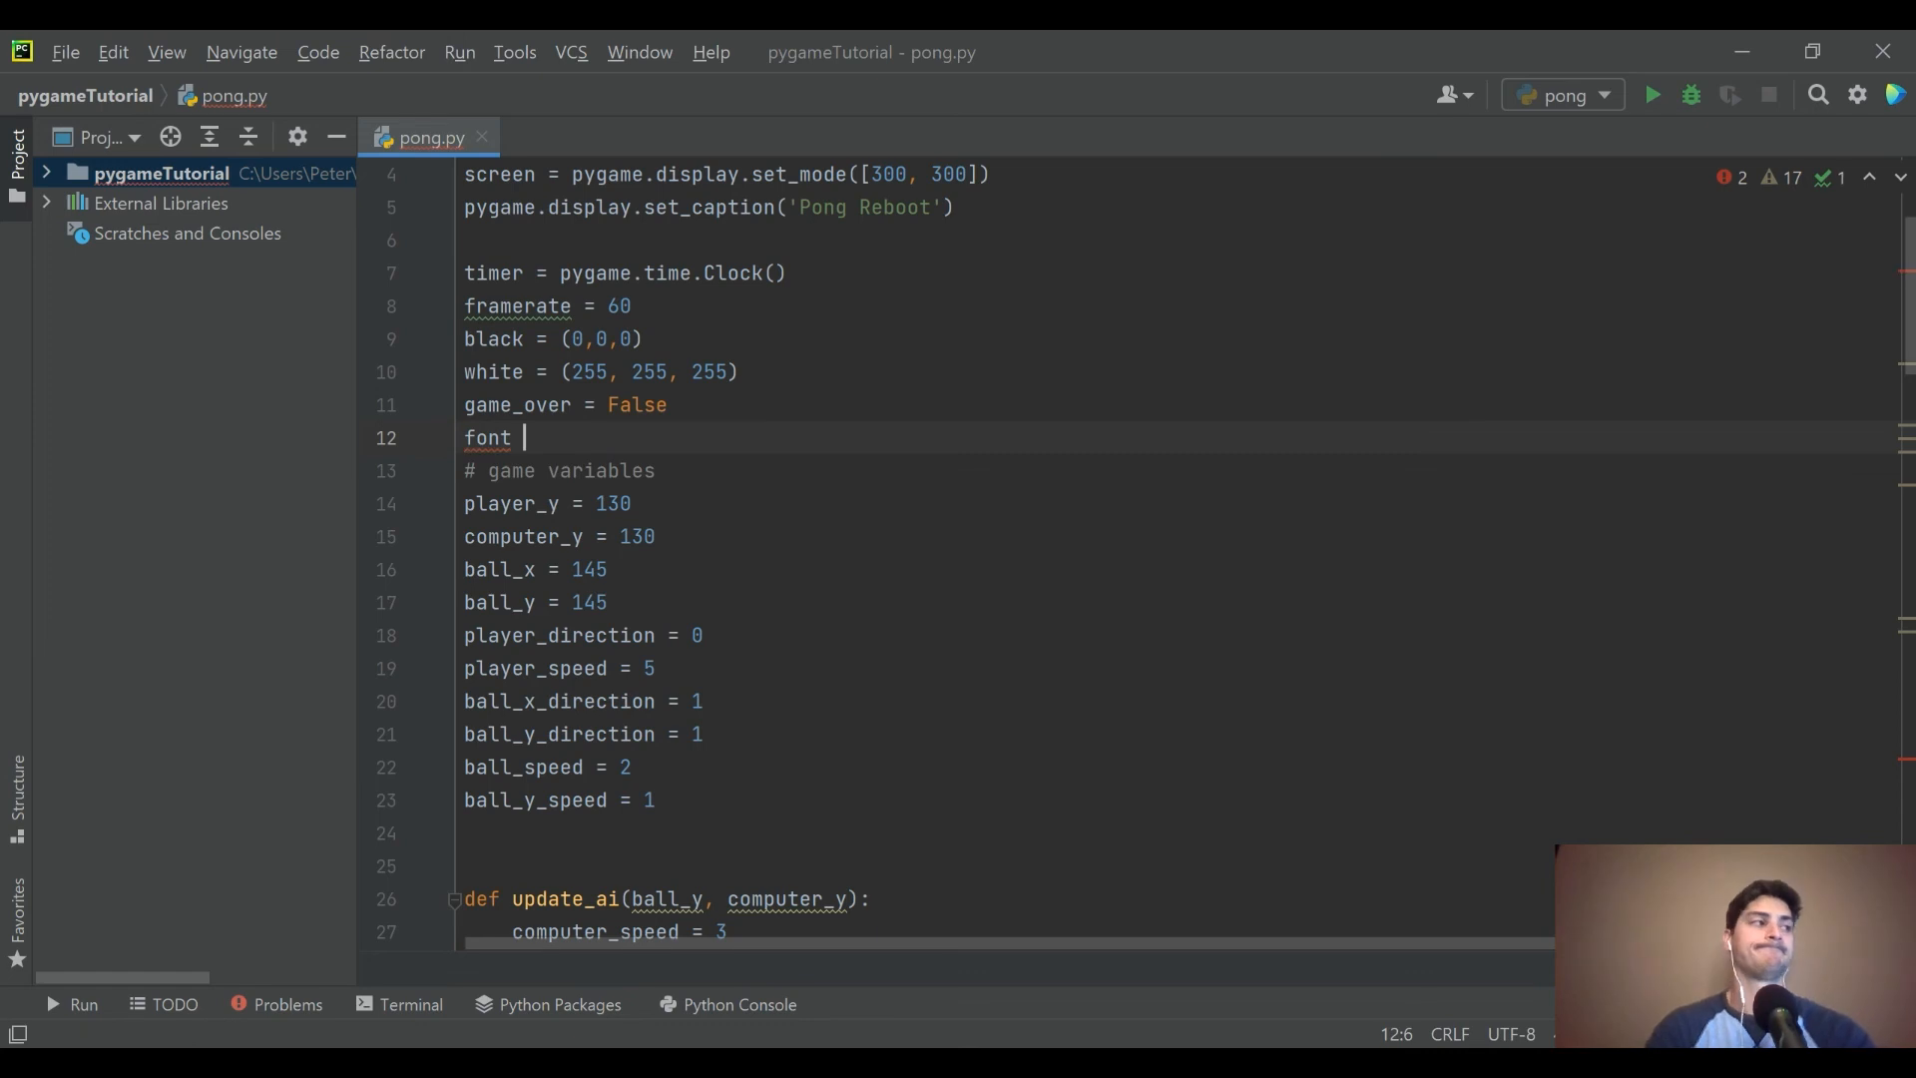
type("=")
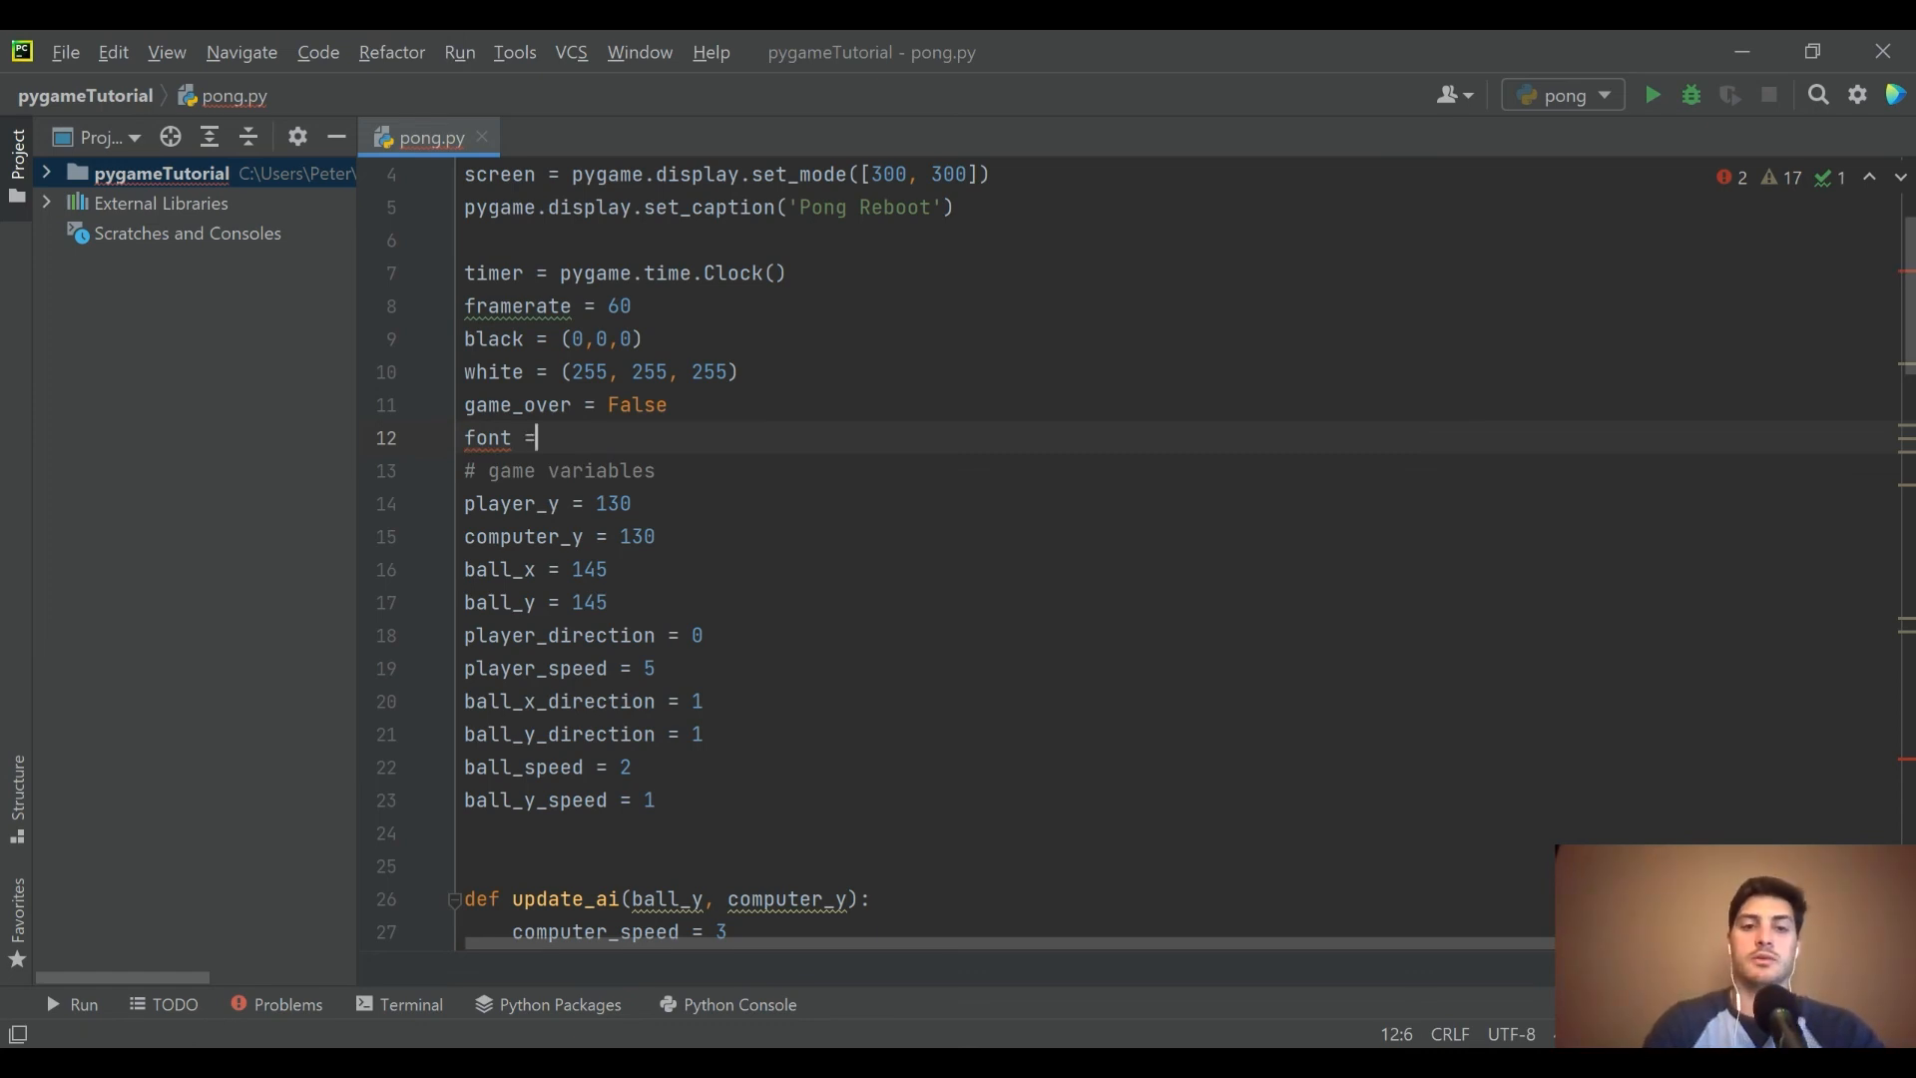
type("pygame.")
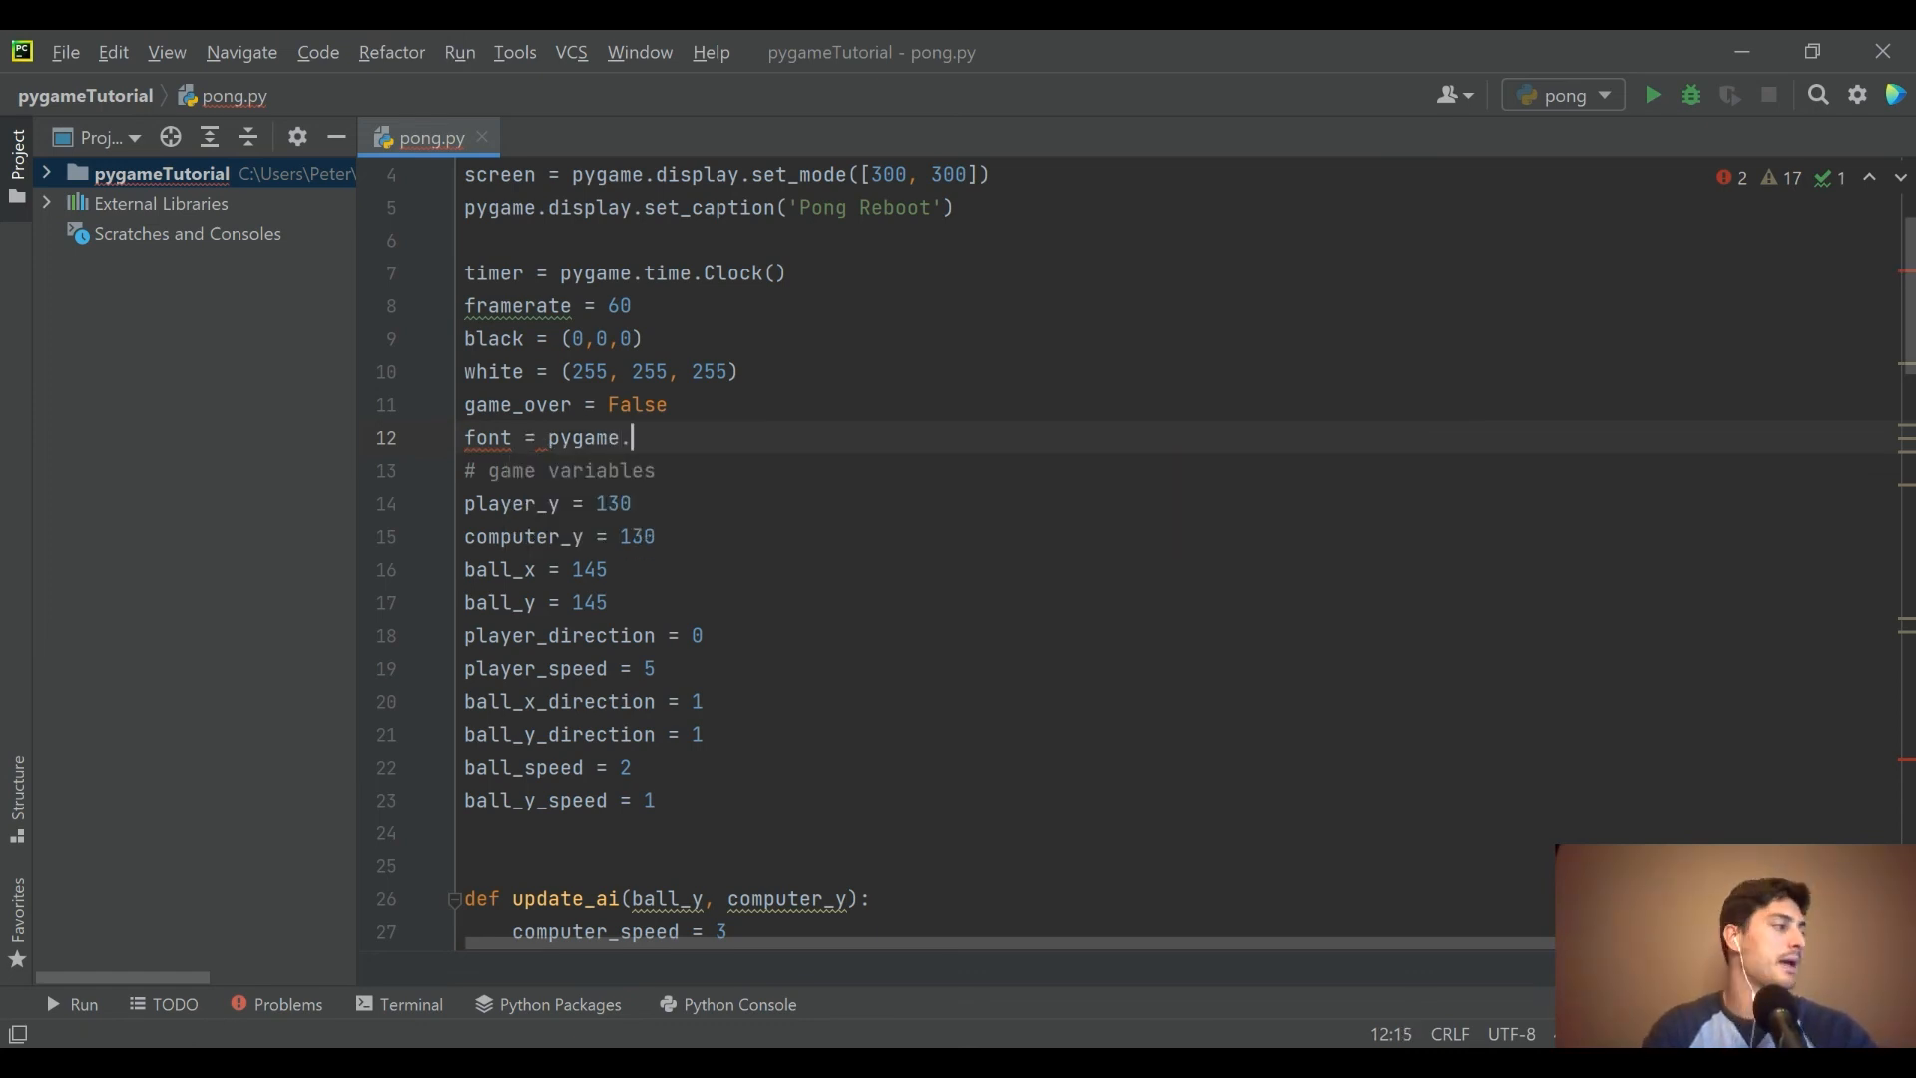
type("font.Font(")
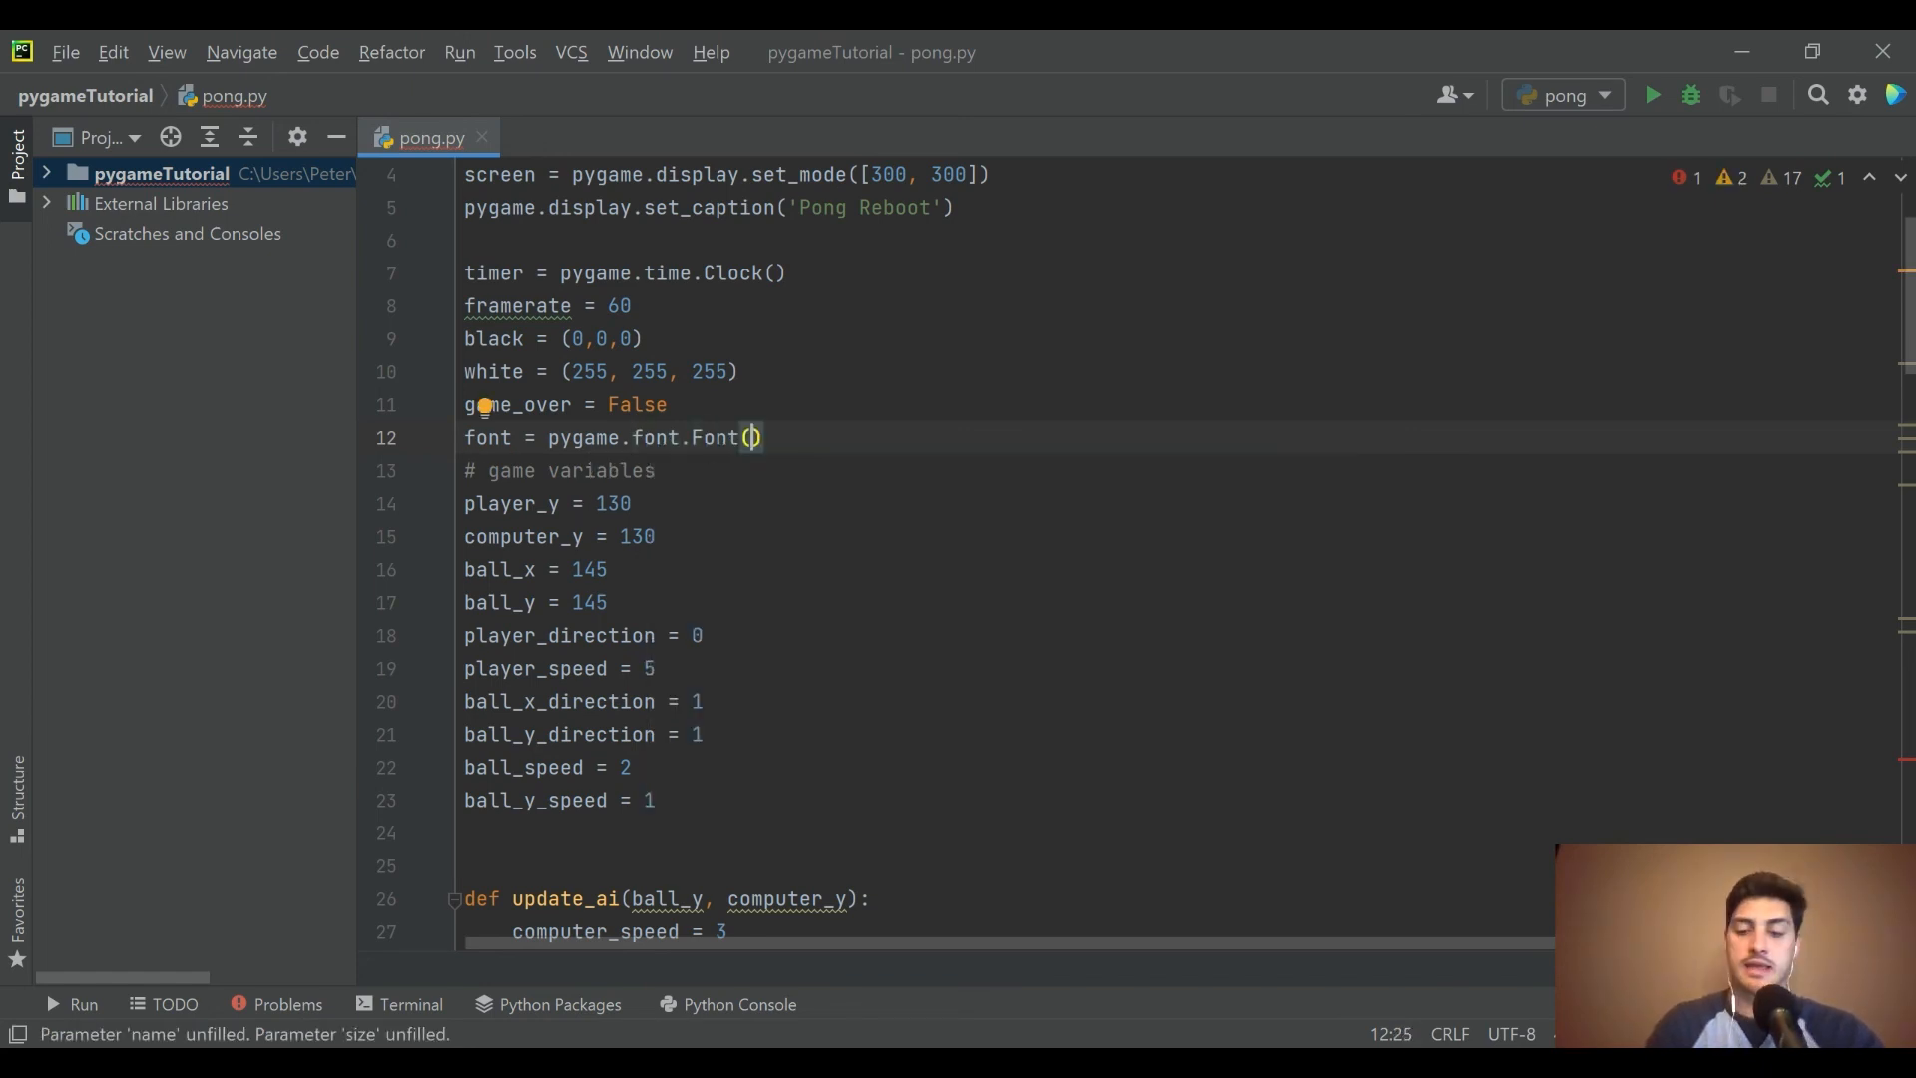
type("'fre'")
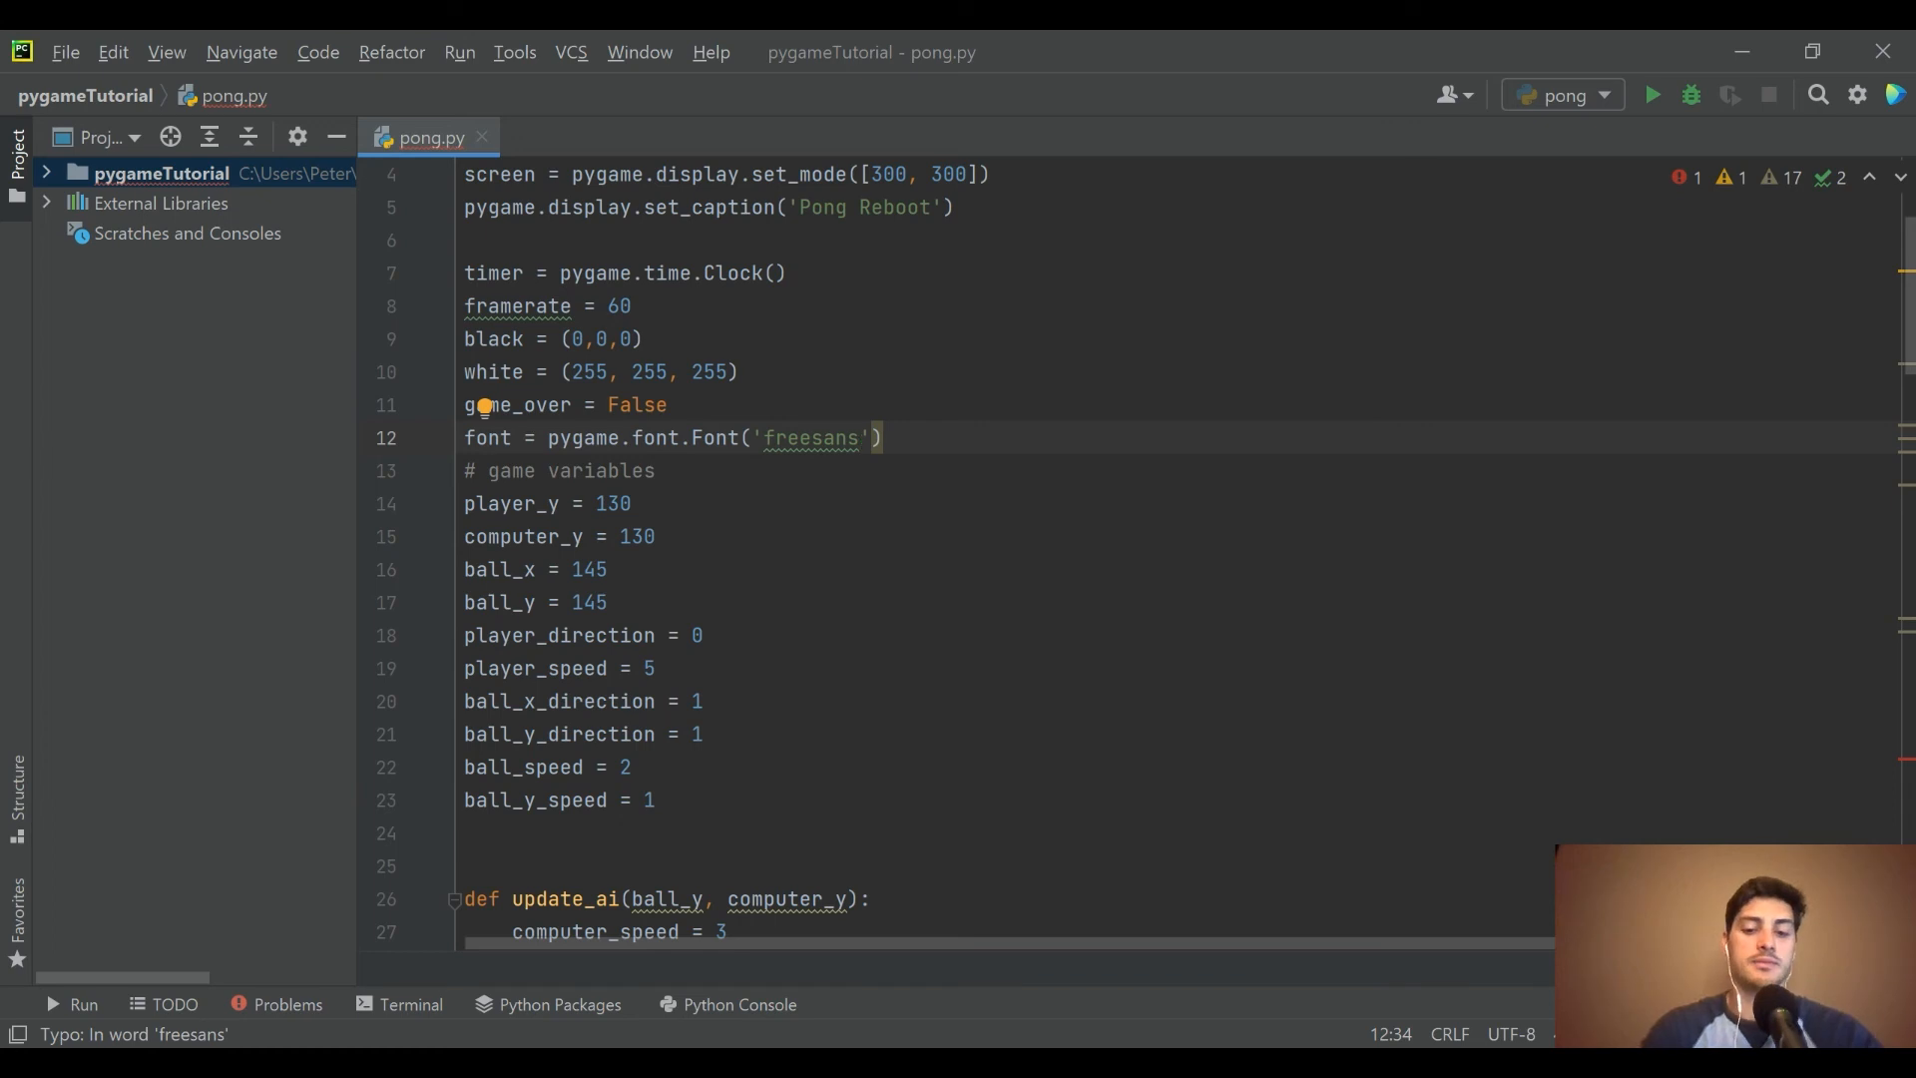
type("bolb")
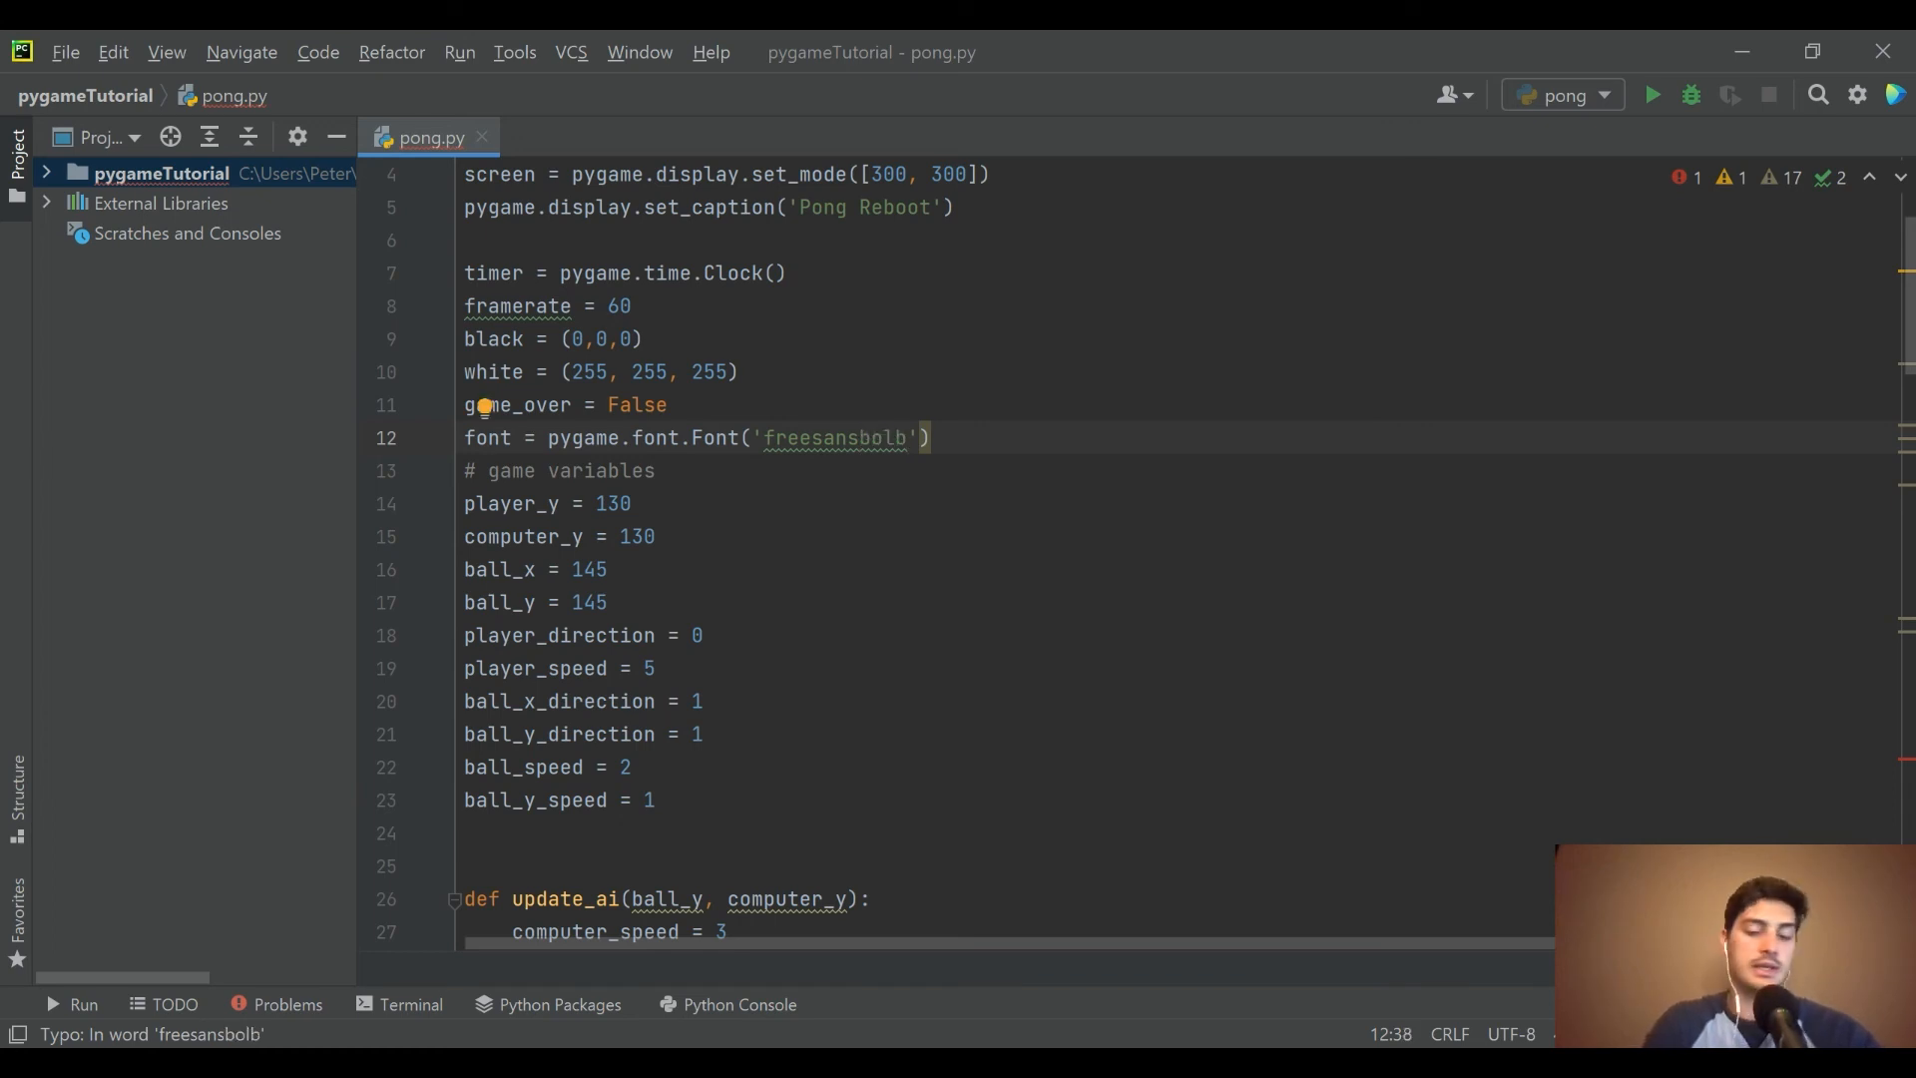
type(".ttf")
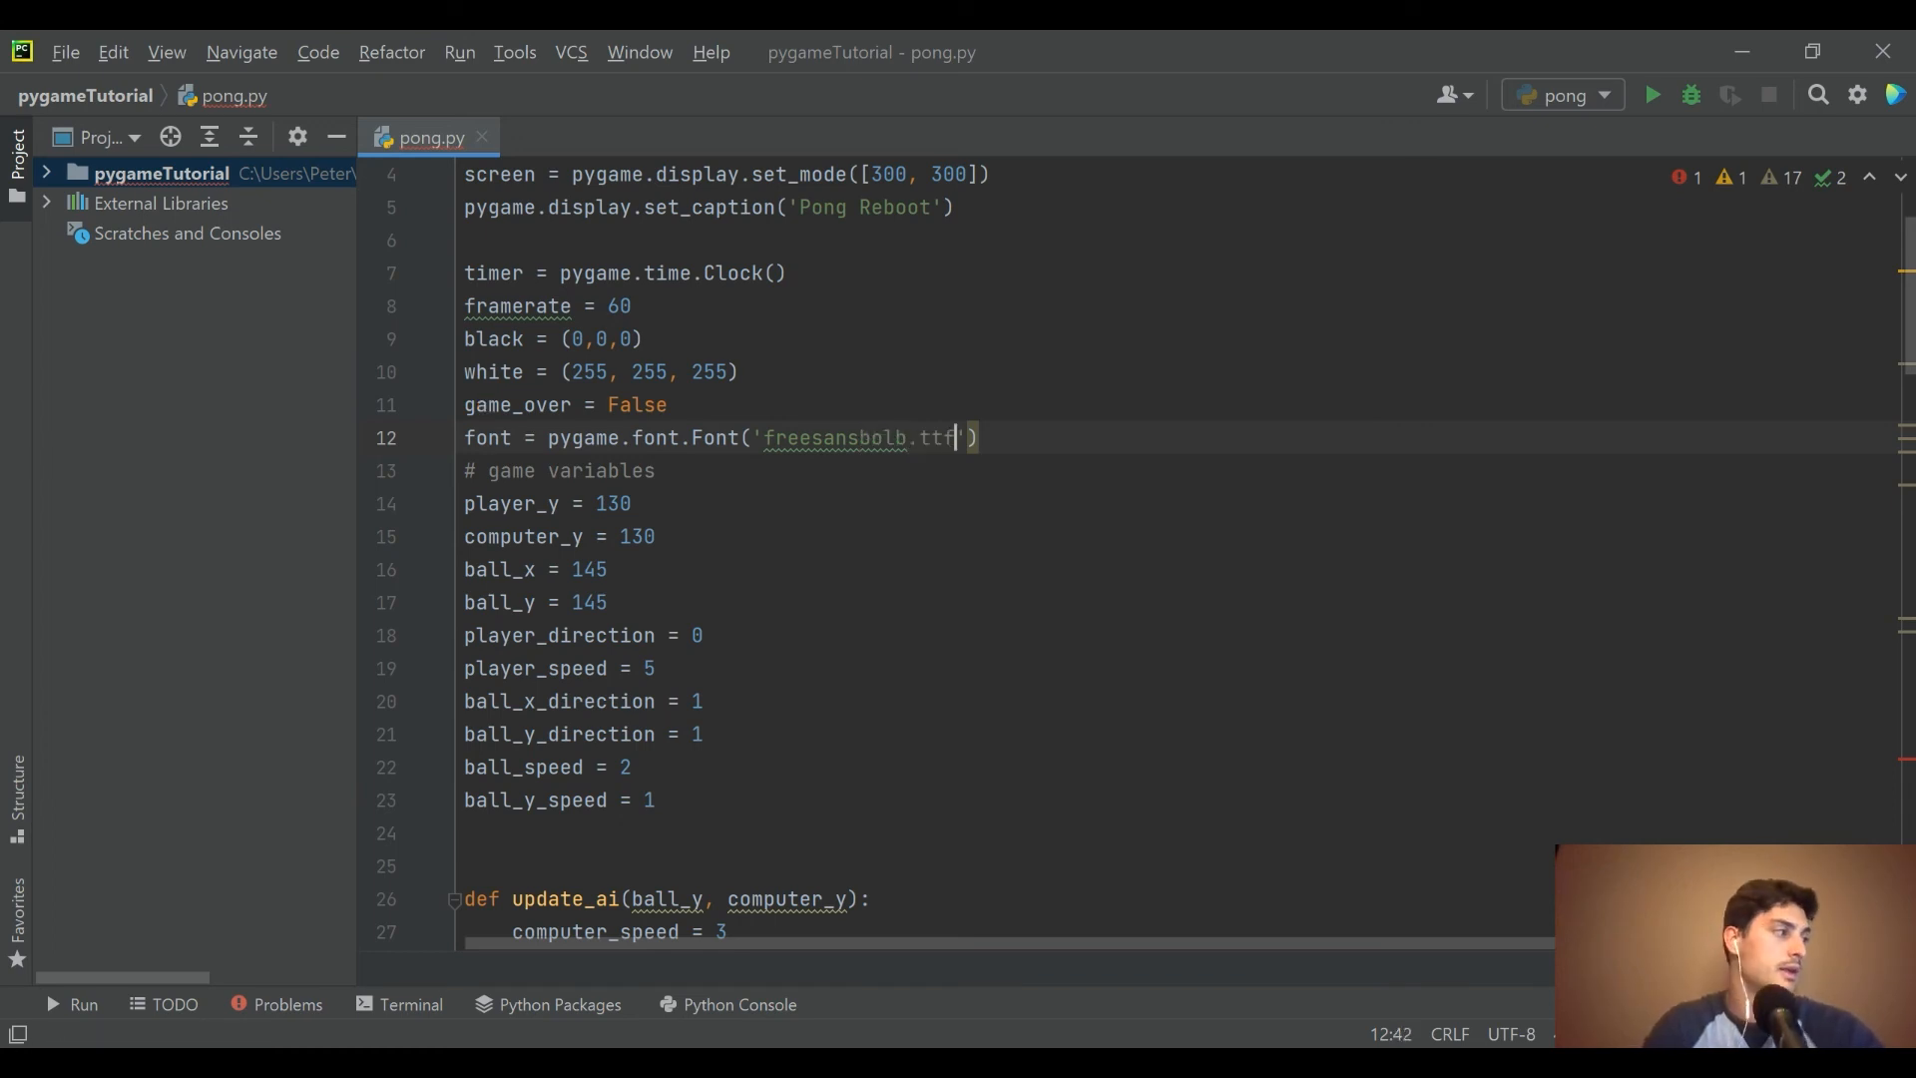
type(", 20")
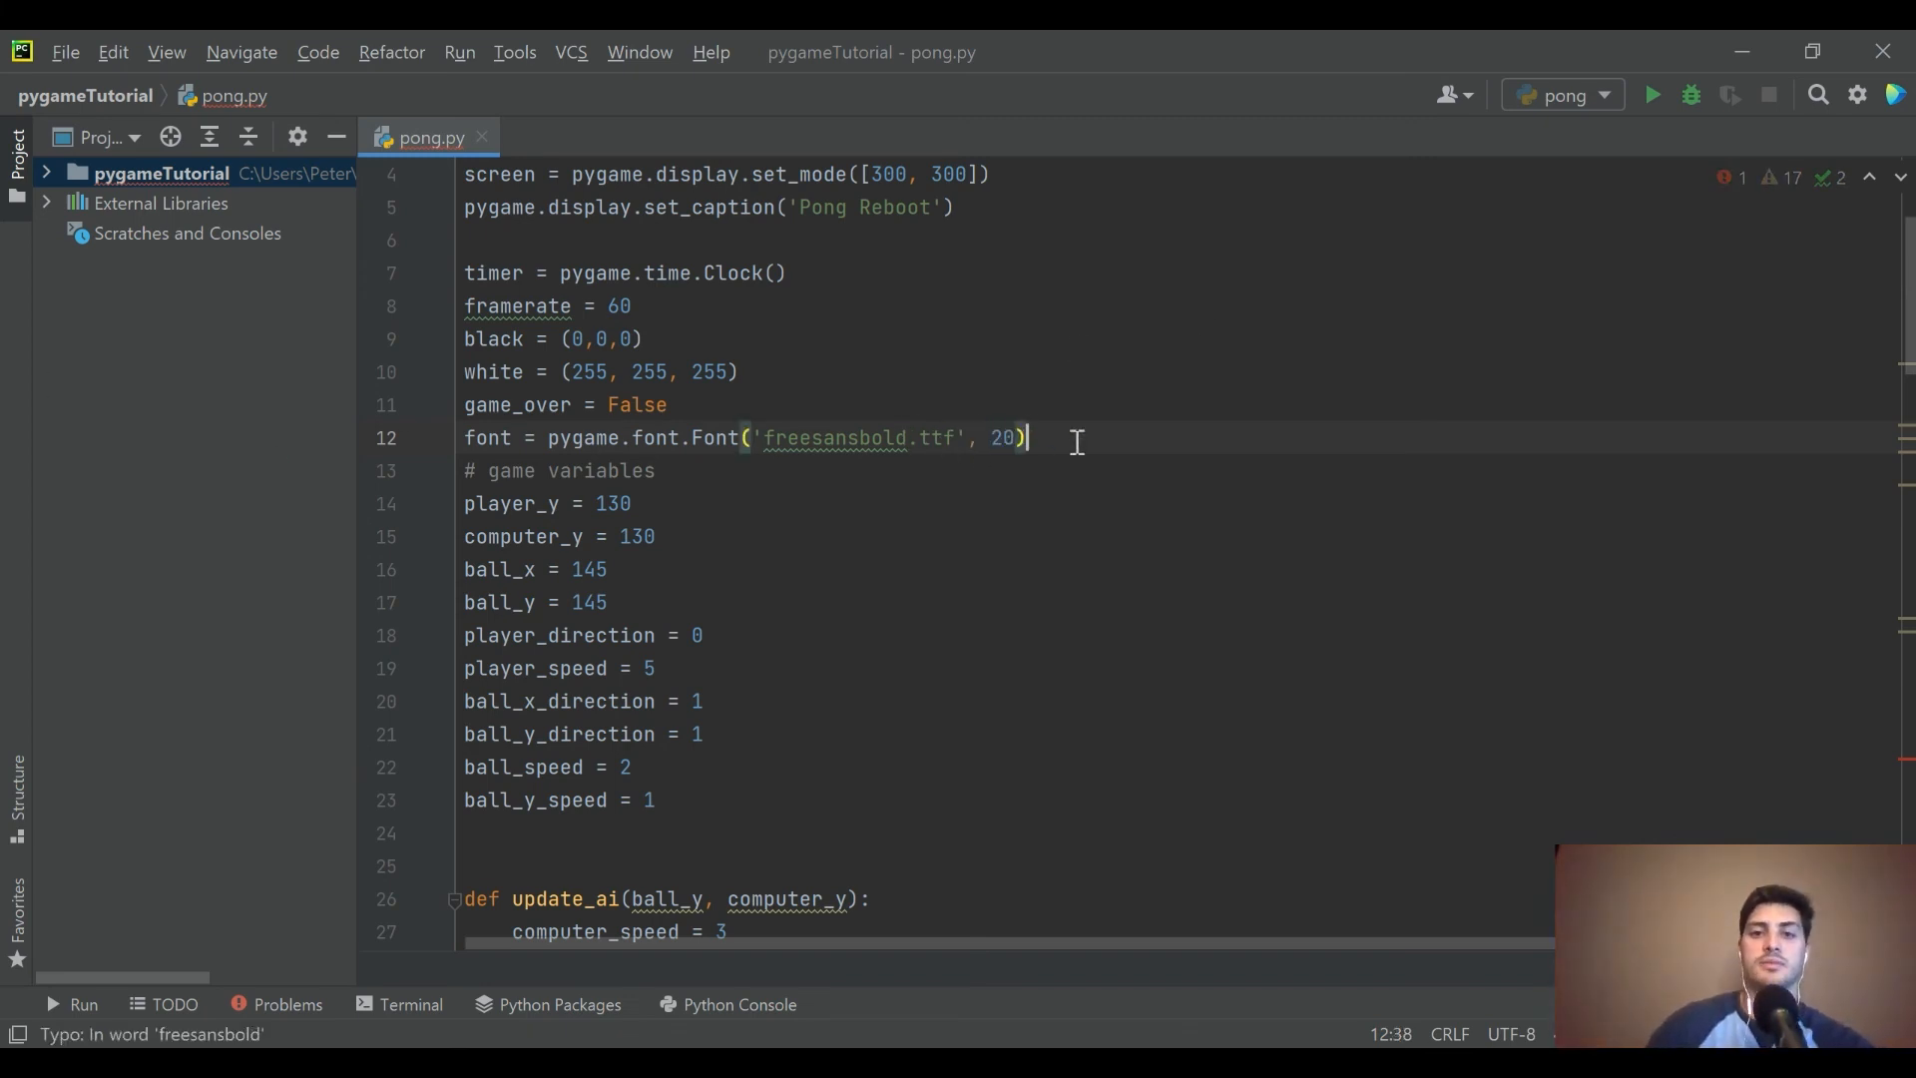
- Assign game_over_text = font.render('Game Over!', True, white, black) in the game_over block
scroll("down", 3)
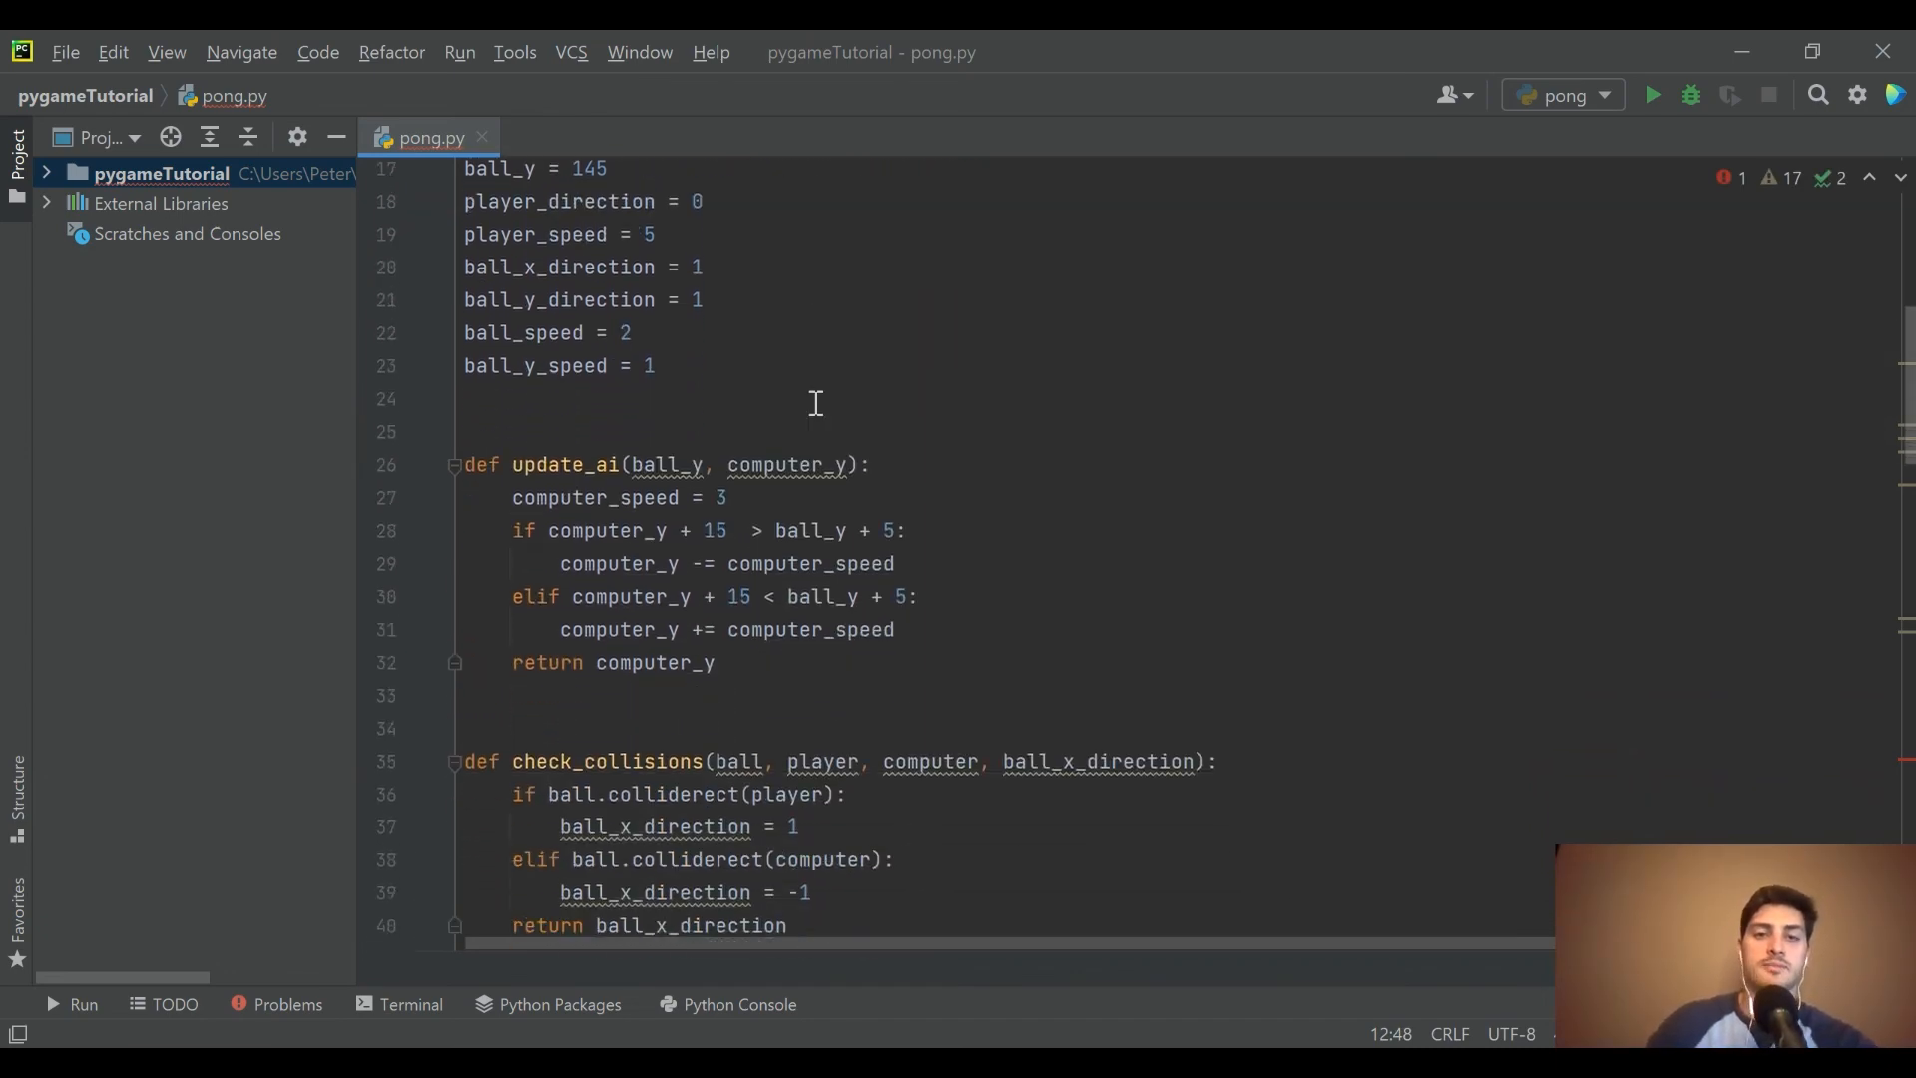
scroll("down", 3)
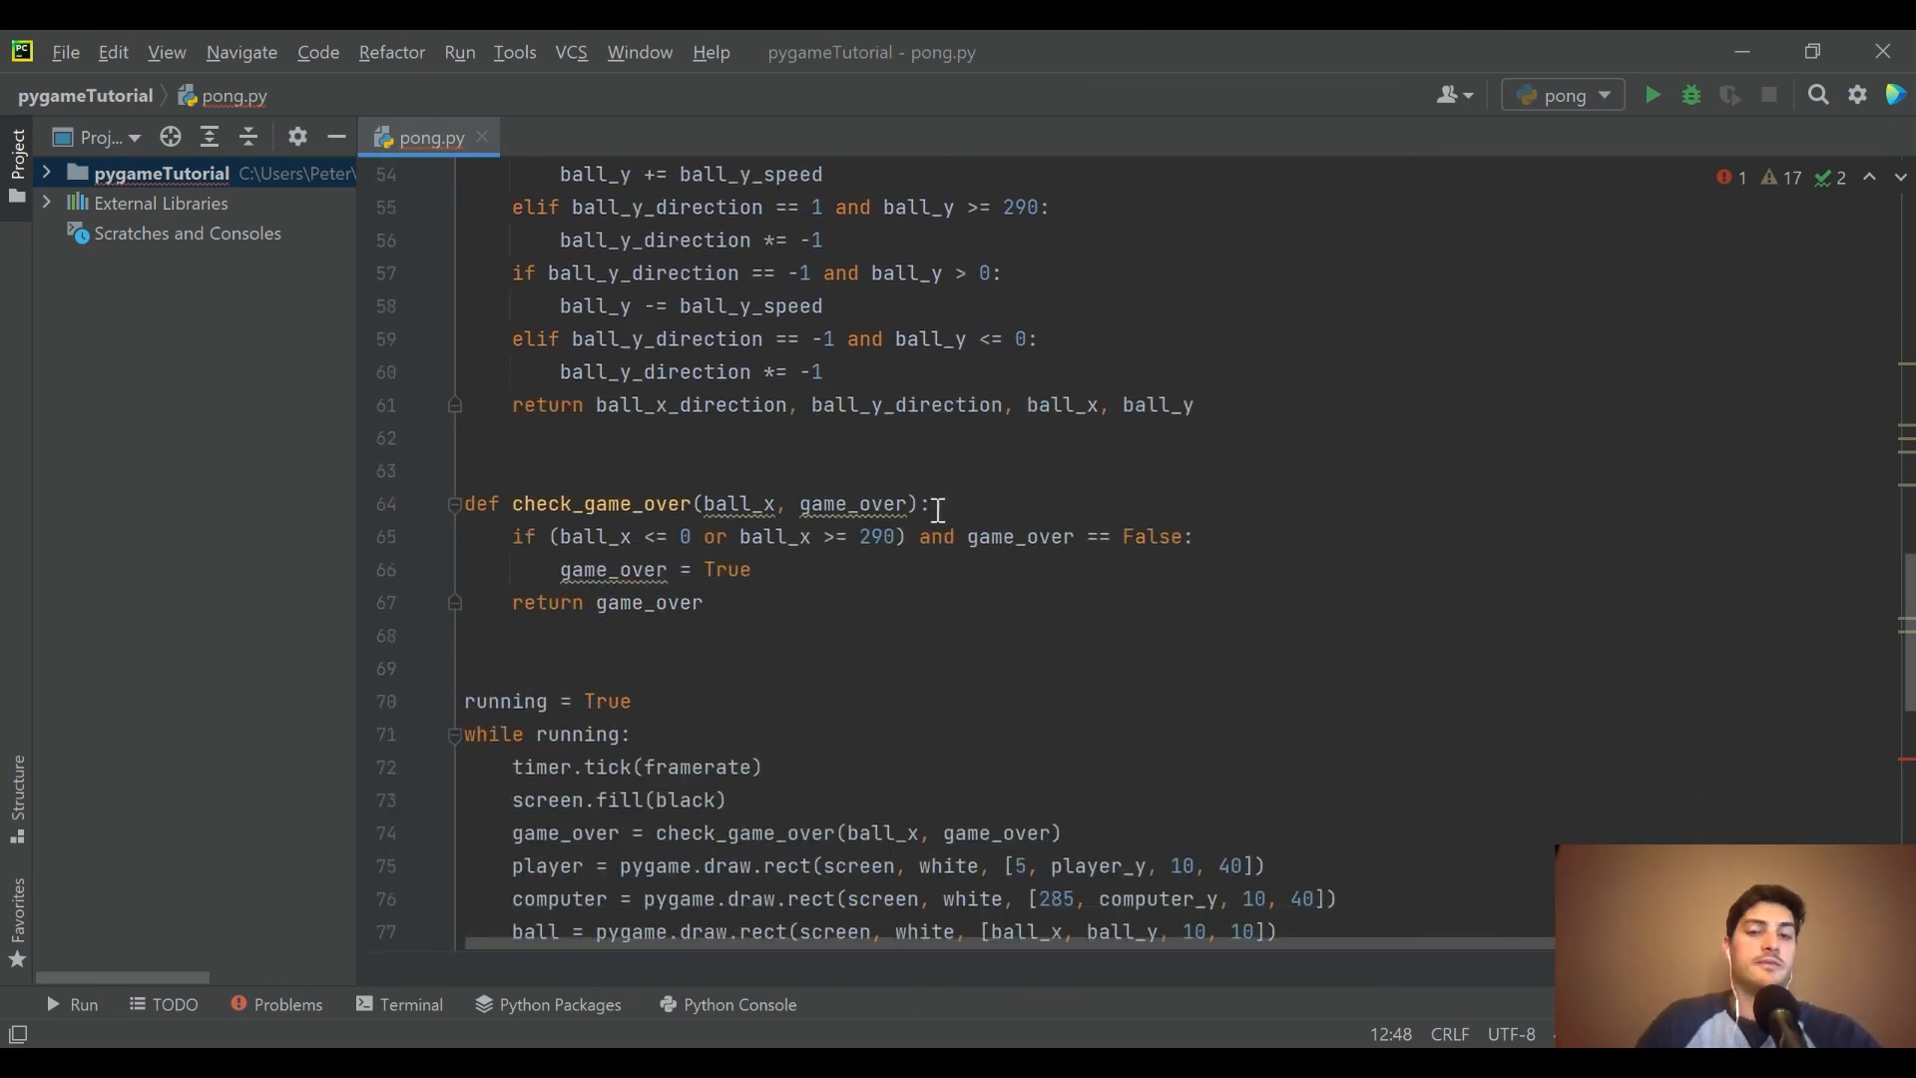
scroll("down", 3)
type("game_over_text =")
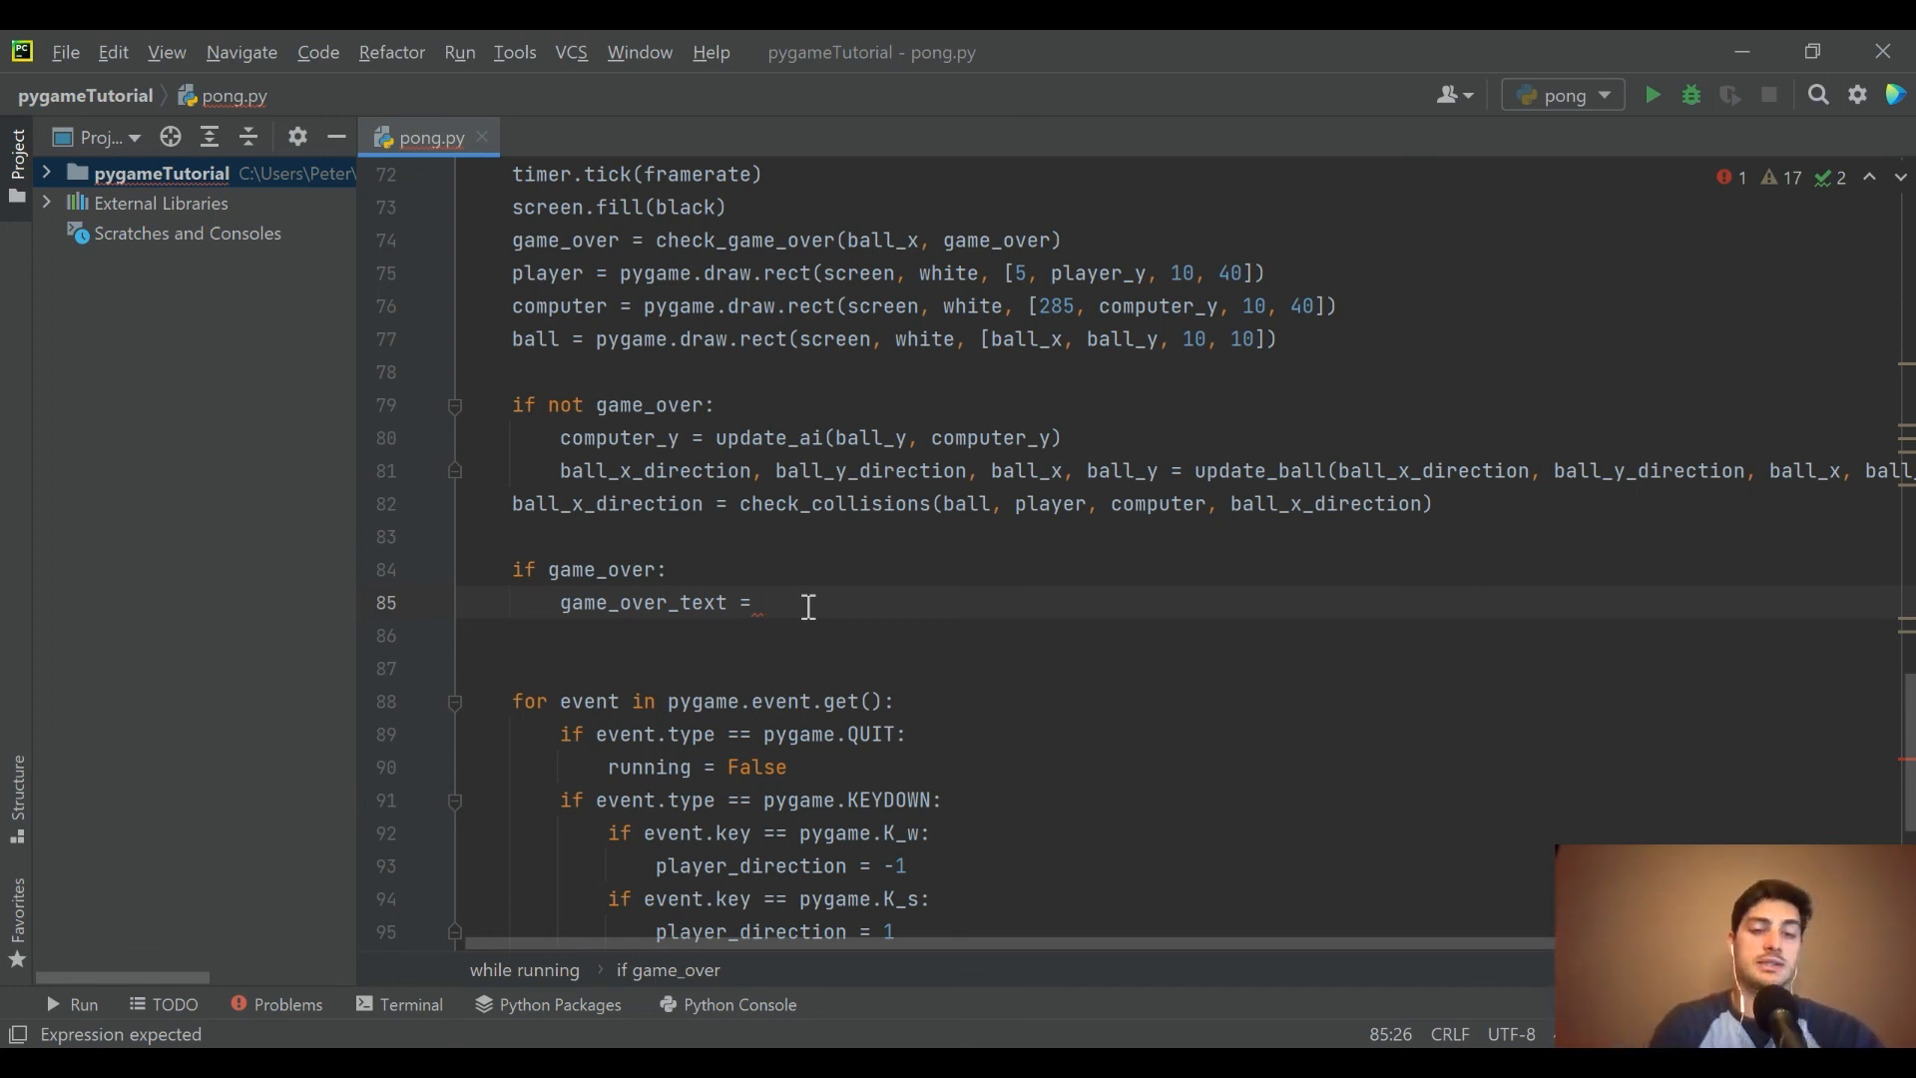
type("font.rend")
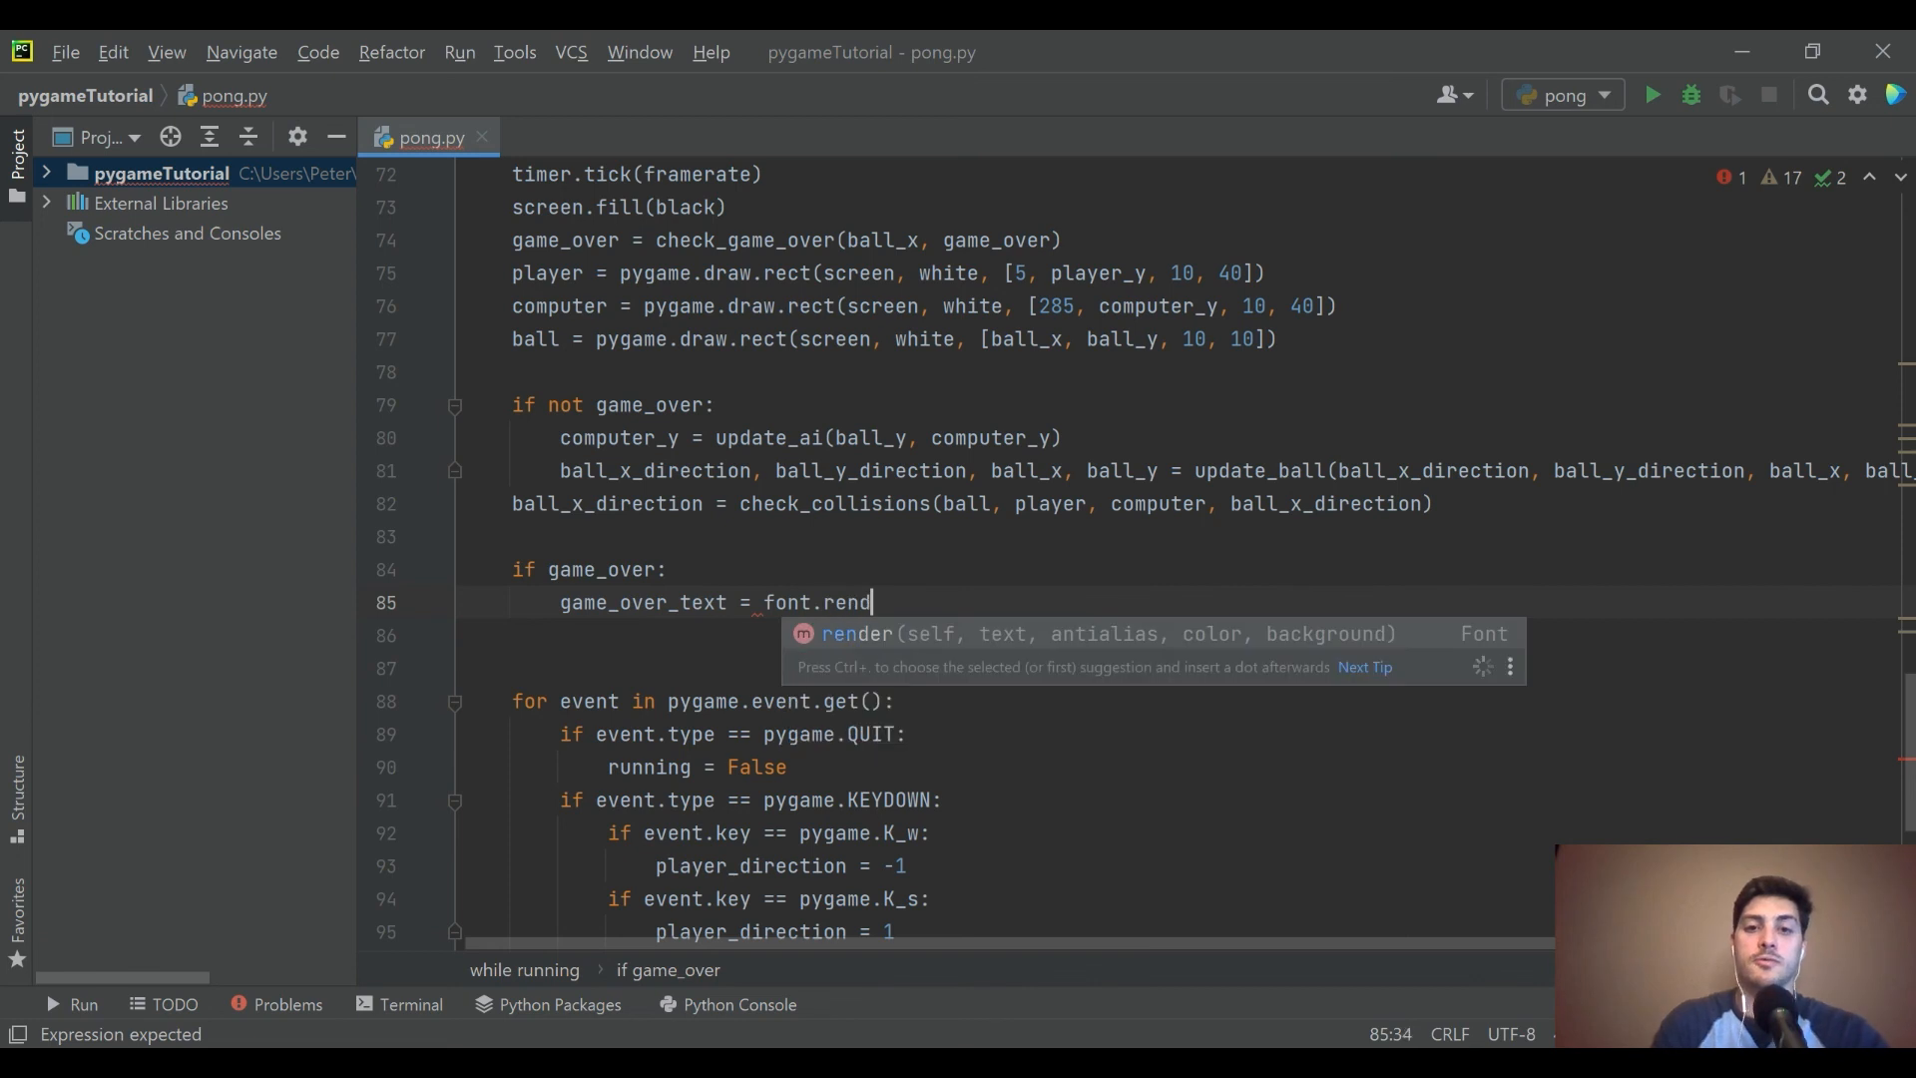
key("Tab")
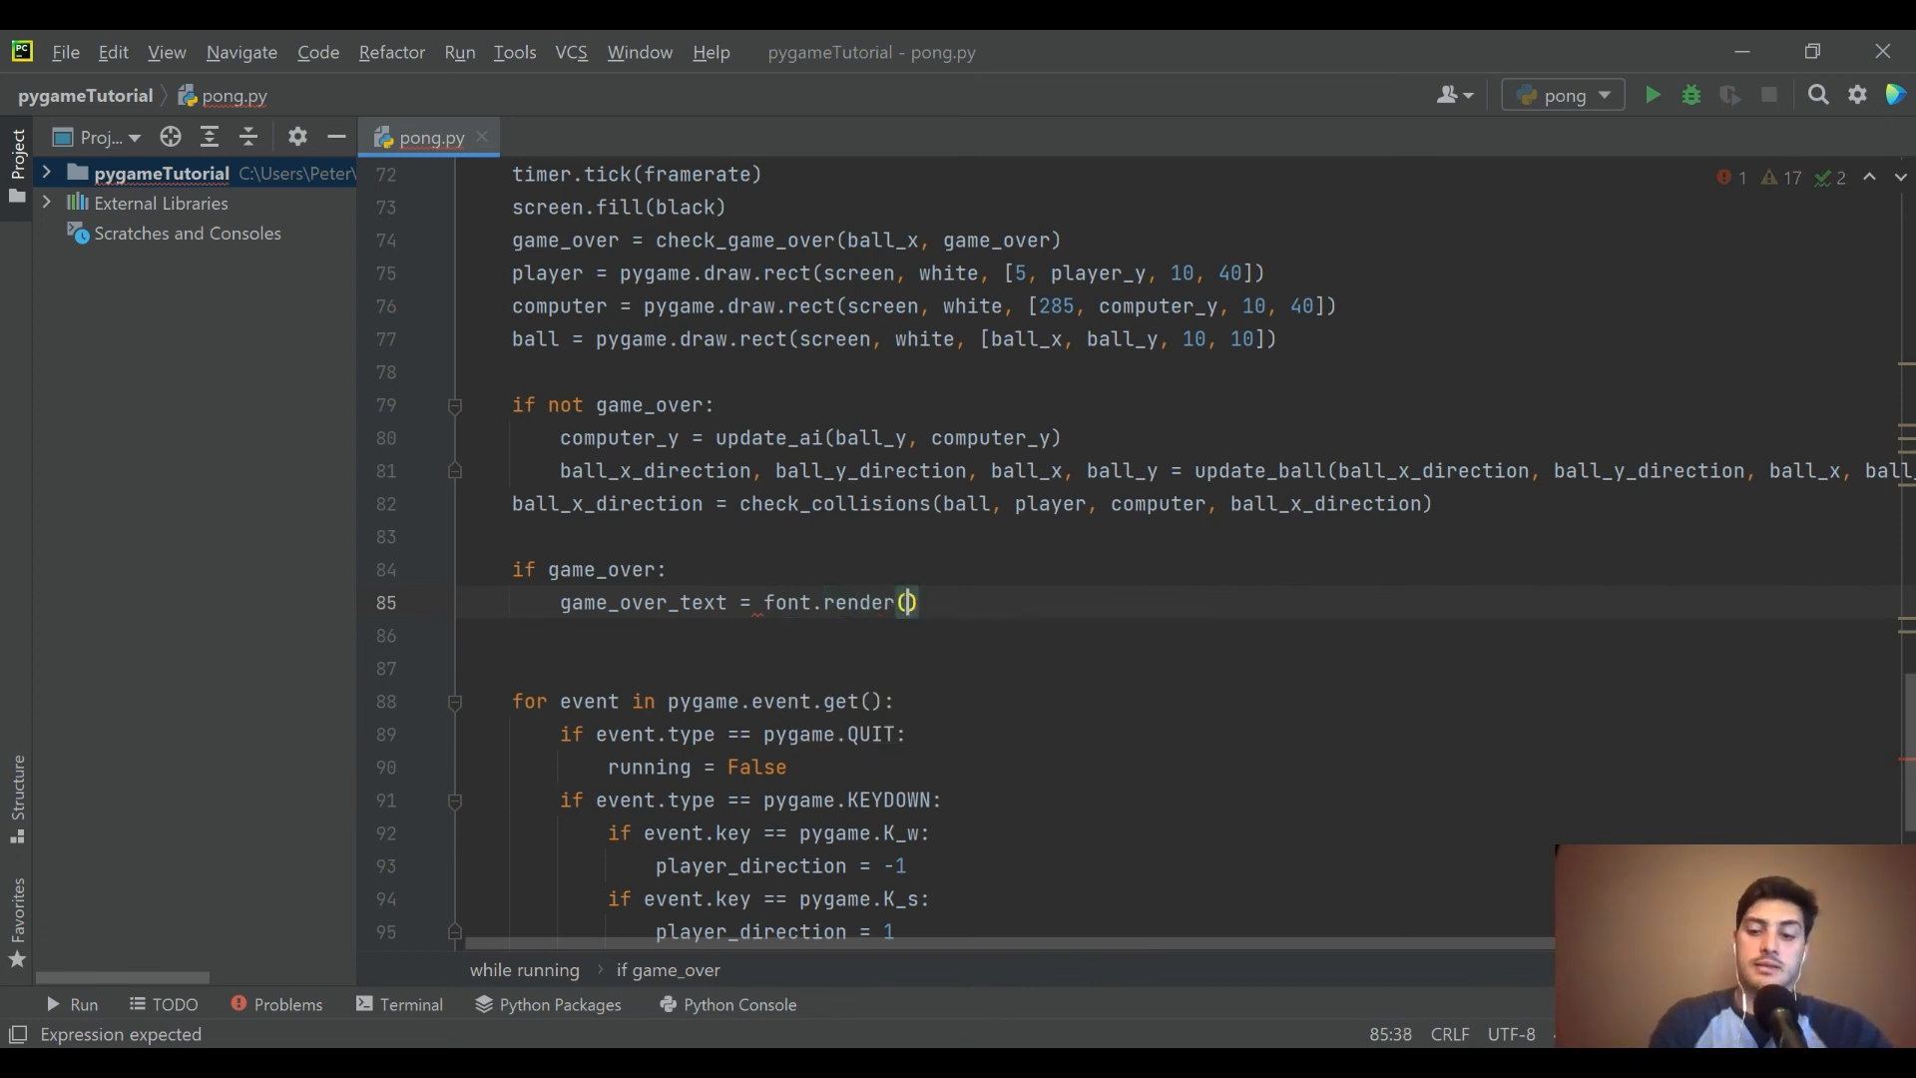
type("'Game Over'")
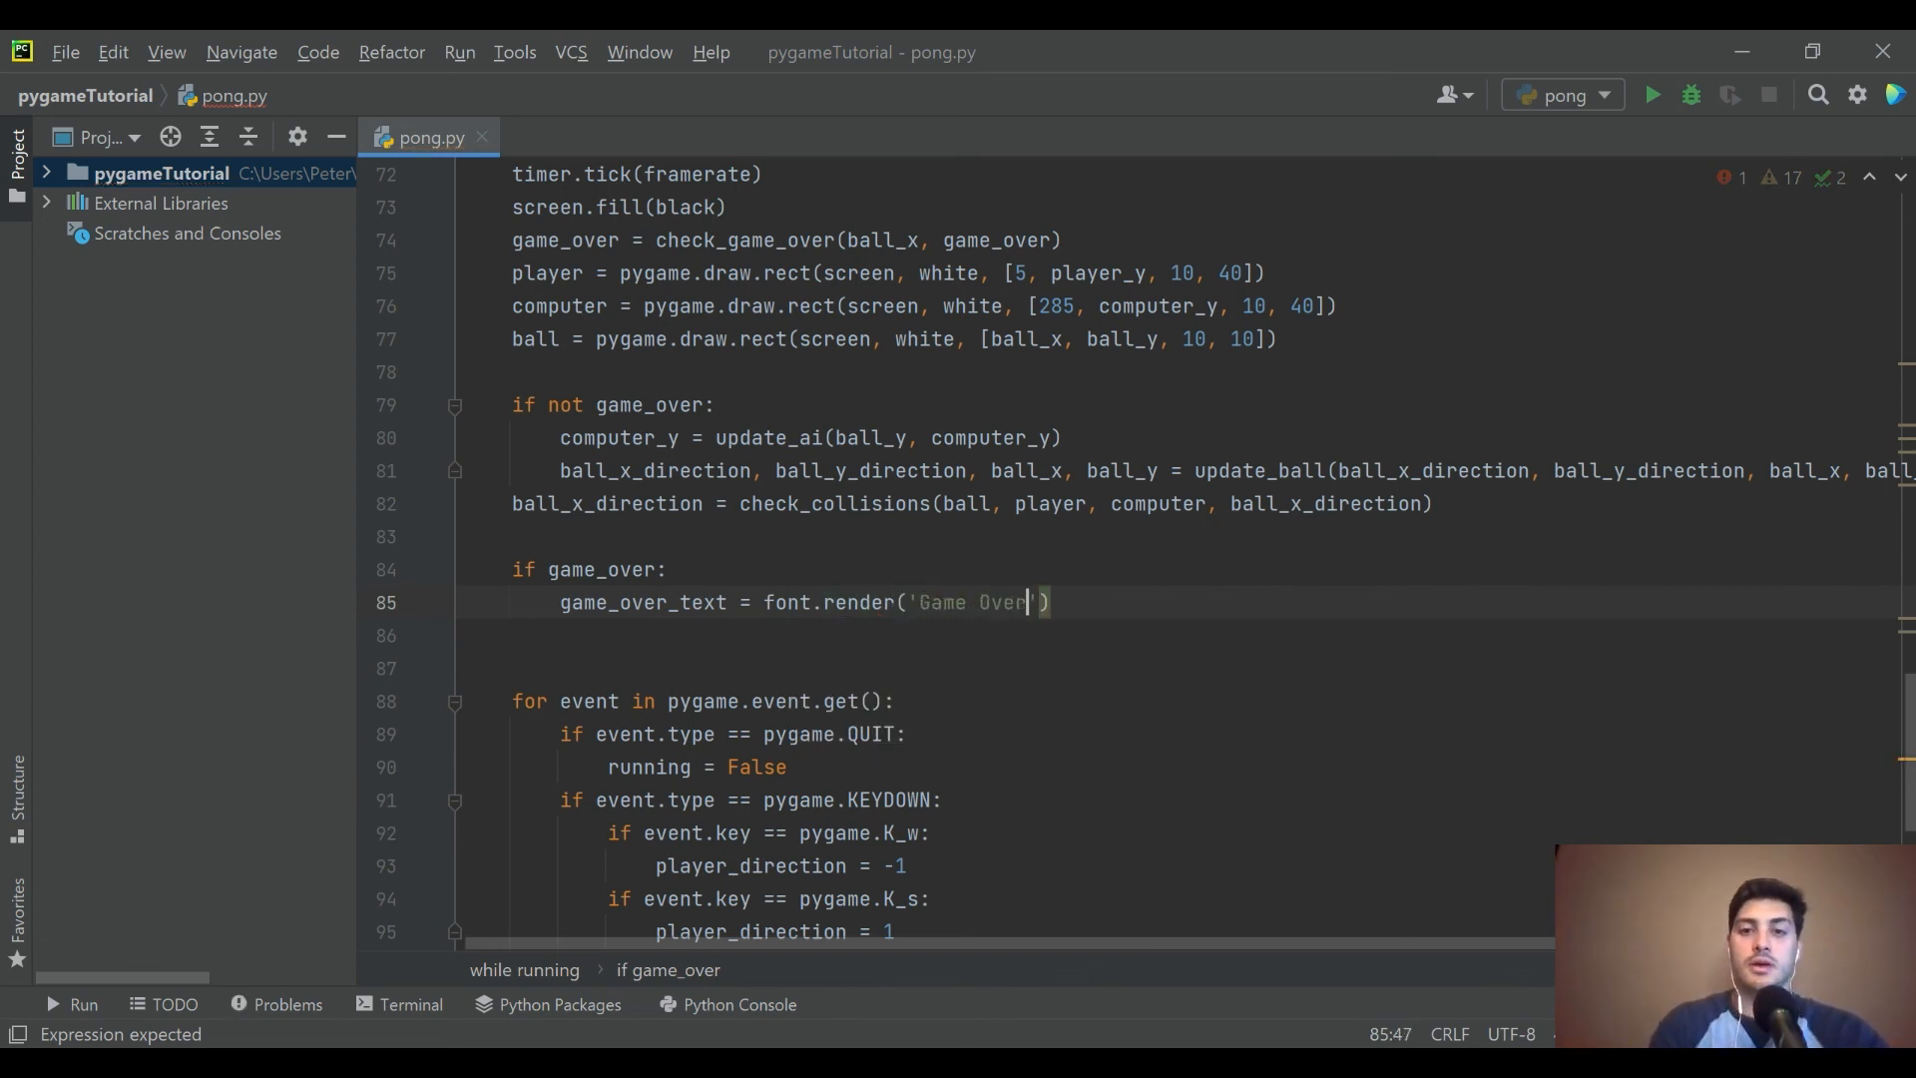
type("!,")
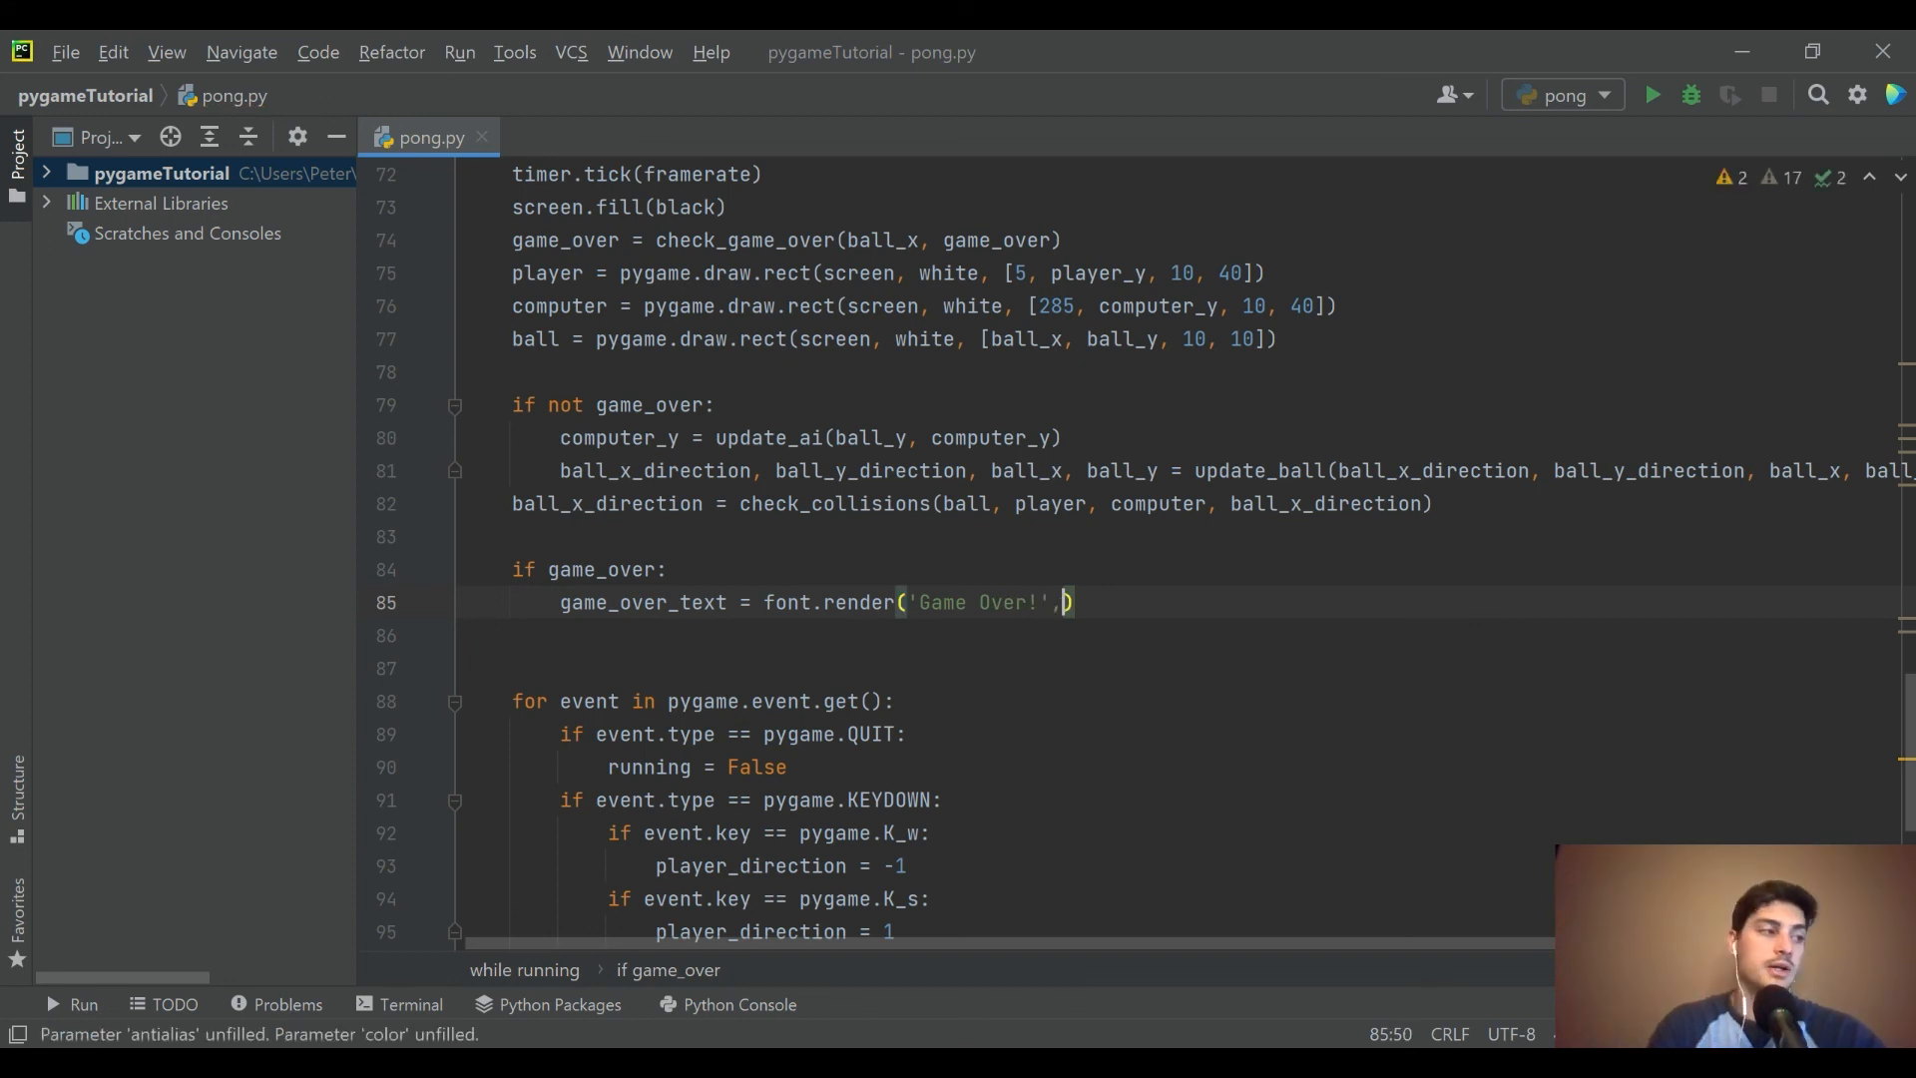
type("True")
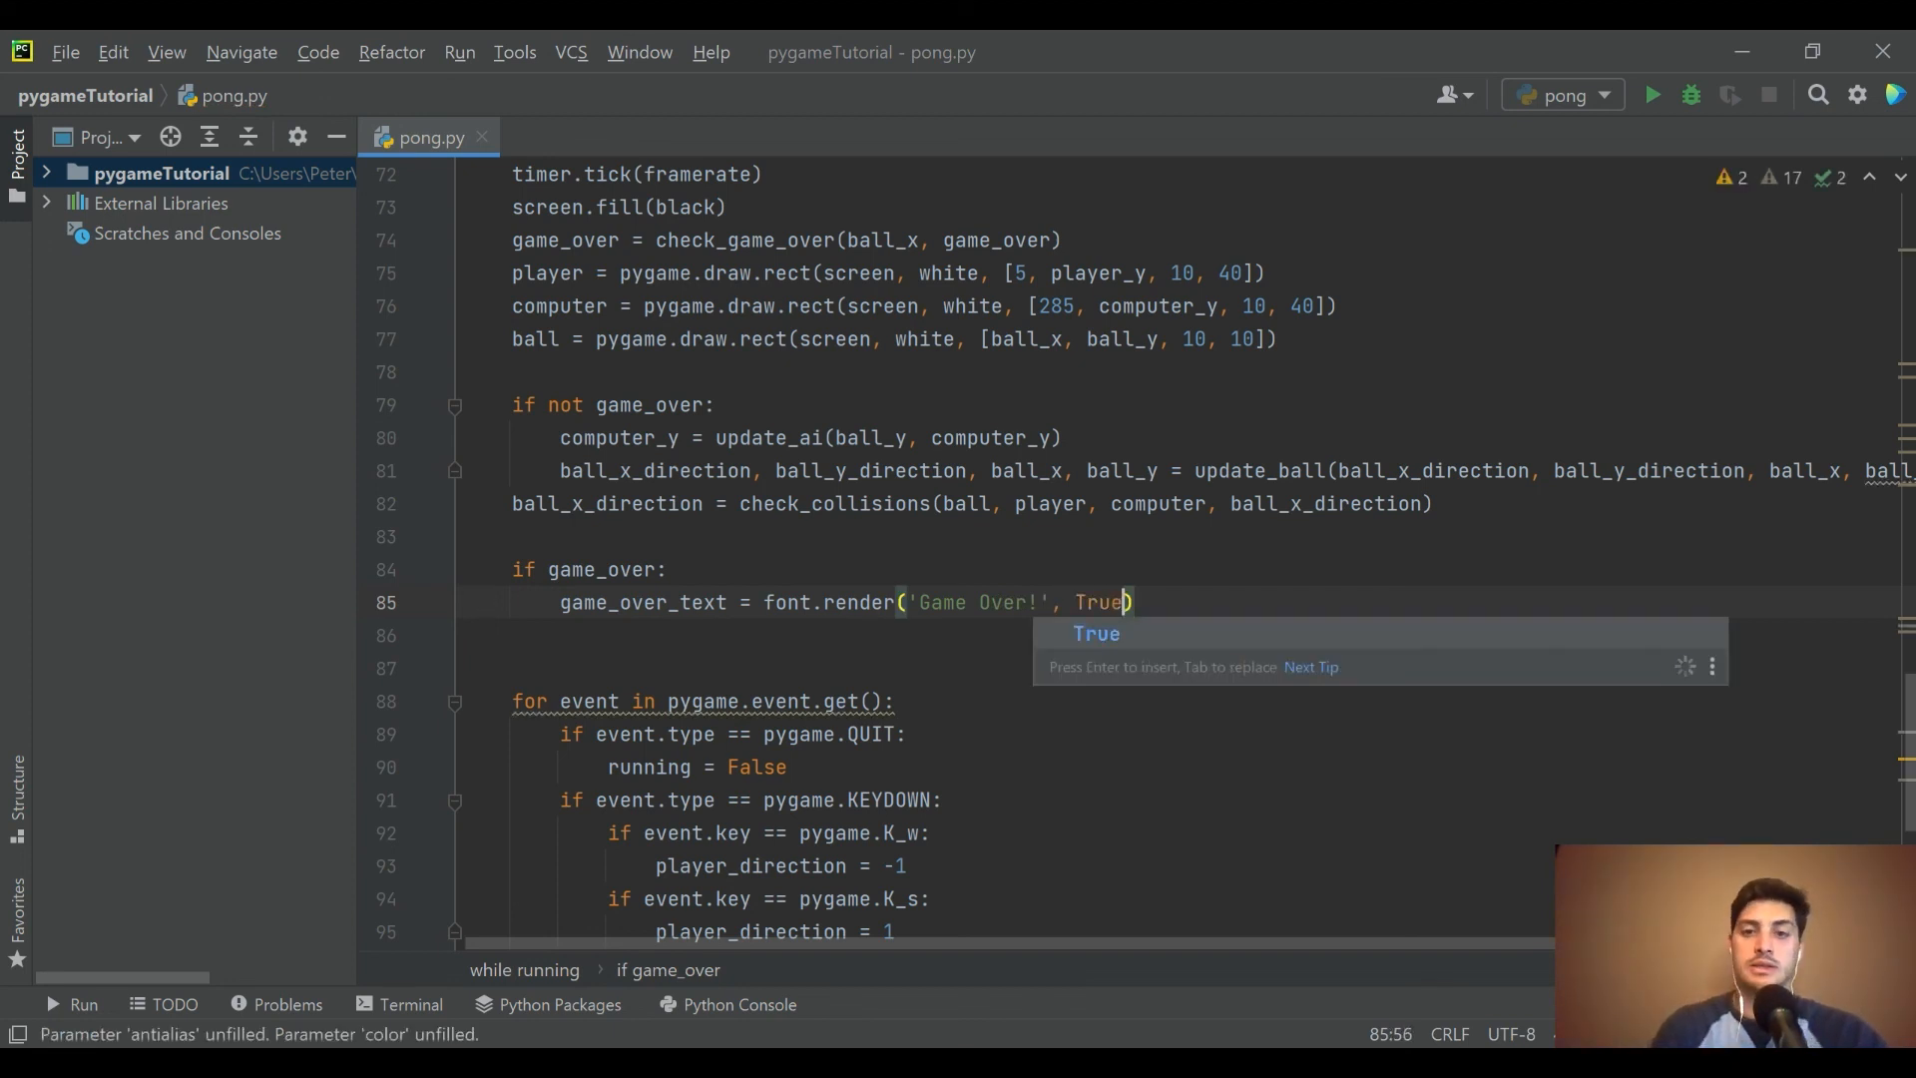
type(", w")
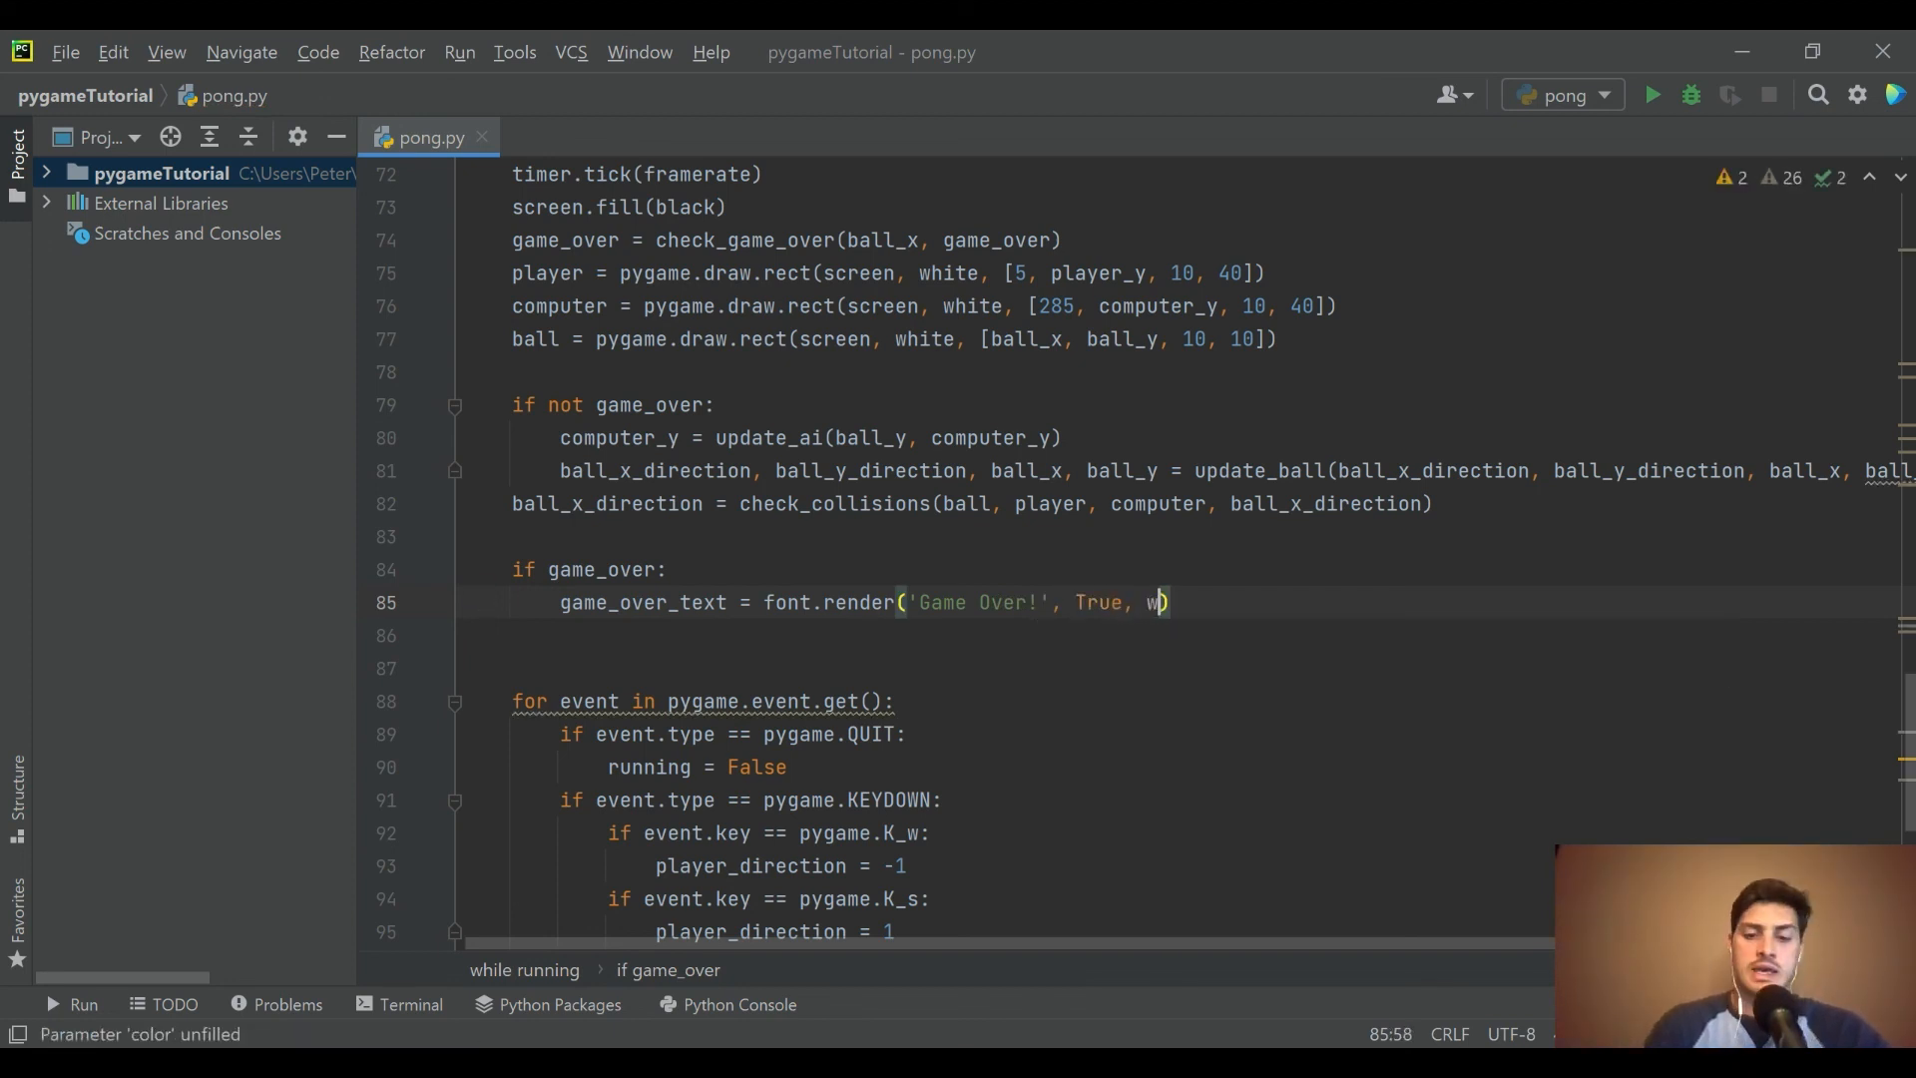
type("hite, black")
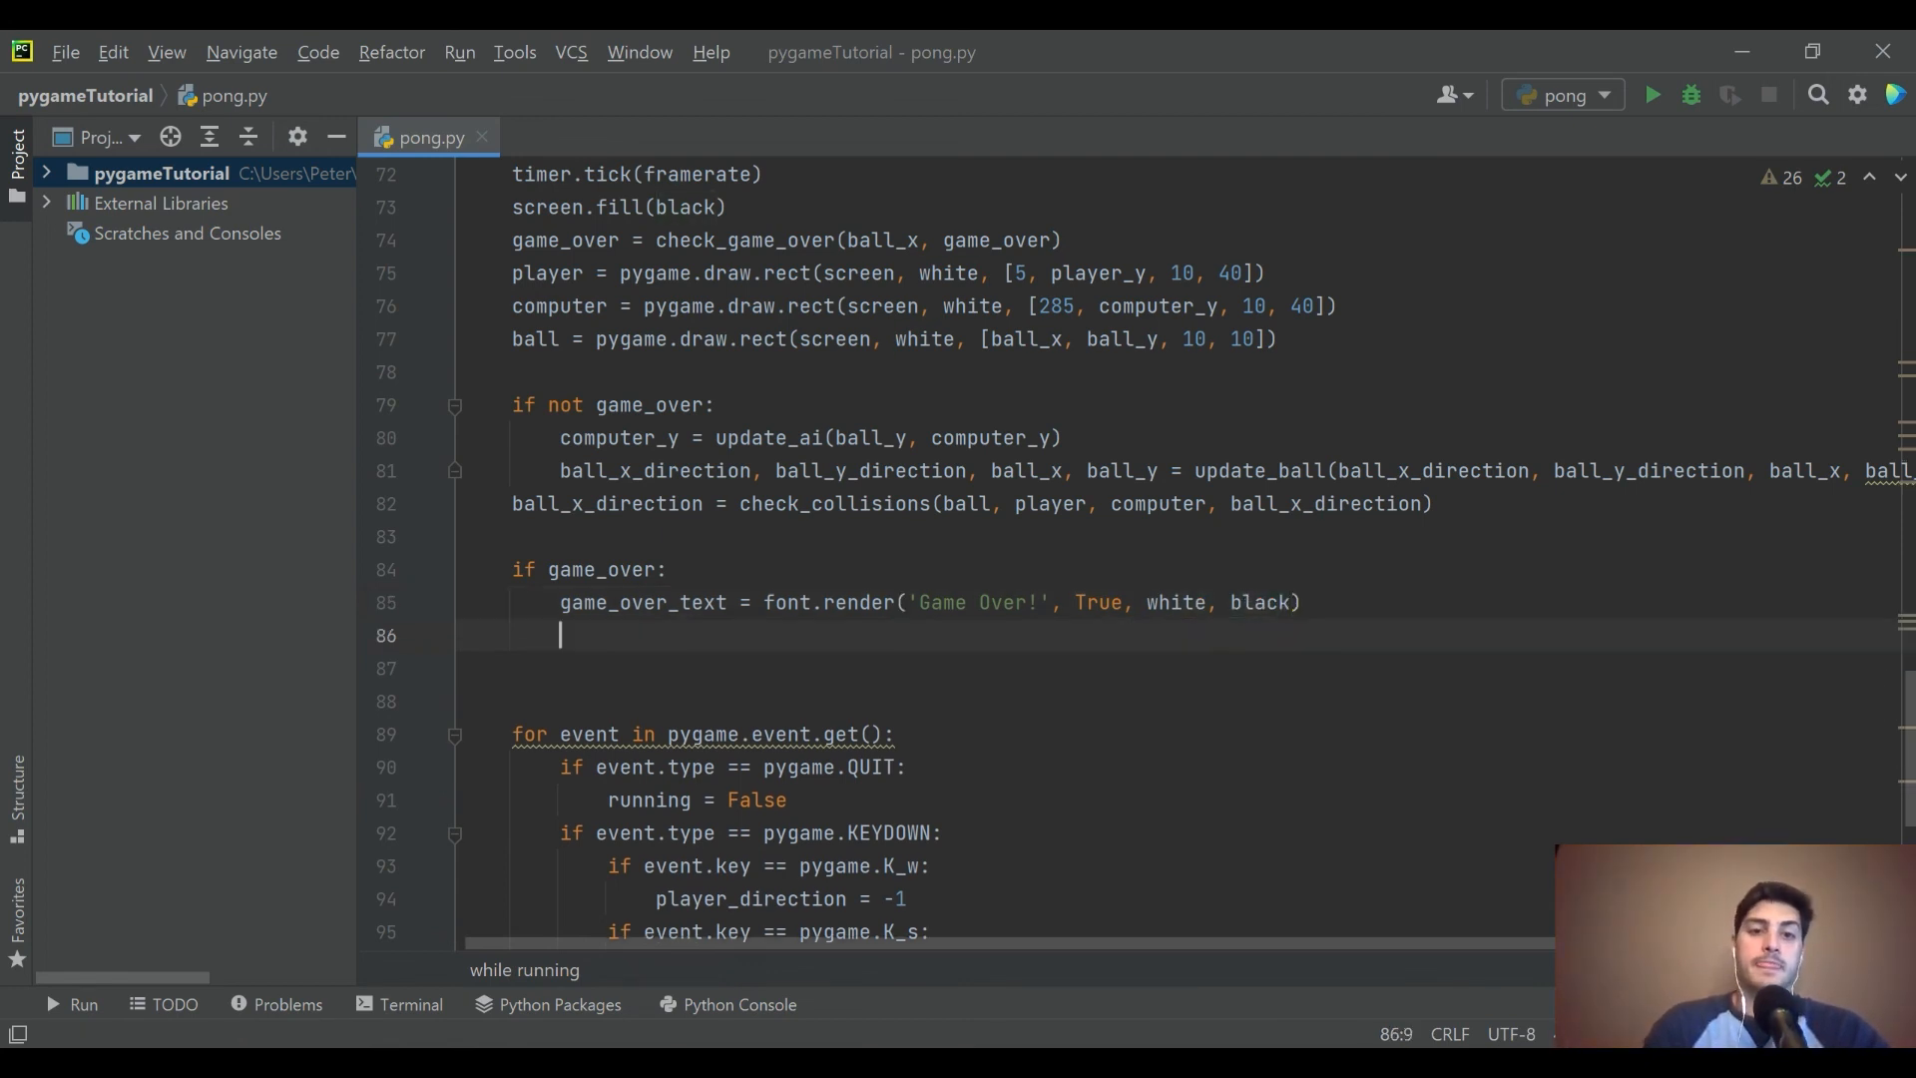
- Add screen.blit(game_over_text, (80, 130)) under the render line and run the game
type("s")
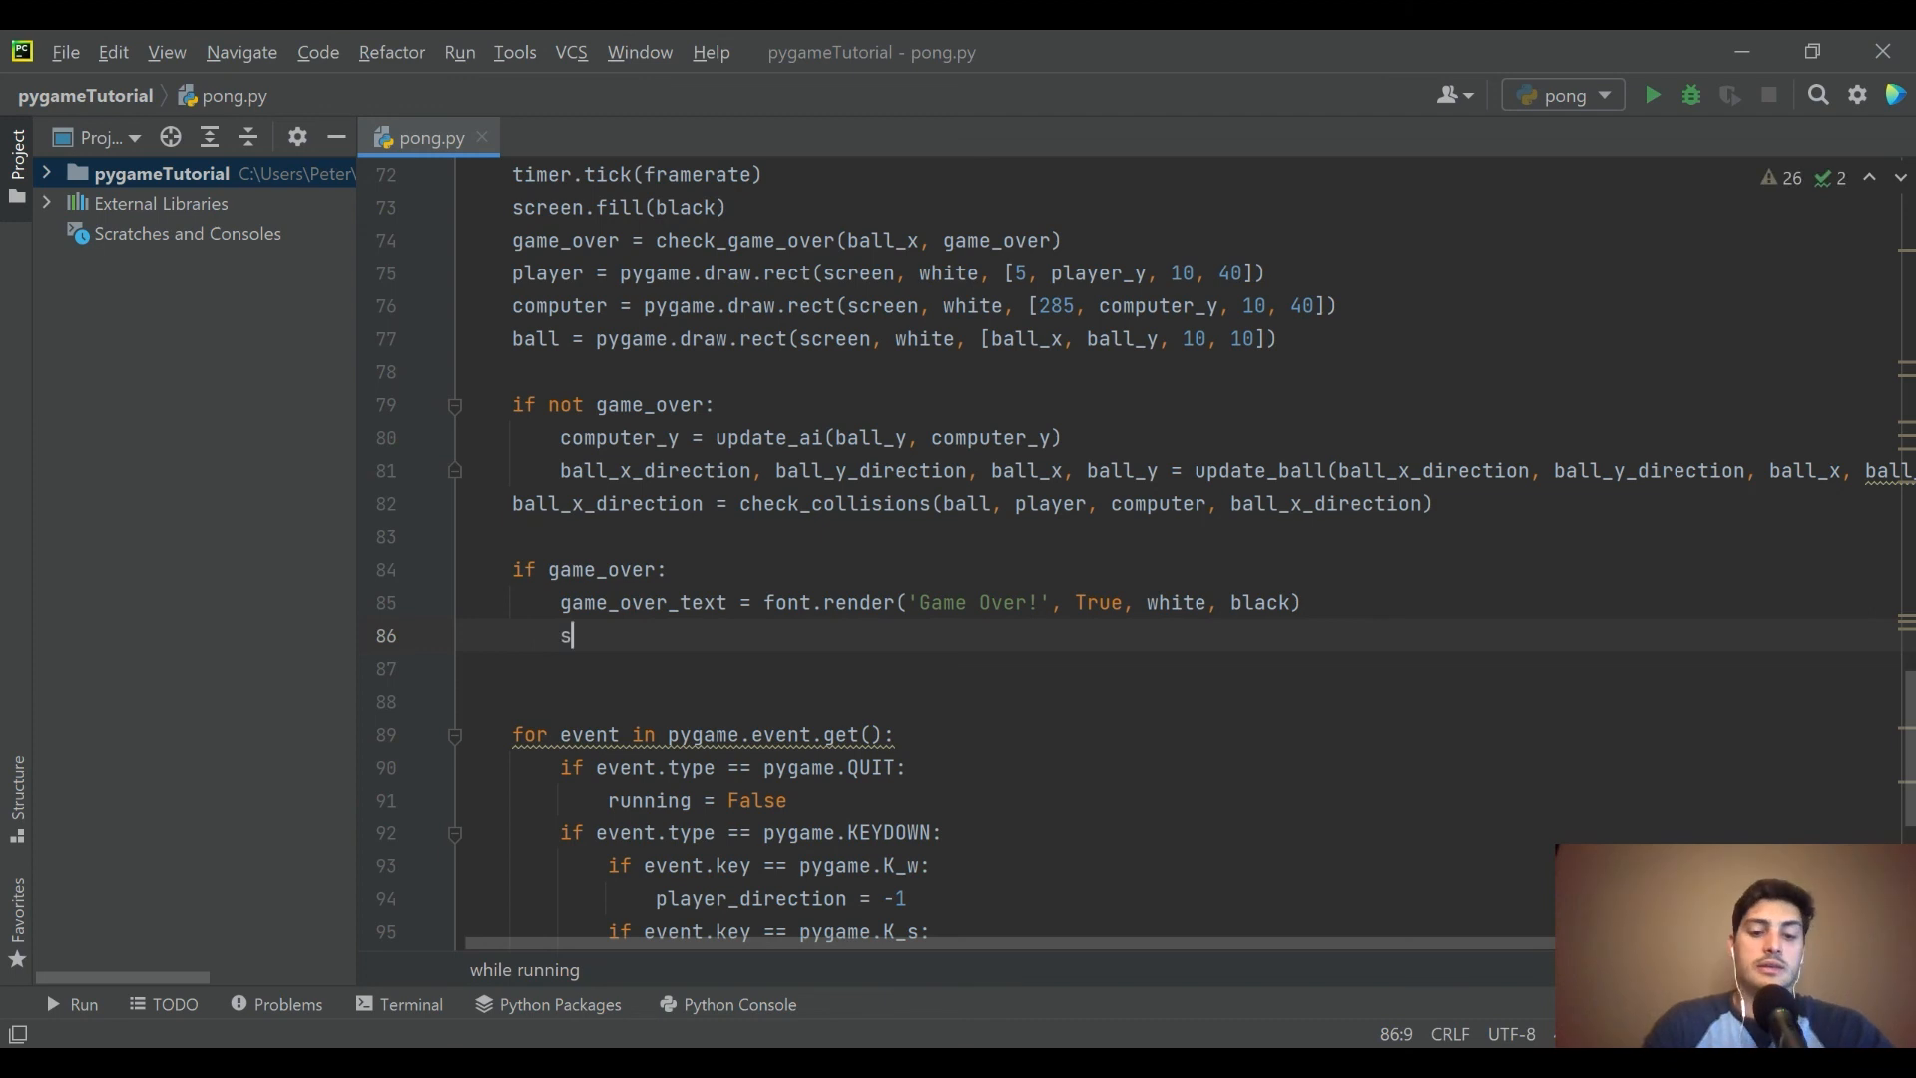
type("creen.blit")
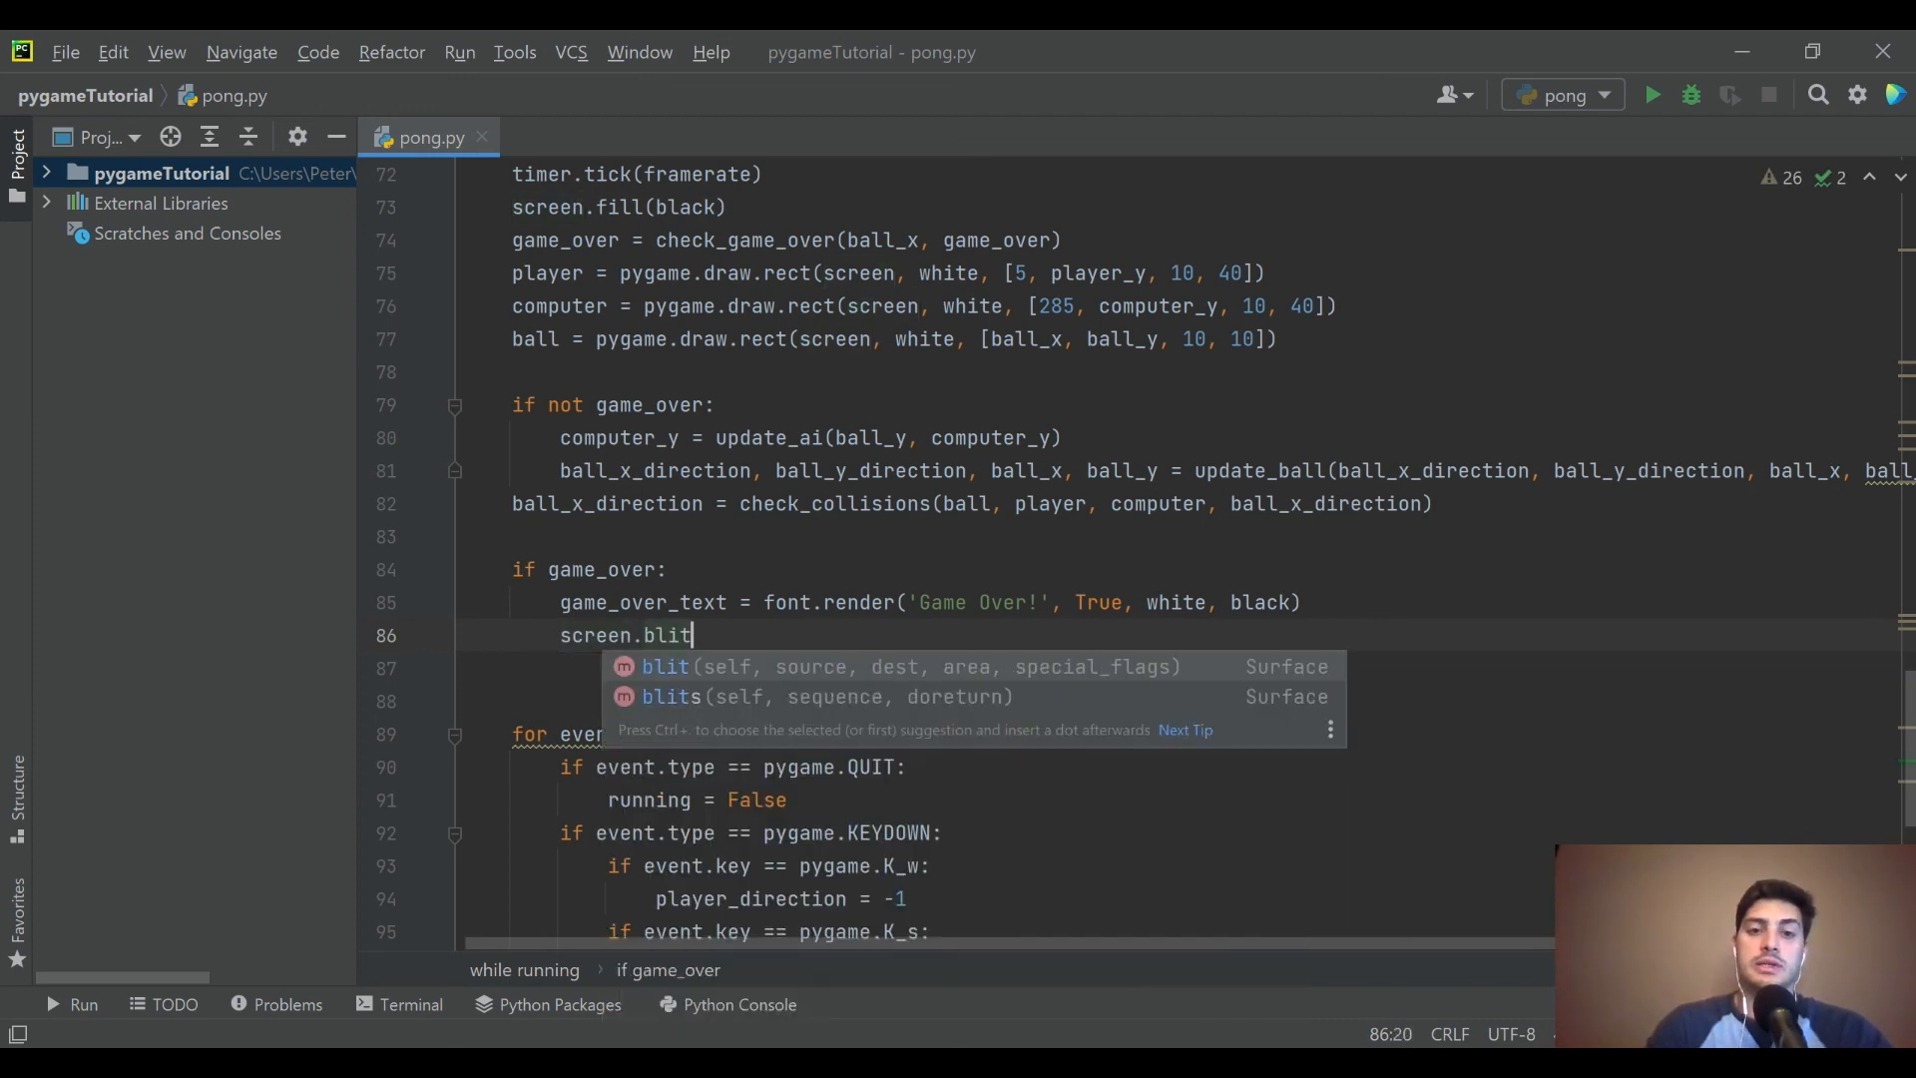
type("()")
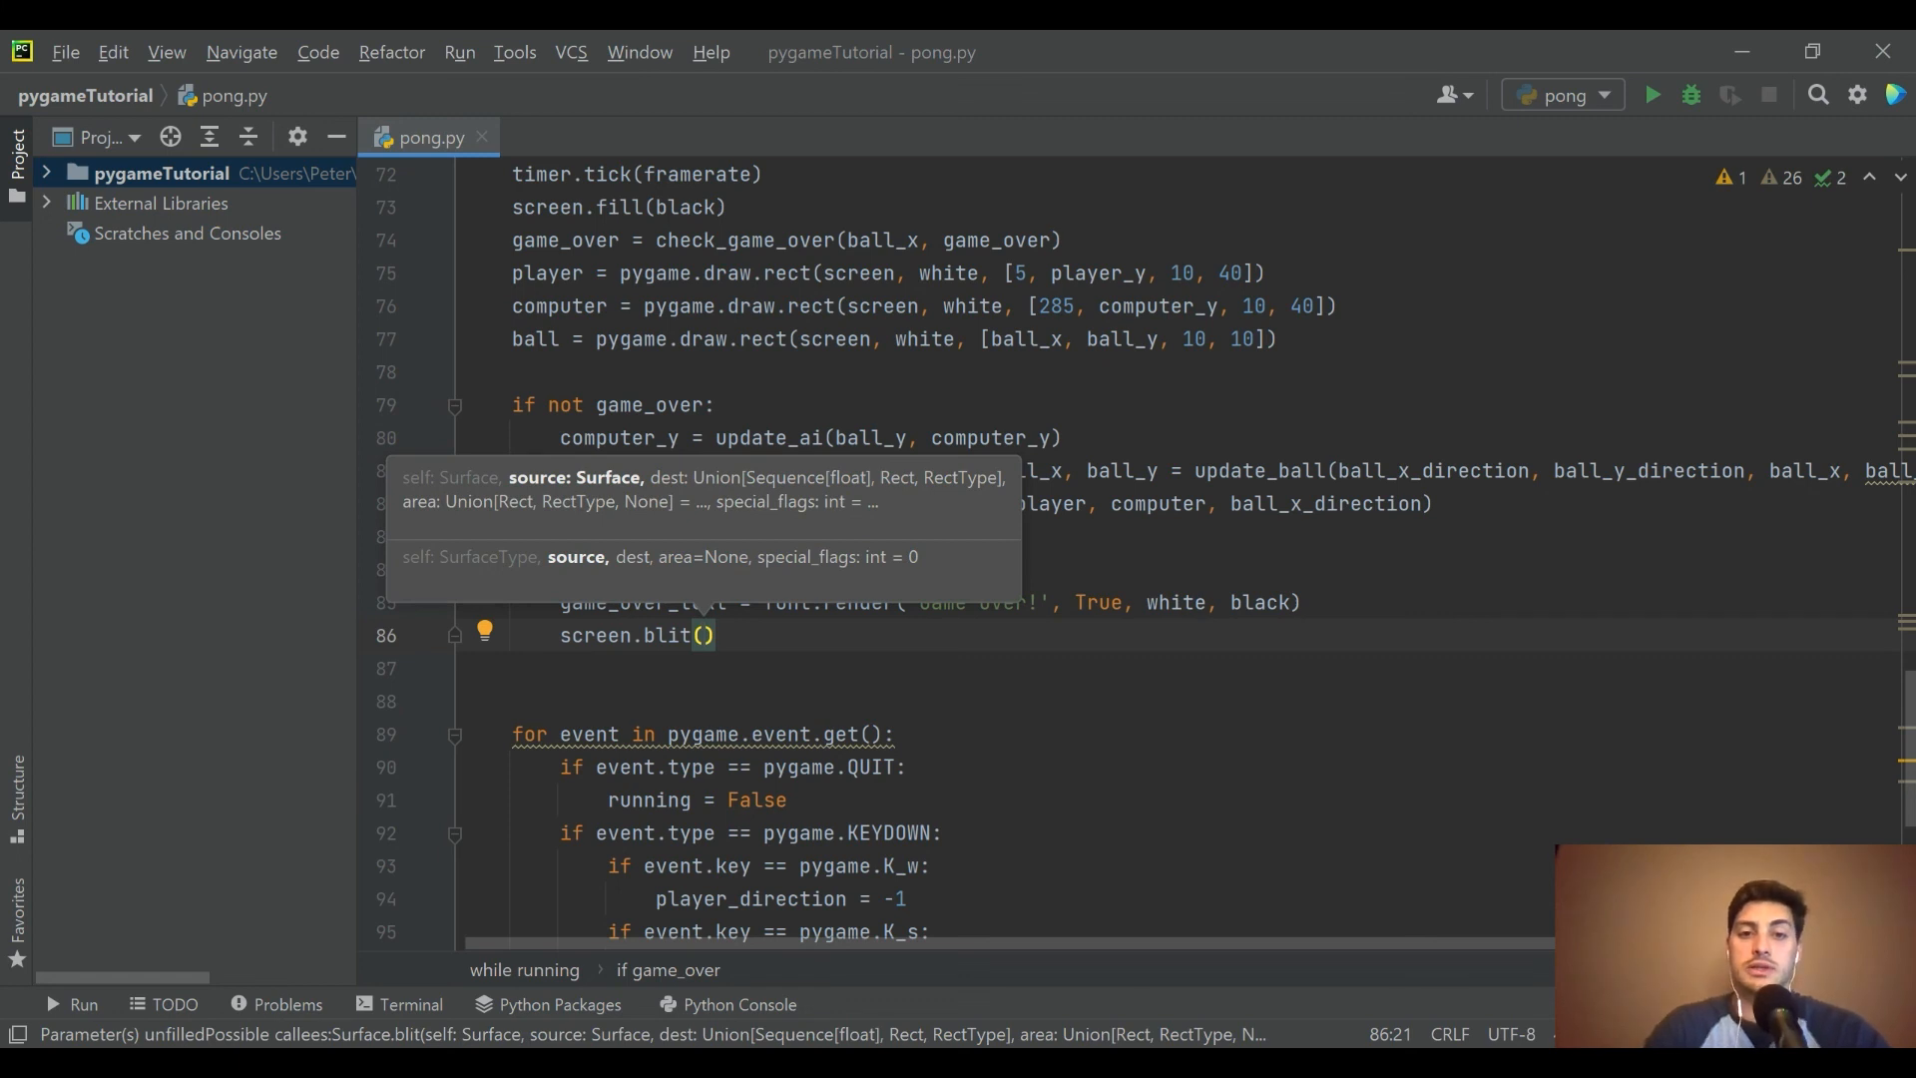
type("game_")
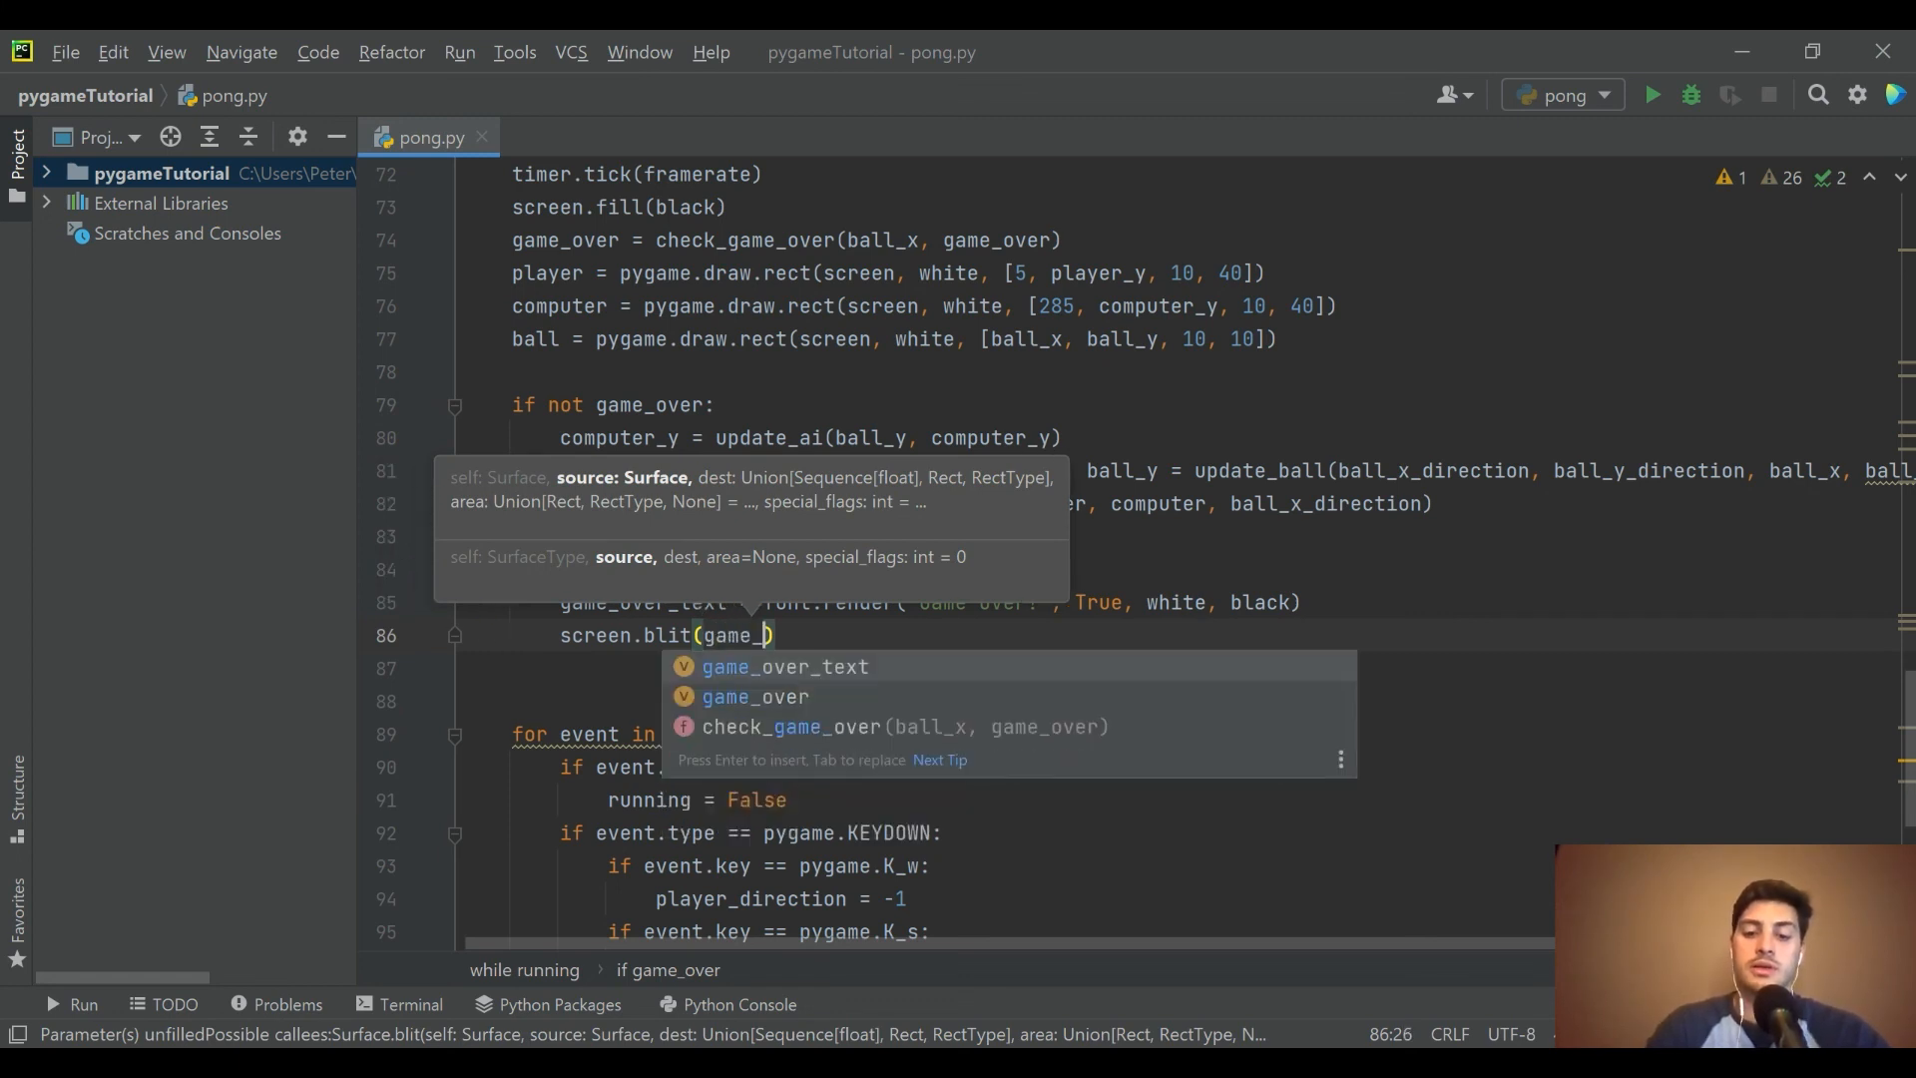
key("Tab")
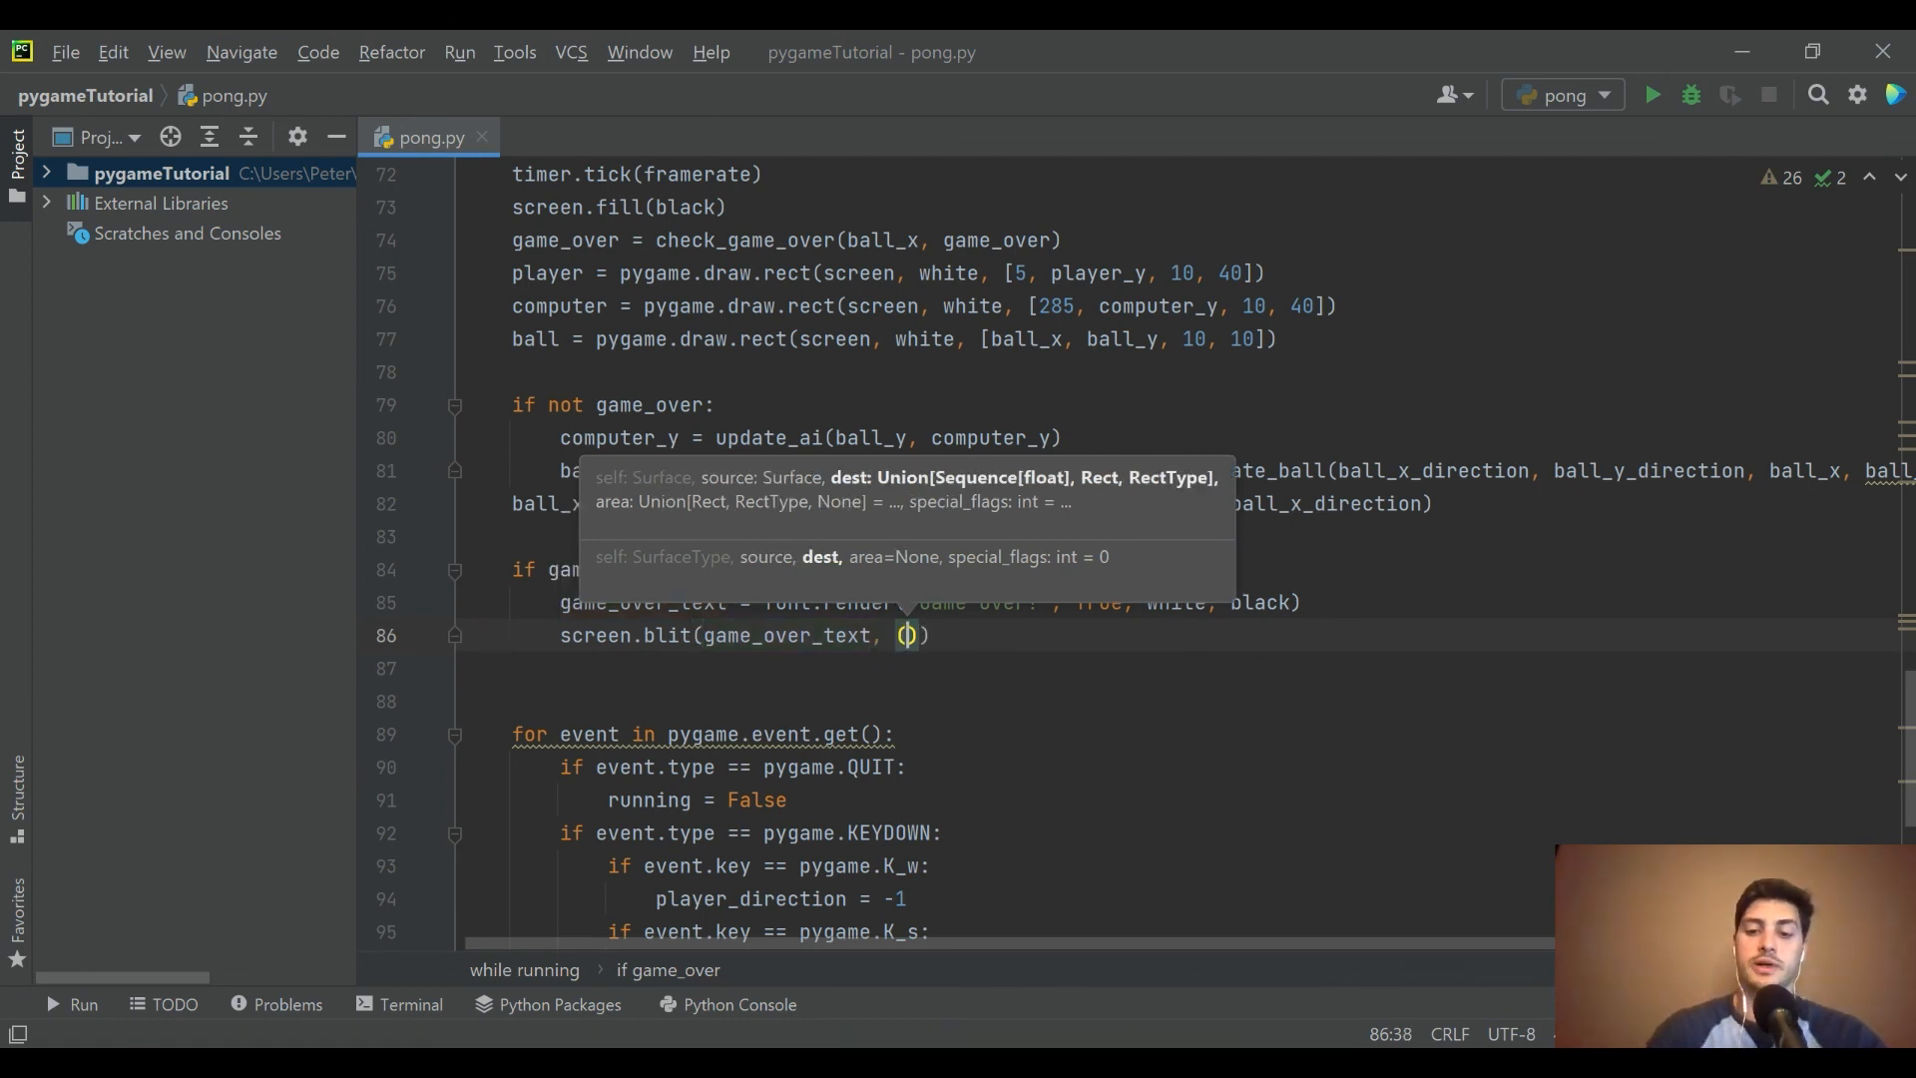
type("80,130")
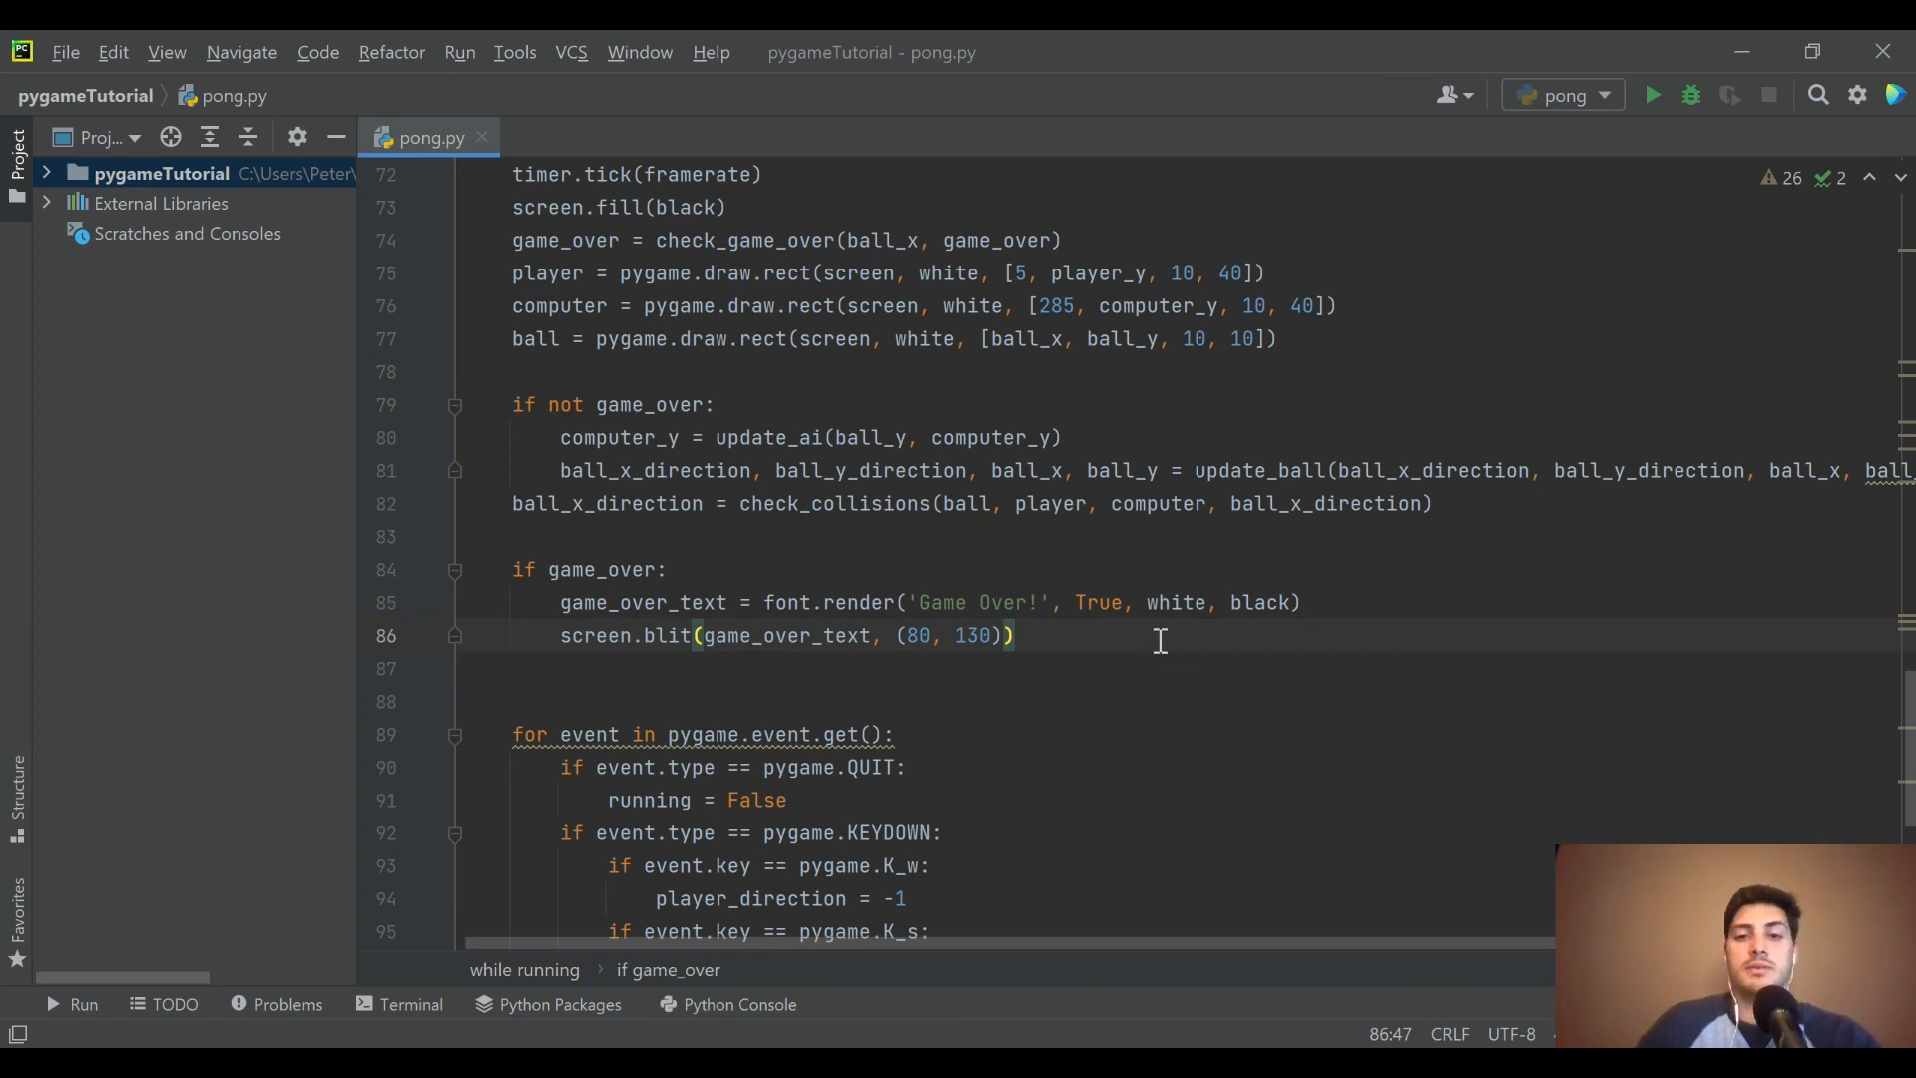
left_click(1652, 94)
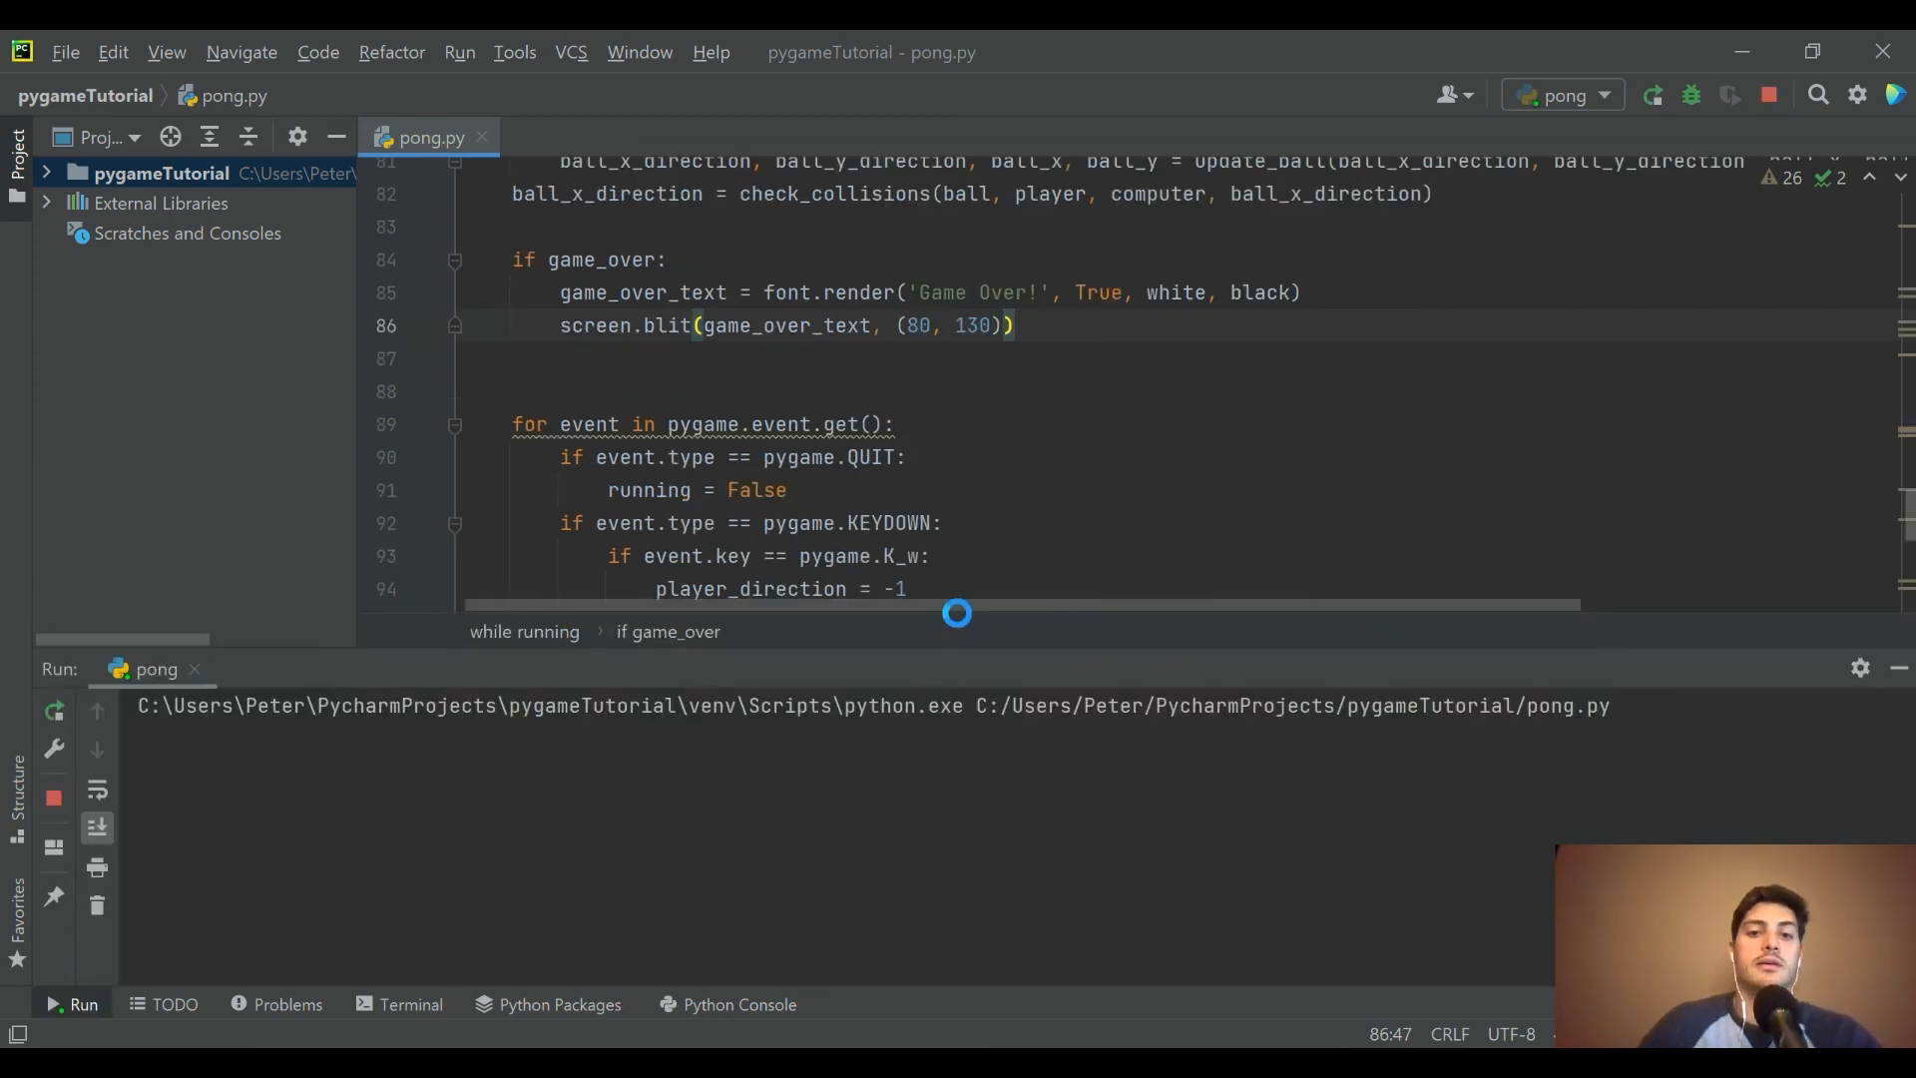